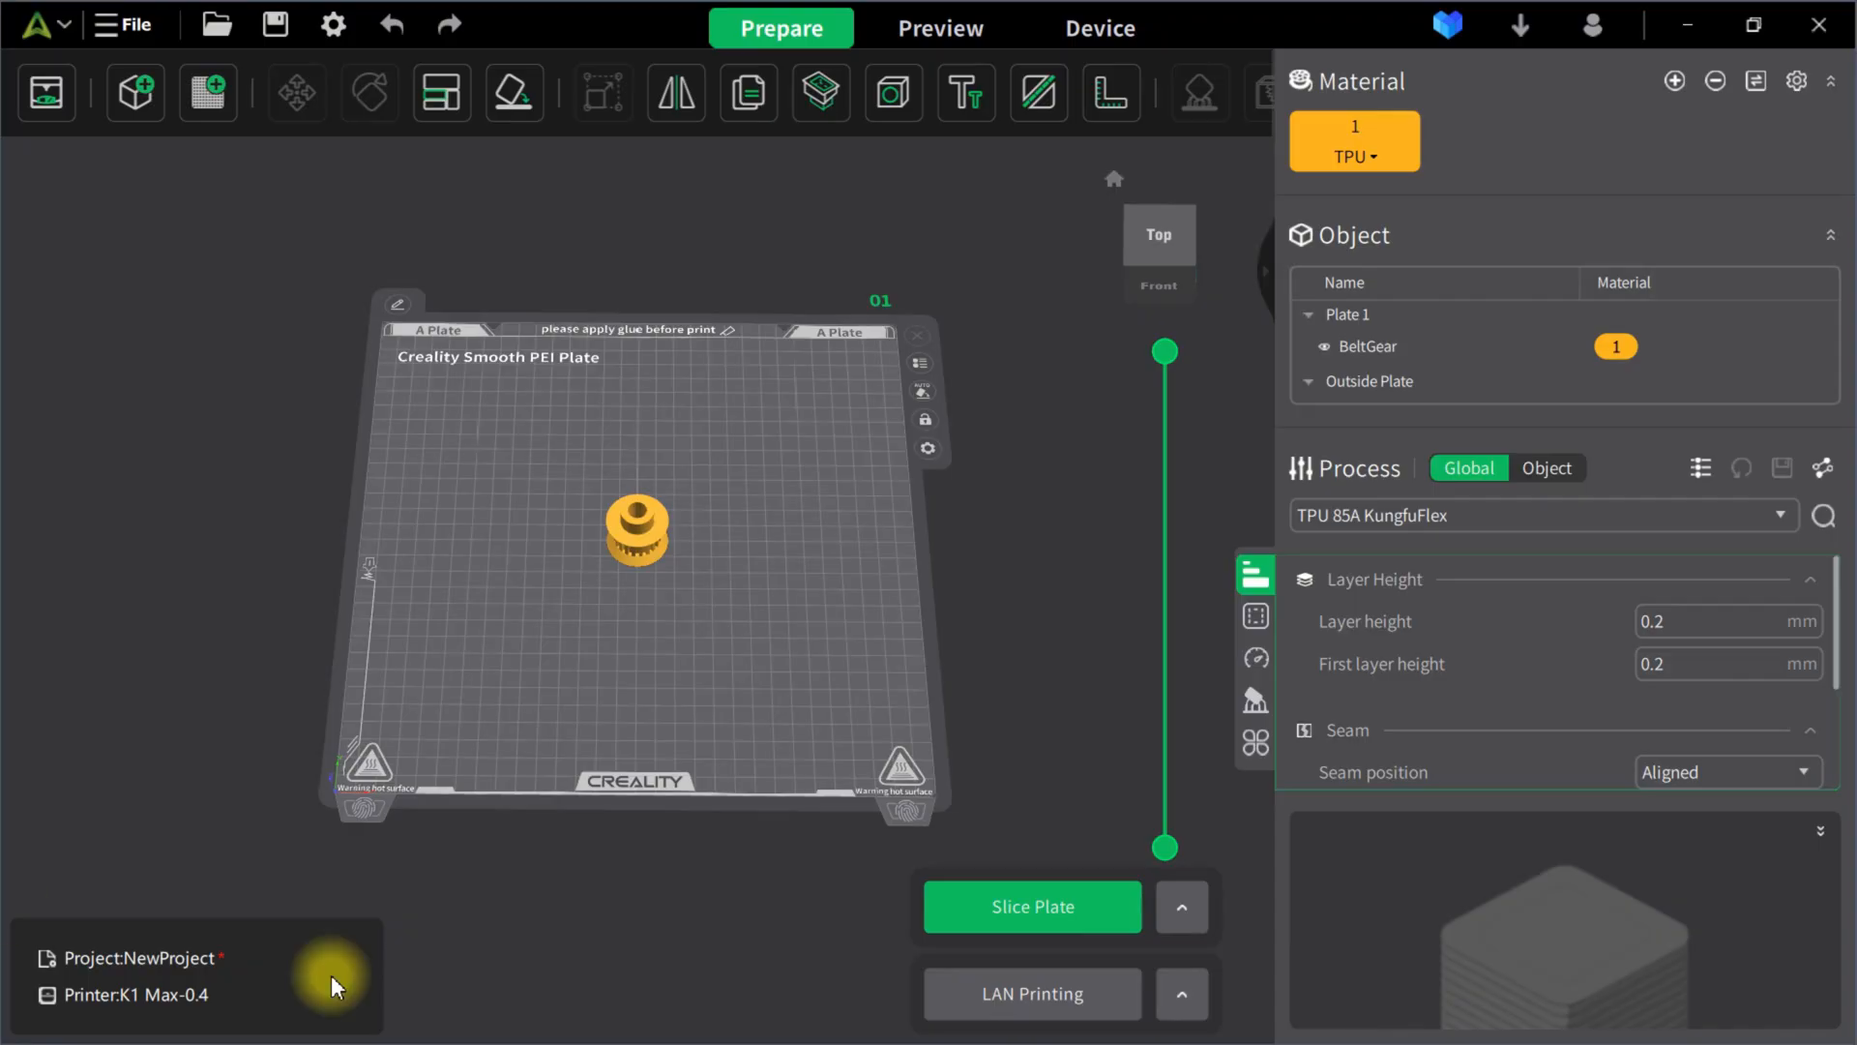
pyautogui.moveTo(523, 882)
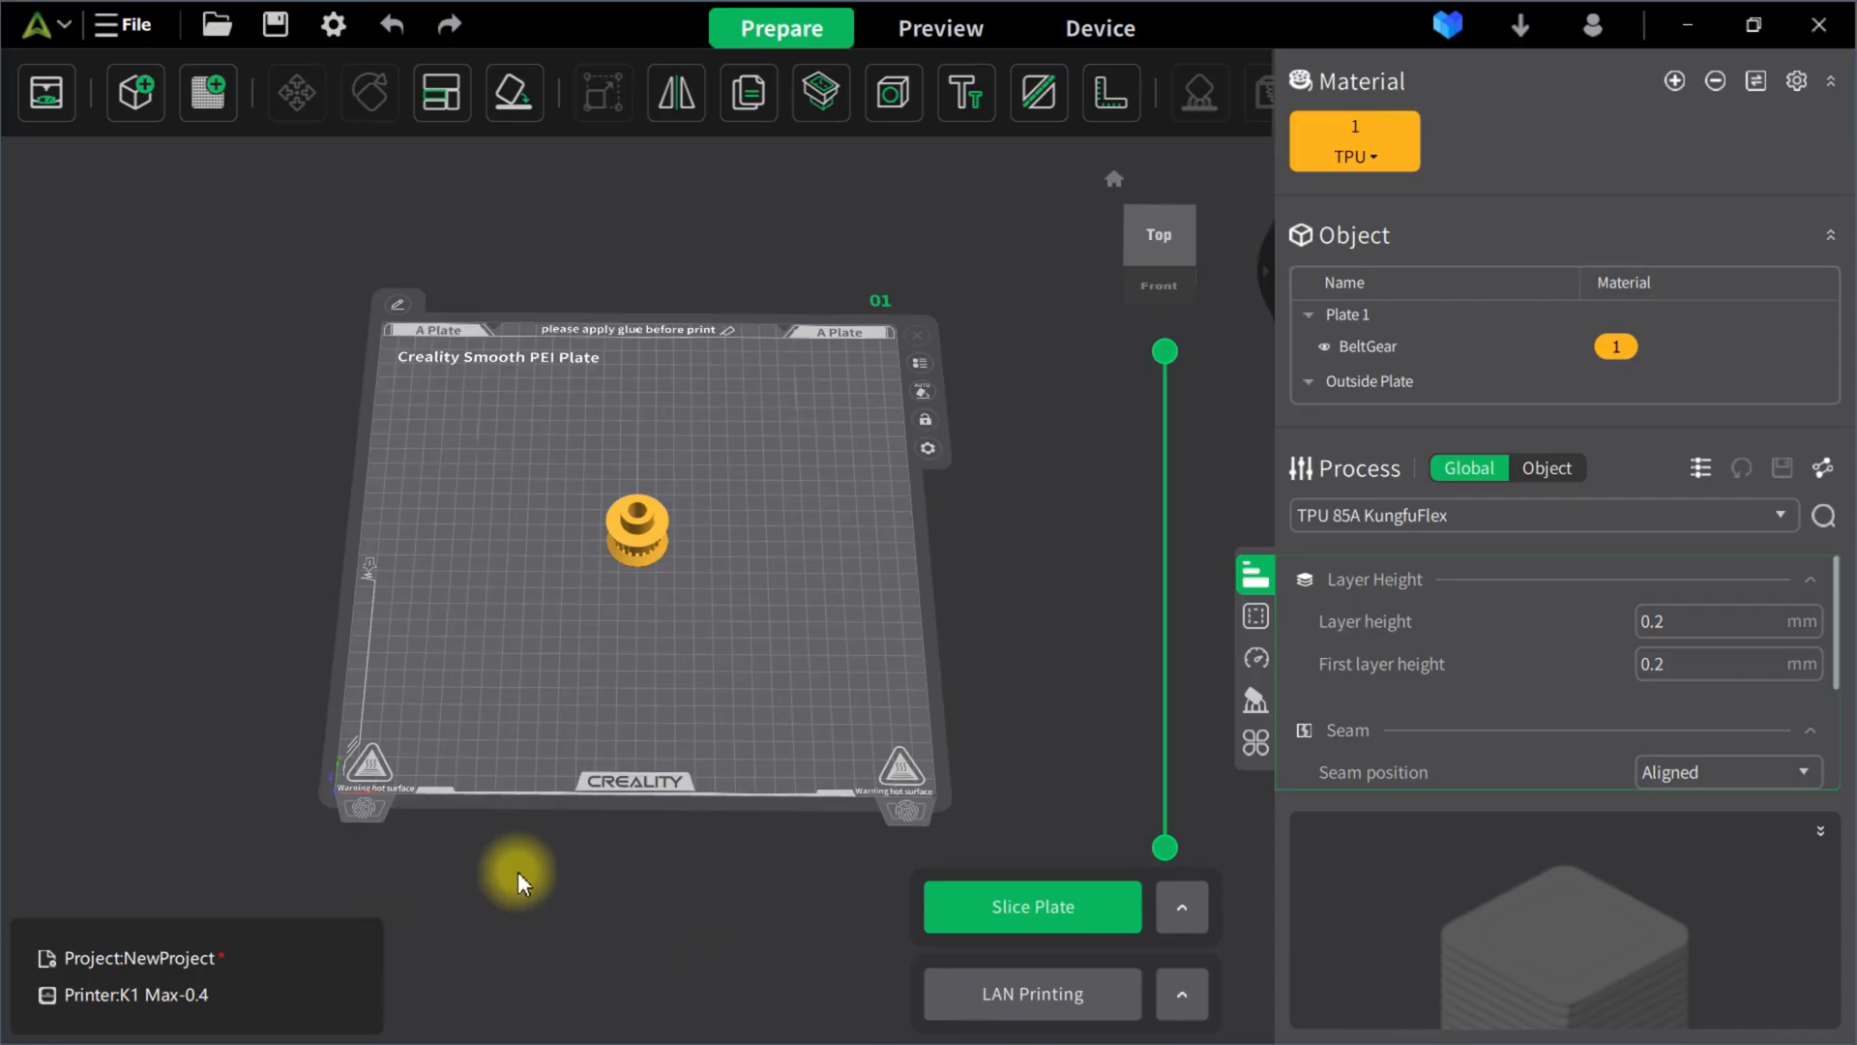
pyautogui.moveTo(794, 281)
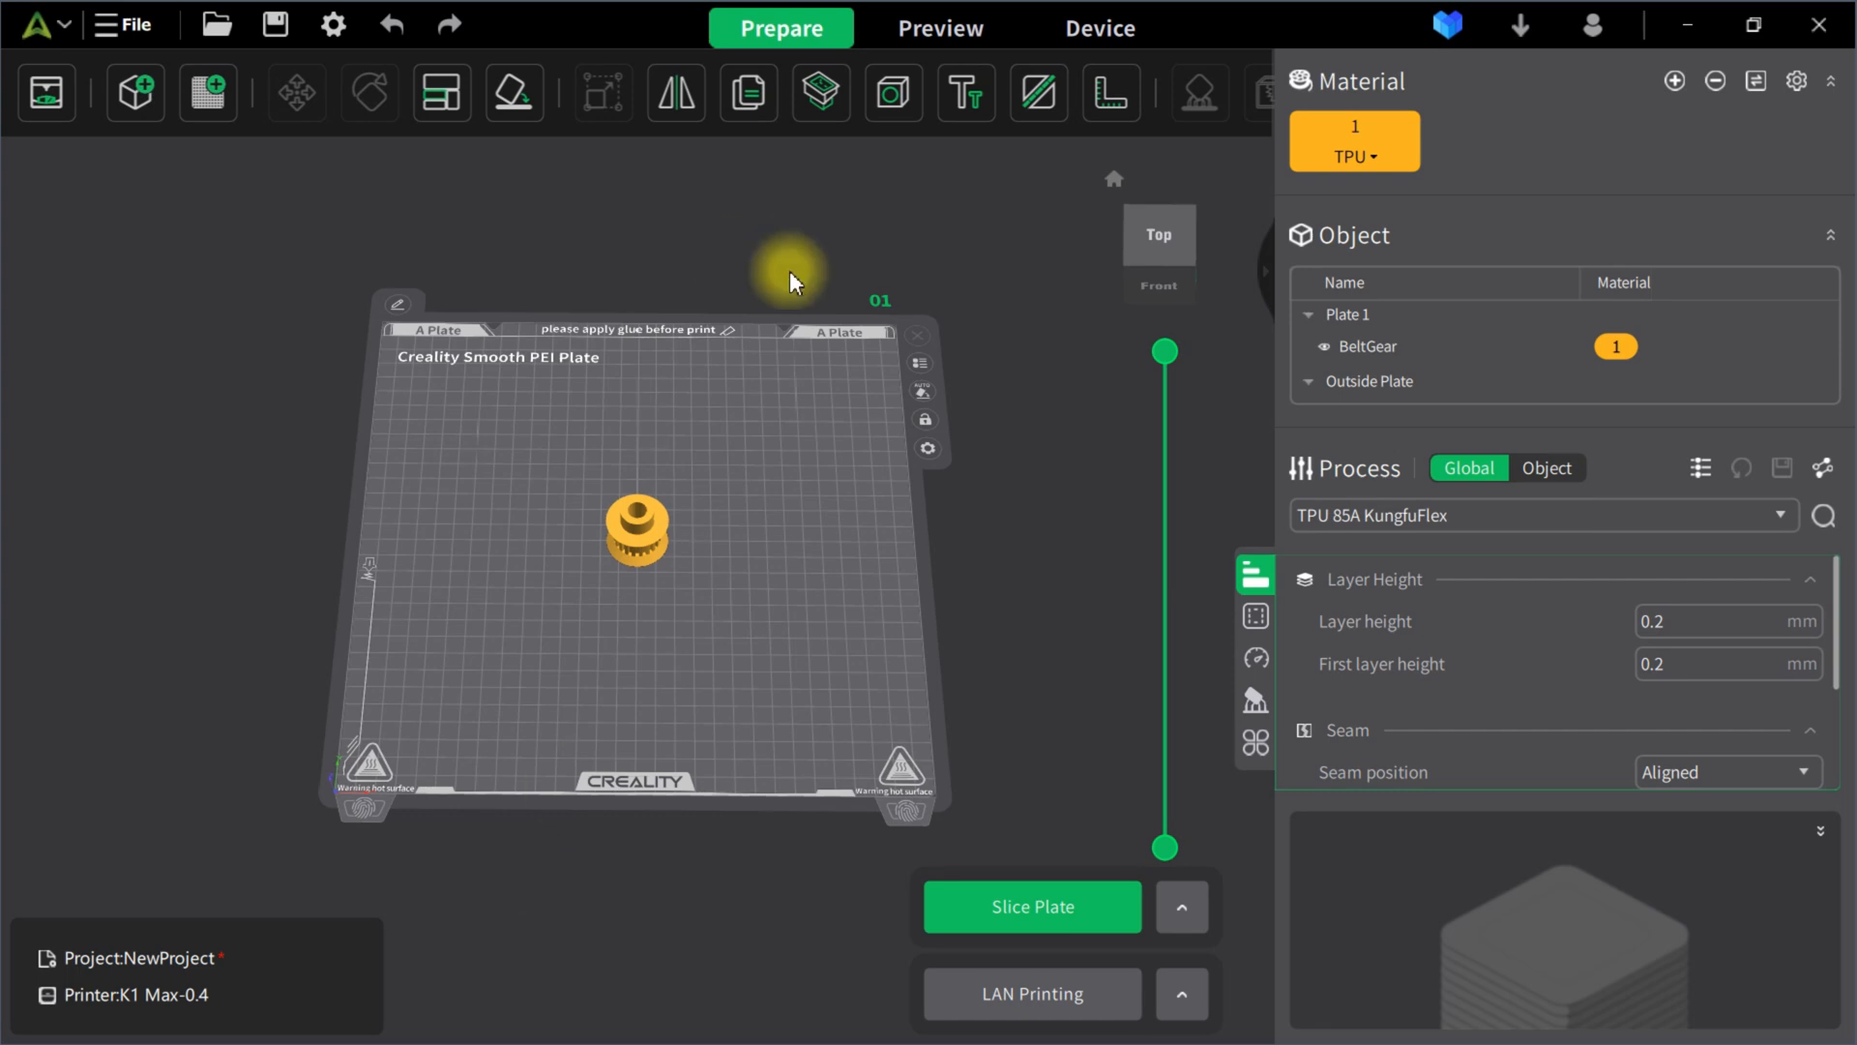
# - Orbit the view to look at the belt gear on the build plate from an angle
pyautogui.moveTo(794, 281); pyautogui.dragTo(669, 558)
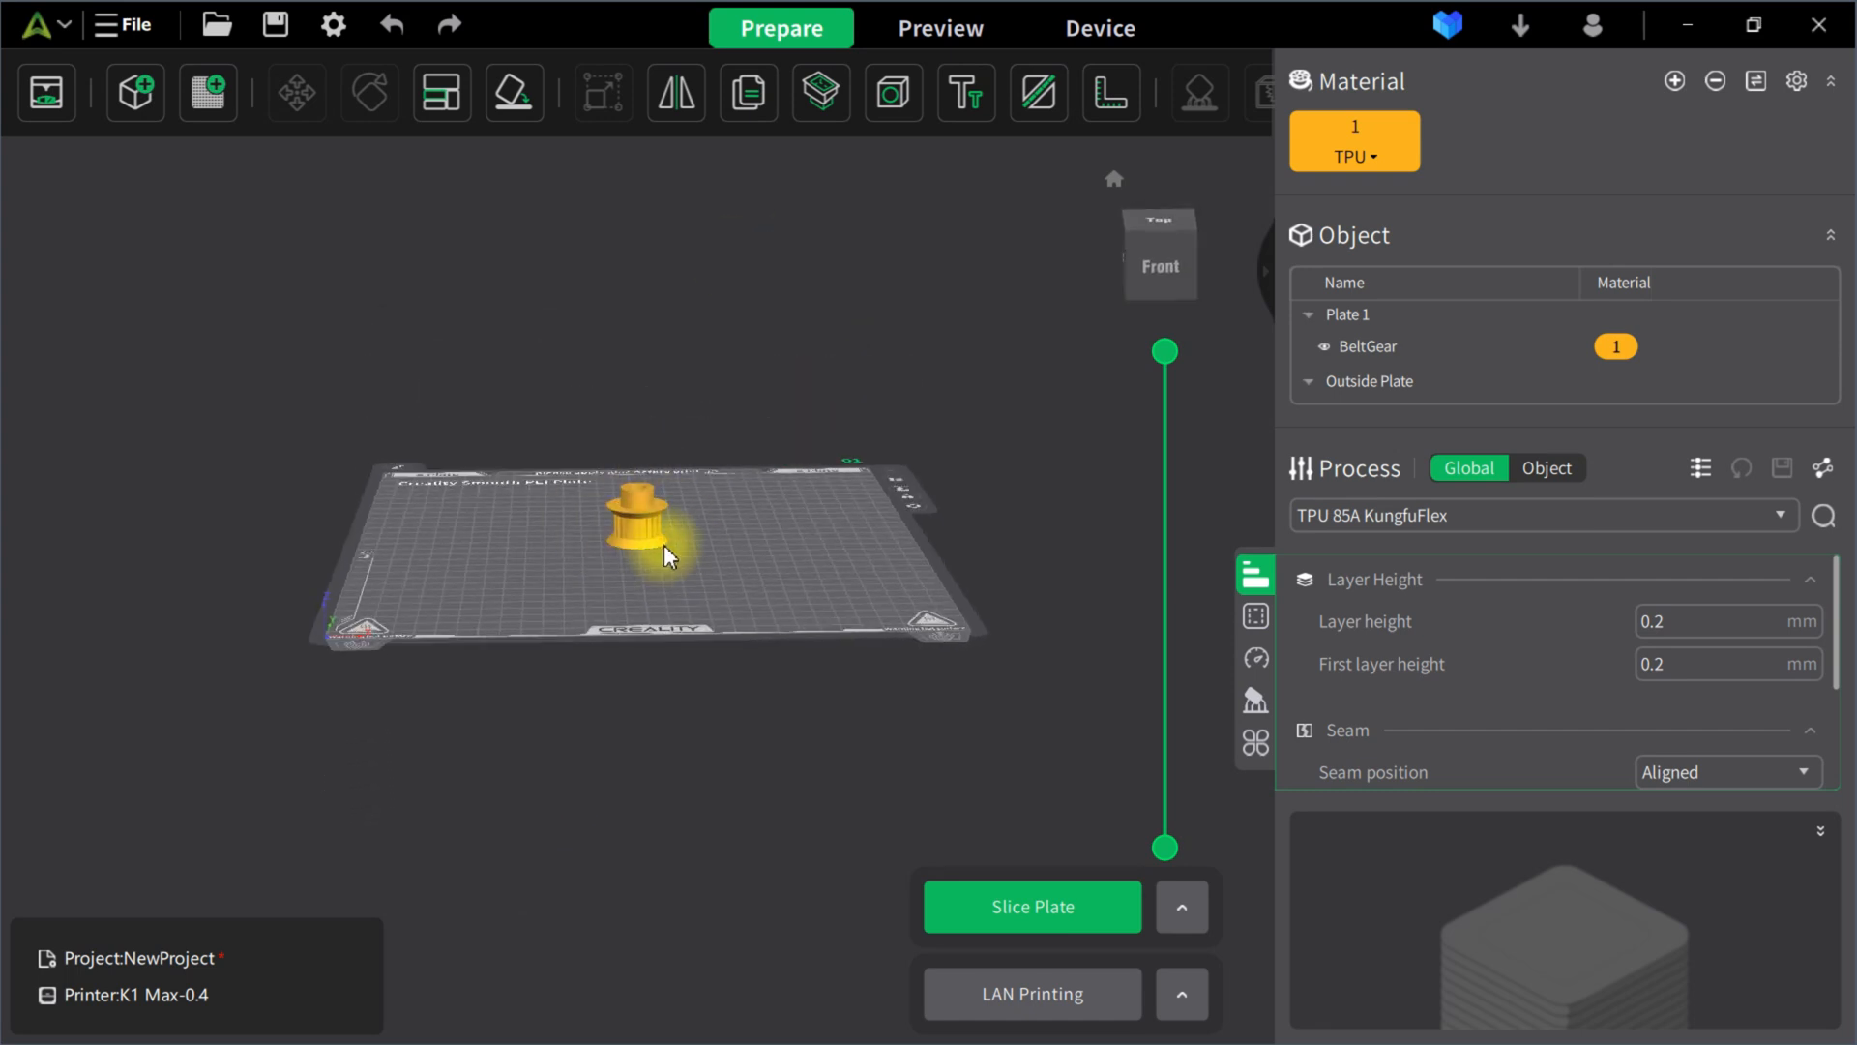
pyautogui.moveTo(664, 551); pyautogui.dragTo(615, 615)
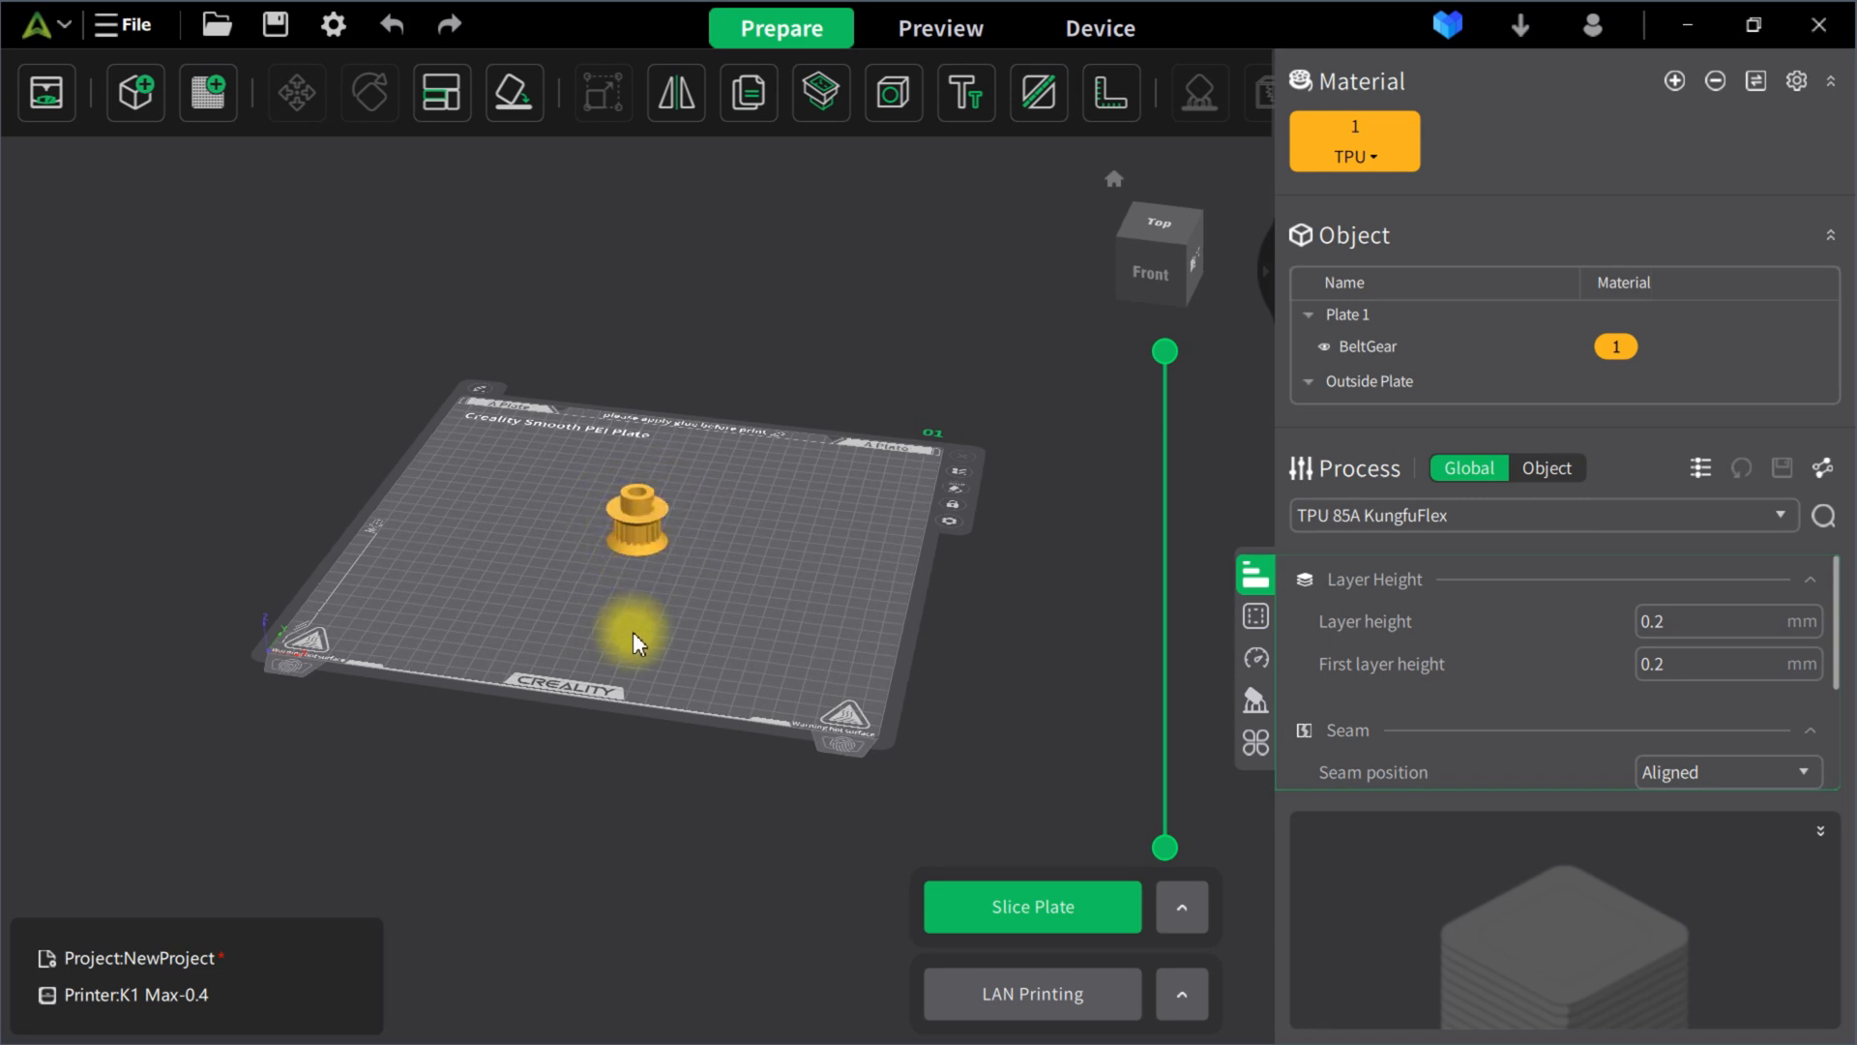
pyautogui.moveTo(652, 701)
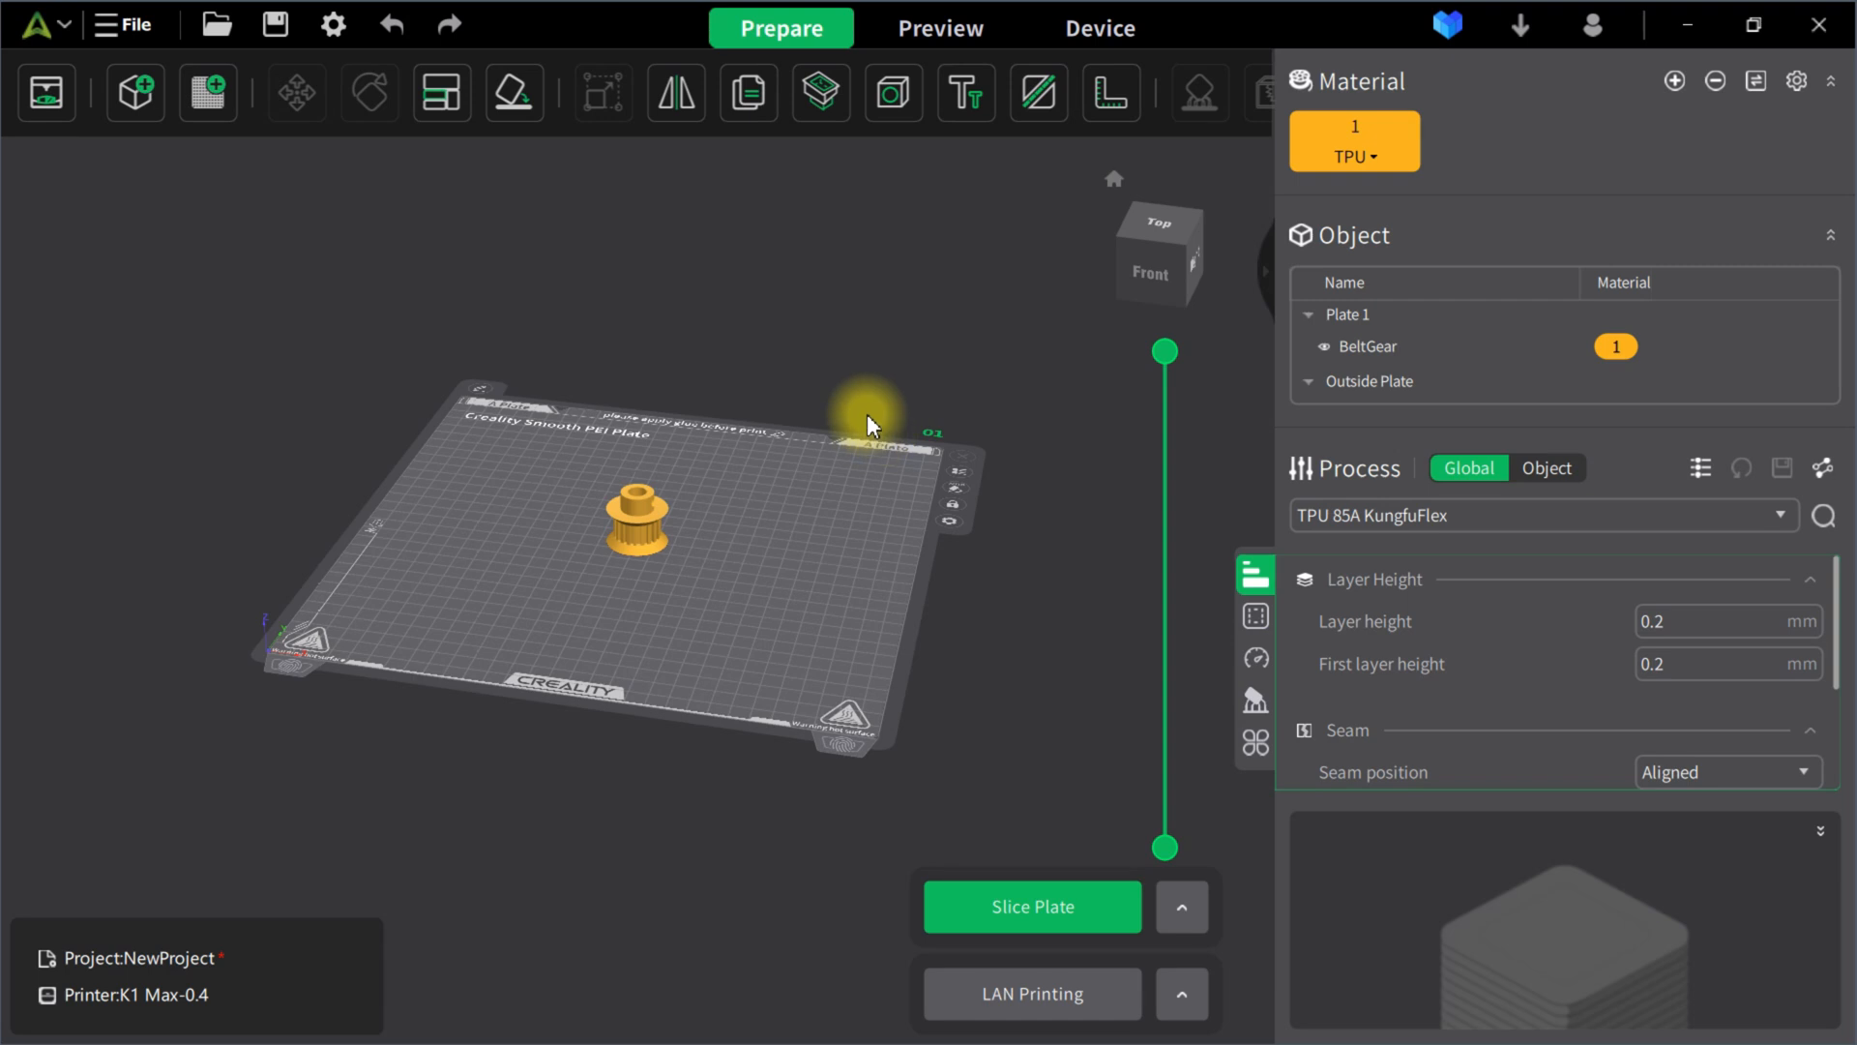
pyautogui.moveTo(501, 340)
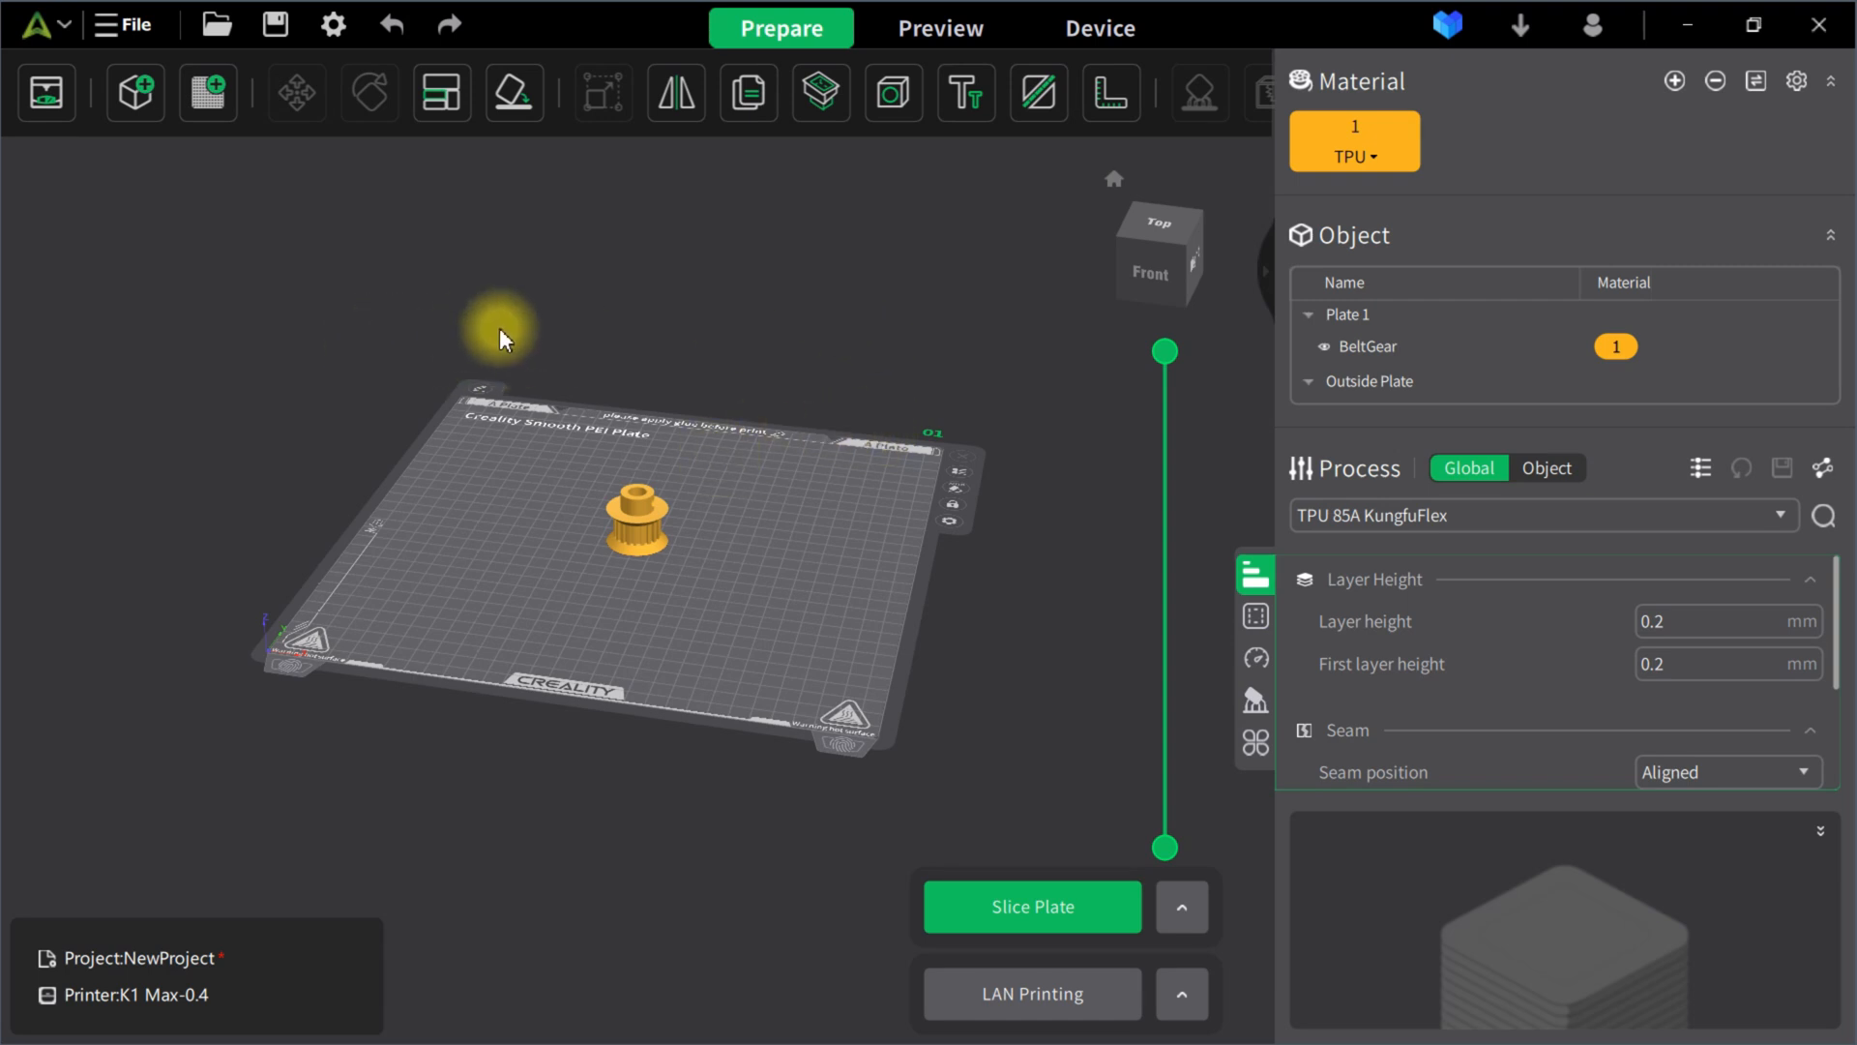
pyautogui.moveTo(139, 250)
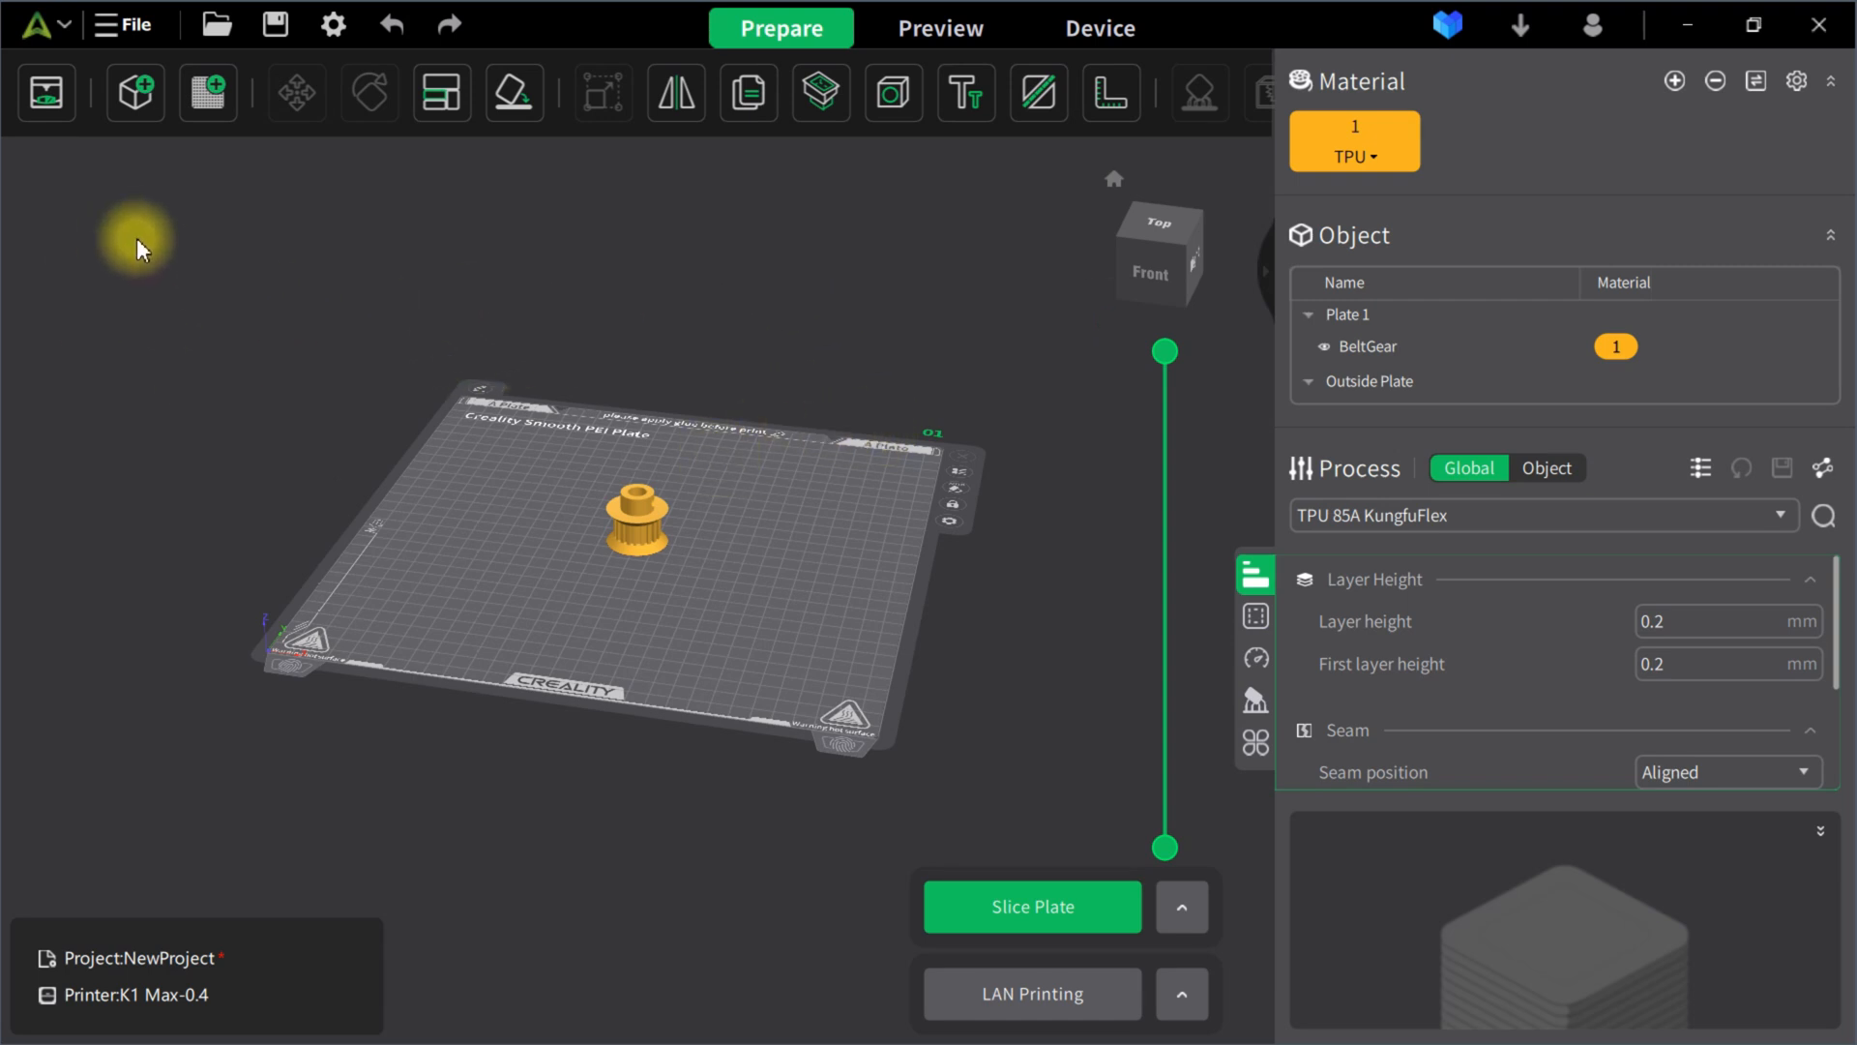
pyautogui.moveTo(56, 232)
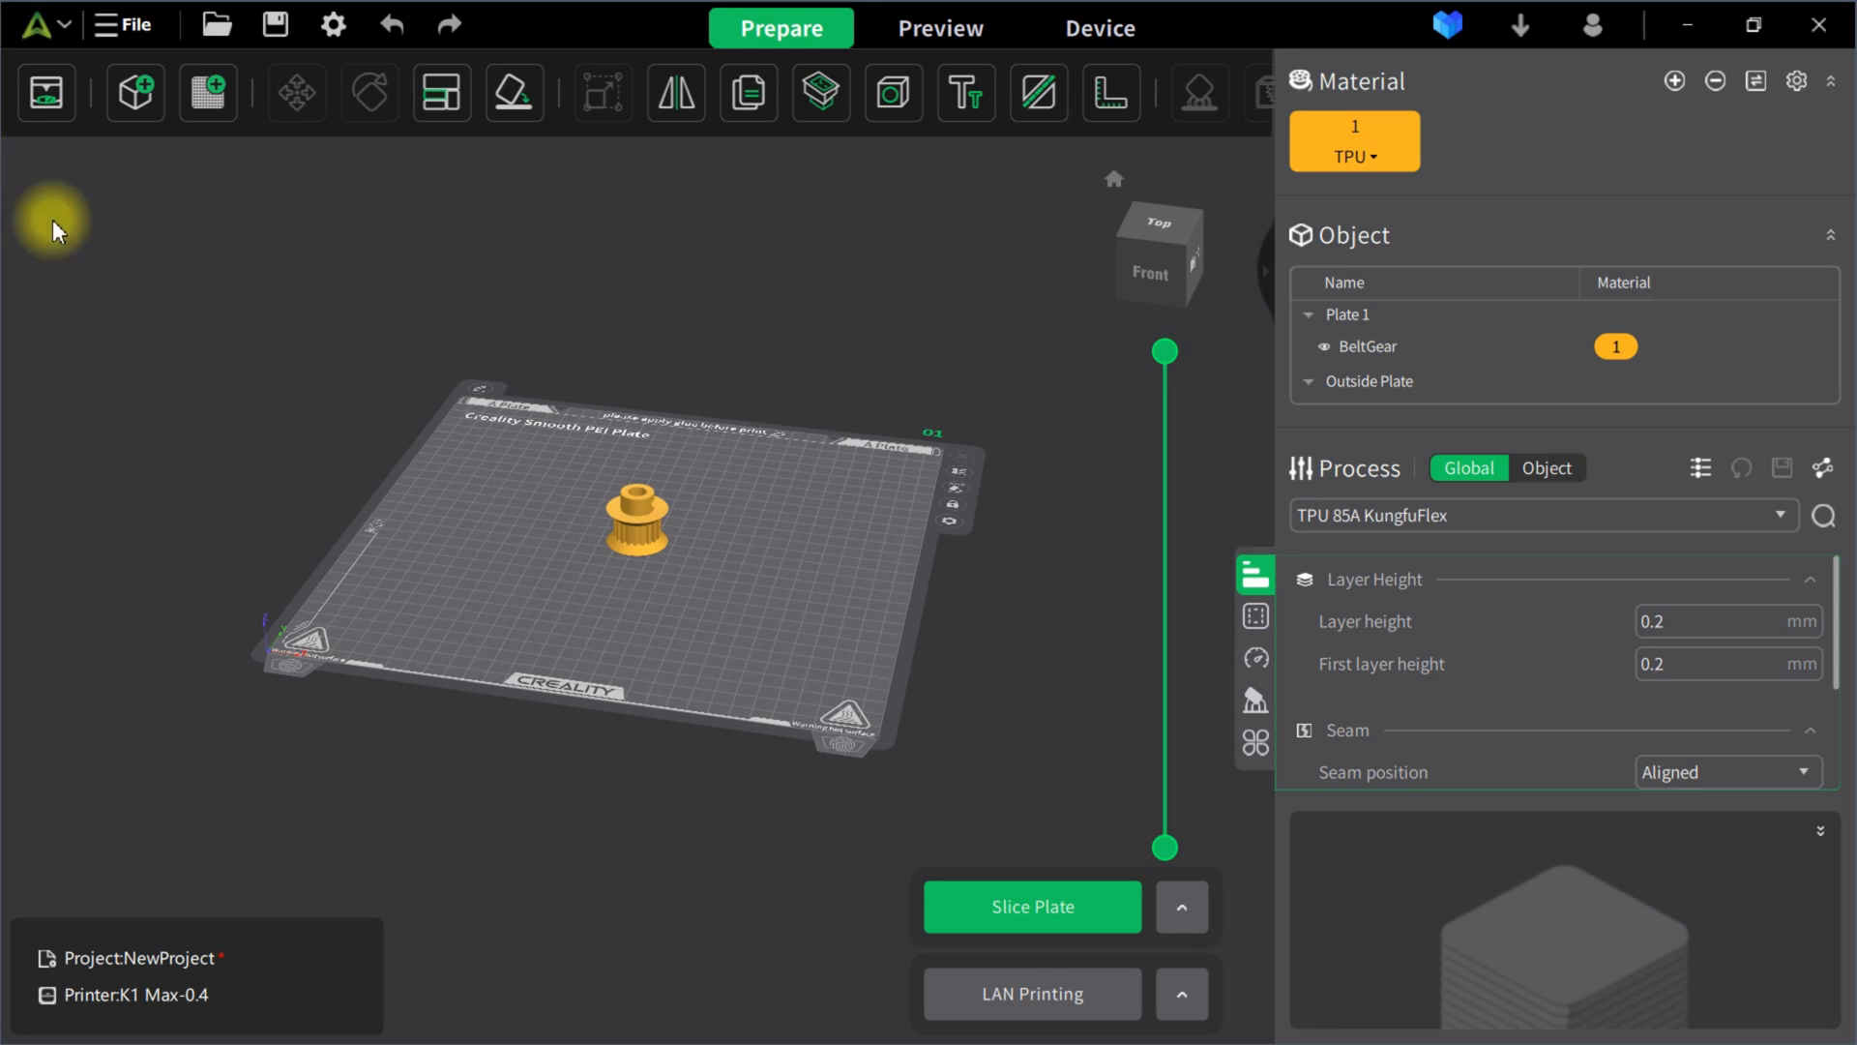
# - Show and dismiss the printer and bed type settings panel
pyautogui.click(47, 93)
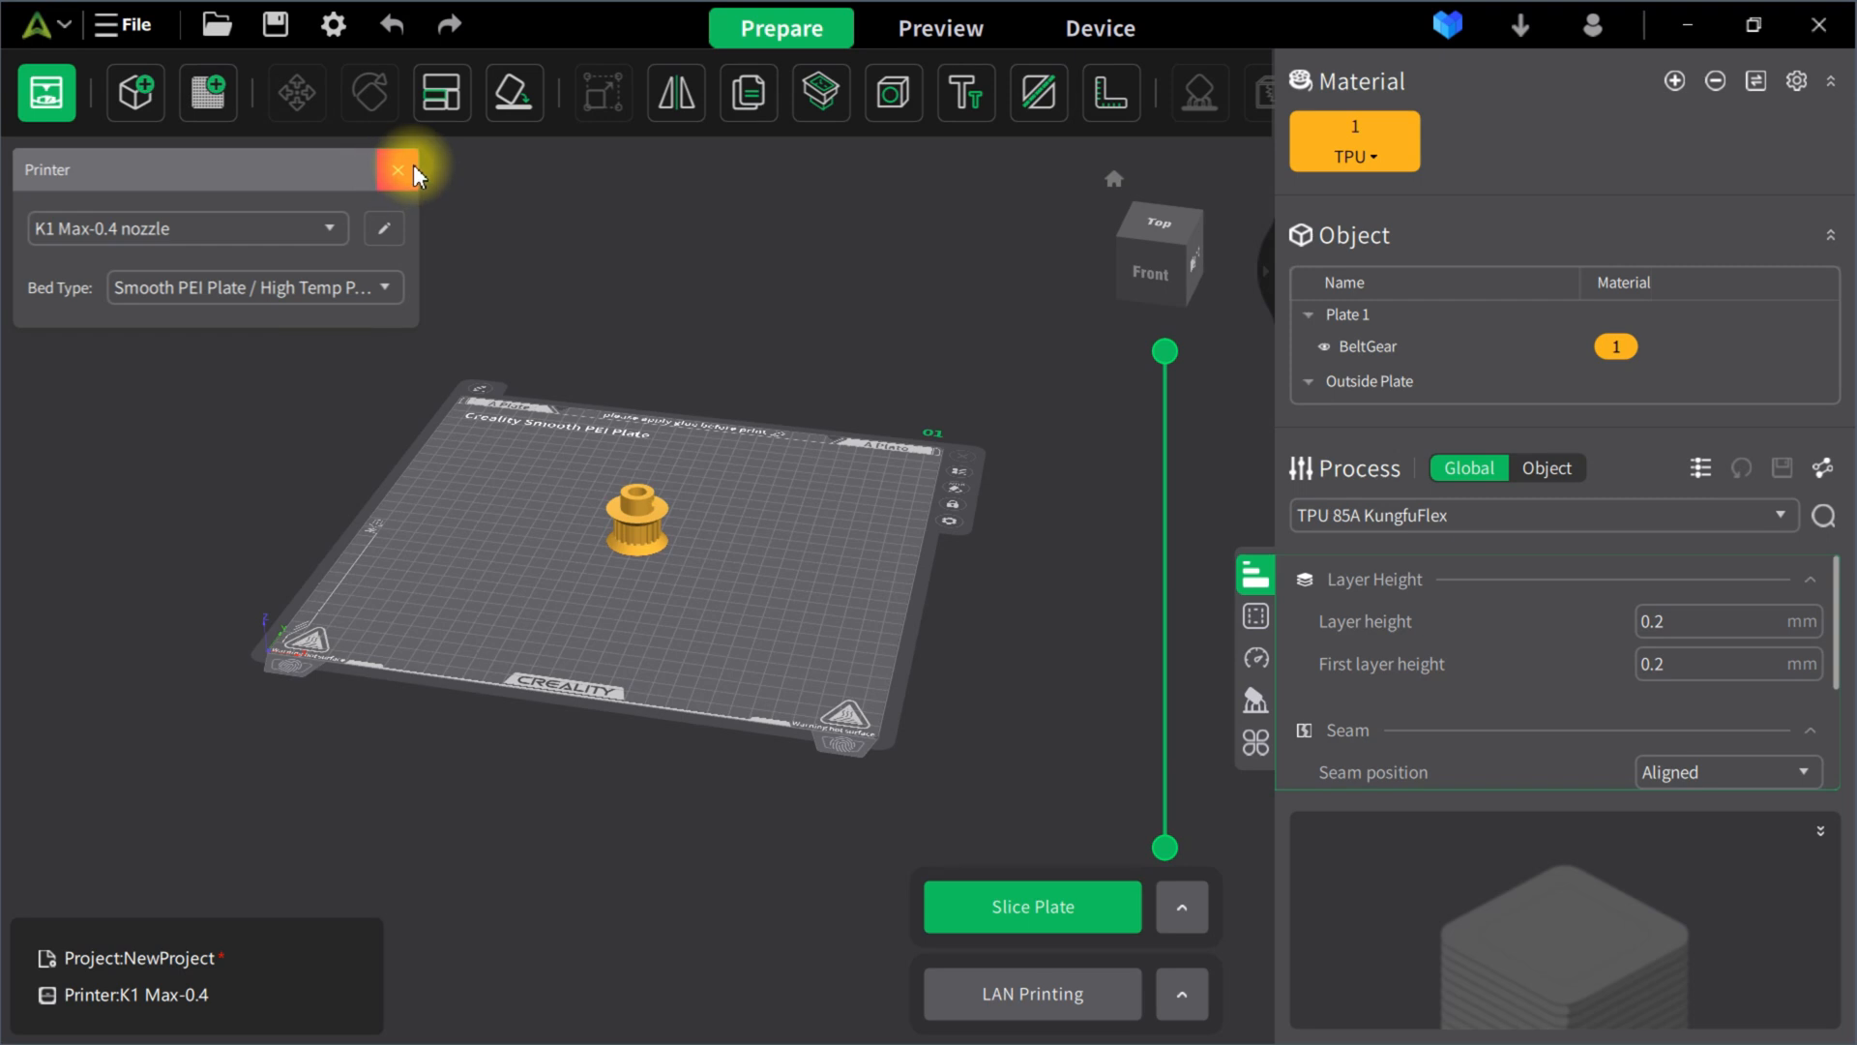
pyautogui.click(398, 171)
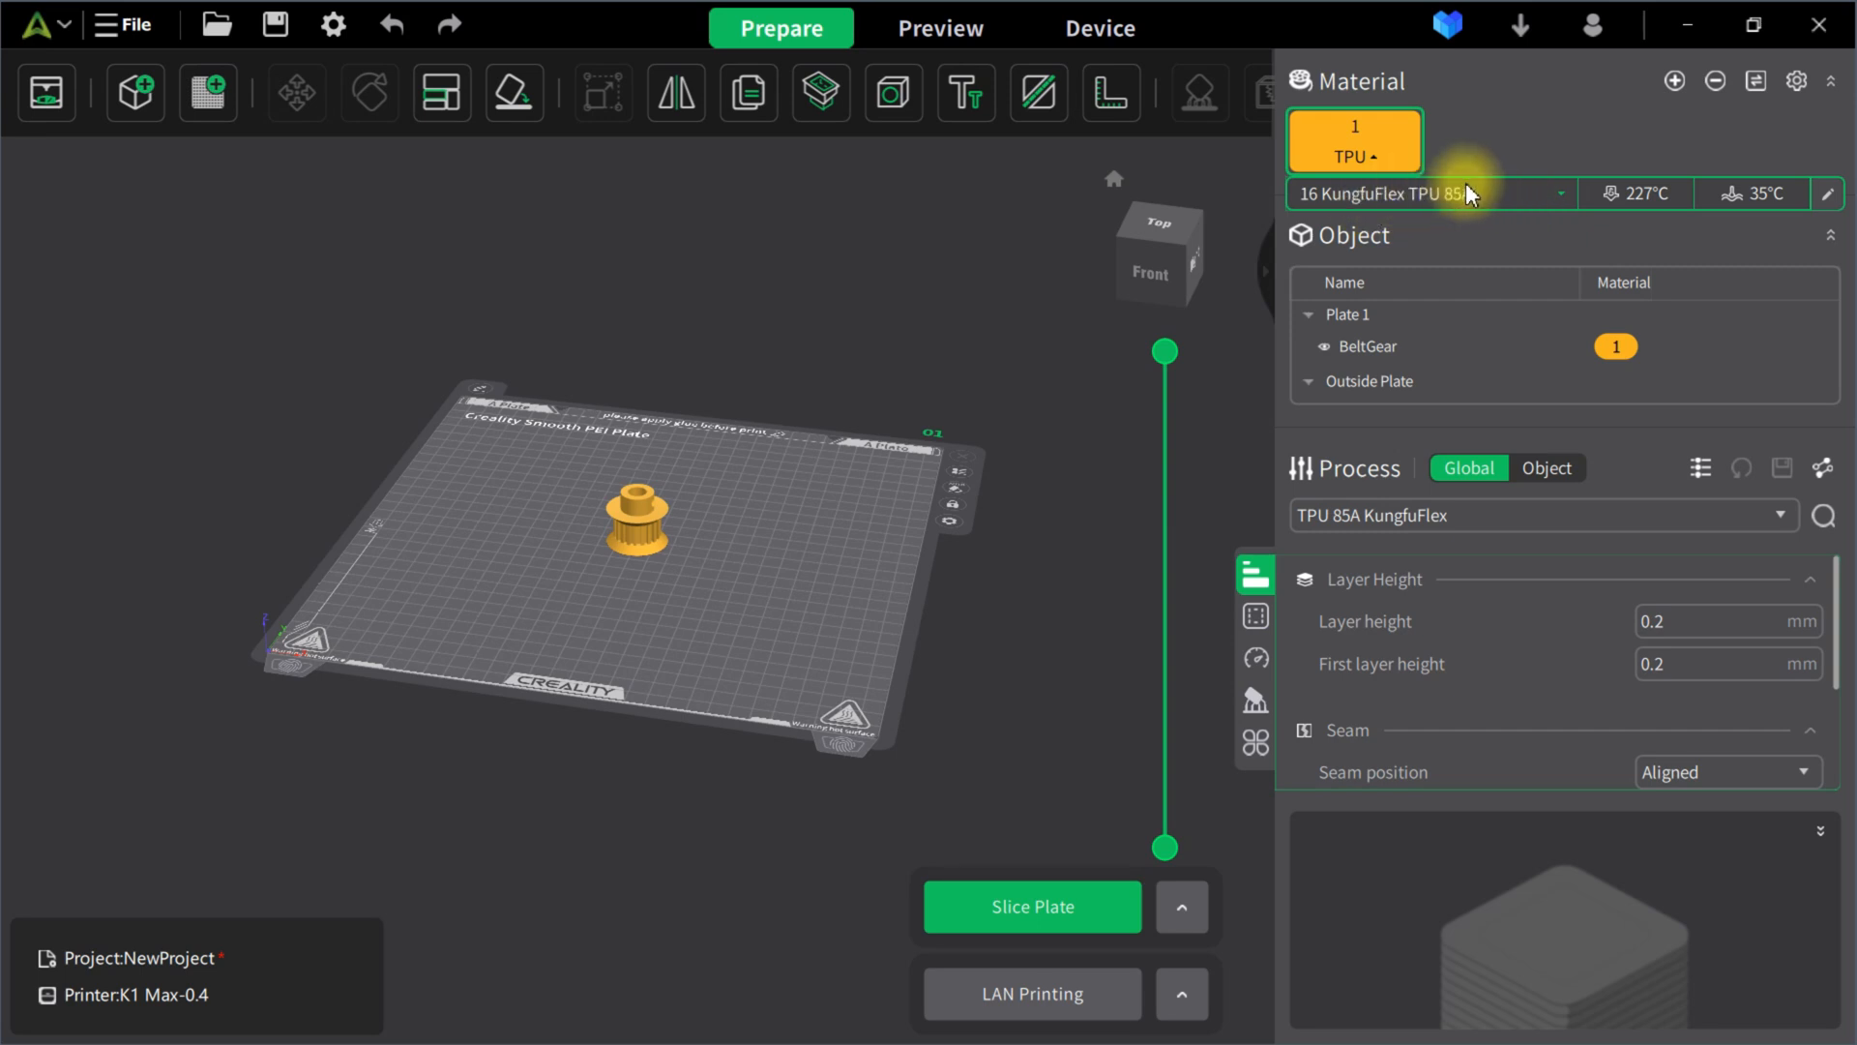
pyautogui.moveTo(1650, 211)
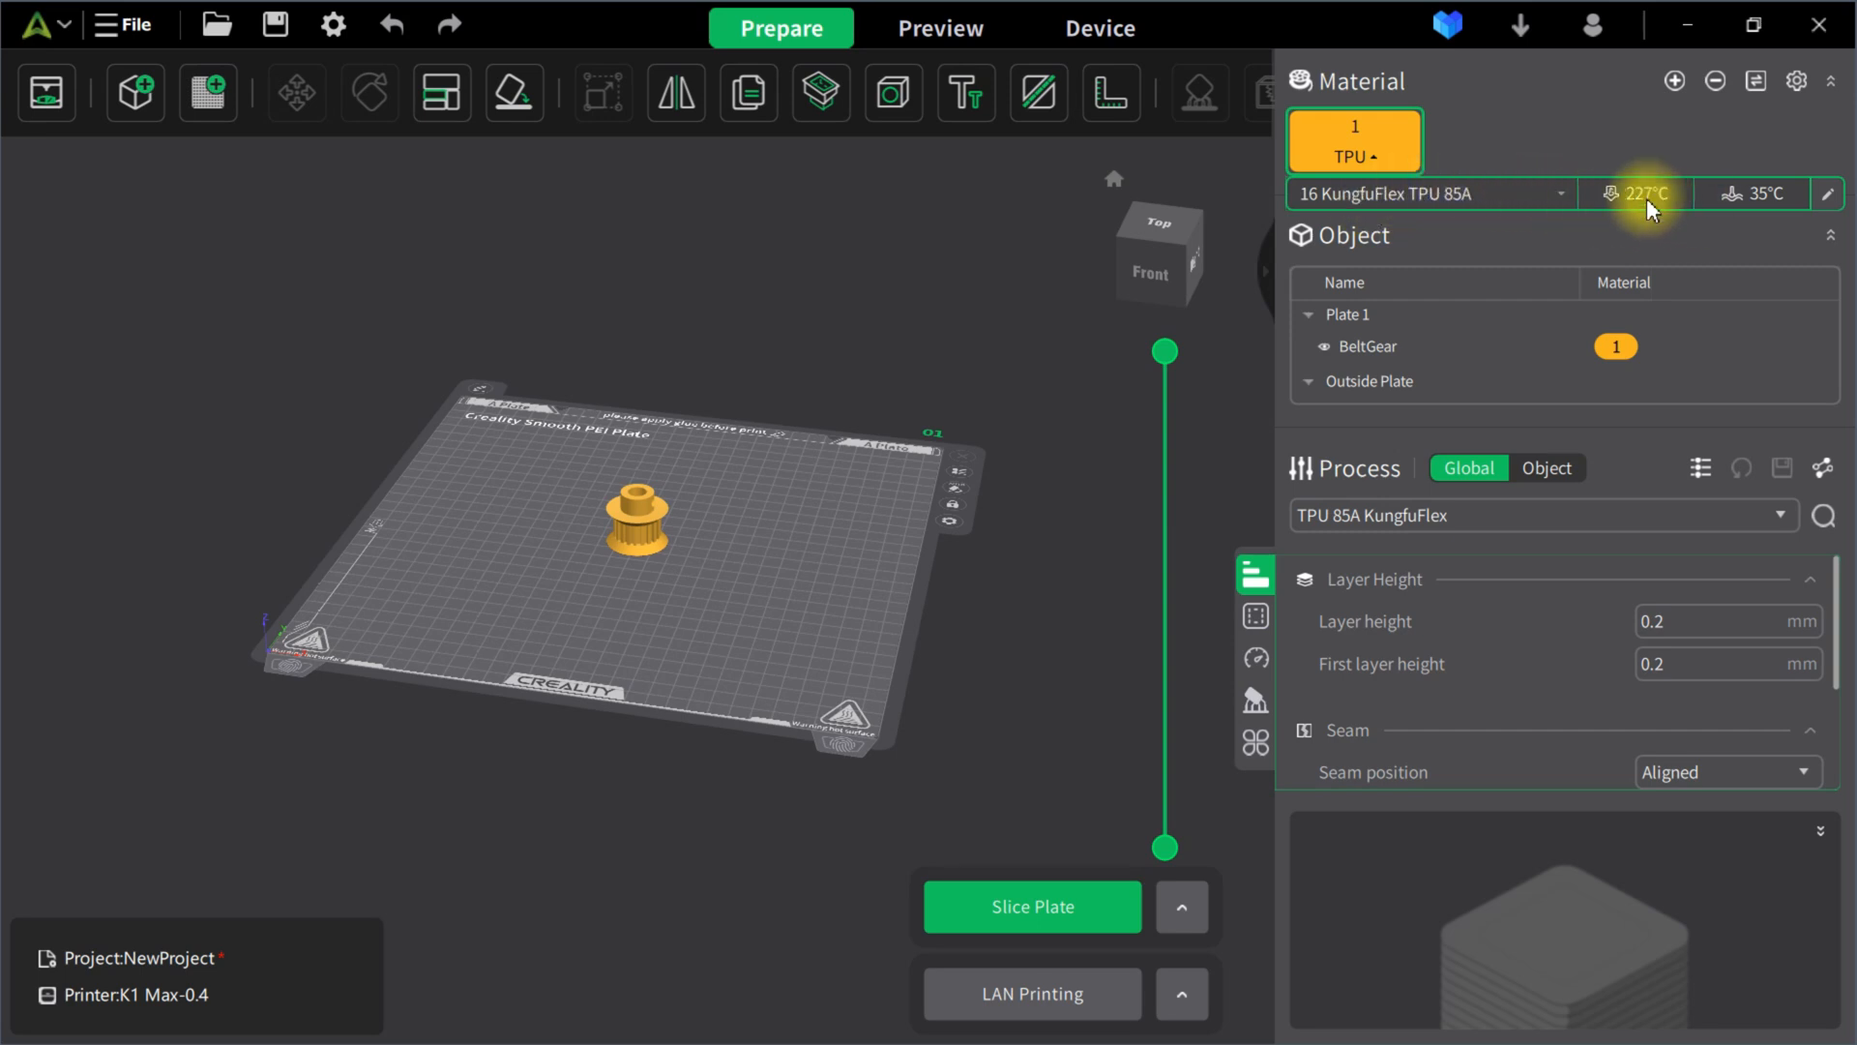
pyautogui.moveTo(1659, 203)
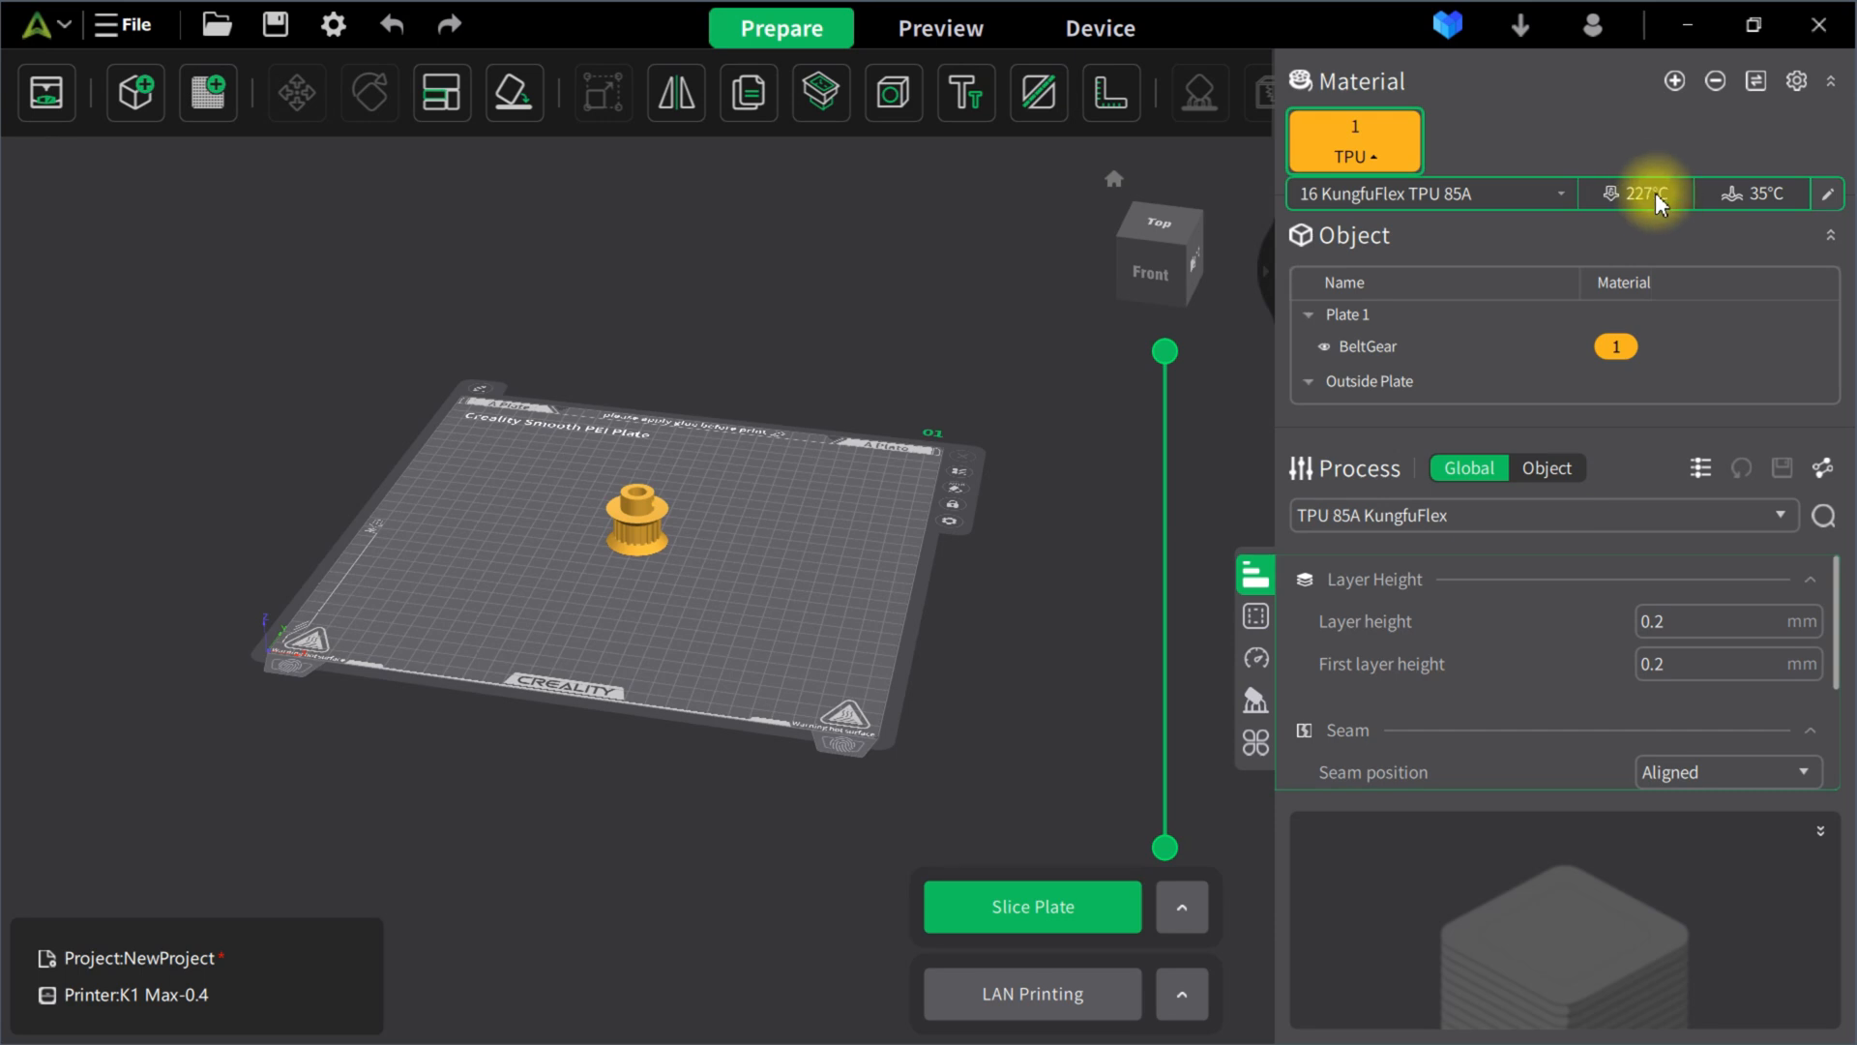
pyautogui.moveTo(1764, 201)
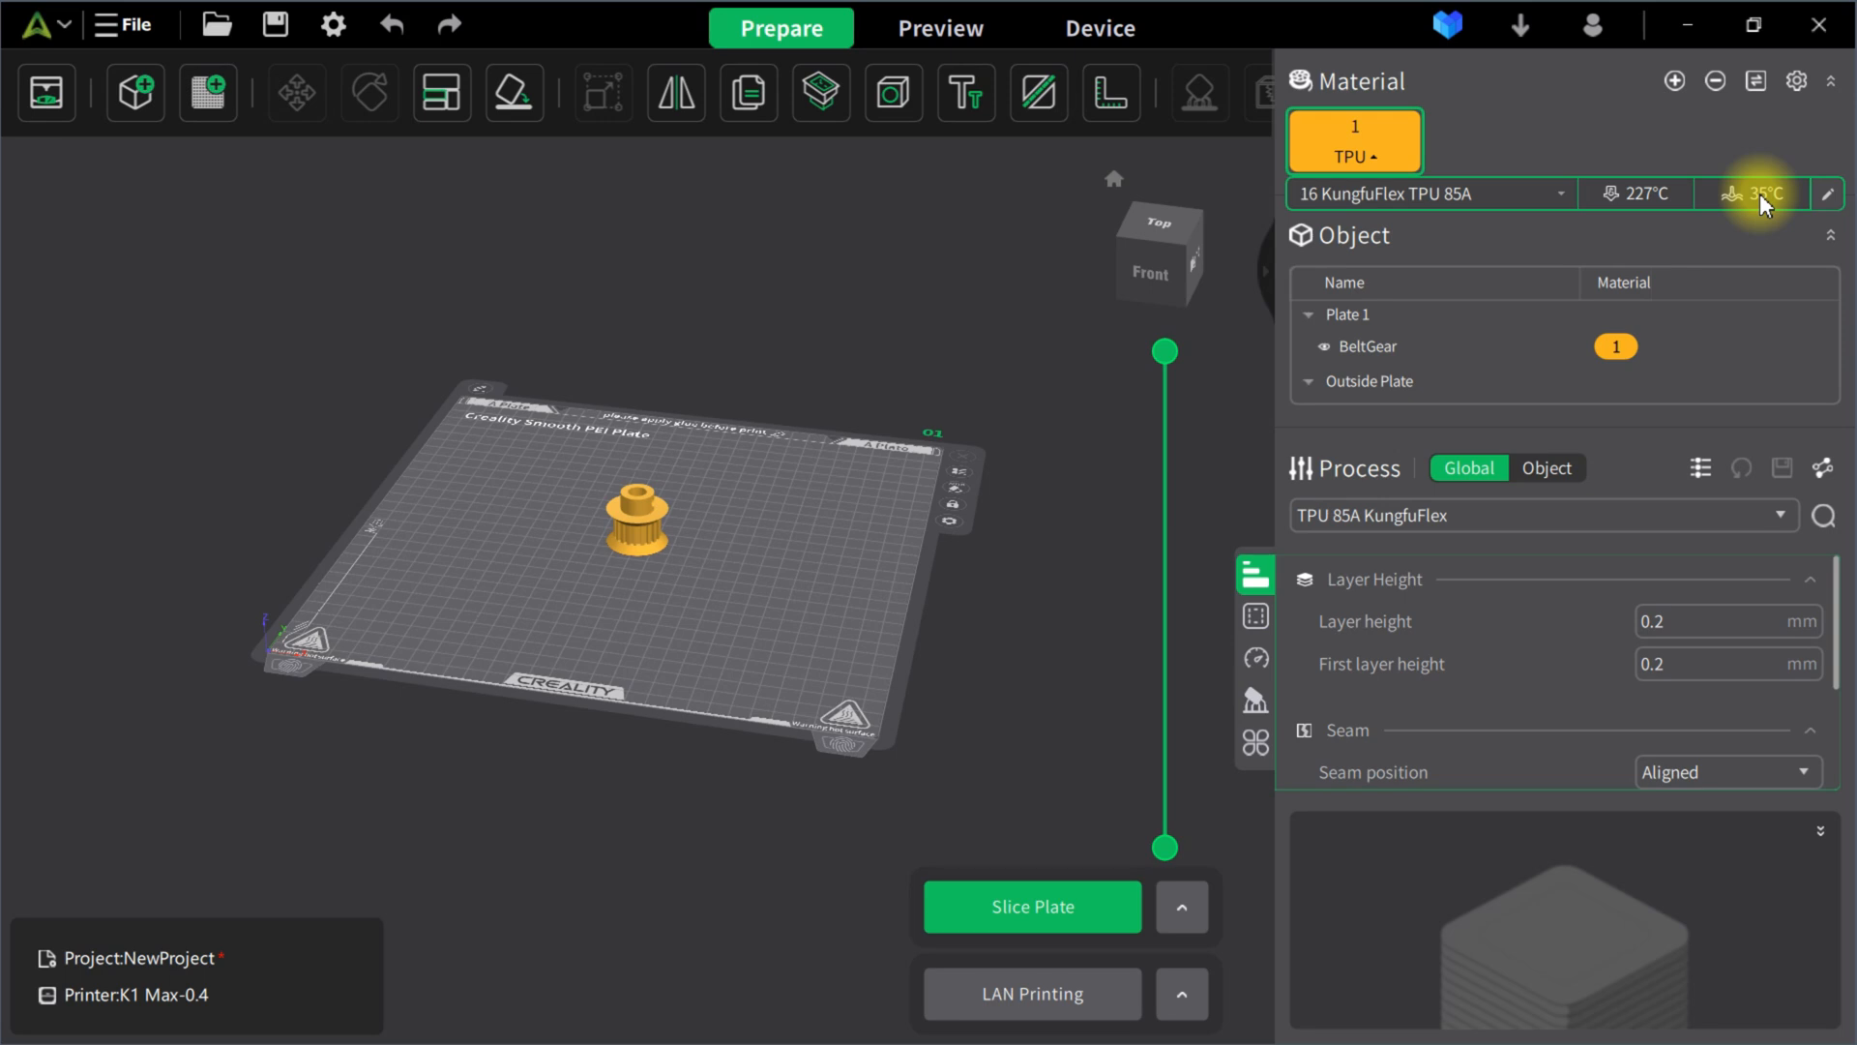
pyautogui.moveTo(1154, 284)
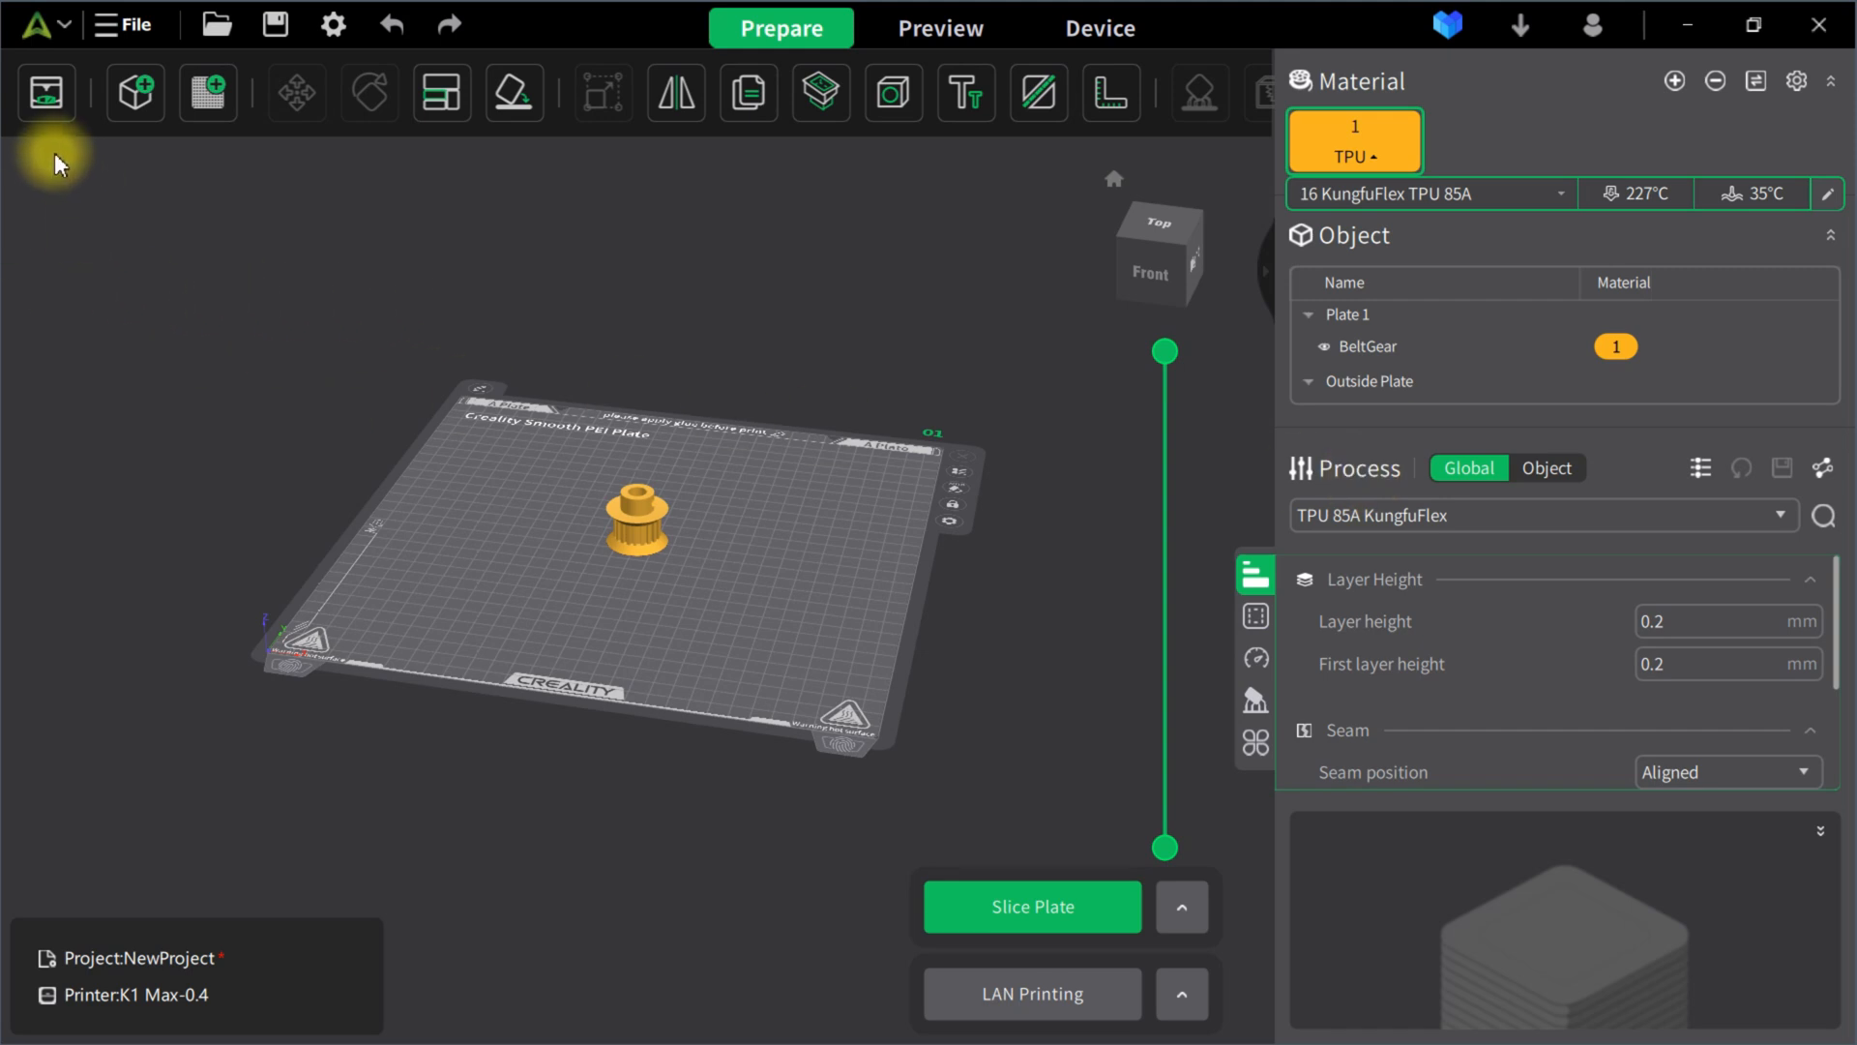
# - Bring up the K1 Max 0.4 nozzle printer manager with advanced parameters revealed
pyautogui.click(46, 93)
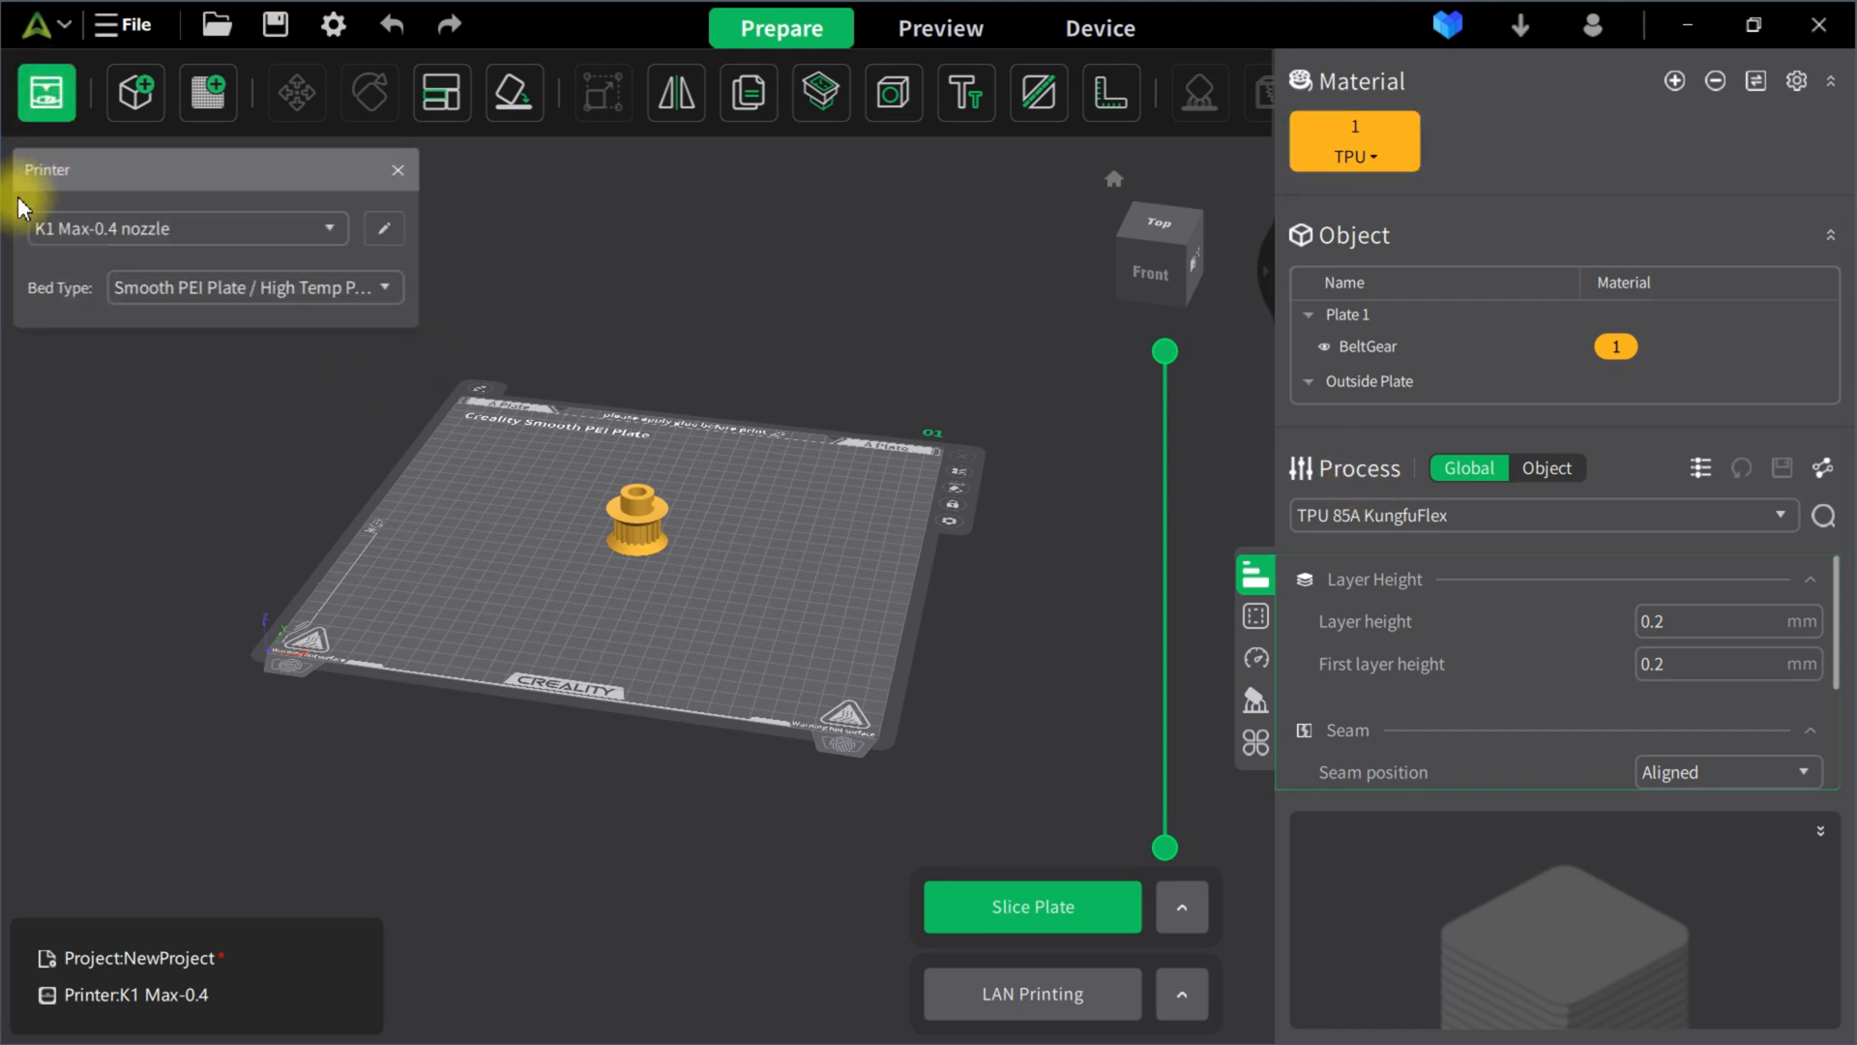
pyautogui.click(383, 228)
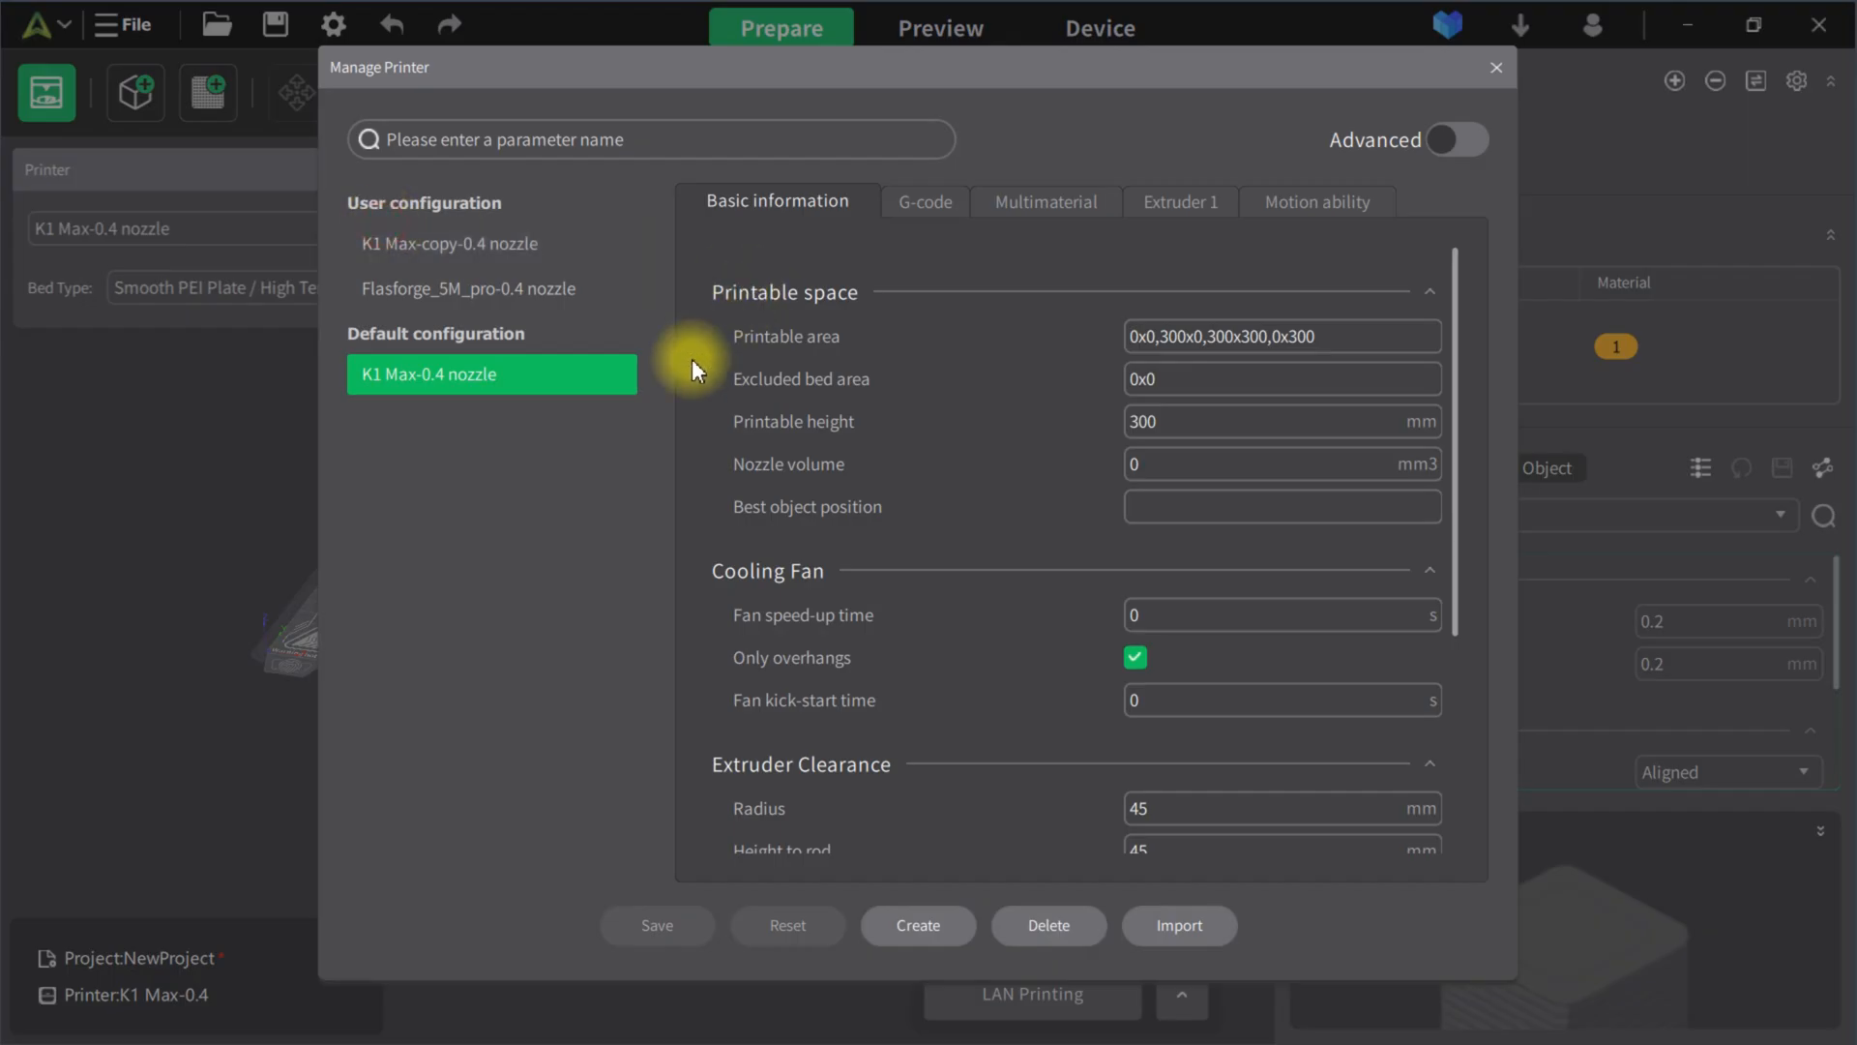
pyautogui.moveTo(1143, 228)
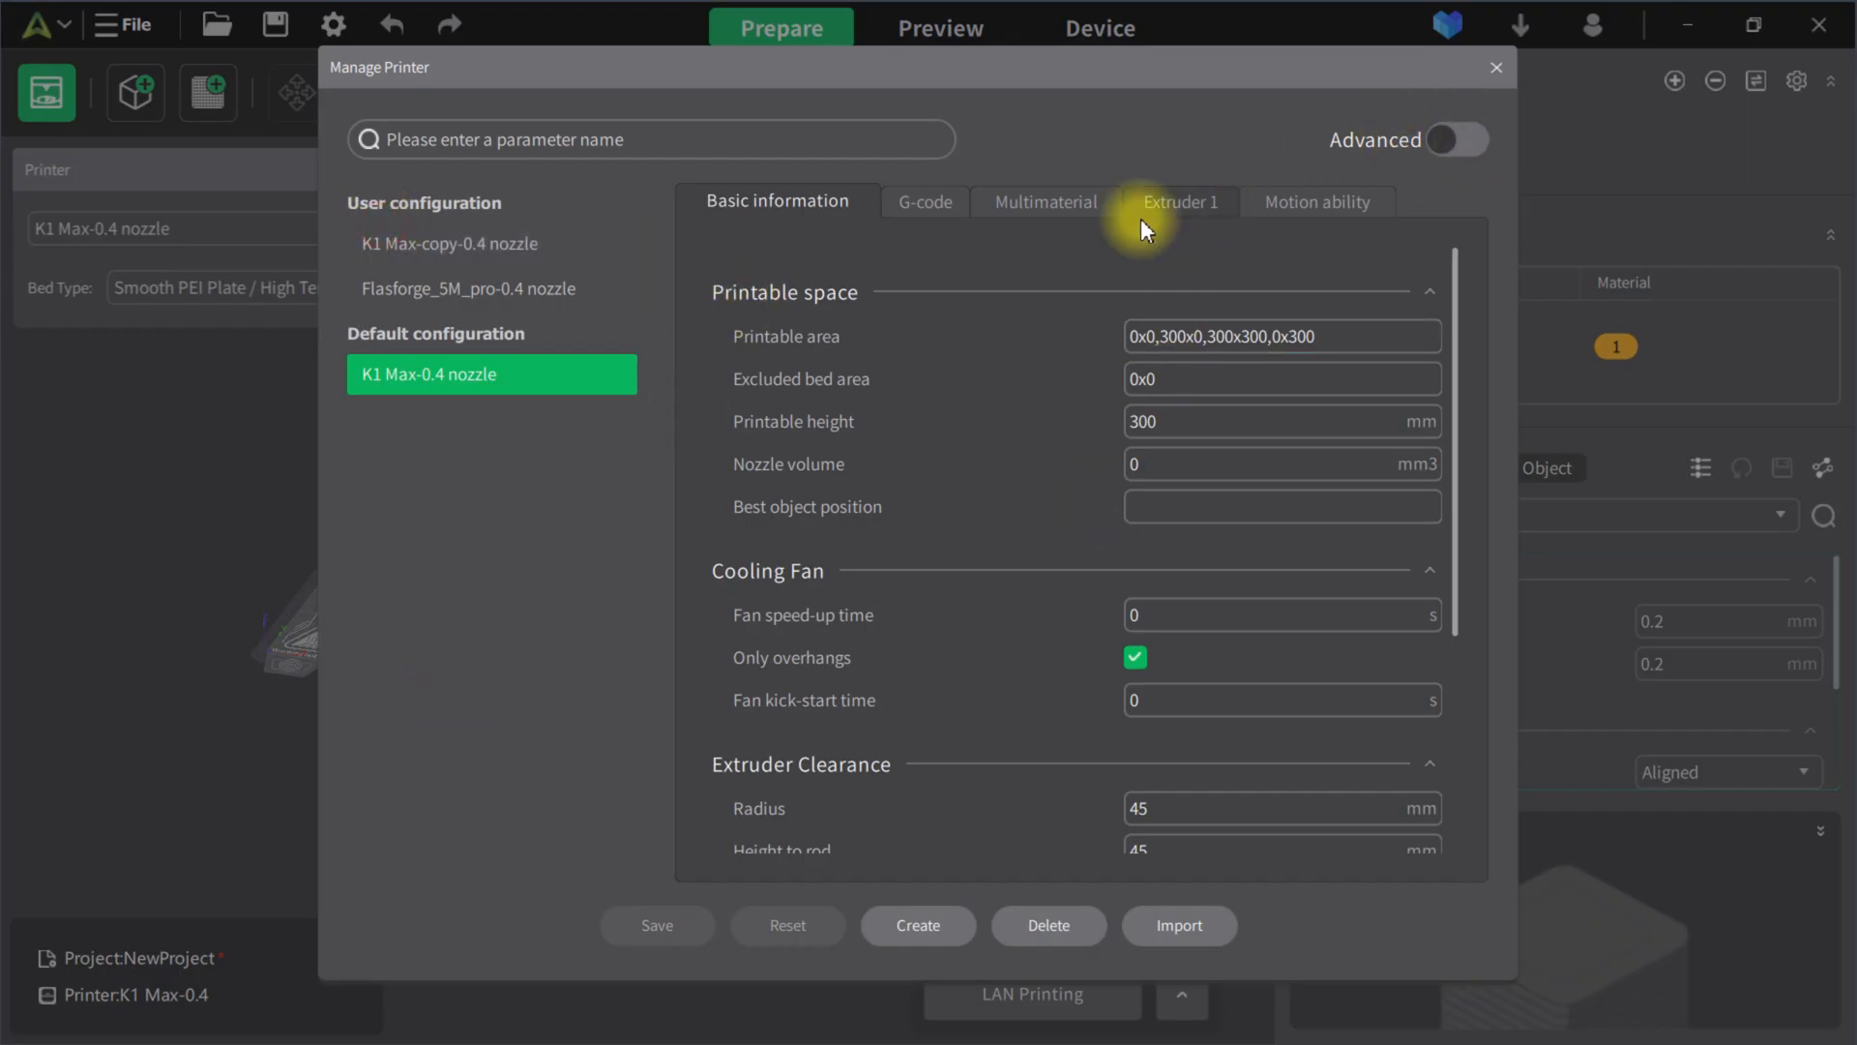
pyautogui.click(1458, 139)
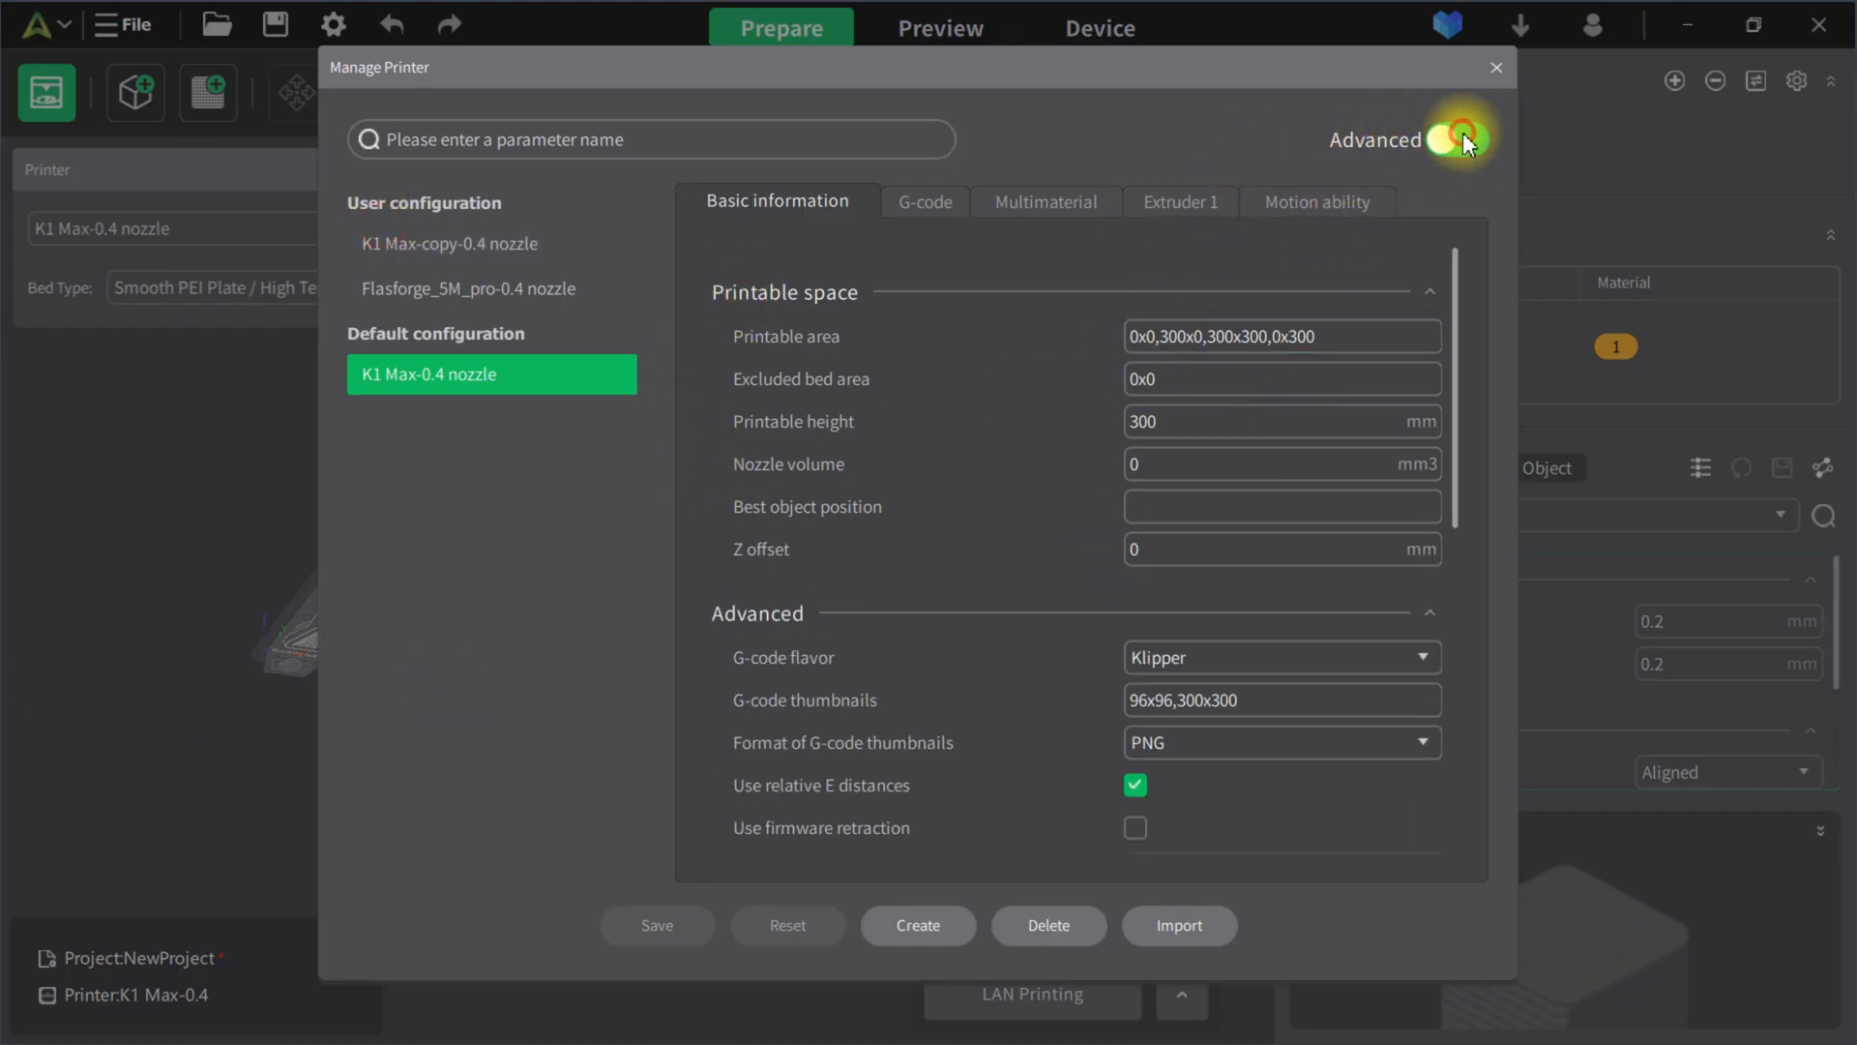
pyautogui.click(1455, 139)
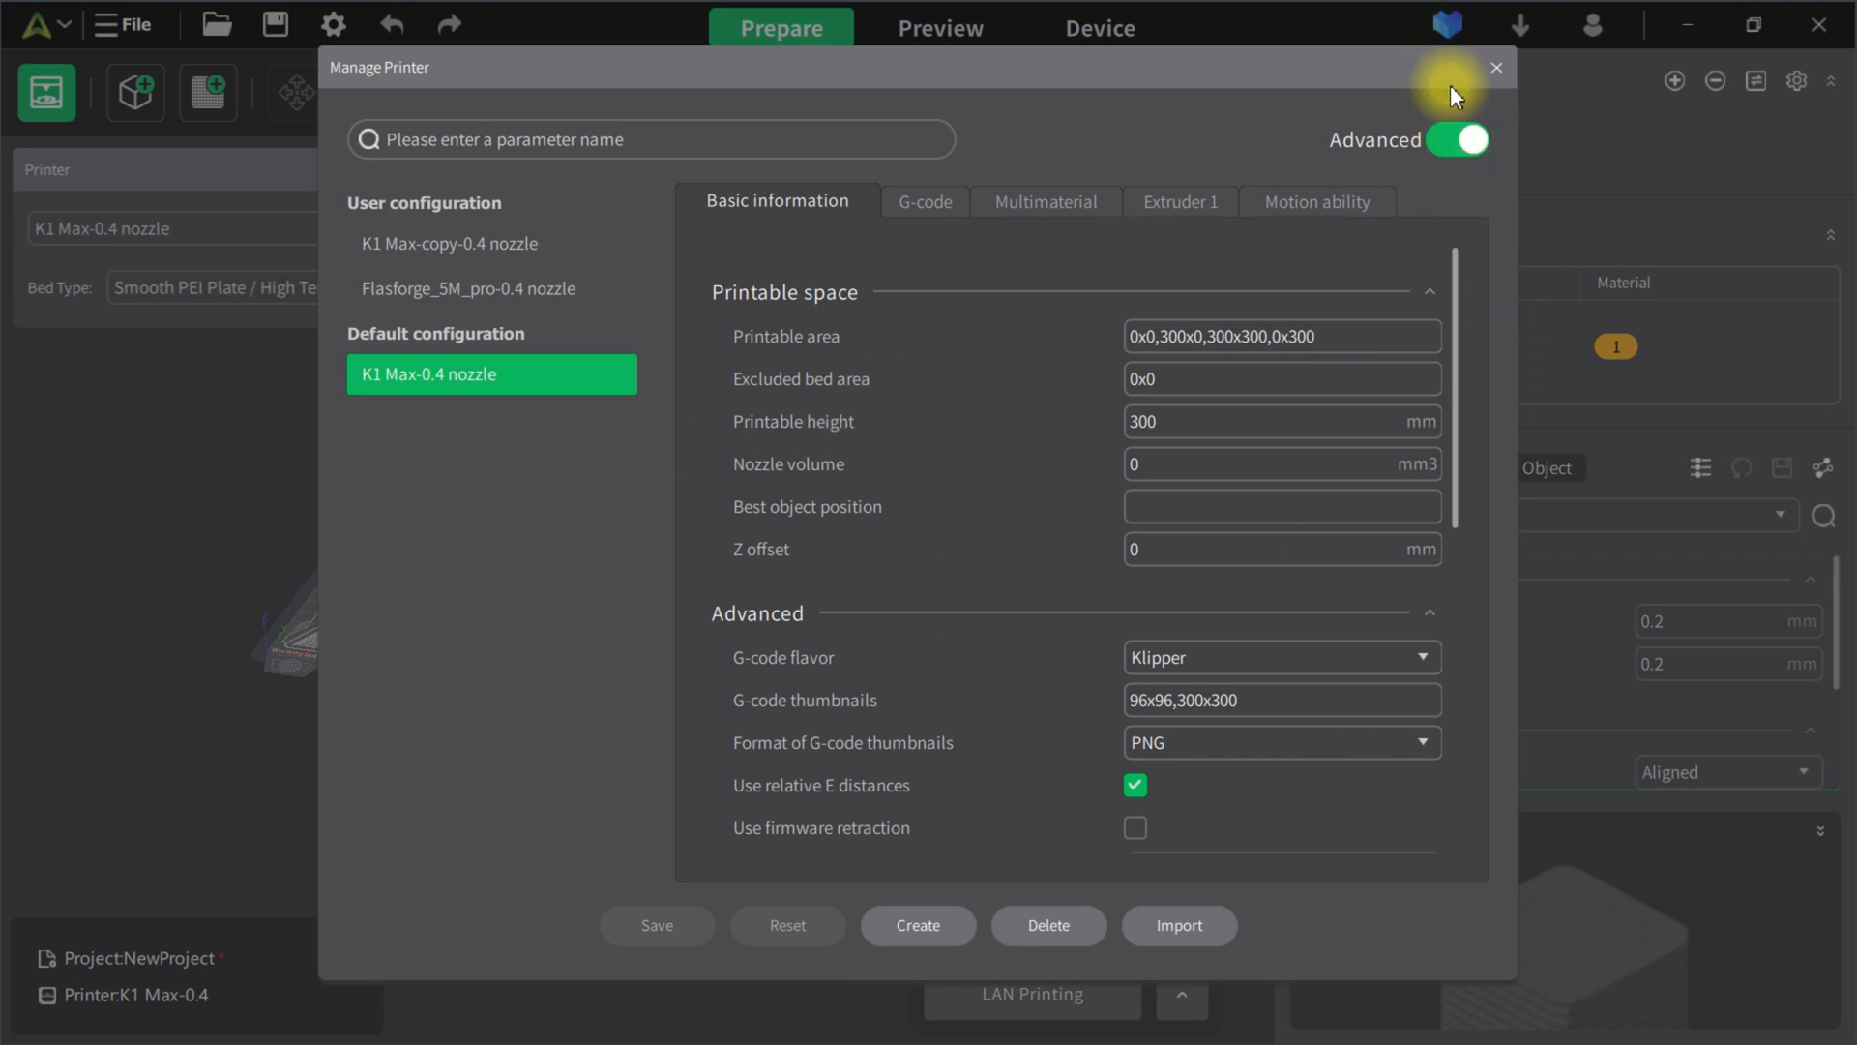
pyautogui.moveTo(719, 561)
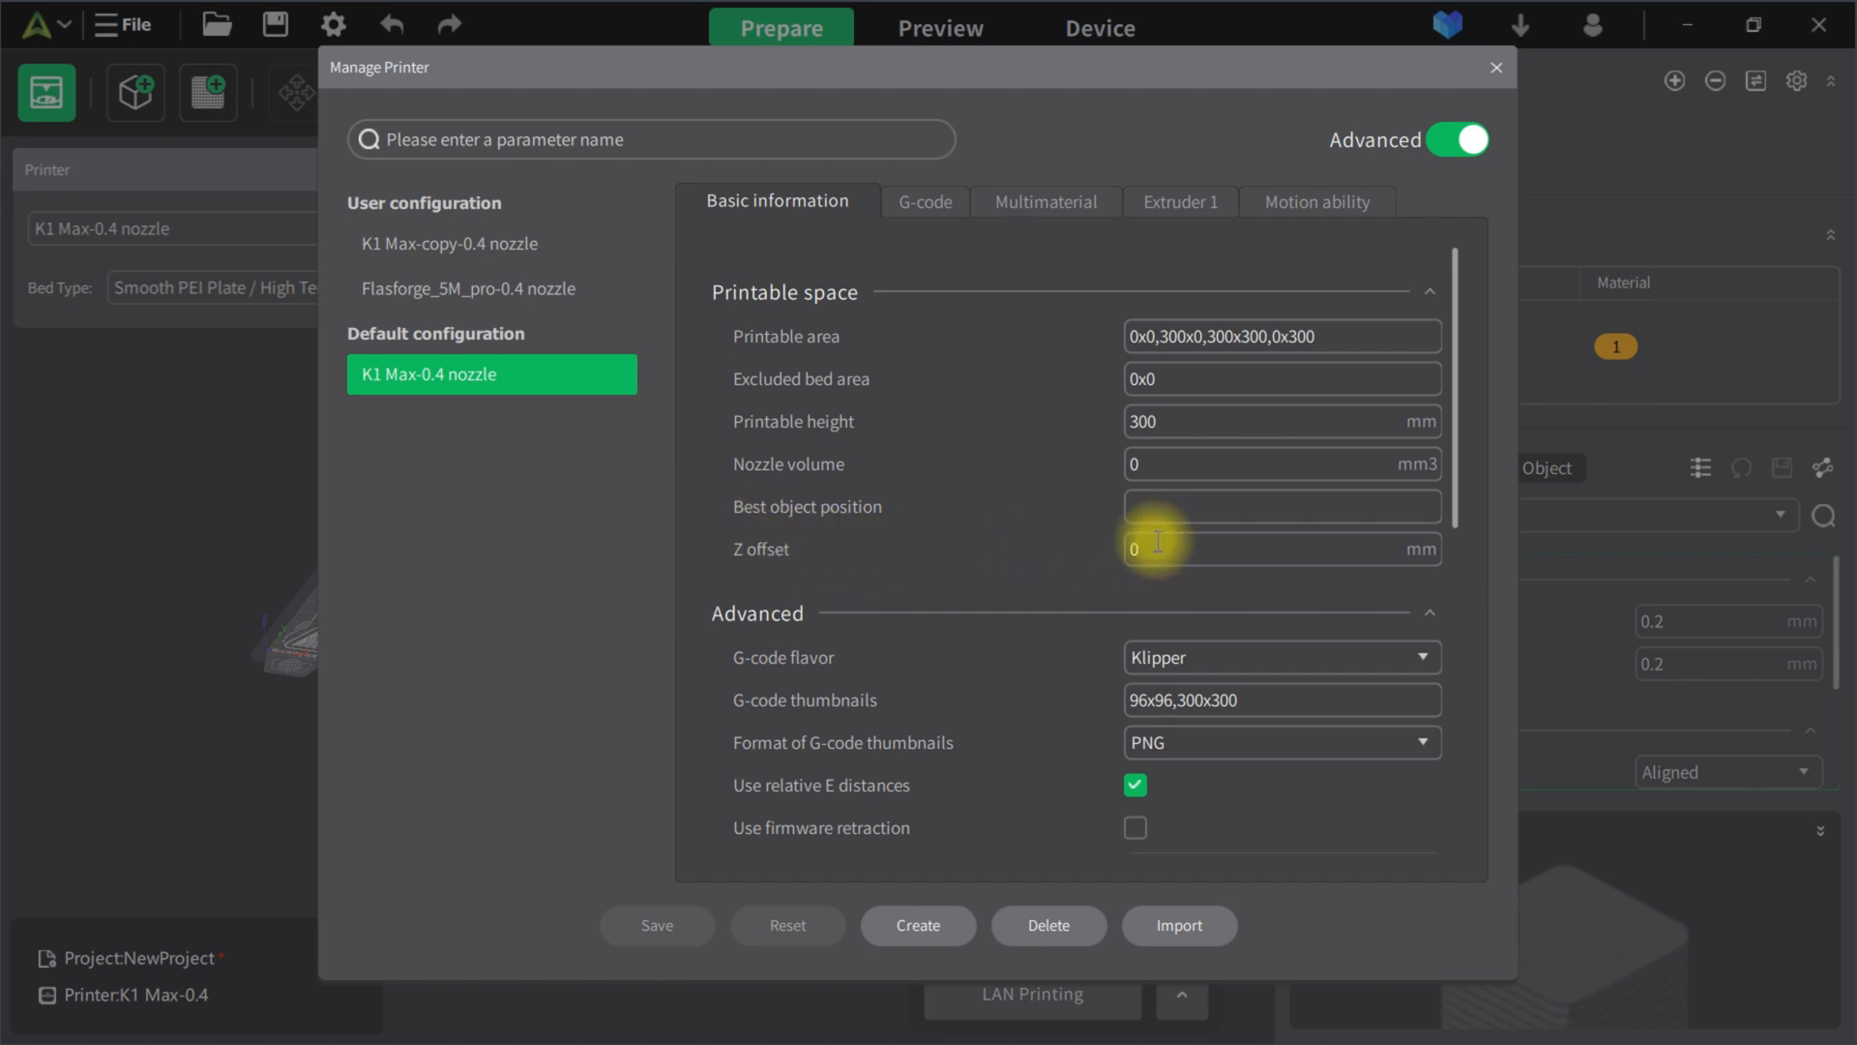
# - Check the Z offset field, then show the single-extruder multimaterial settings
pyautogui.click(1278, 548)
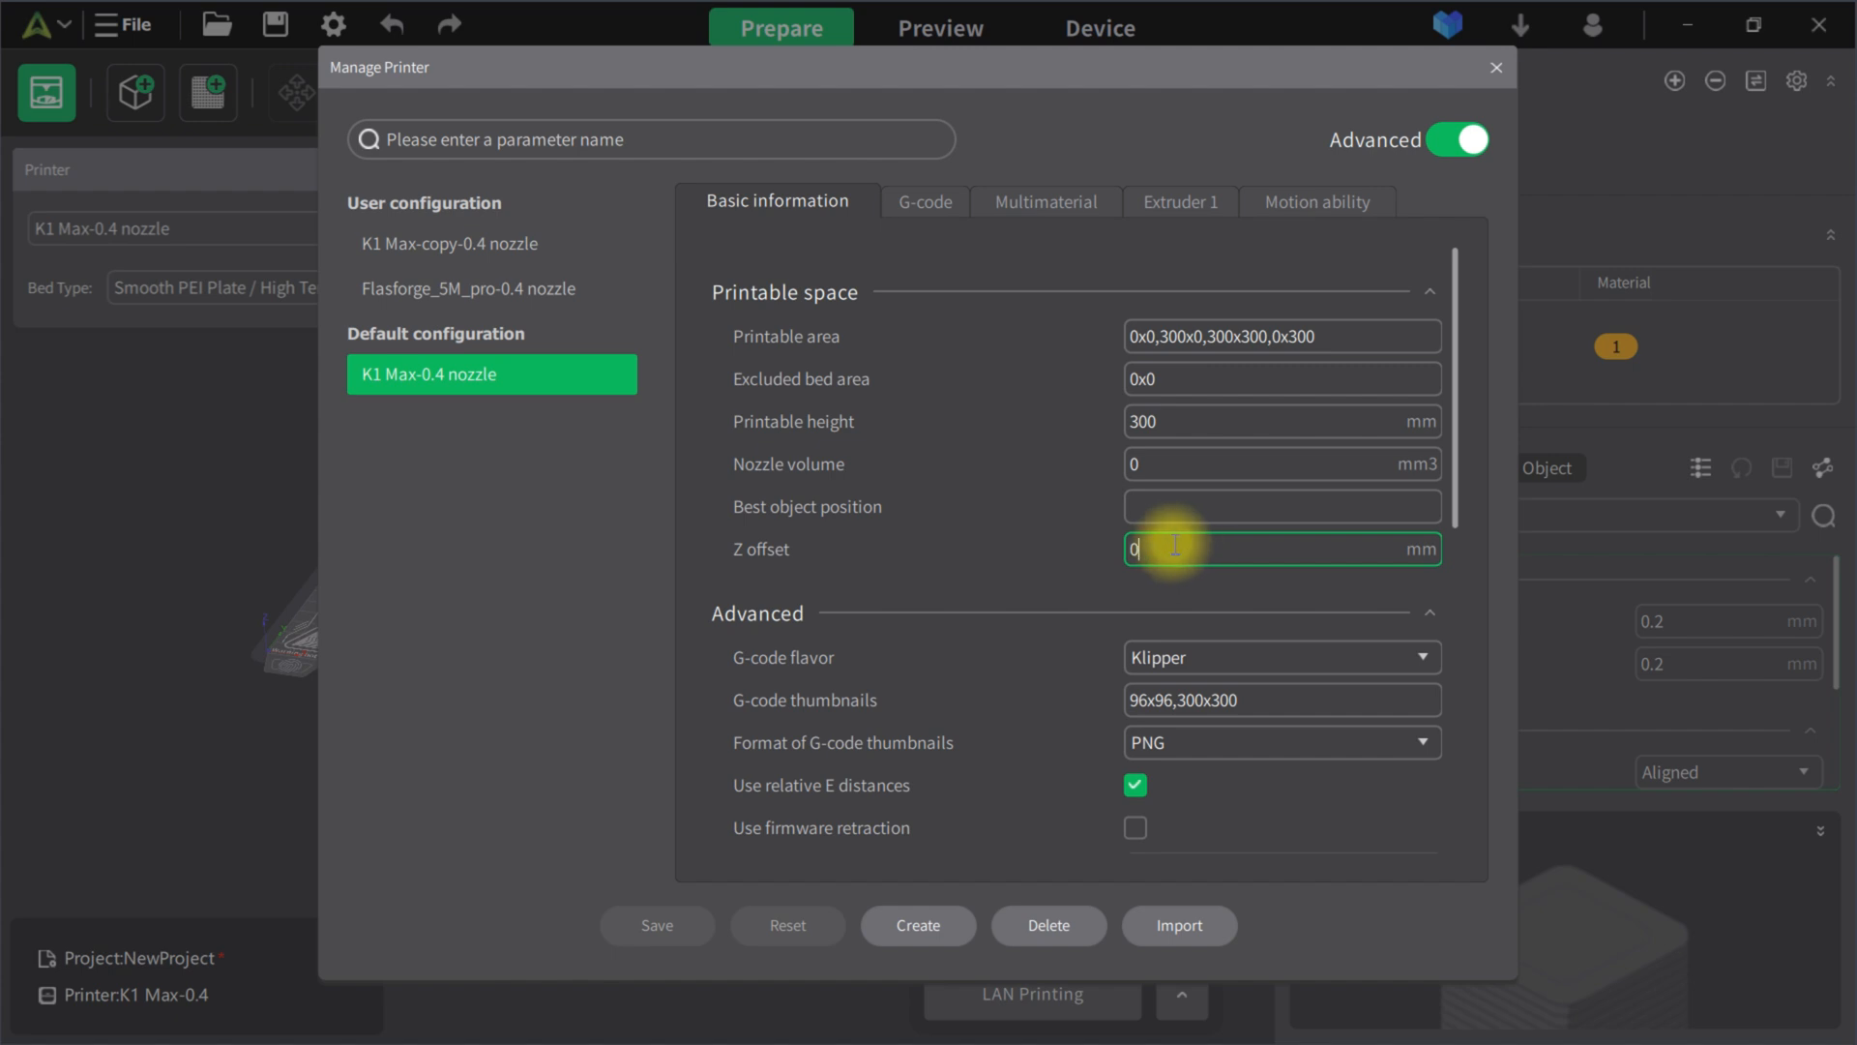
pyautogui.moveTo(1244, 588)
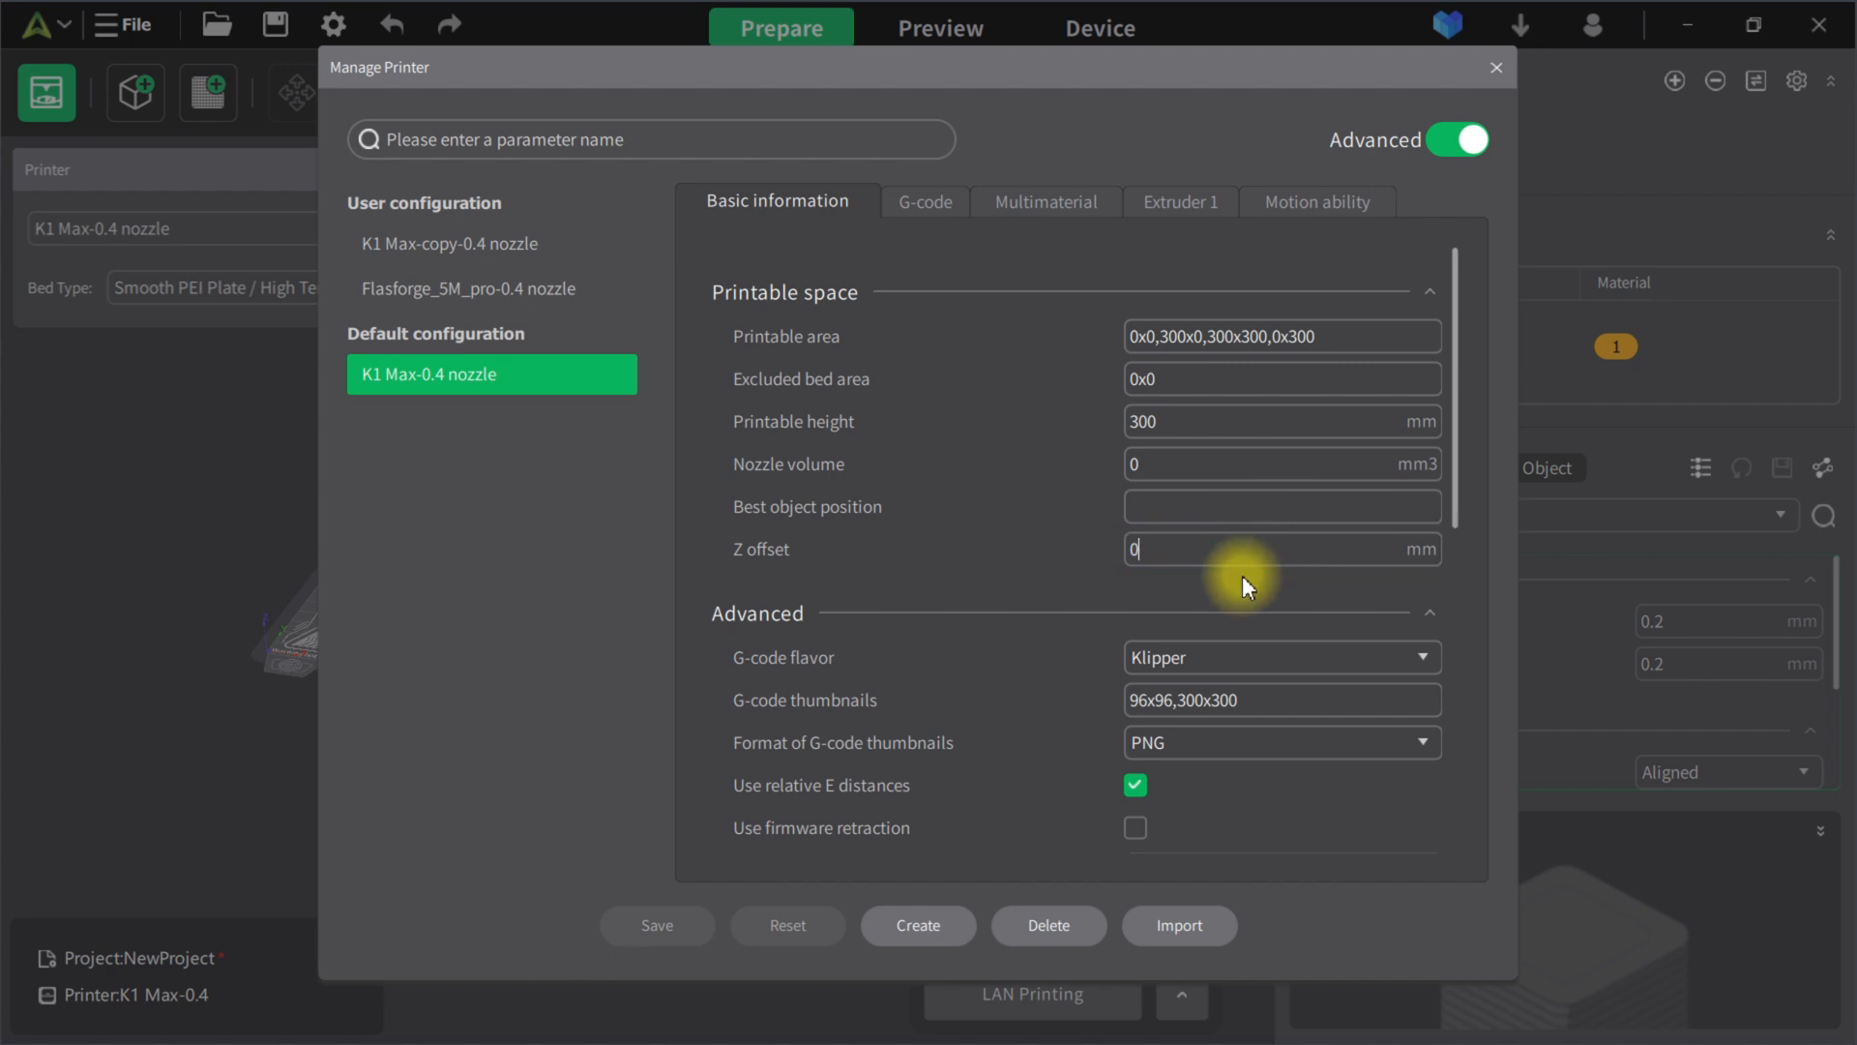
pyautogui.moveTo(1200, 592)
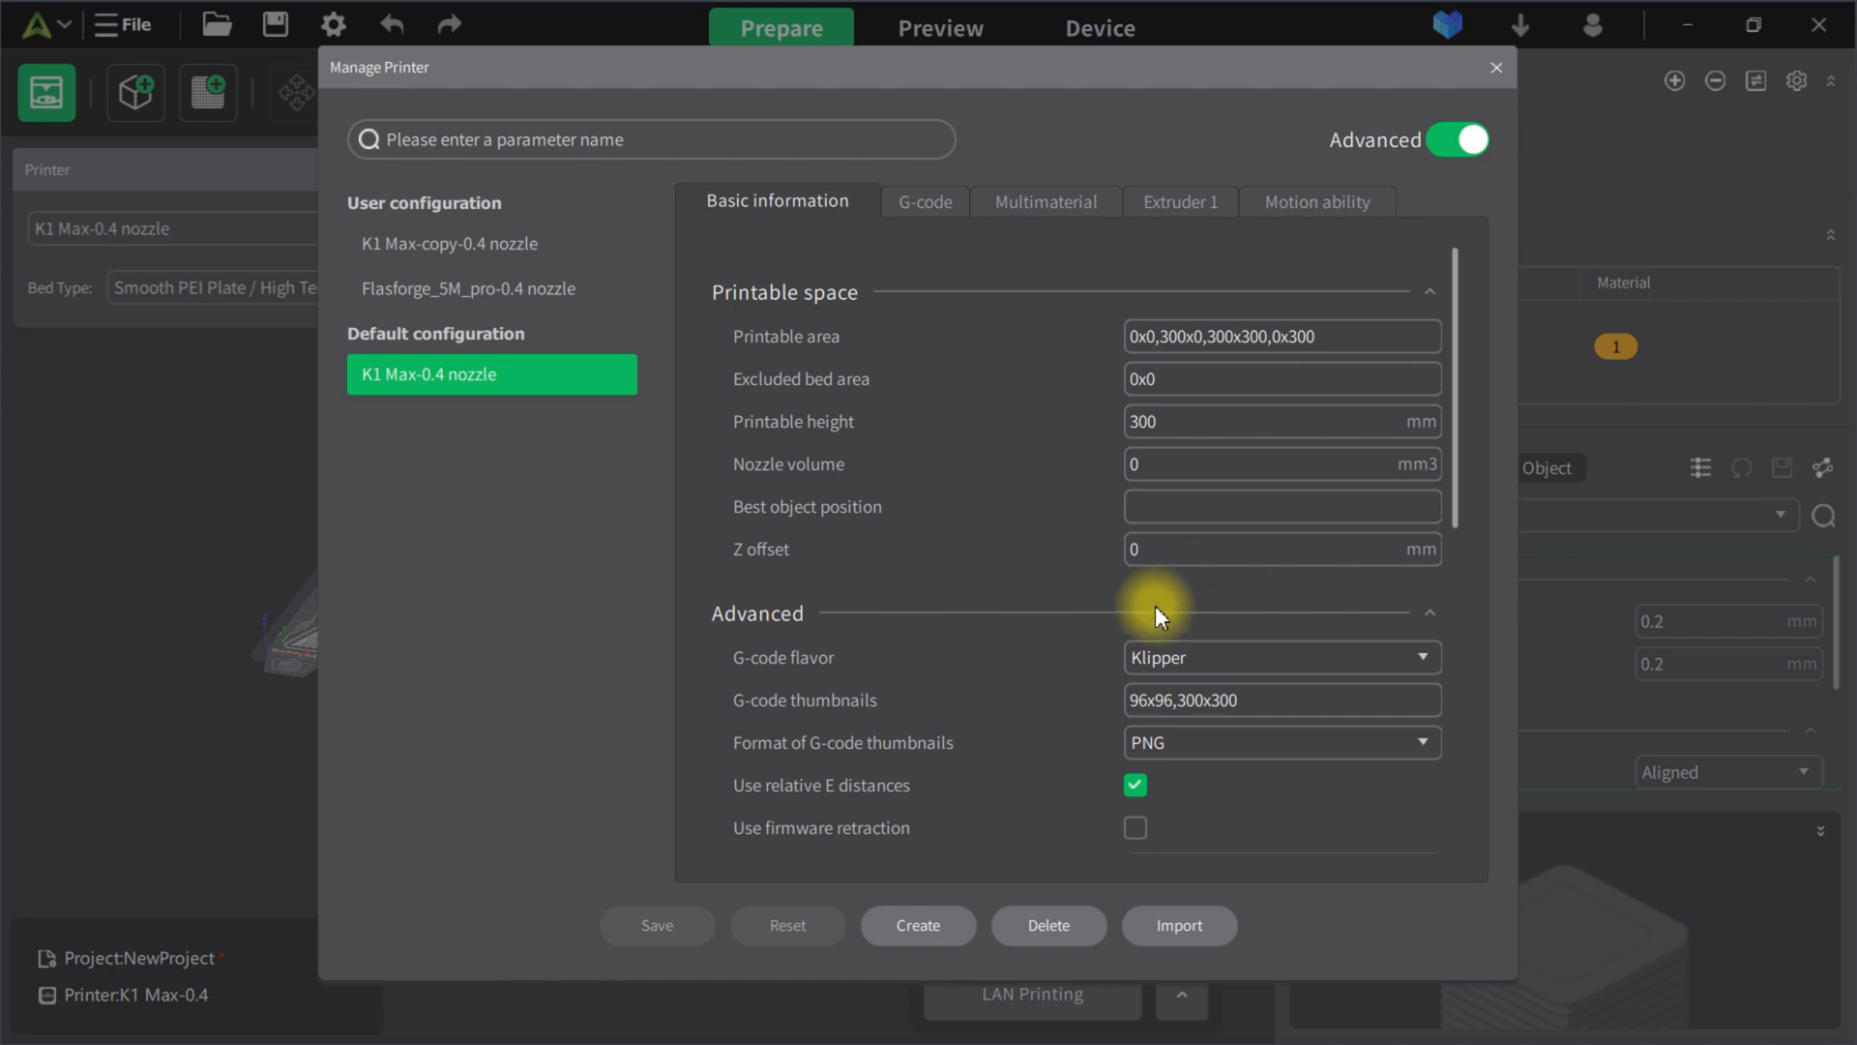
pyautogui.moveTo(1195, 569)
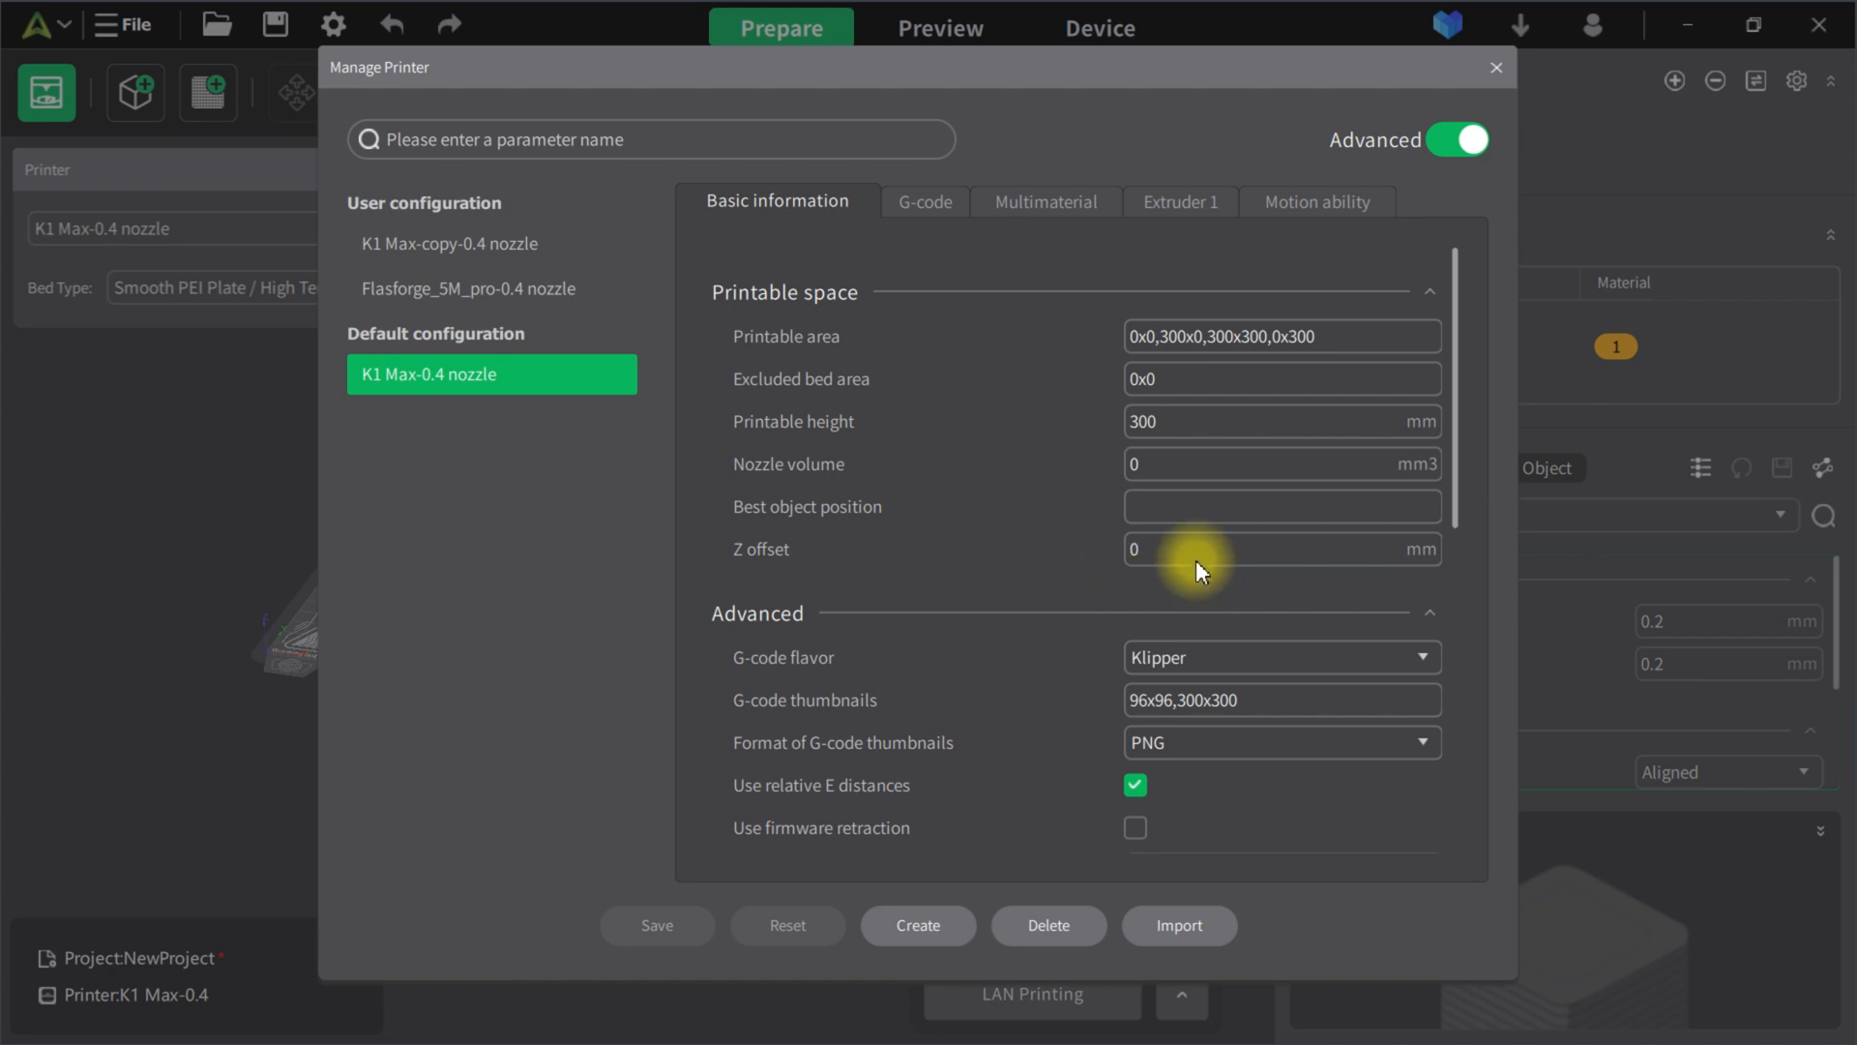
pyautogui.click(1280, 462)
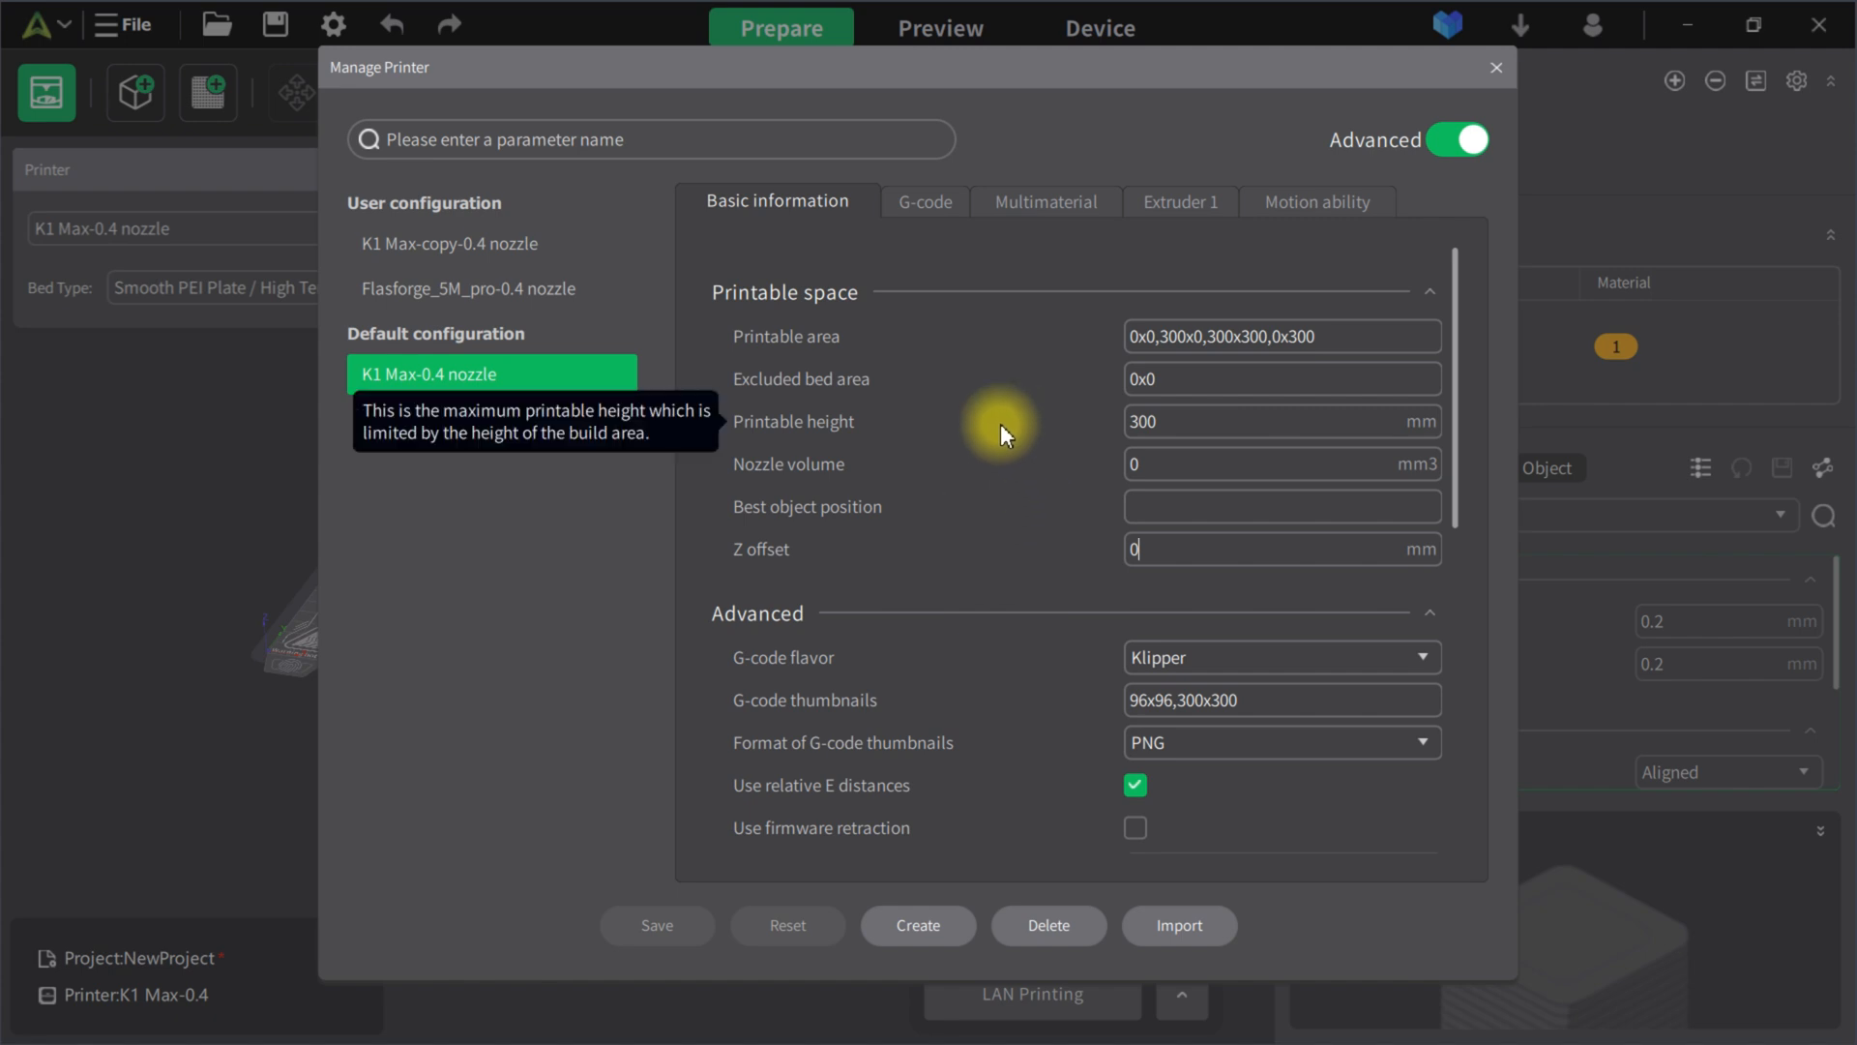
pyautogui.moveTo(1040, 252)
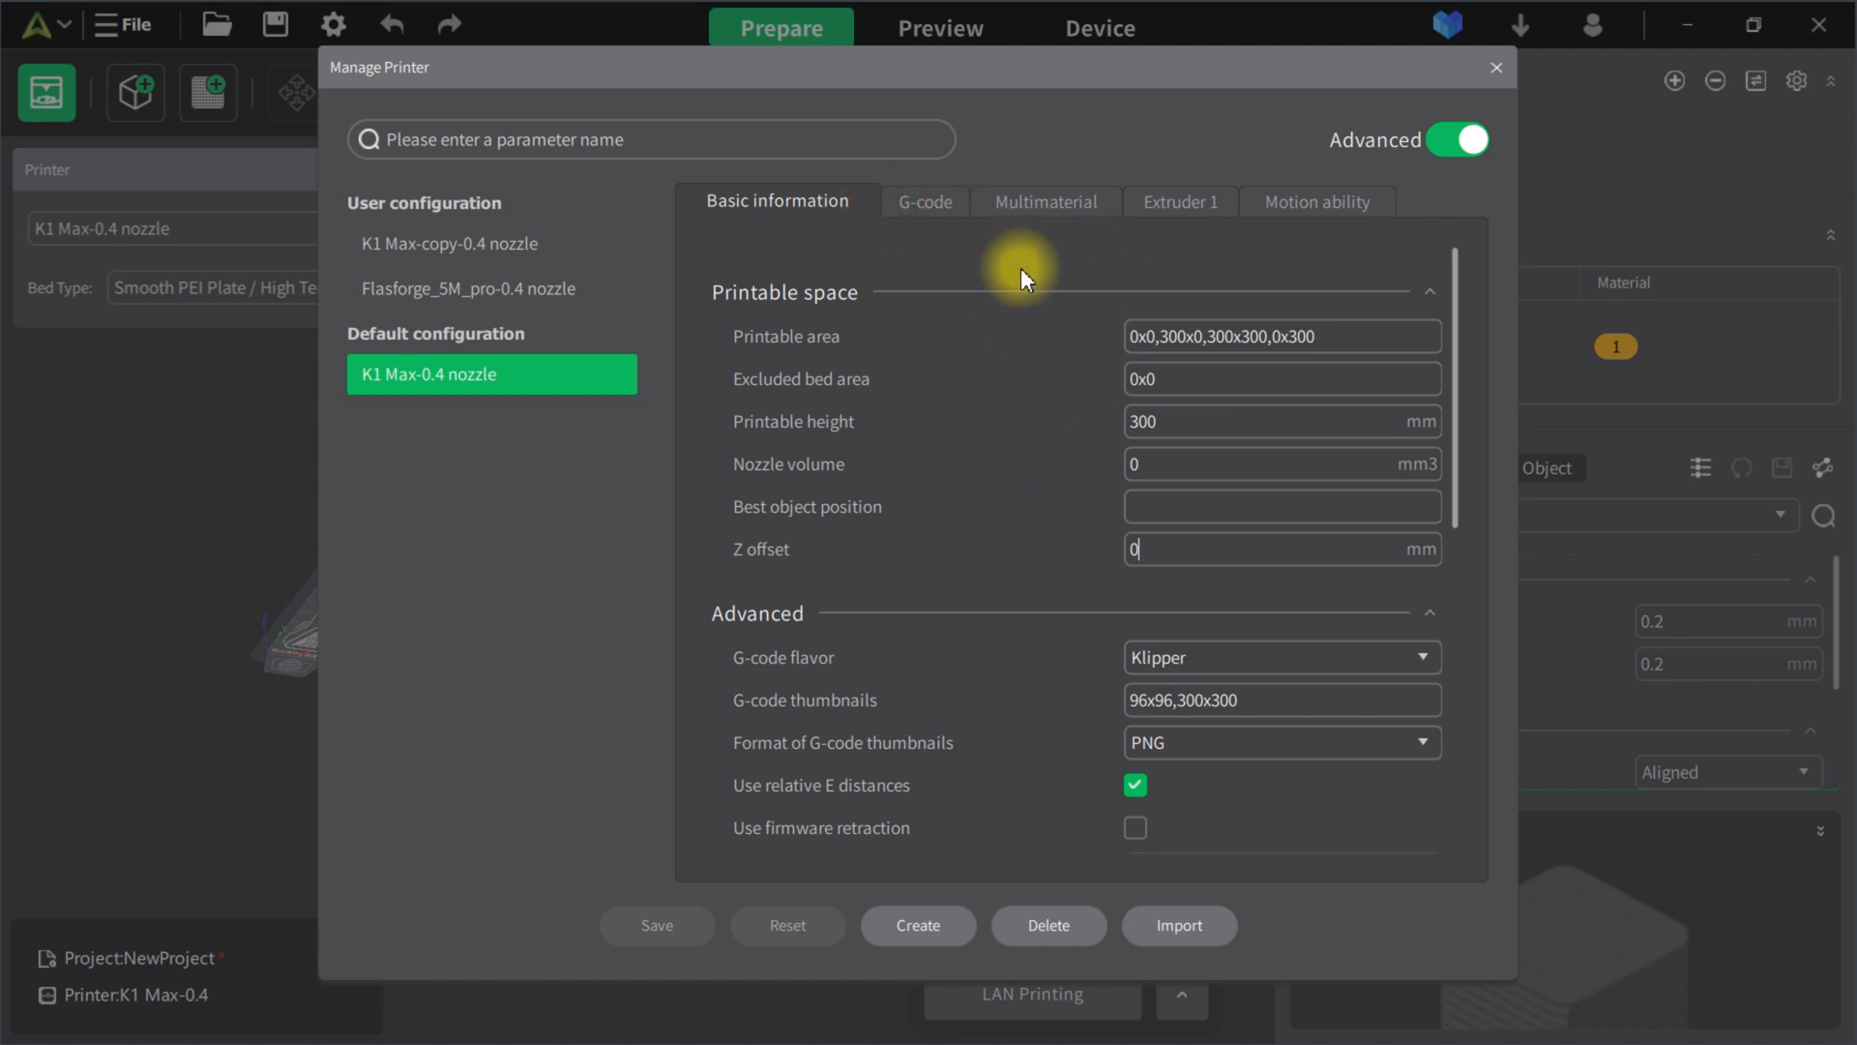
pyautogui.click(1043, 199)
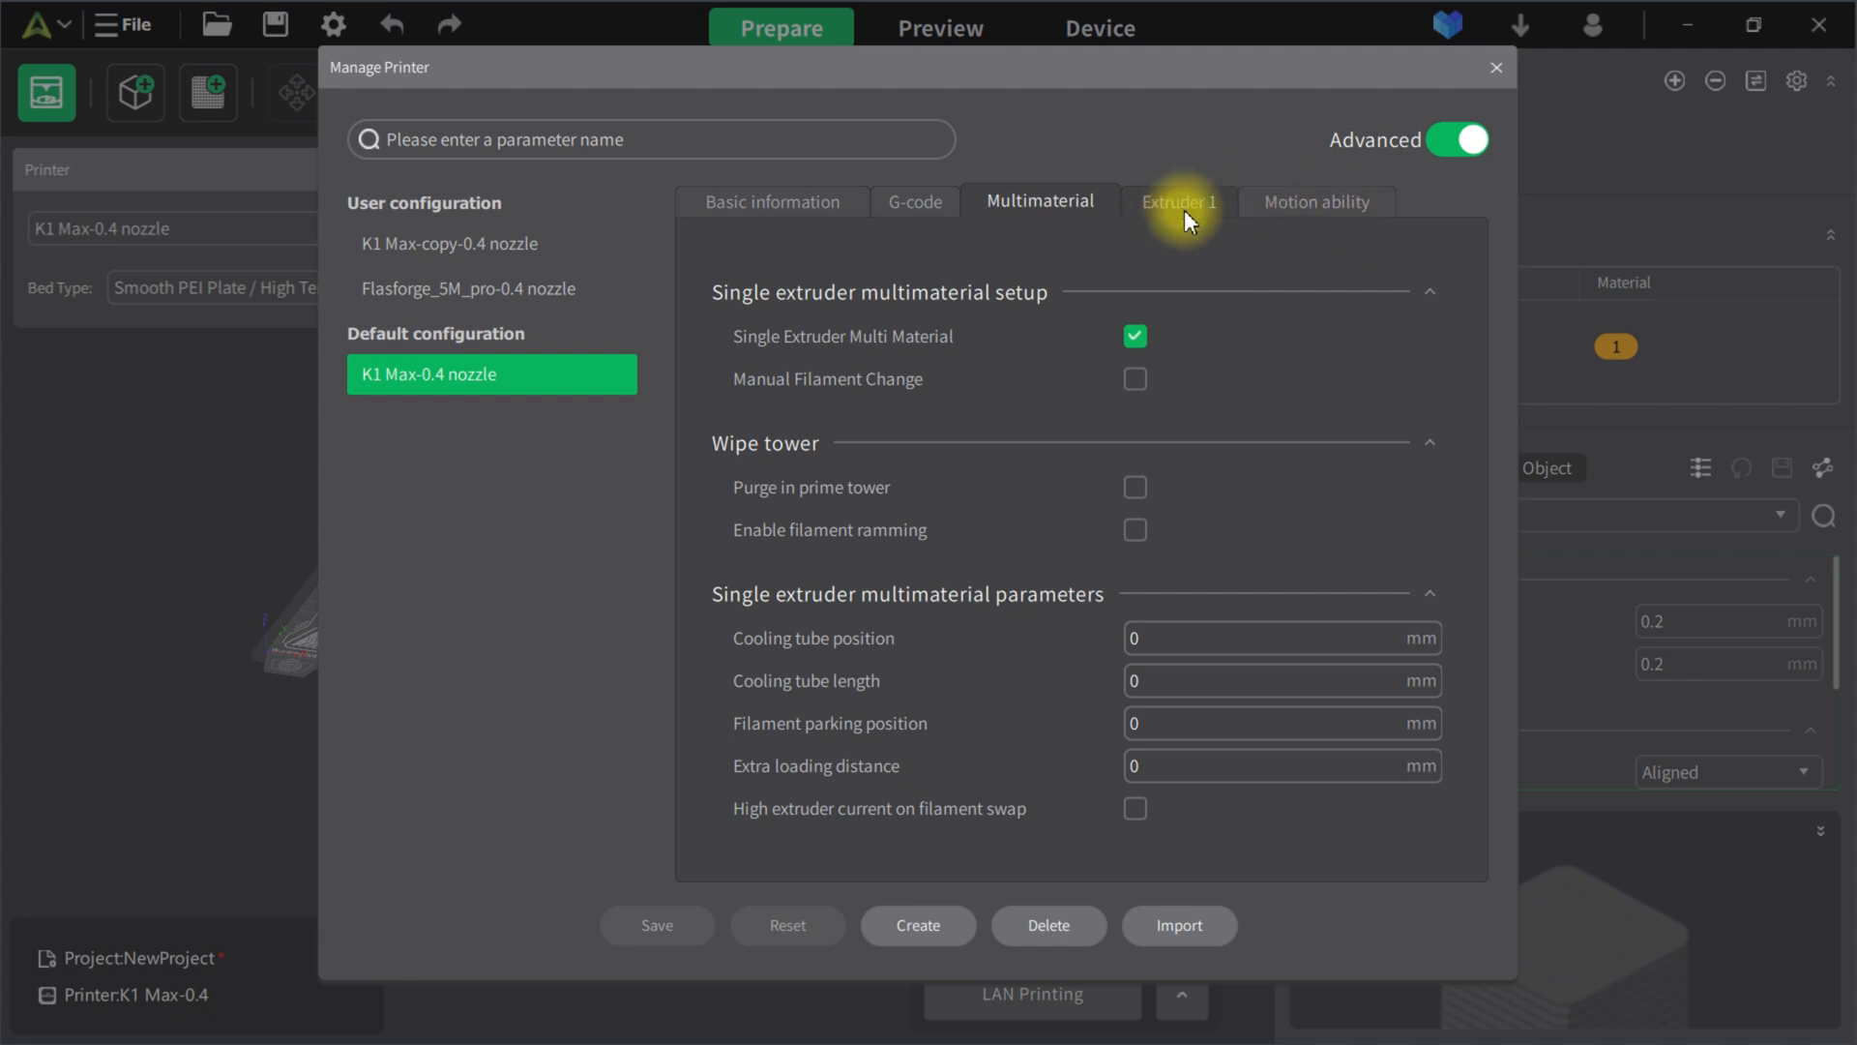
# - Review extruder 1's 0.6 mm retraction and 40 mm/s speeds, then show the motion ability limits
pyautogui.click(1178, 202)
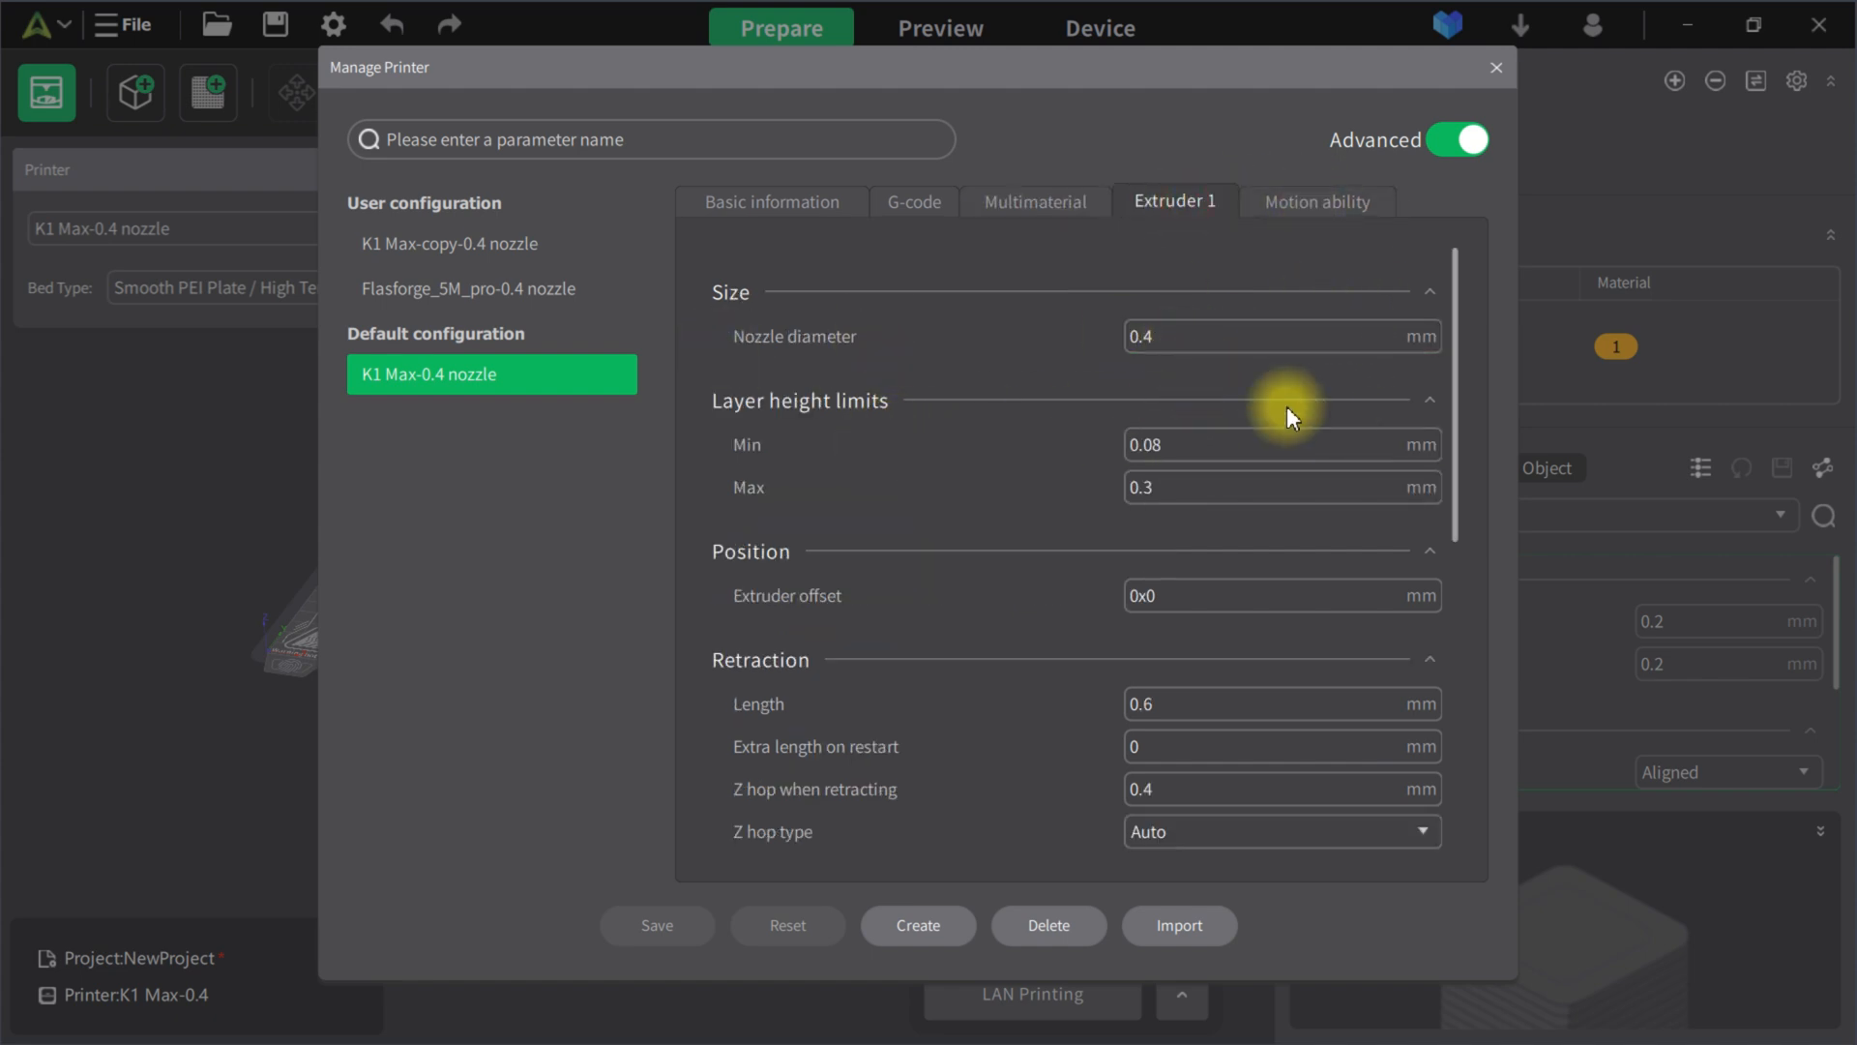
pyautogui.moveTo(1262, 720)
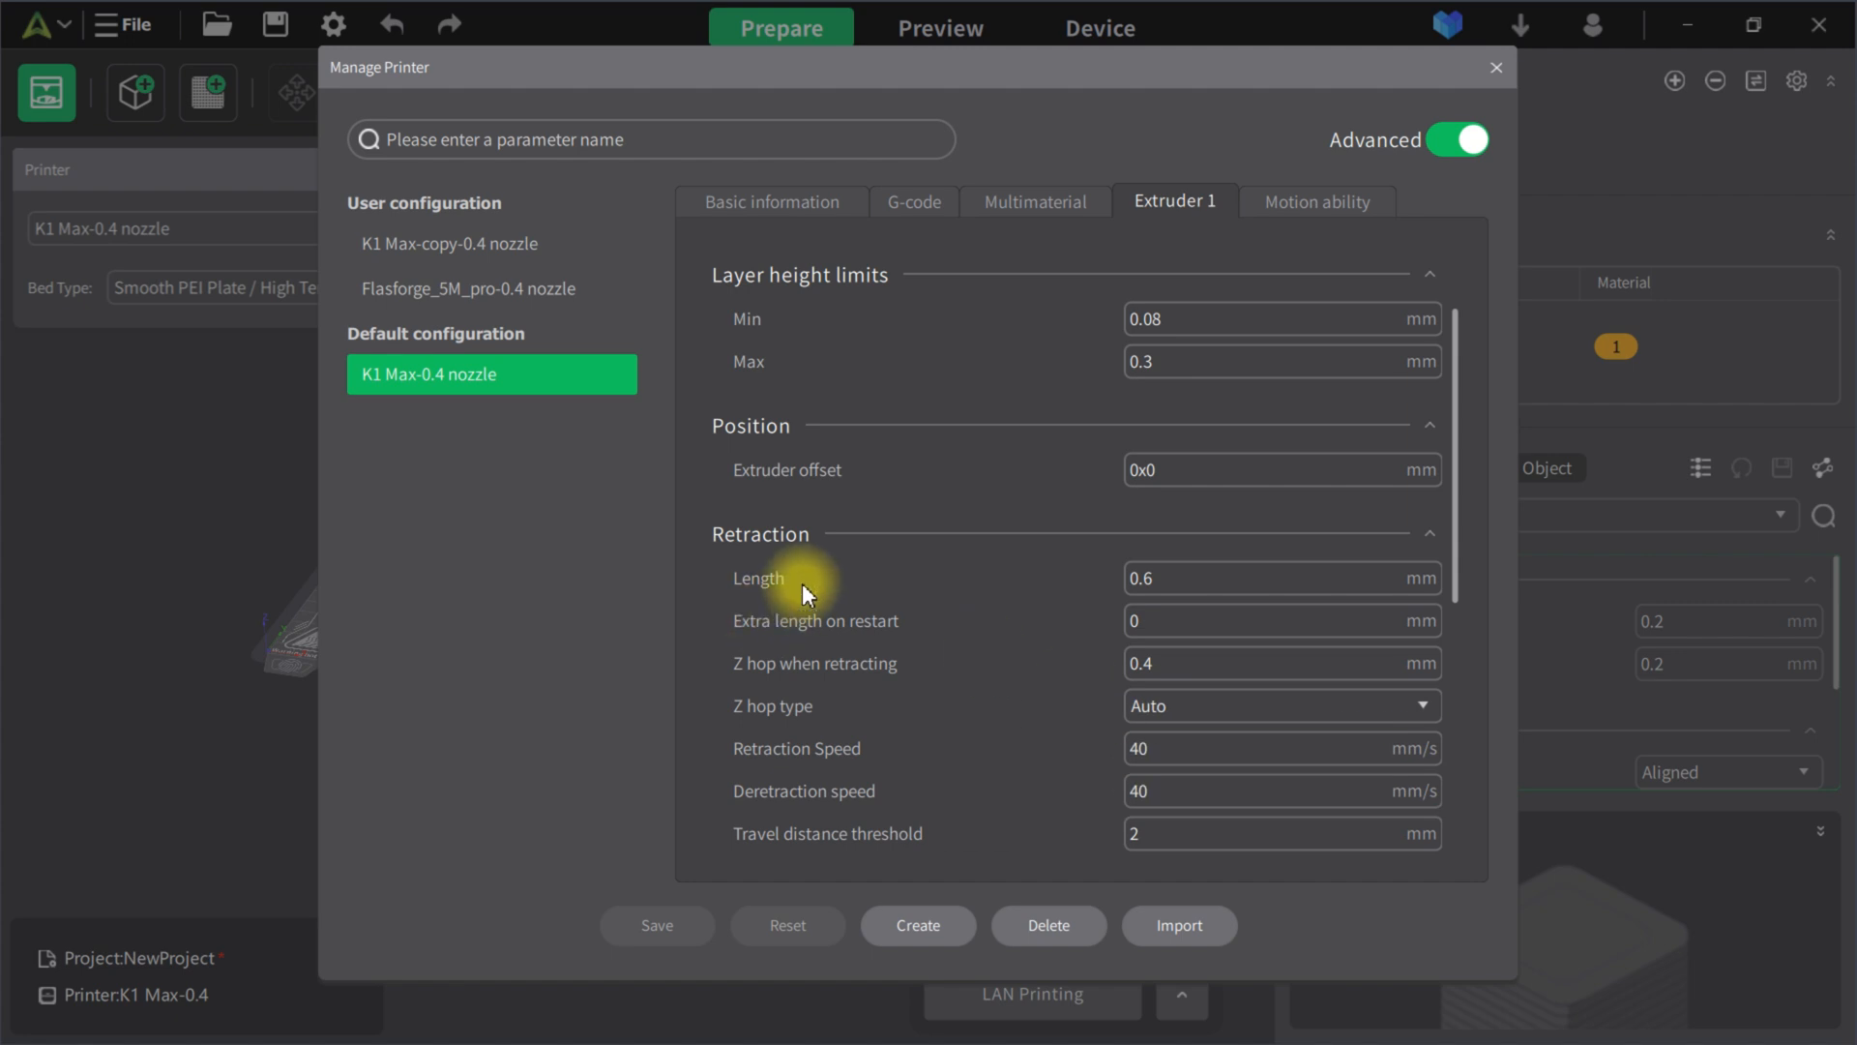
pyautogui.click(1278, 579)
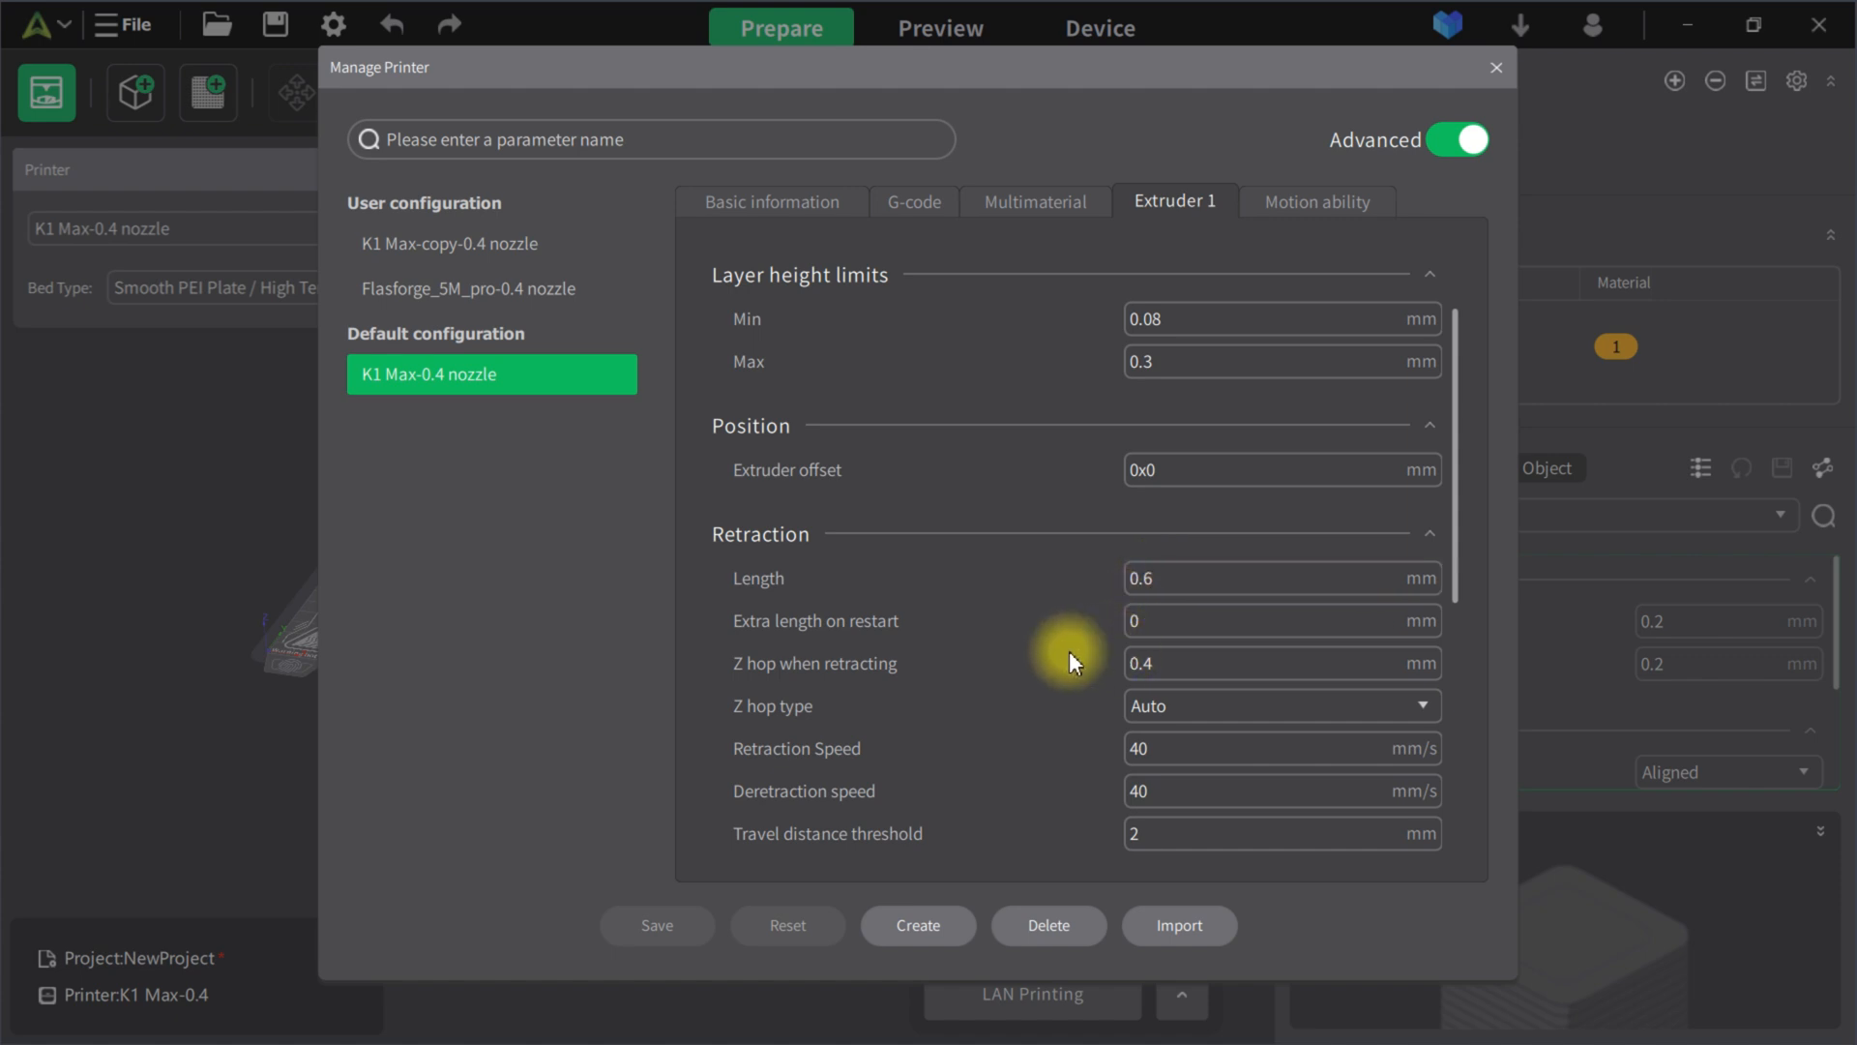
pyautogui.moveTo(1083, 590)
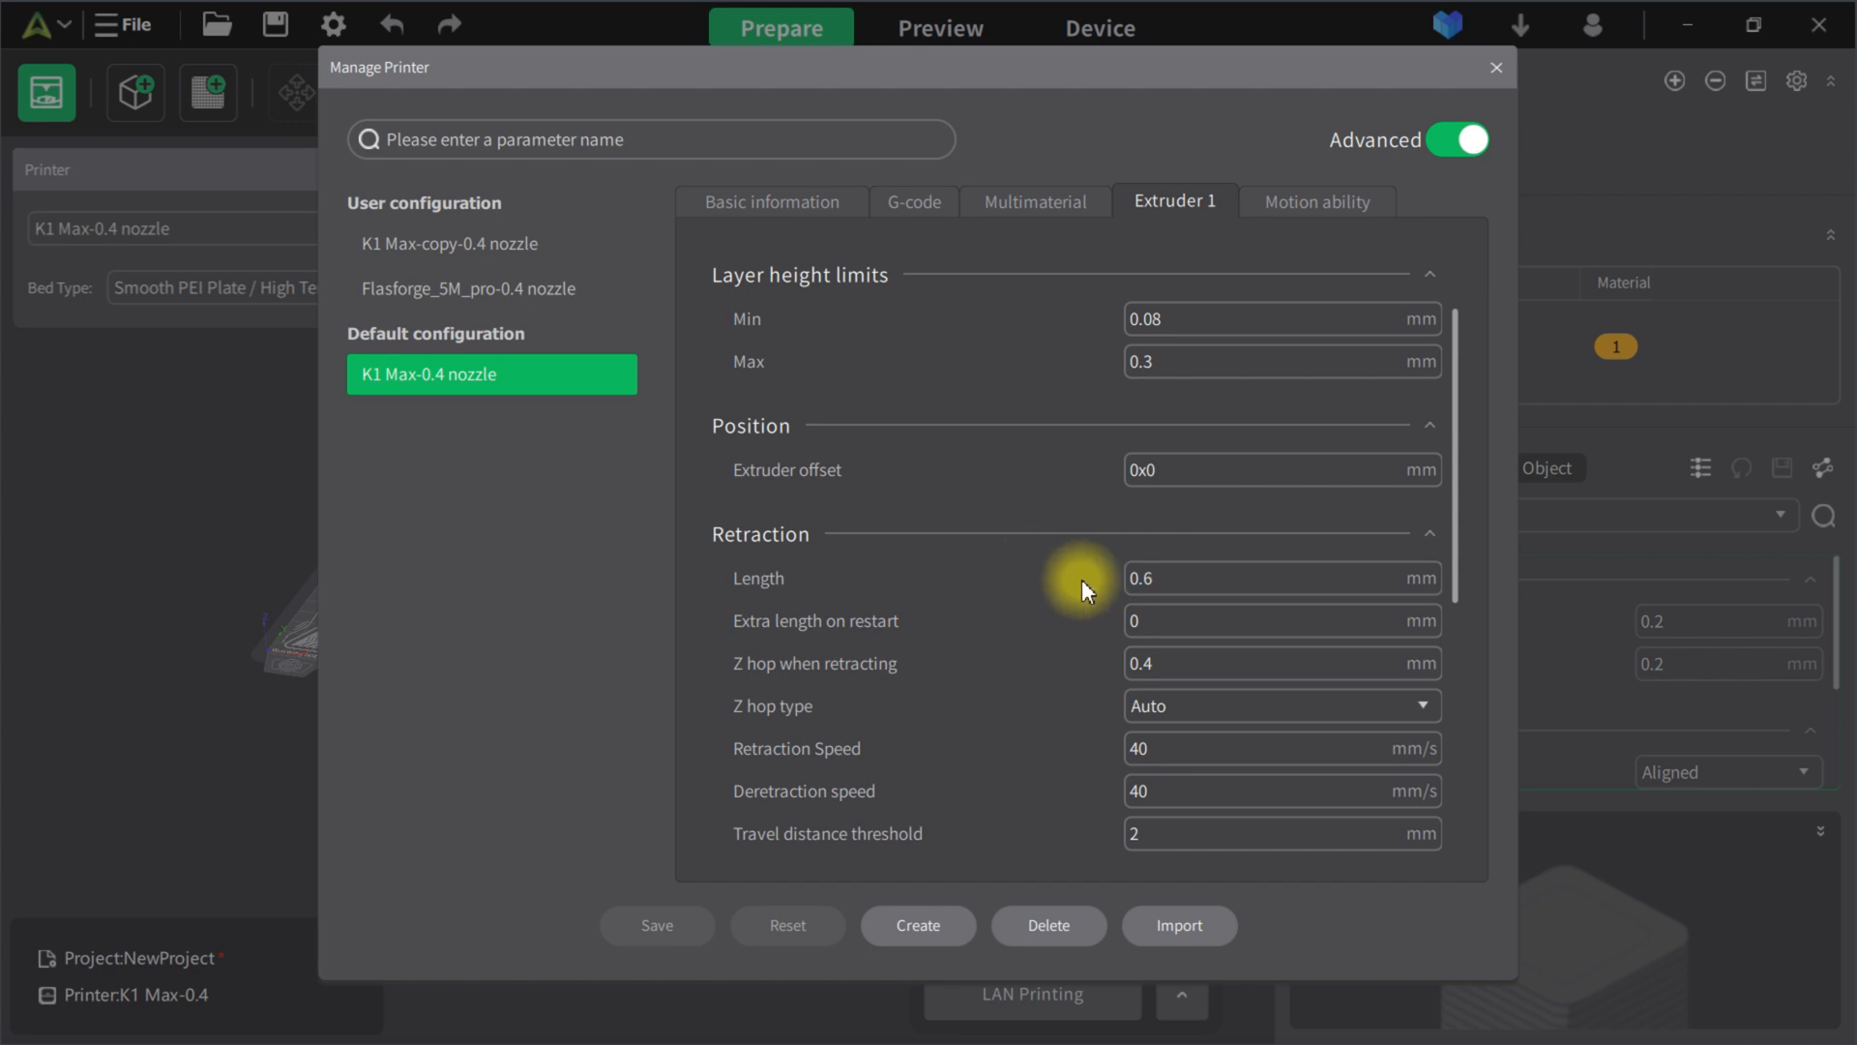
pyautogui.moveTo(1159, 557)
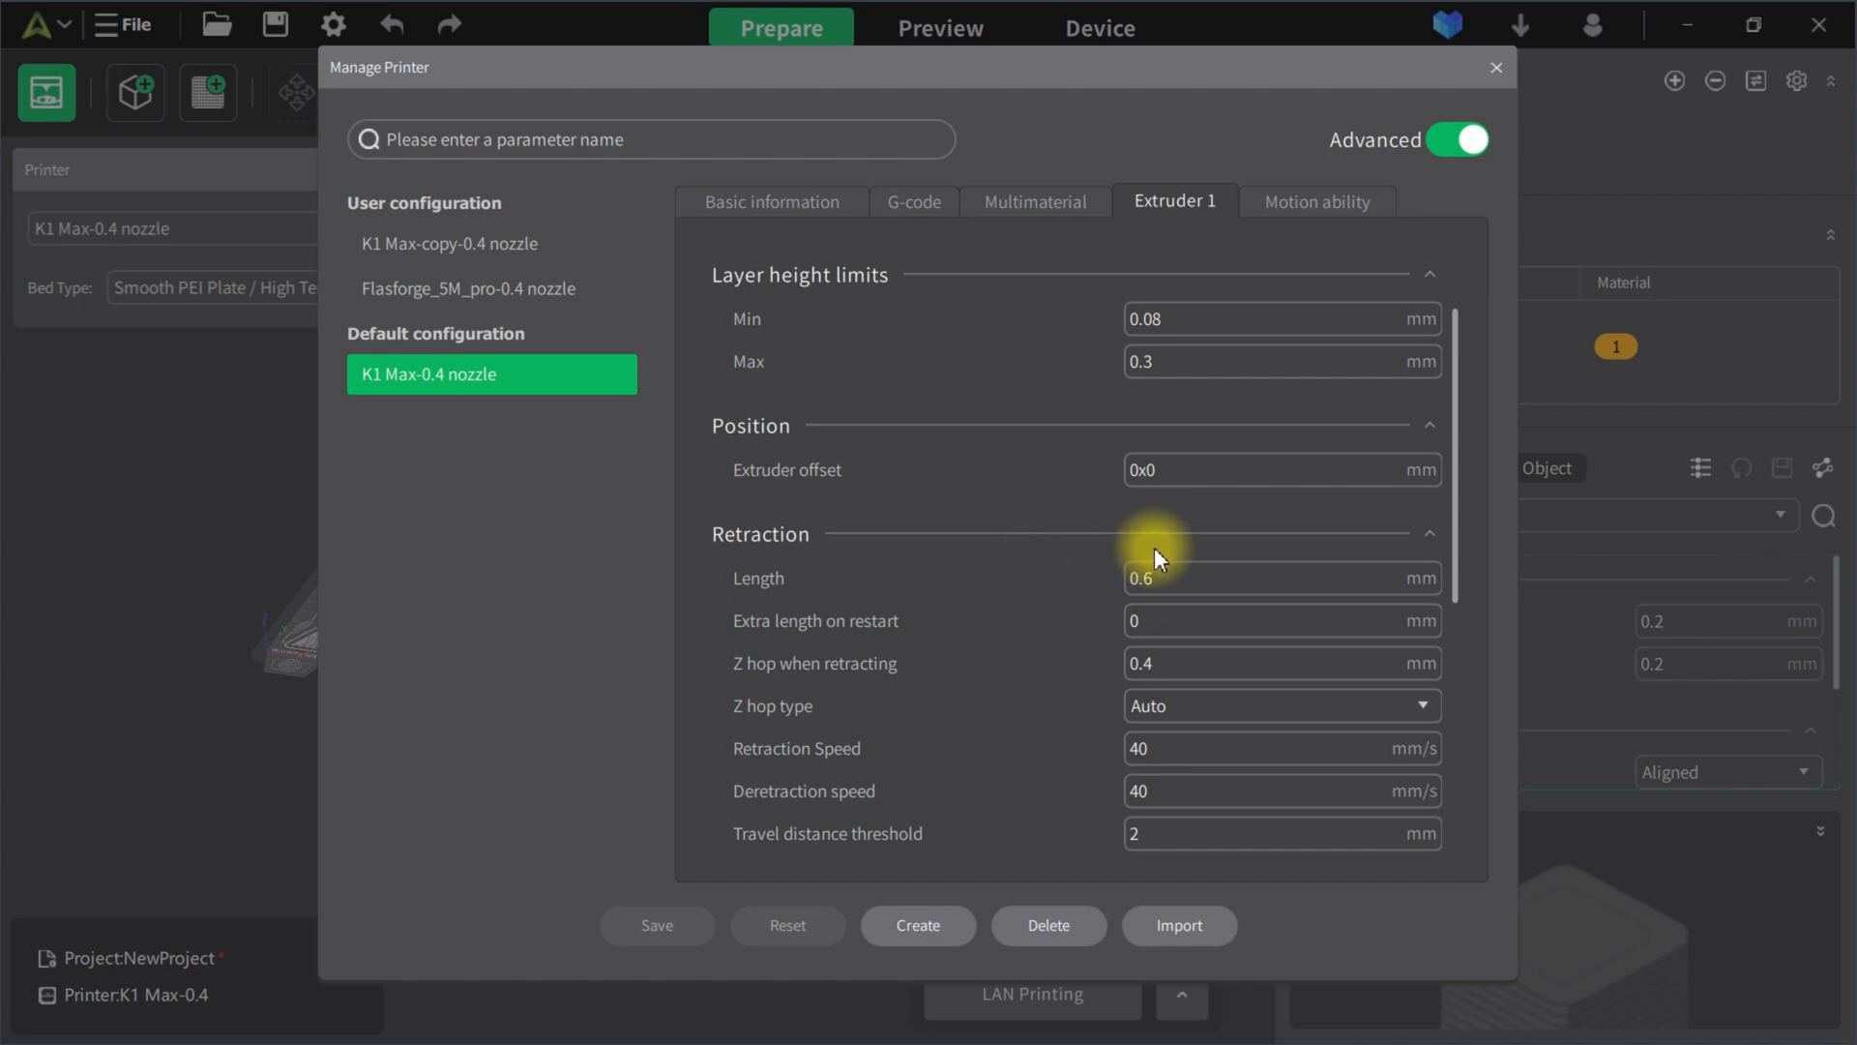
pyautogui.moveTo(1072, 591)
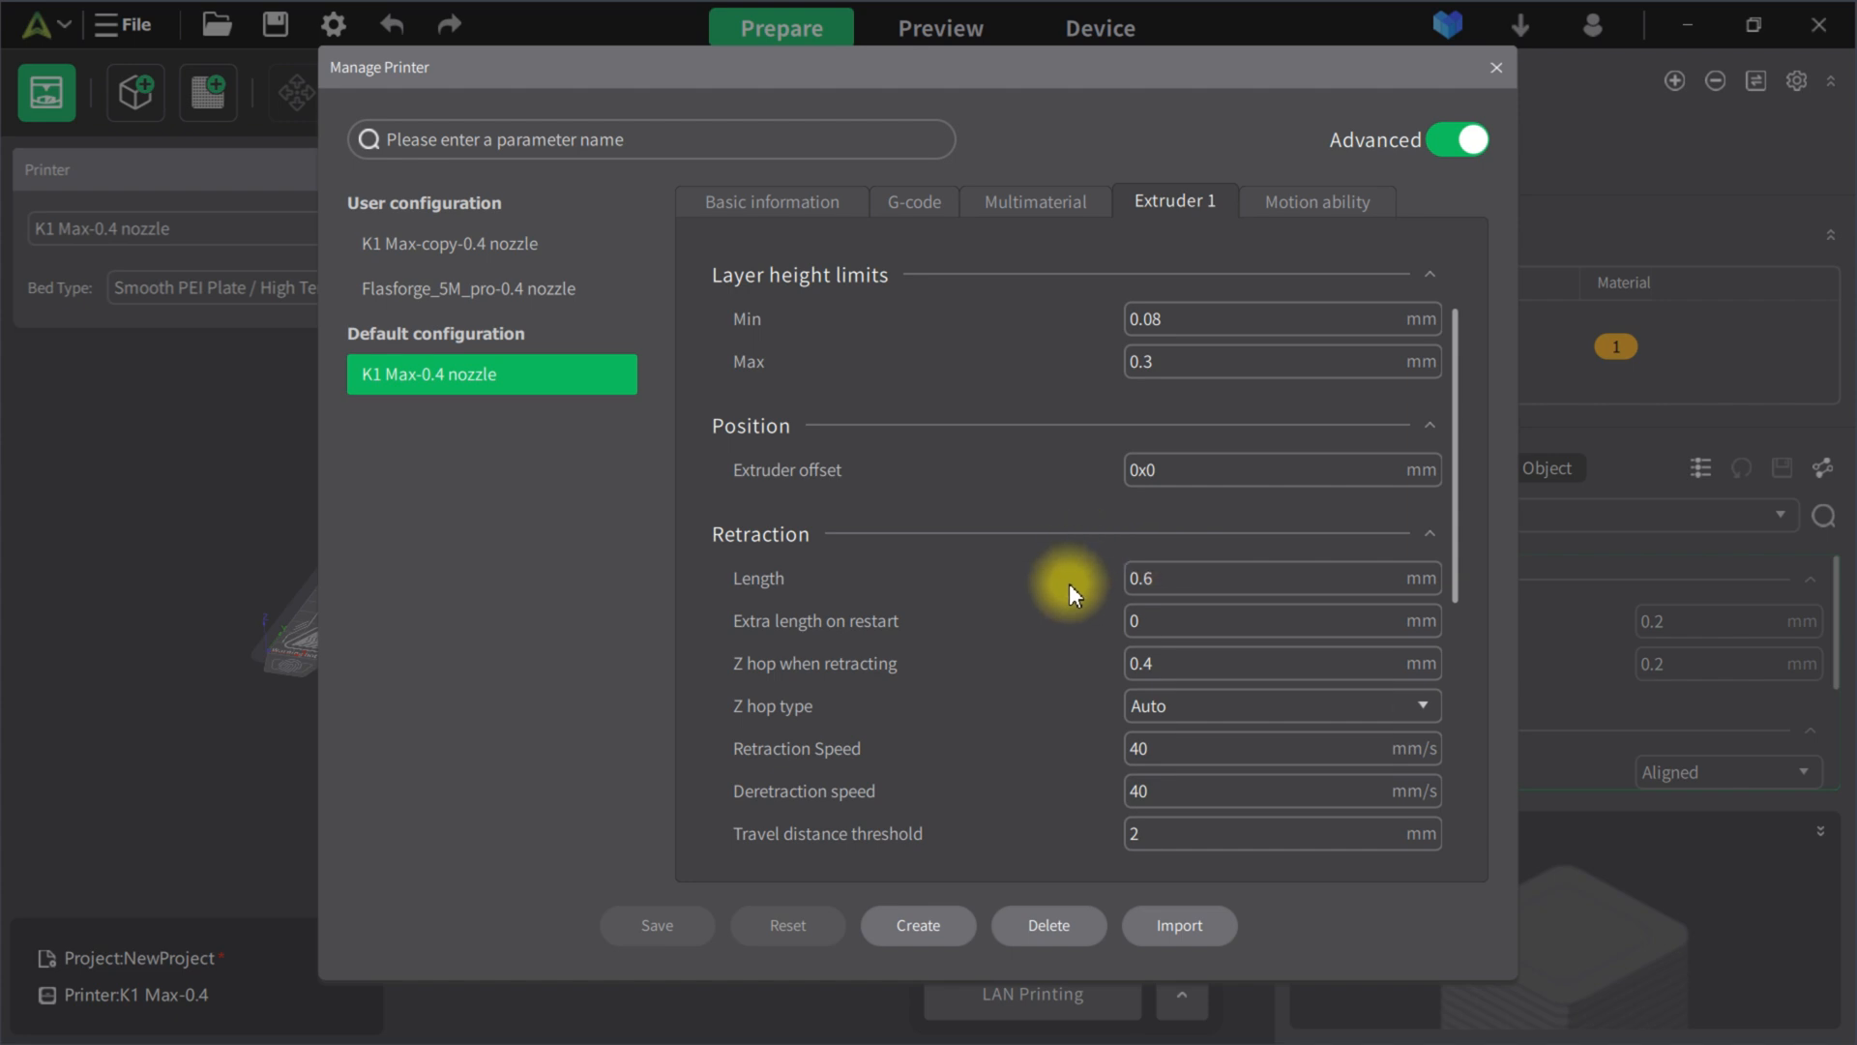
pyautogui.click(1278, 578)
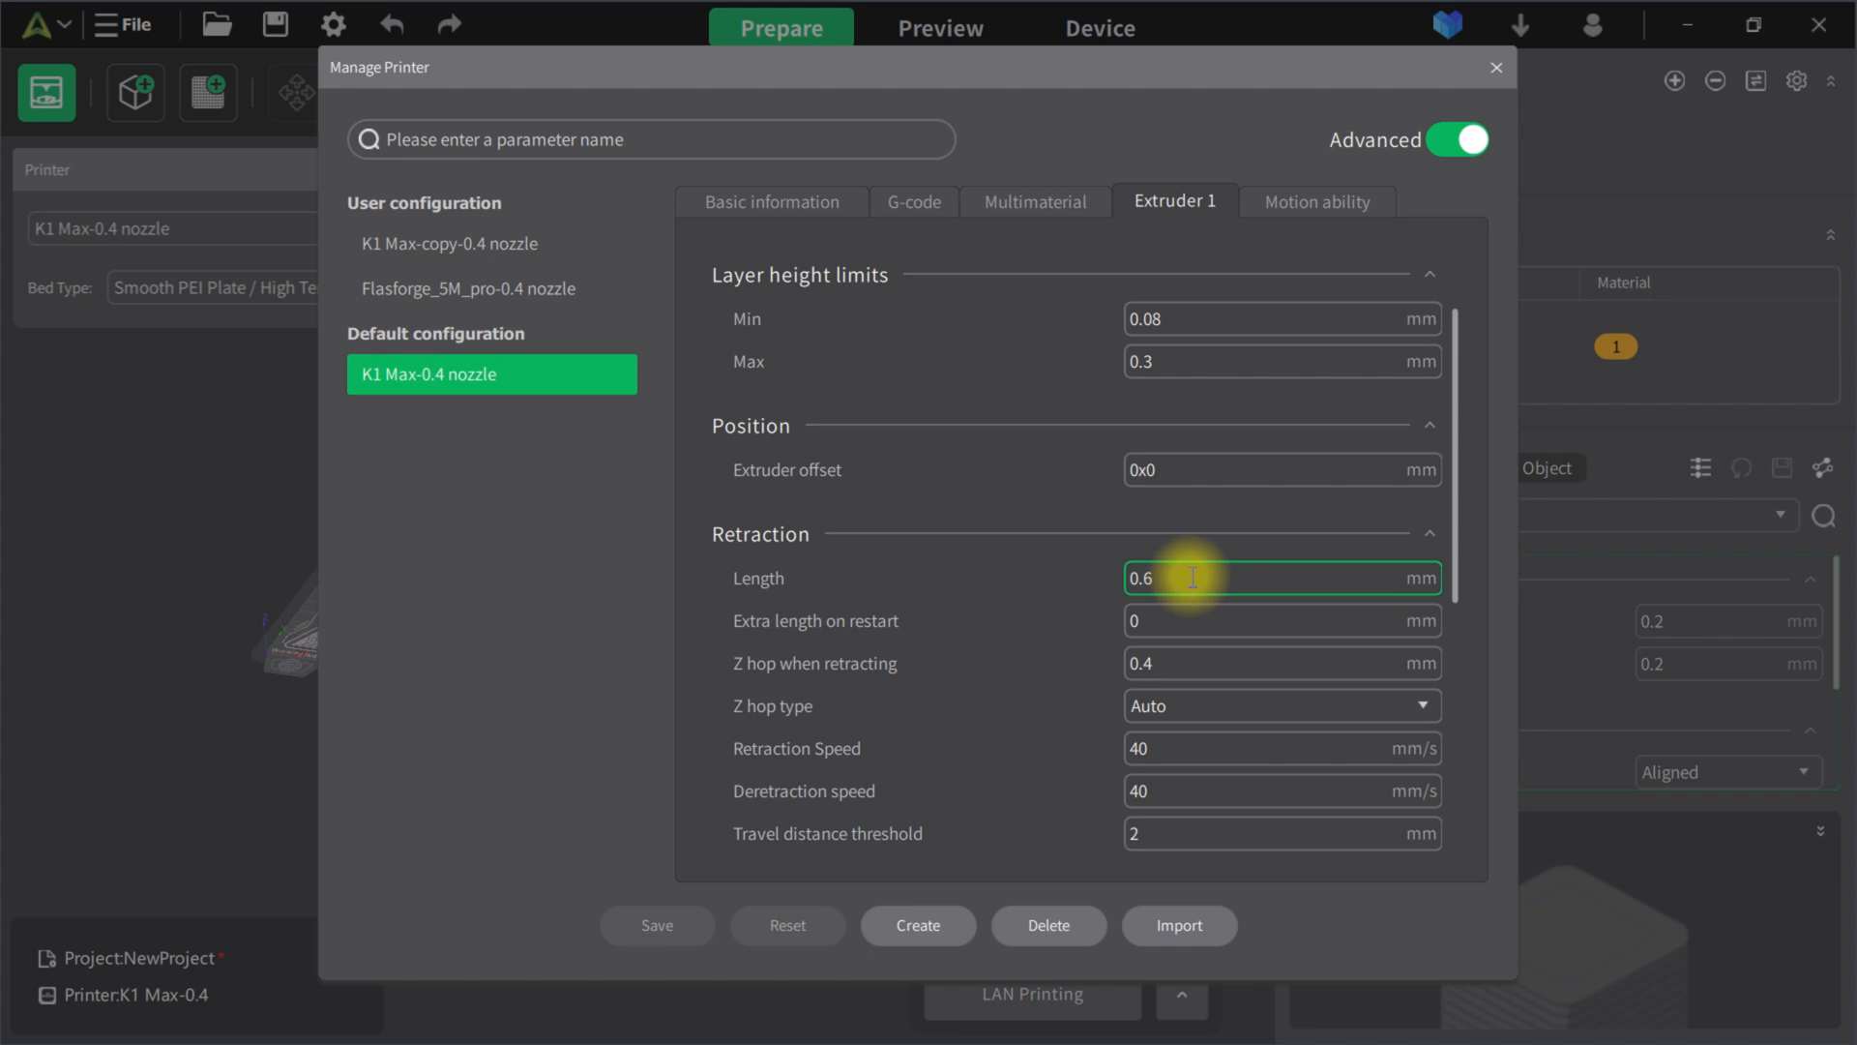
pyautogui.moveTo(1180, 588)
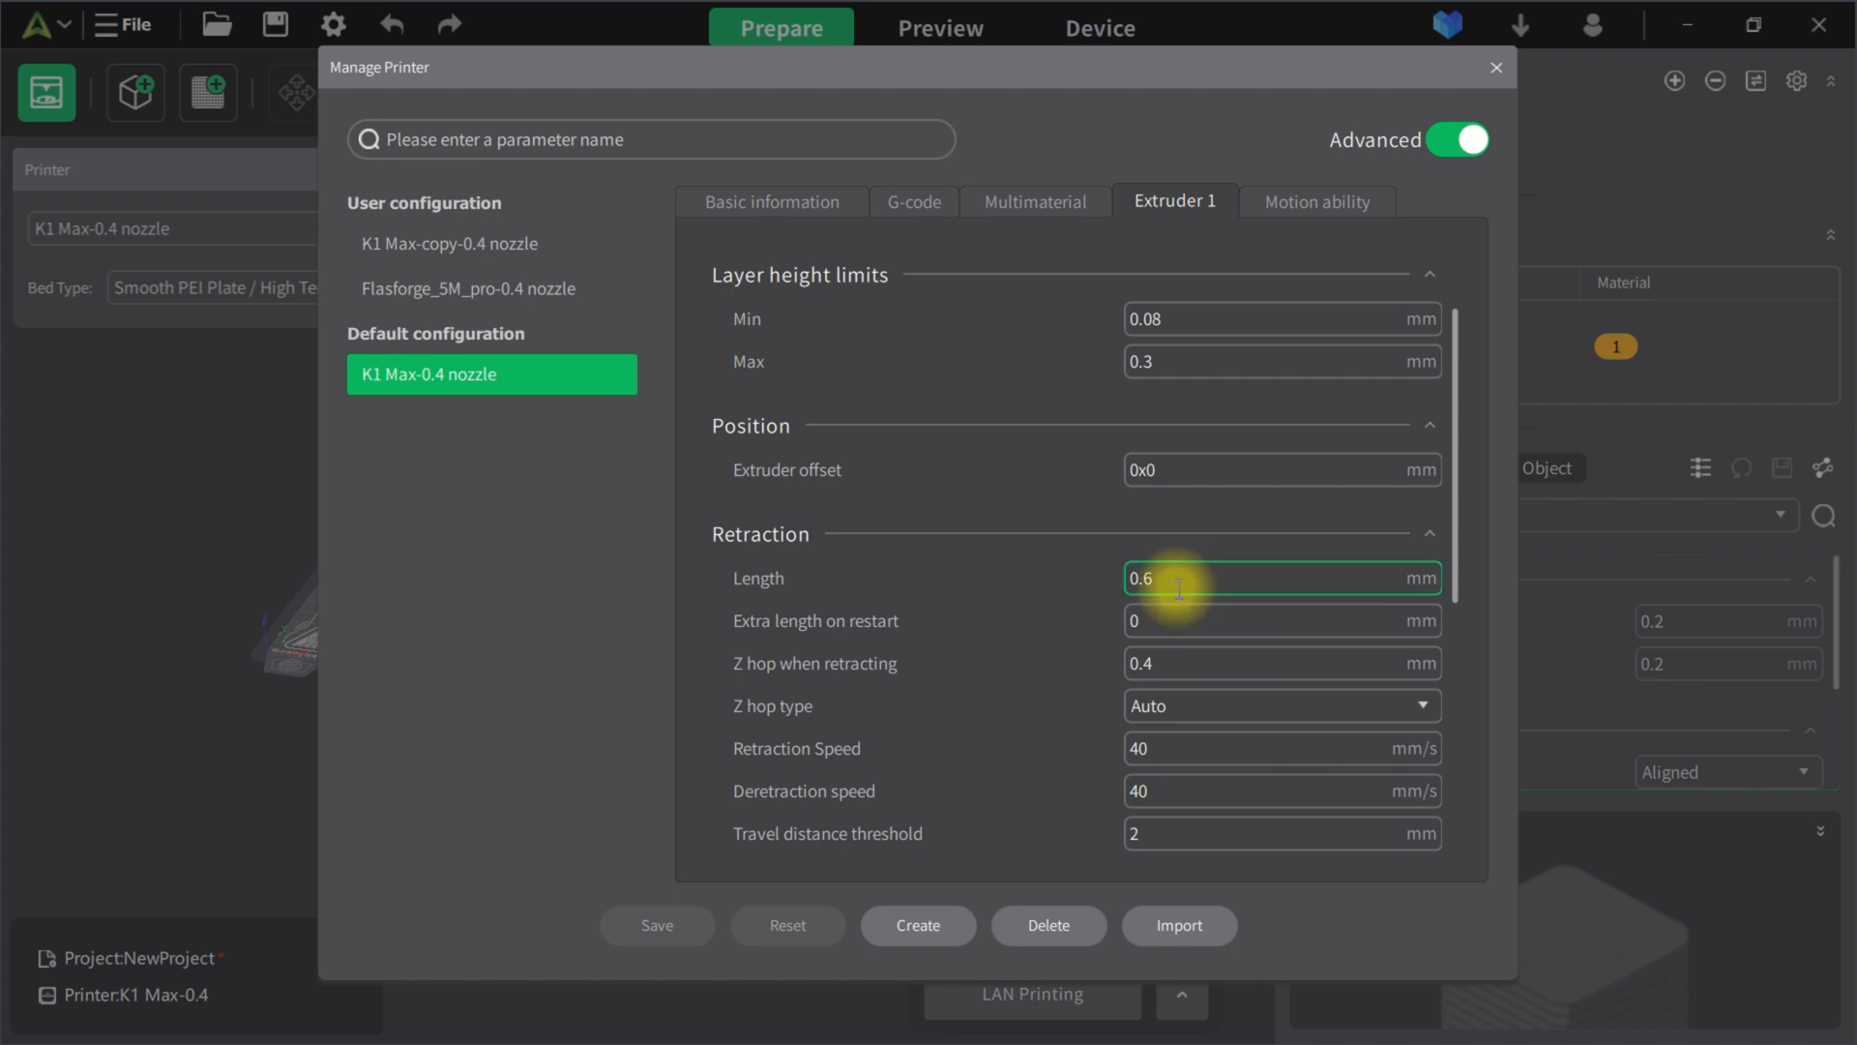
pyautogui.click(1279, 661)
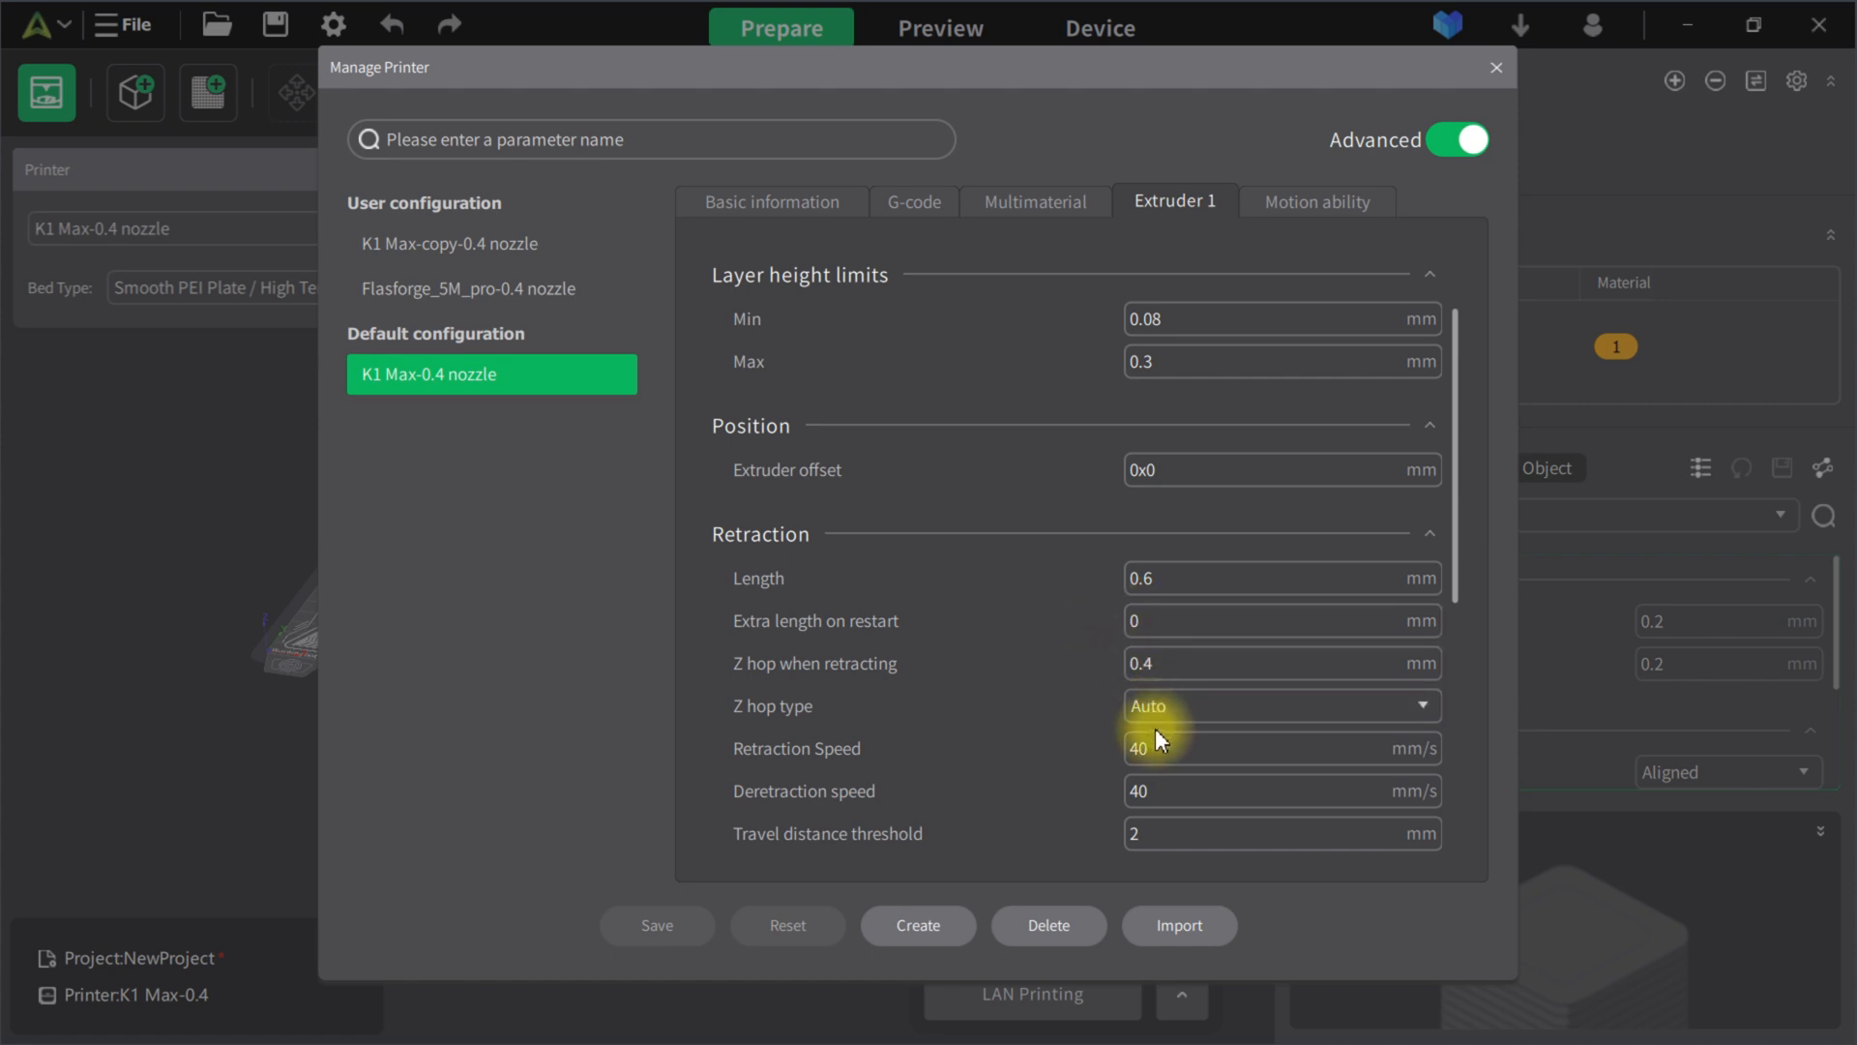
pyautogui.moveTo(1157, 741)
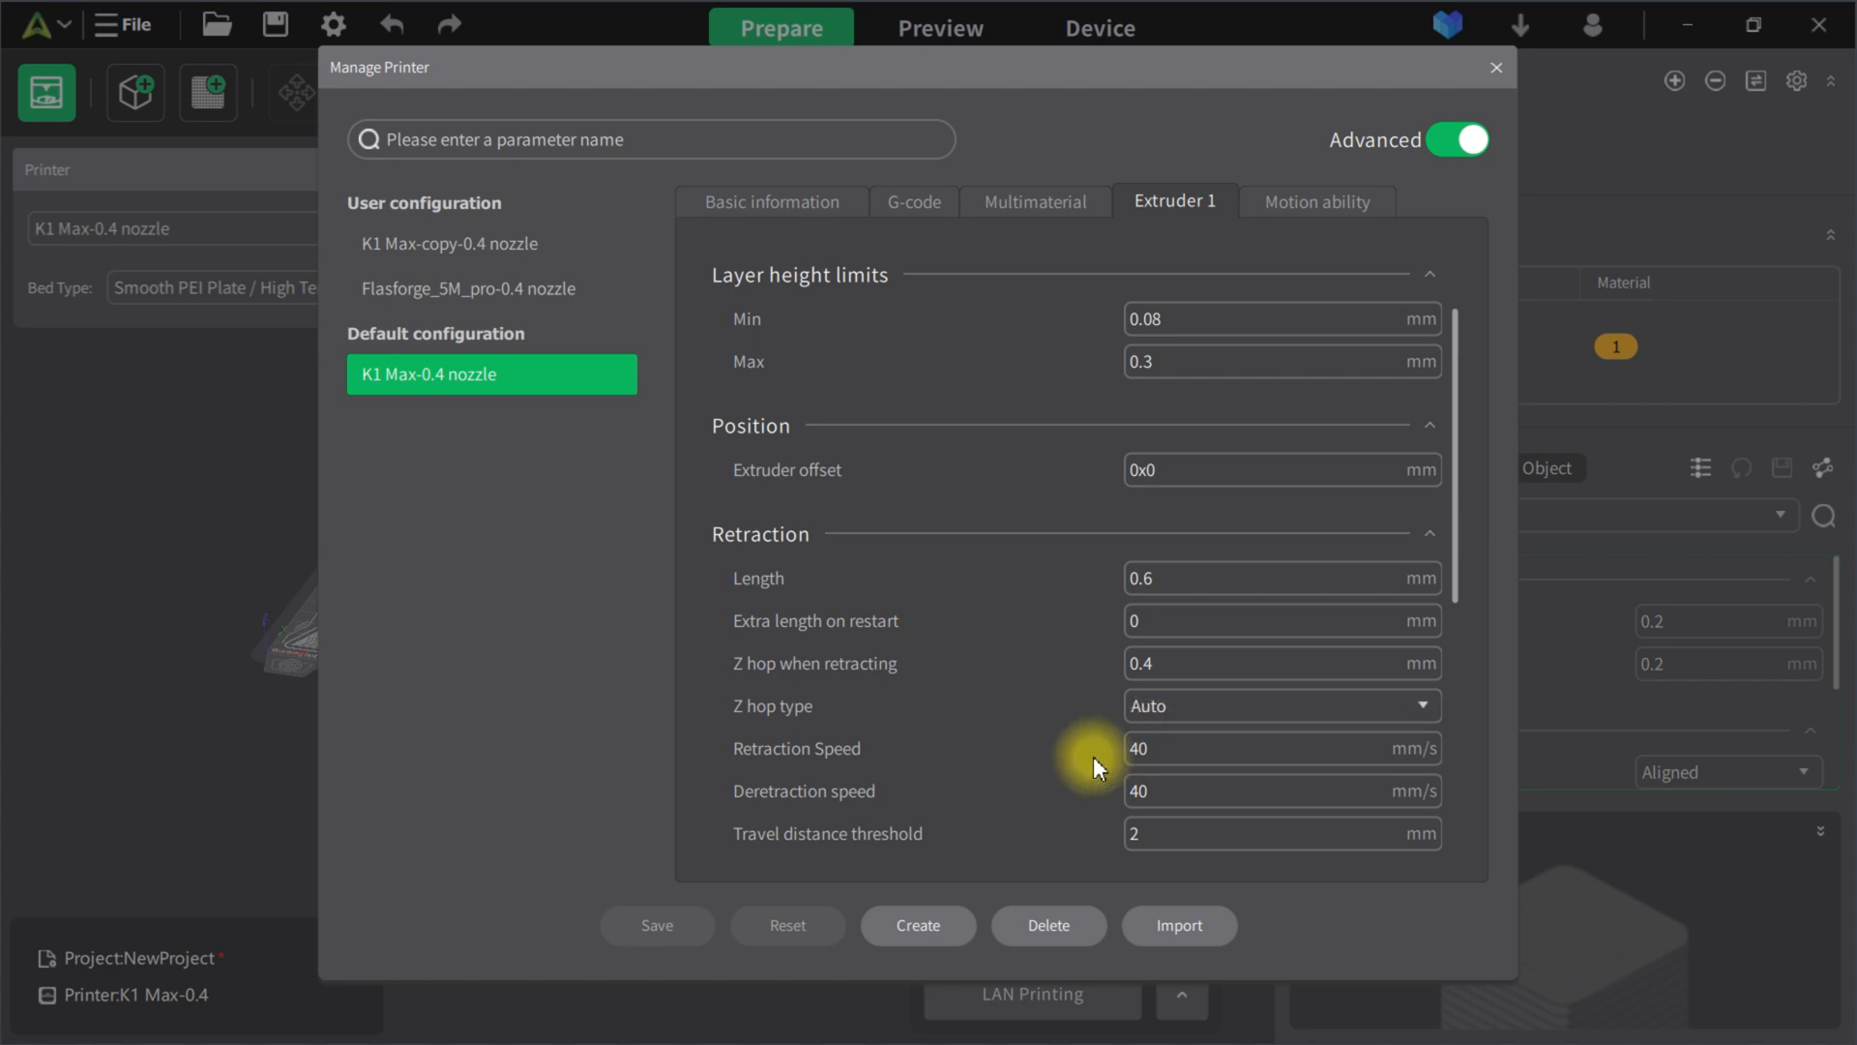
pyautogui.click(1195, 747)
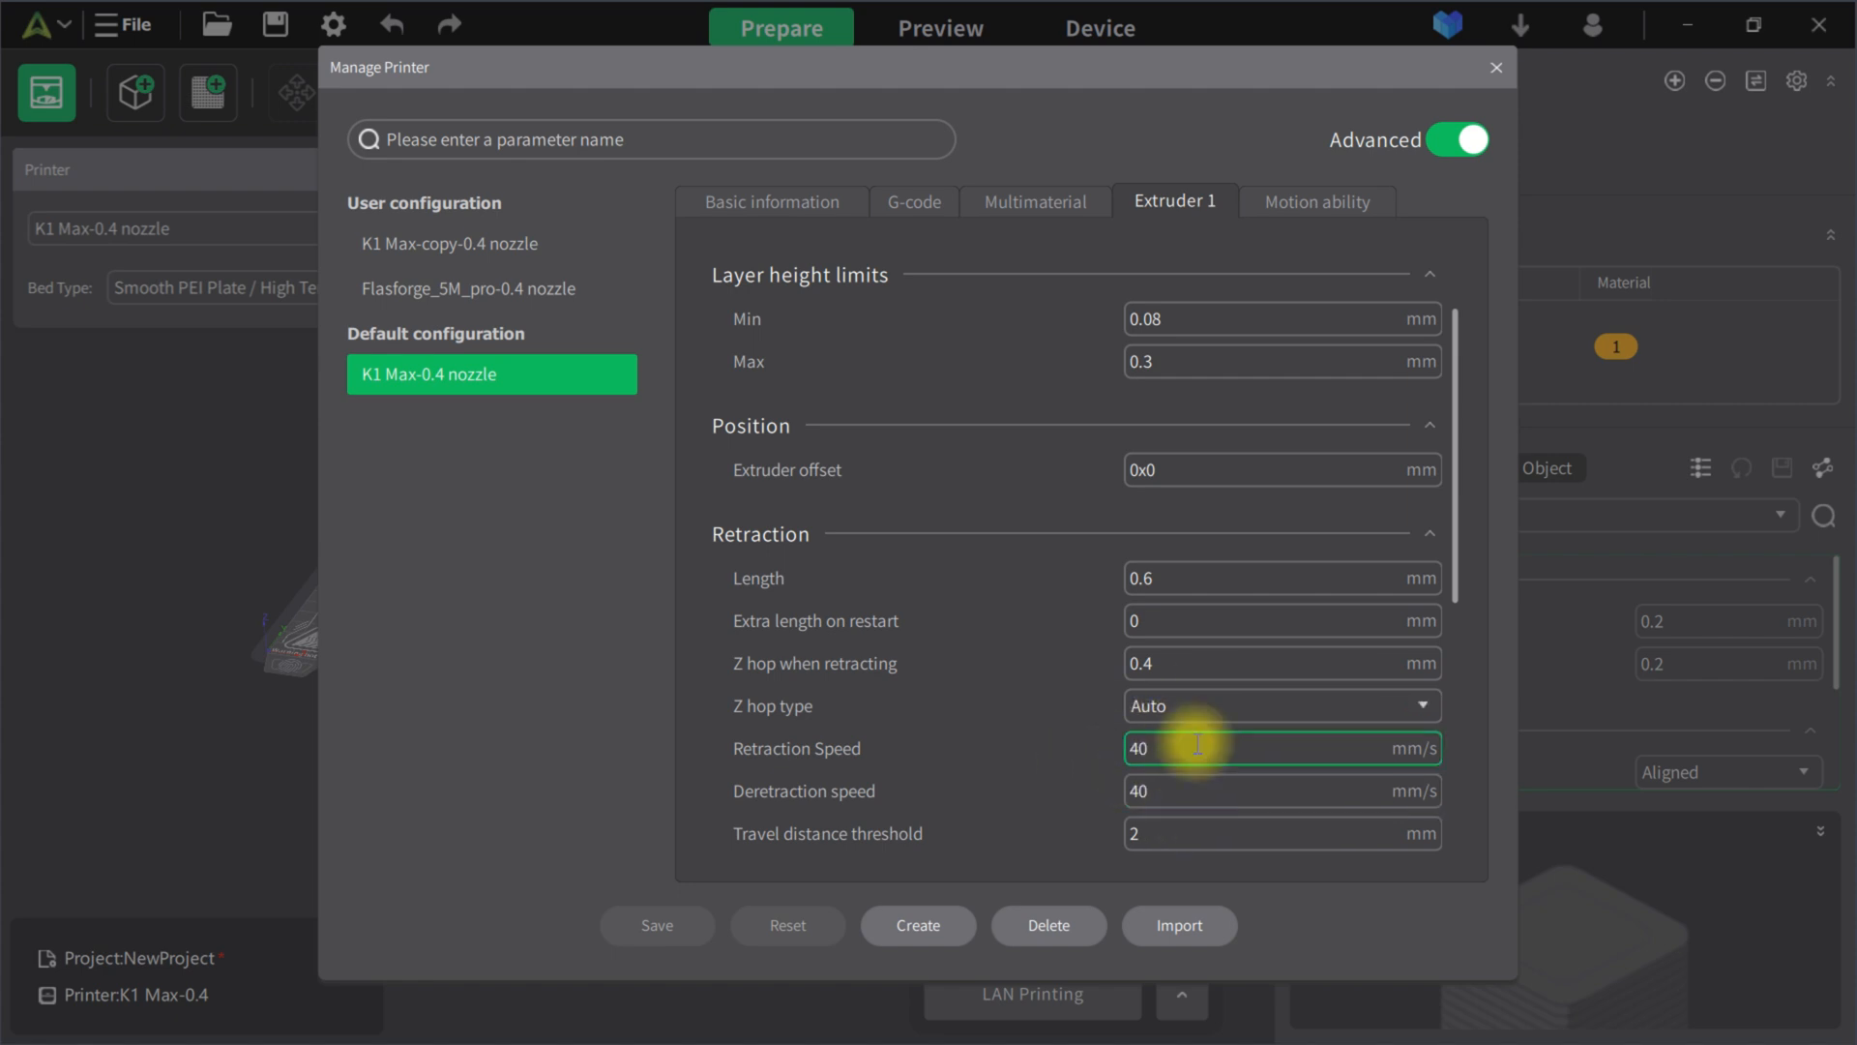
pyautogui.click(1317, 200)
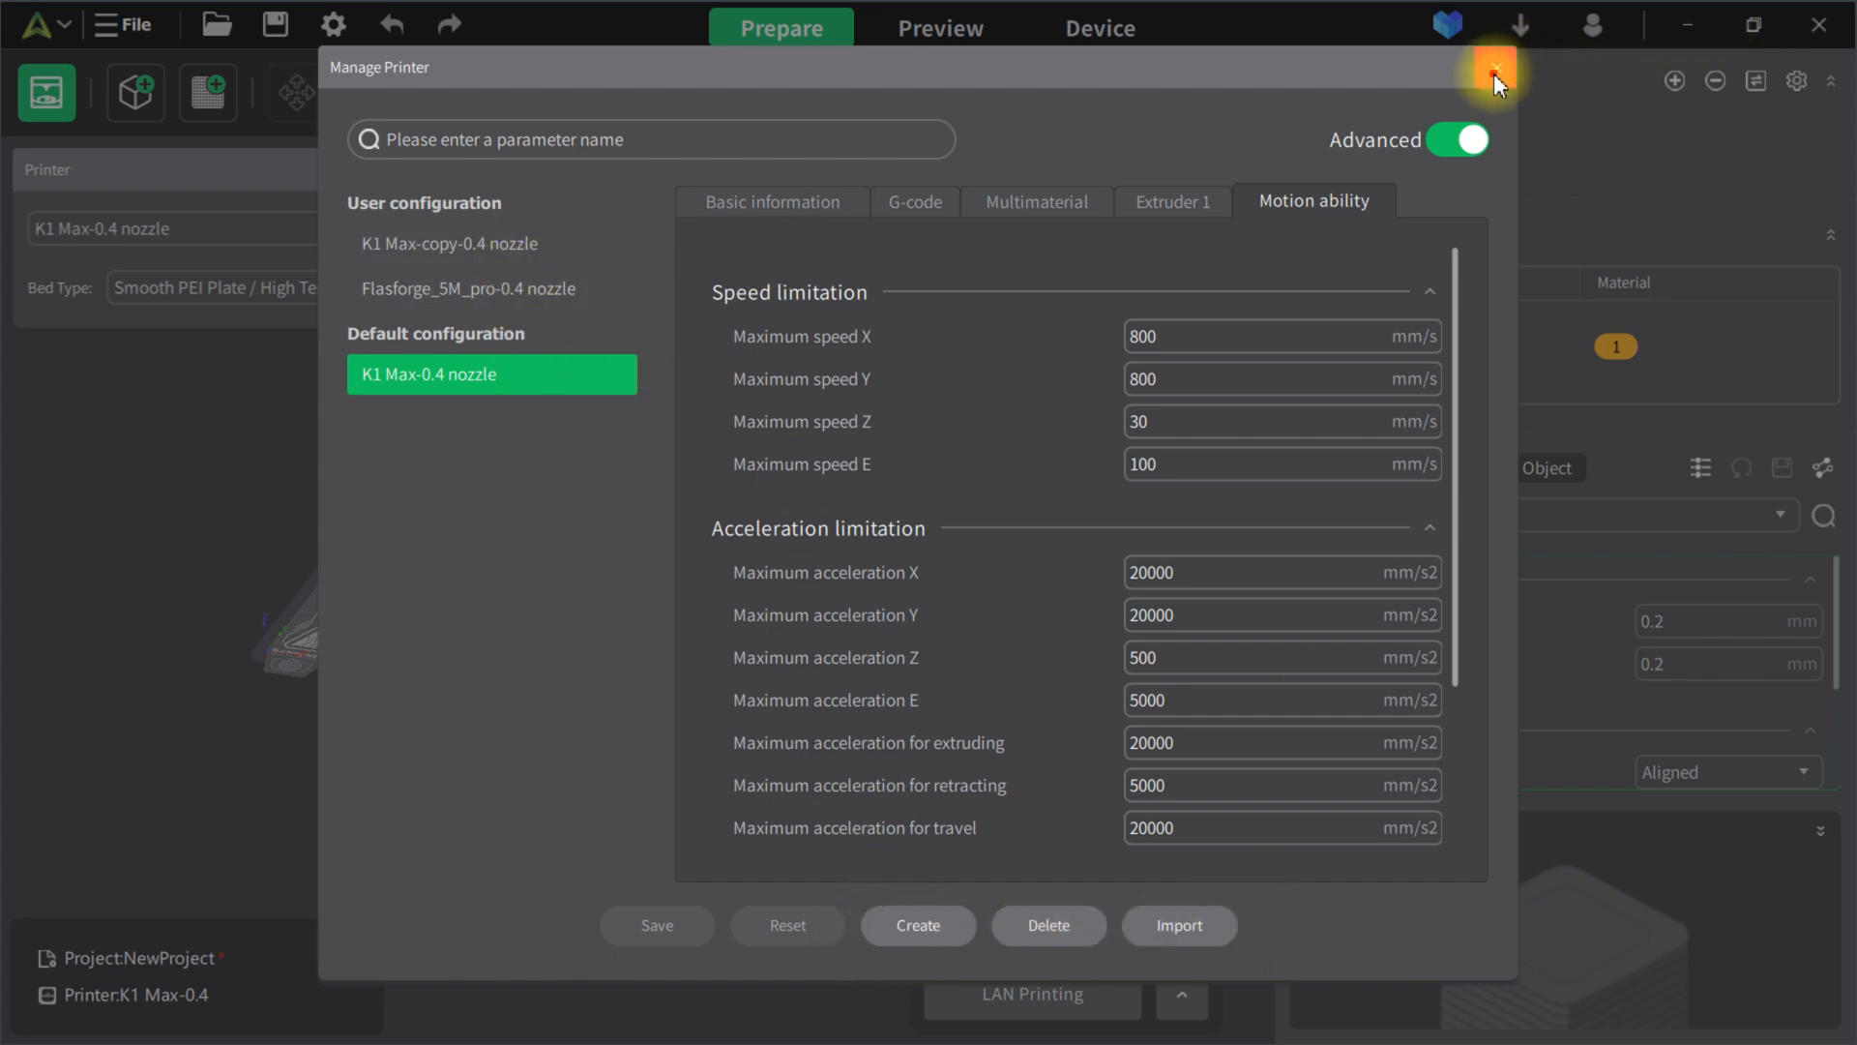
# - Close the printer manager and browse the filament list for the TPU material slot
pyautogui.click(1495, 71)
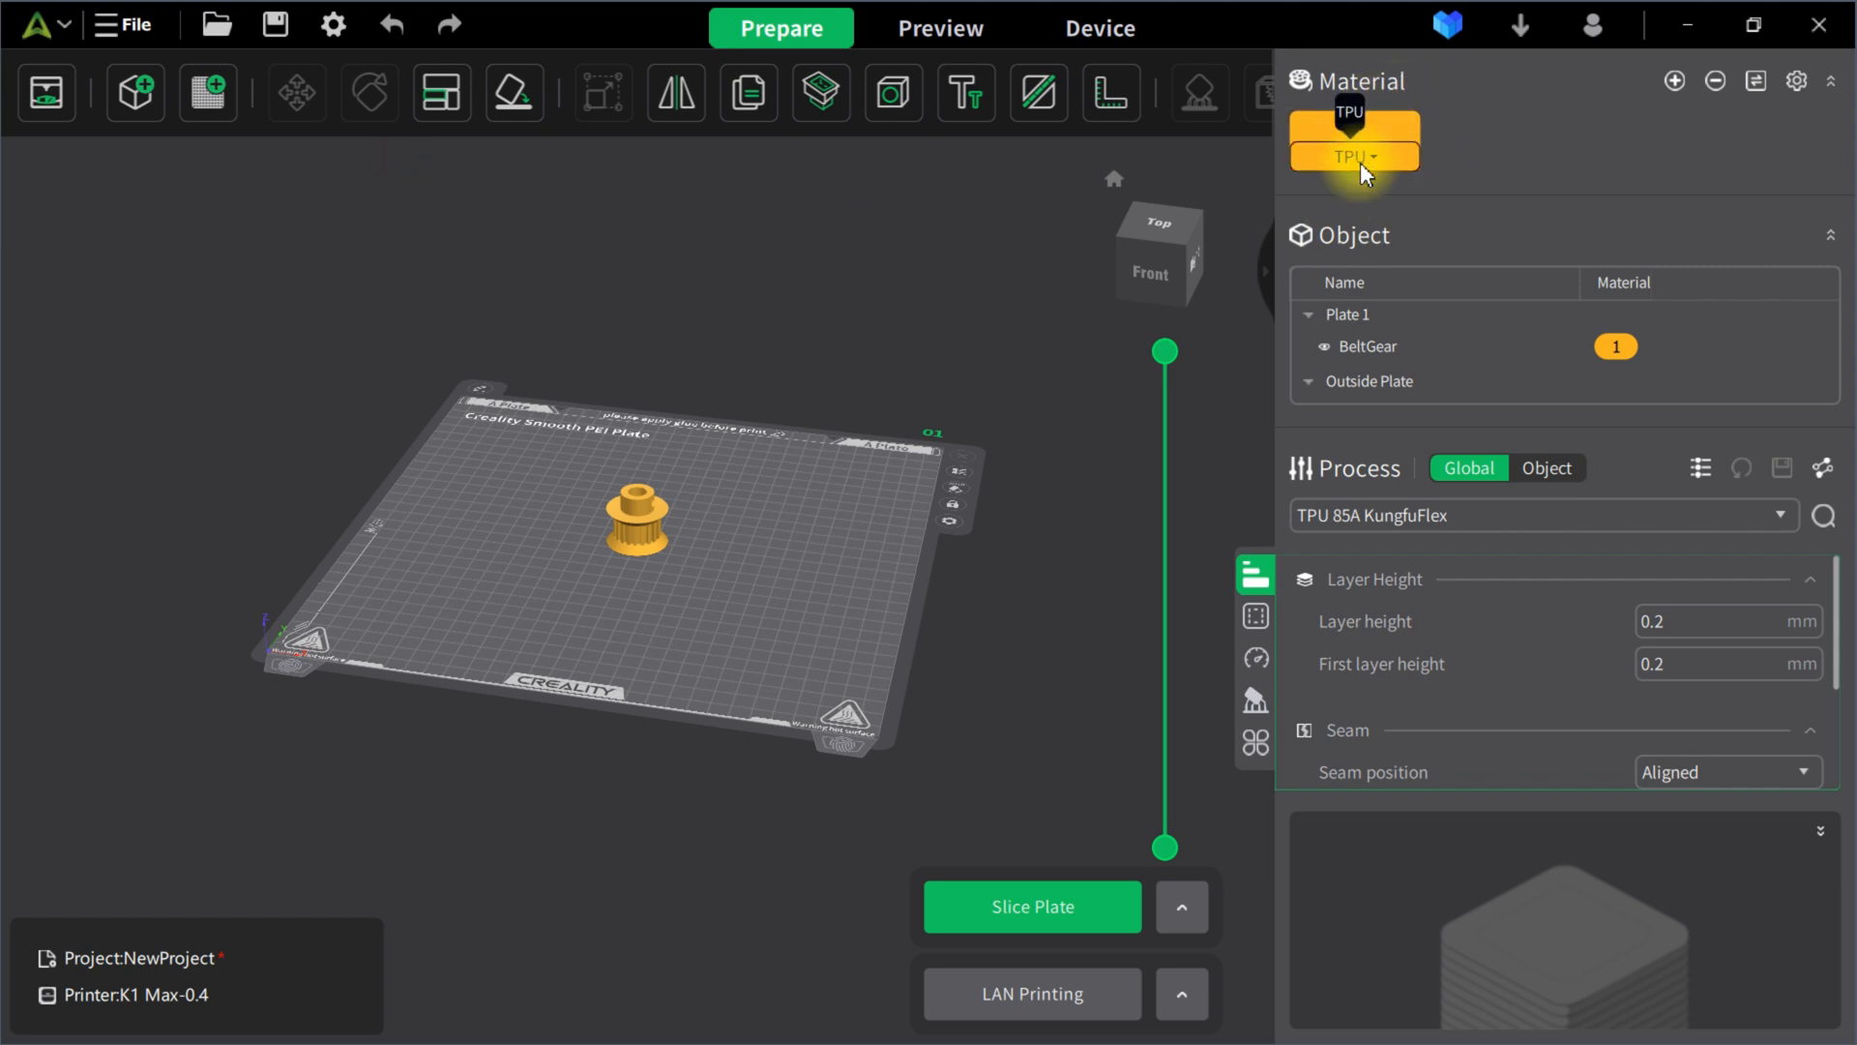
pyautogui.click(1354, 156)
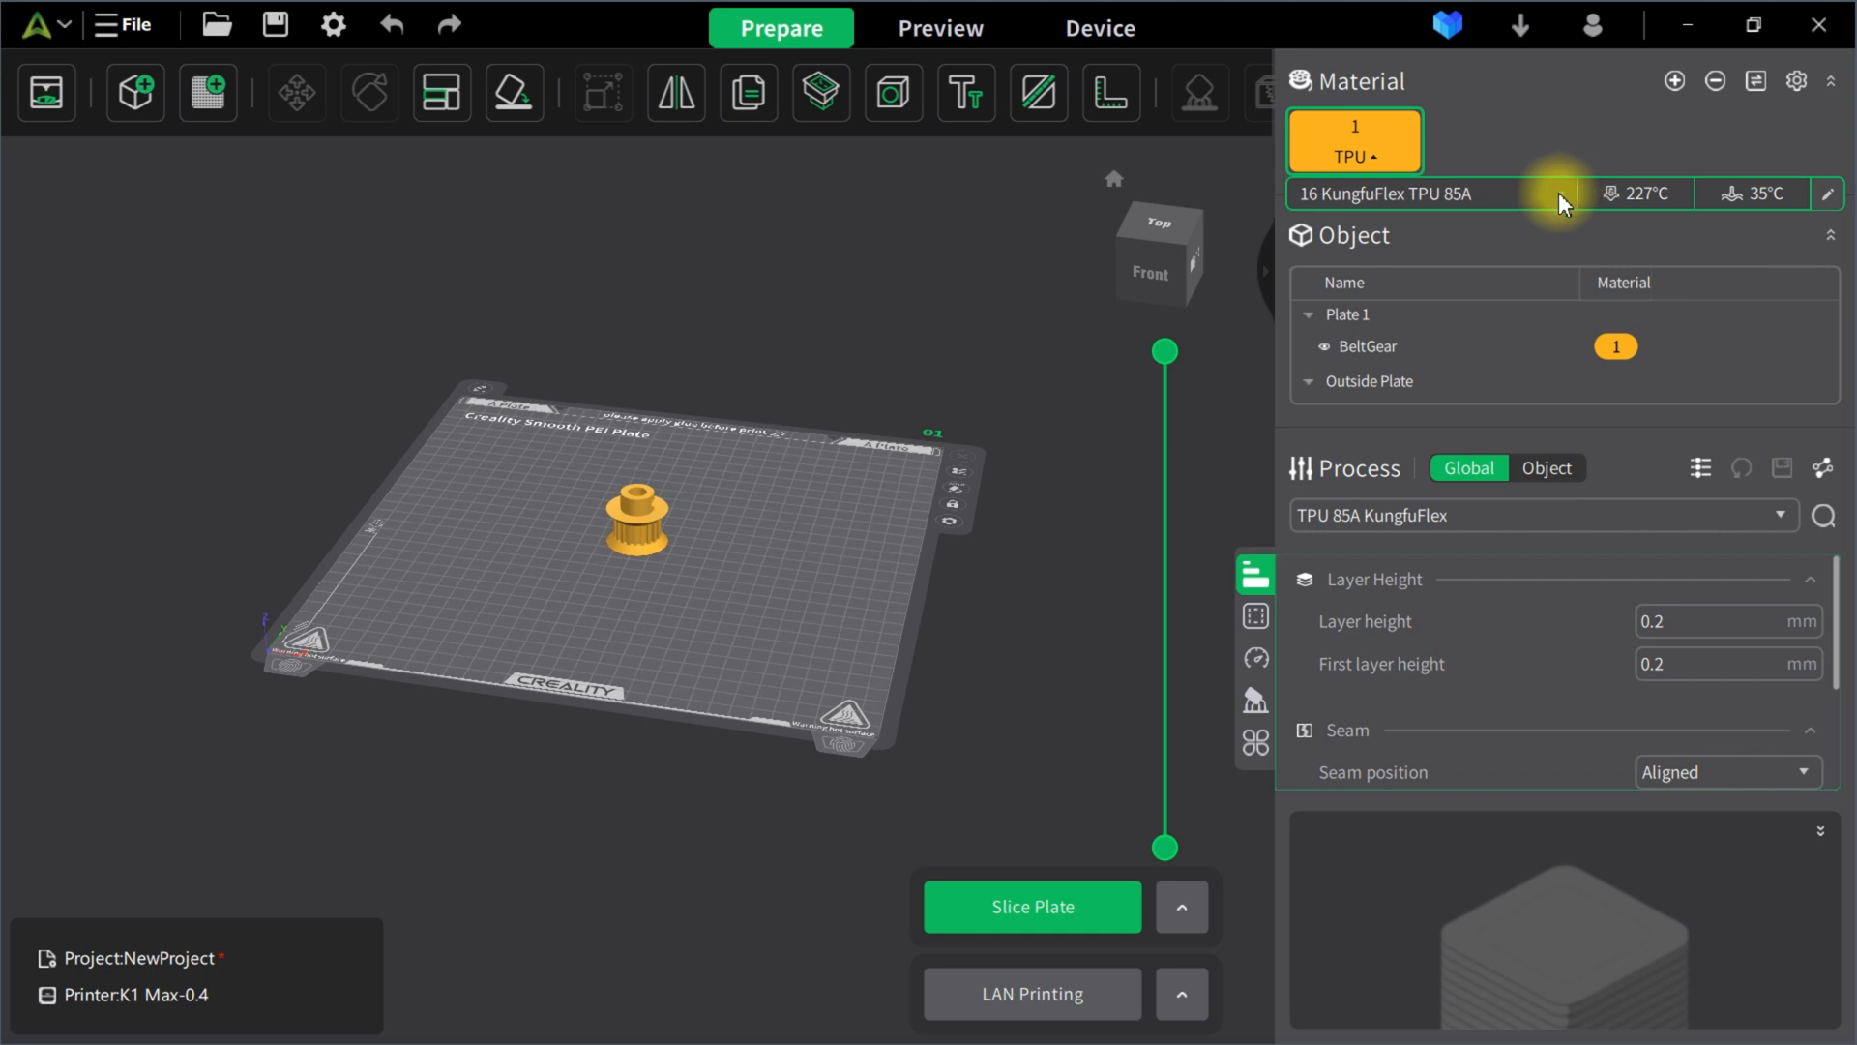
pyautogui.click(1404, 193)
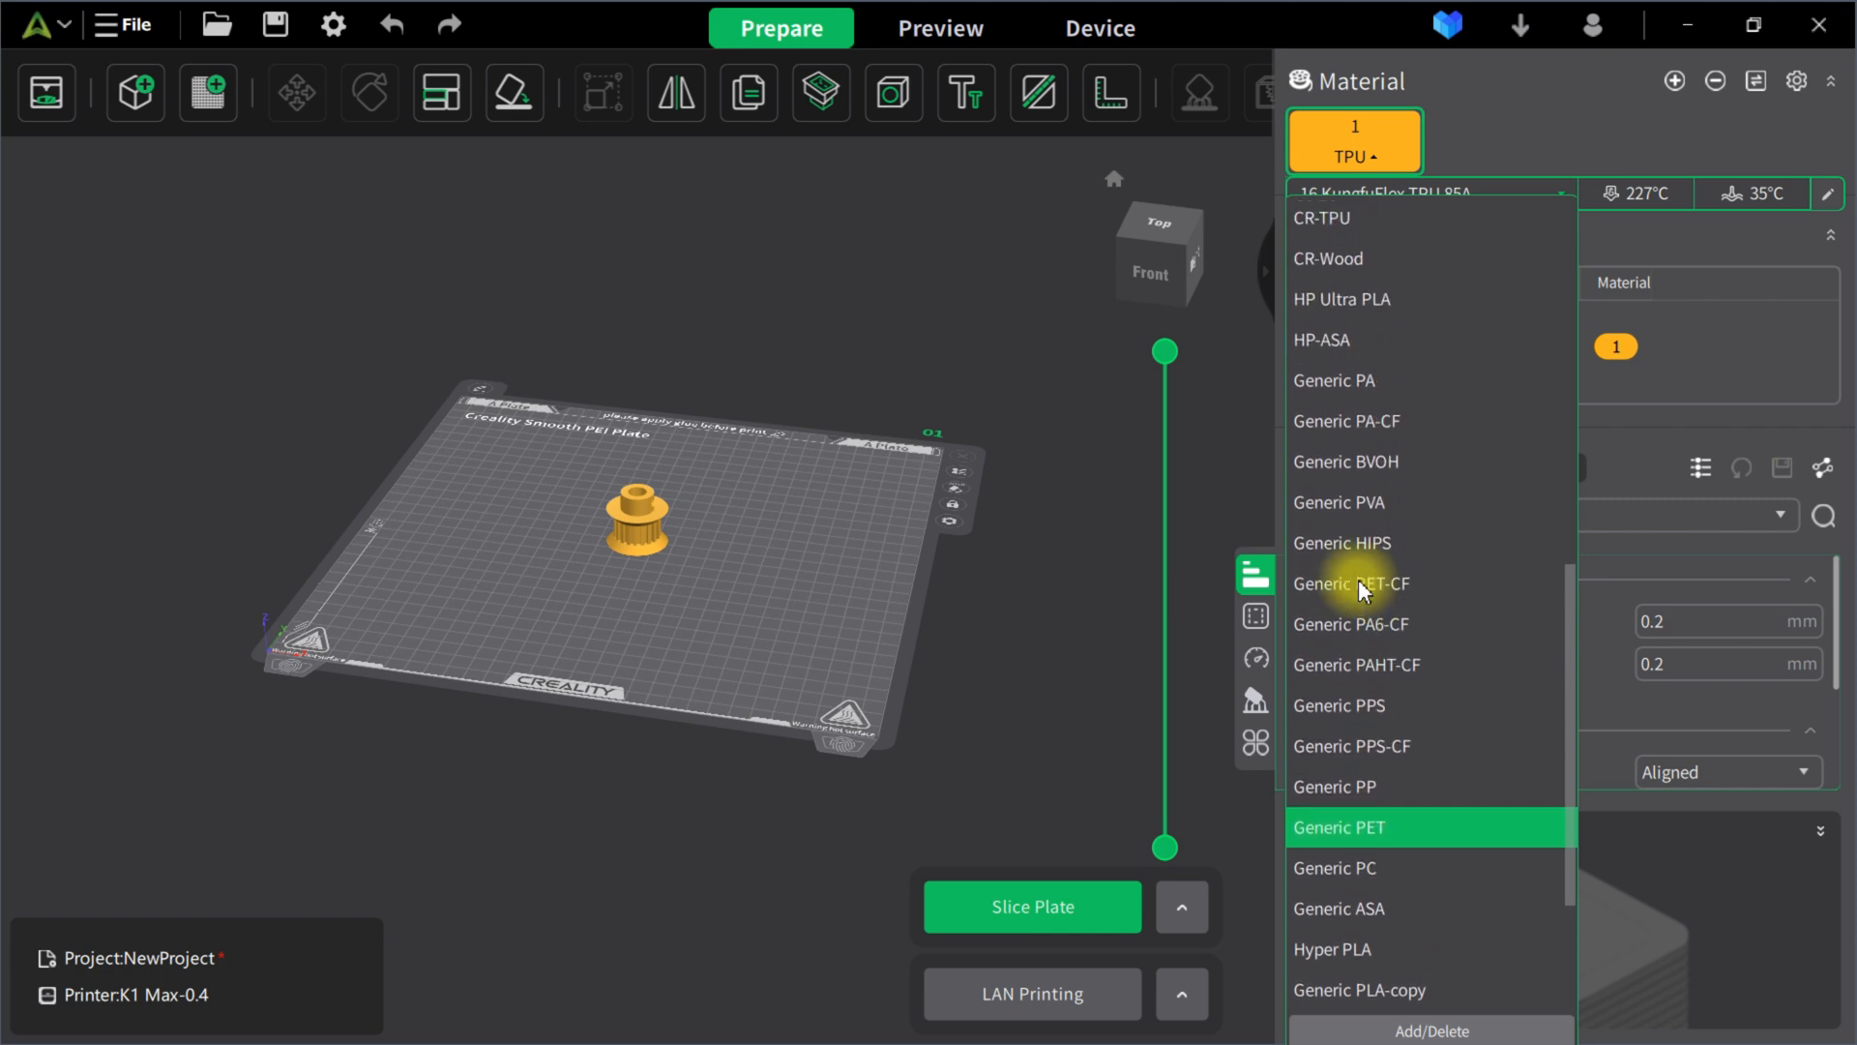
pyautogui.scroll(-3)
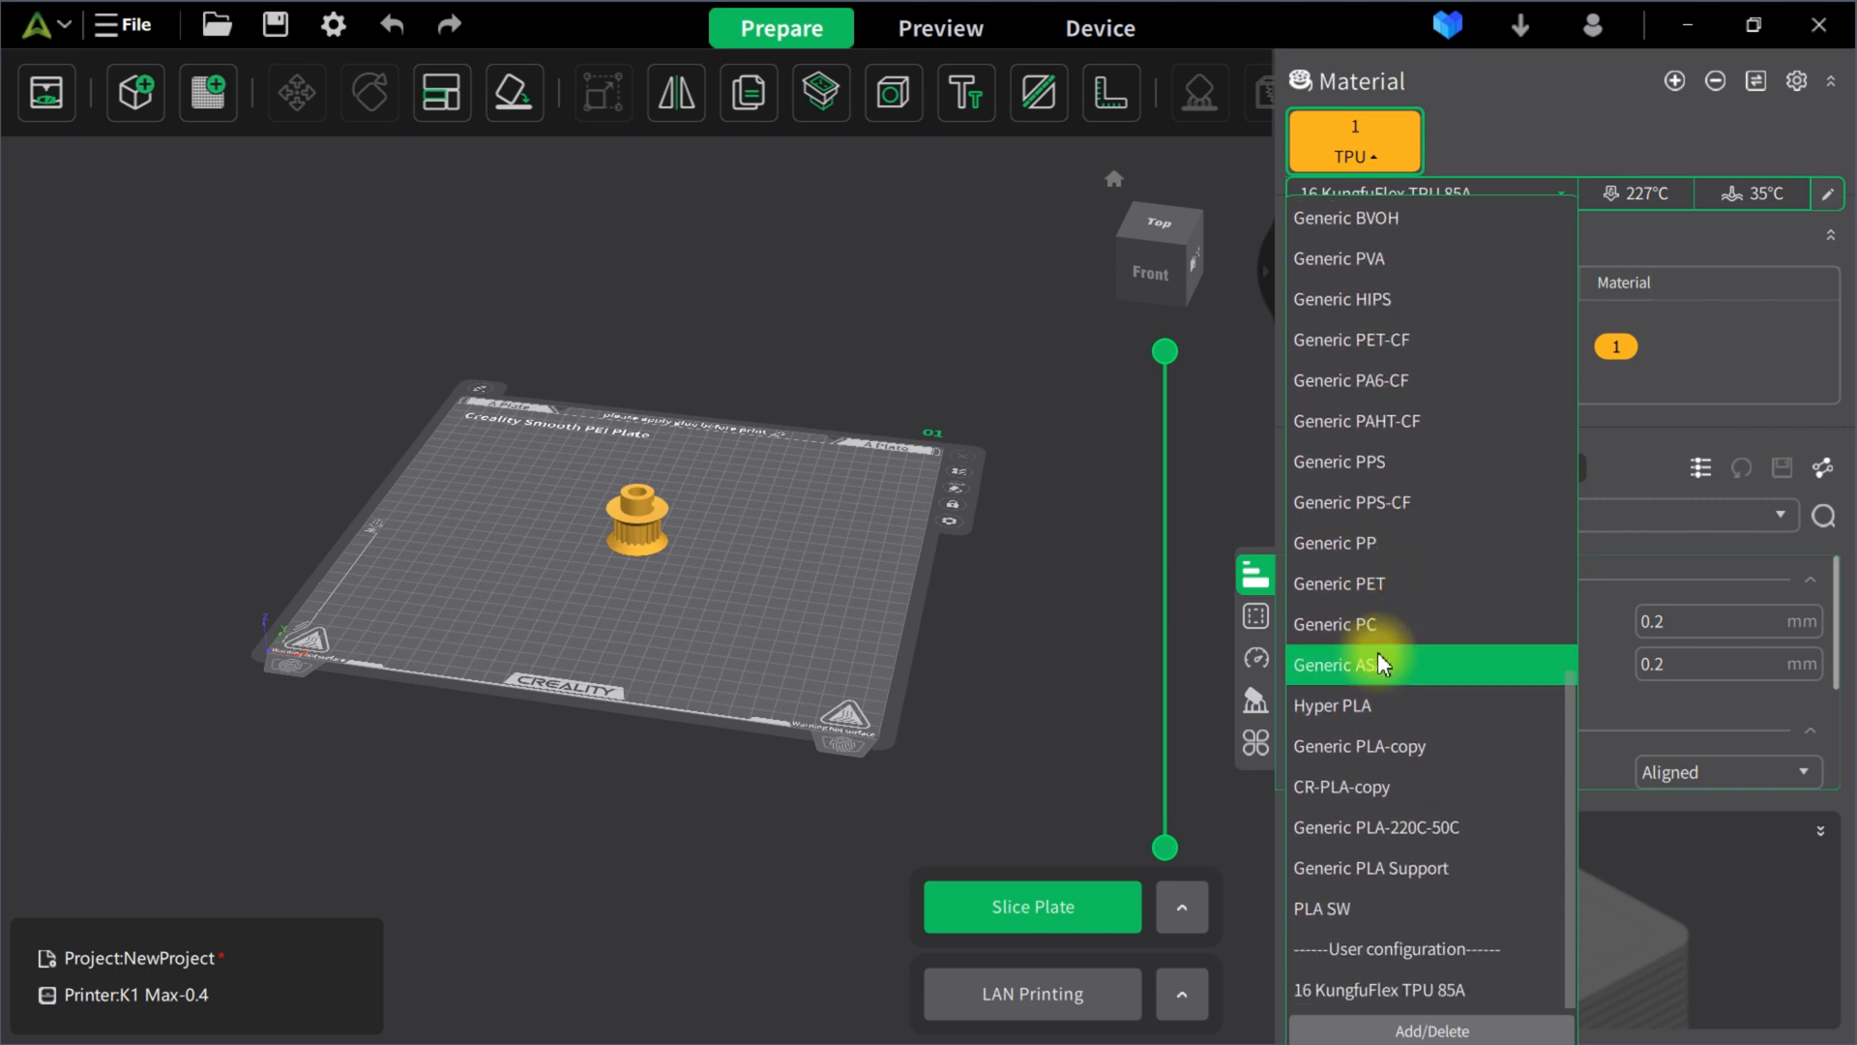
pyautogui.moveTo(1356, 542)
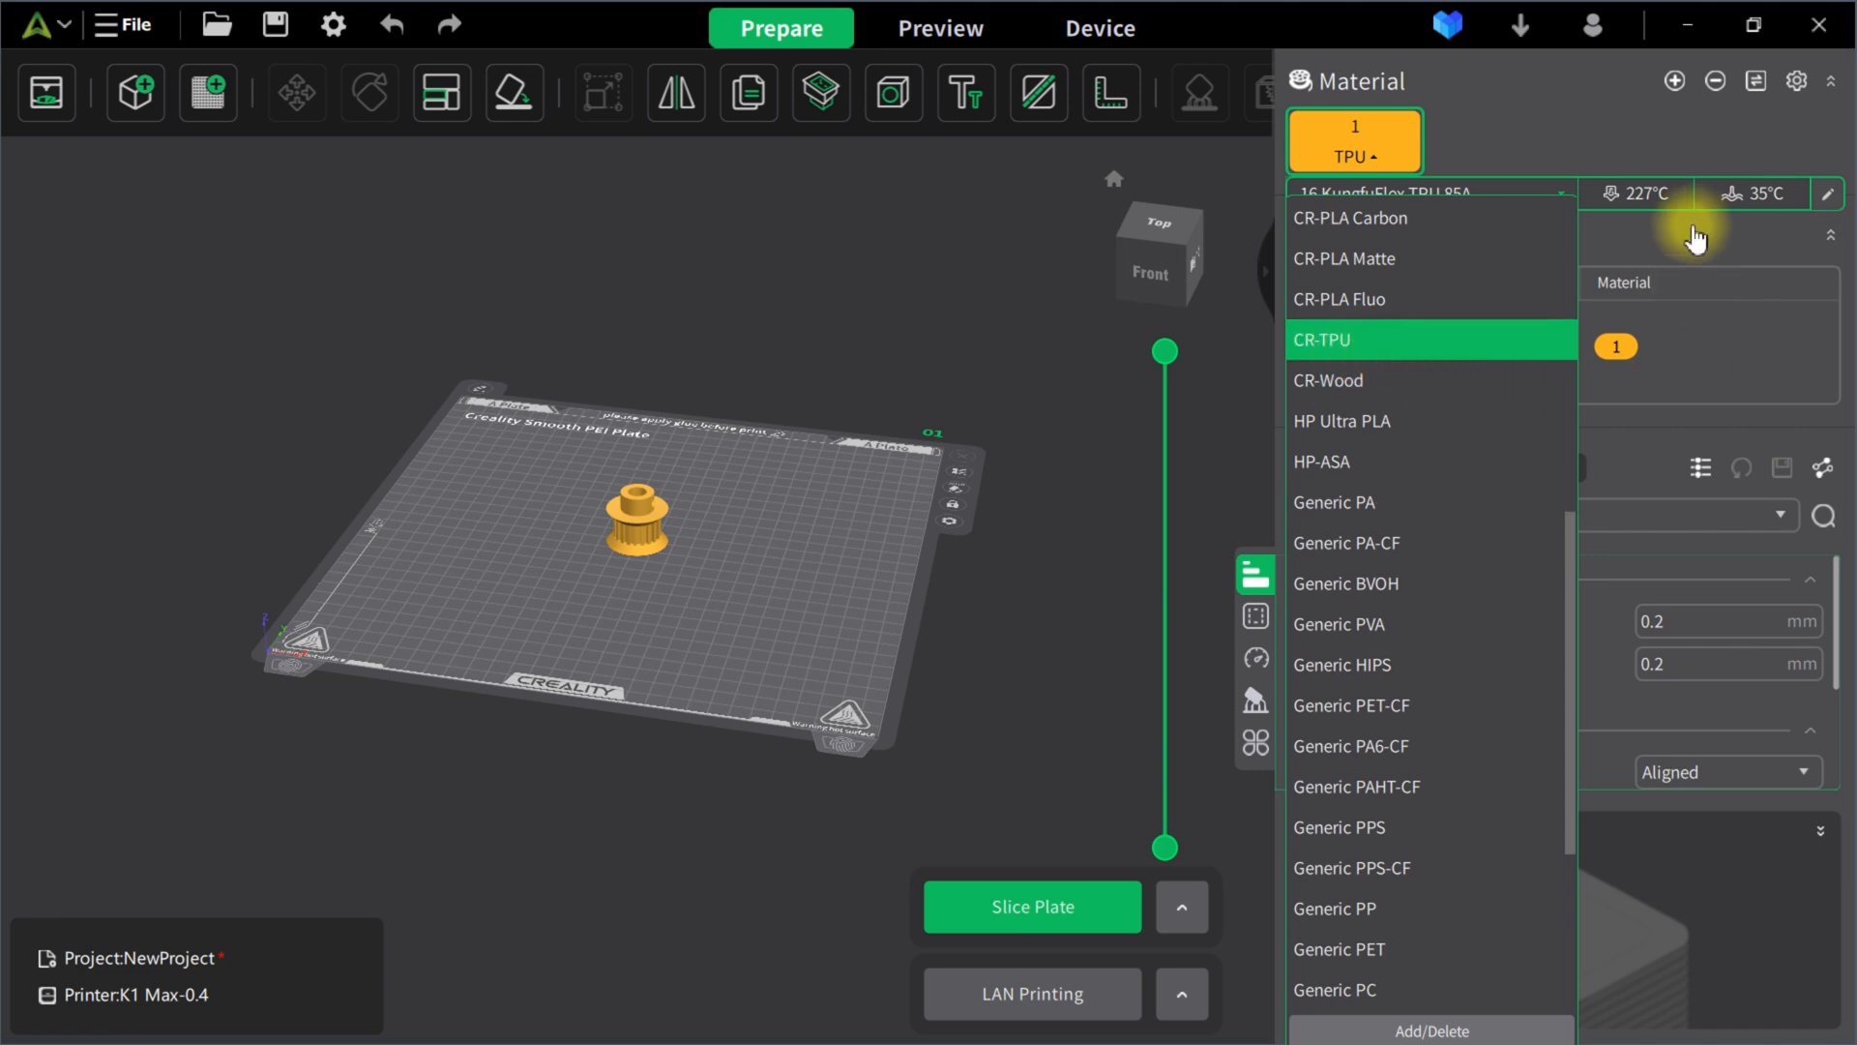
pyautogui.click(1354, 142)
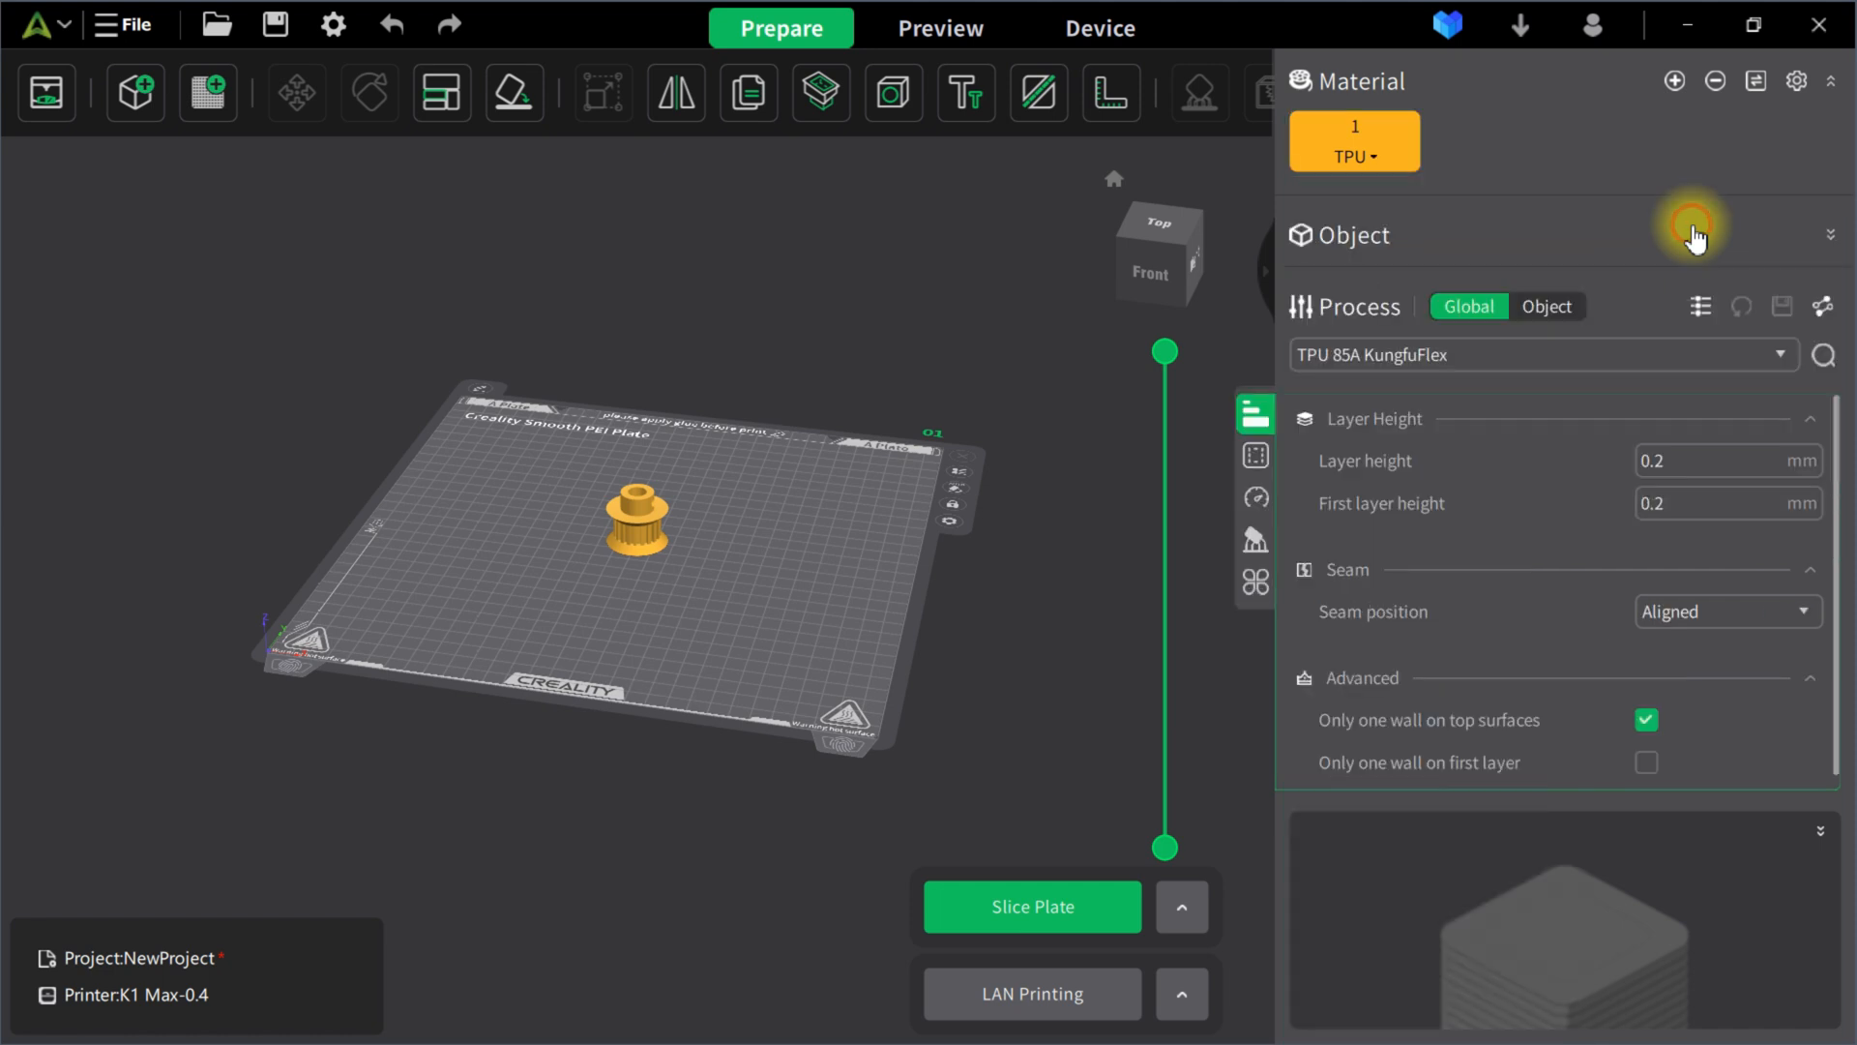
pyautogui.click(1354, 141)
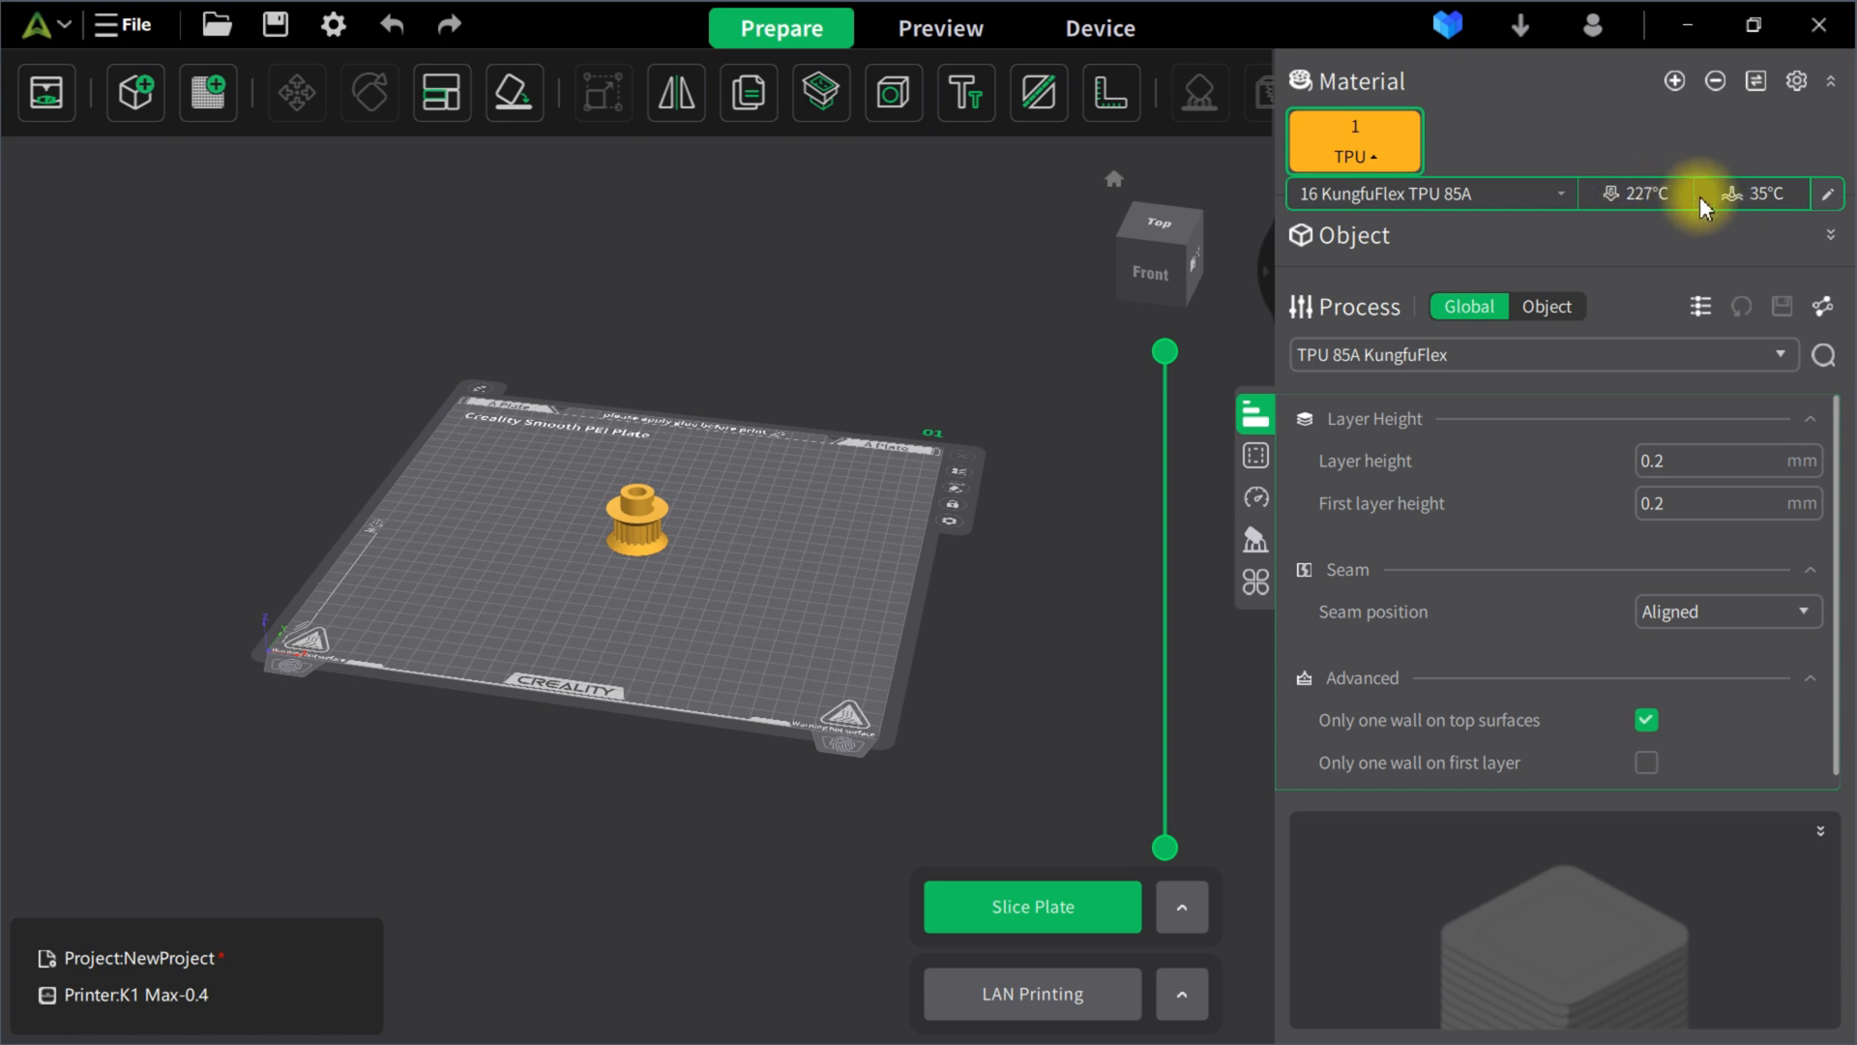
pyautogui.moveTo(1828, 194)
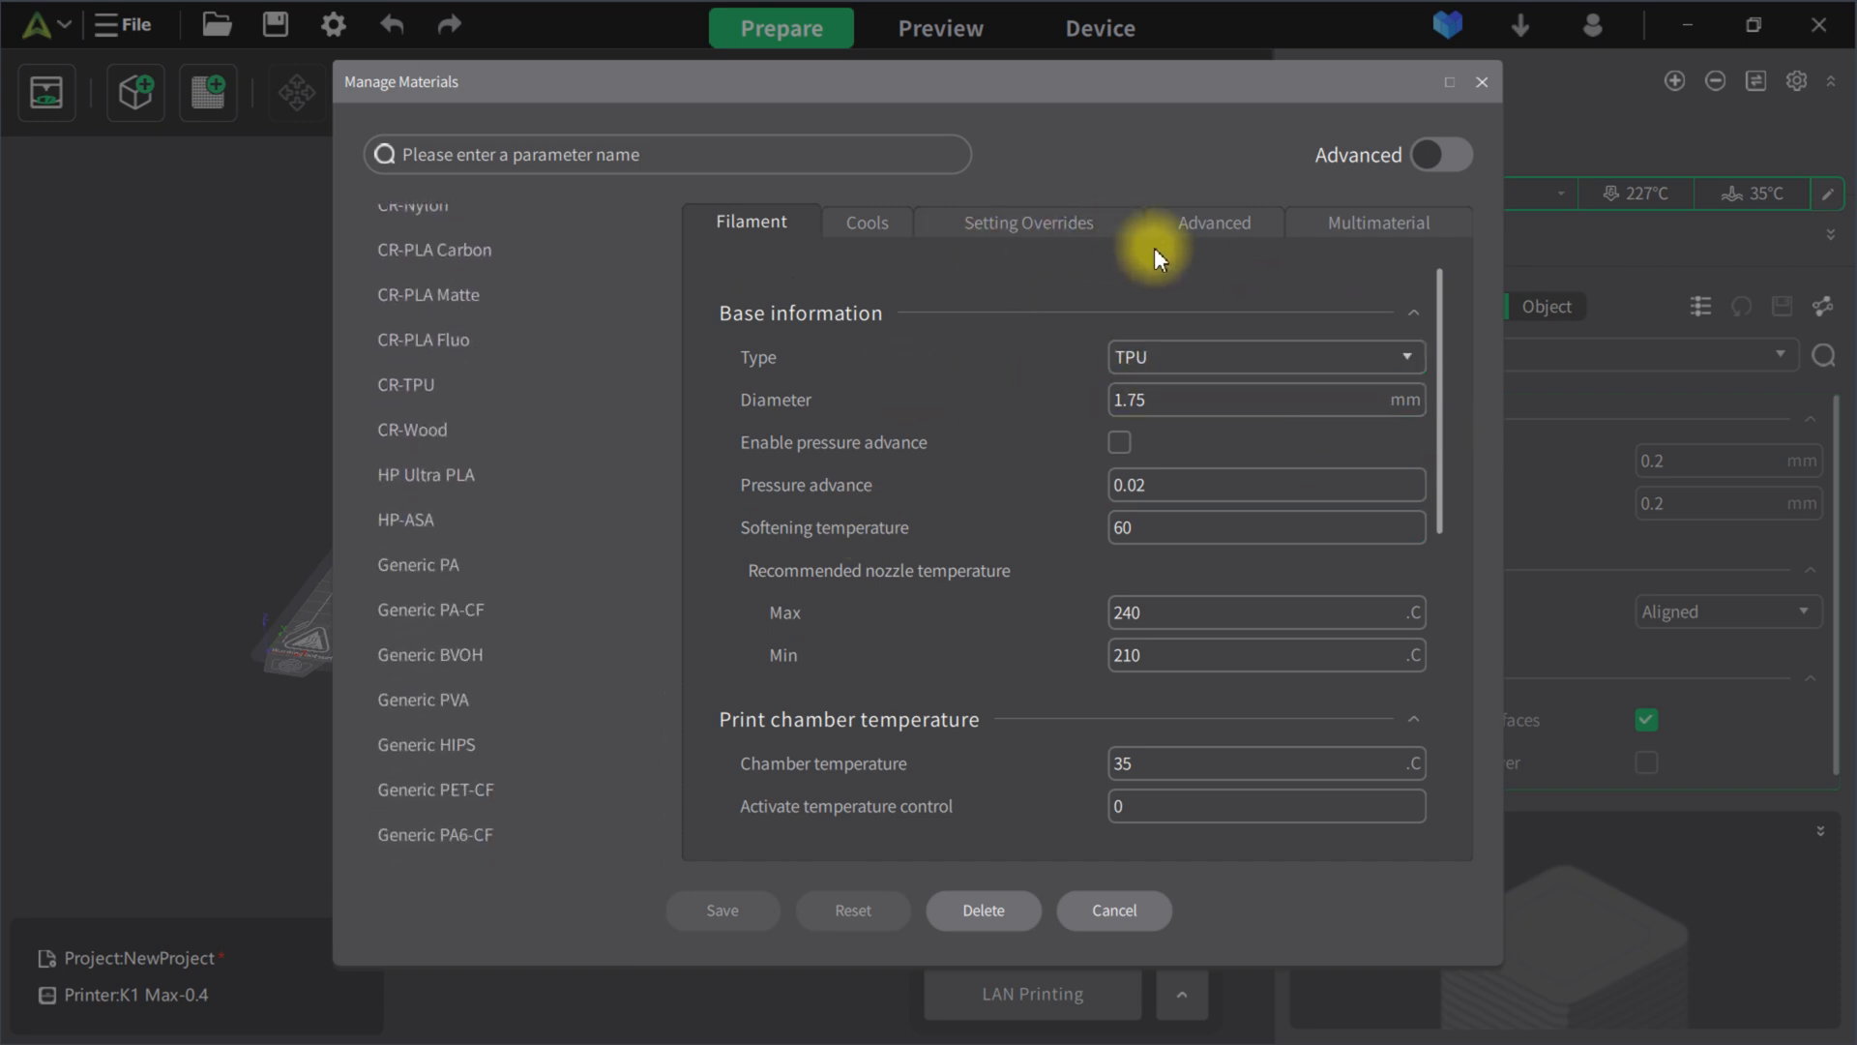
# - Reveal advanced filament parameters and set the minimum recommended nozzle temperature to 220 °C
pyautogui.click(1441, 155)
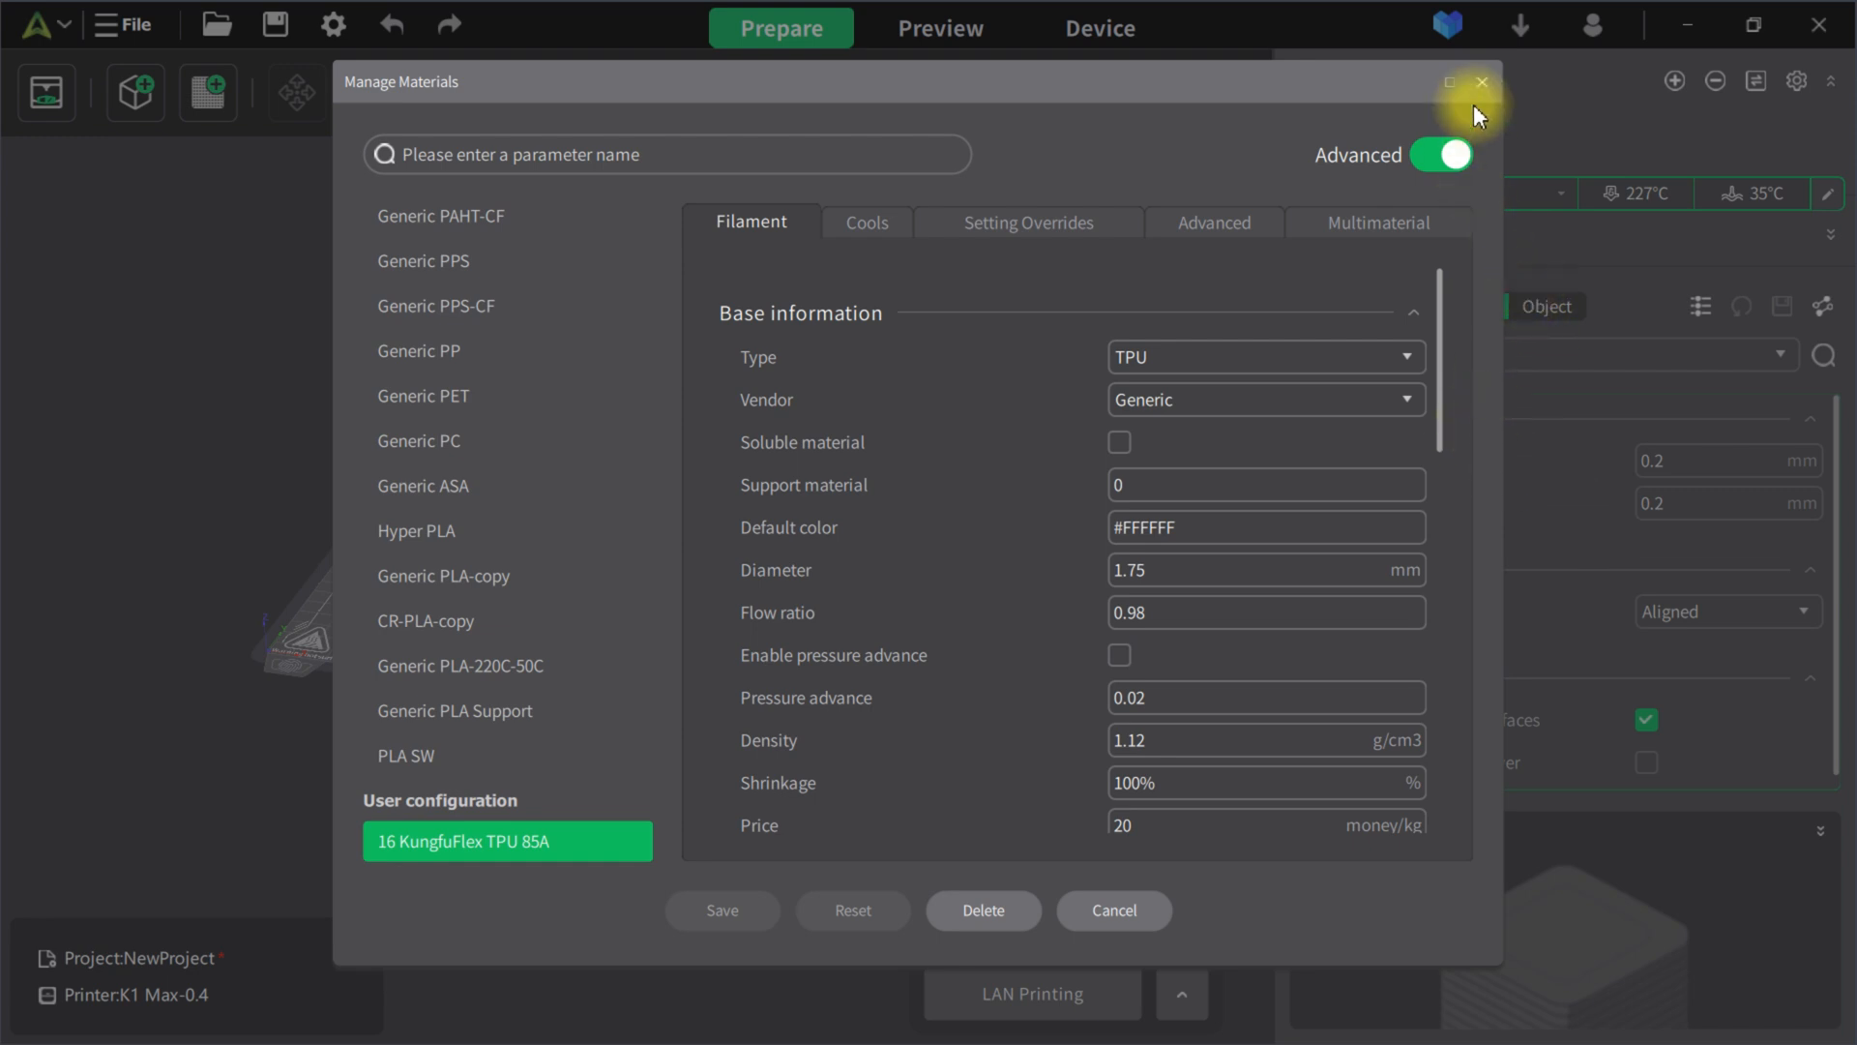
pyautogui.moveTo(1520, 526)
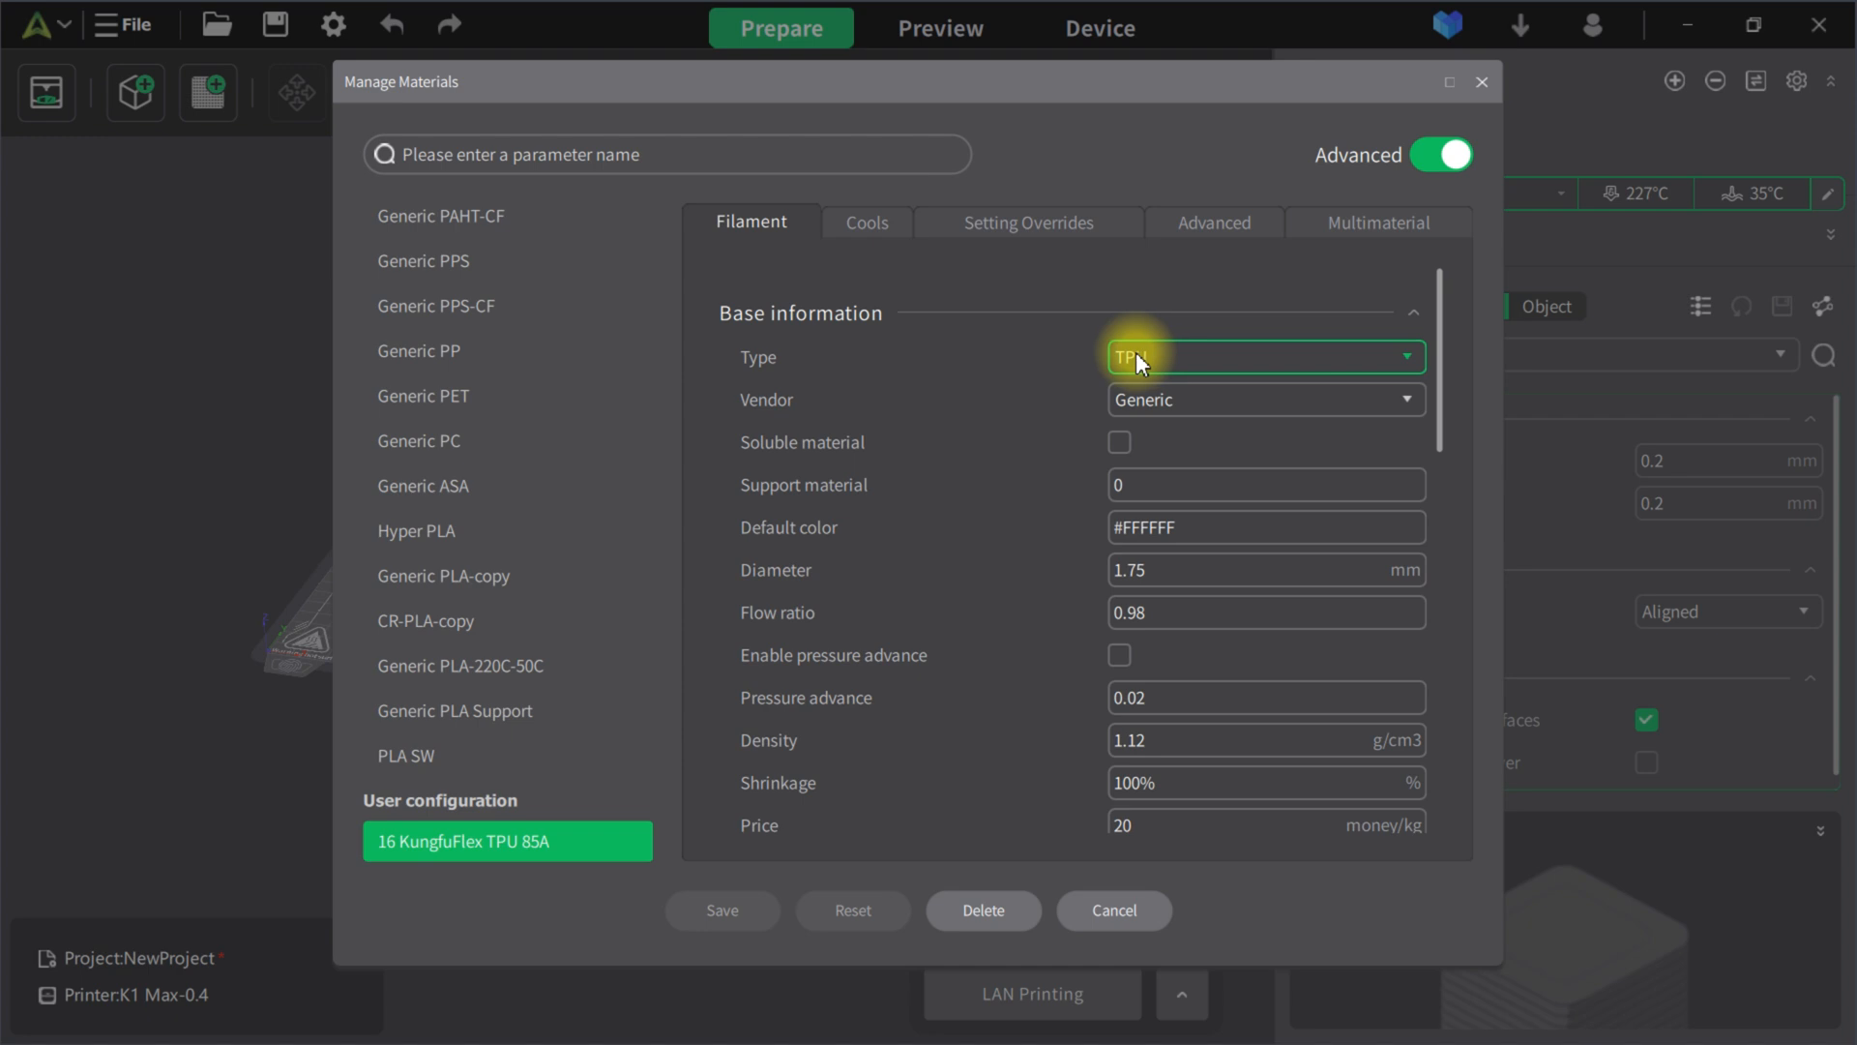
pyautogui.click(1406, 356)
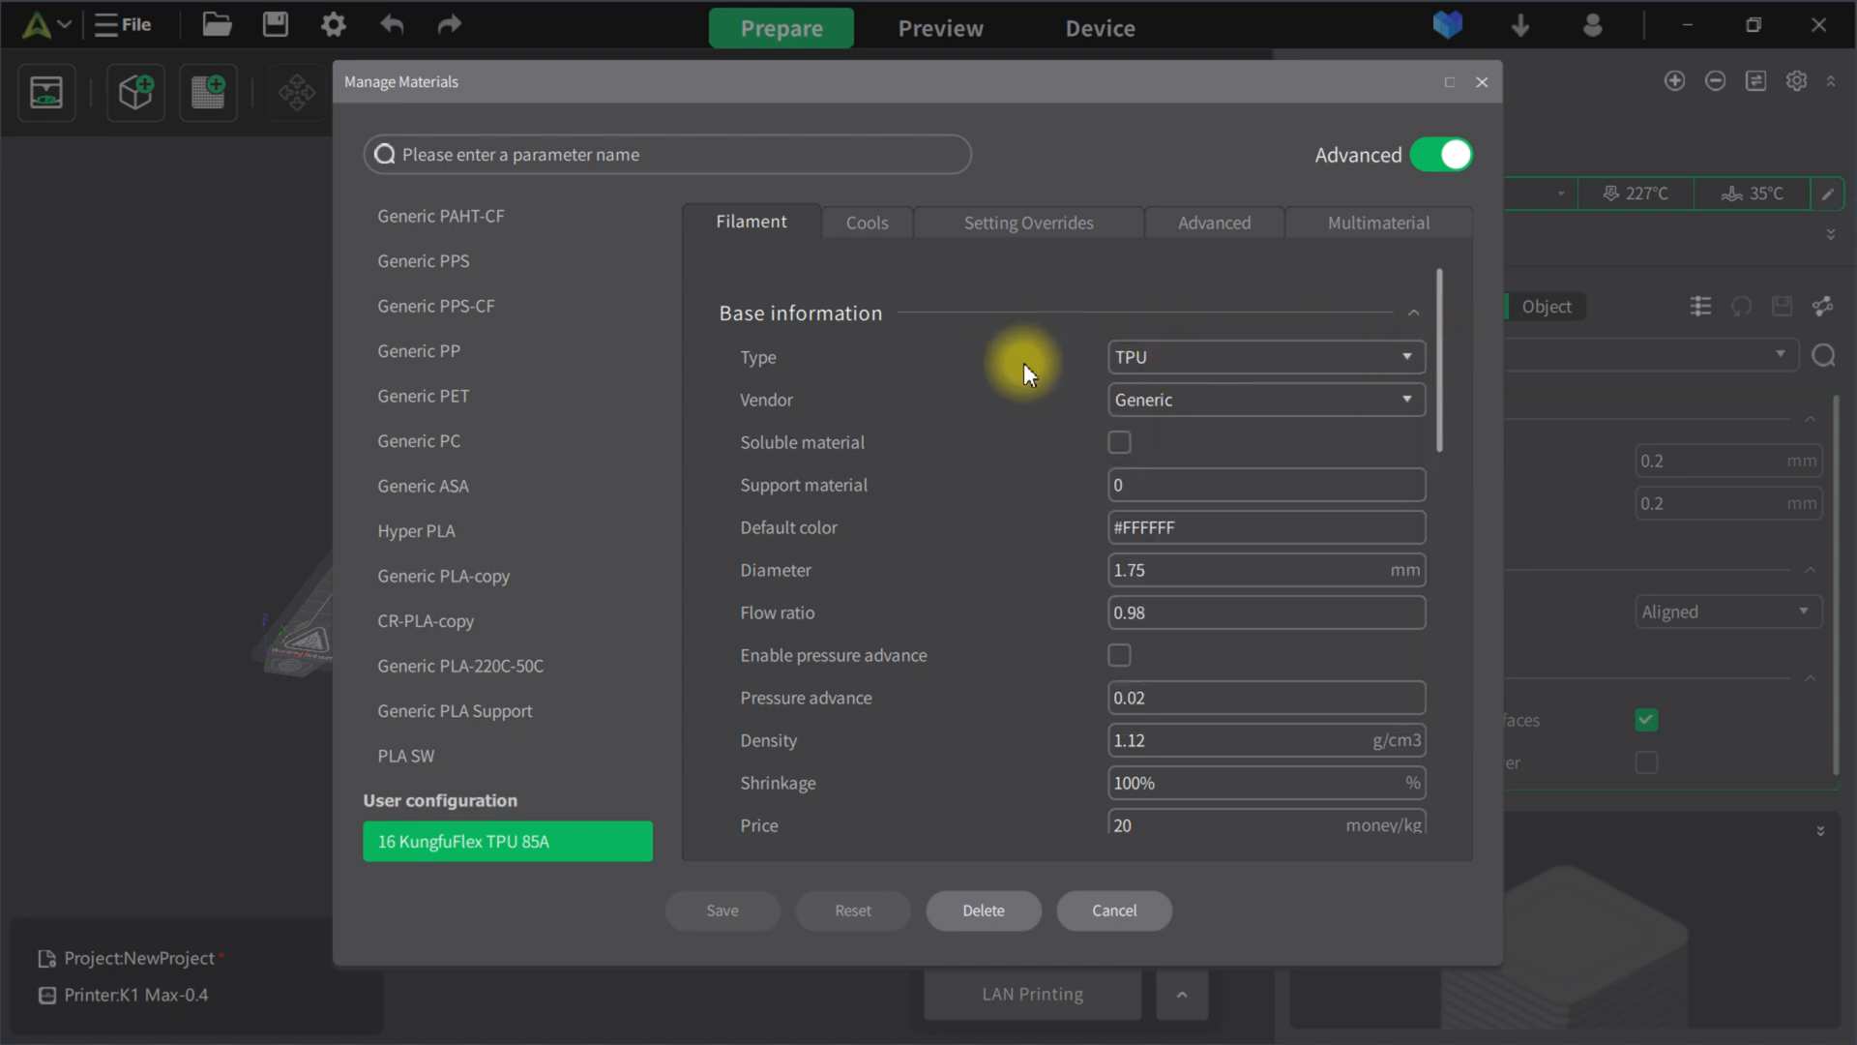
pyautogui.moveTo(1077, 413)
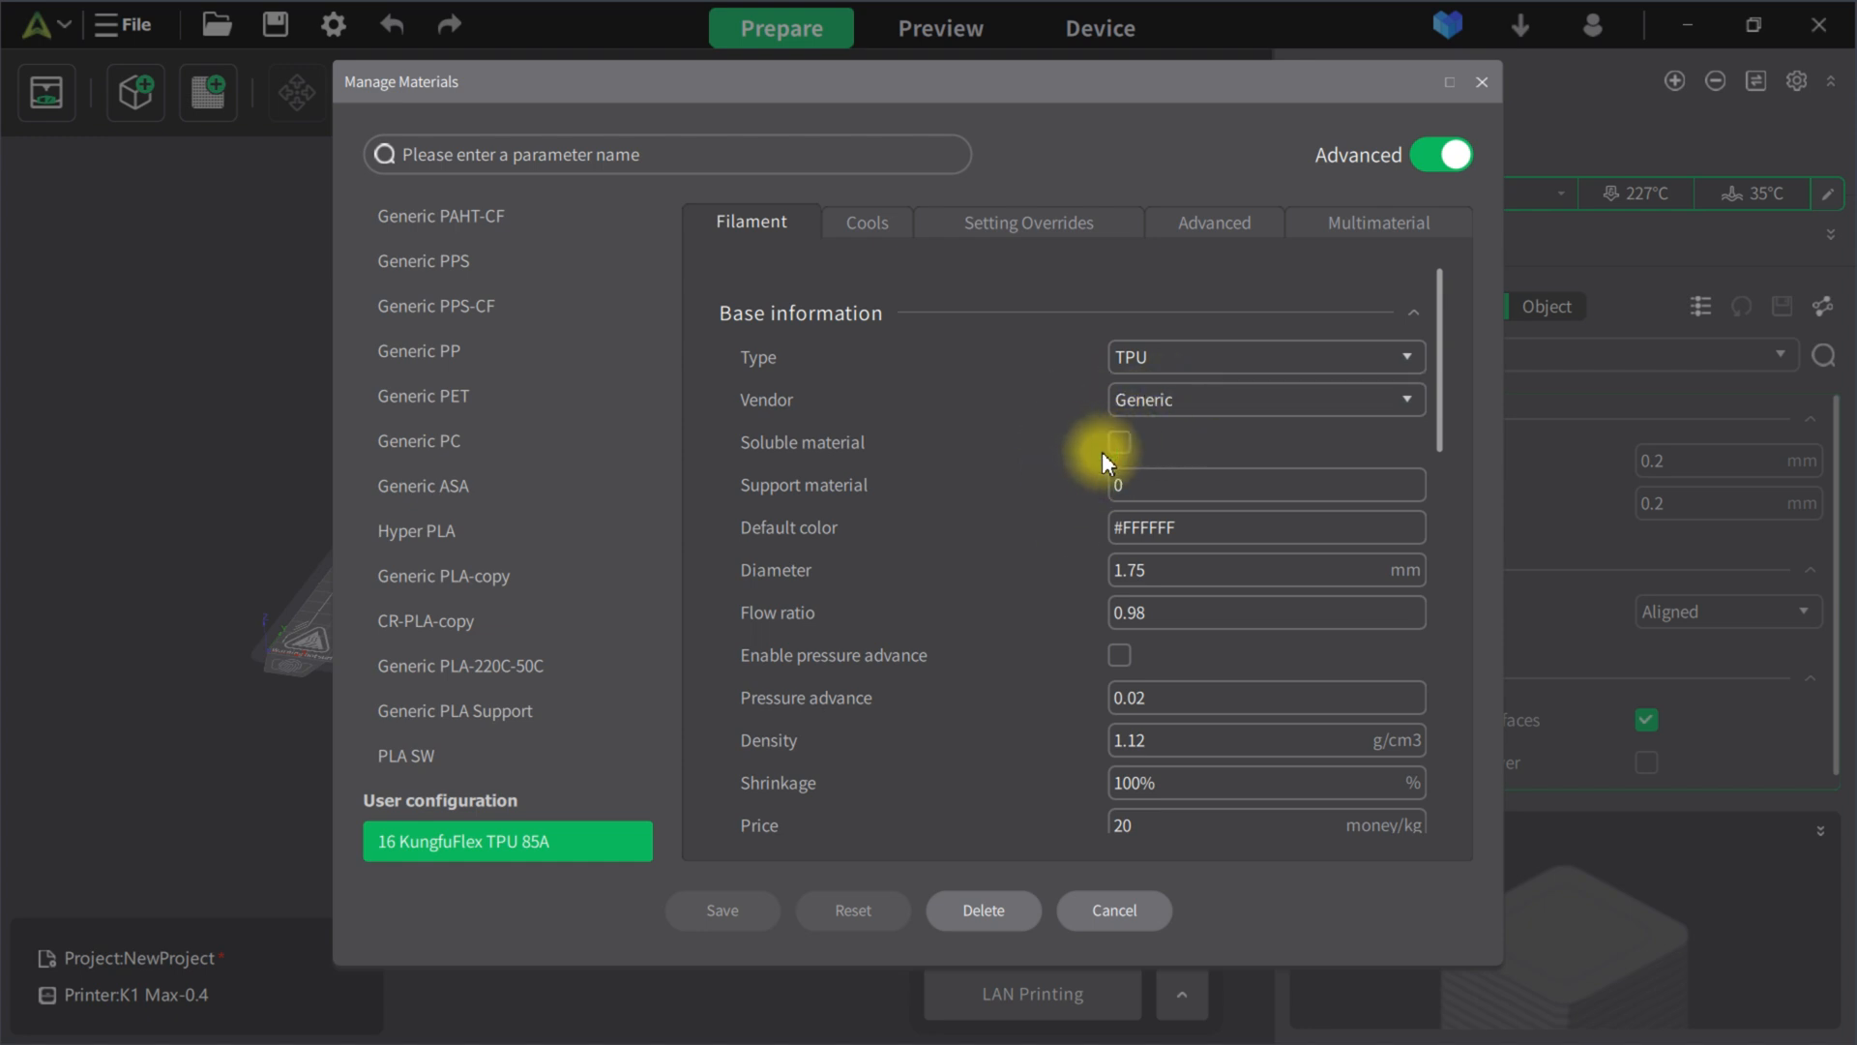
pyautogui.click(1228, 613)
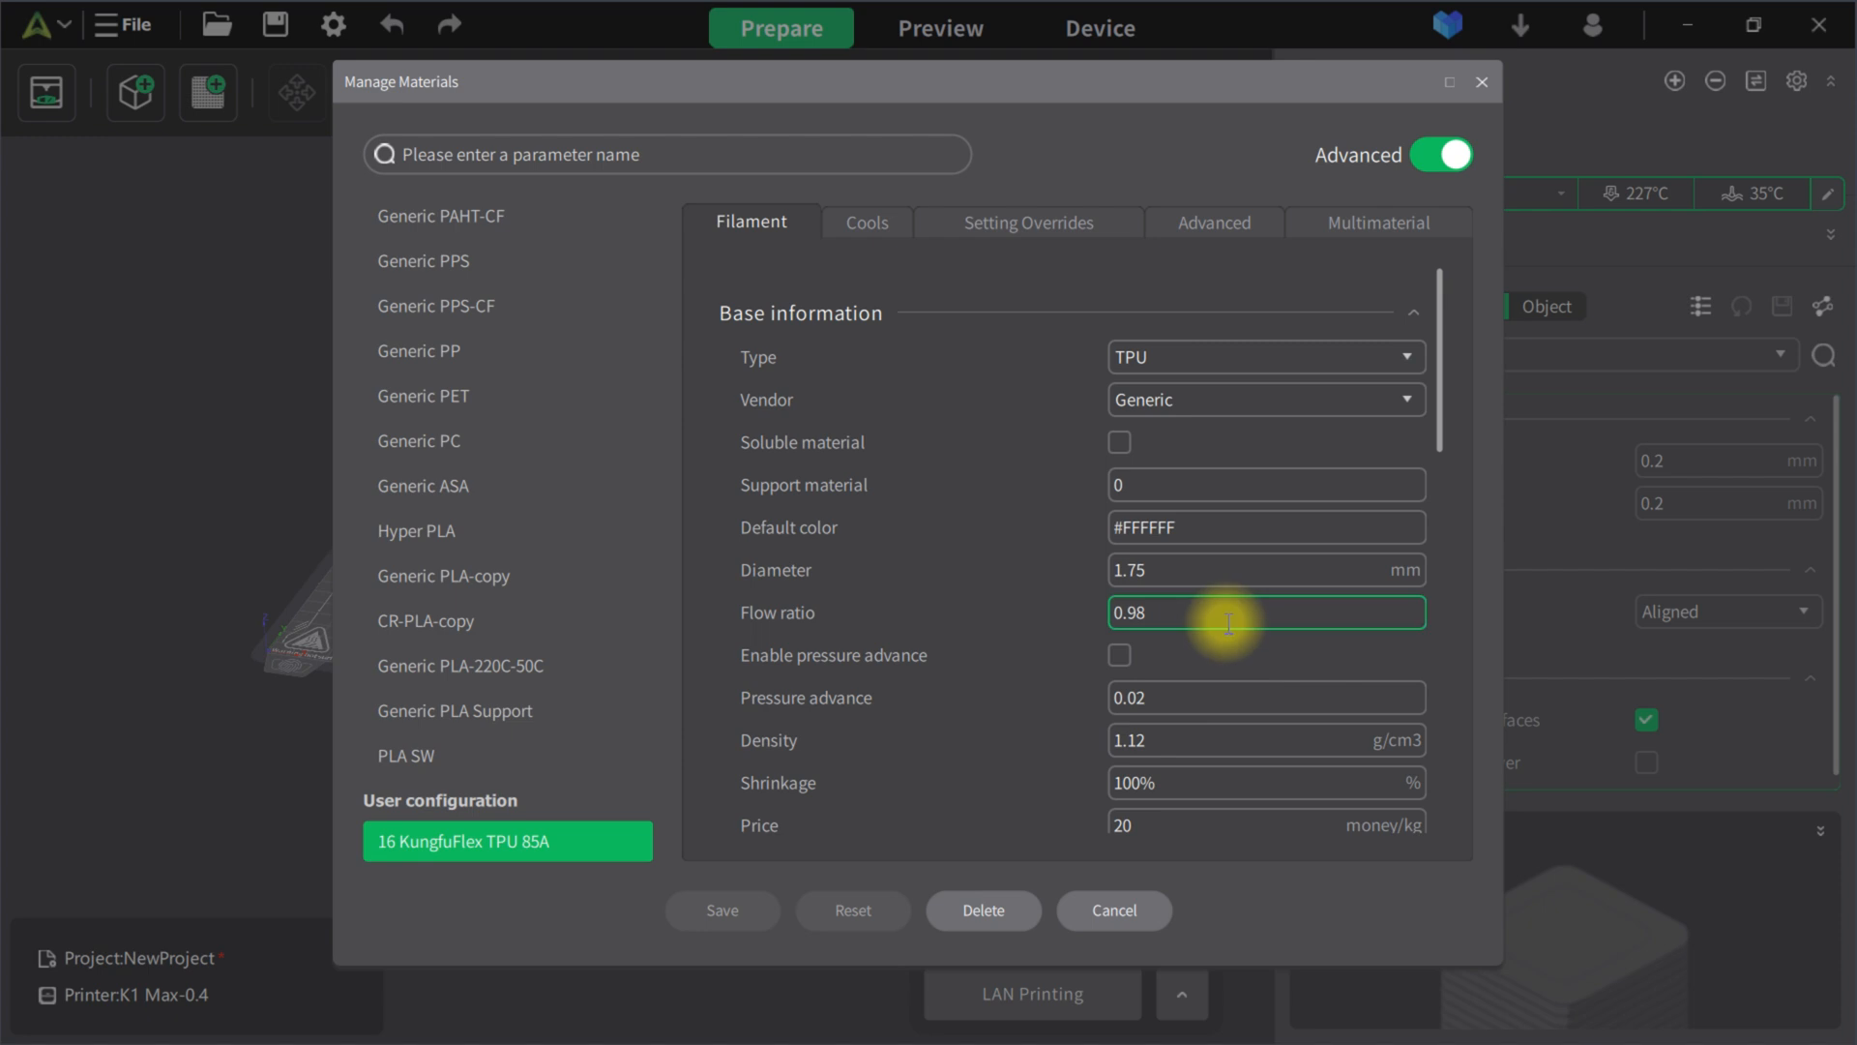
pyautogui.scroll(-3)
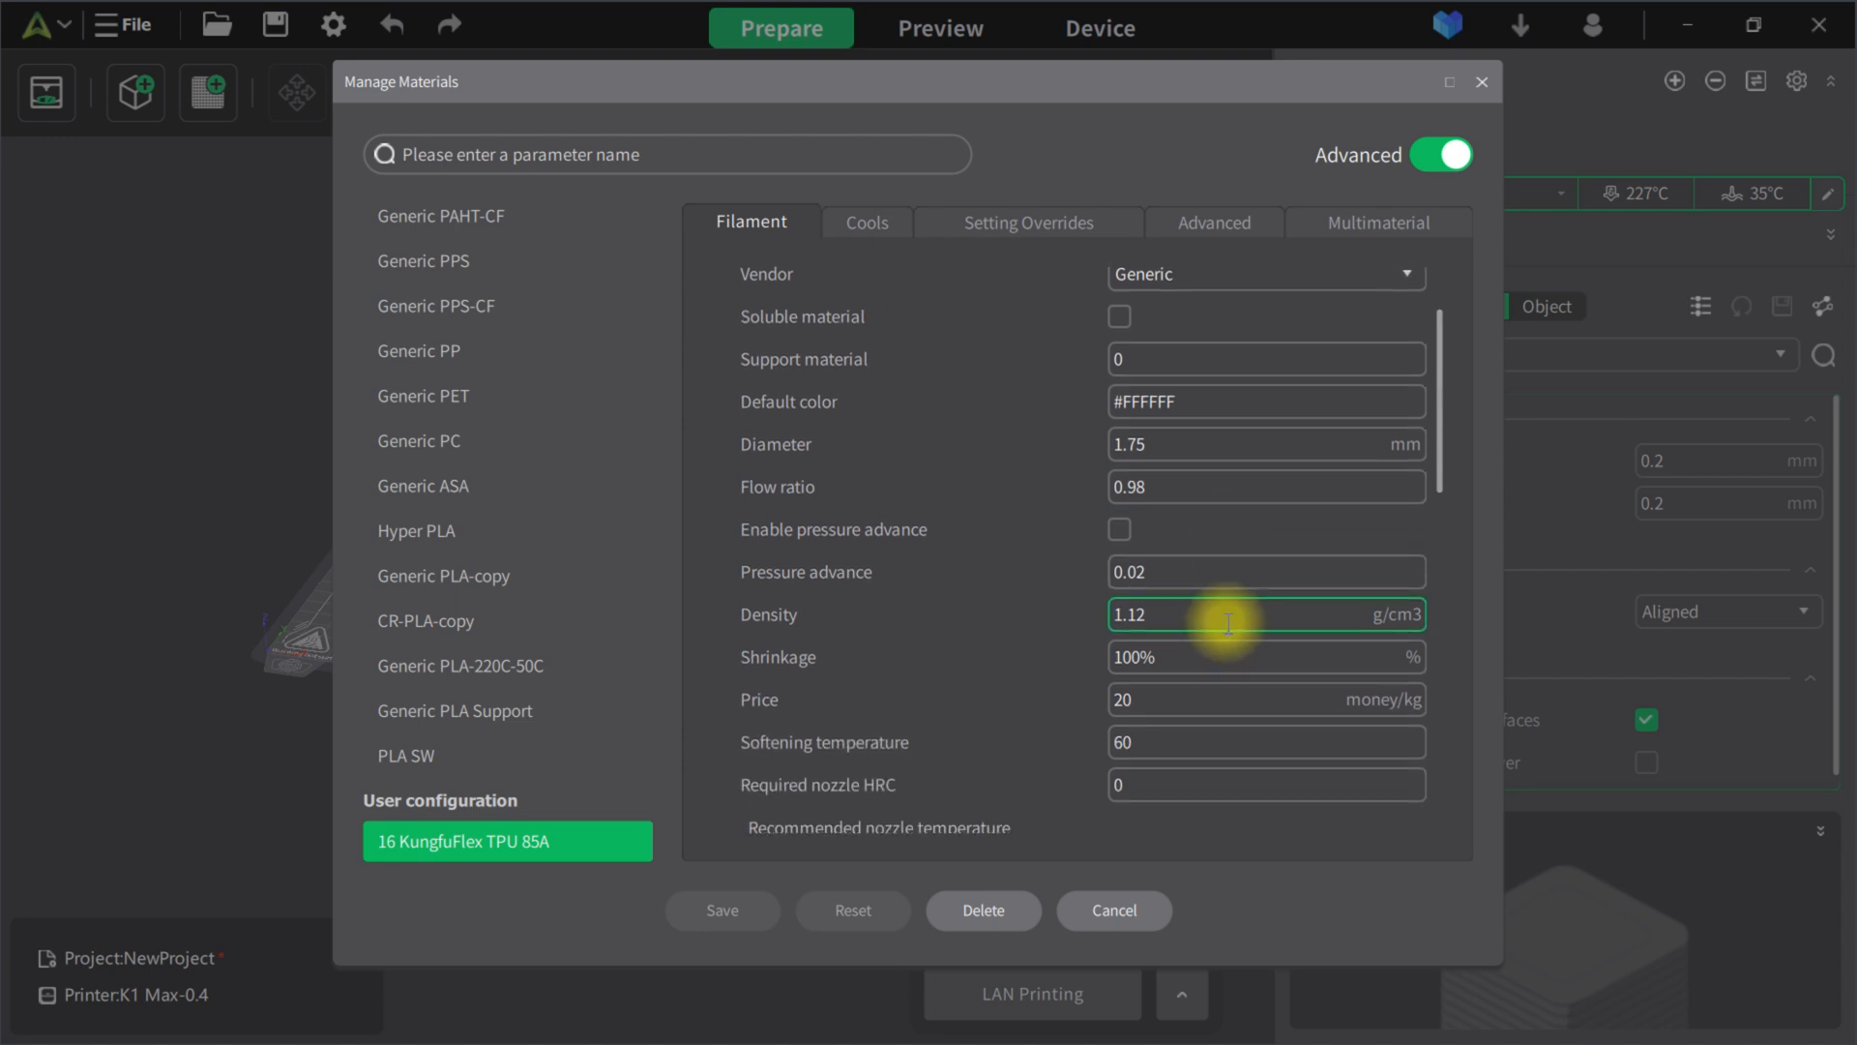
pyautogui.scroll(-3)
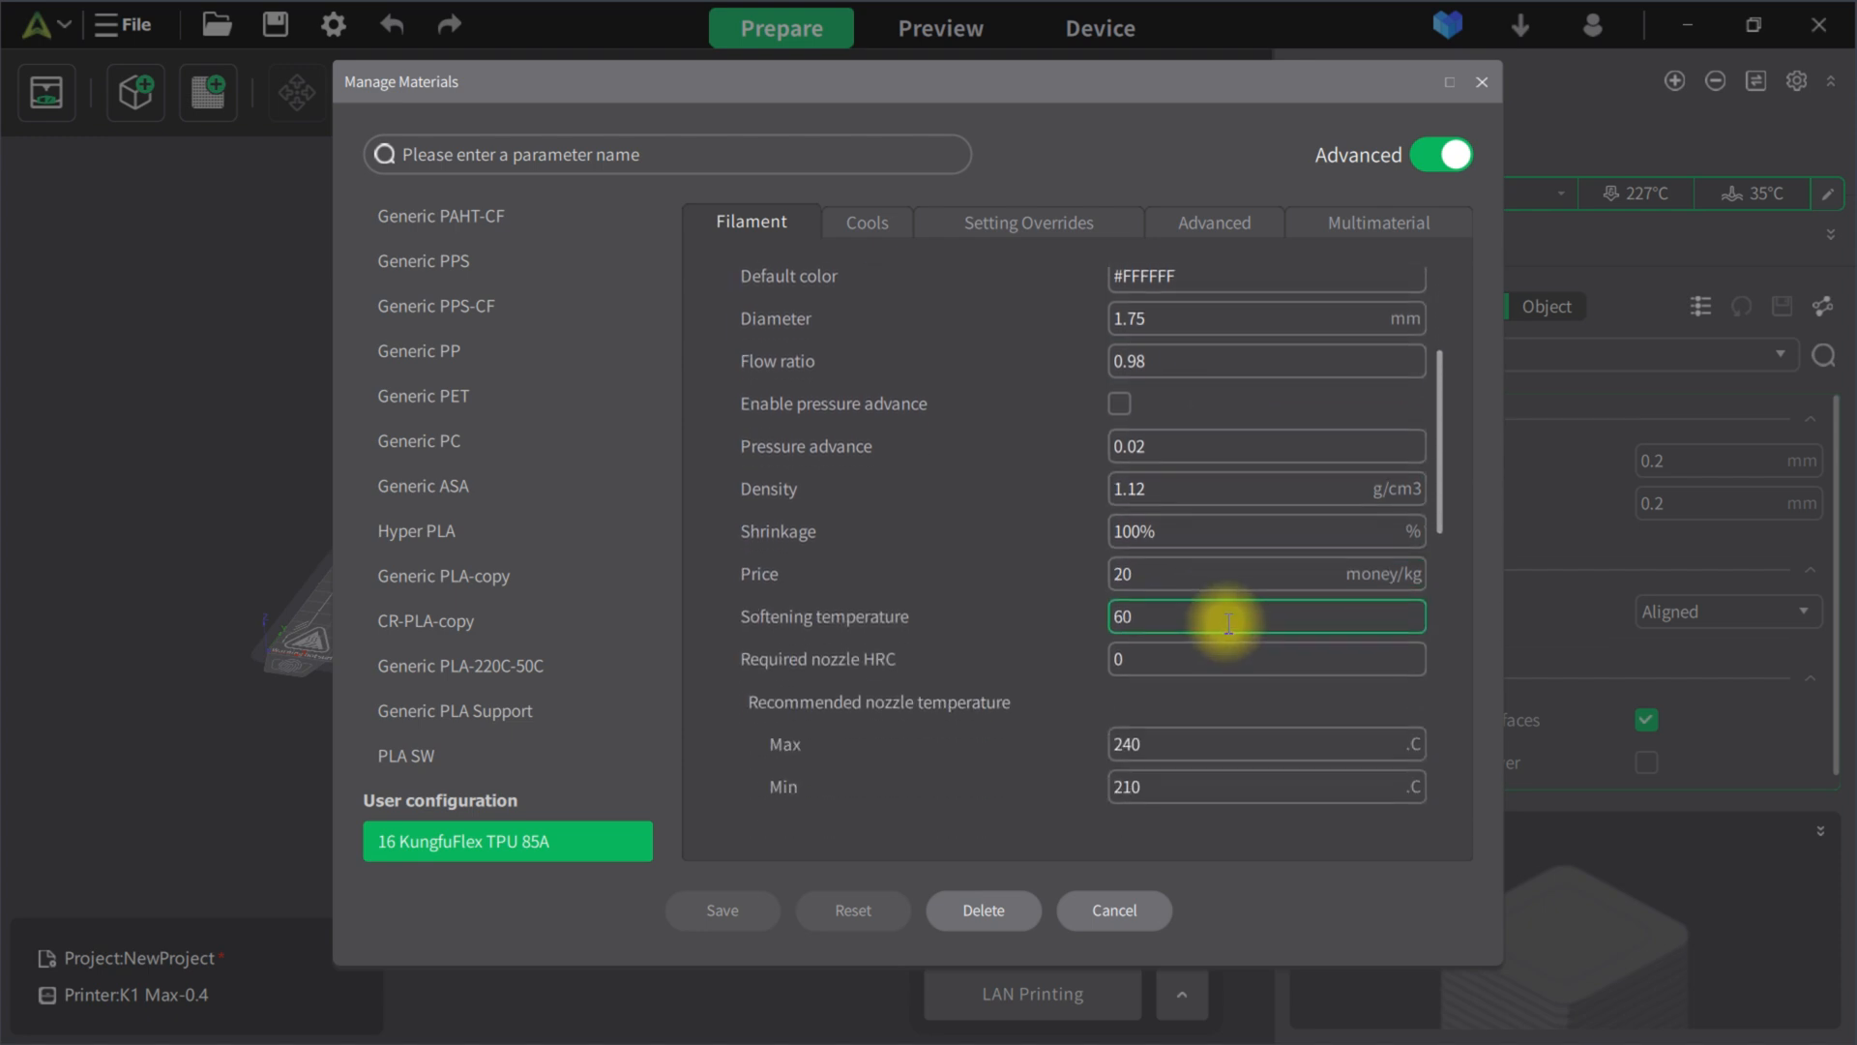
pyautogui.moveTo(1151, 629)
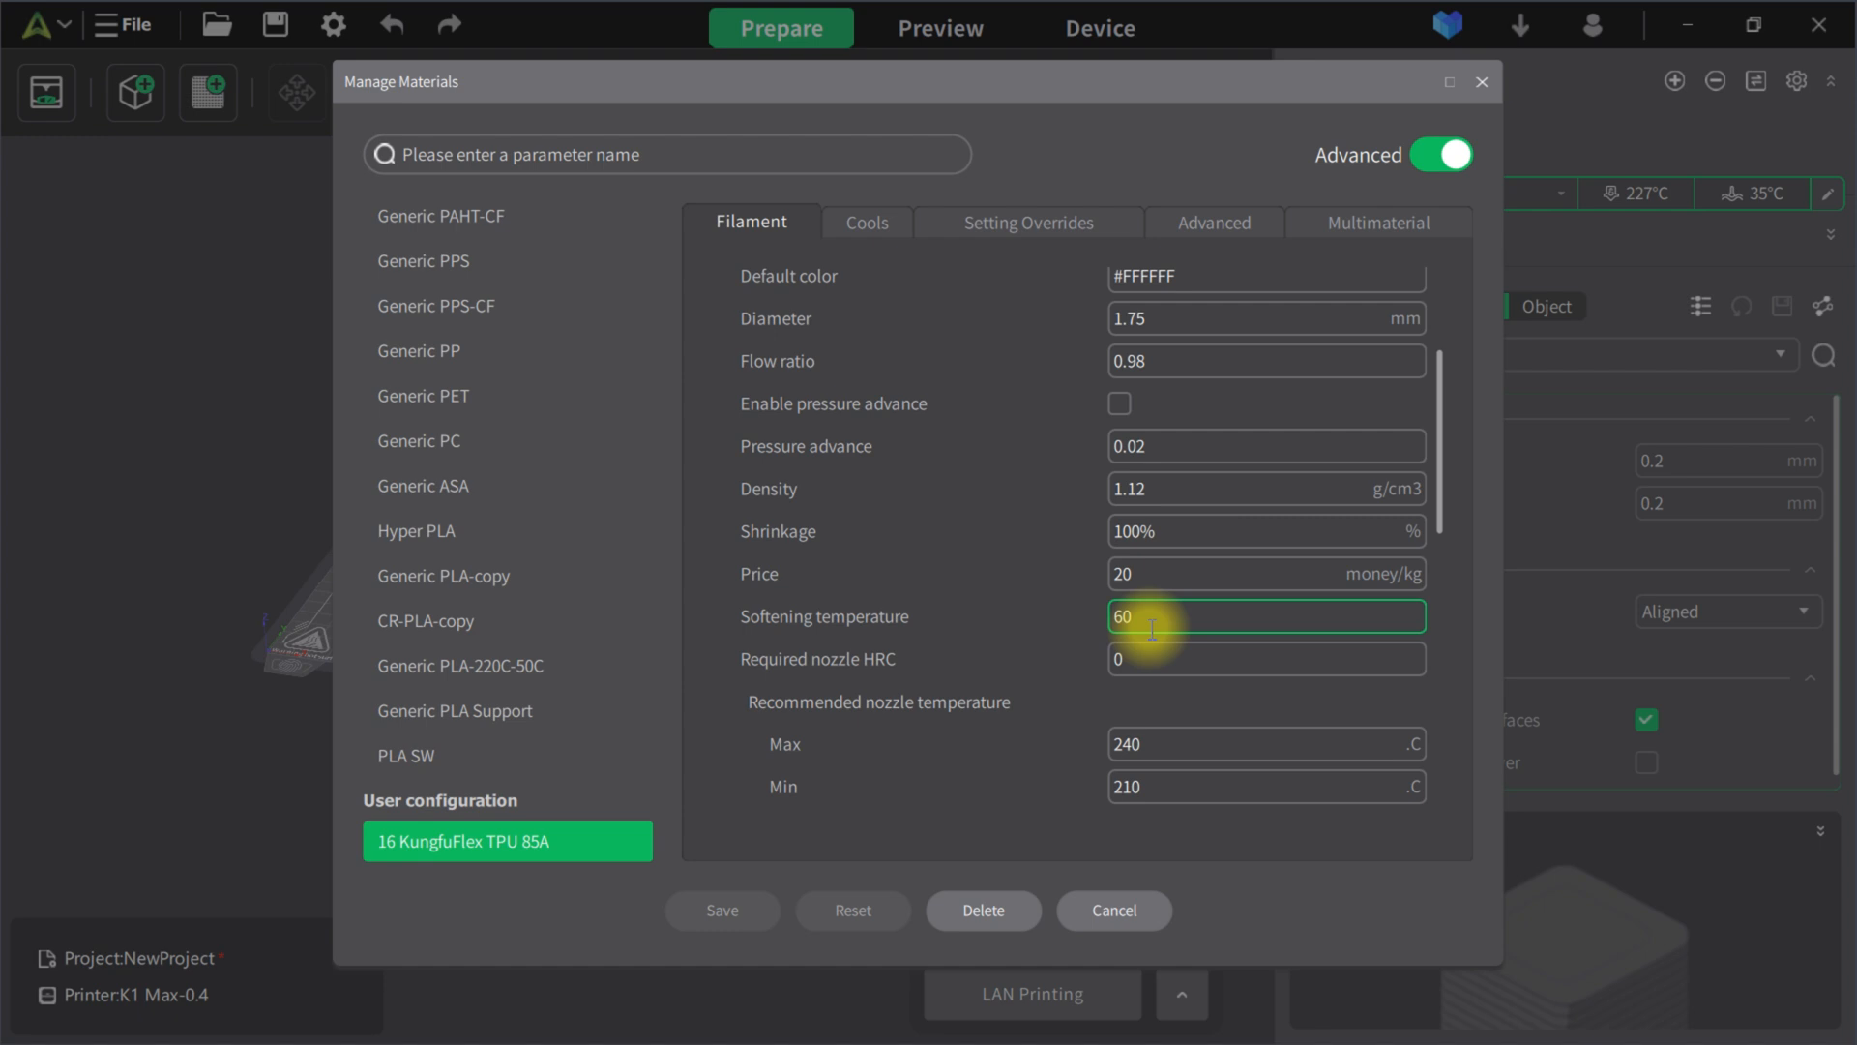
pyautogui.scroll(-3)
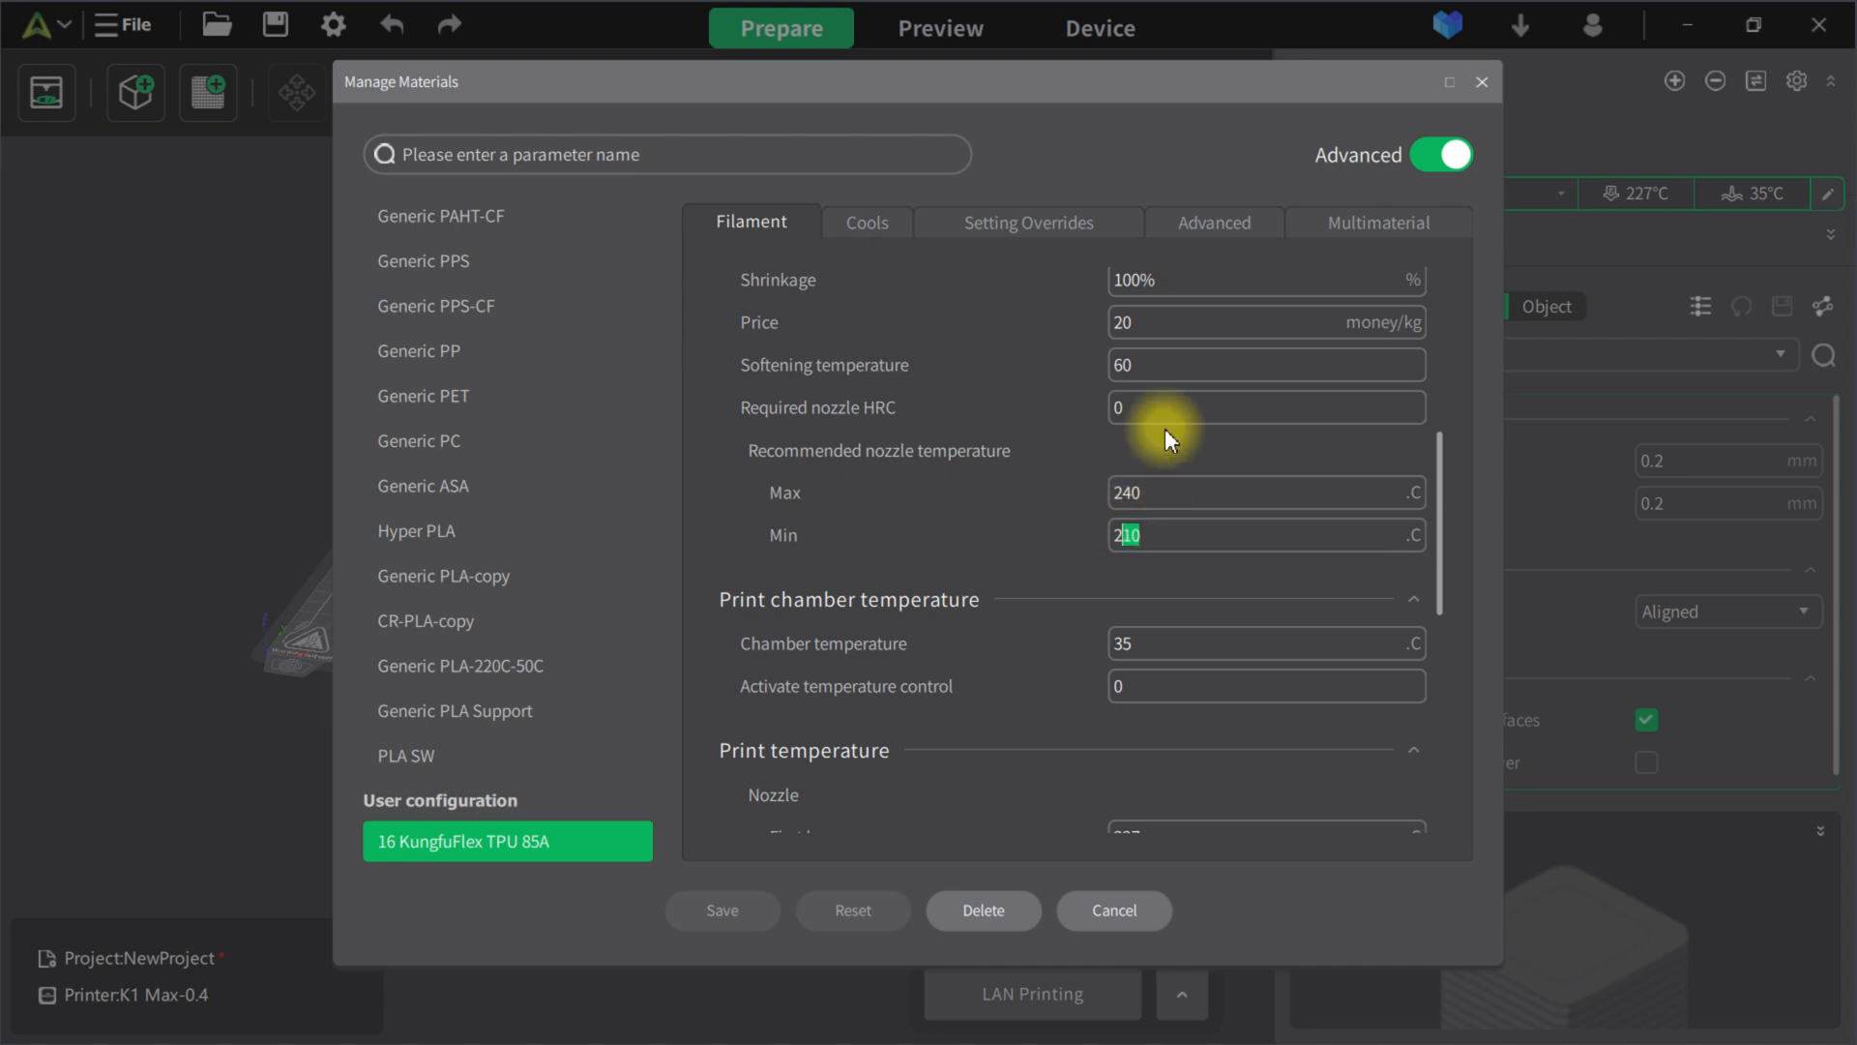
pyautogui.write('220')
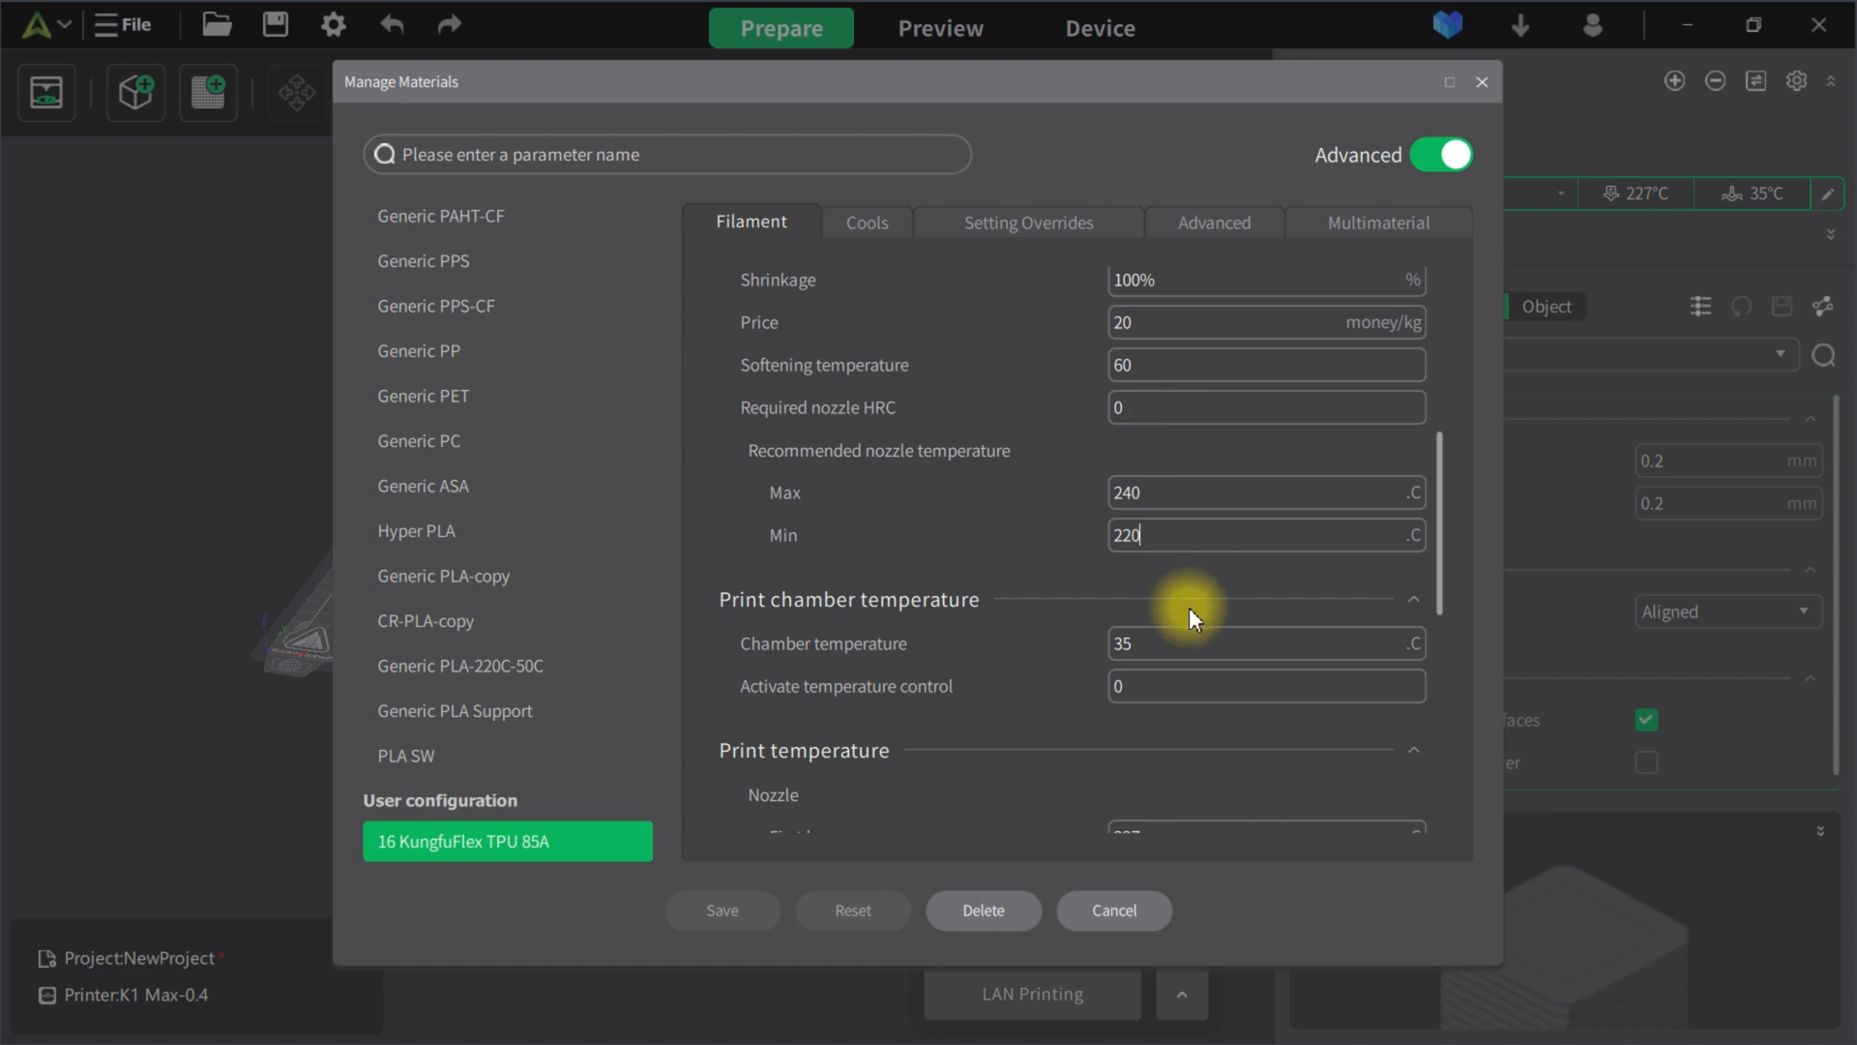
pyautogui.click(1412, 598)
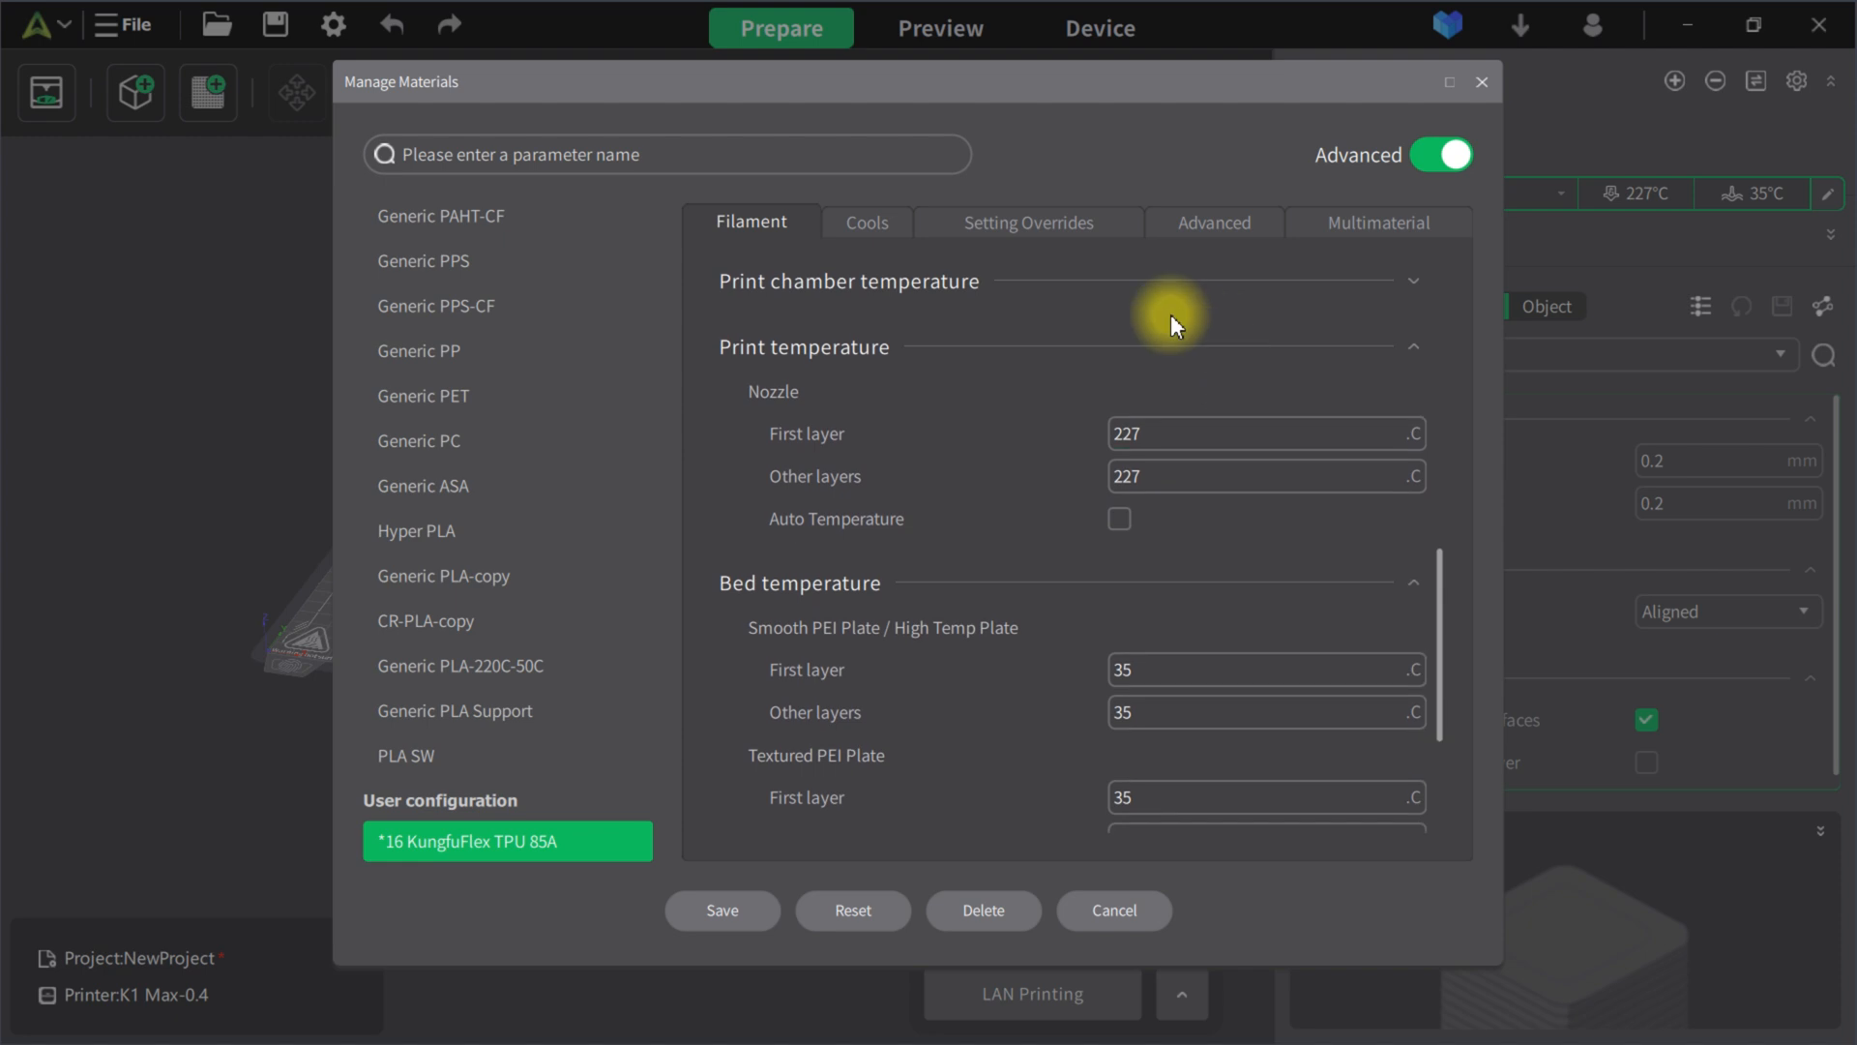
# - Review the print and bed temperature fields of the KungfuFlex TPU 85A filament
pyautogui.click(1263, 476)
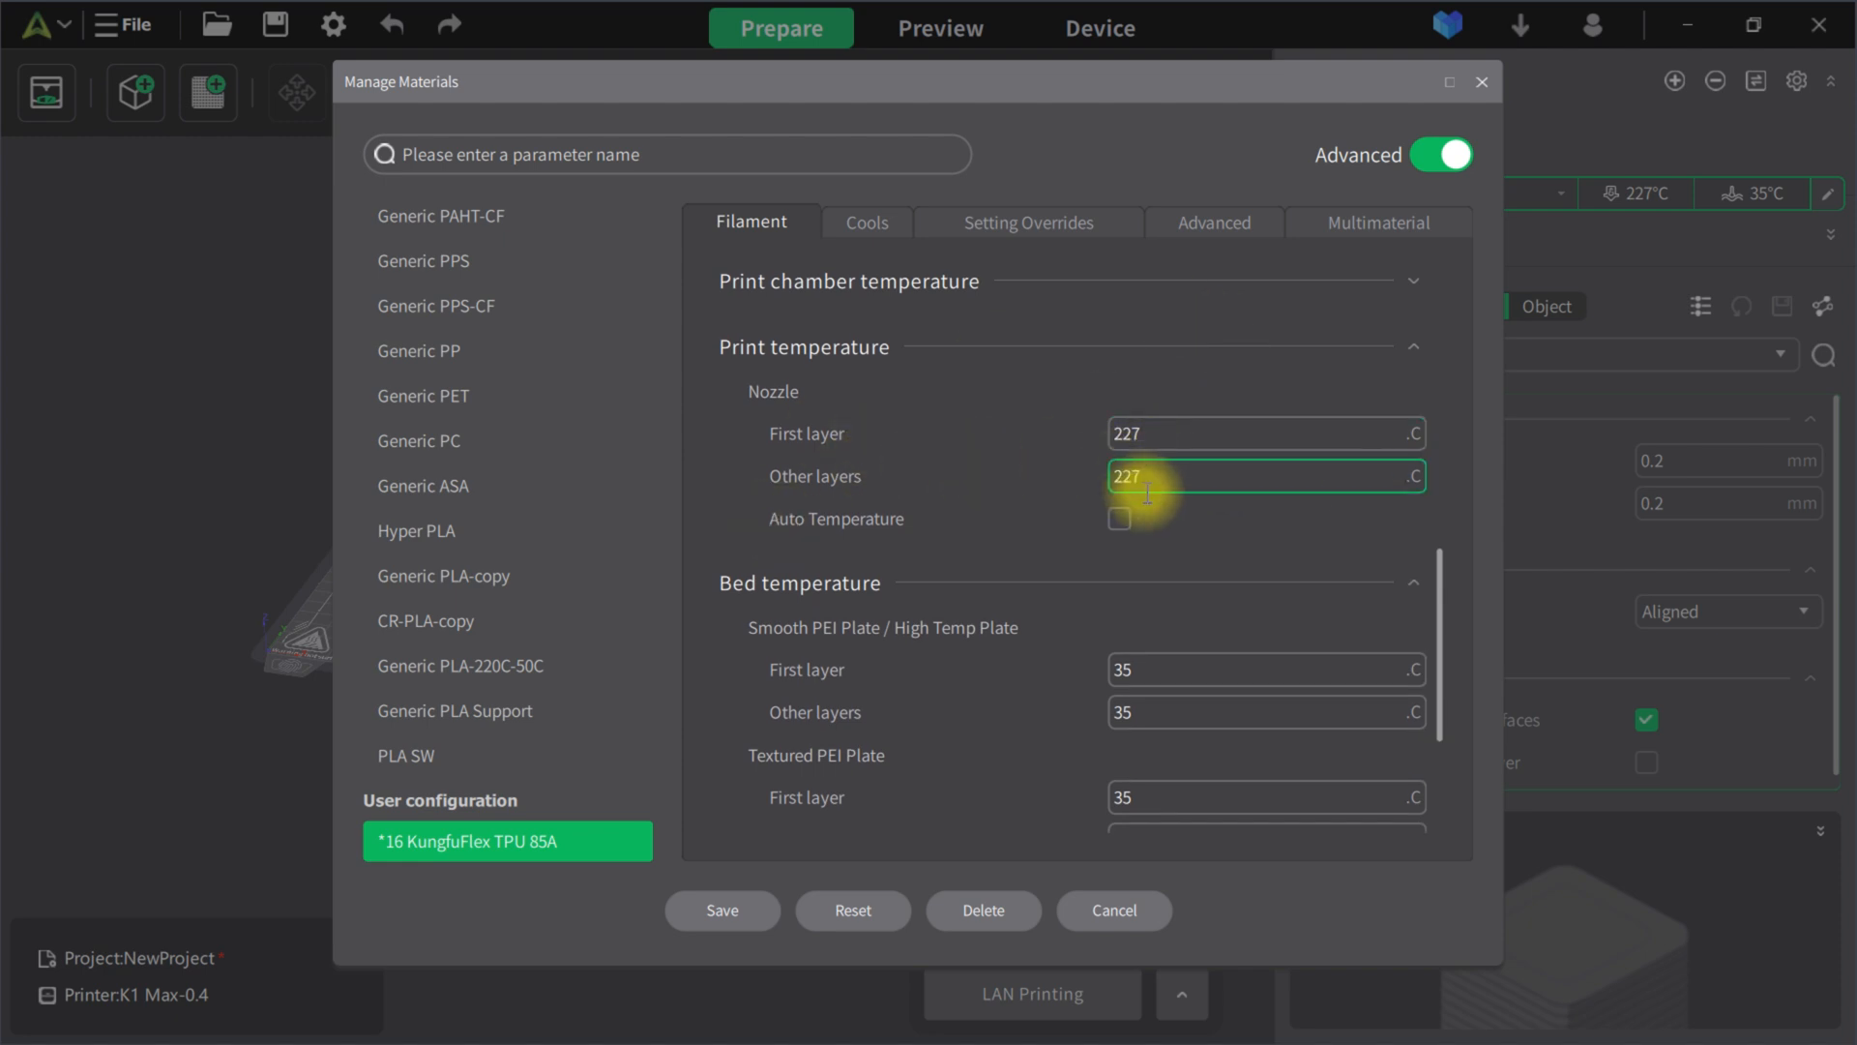
pyautogui.click(1261, 432)
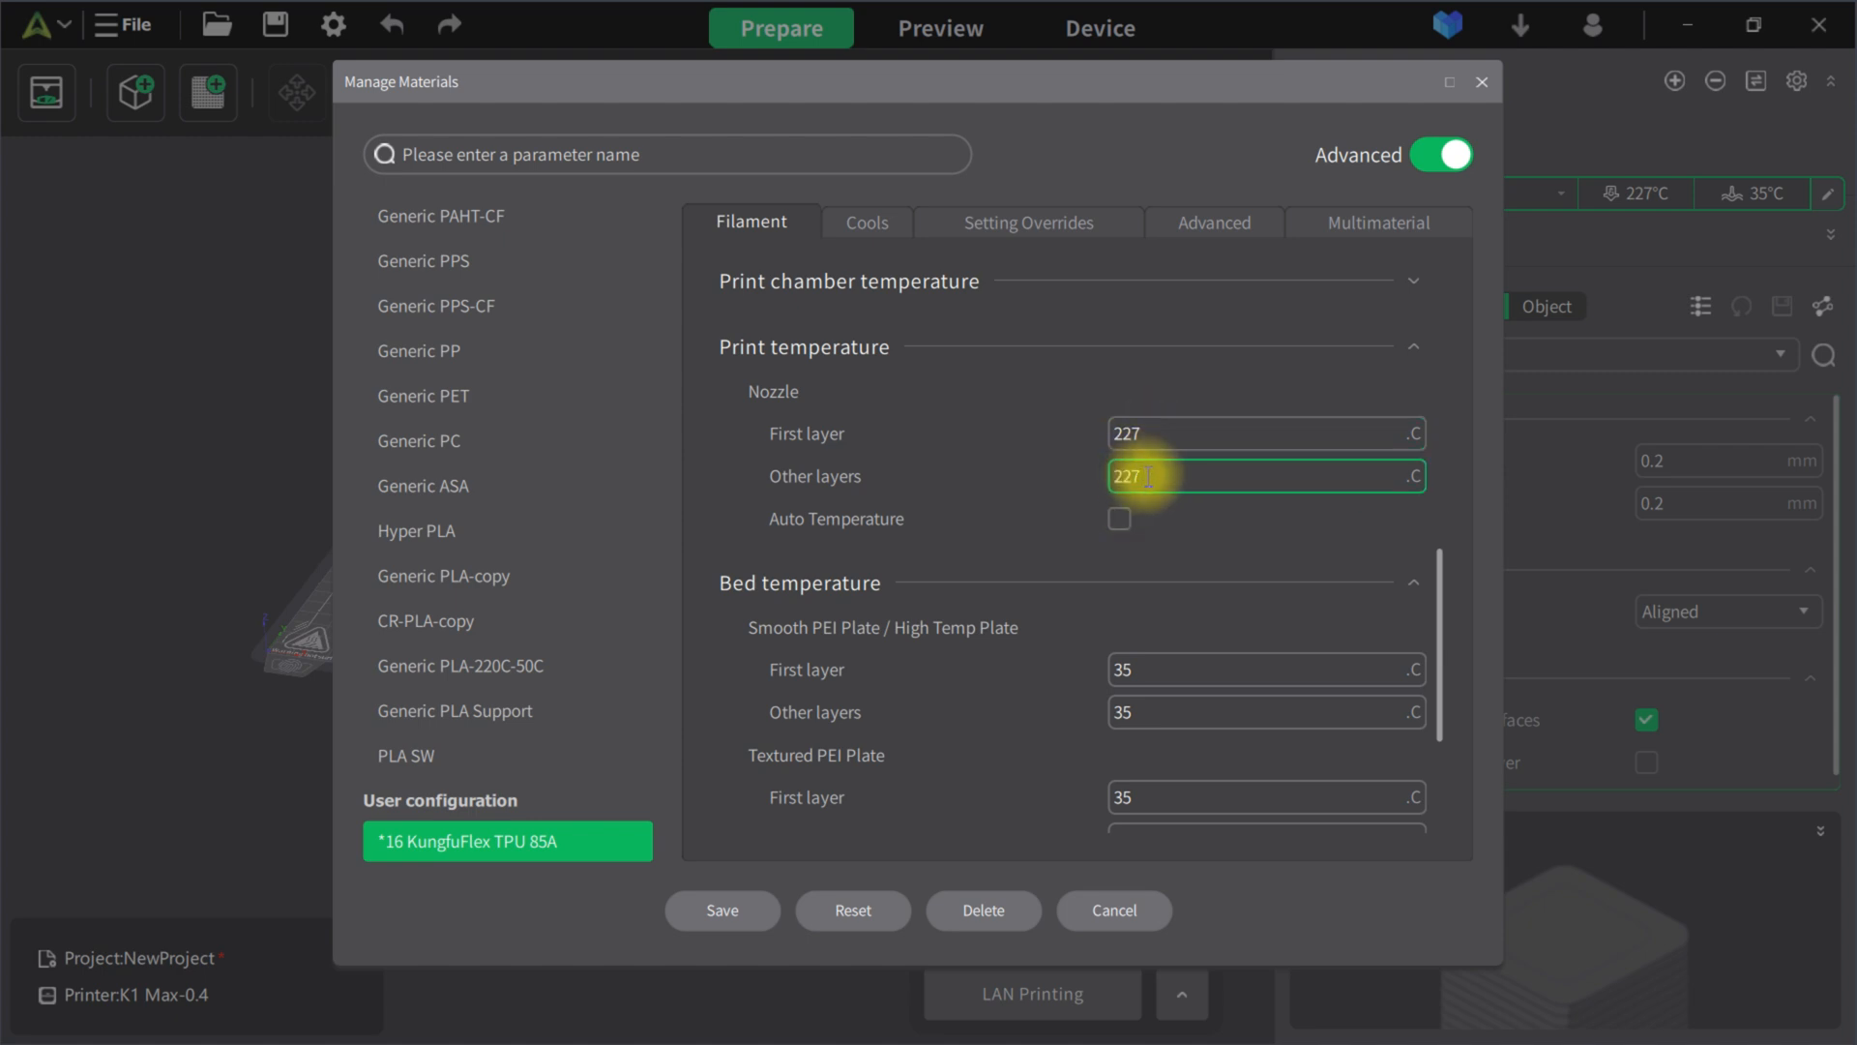
pyautogui.click(1265, 431)
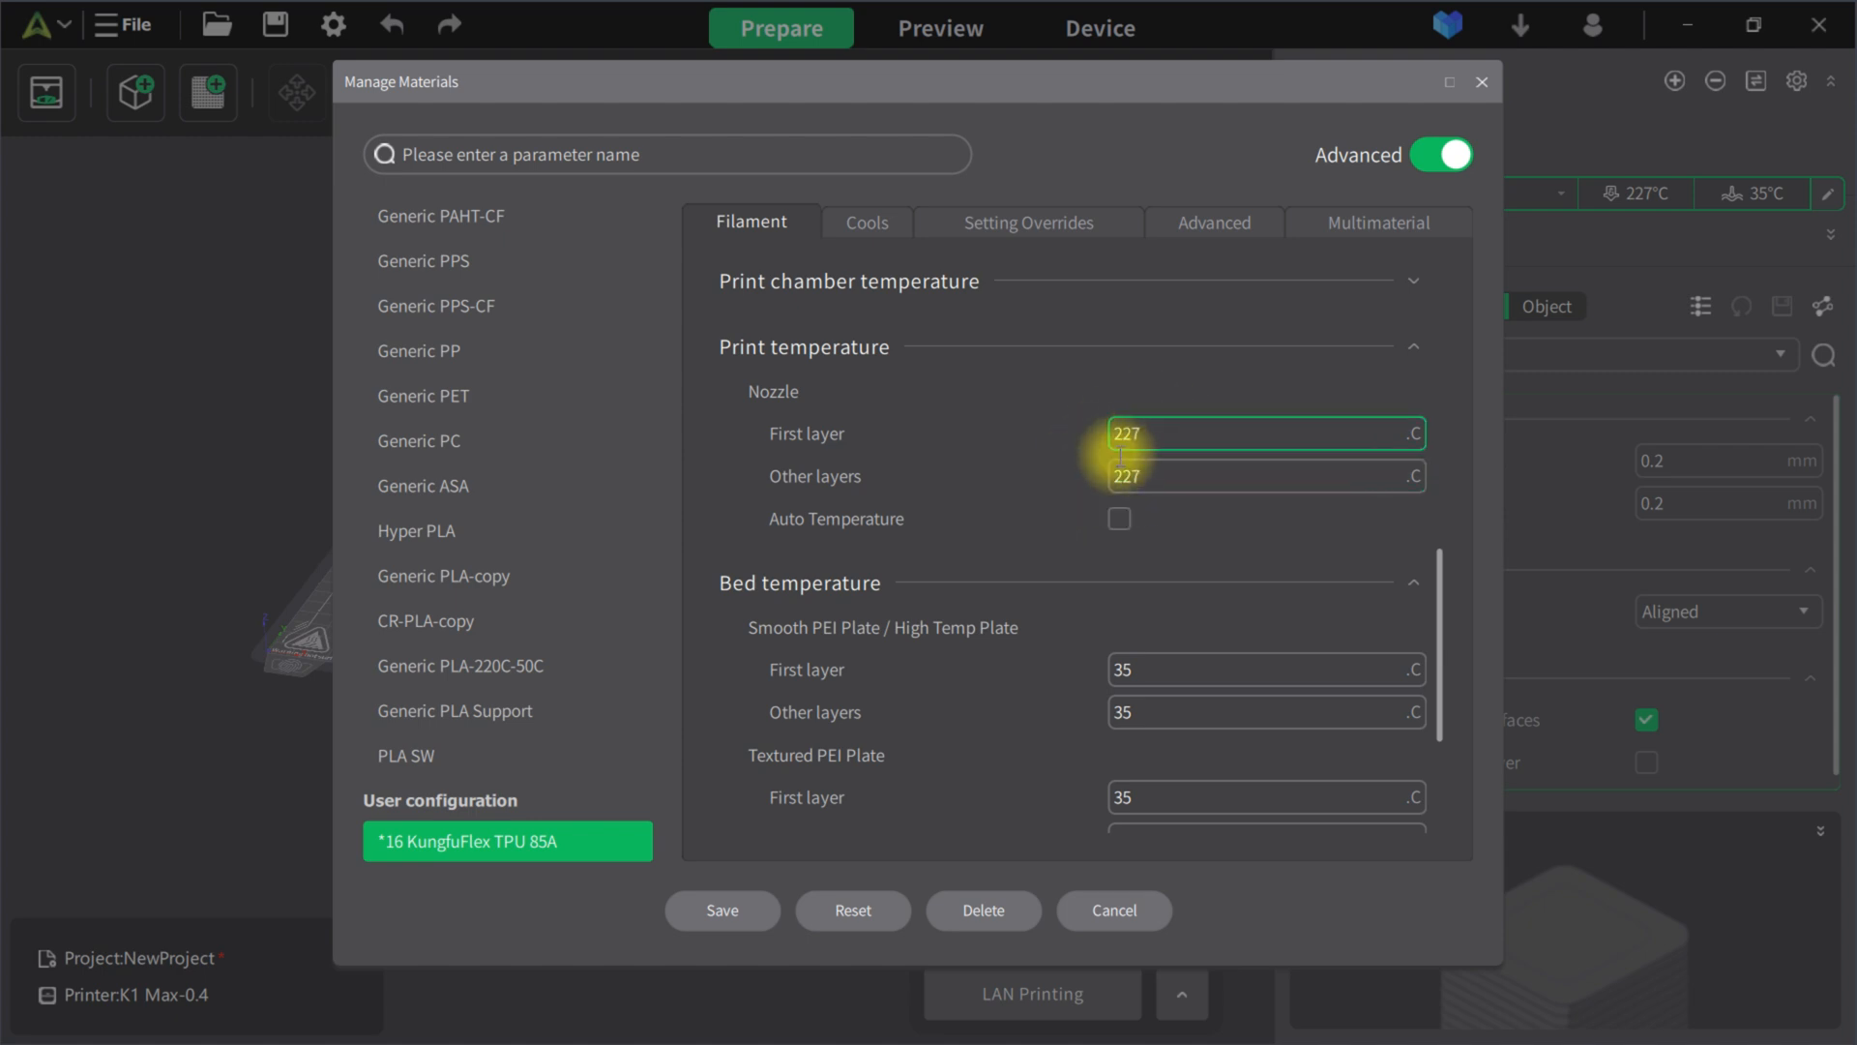
pyautogui.click(1265, 669)
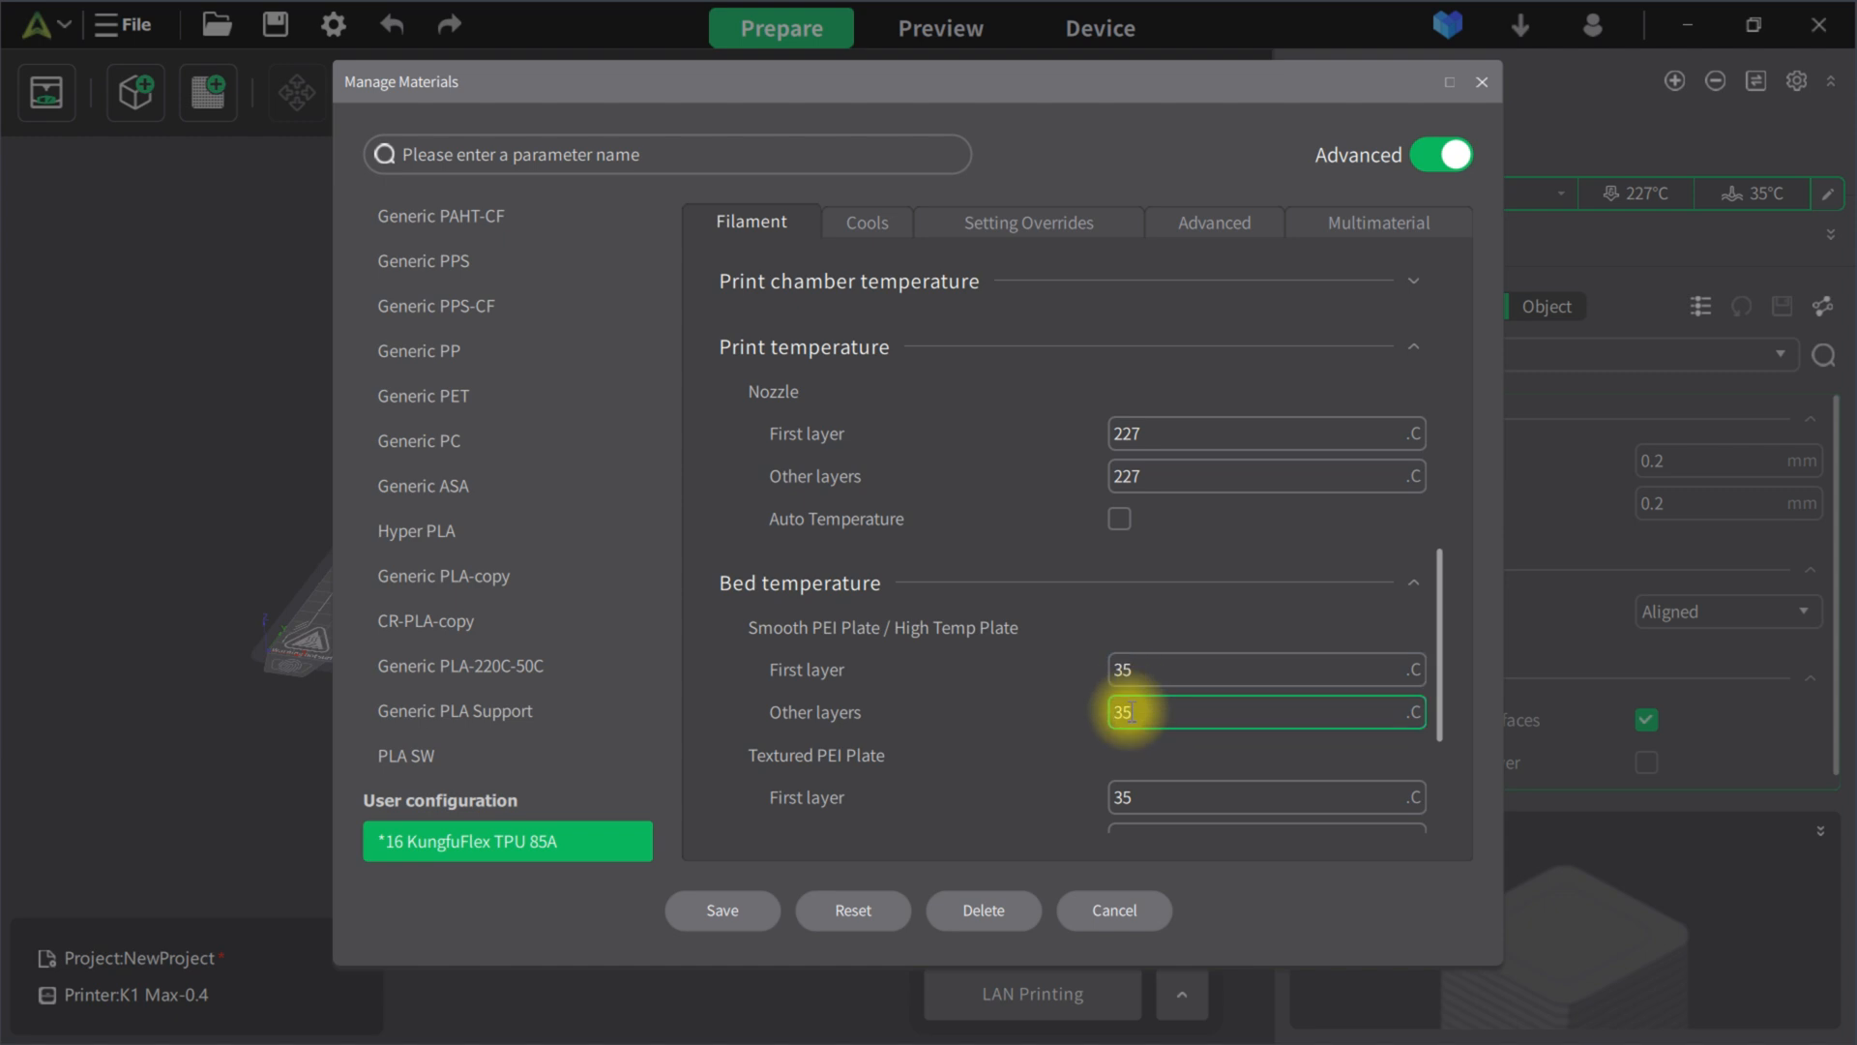
pyautogui.scroll(-3)
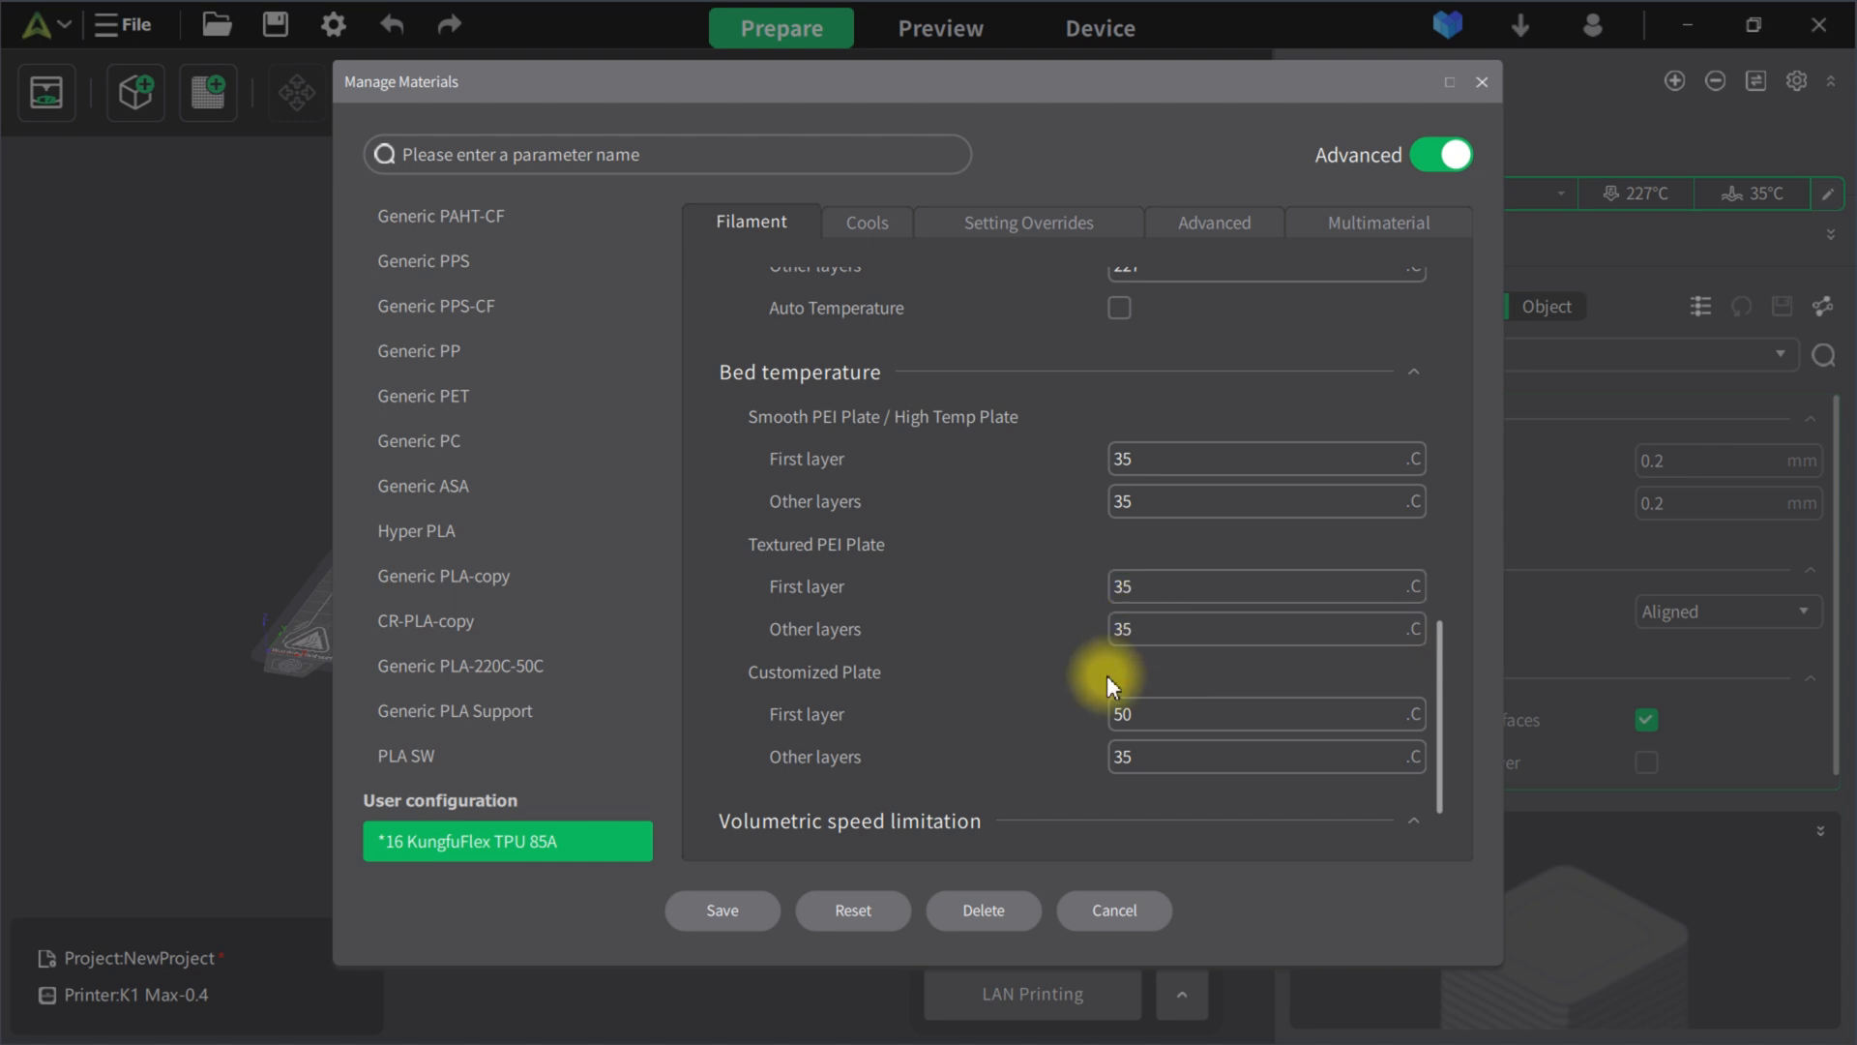
pyautogui.moveTo(1049, 697)
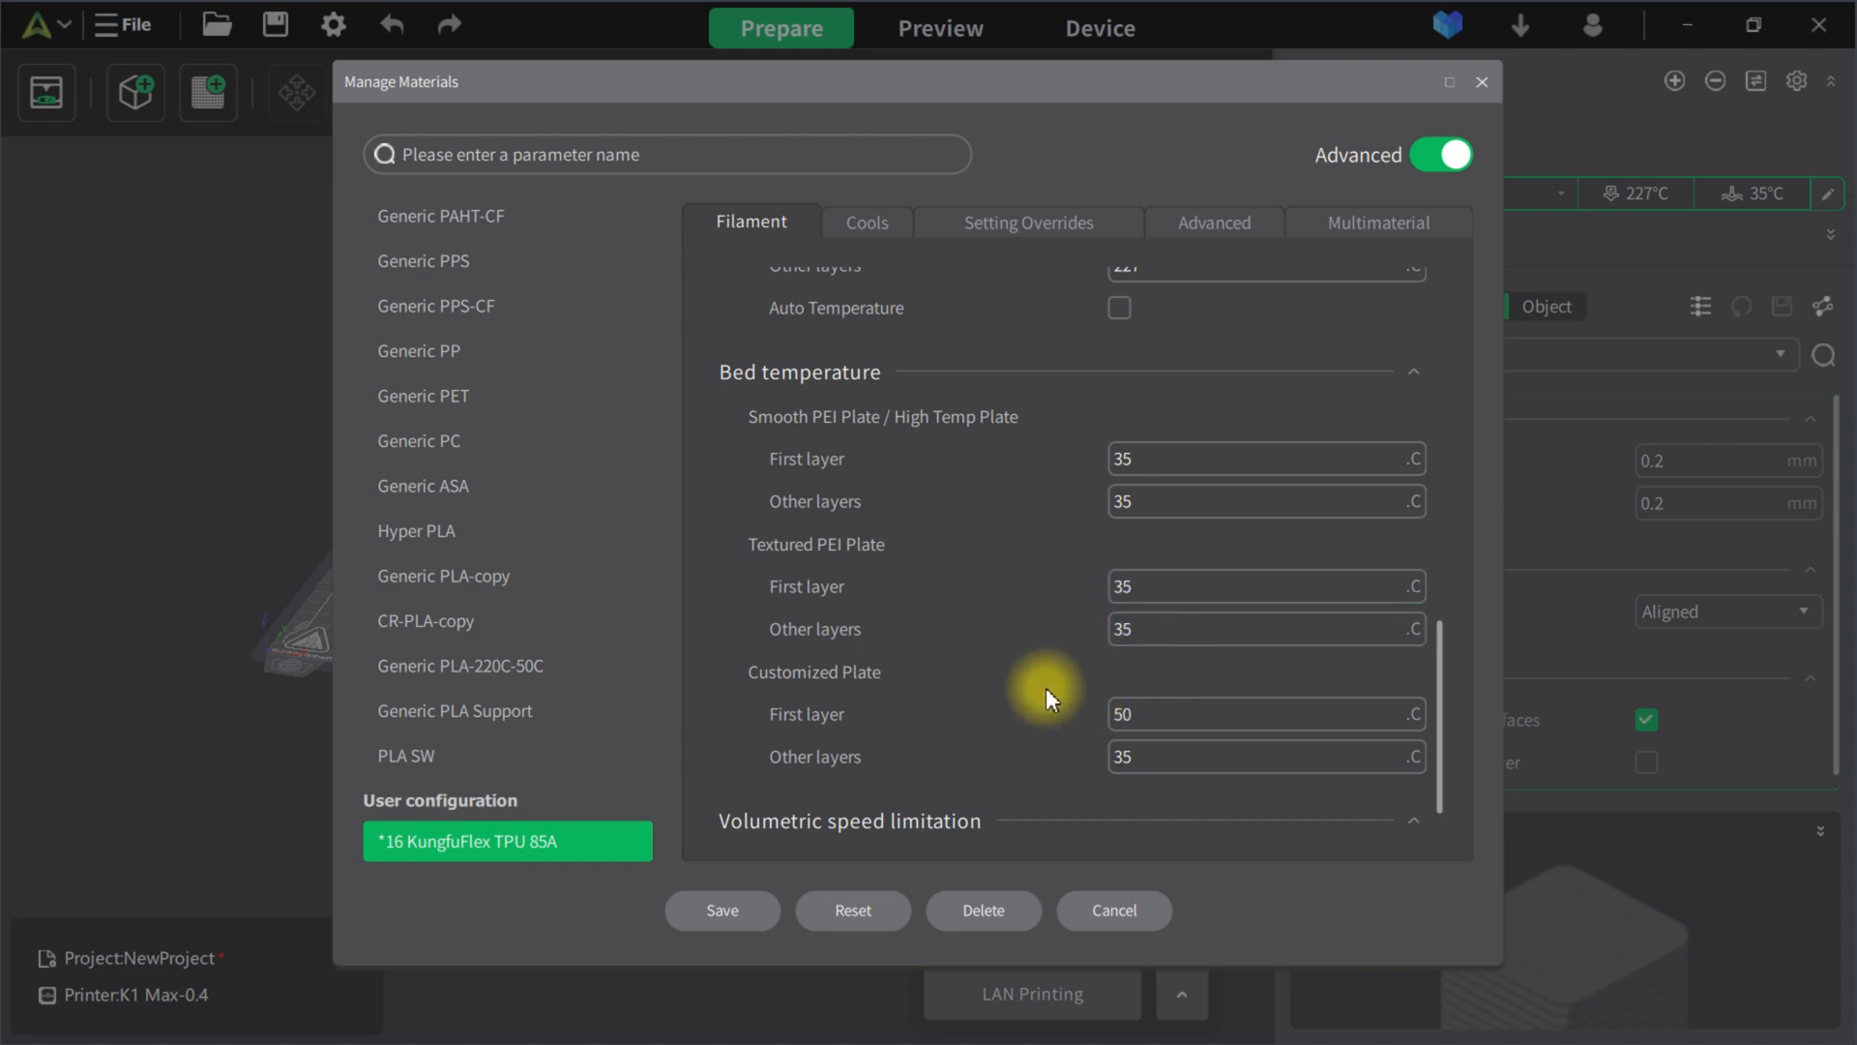
pyautogui.moveTo(1101, 737)
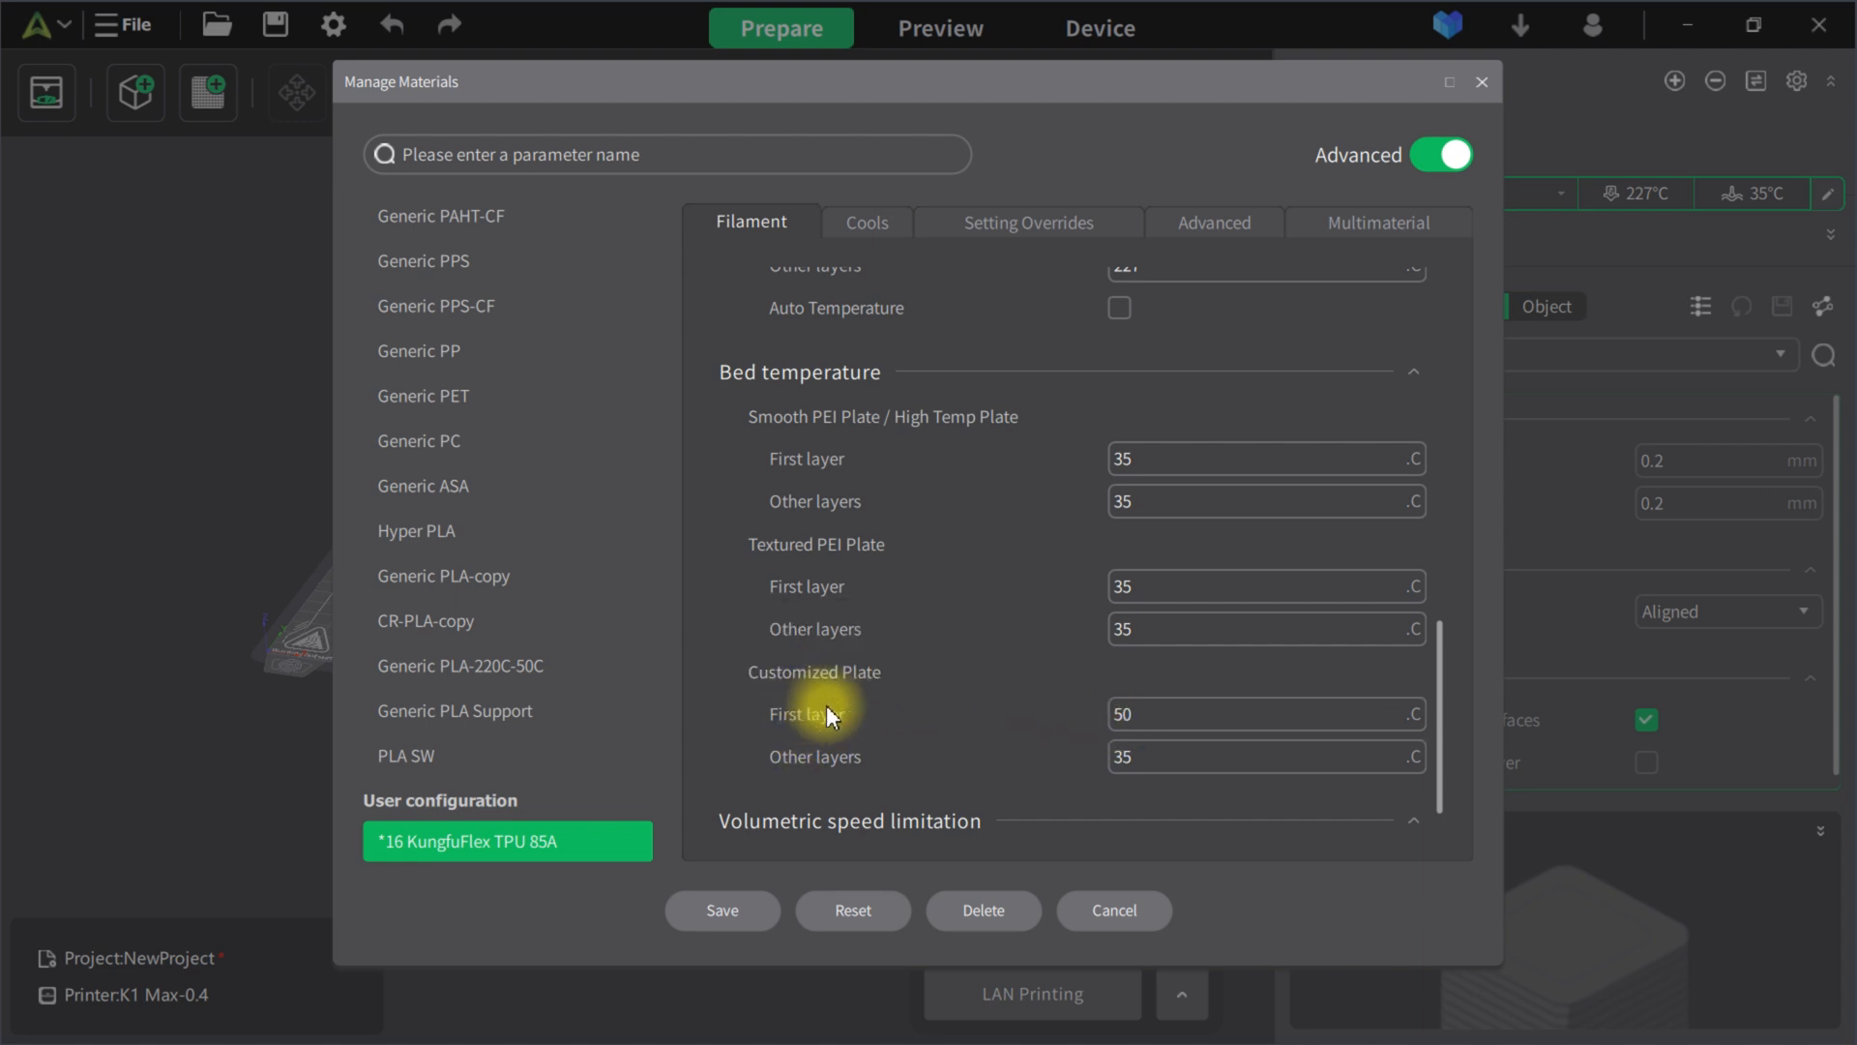
pyautogui.moveTo(826, 557)
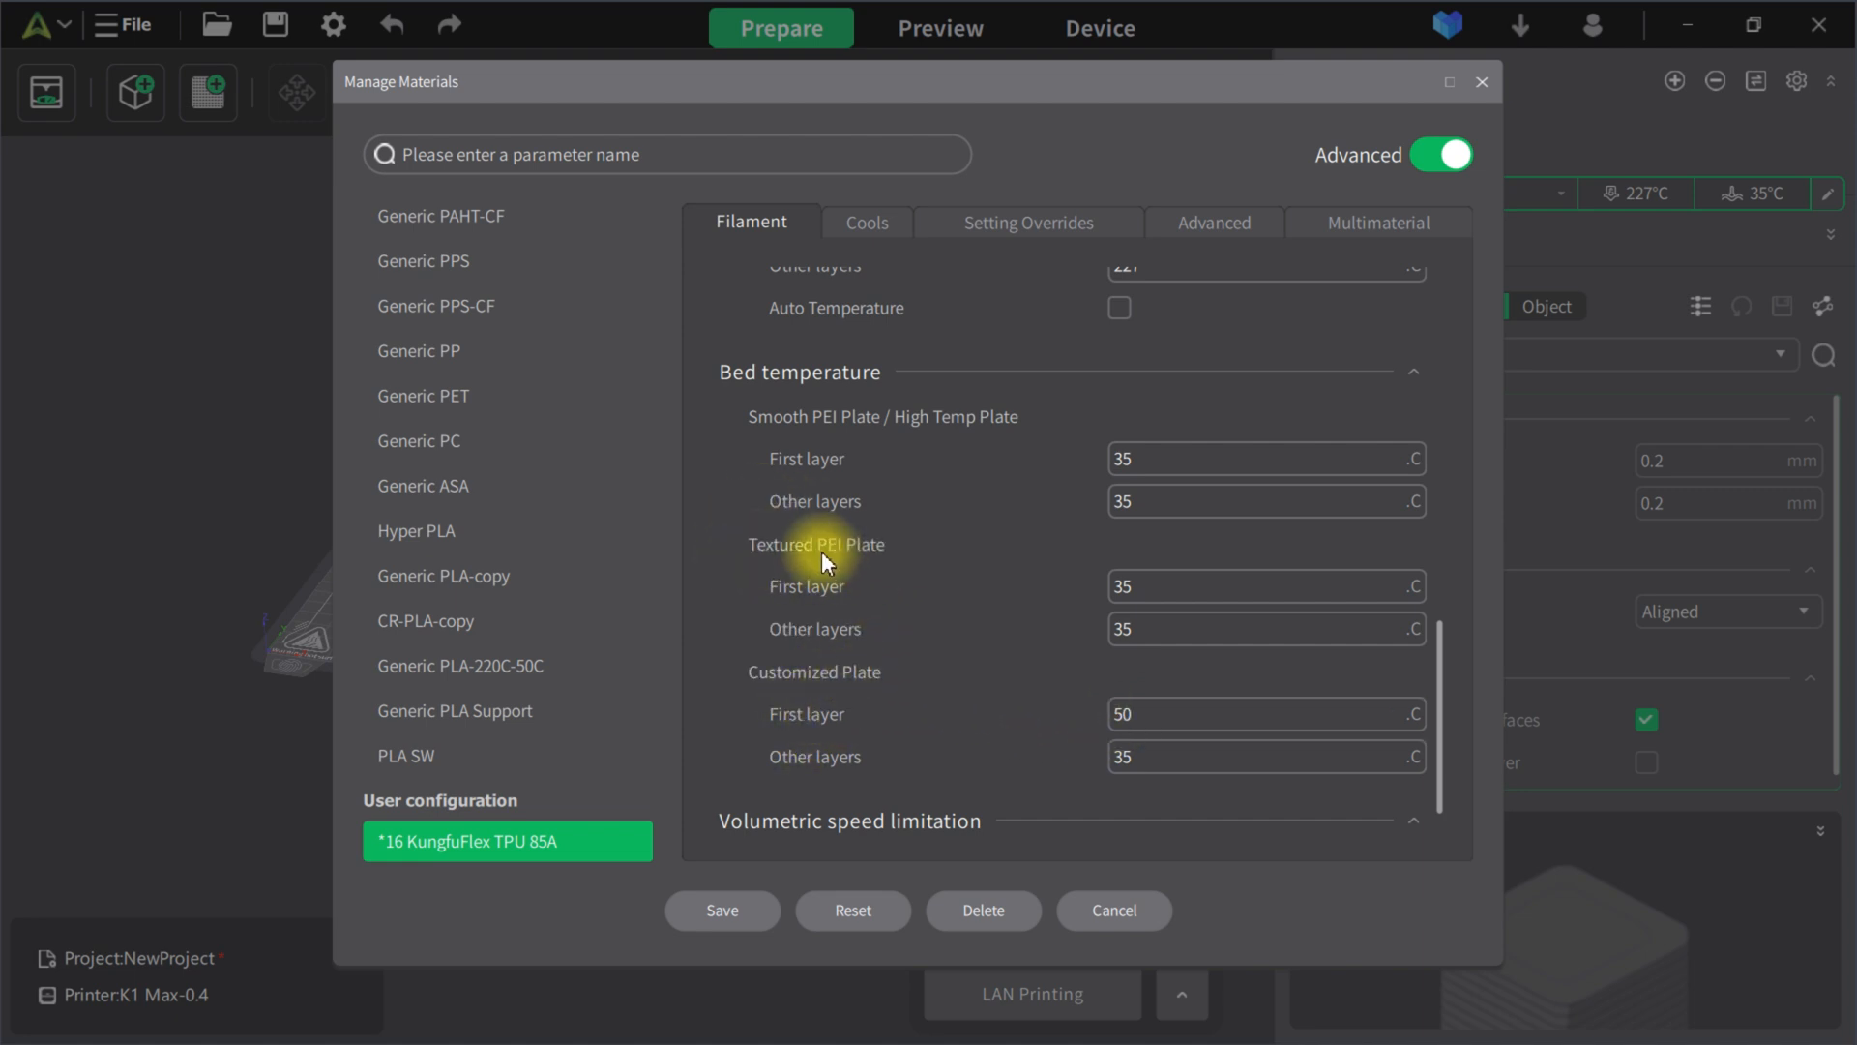
pyautogui.moveTo(1091, 580)
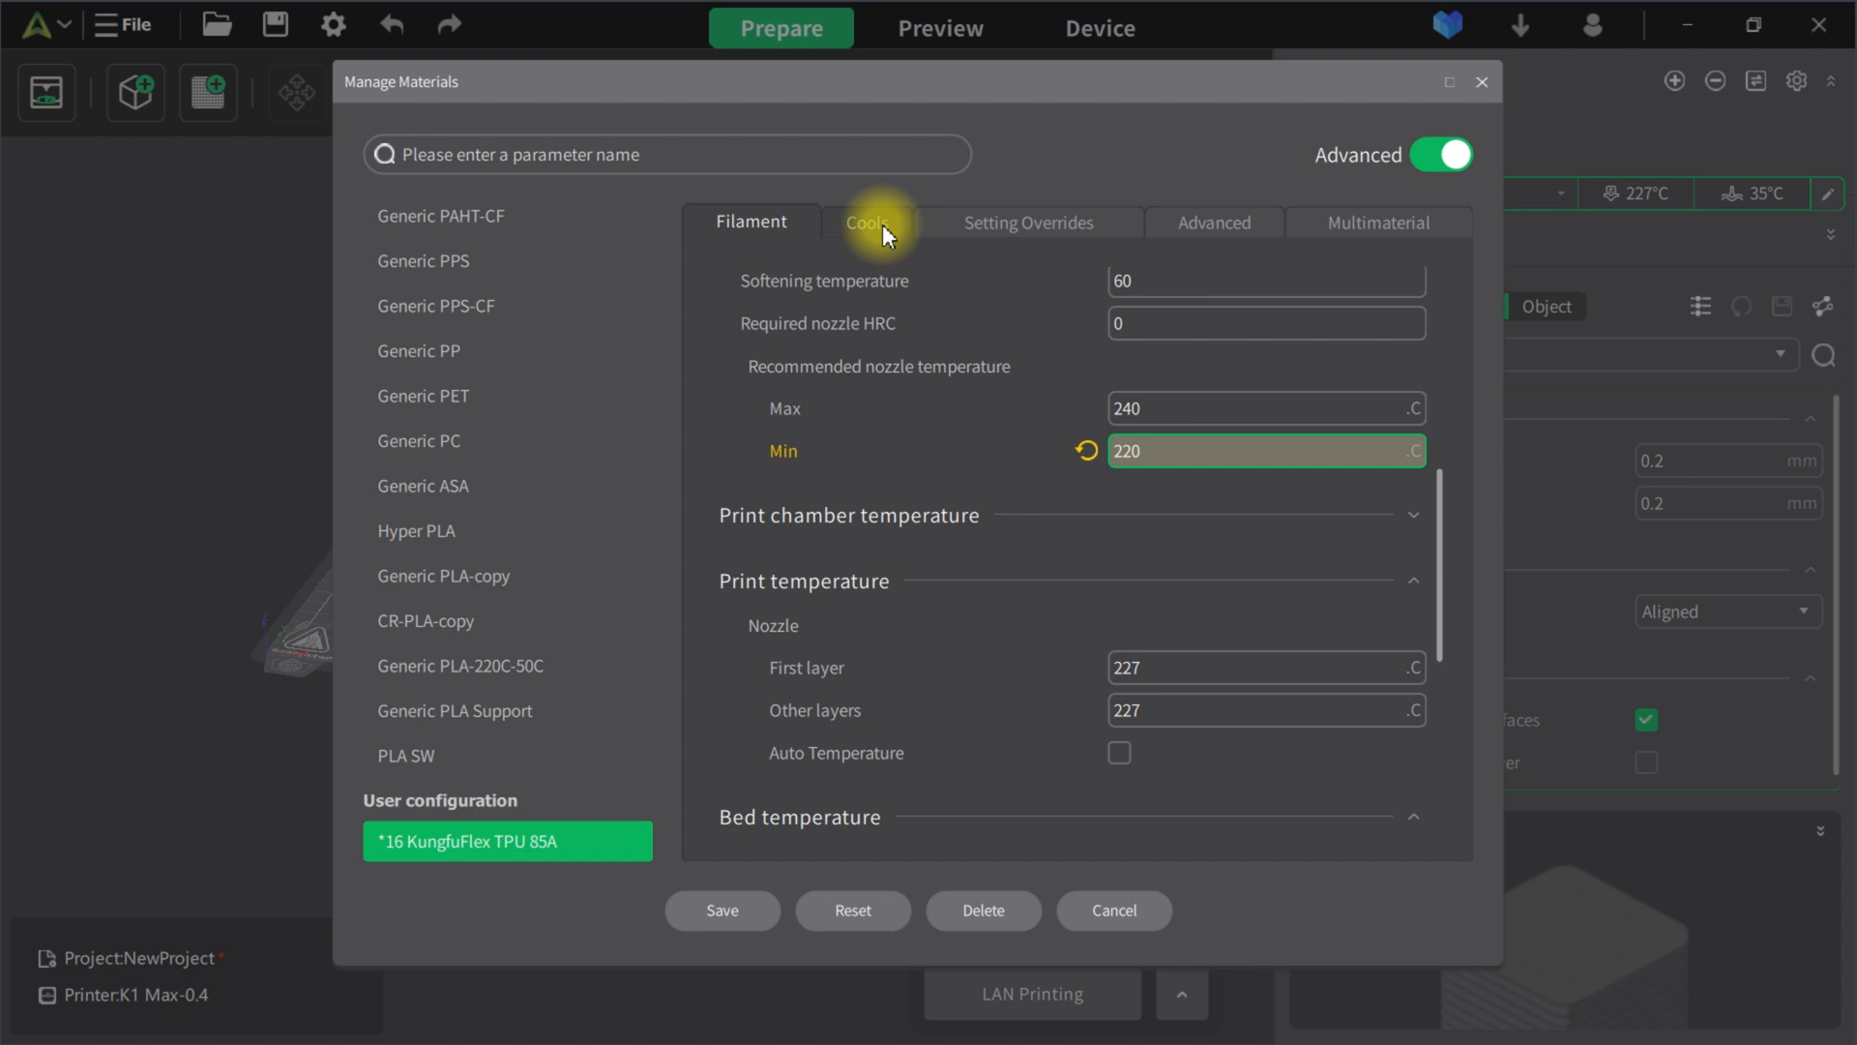
# - Review the TPU material's cooling fan settings, then show its retraction overrides
pyautogui.click(863, 223)
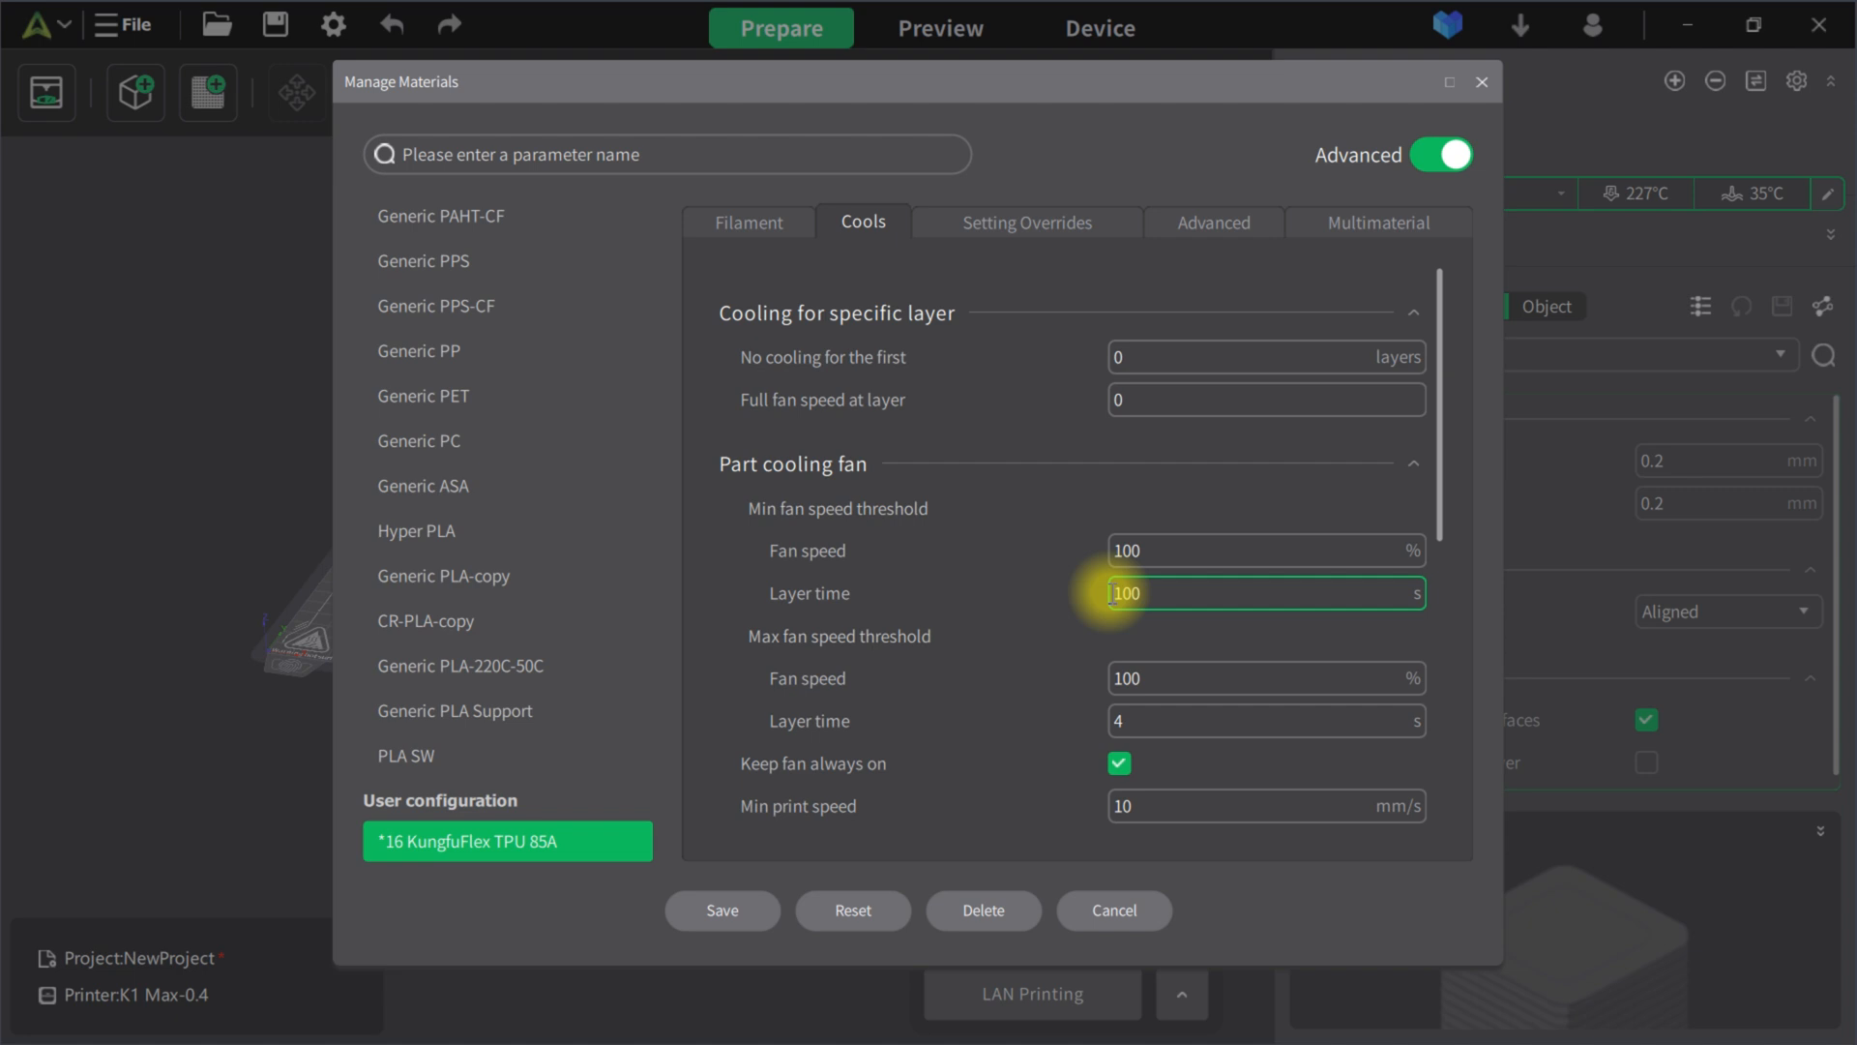
pyautogui.click(1263, 399)
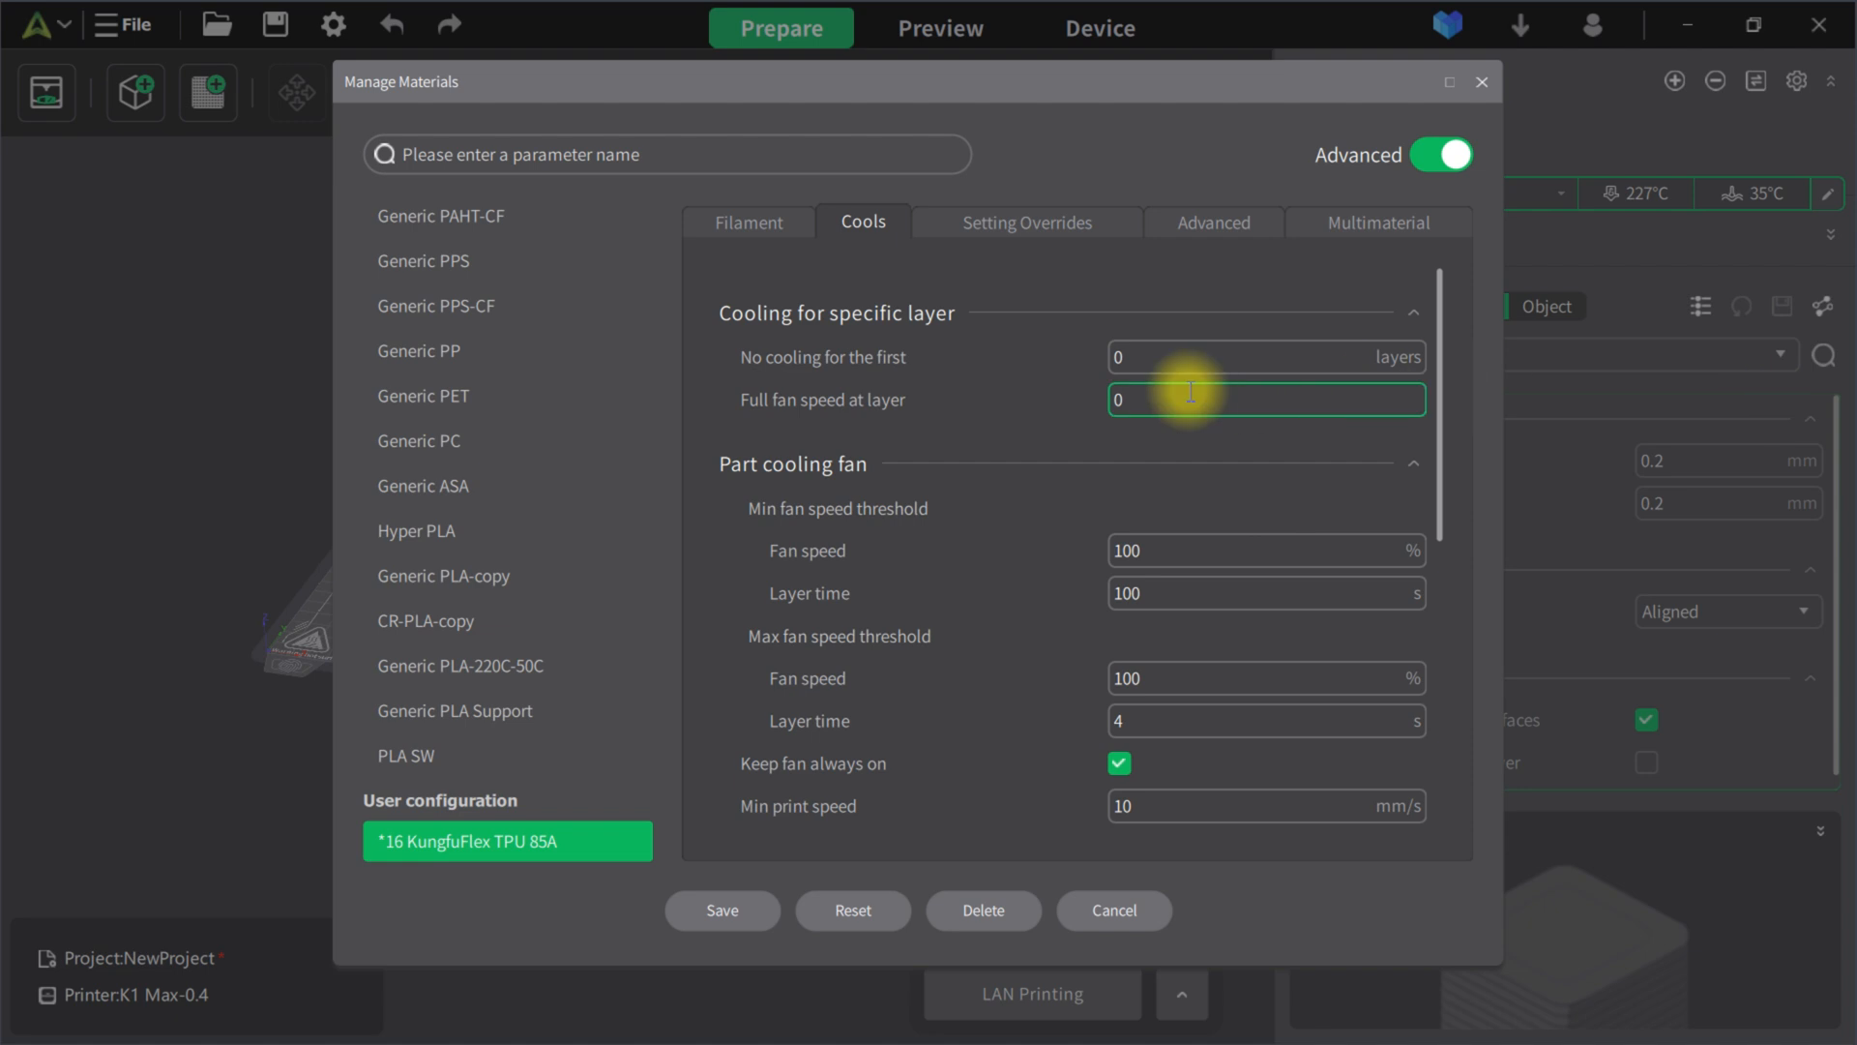
pyautogui.click(1265, 356)
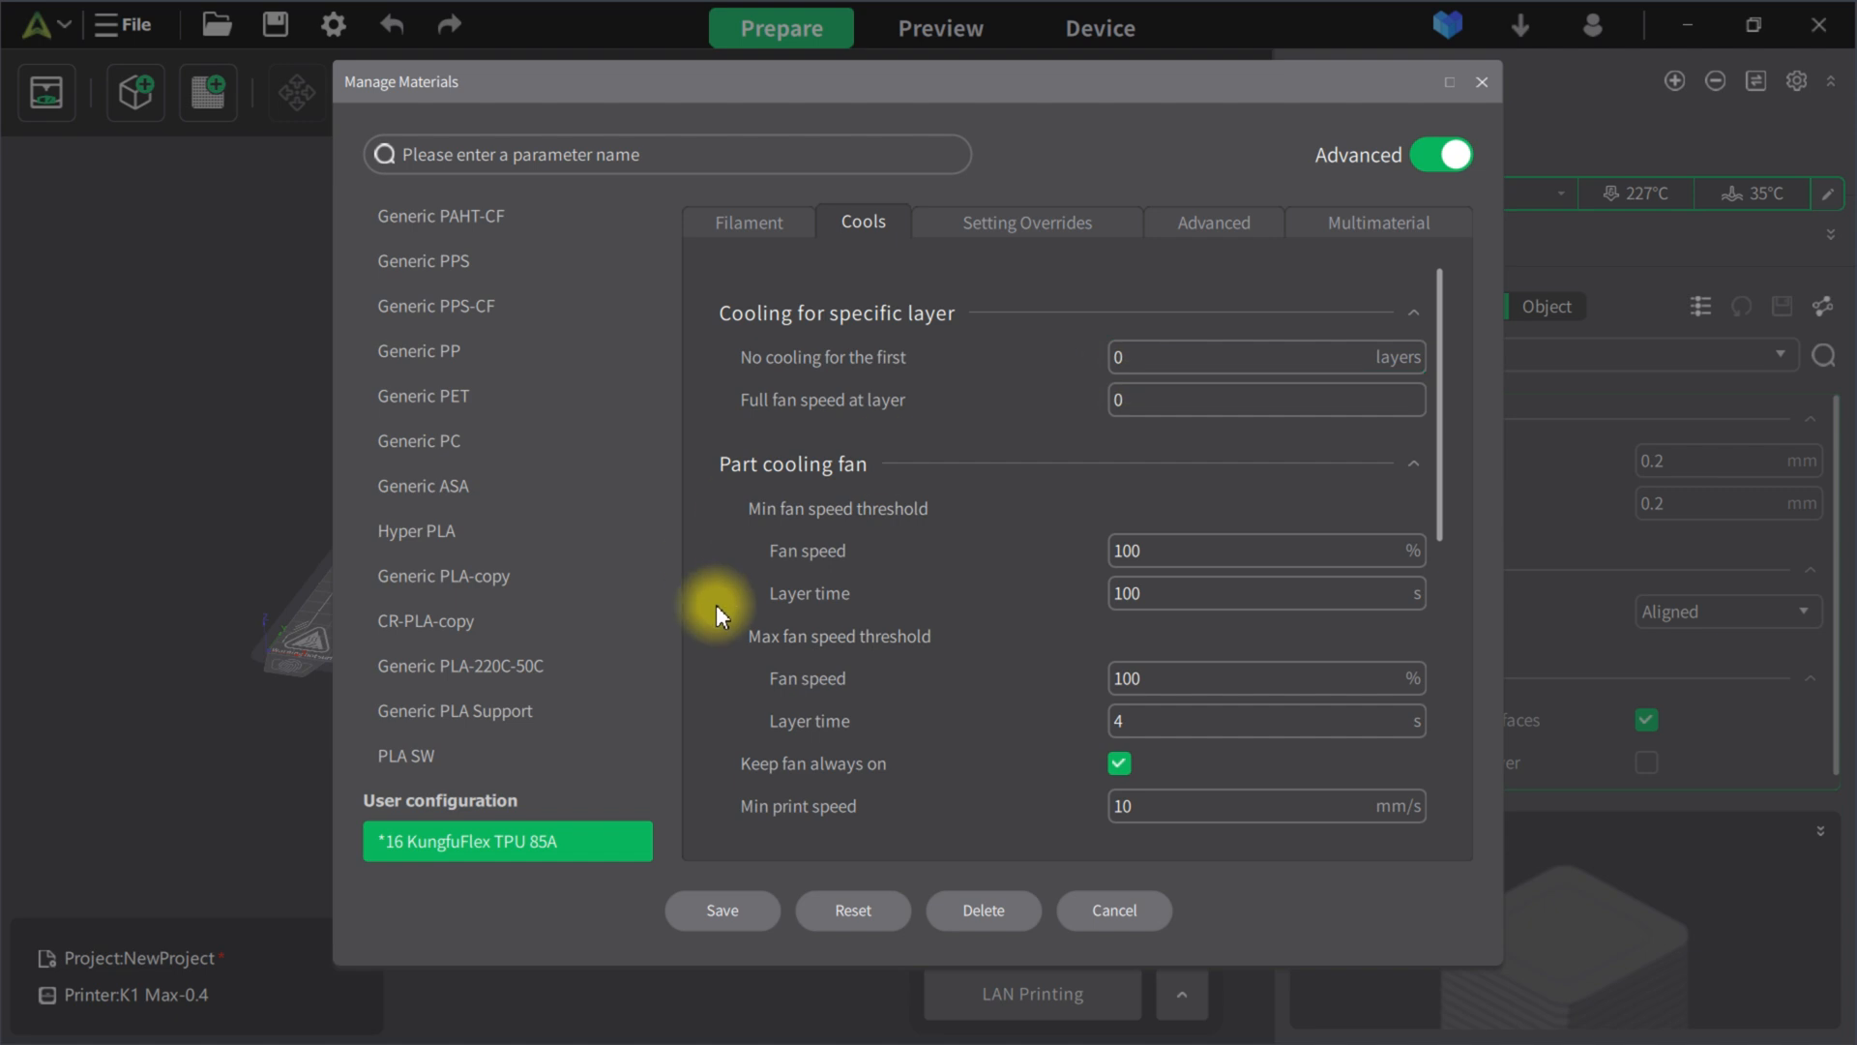
pyautogui.moveTo(1101, 424)
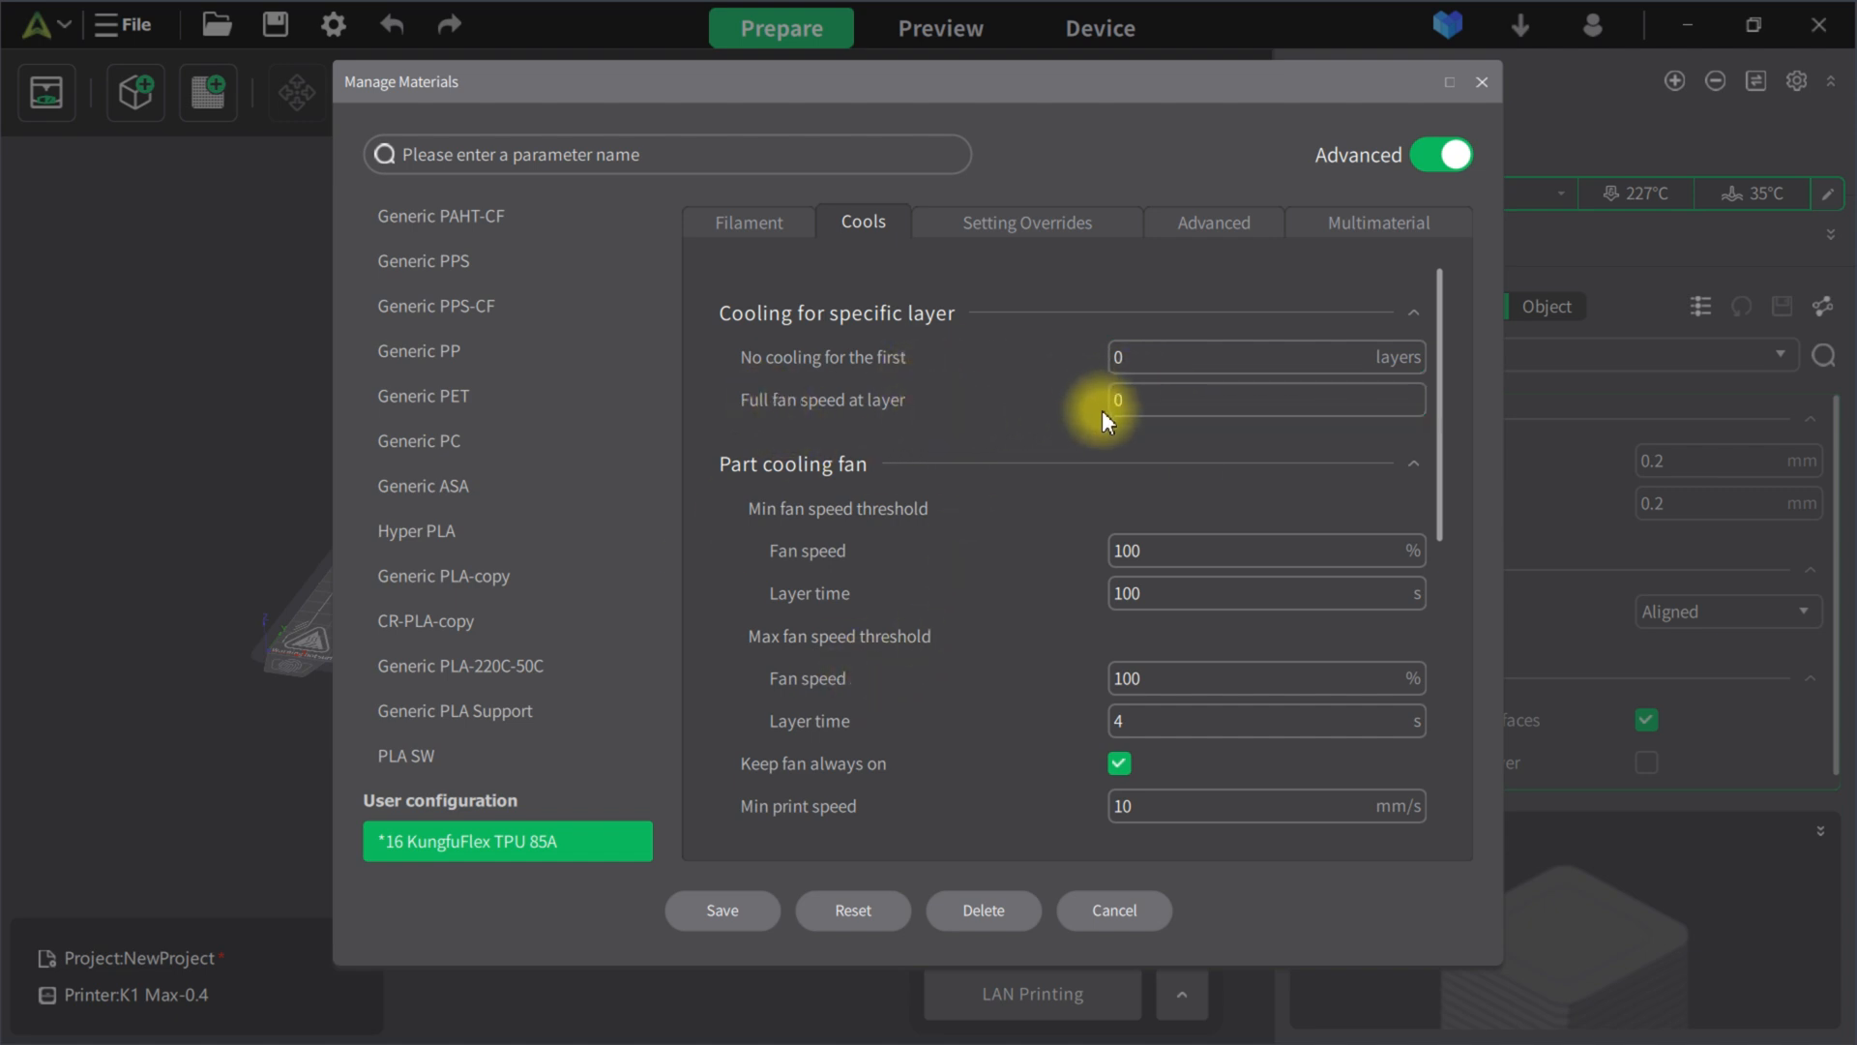
pyautogui.scroll(-3)
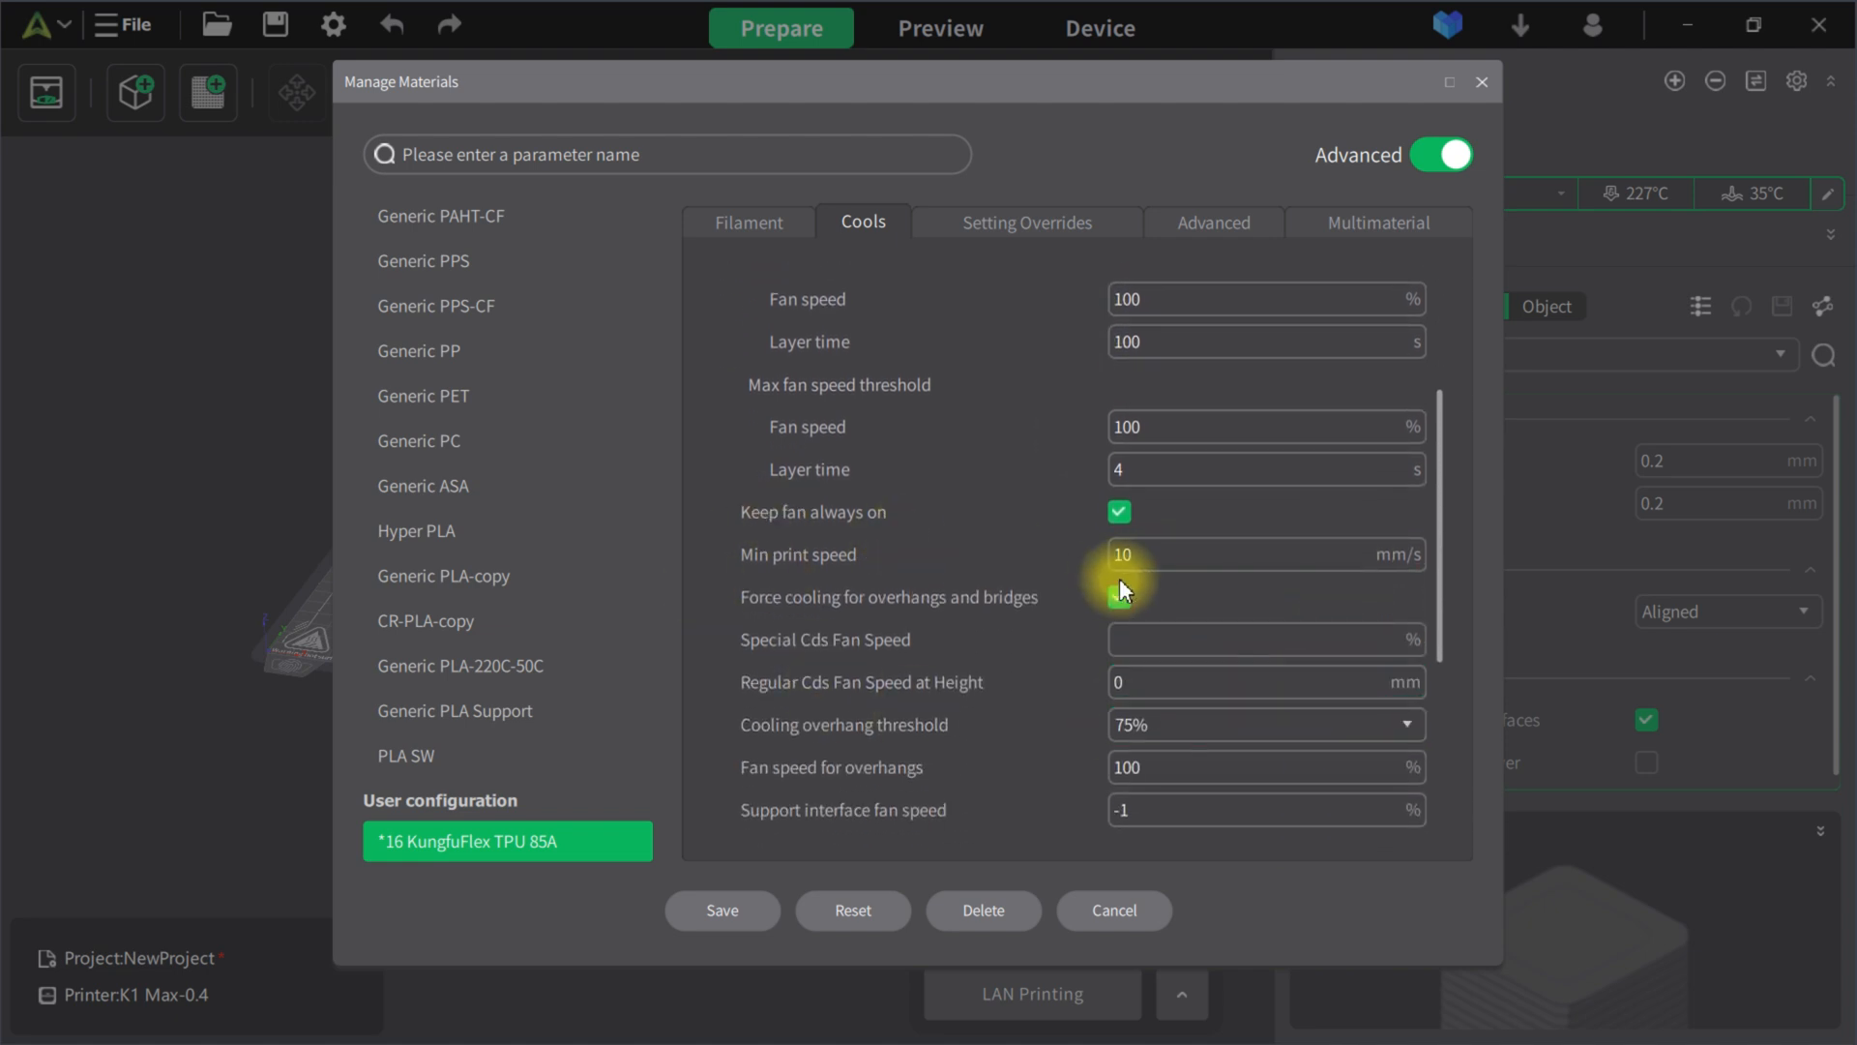
pyautogui.click(1118, 596)
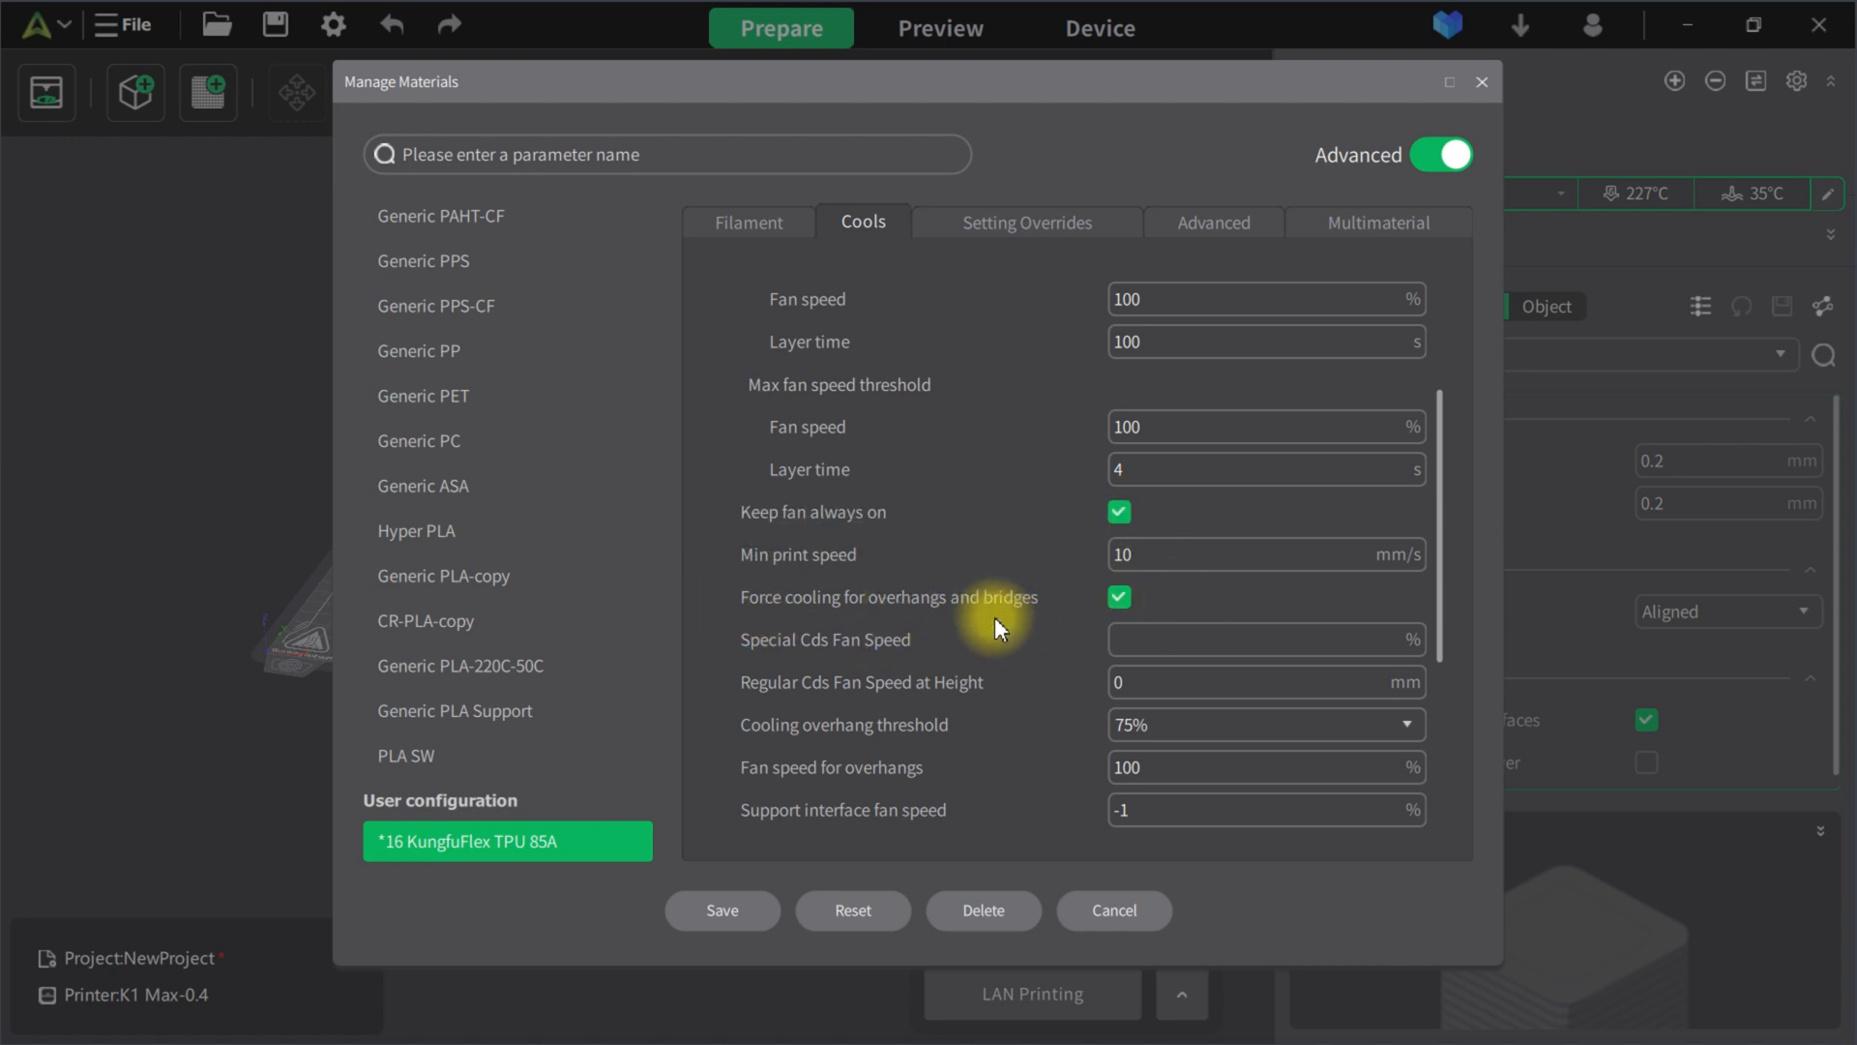
pyautogui.moveTo(1166, 586)
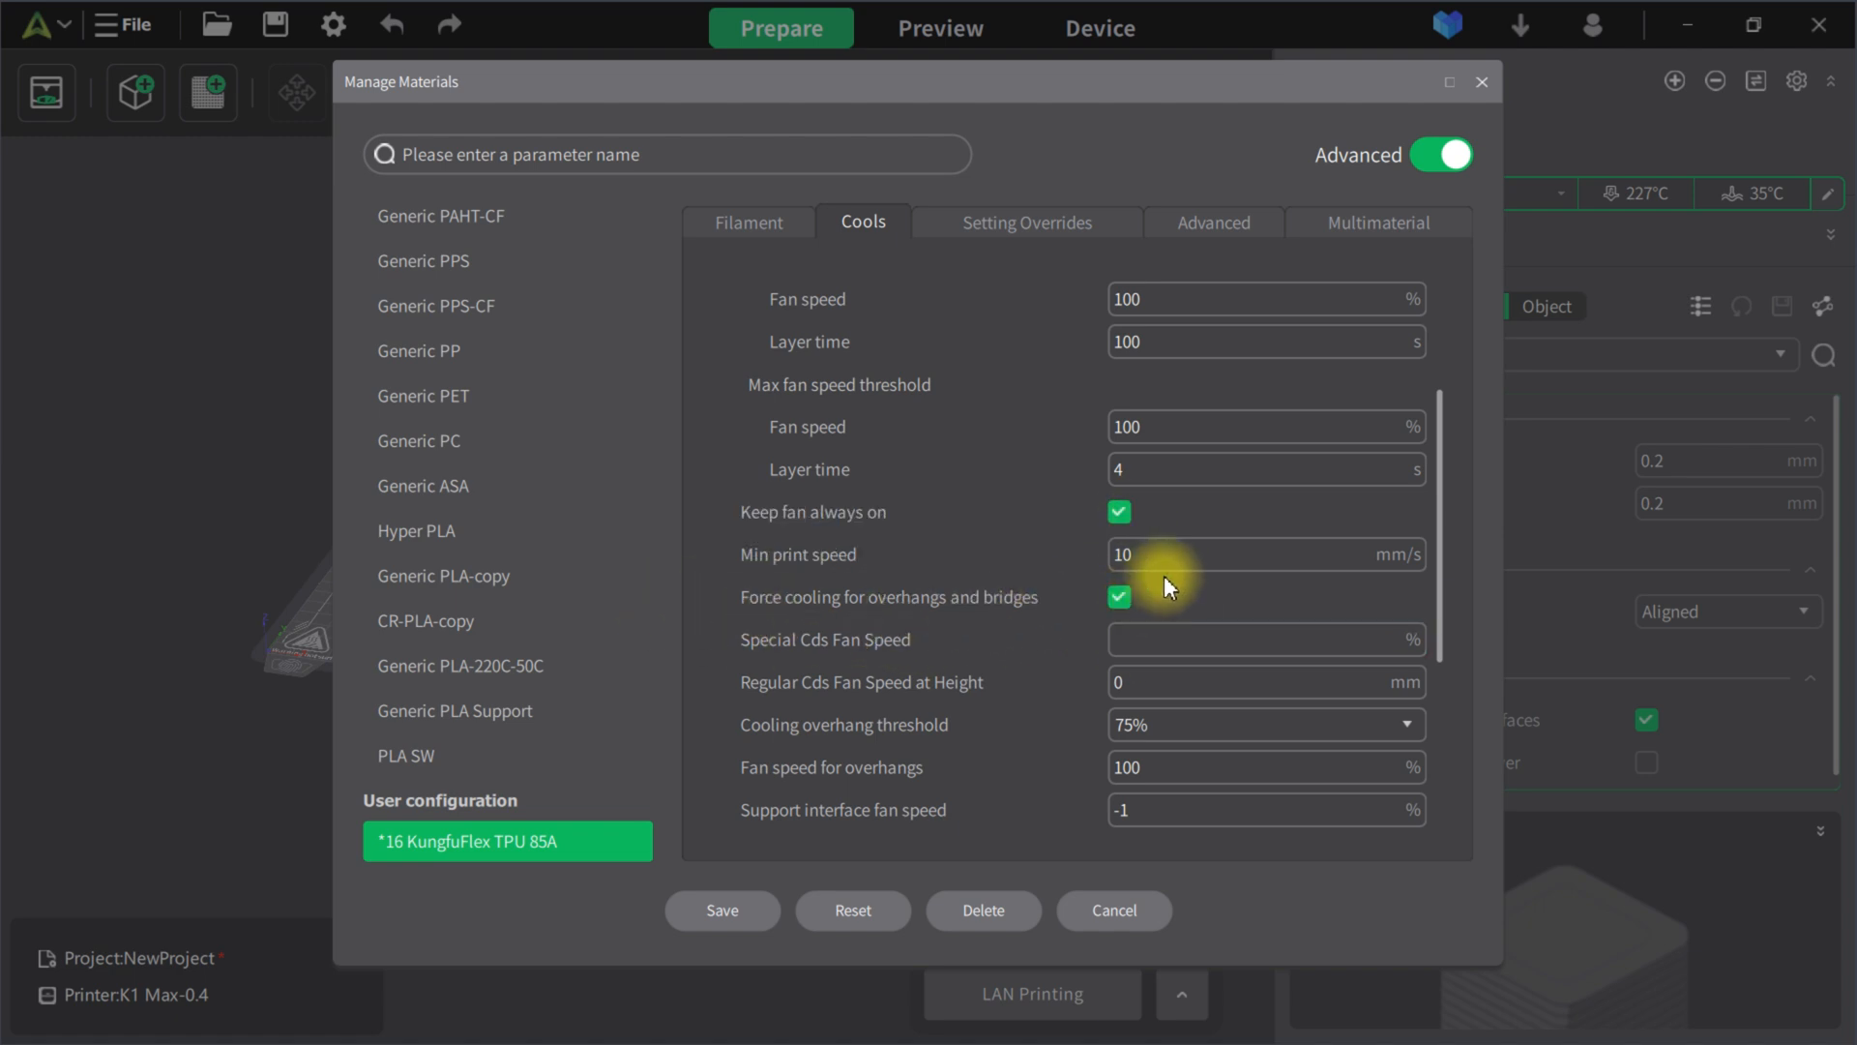
pyautogui.click(1265, 555)
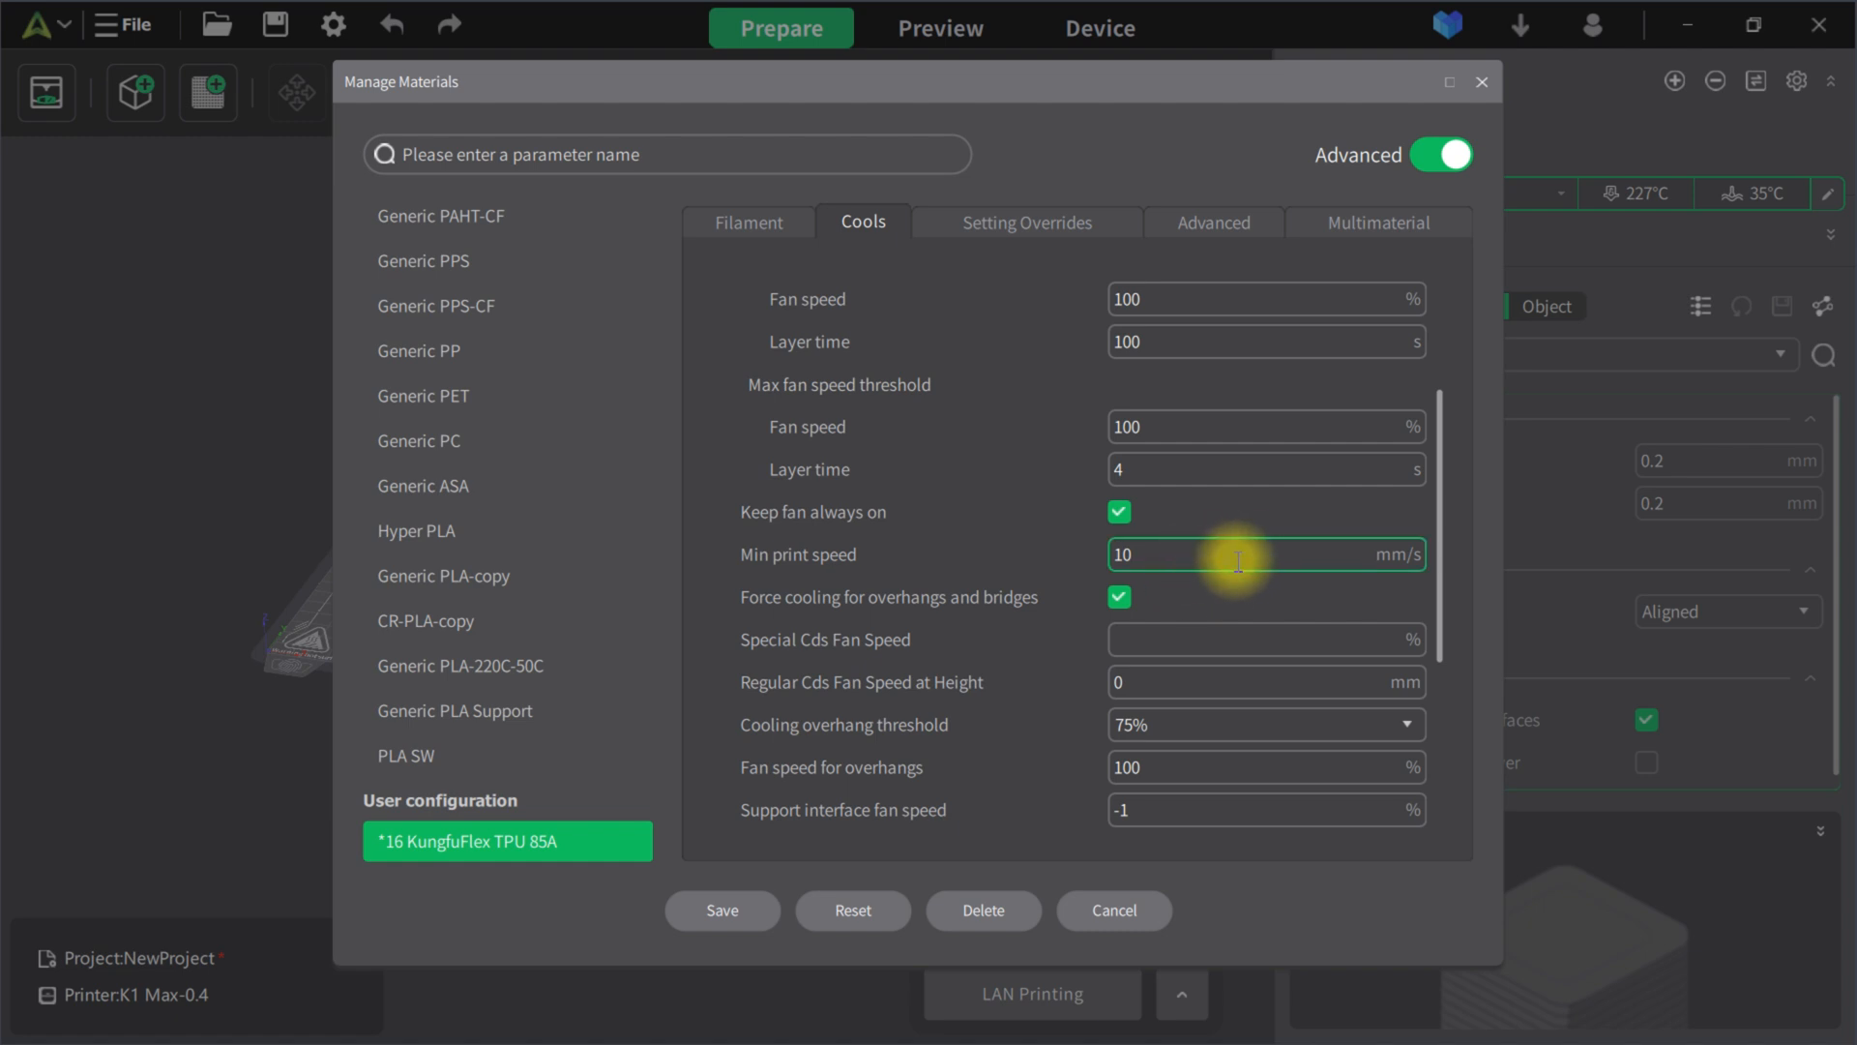
pyautogui.scroll(-3)
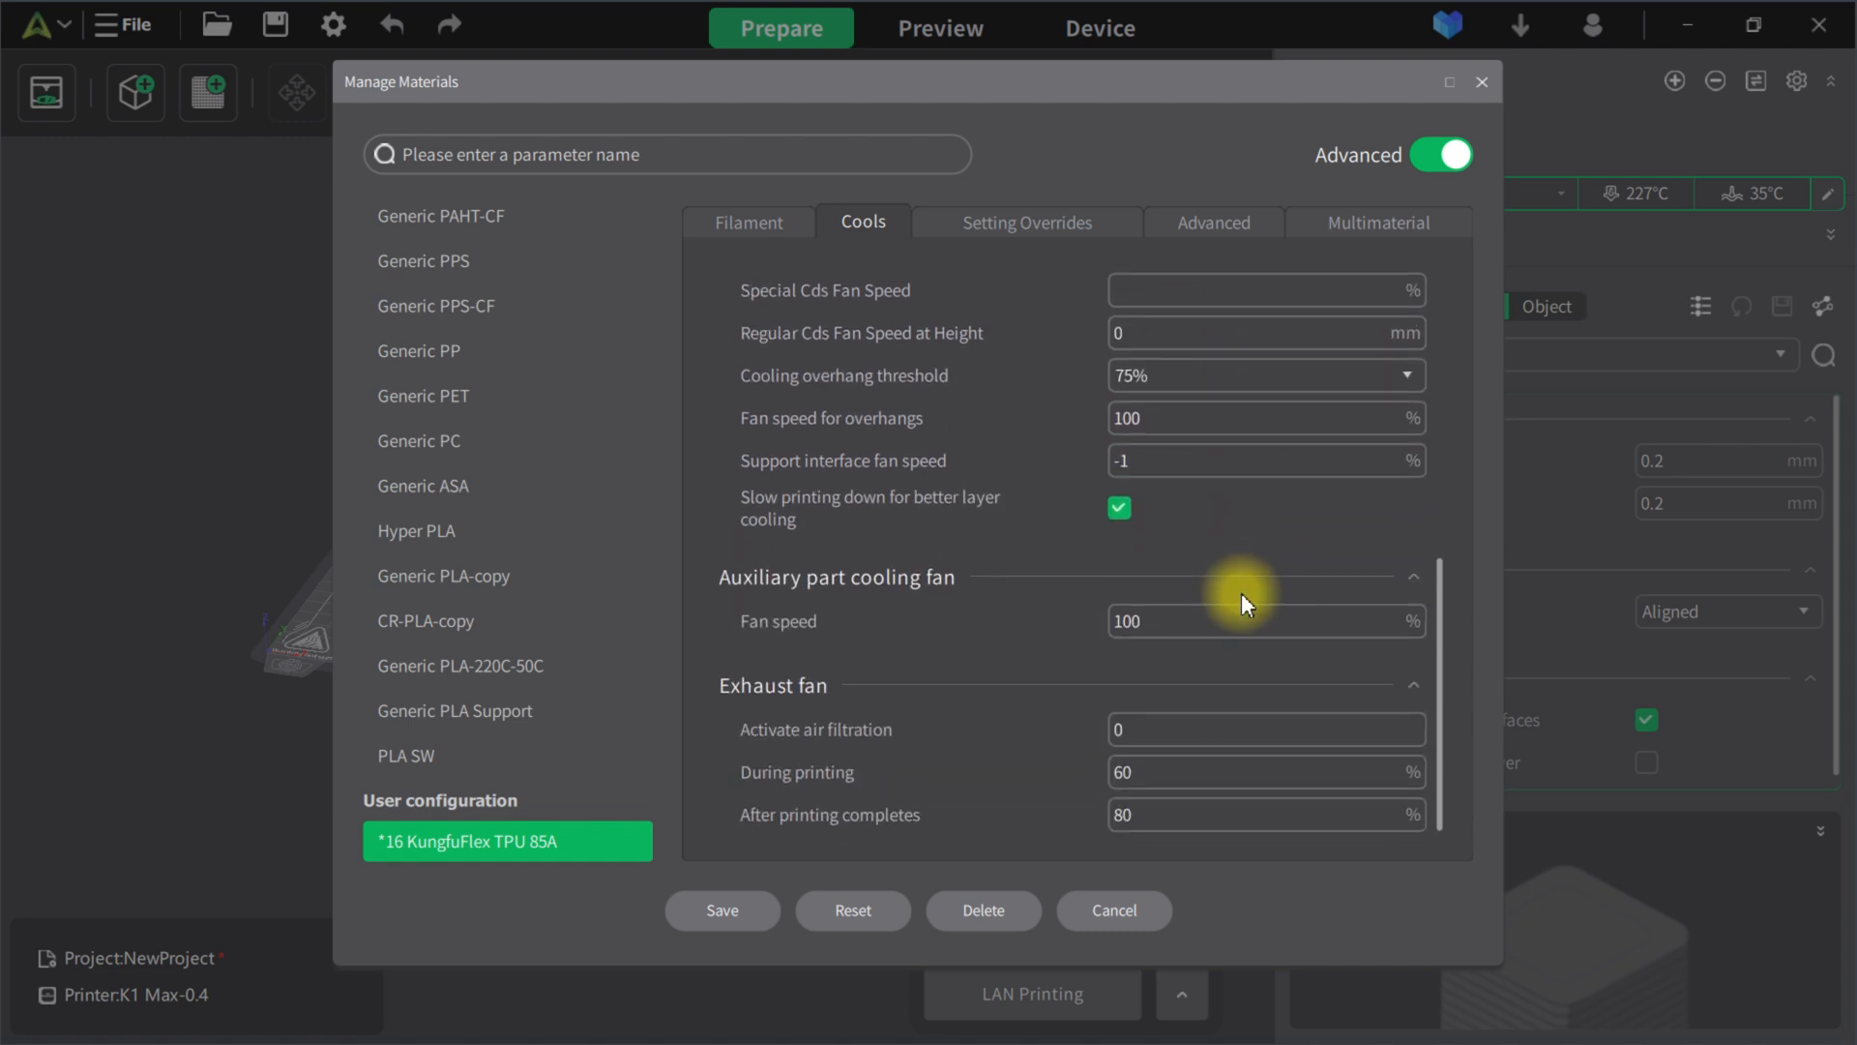
pyautogui.click(1025, 220)
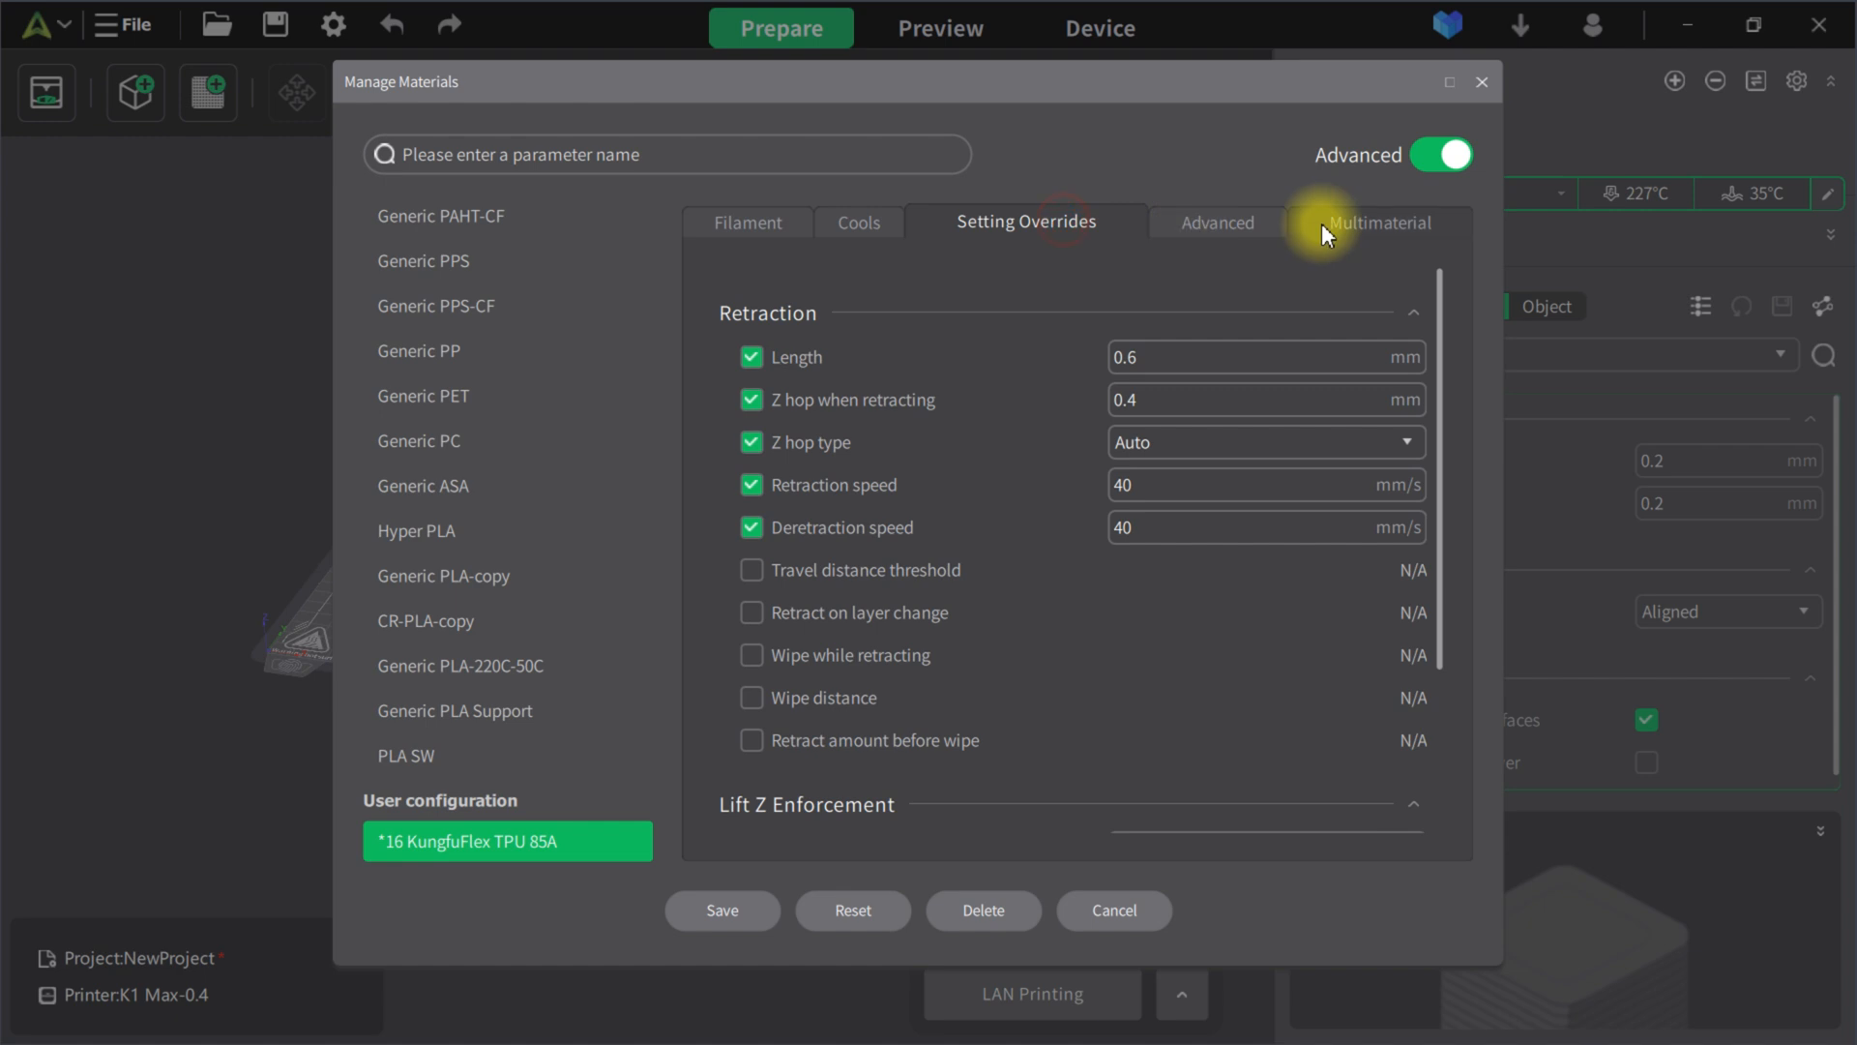
# - Check the G-code and multimaterial settings, then save the edited TPU preset
pyautogui.click(1211, 220)
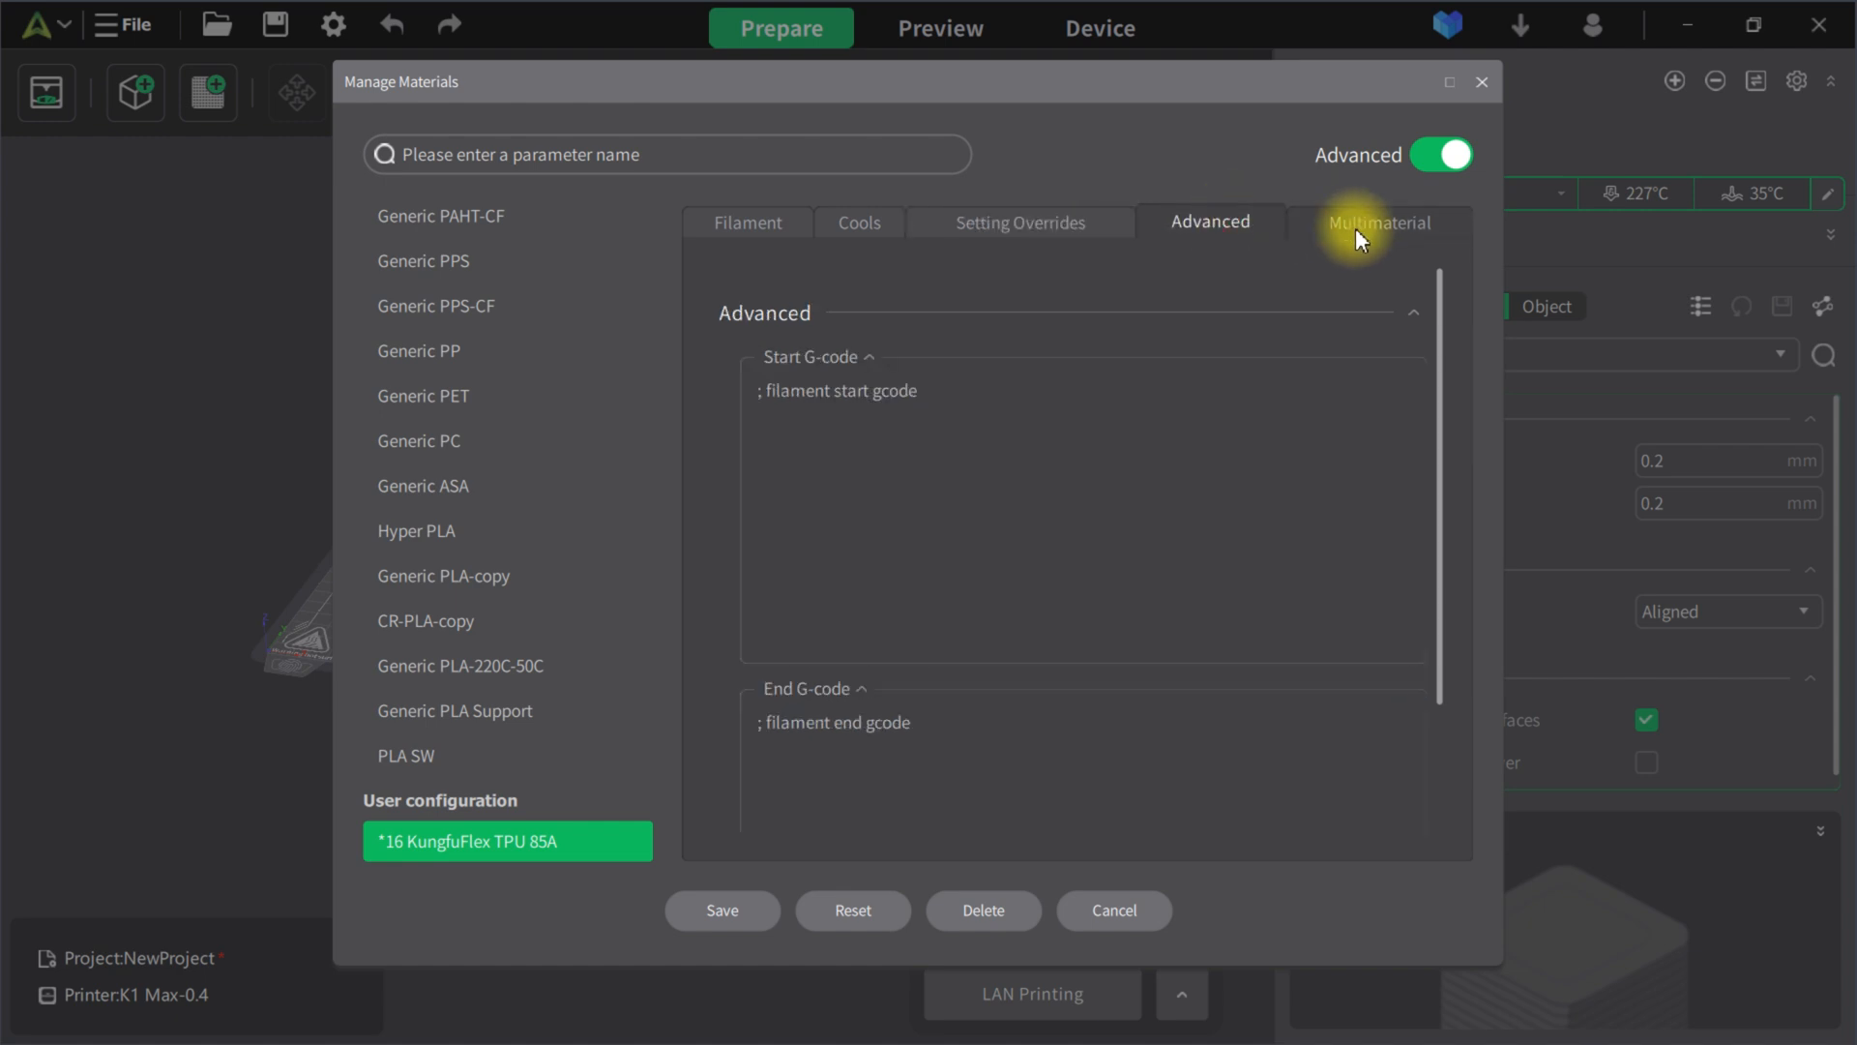
pyautogui.click(1378, 222)
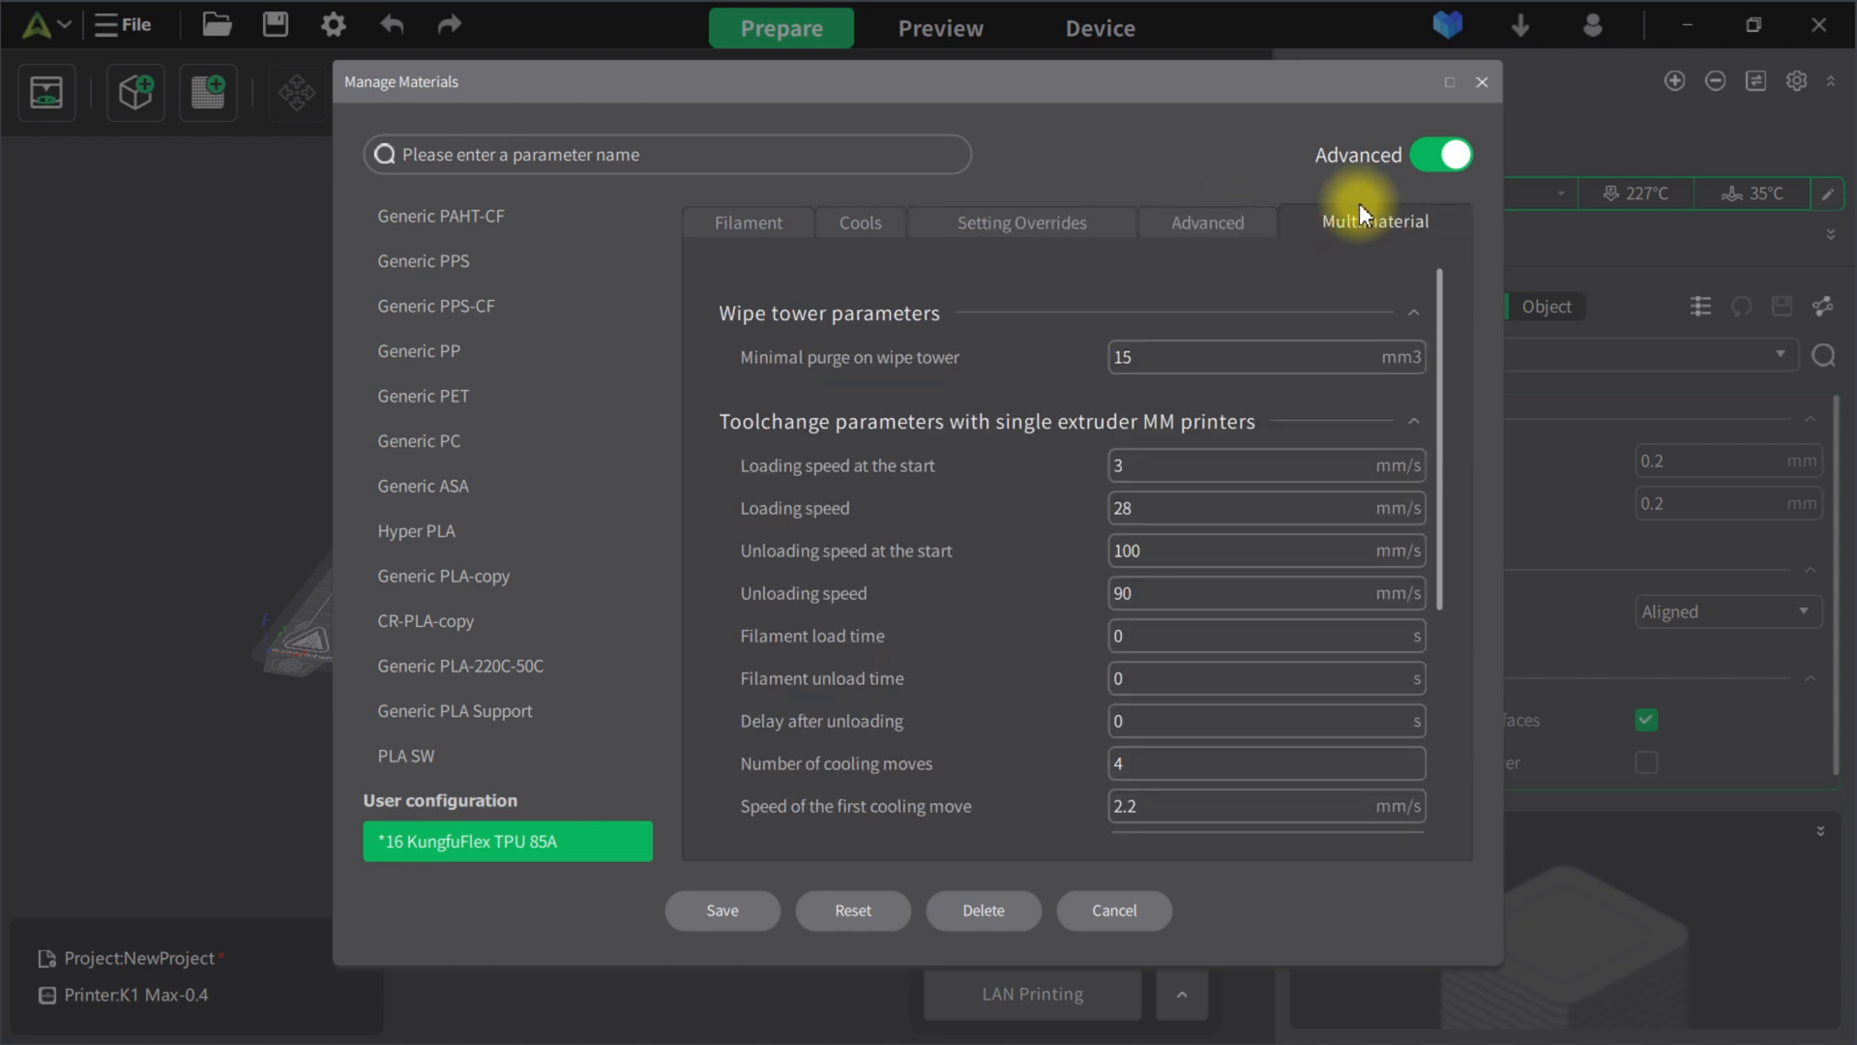
pyautogui.moveTo(613, 660)
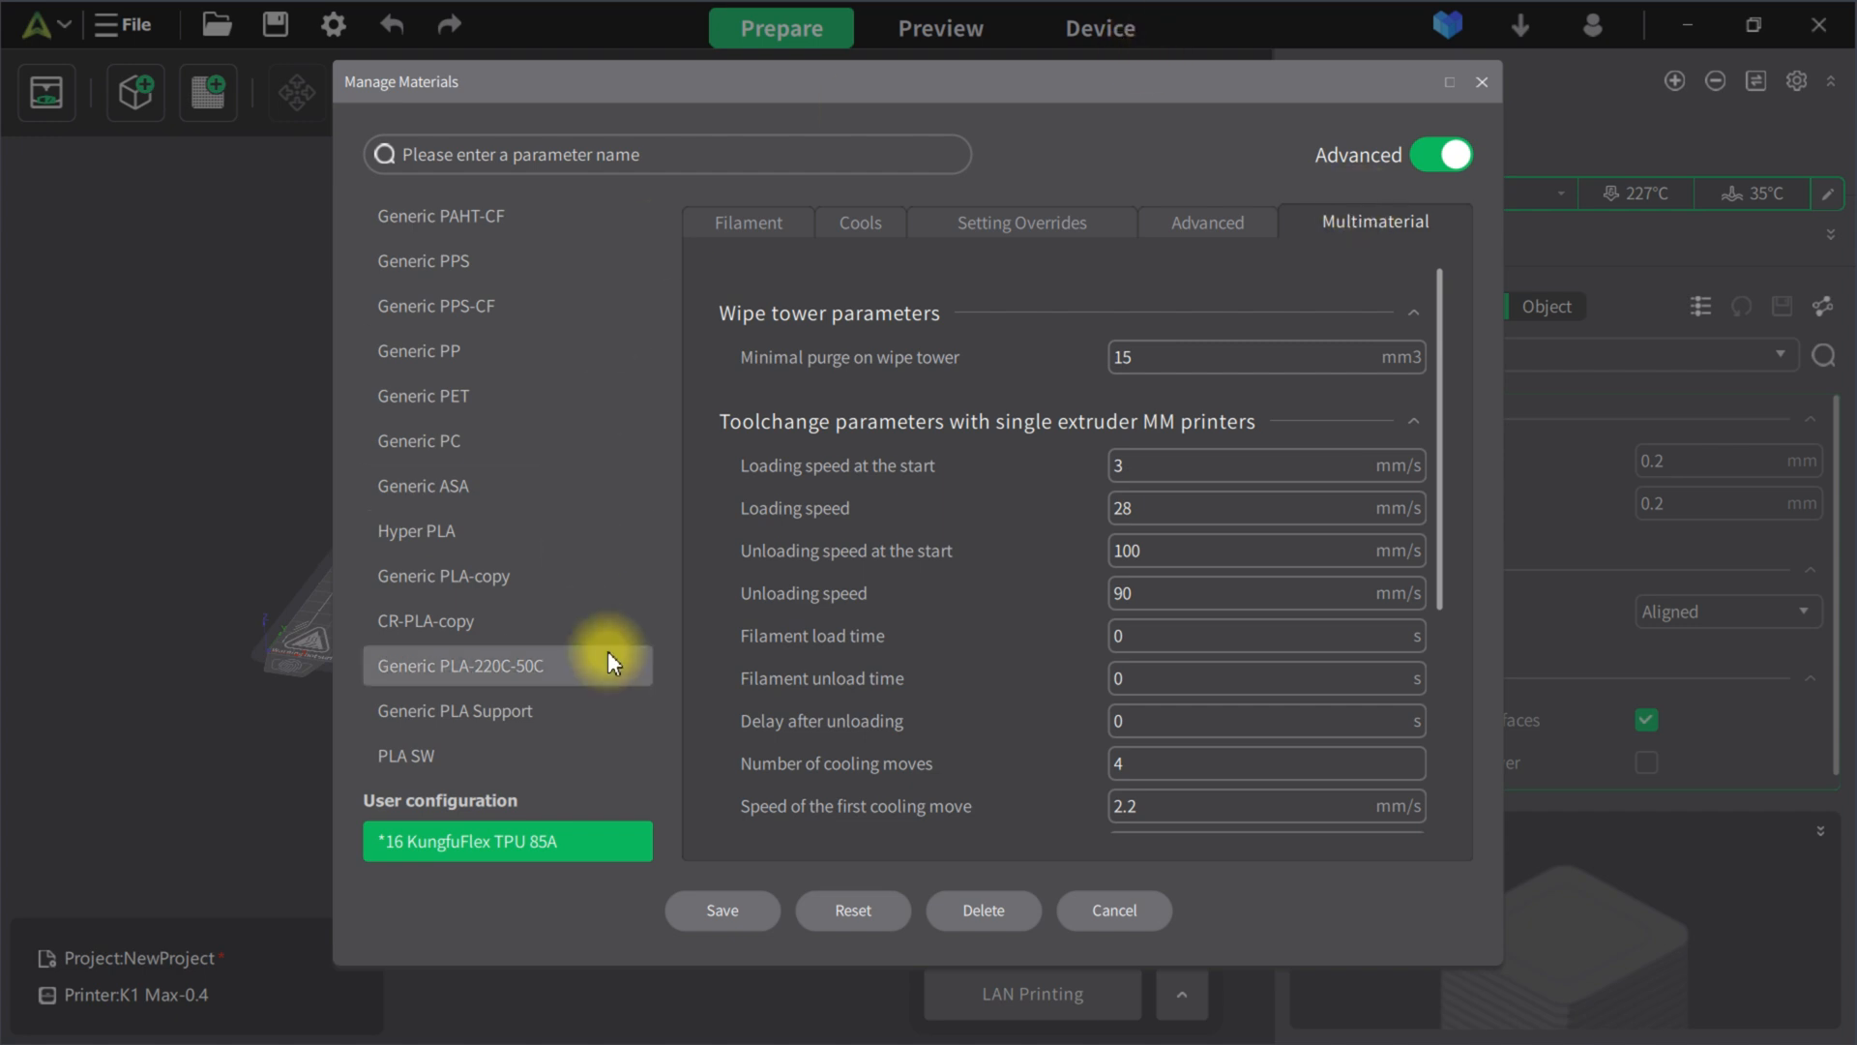
pyautogui.click(721, 909)
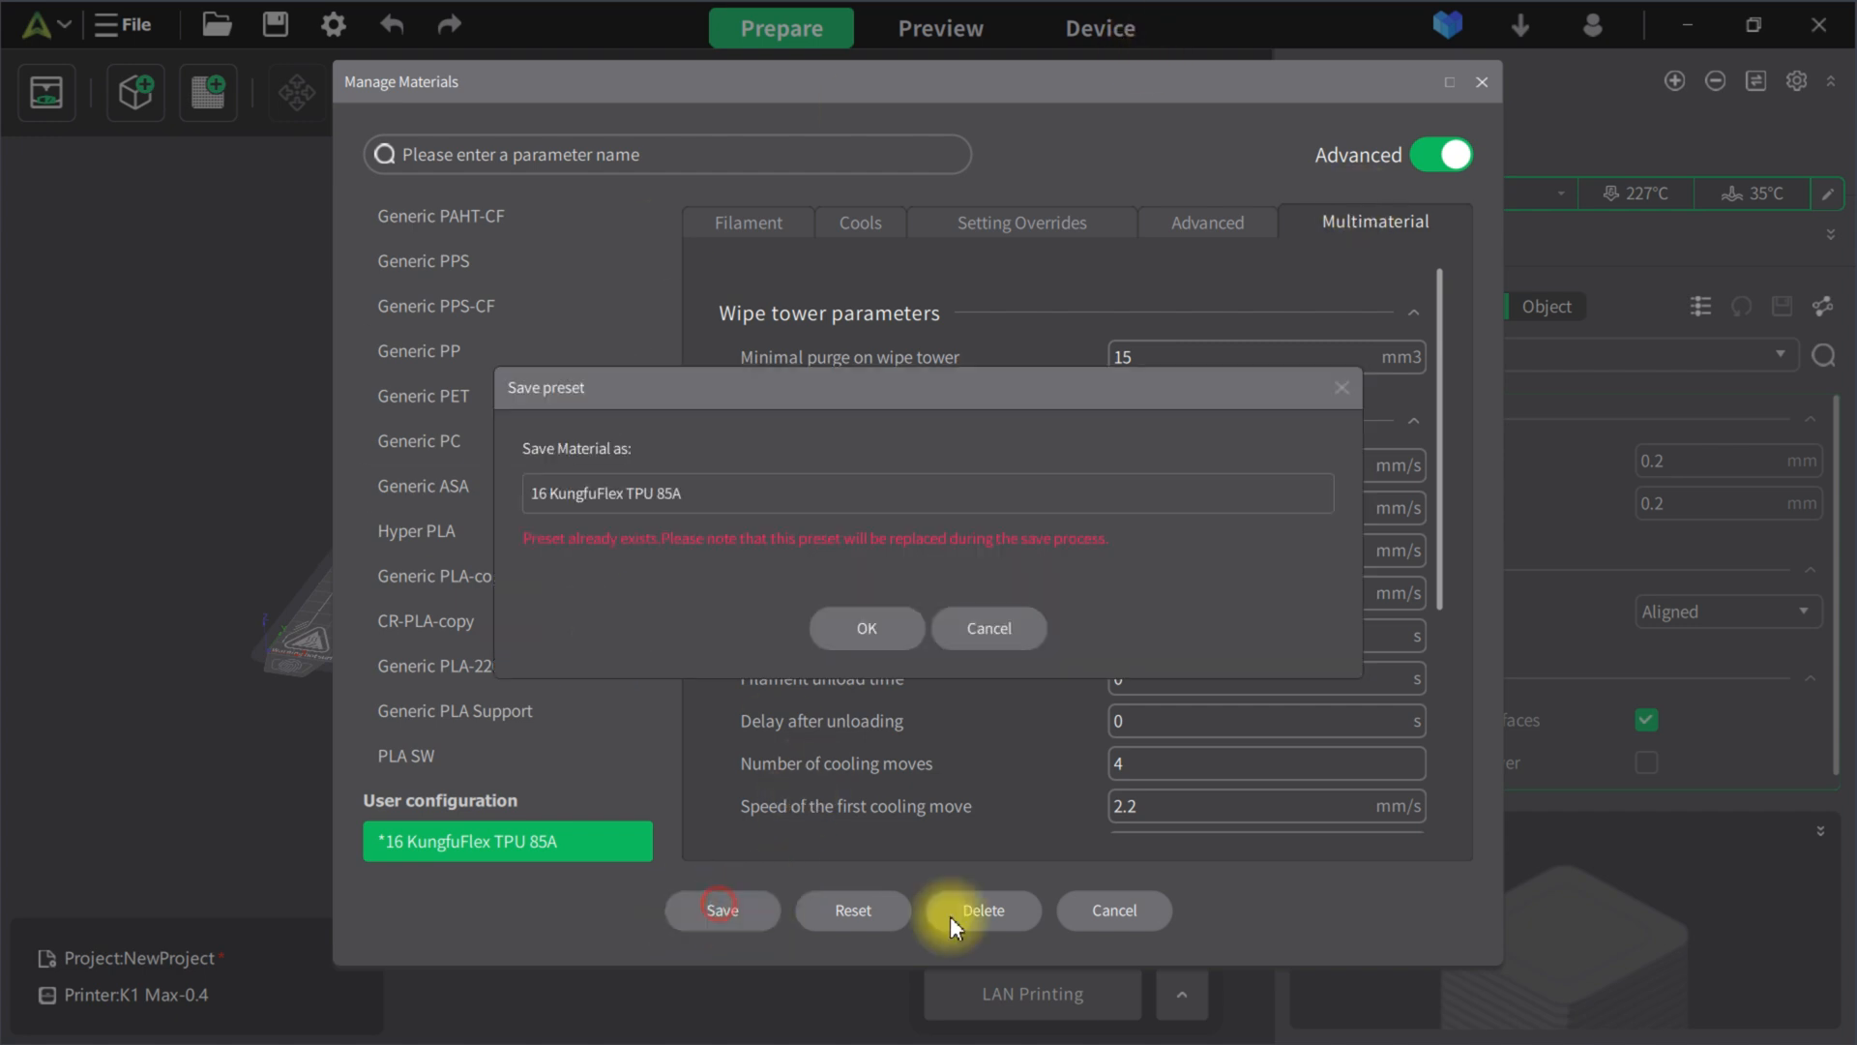
pyautogui.moveTo(867, 627)
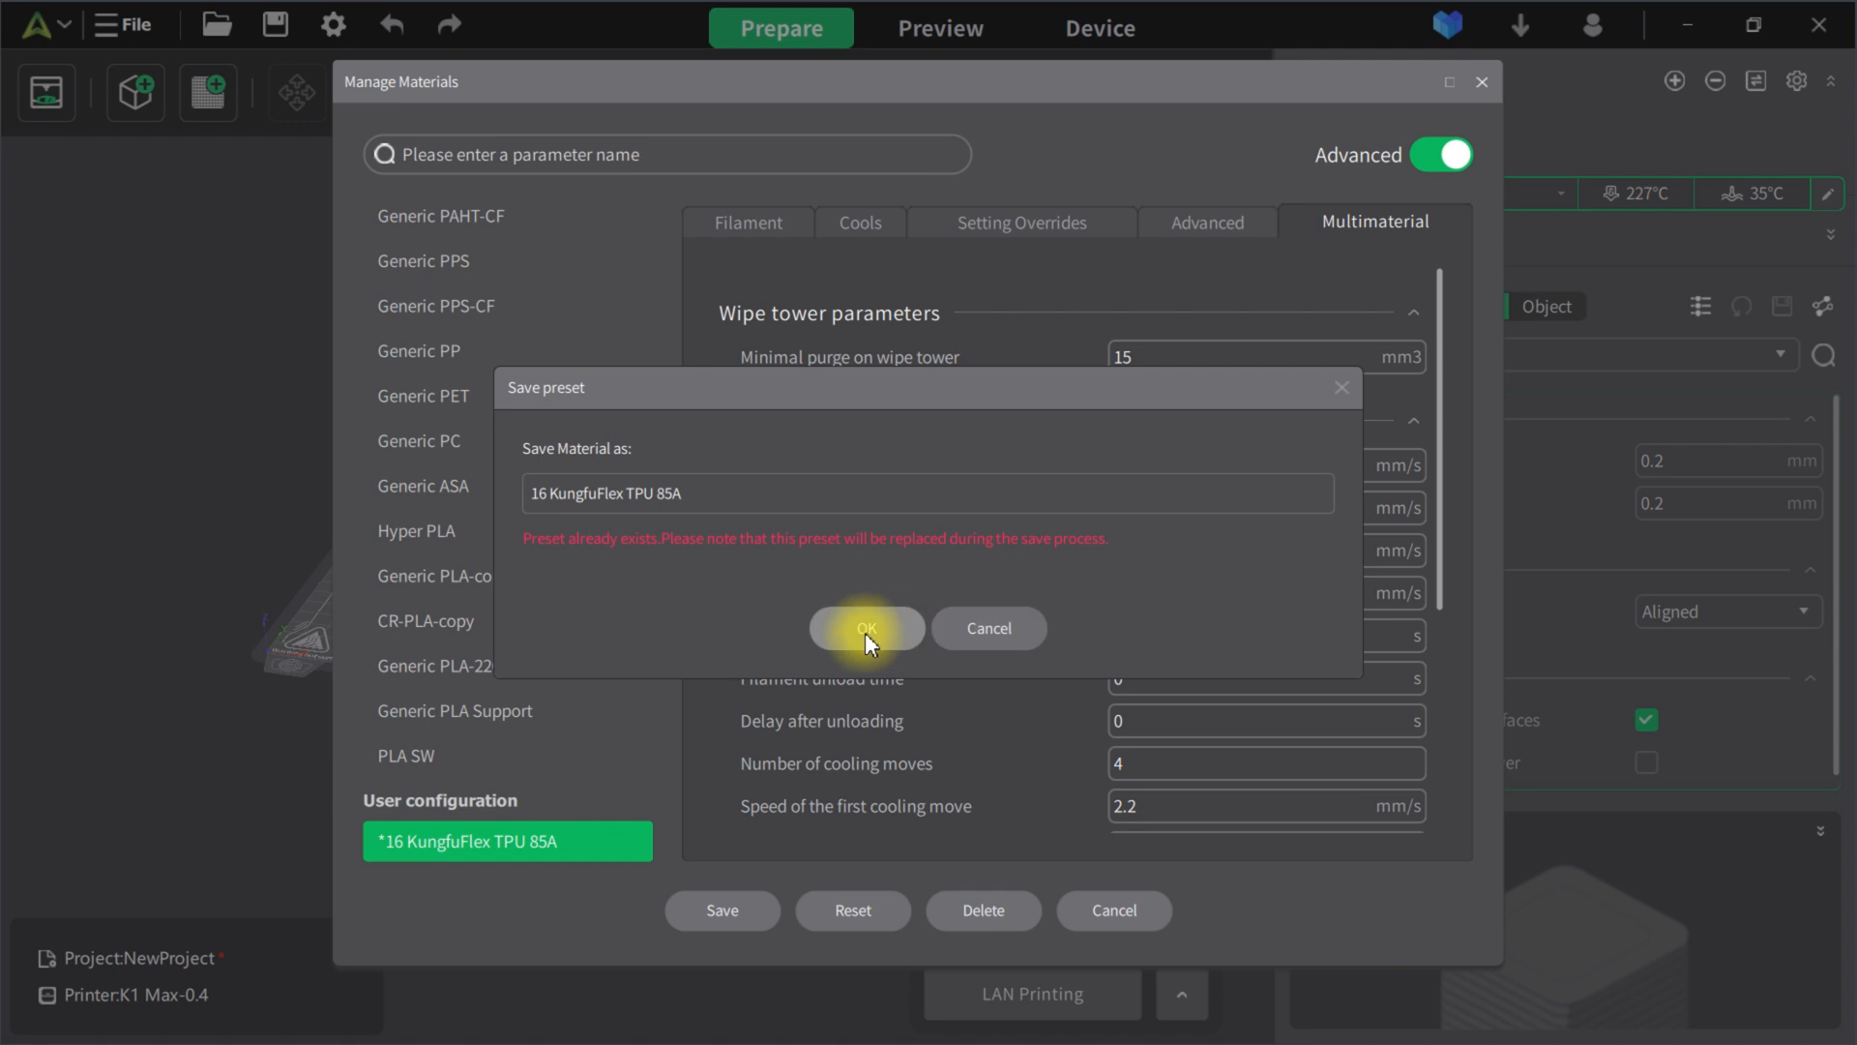
# - Confirm replacing the KungfuFlex TPU 85A preset and close the materials manager
pyautogui.click(866, 627)
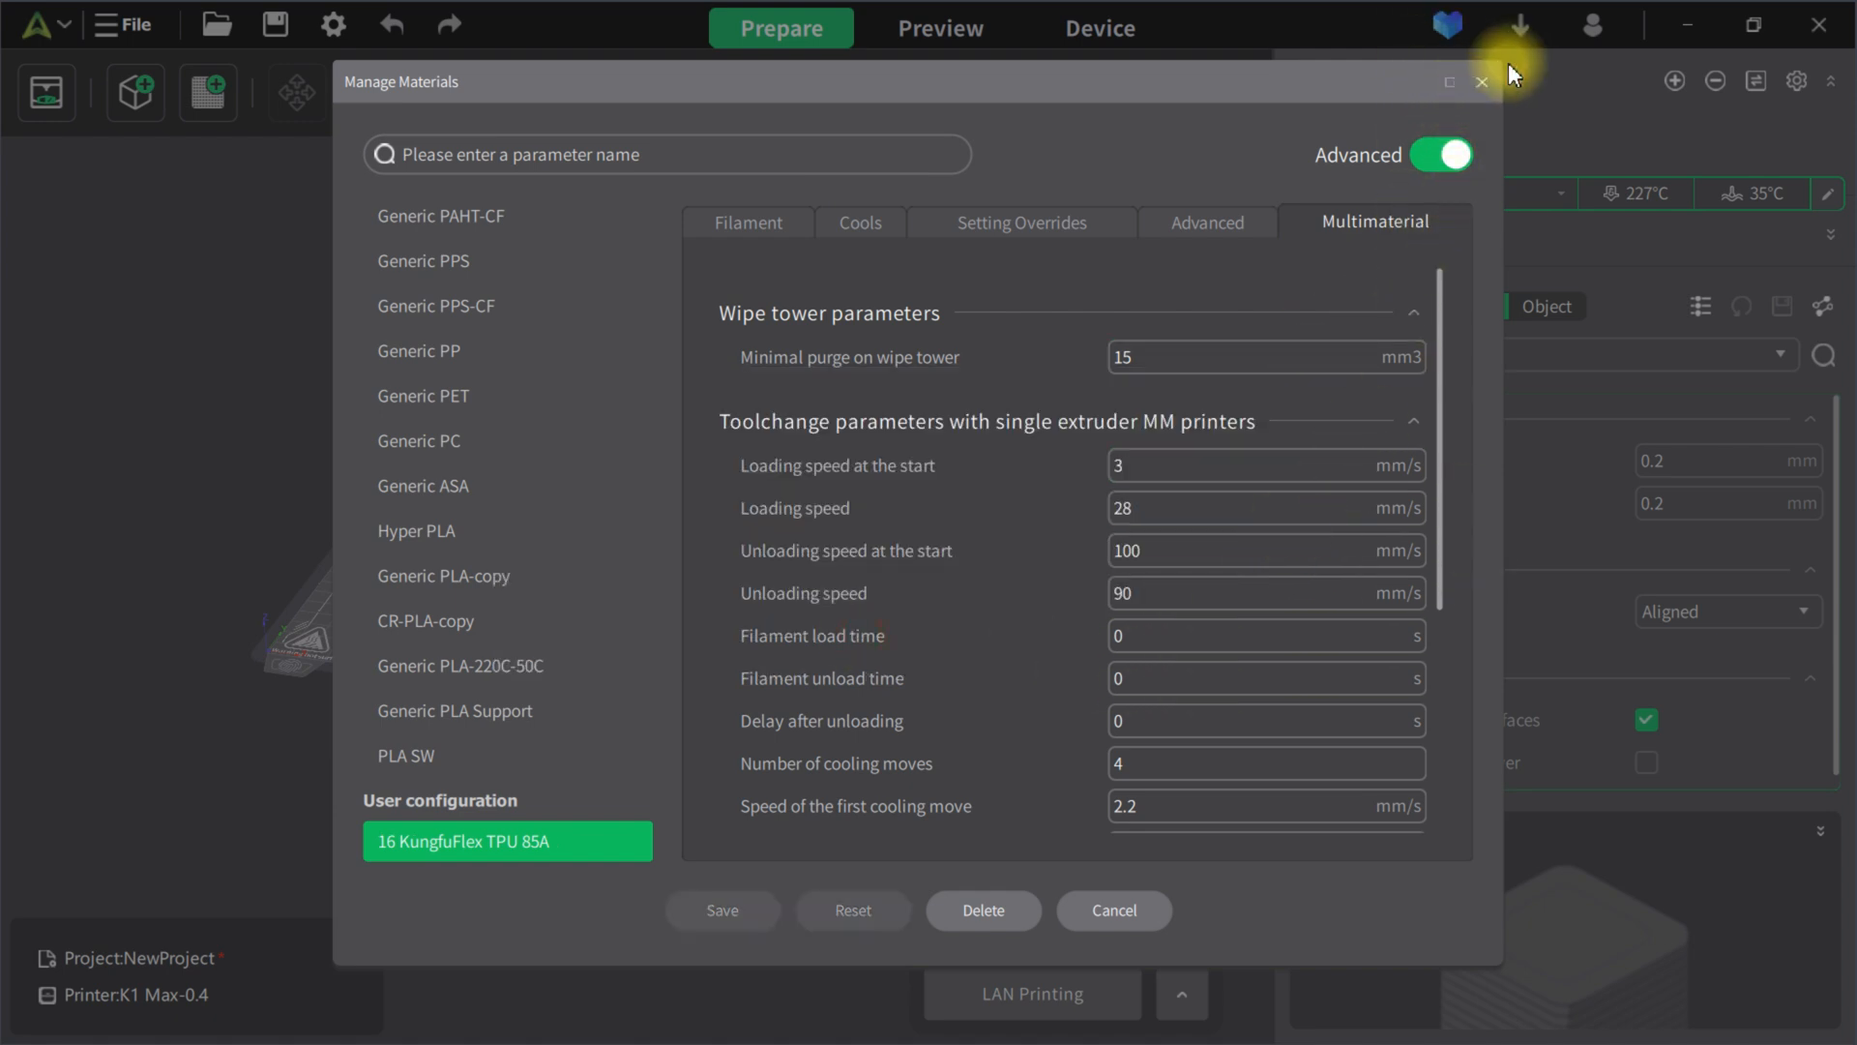
pyautogui.click(1482, 81)
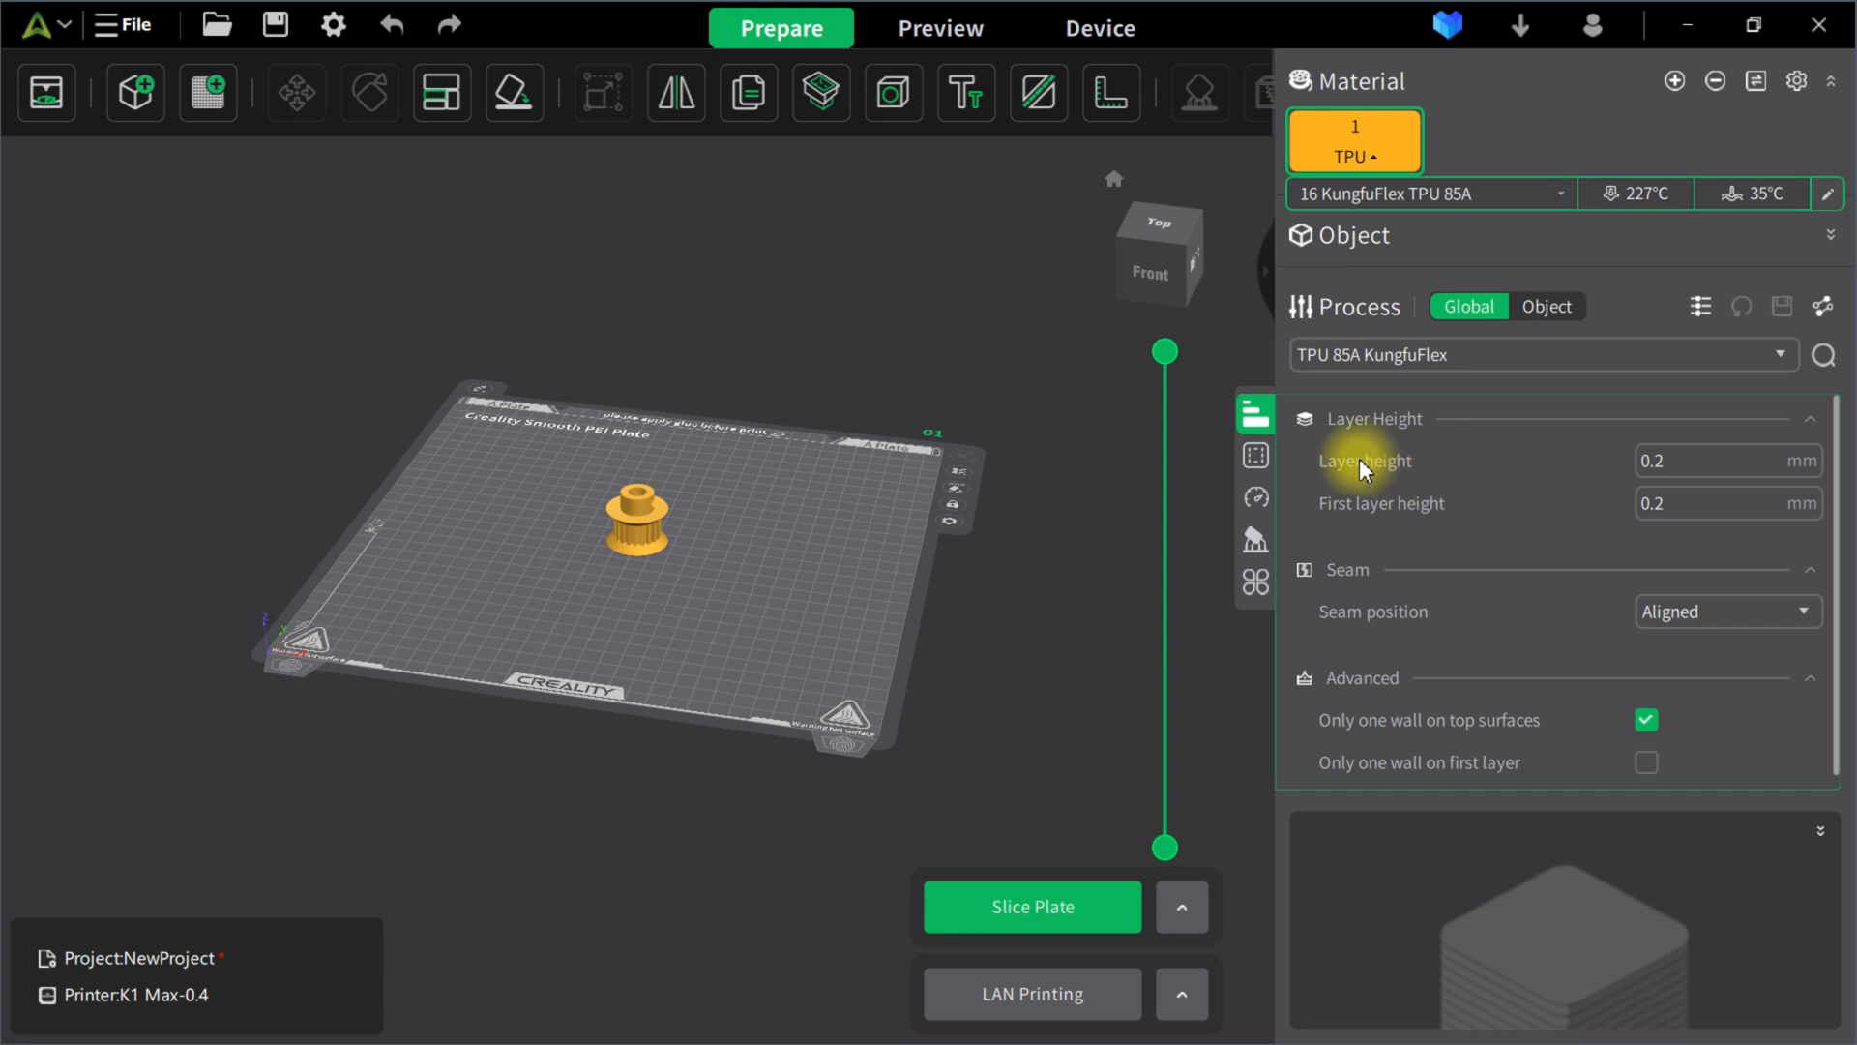
pyautogui.moveTo(1087, 443)
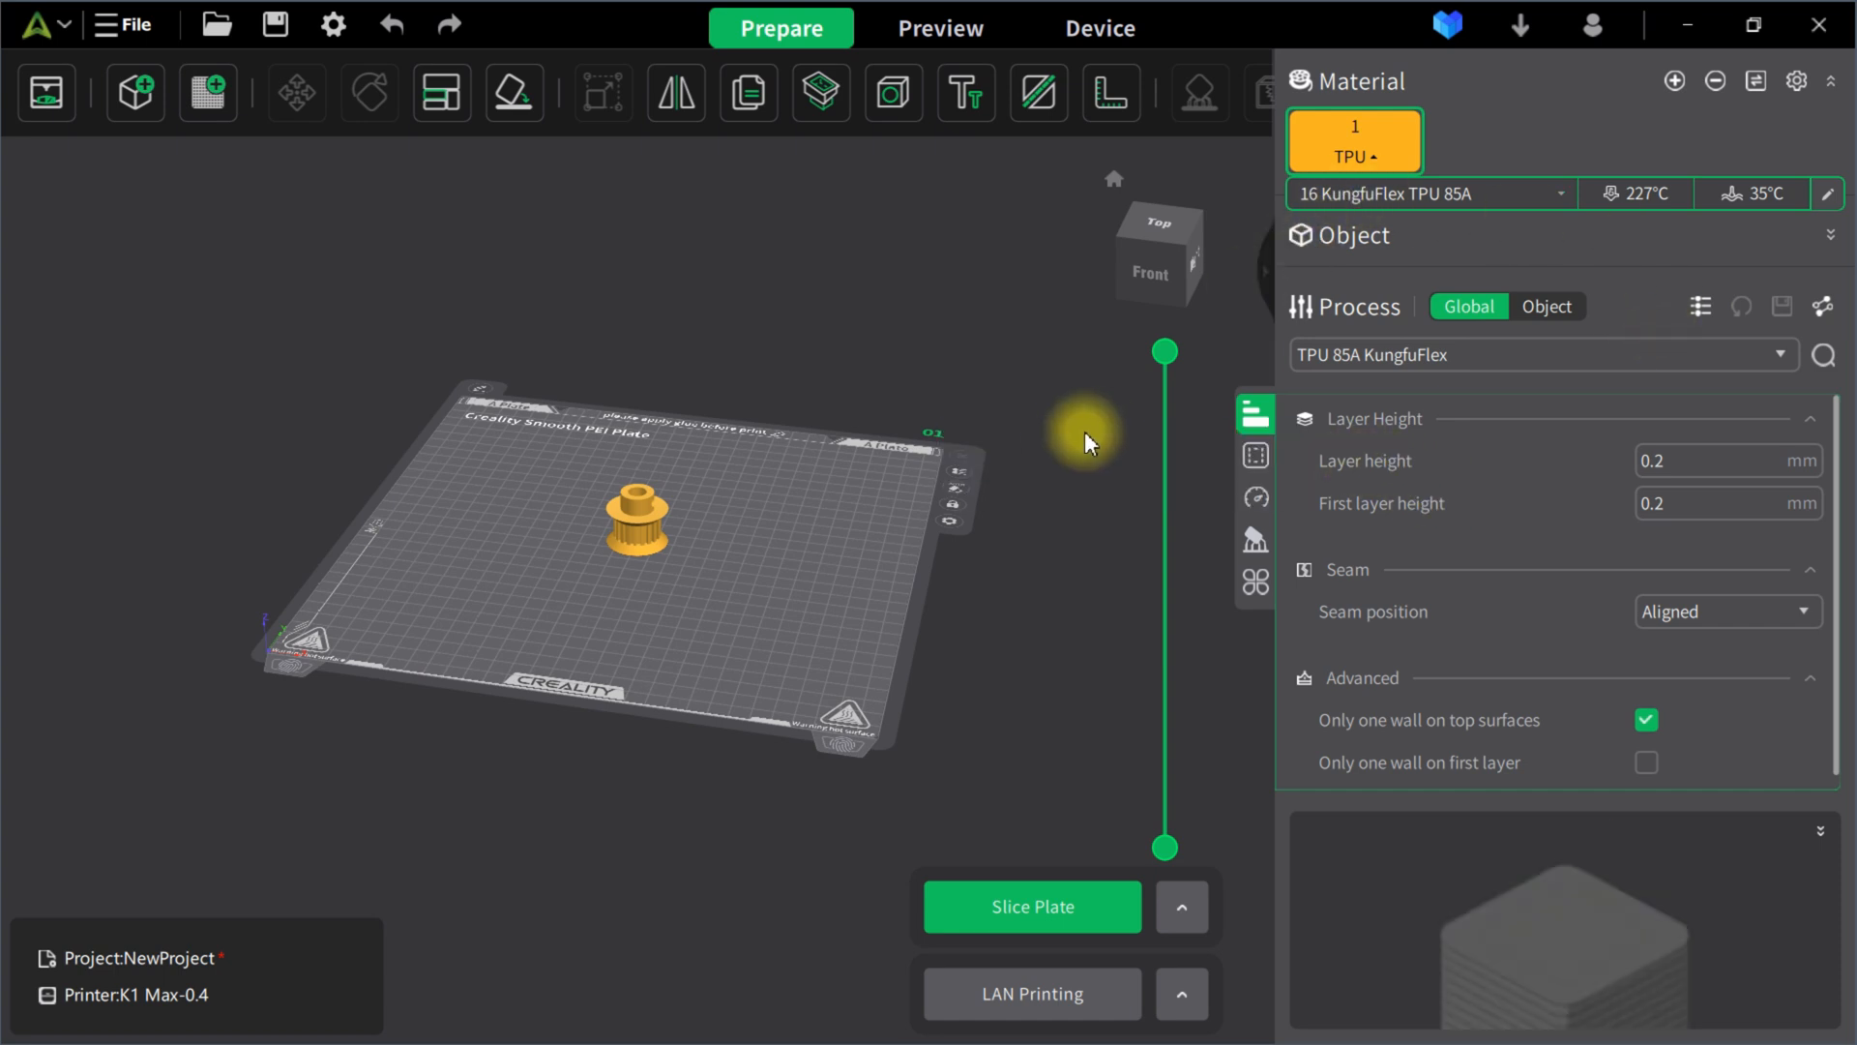
pyautogui.moveTo(1357, 441)
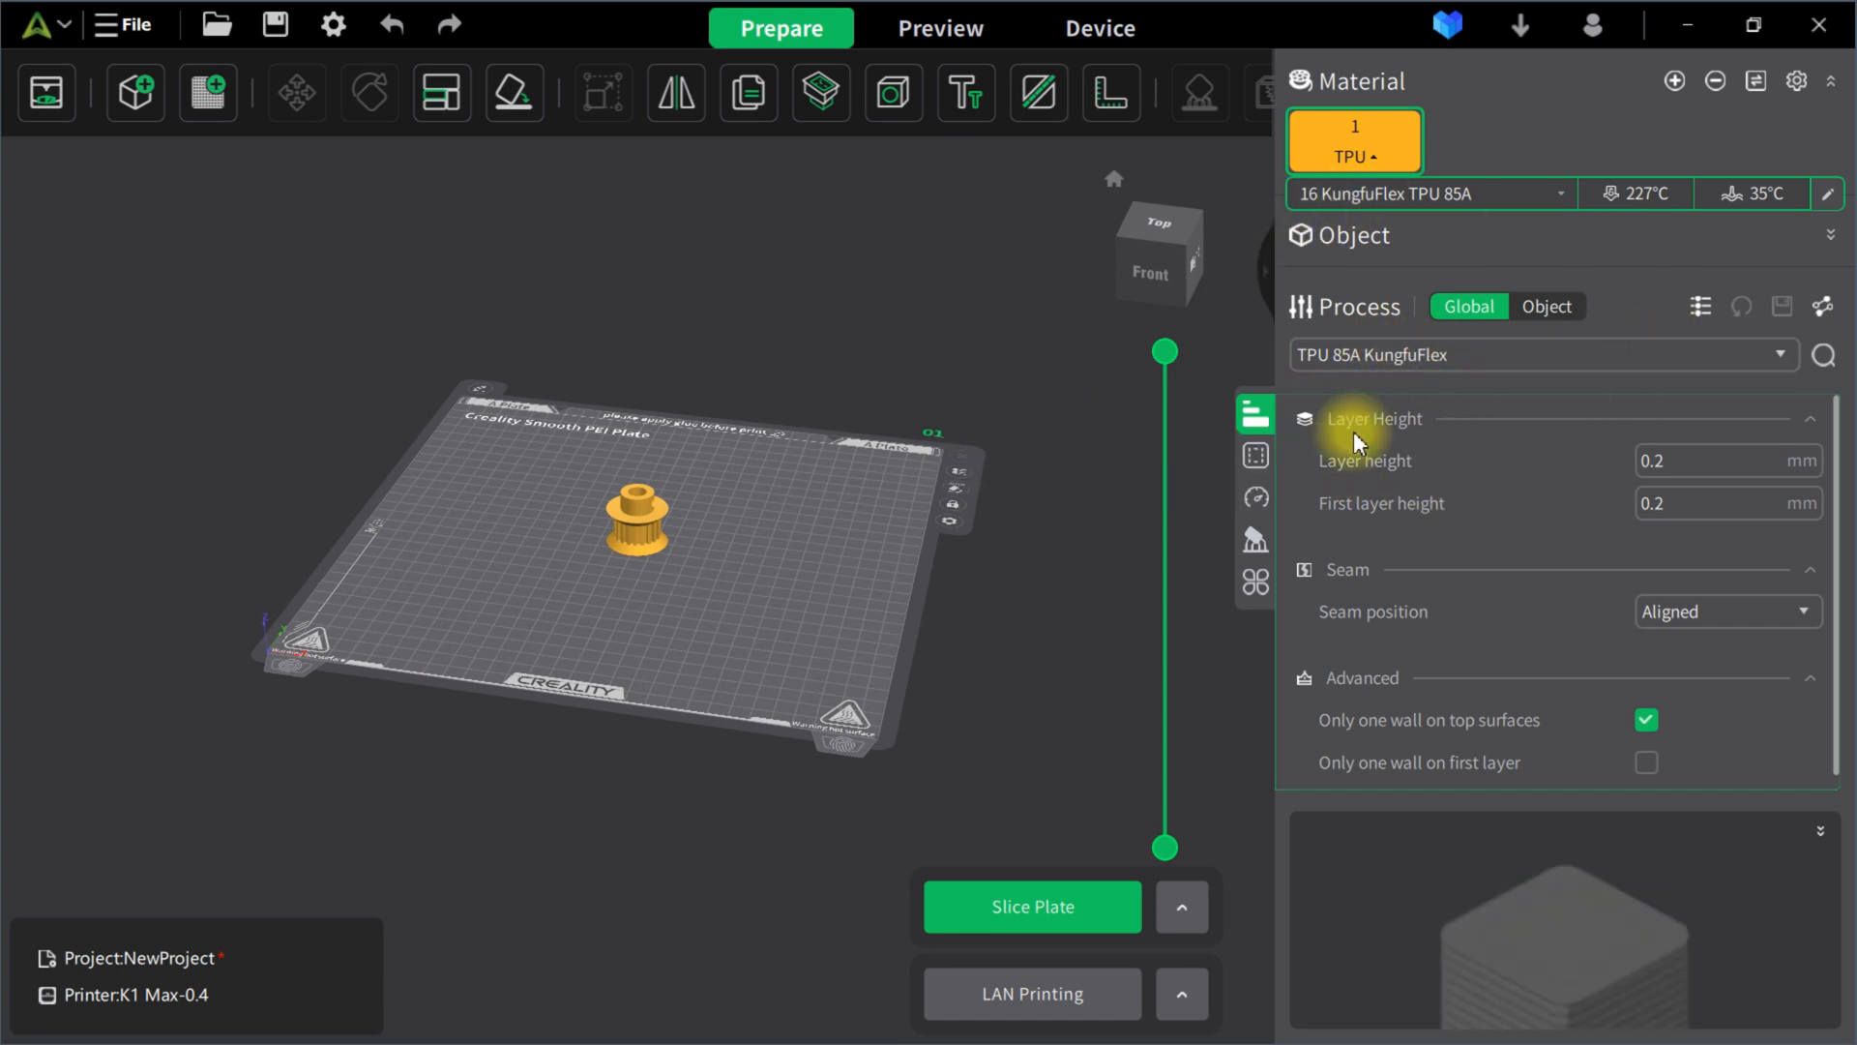
pyautogui.moveTo(1822, 354)
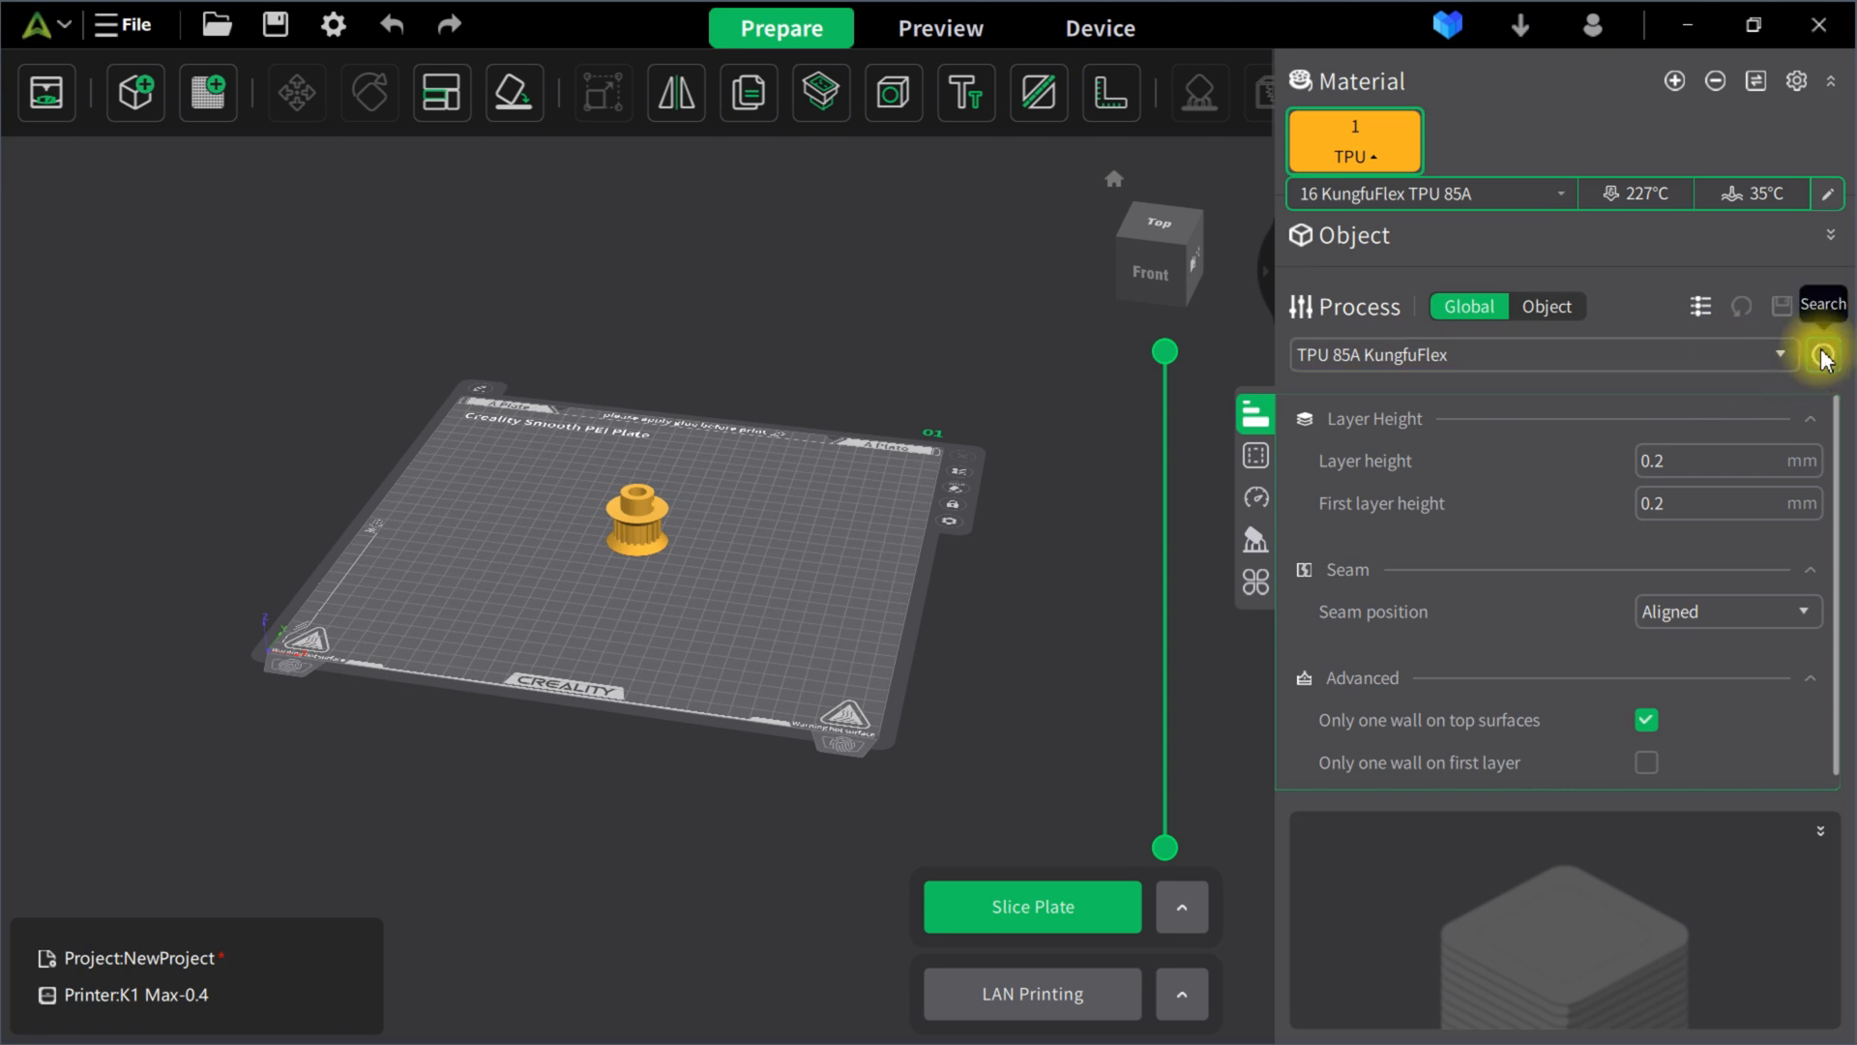
pyautogui.moveTo(1700, 305)
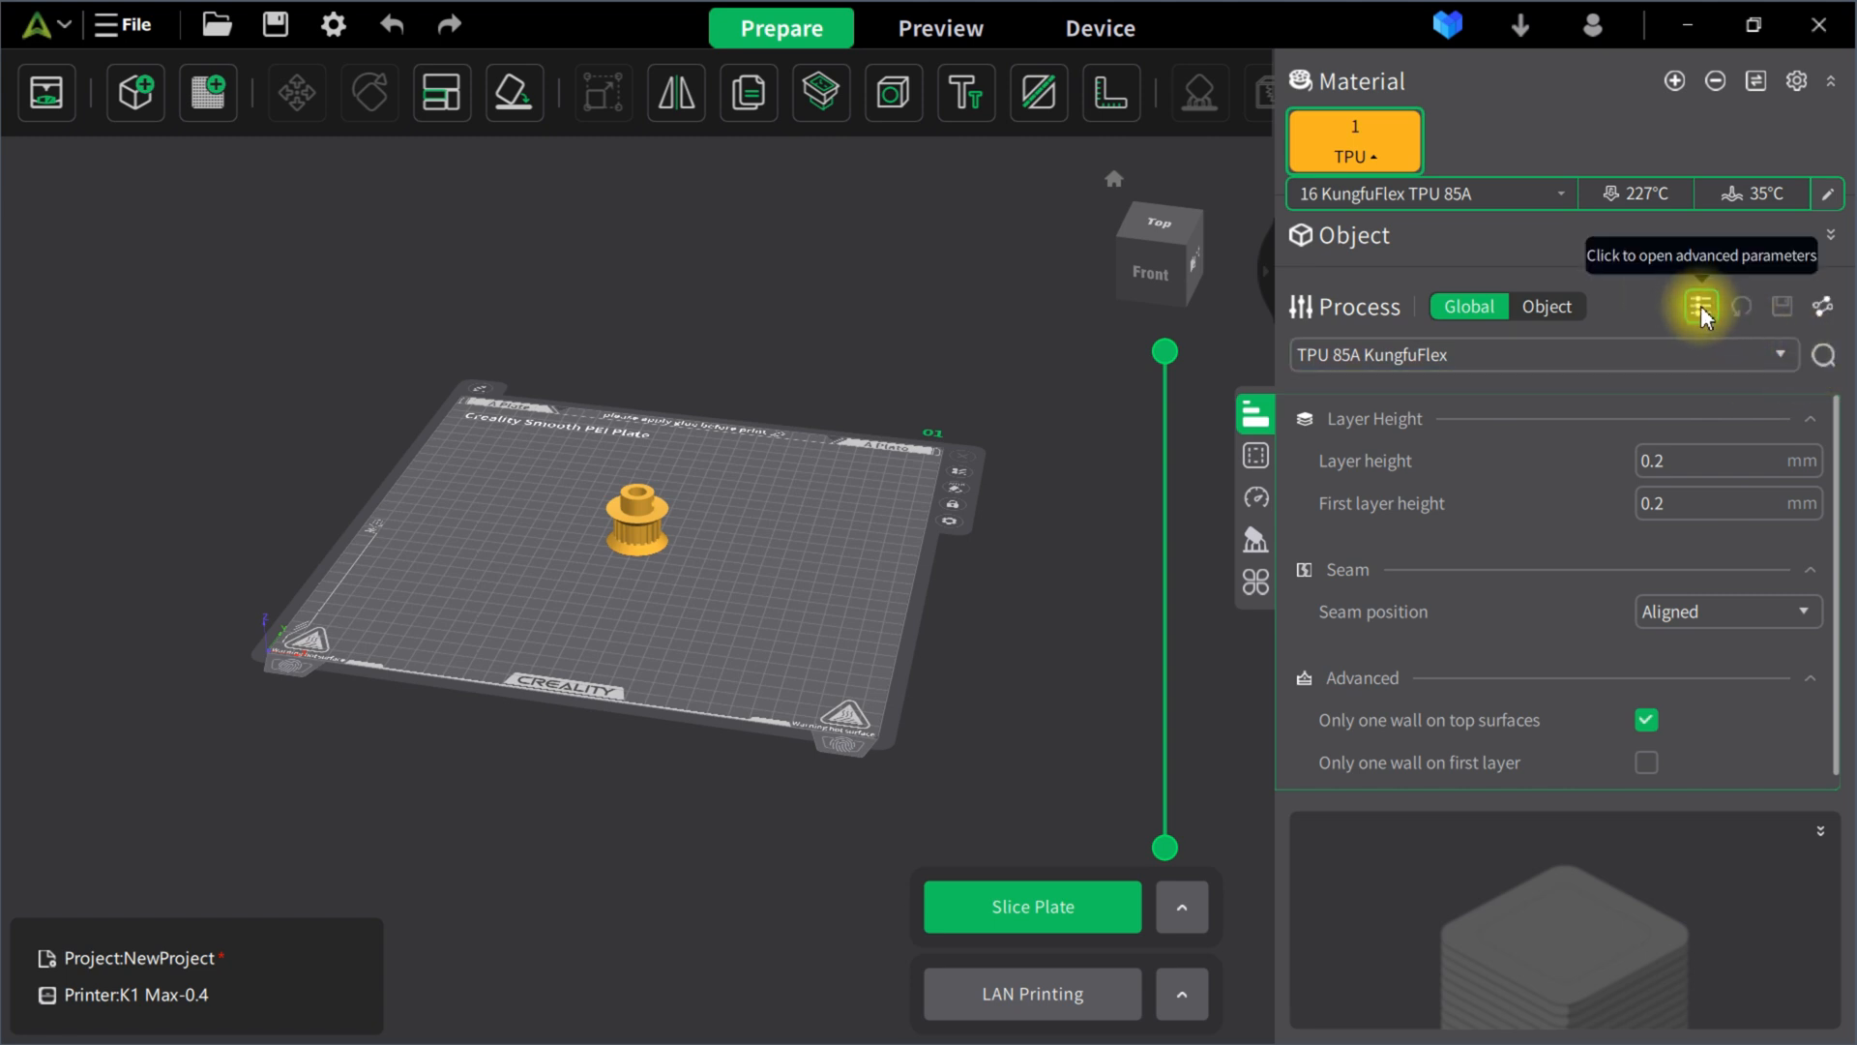
# - Reveal advanced process parameters and scroll through the quality settings from the 0.2 mm layer height
pyautogui.click(1699, 306)
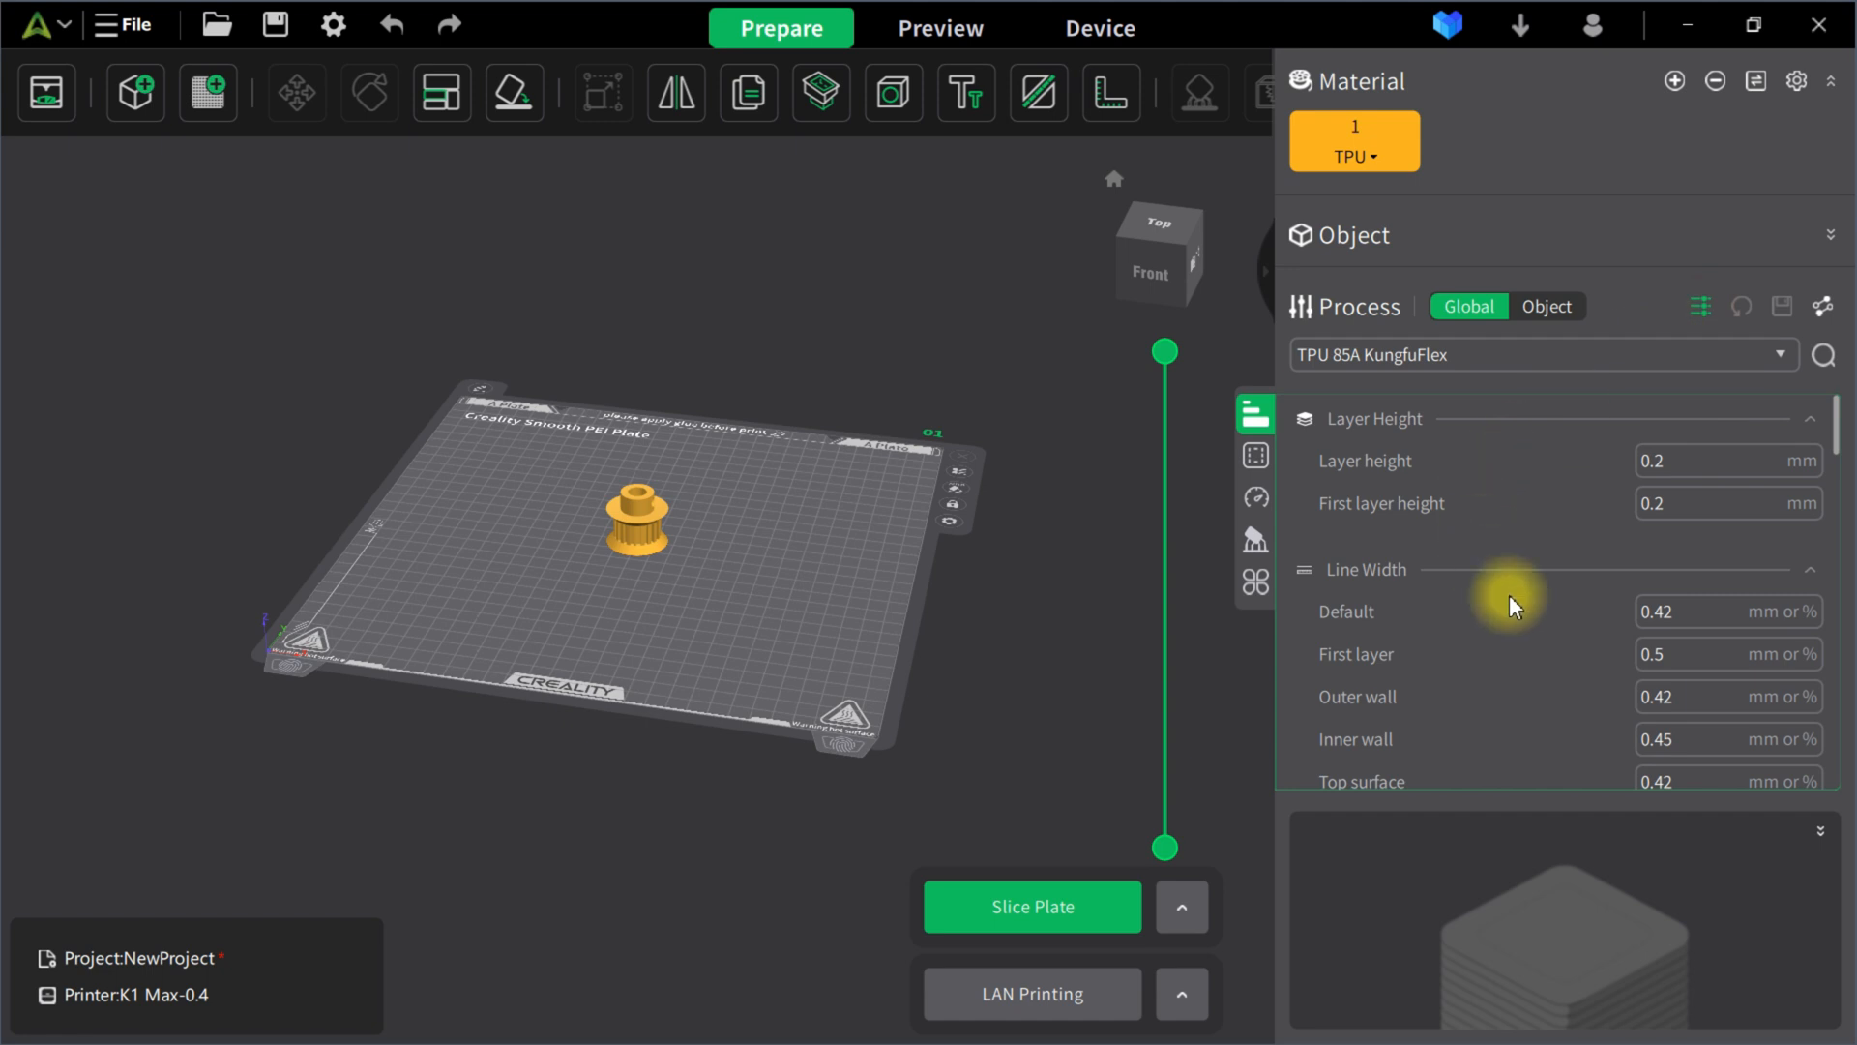
pyautogui.moveTo(1703, 491)
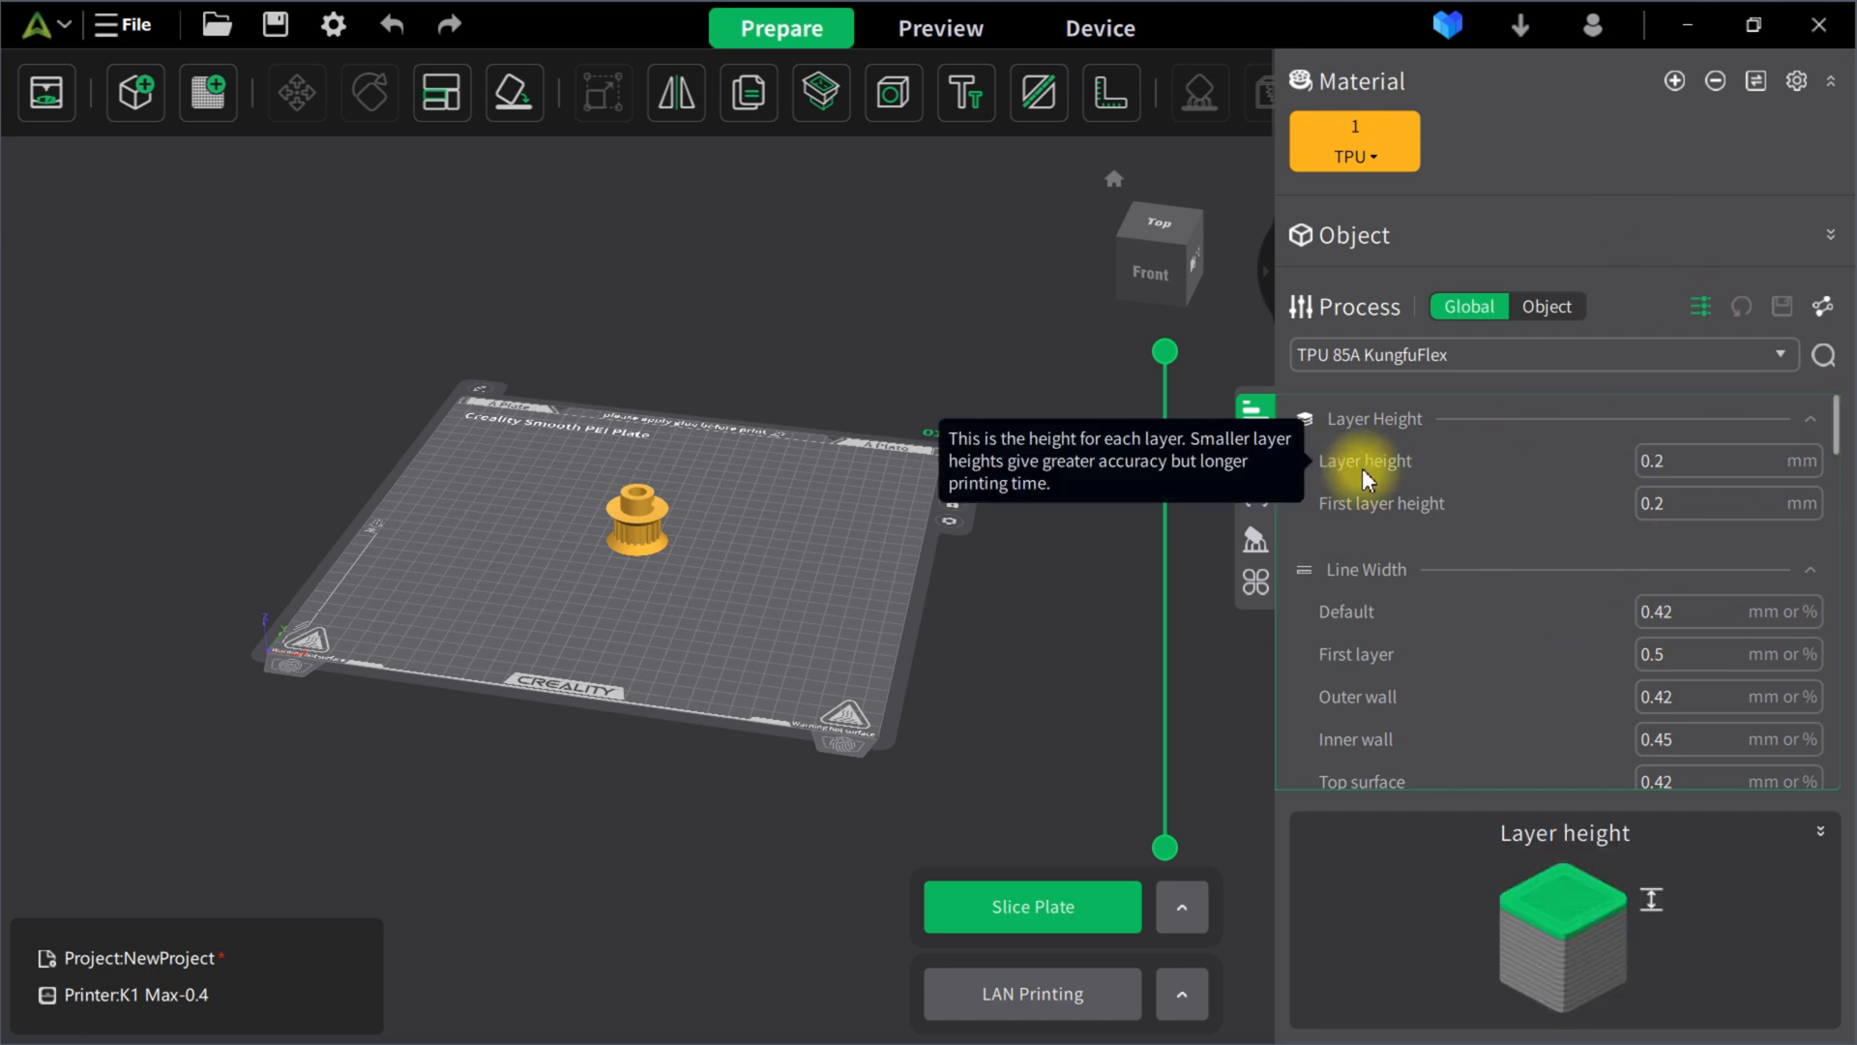
pyautogui.click(1723, 460)
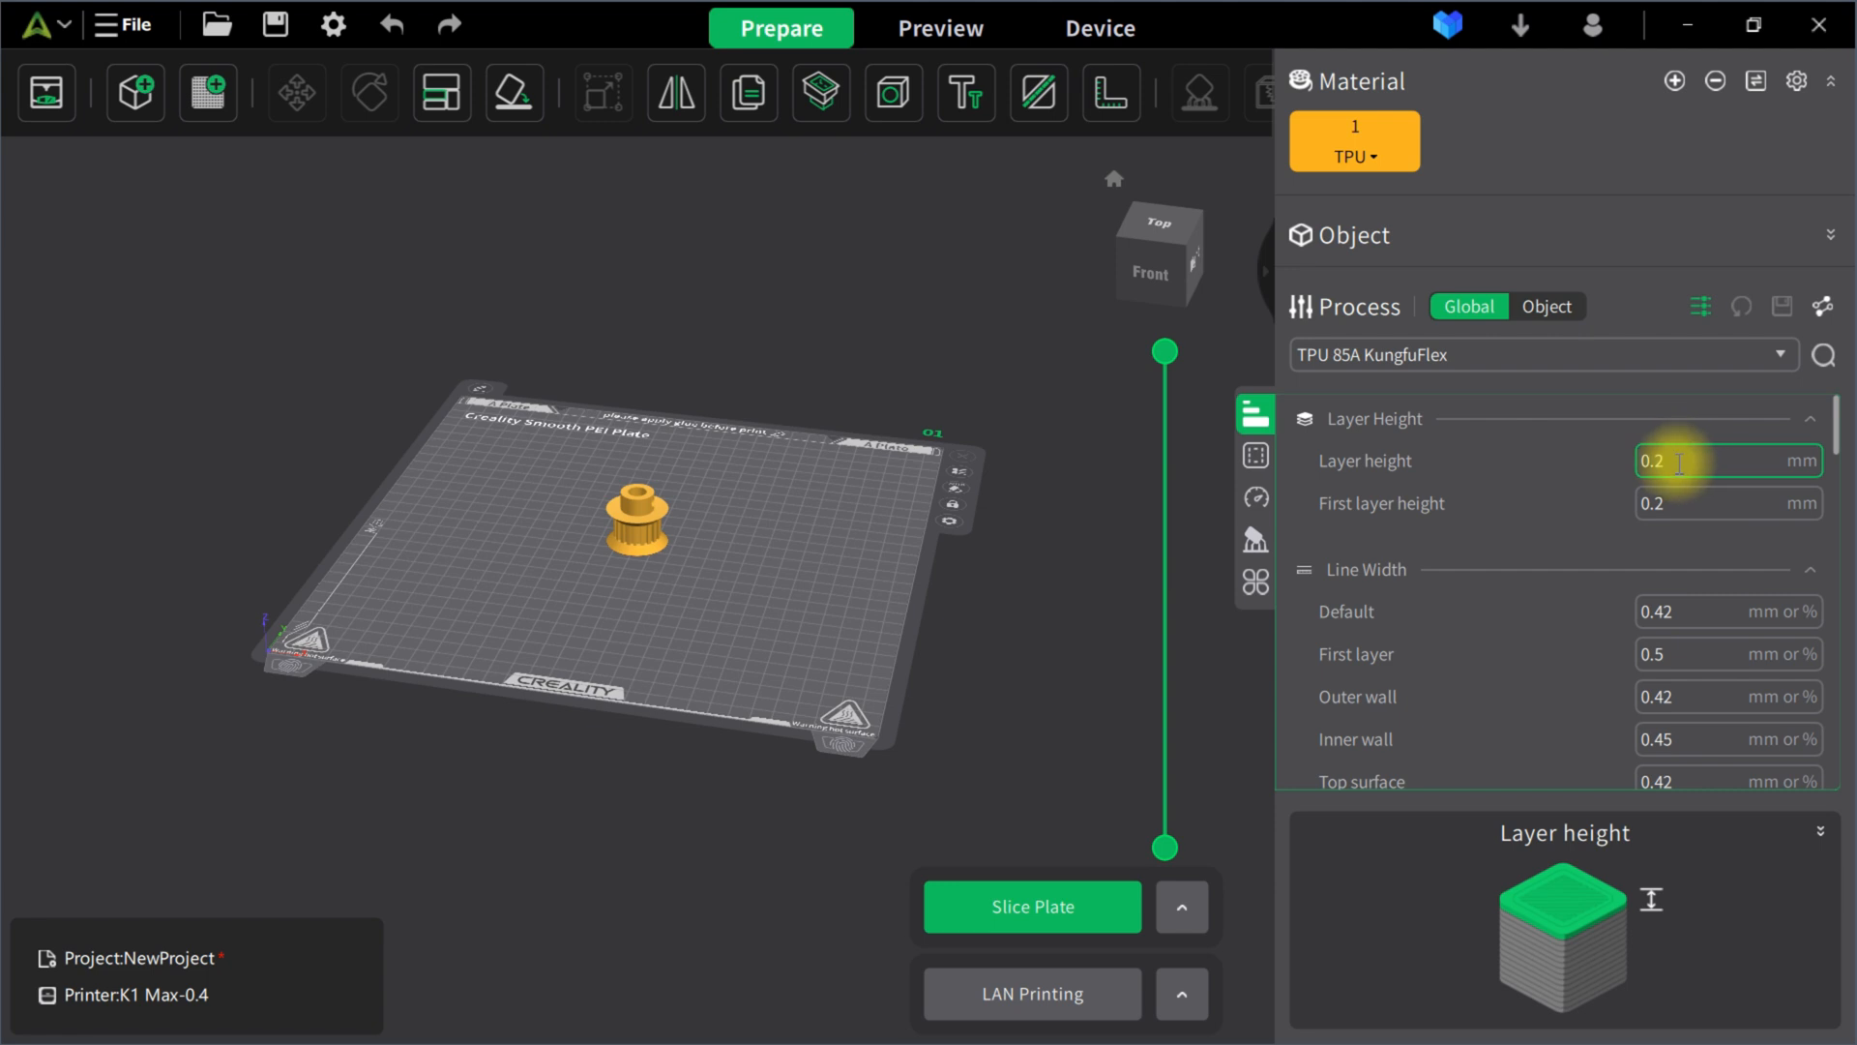
pyautogui.click(1717, 503)
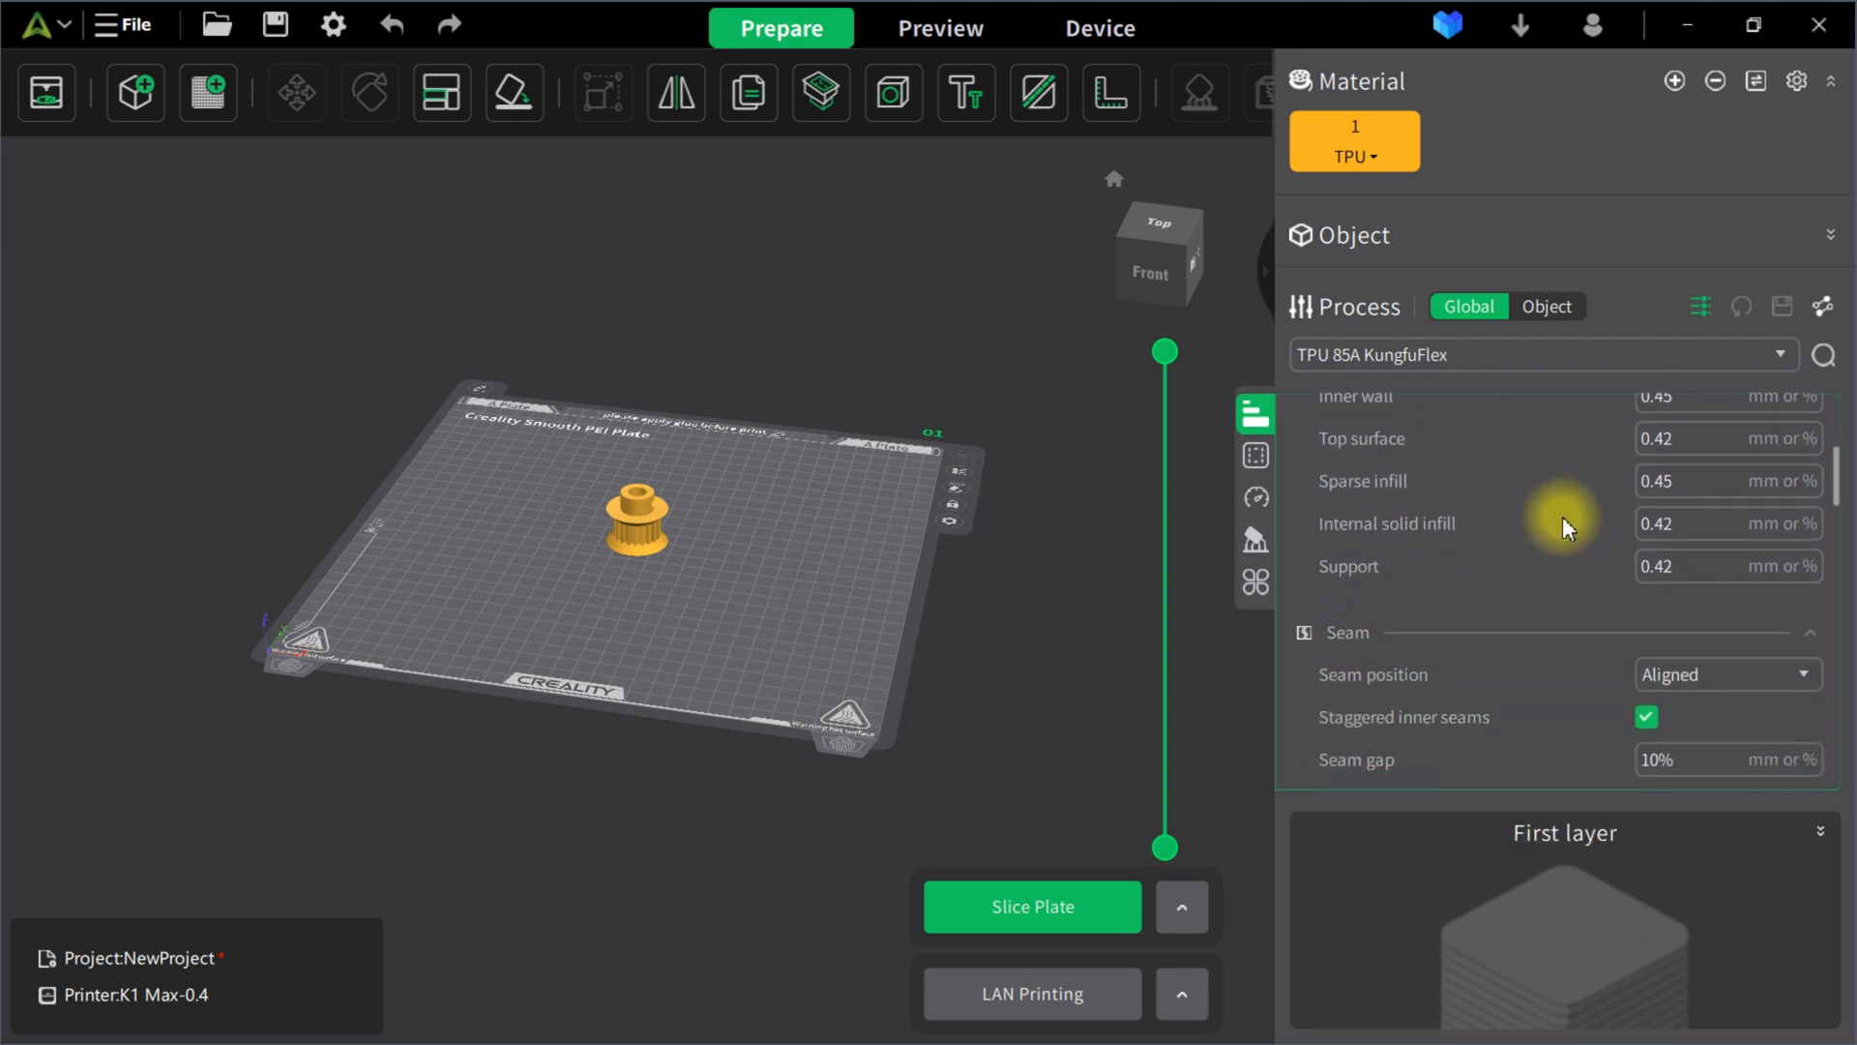
pyautogui.scroll(-3)
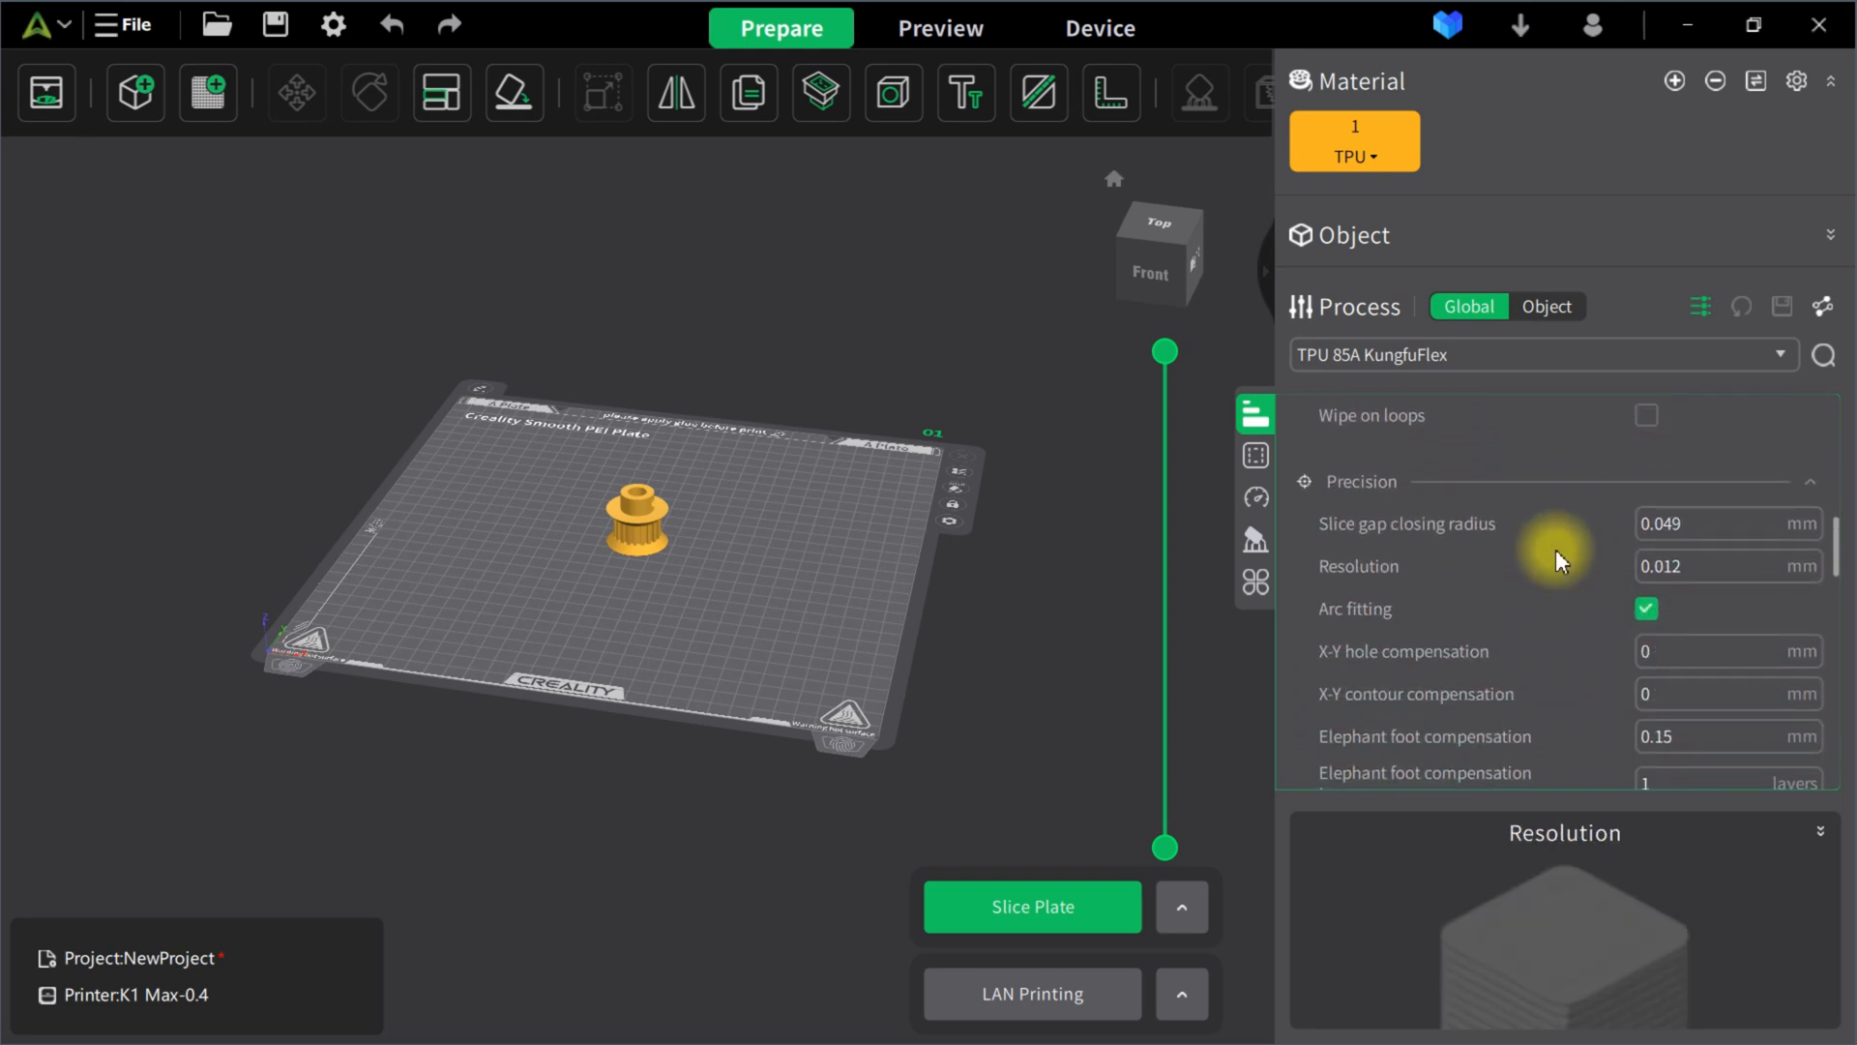
pyautogui.scroll(-3)
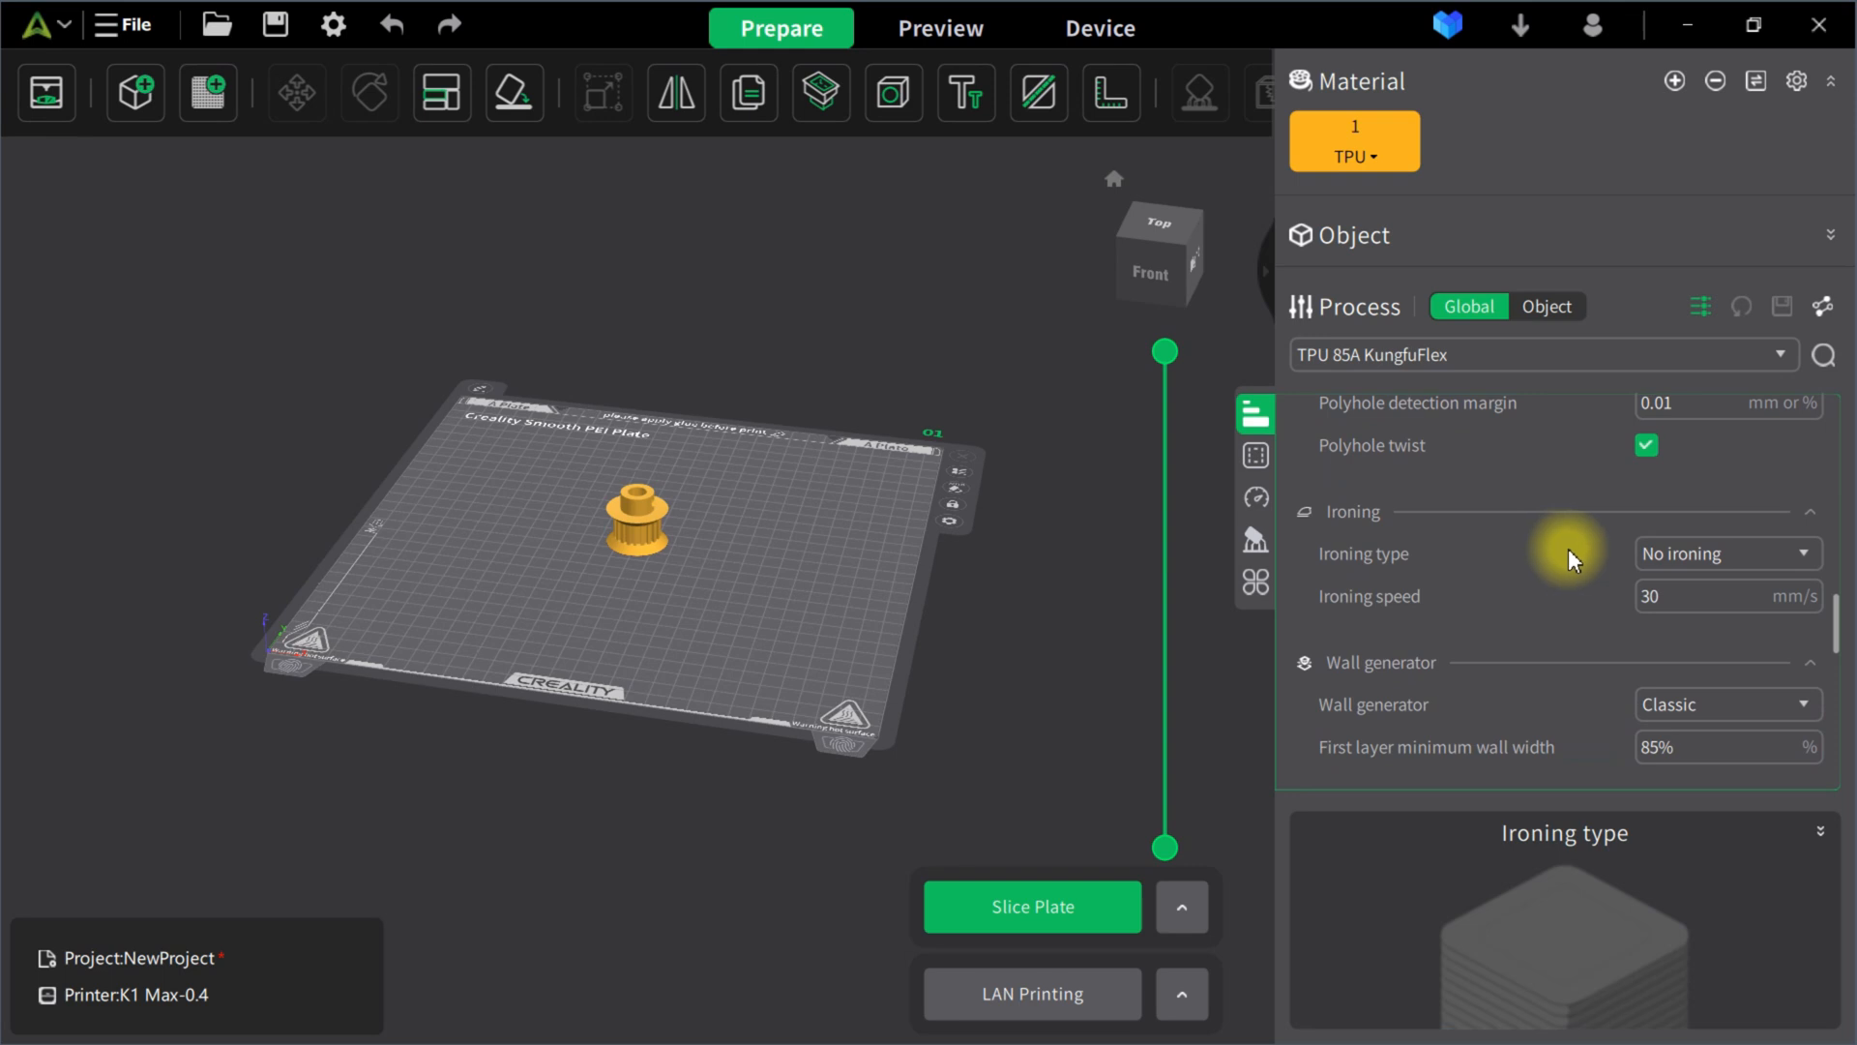
pyautogui.scroll(-3)
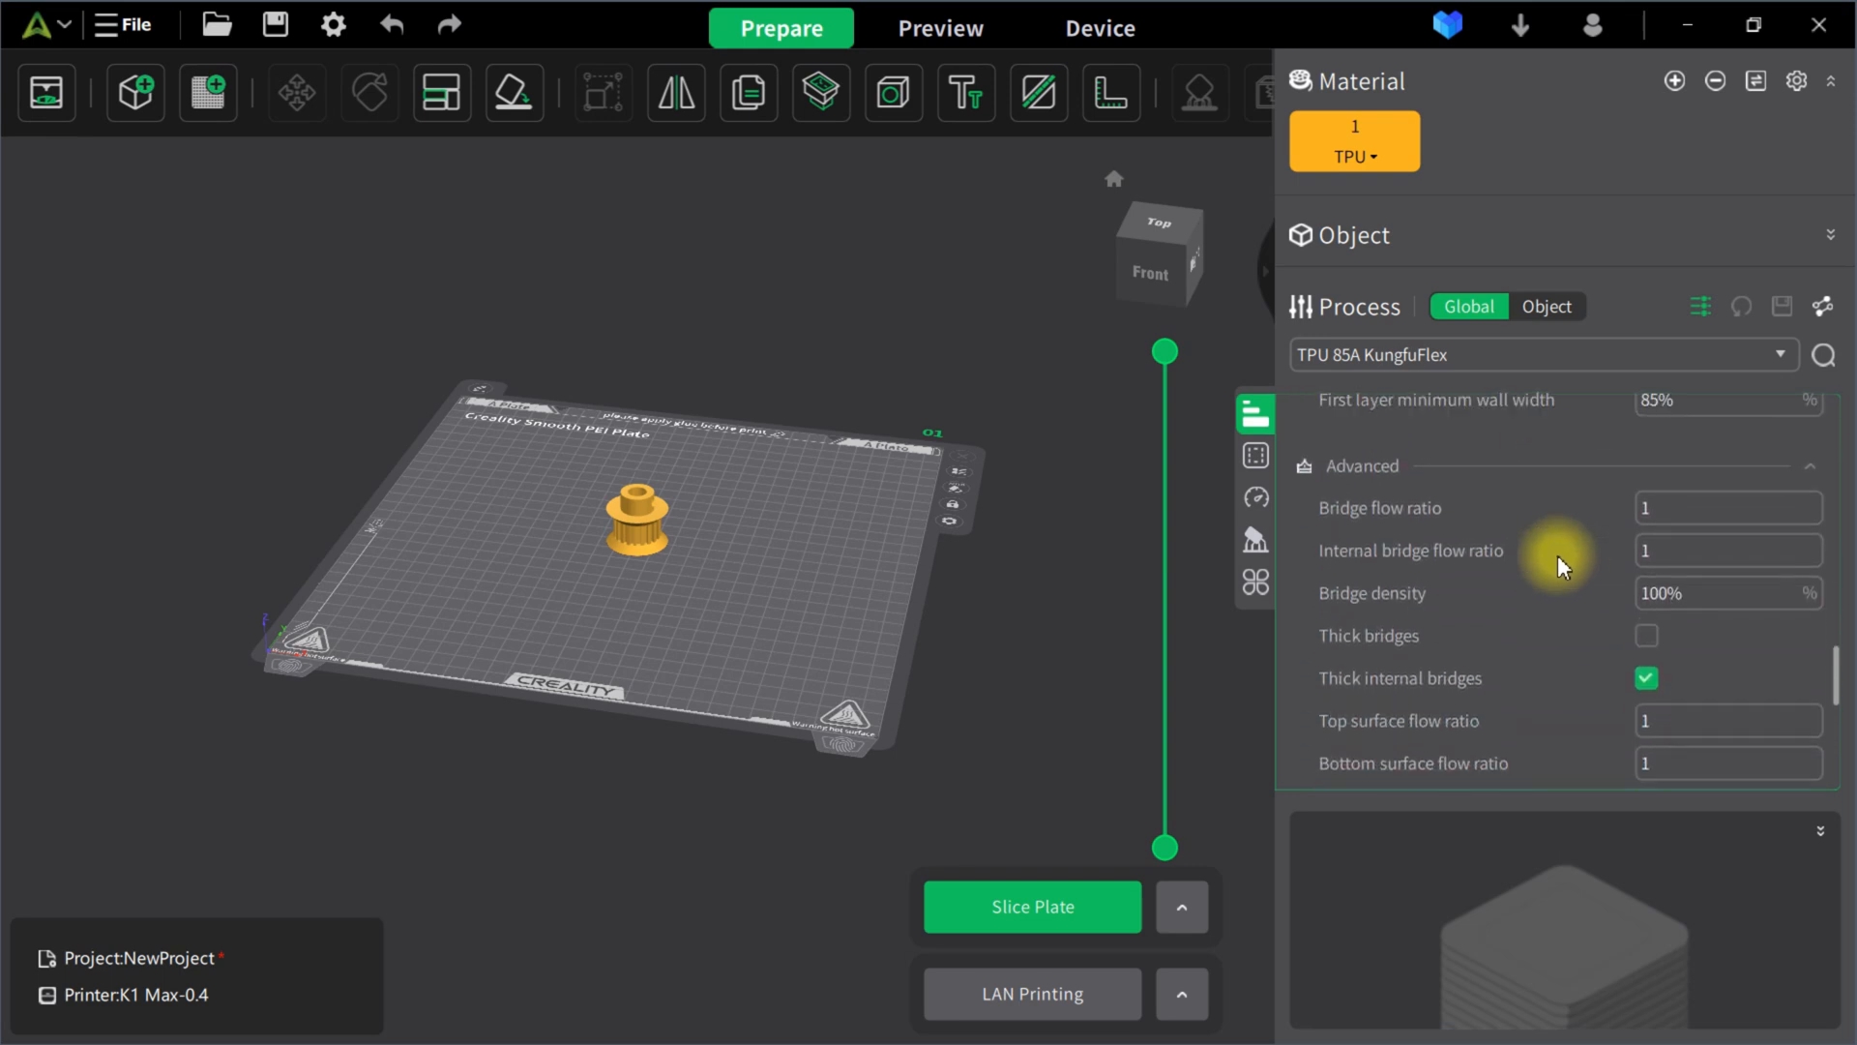
pyautogui.scroll(-3)
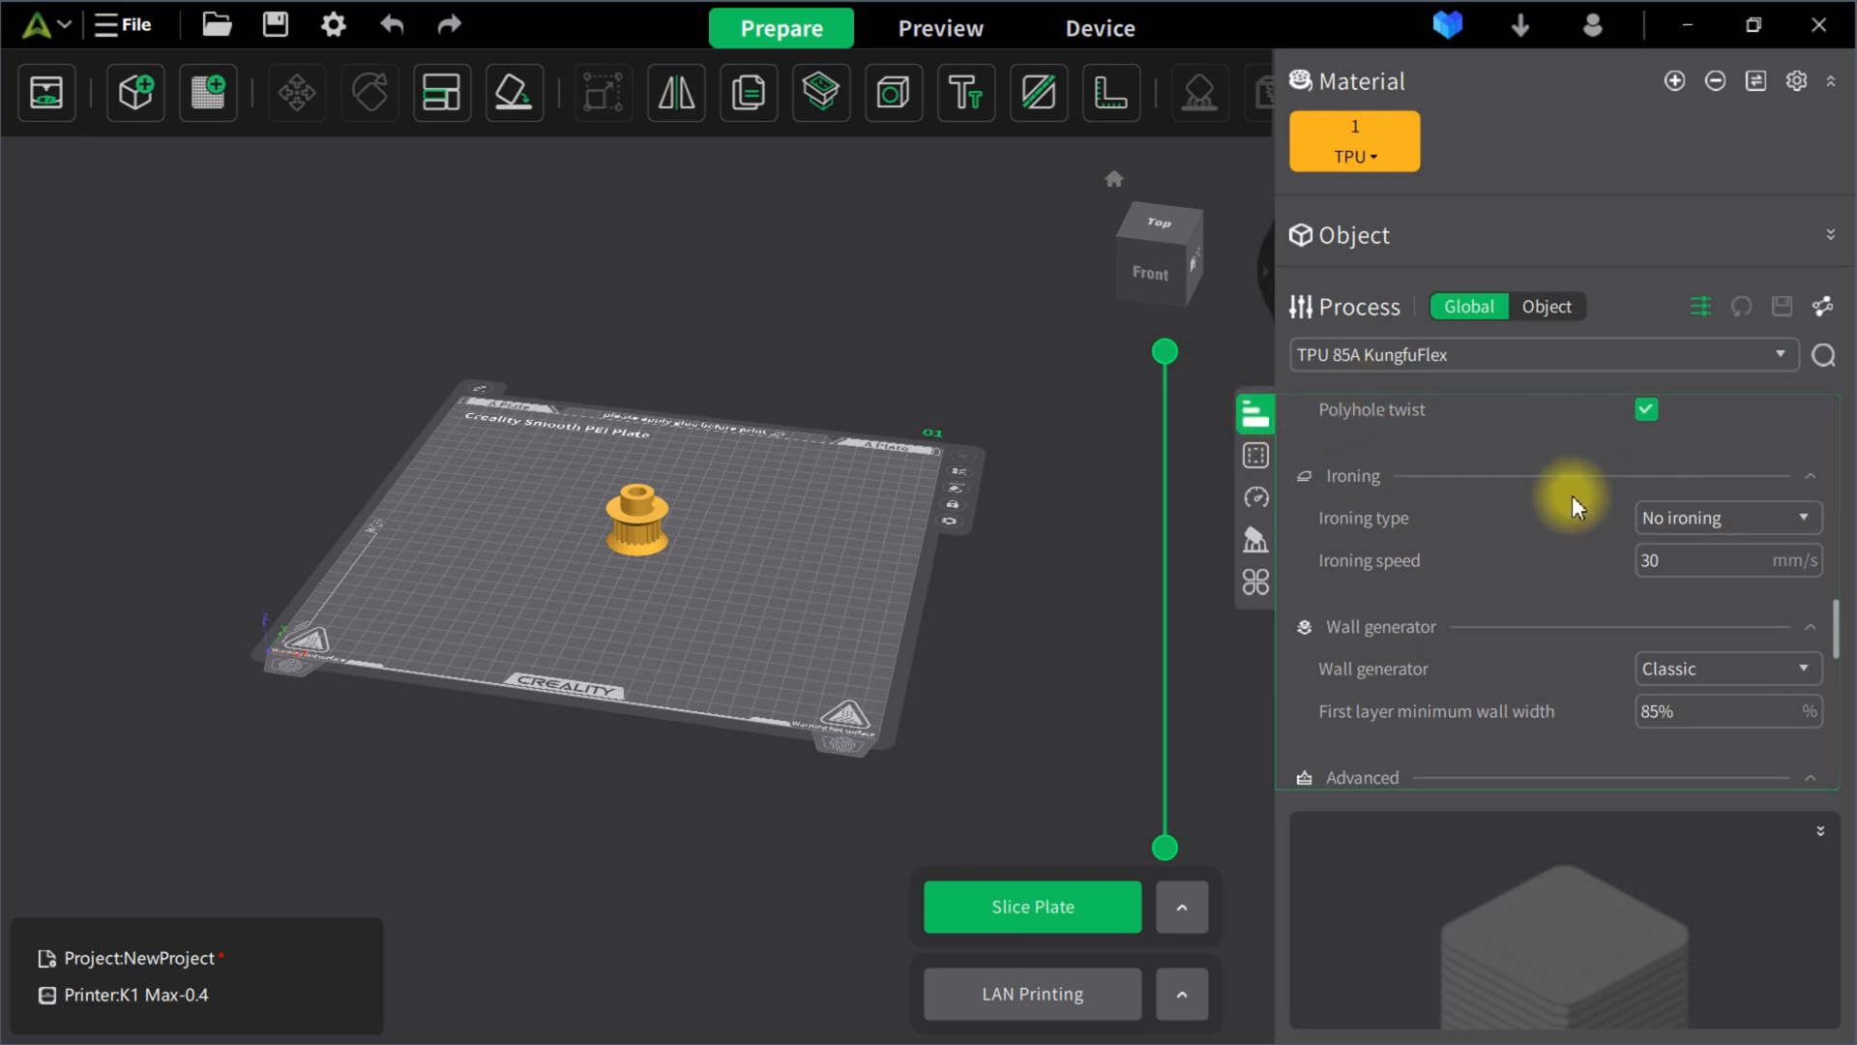
pyautogui.scroll(-3)
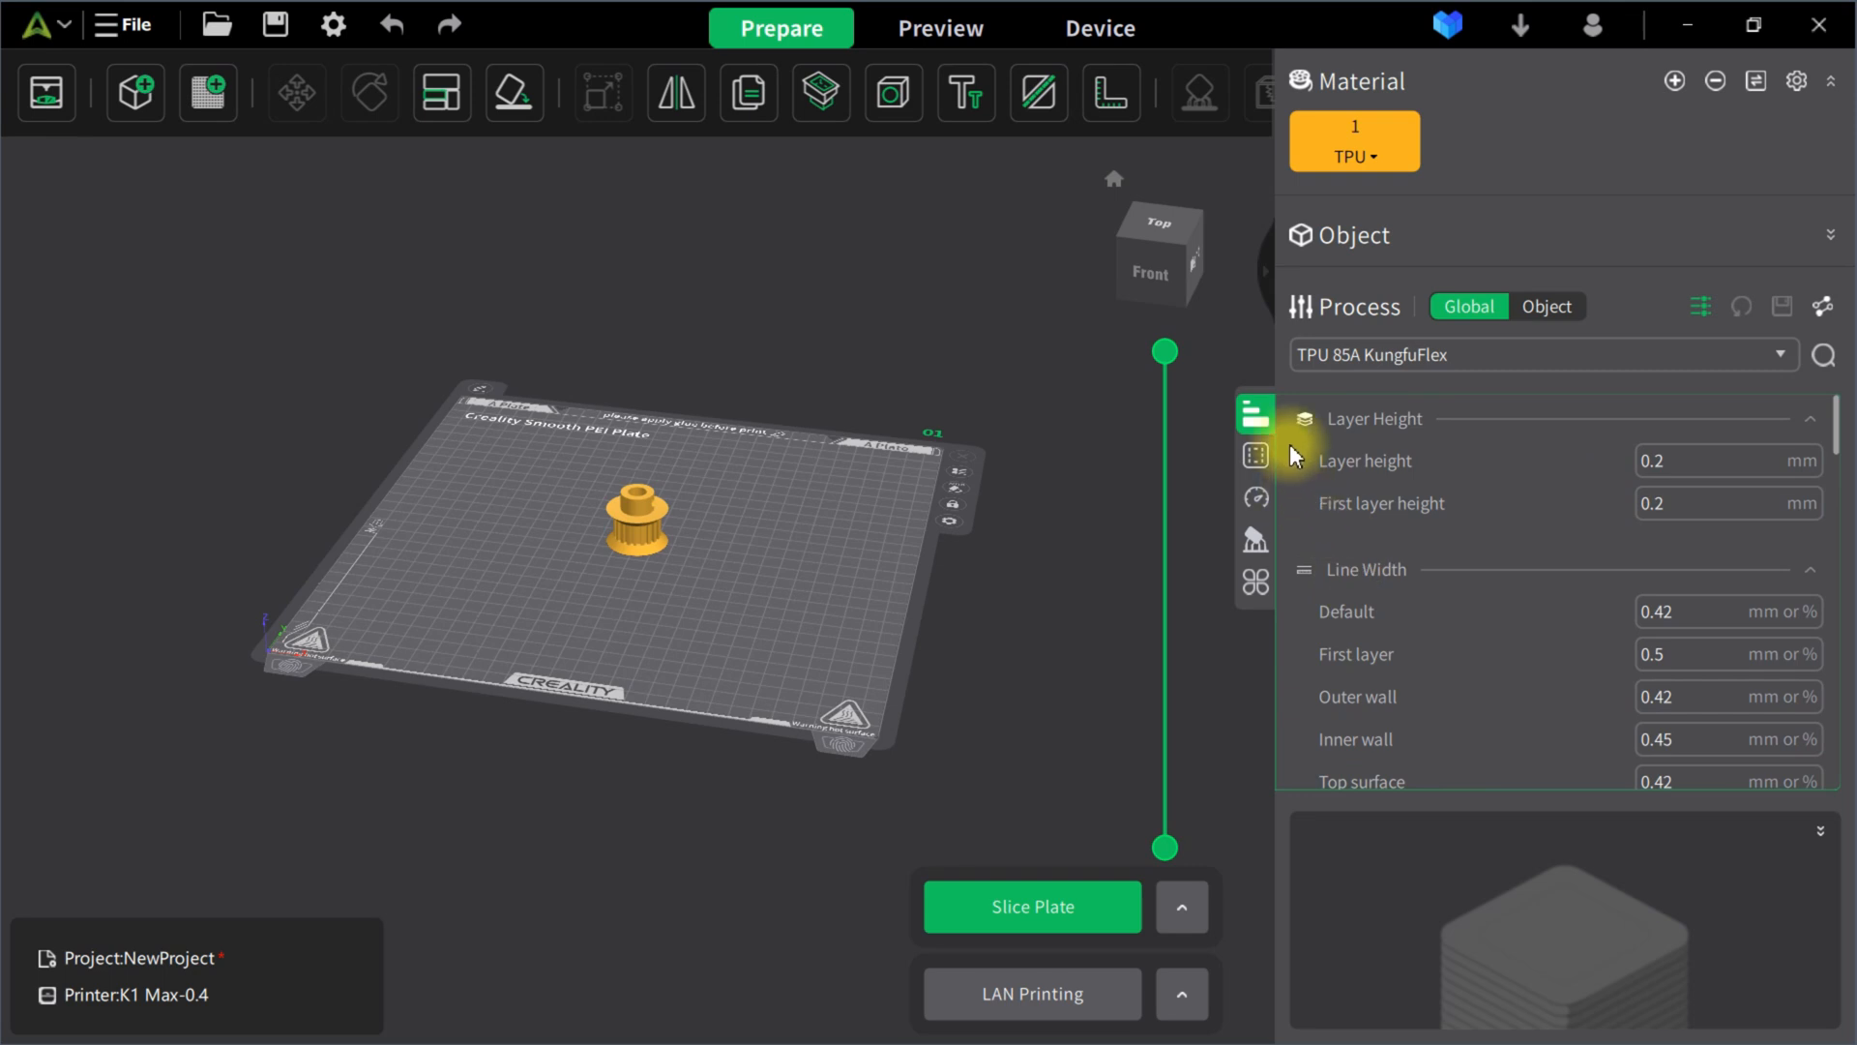
pyautogui.moveTo(1256, 545)
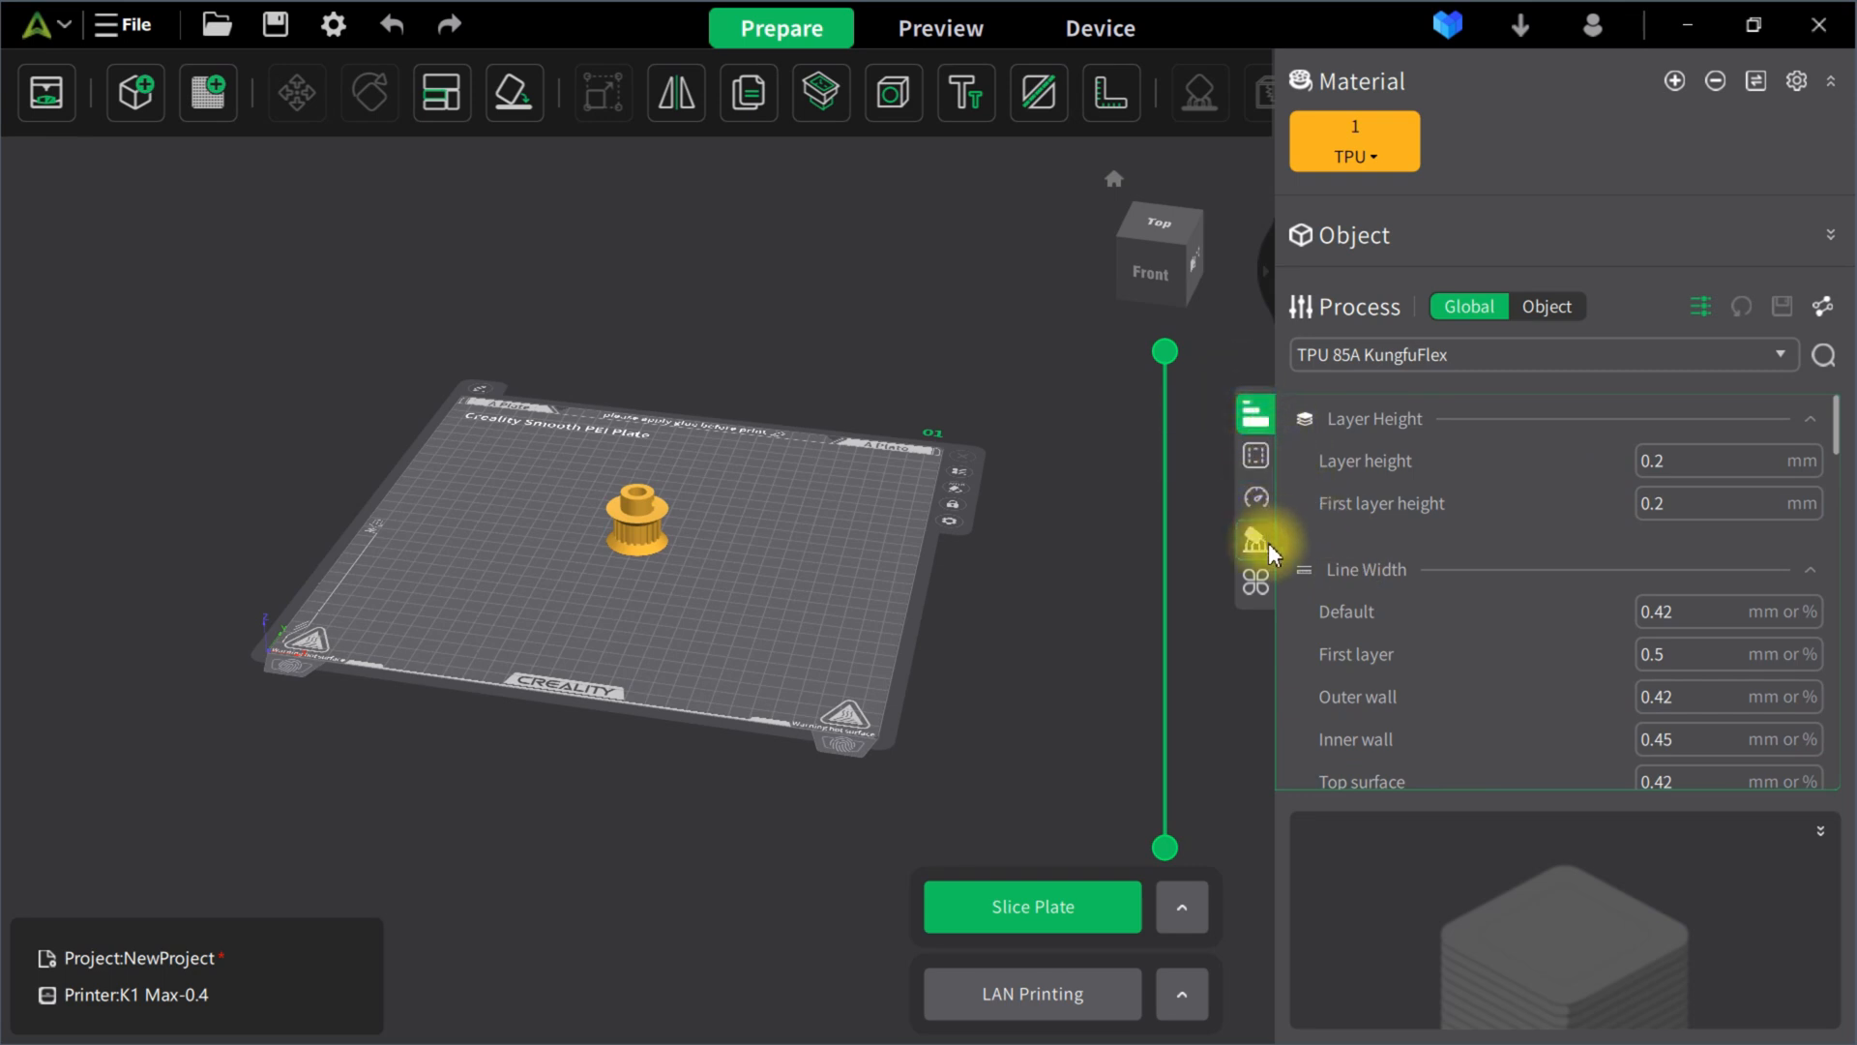
pyautogui.moveTo(1256, 455)
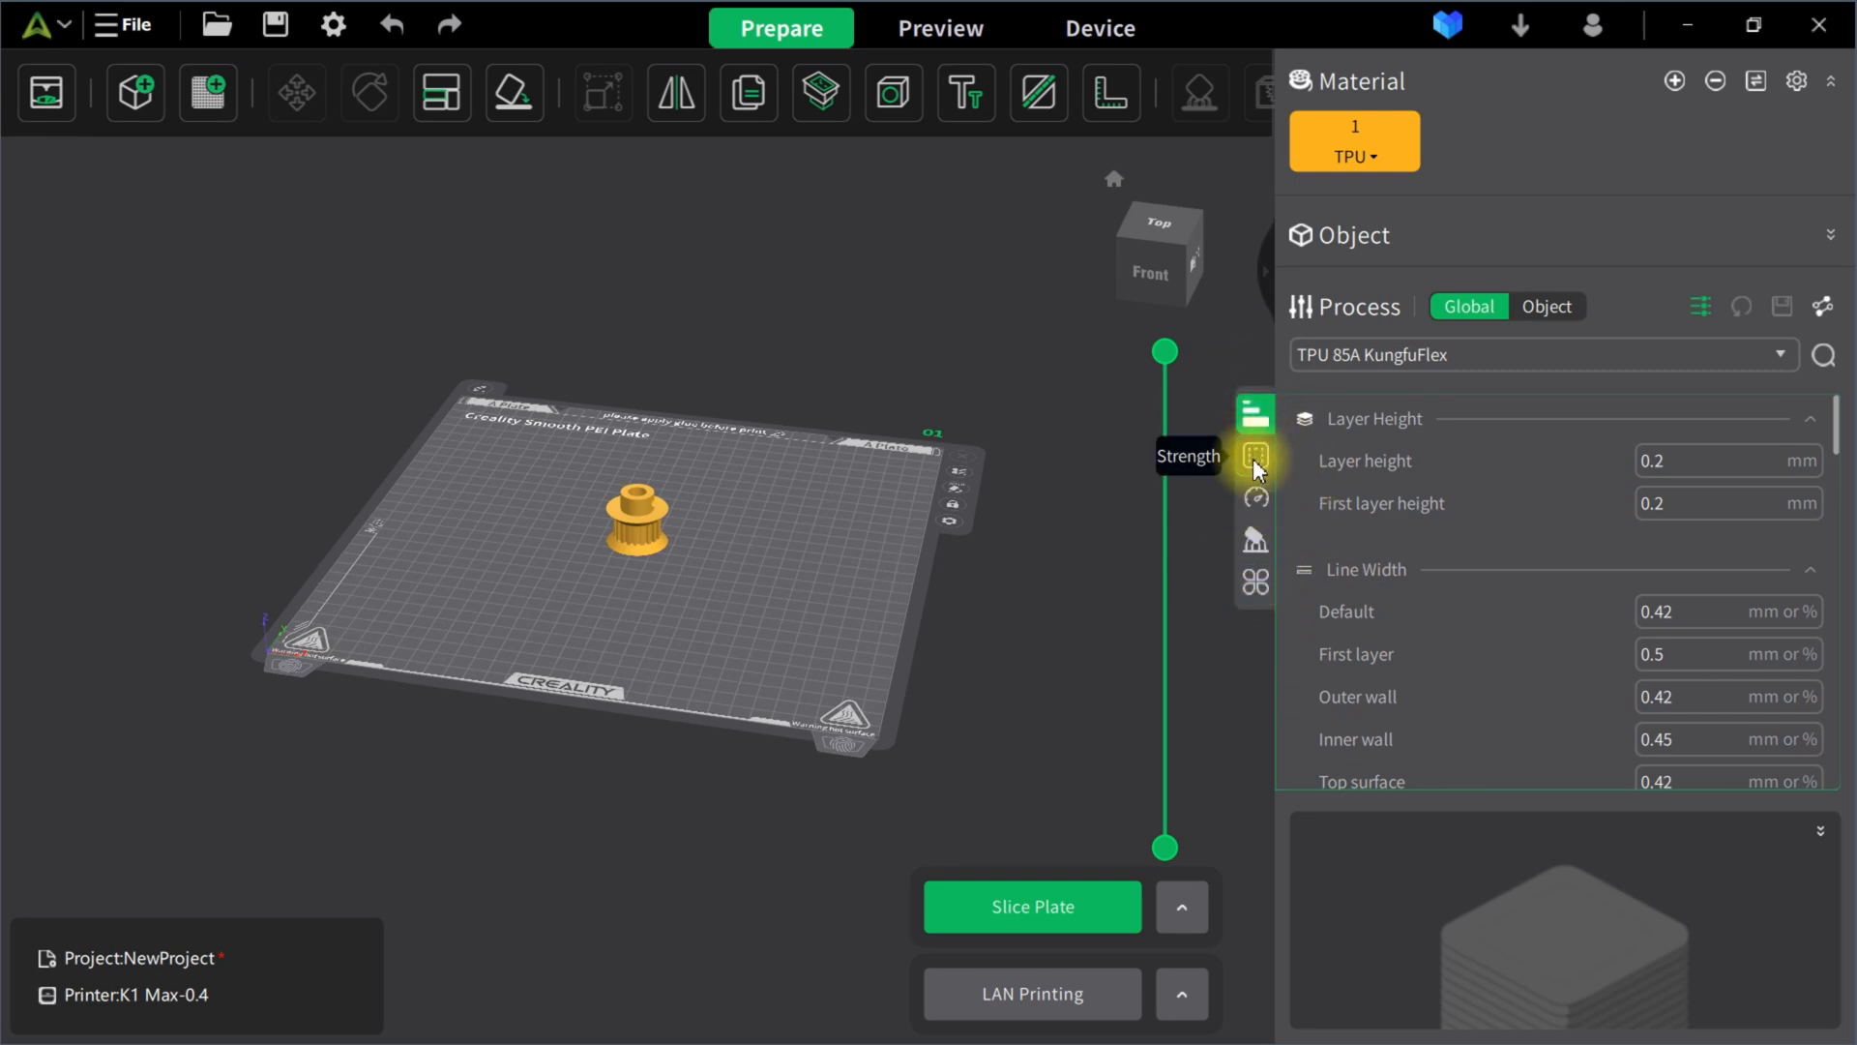
# - Review walls and top/bottom shell settings under Strength, keeping Rectilinear top surface pattern, reaching Infill
pyautogui.click(1255, 455)
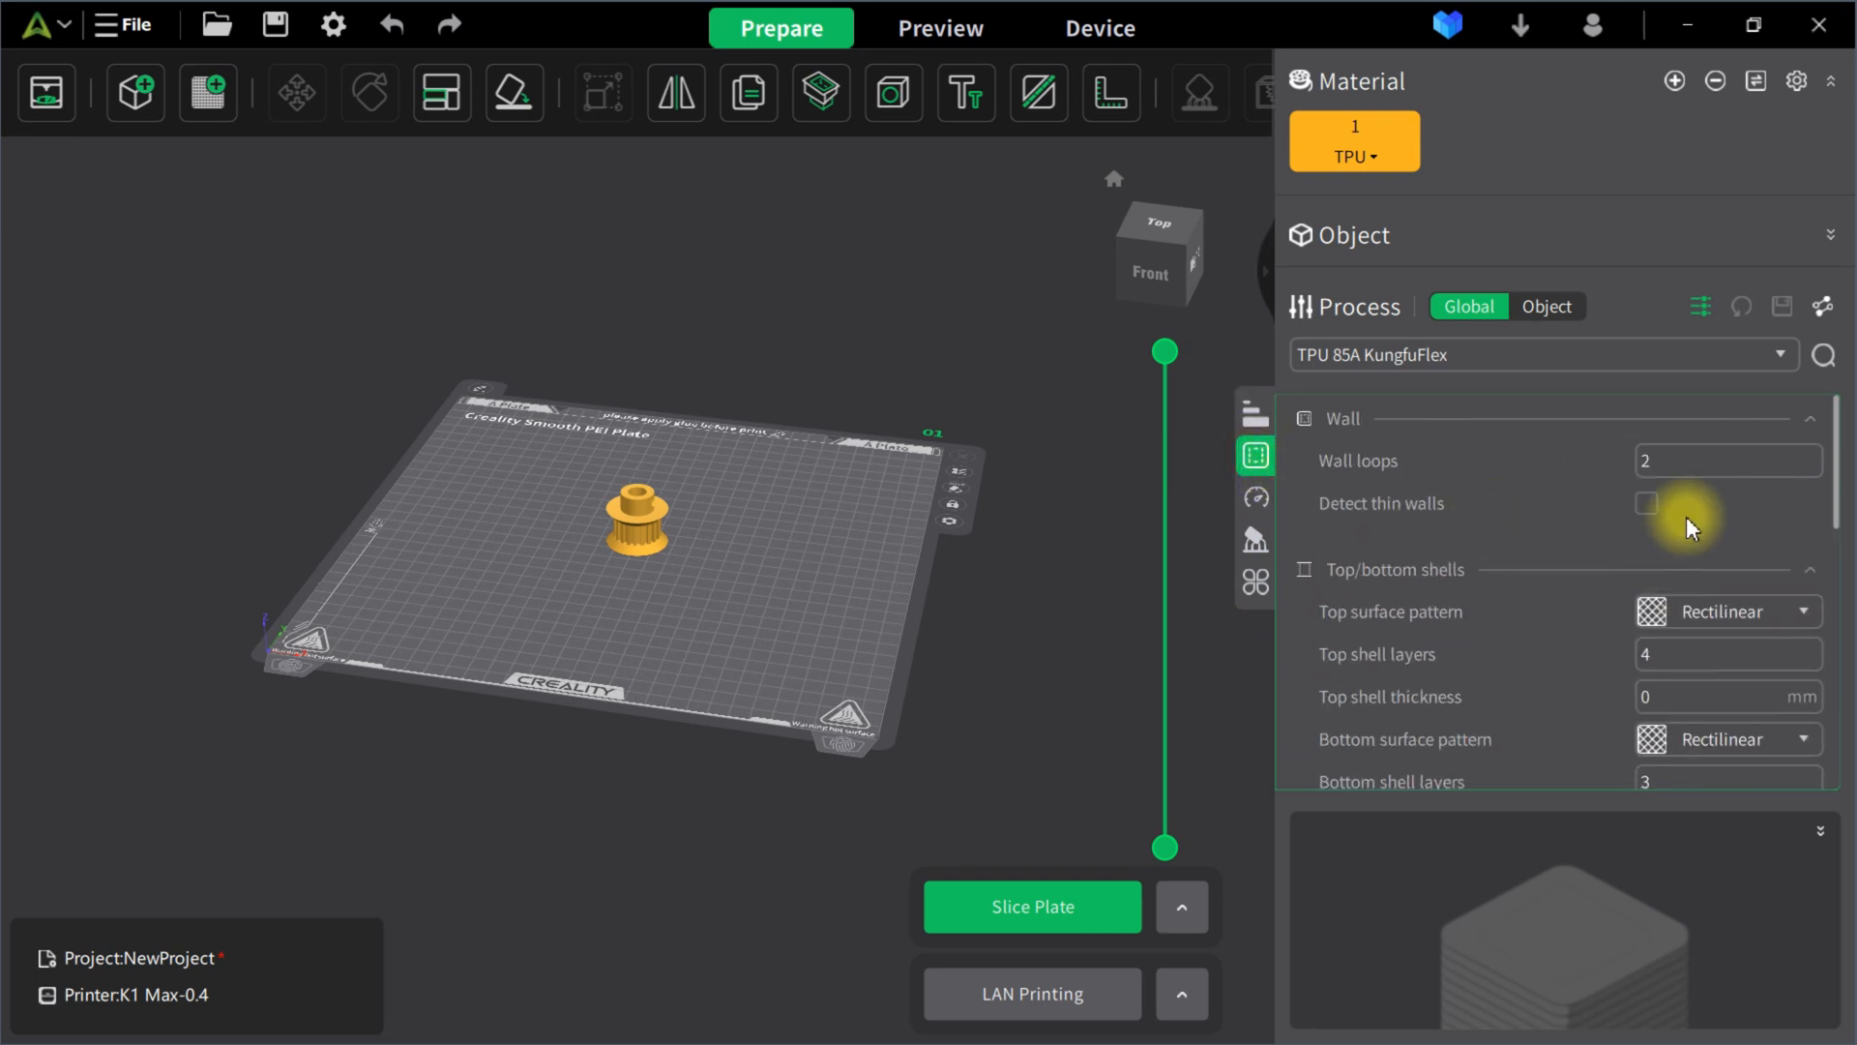
pyautogui.click(1728, 460)
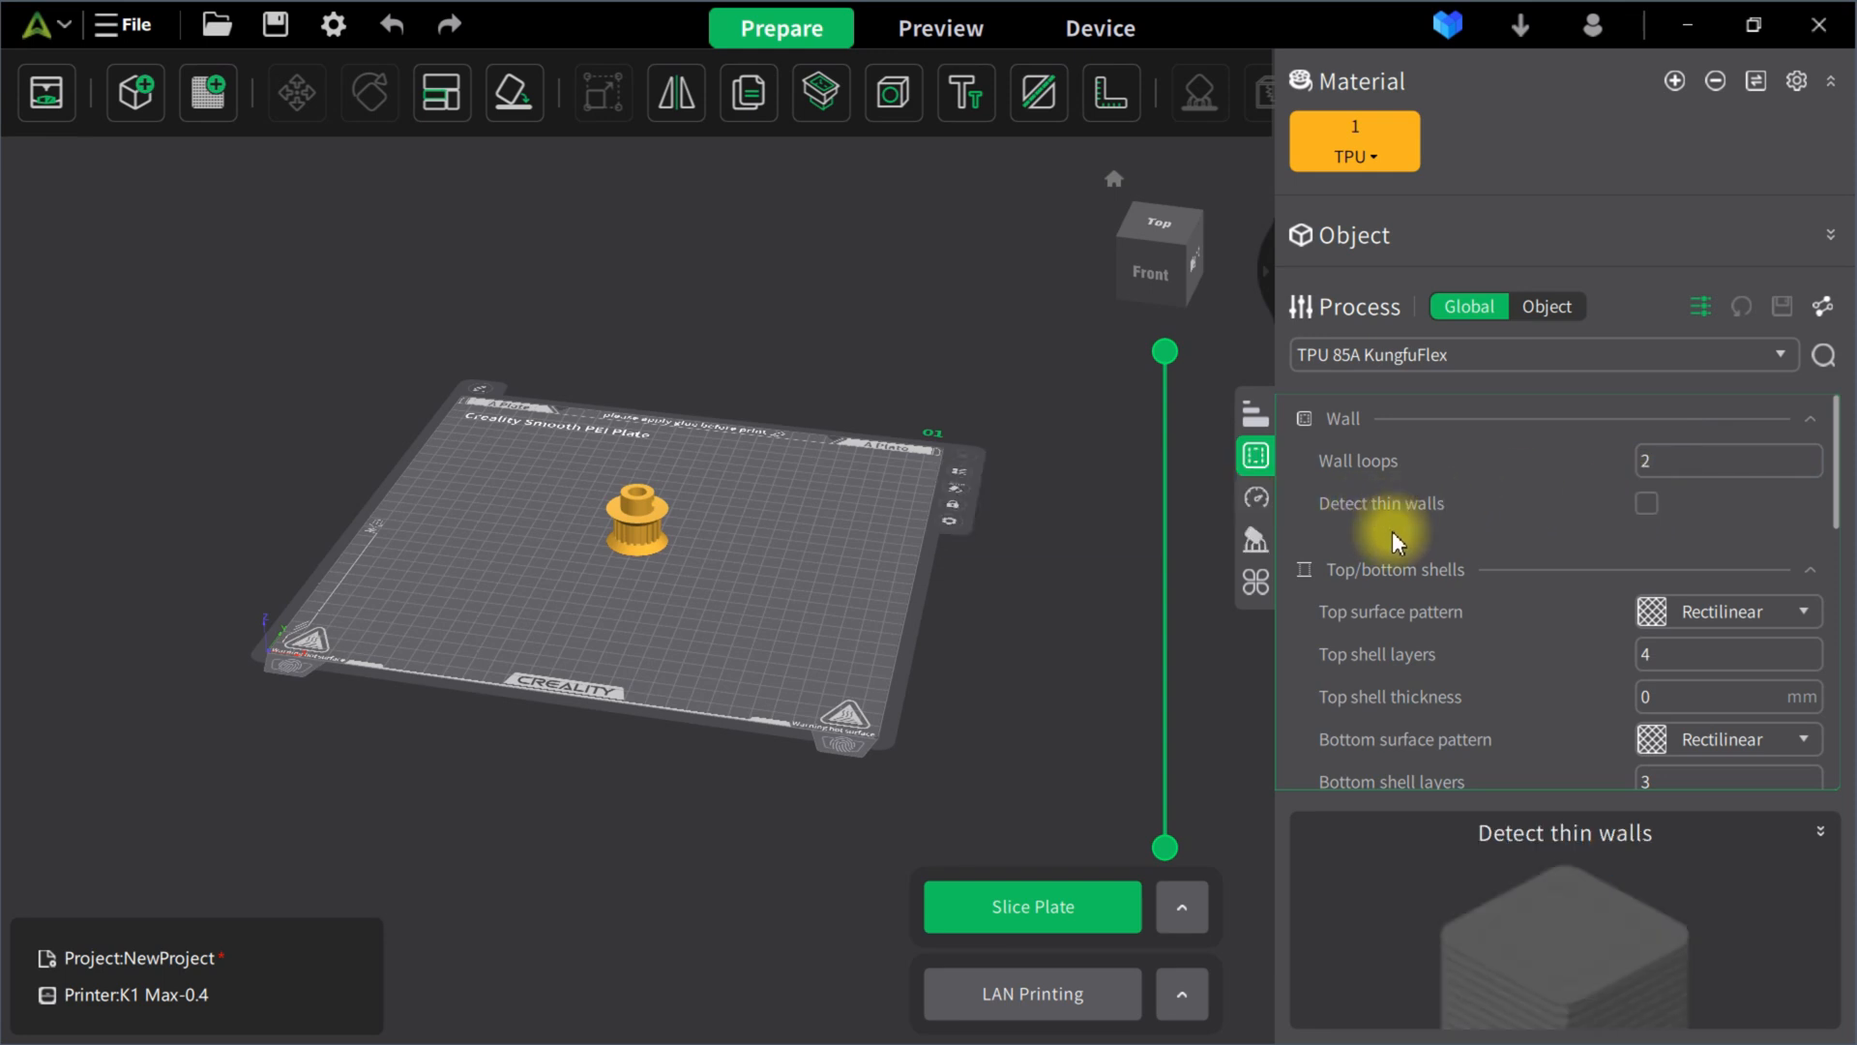
pyautogui.moveTo(1621, 686)
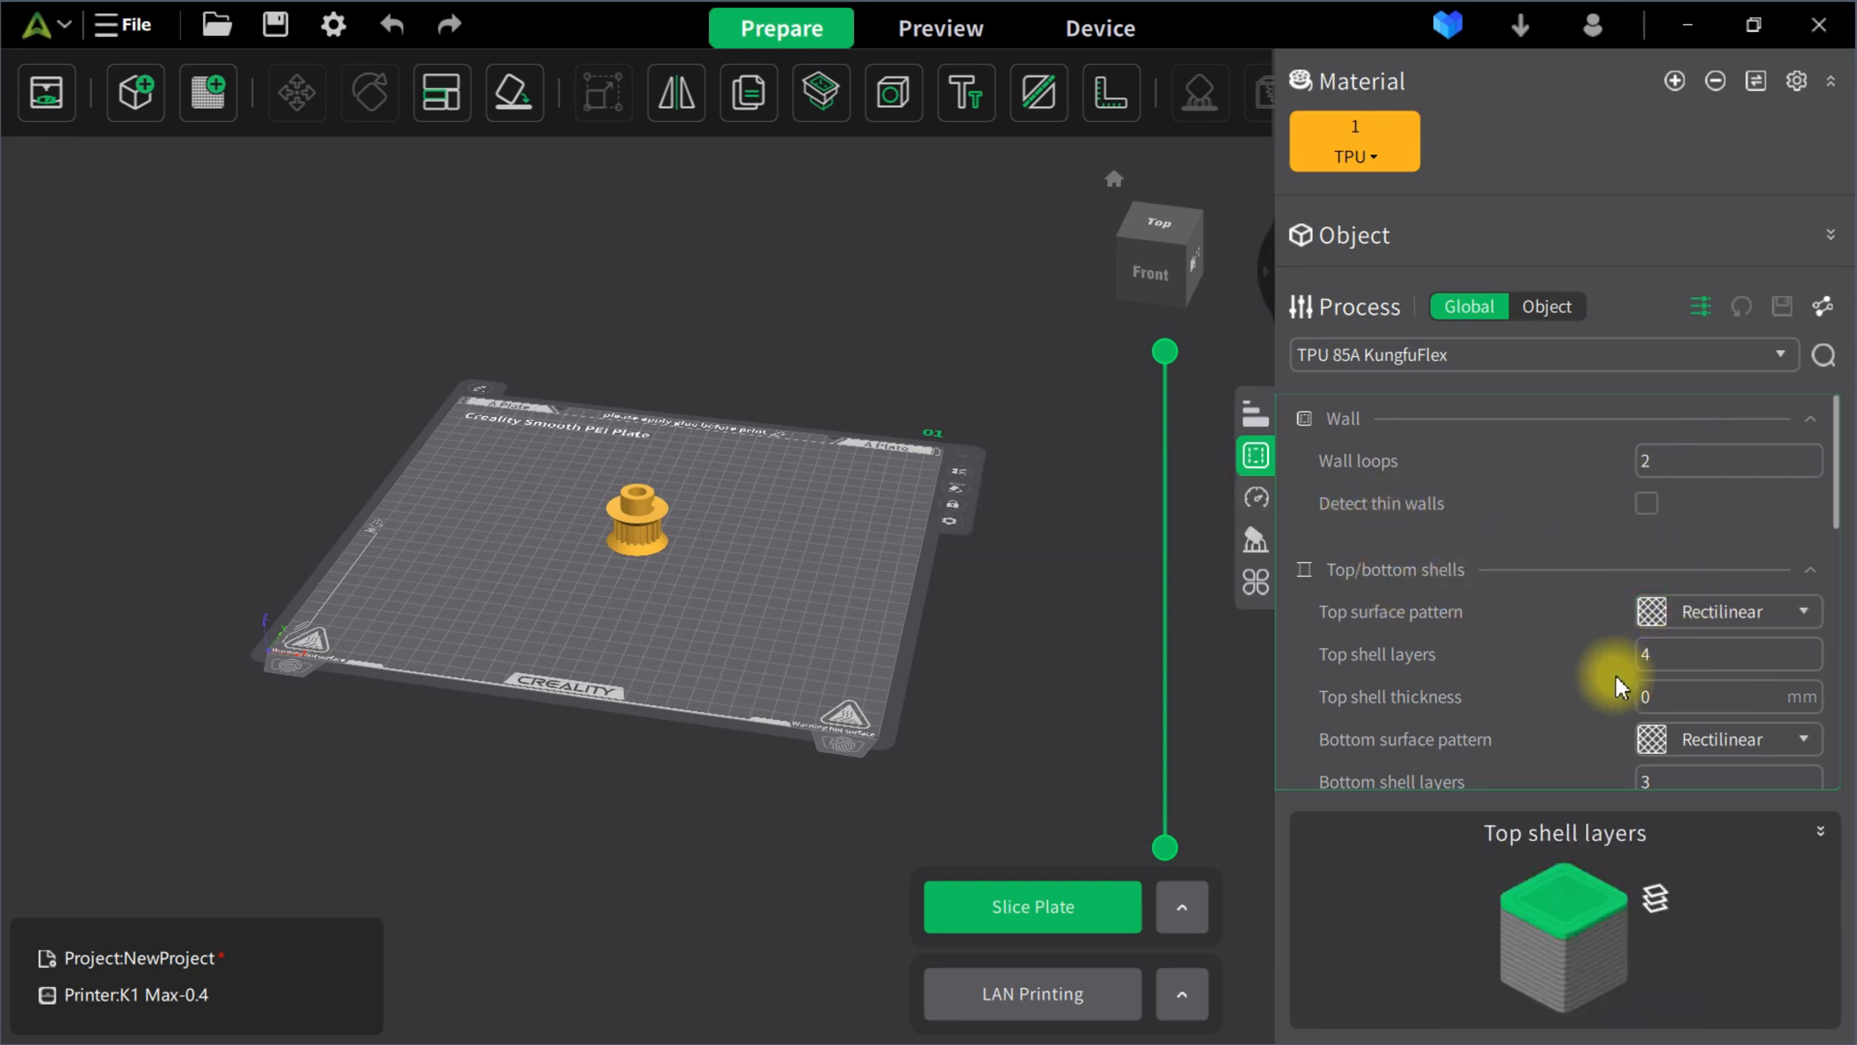
pyautogui.click(1727, 652)
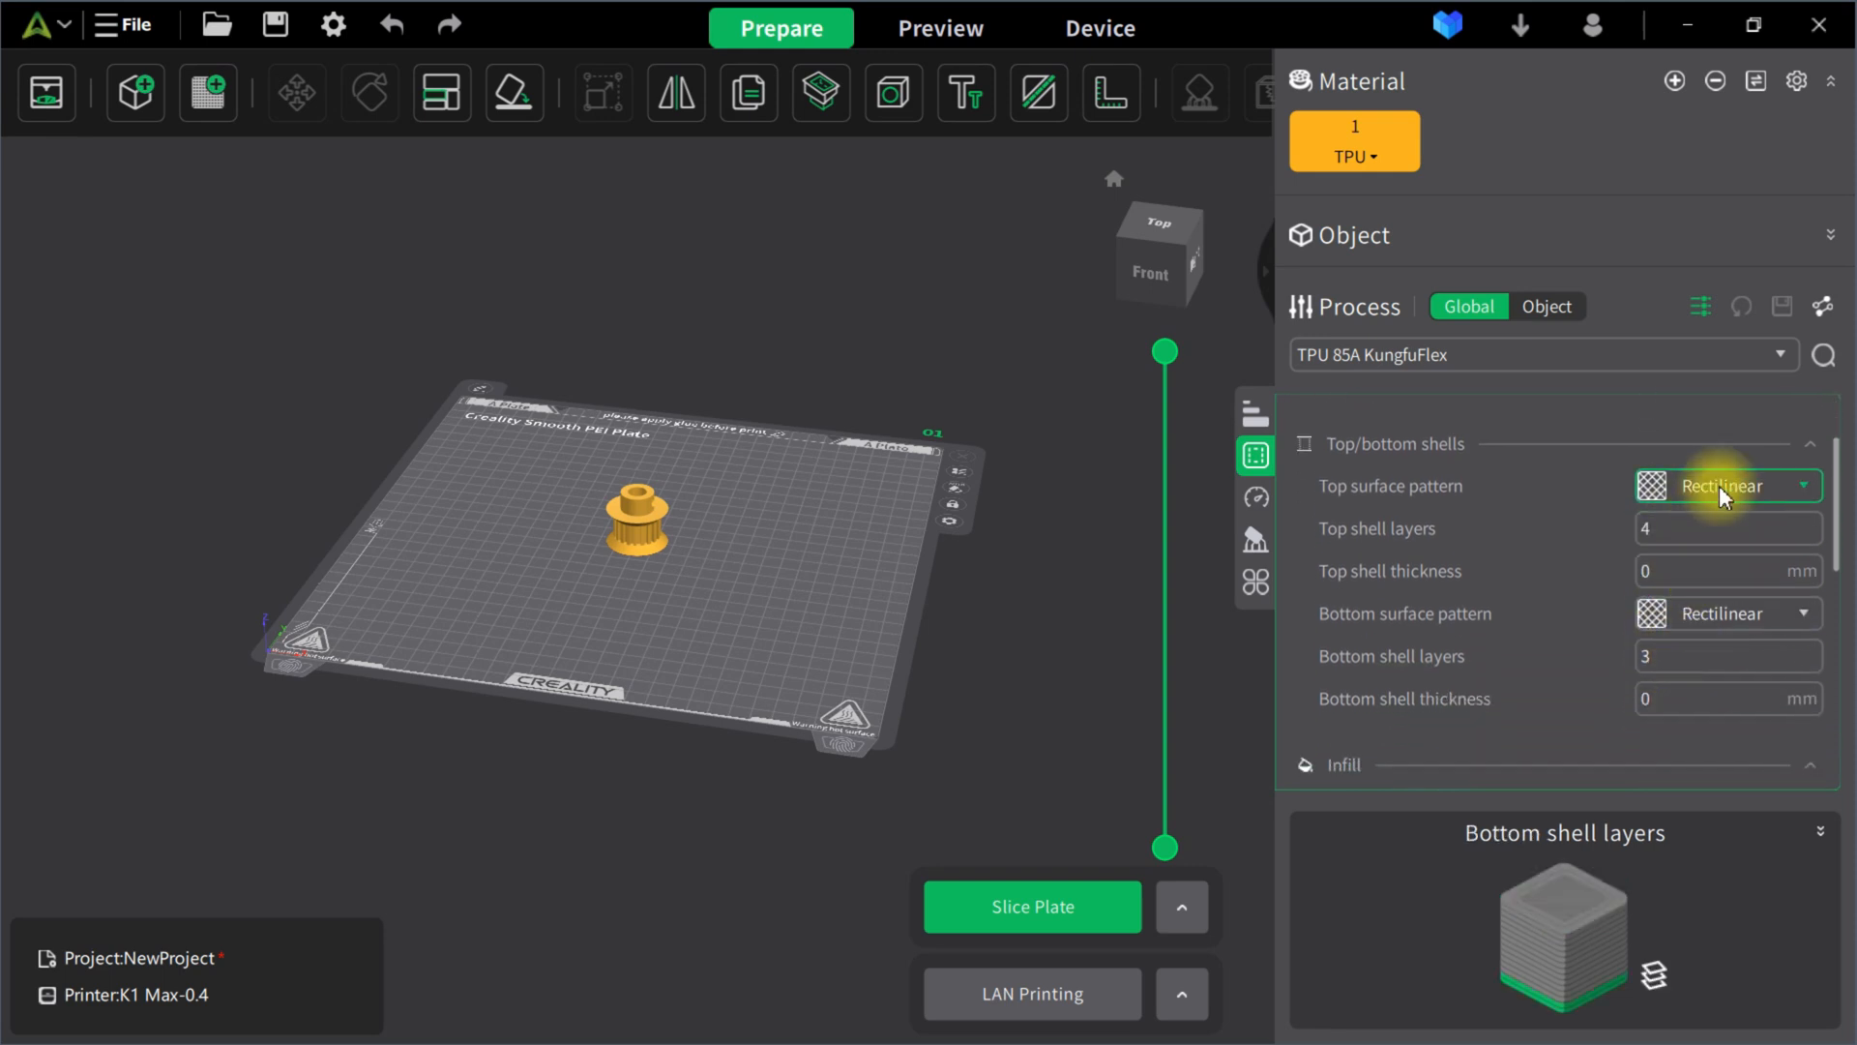
pyautogui.click(1719, 486)
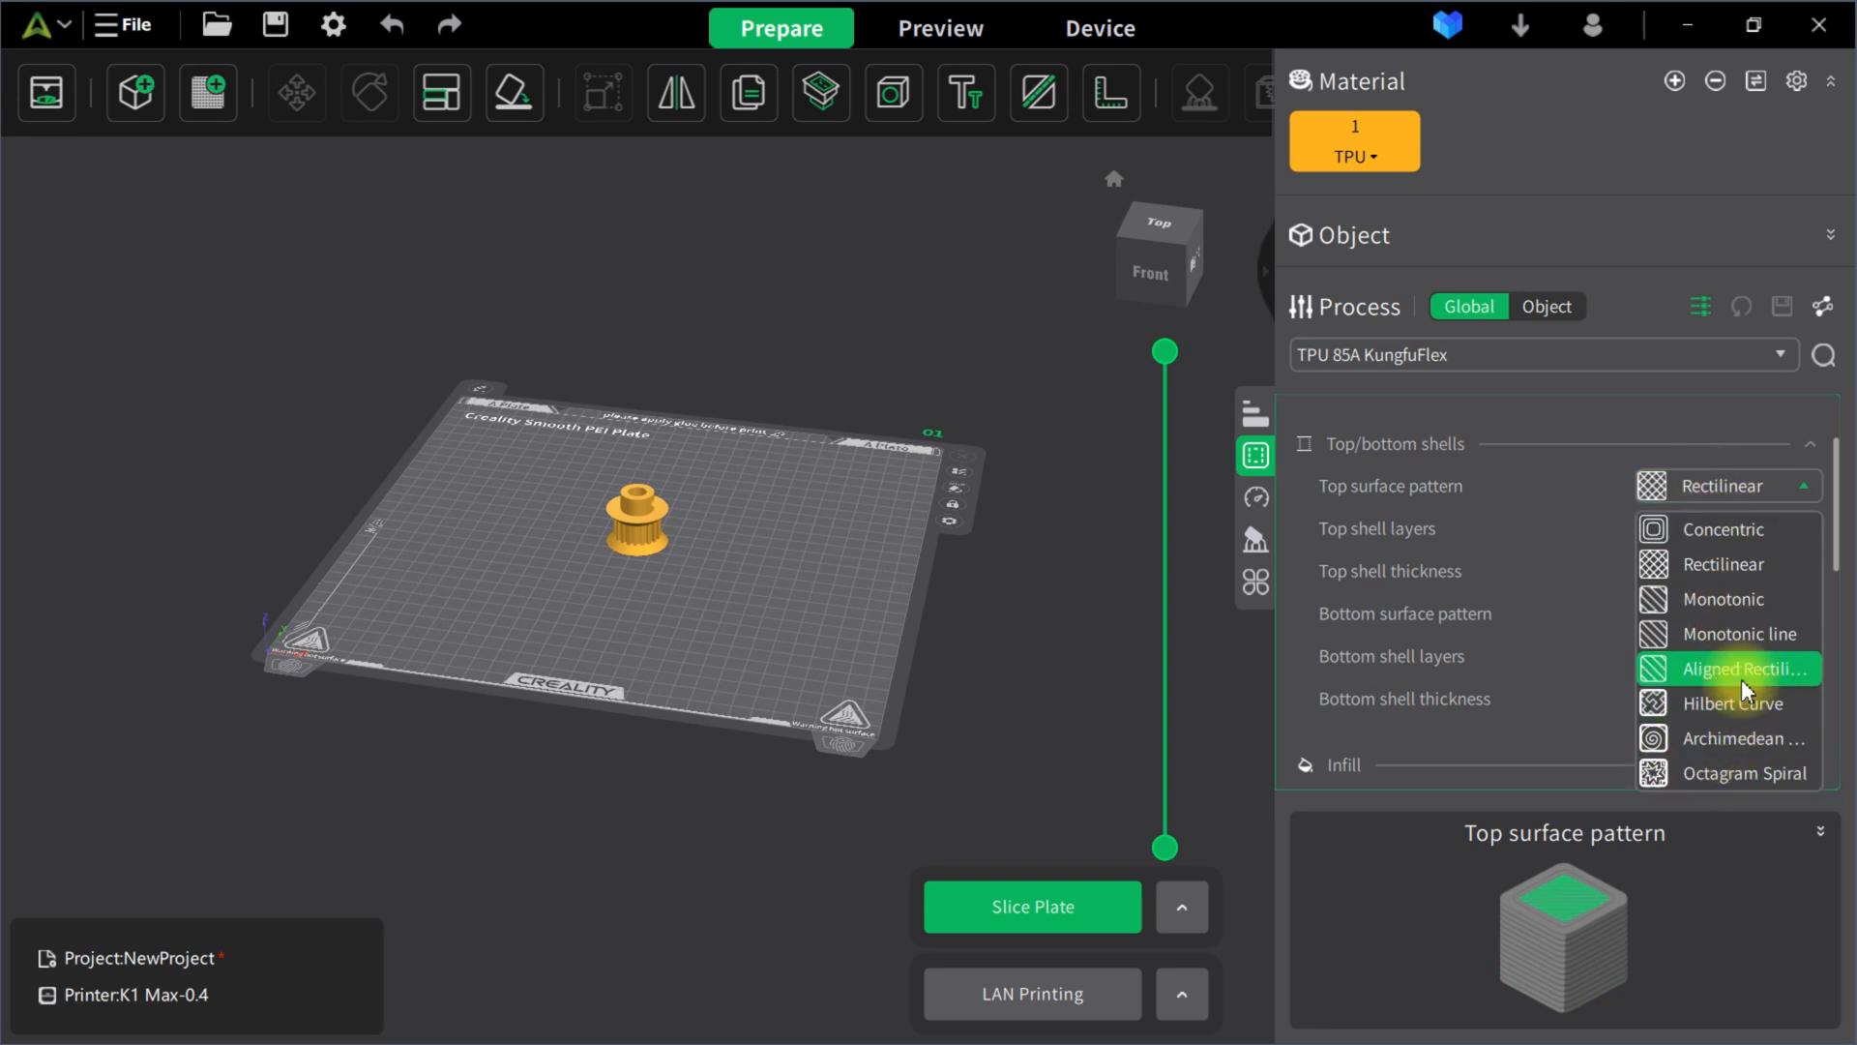
pyautogui.moveTo(1723, 563)
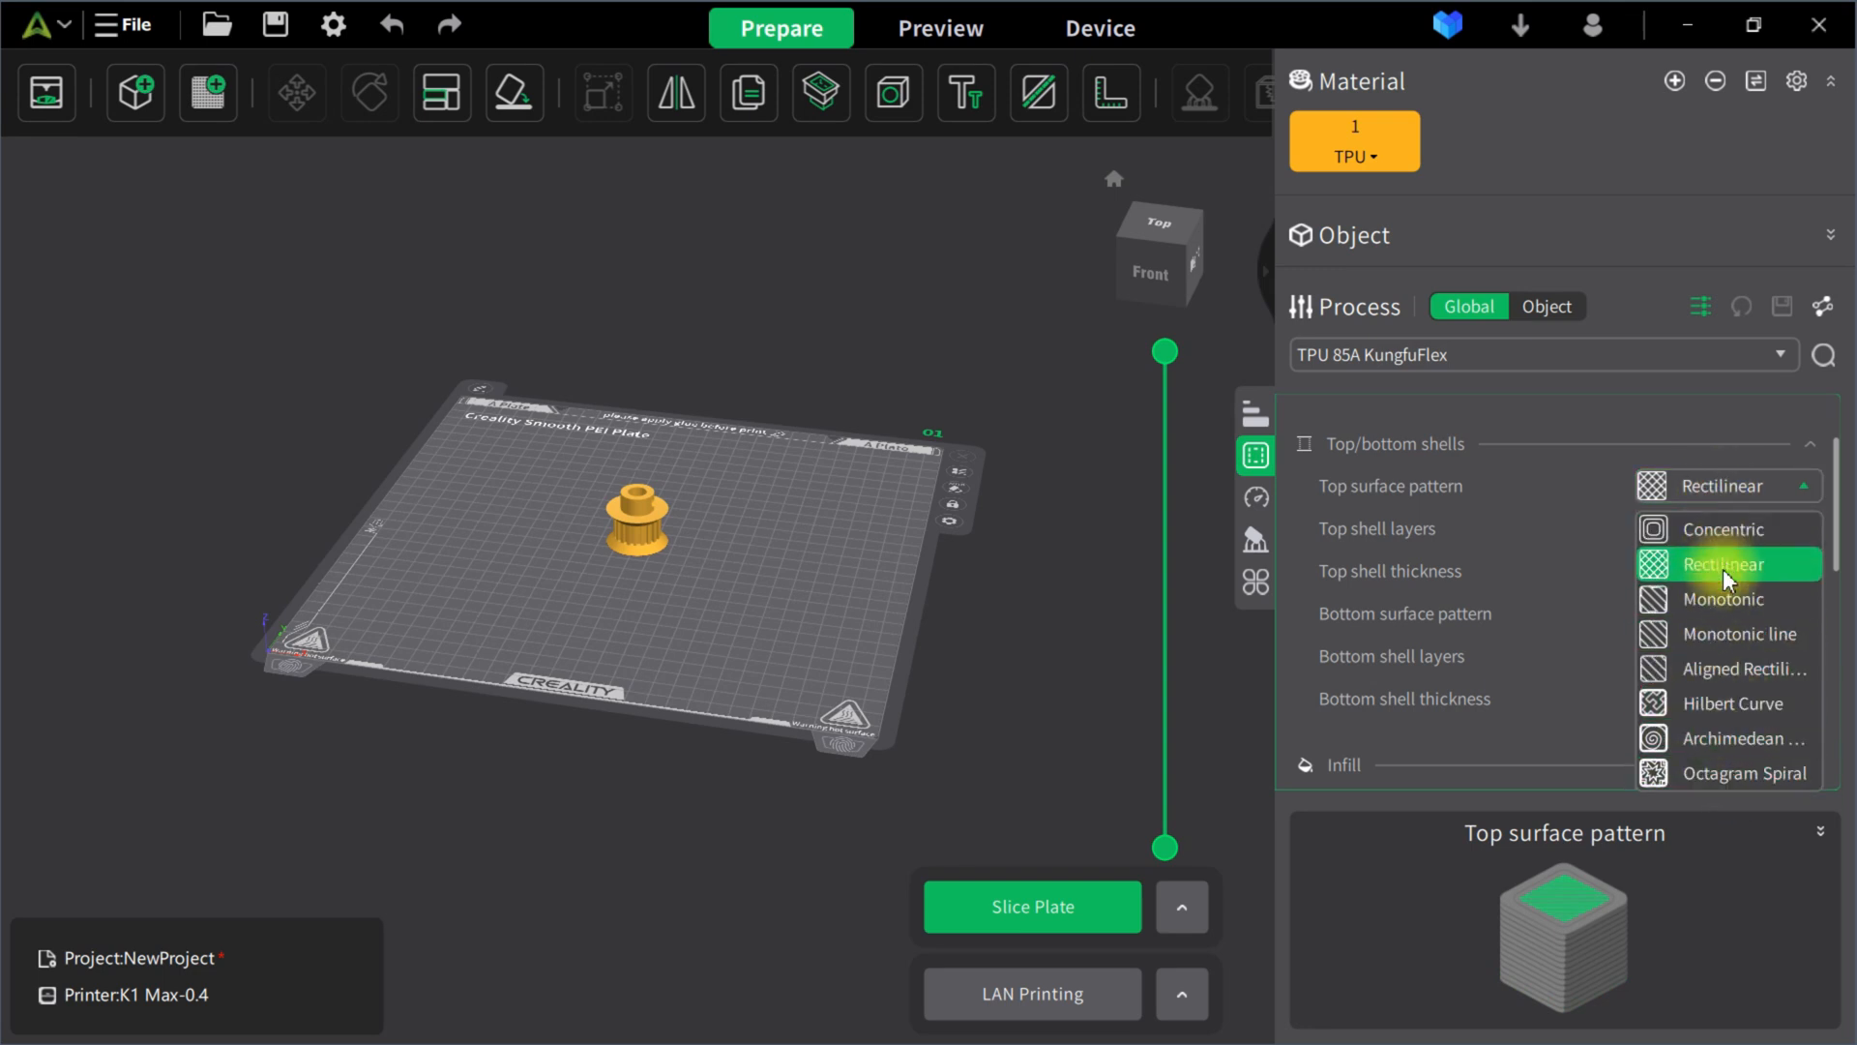
pyautogui.click(1724, 563)
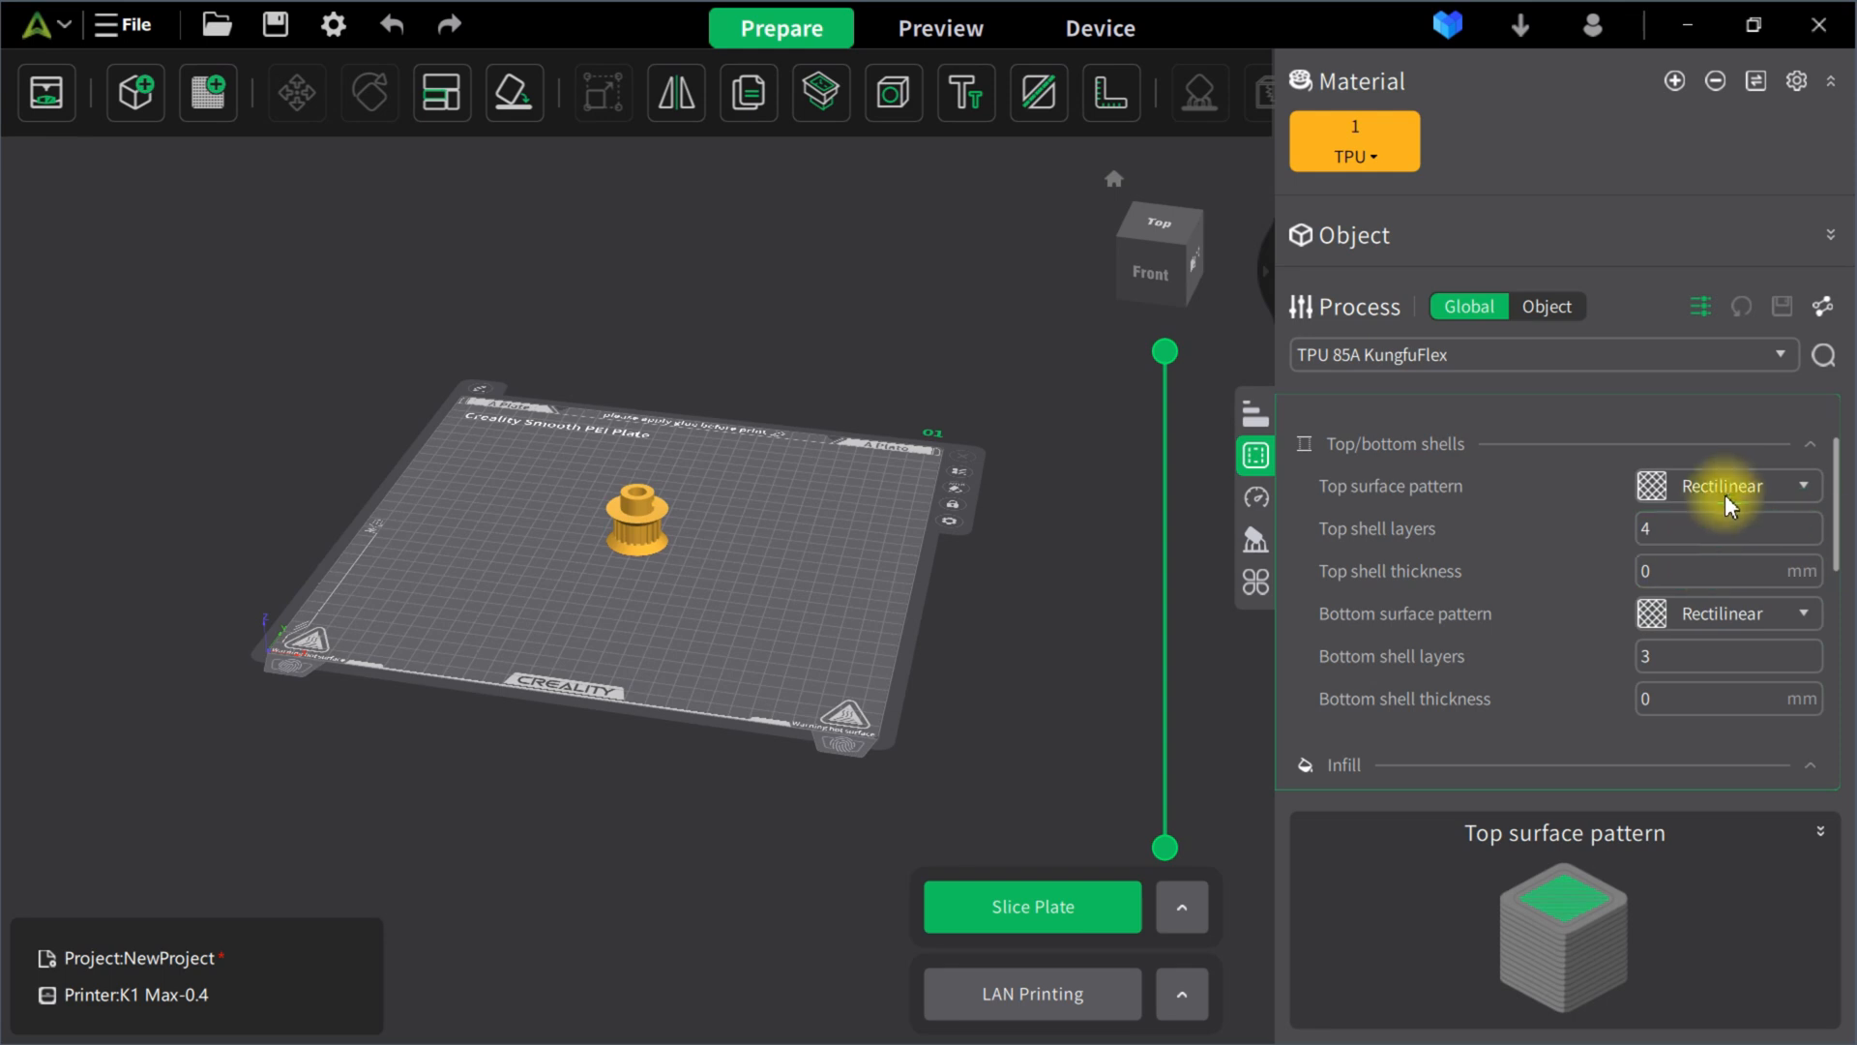
pyautogui.moveTo(1526, 290)
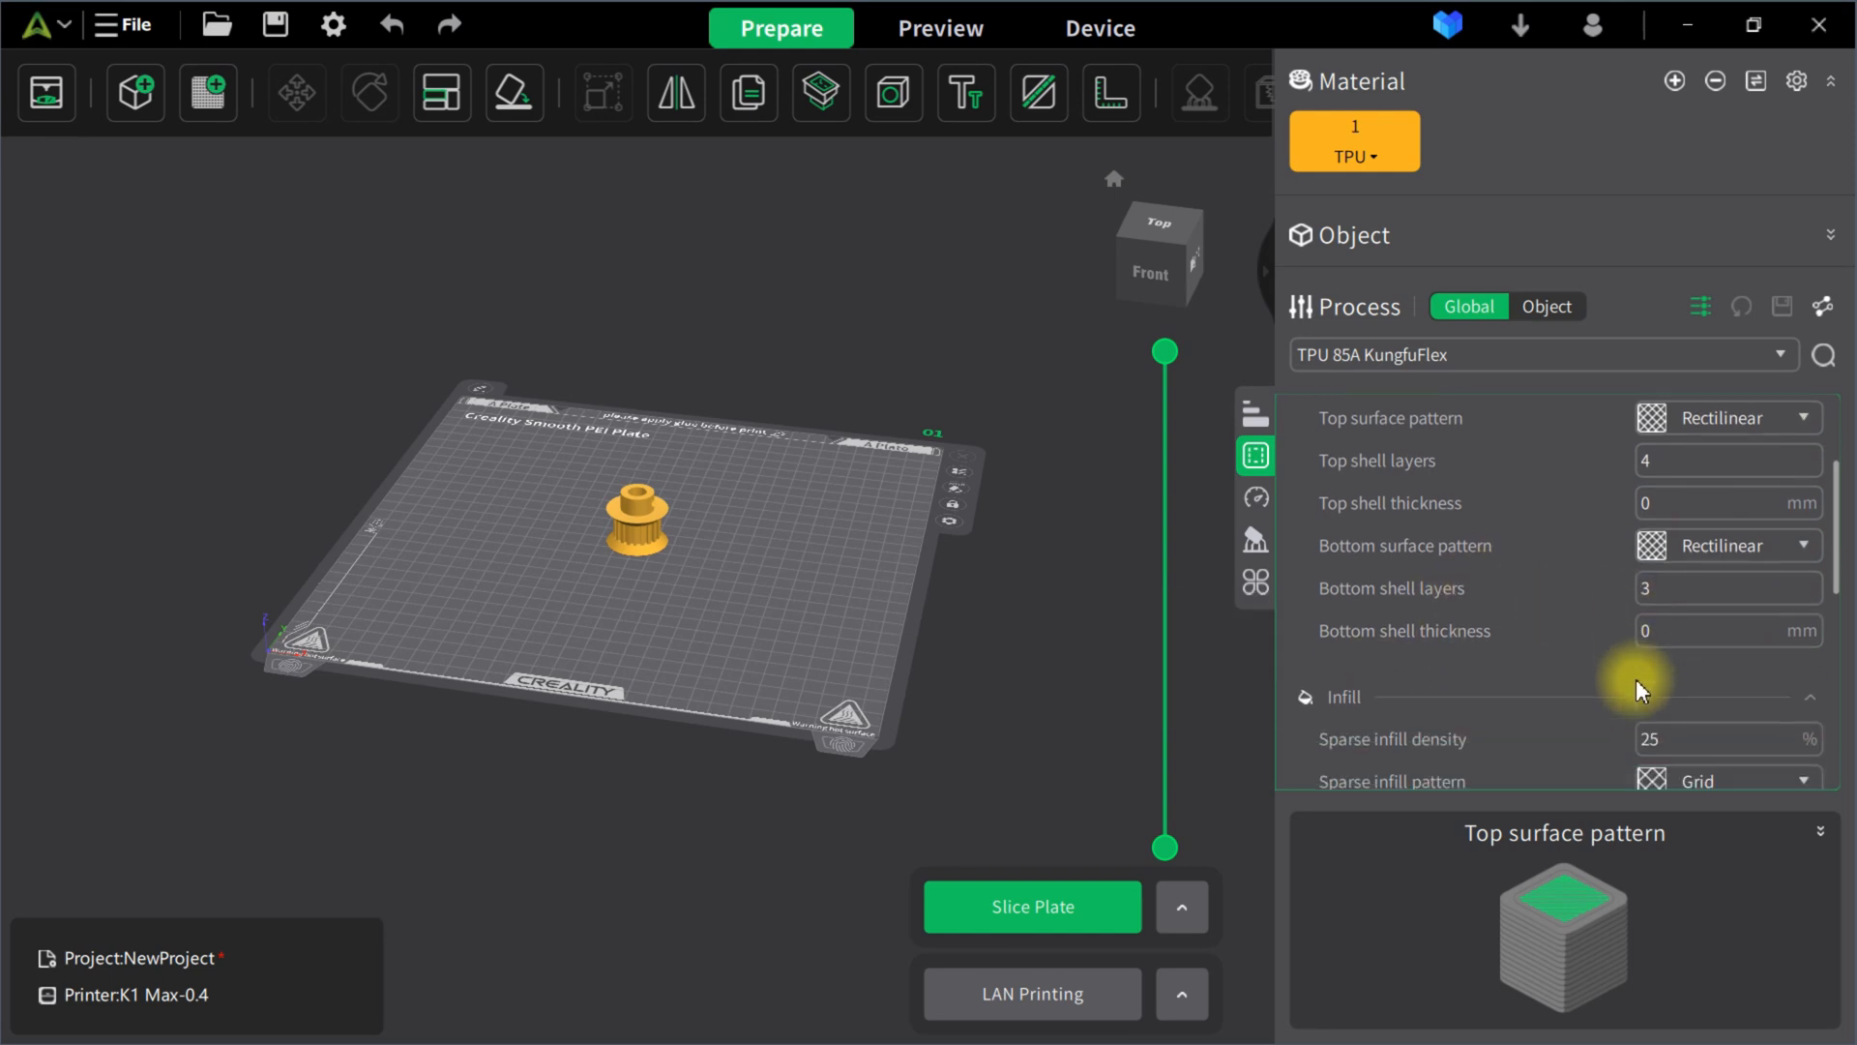
pyautogui.scroll(-3)
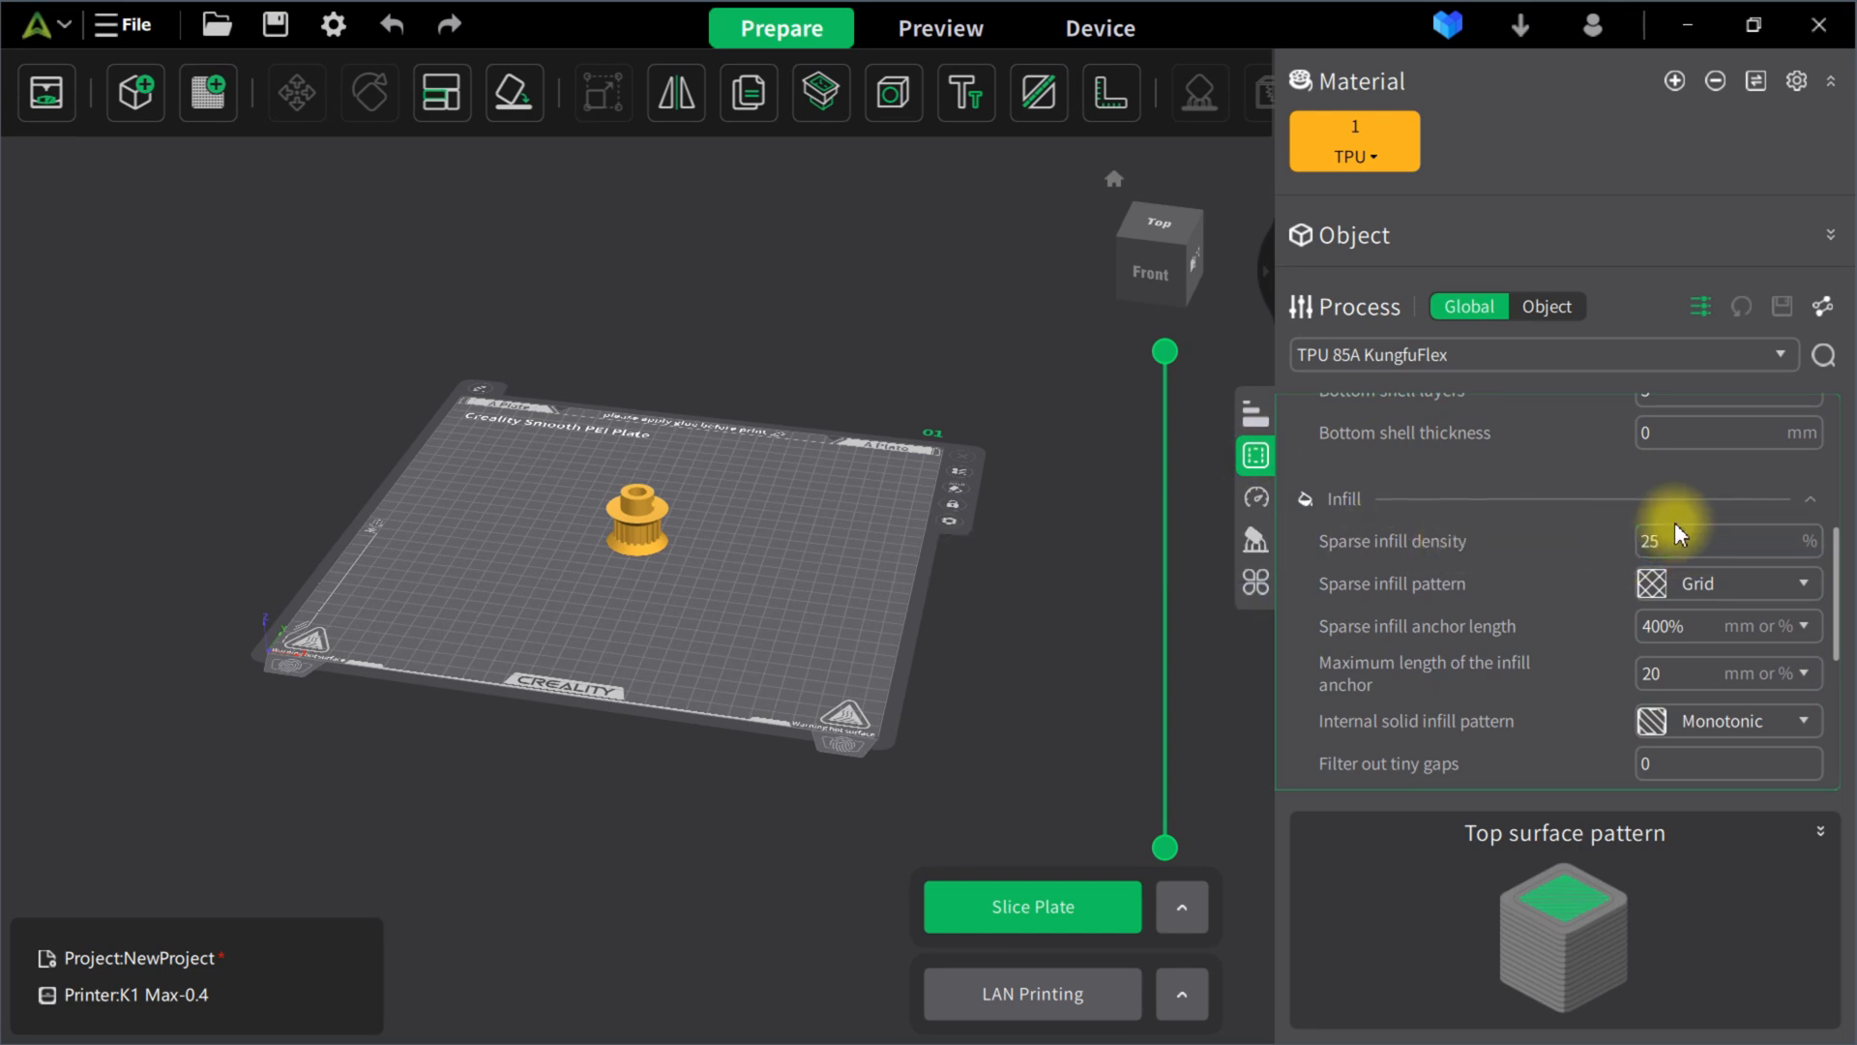
# - Change sparse infill density from 25% to 15% and move on toward the speed settings
pyautogui.click(1724, 540)
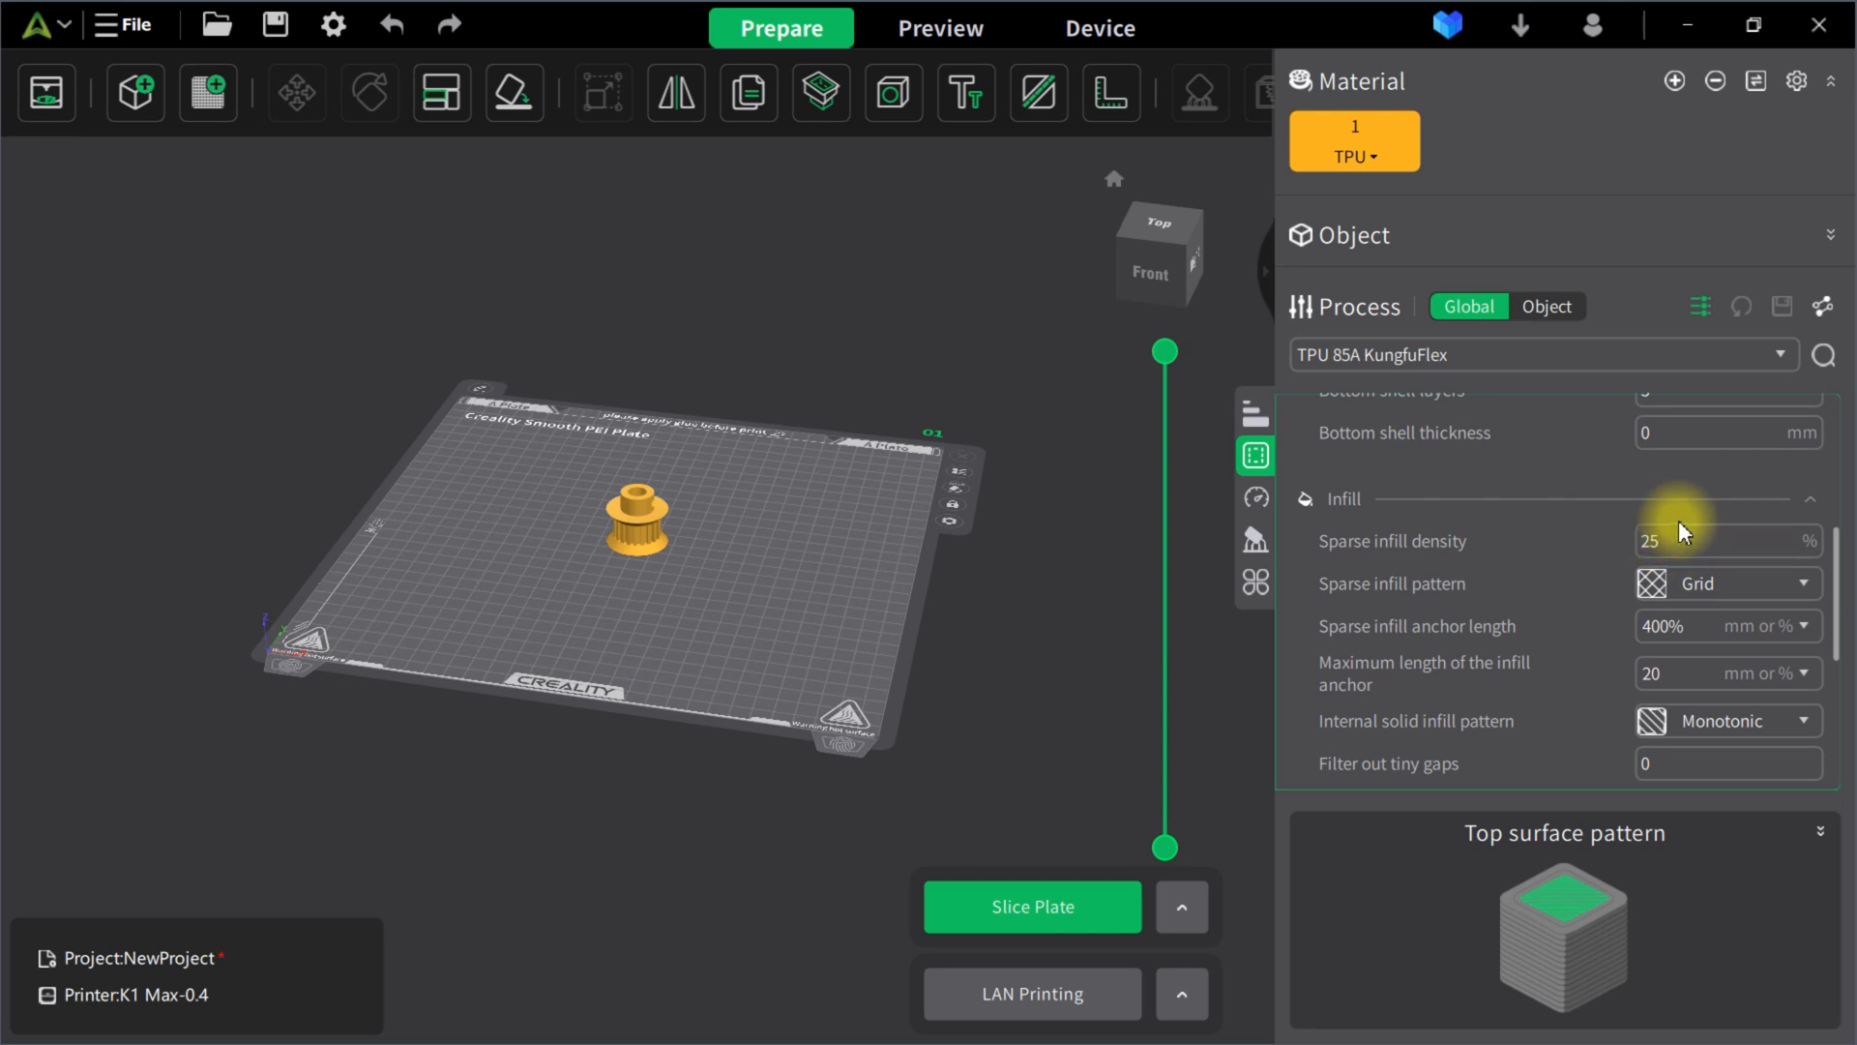
pyautogui.click(1723, 540)
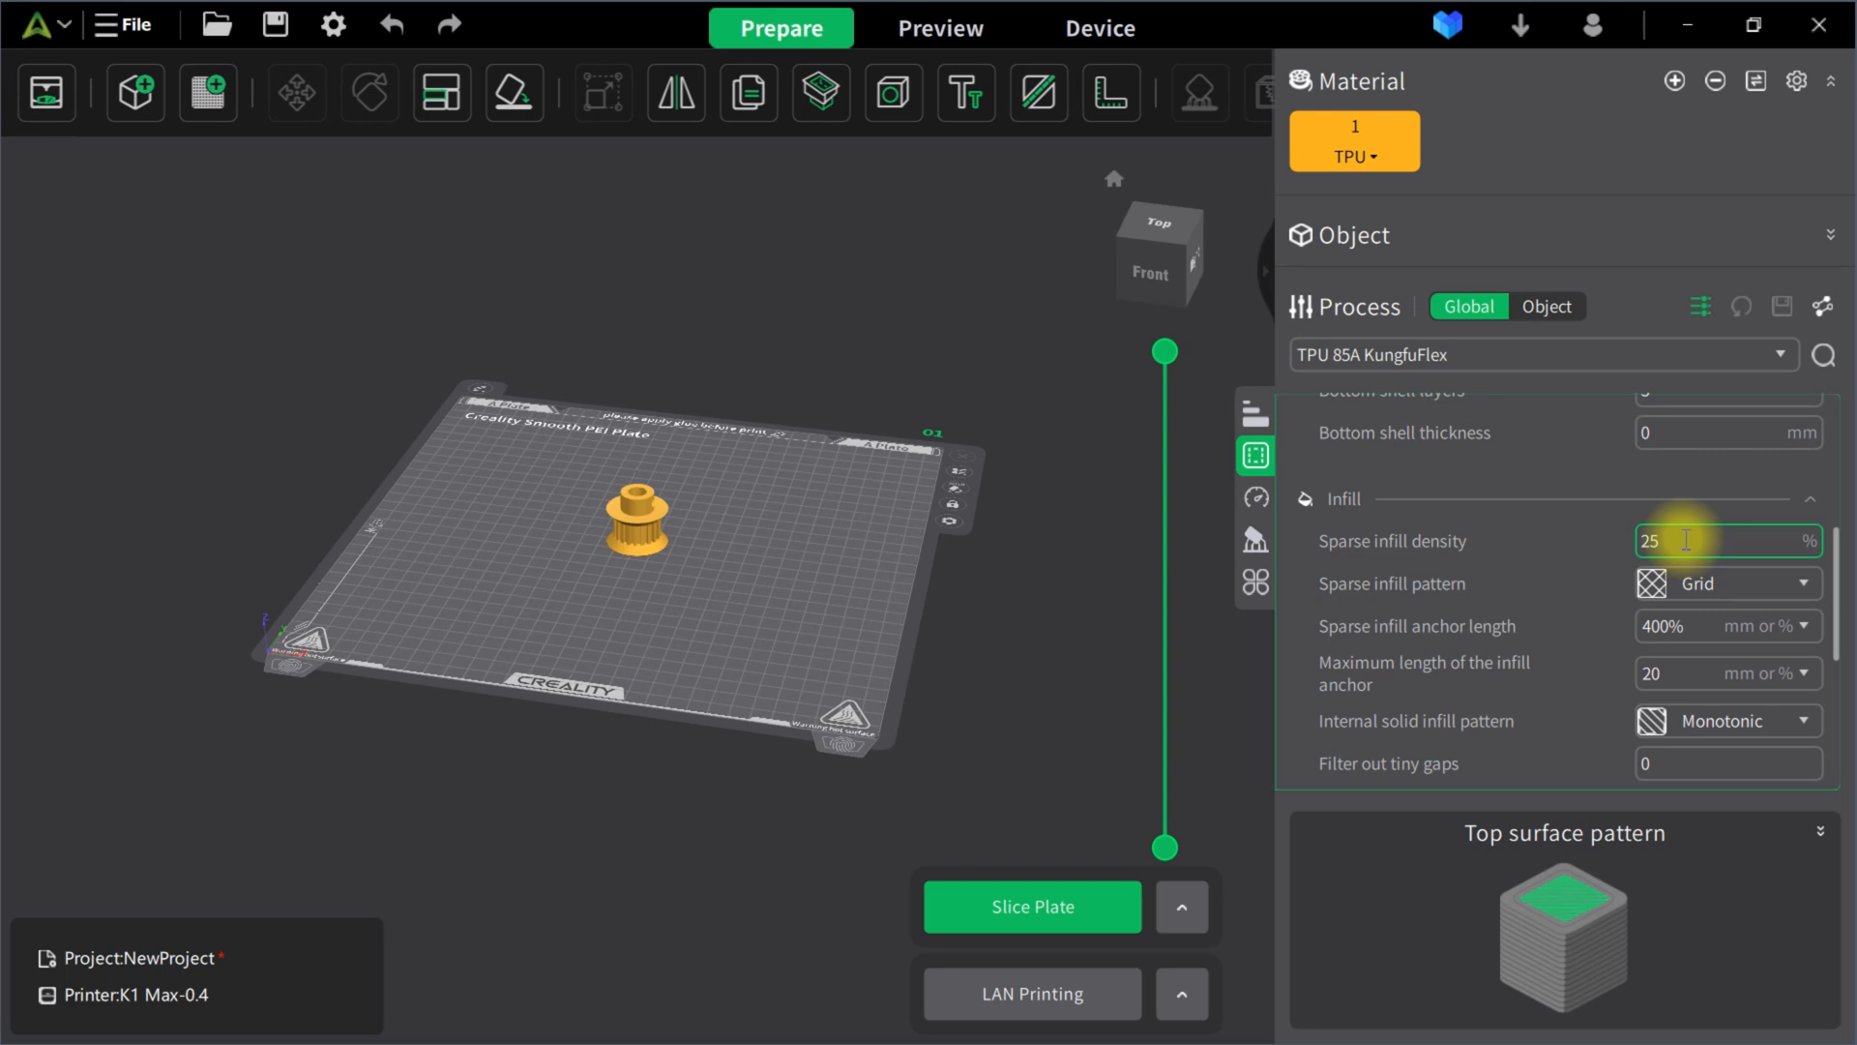
pyautogui.click(1723, 539)
pyautogui.write('15')
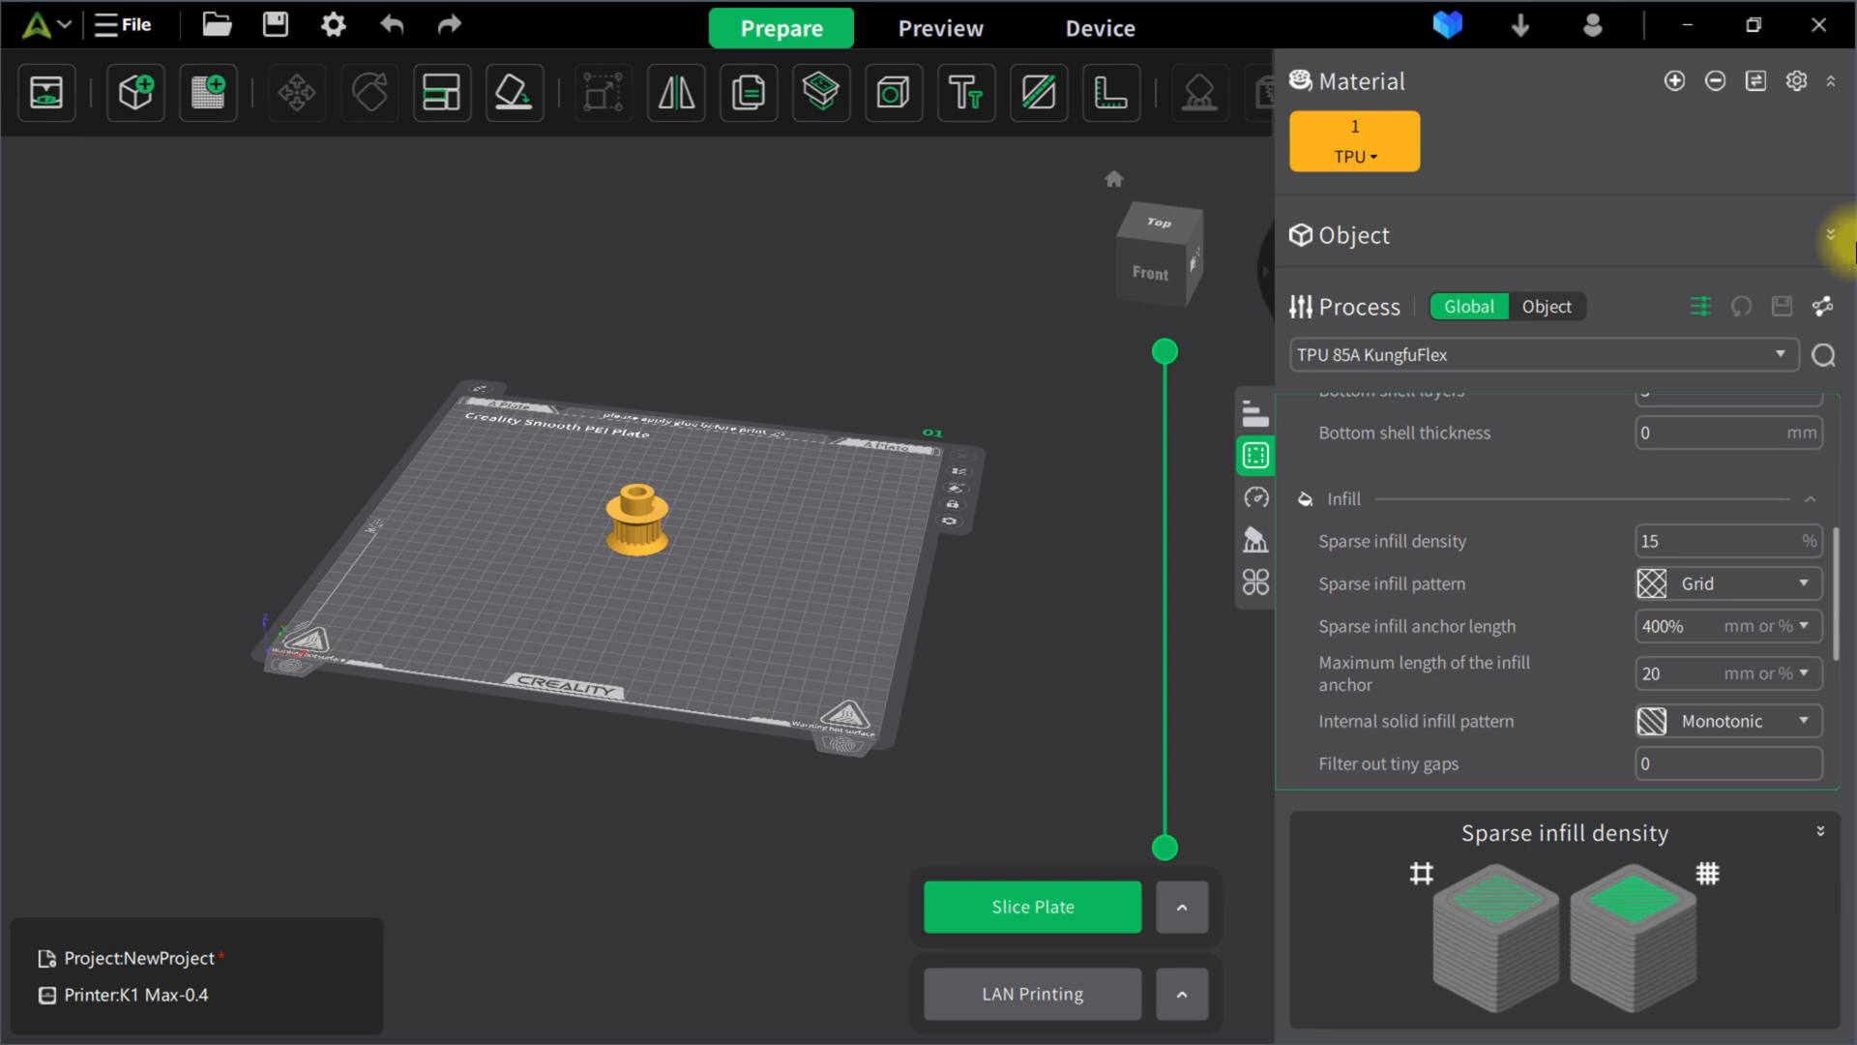
pyautogui.click(1695, 625)
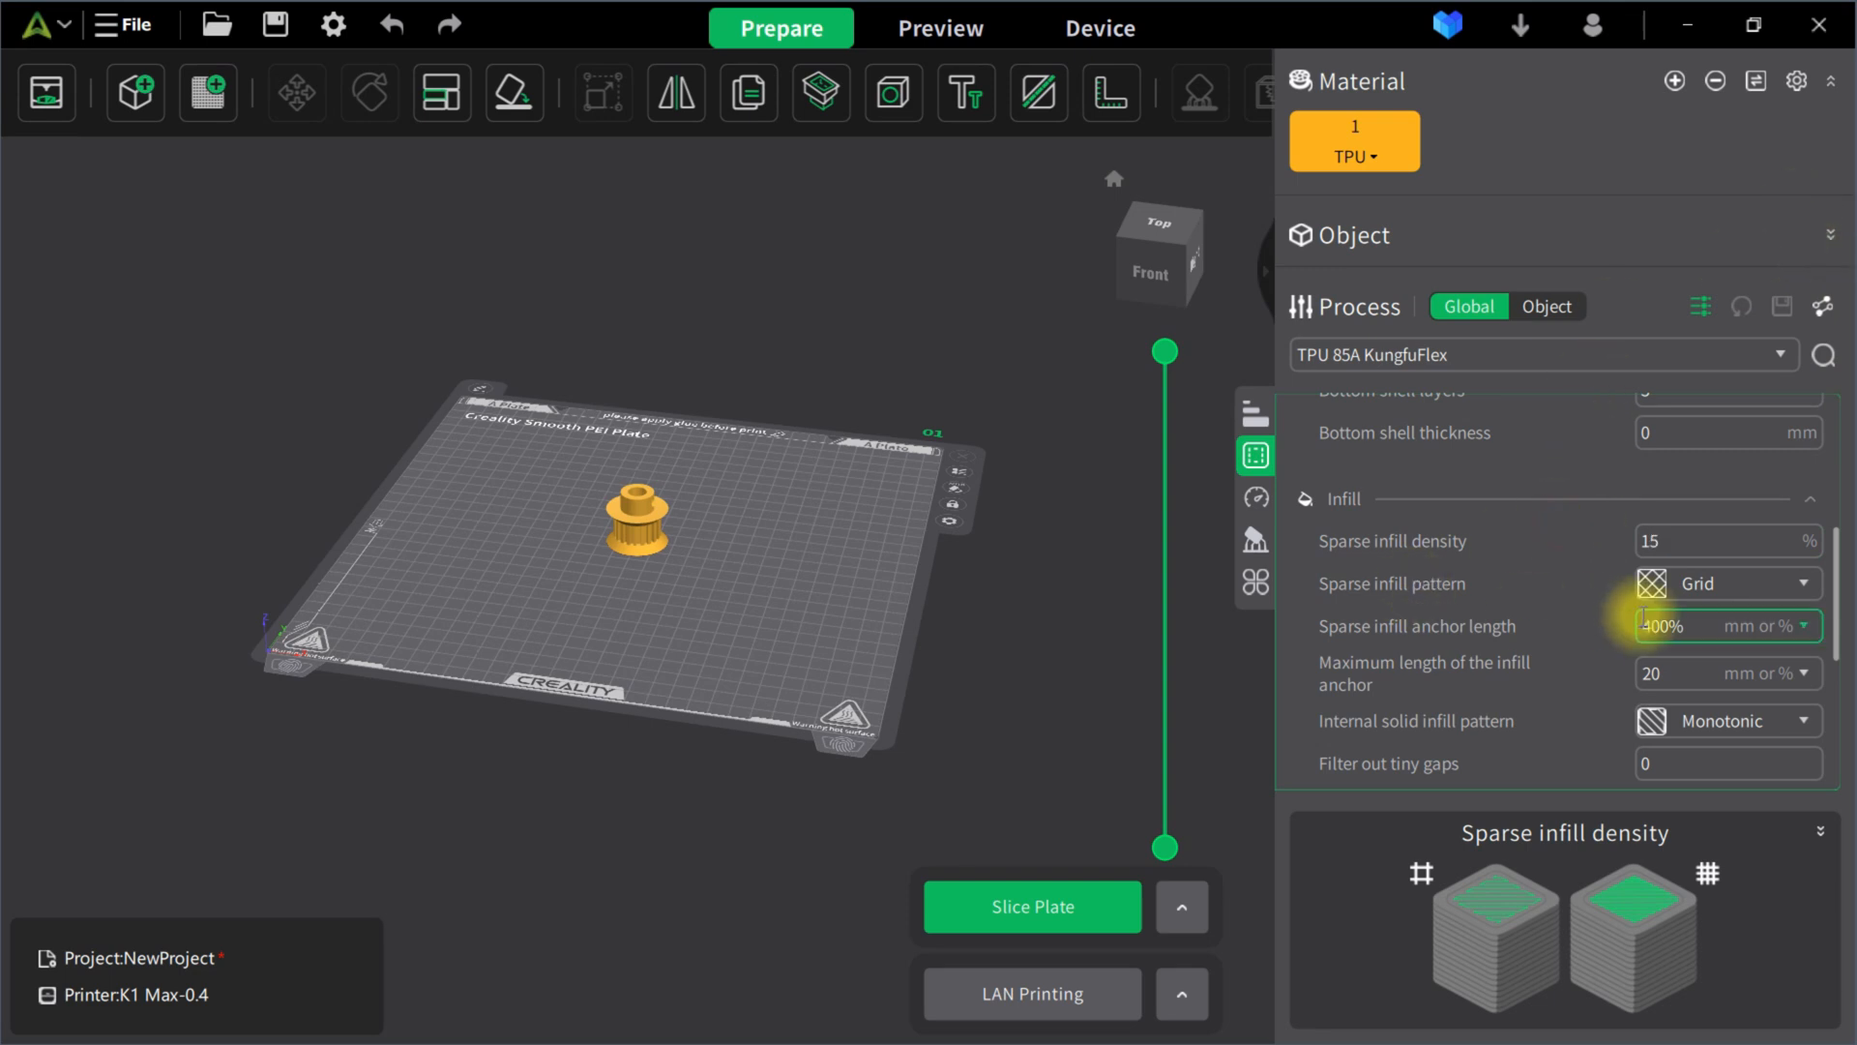
pyautogui.moveTo(1764, 576)
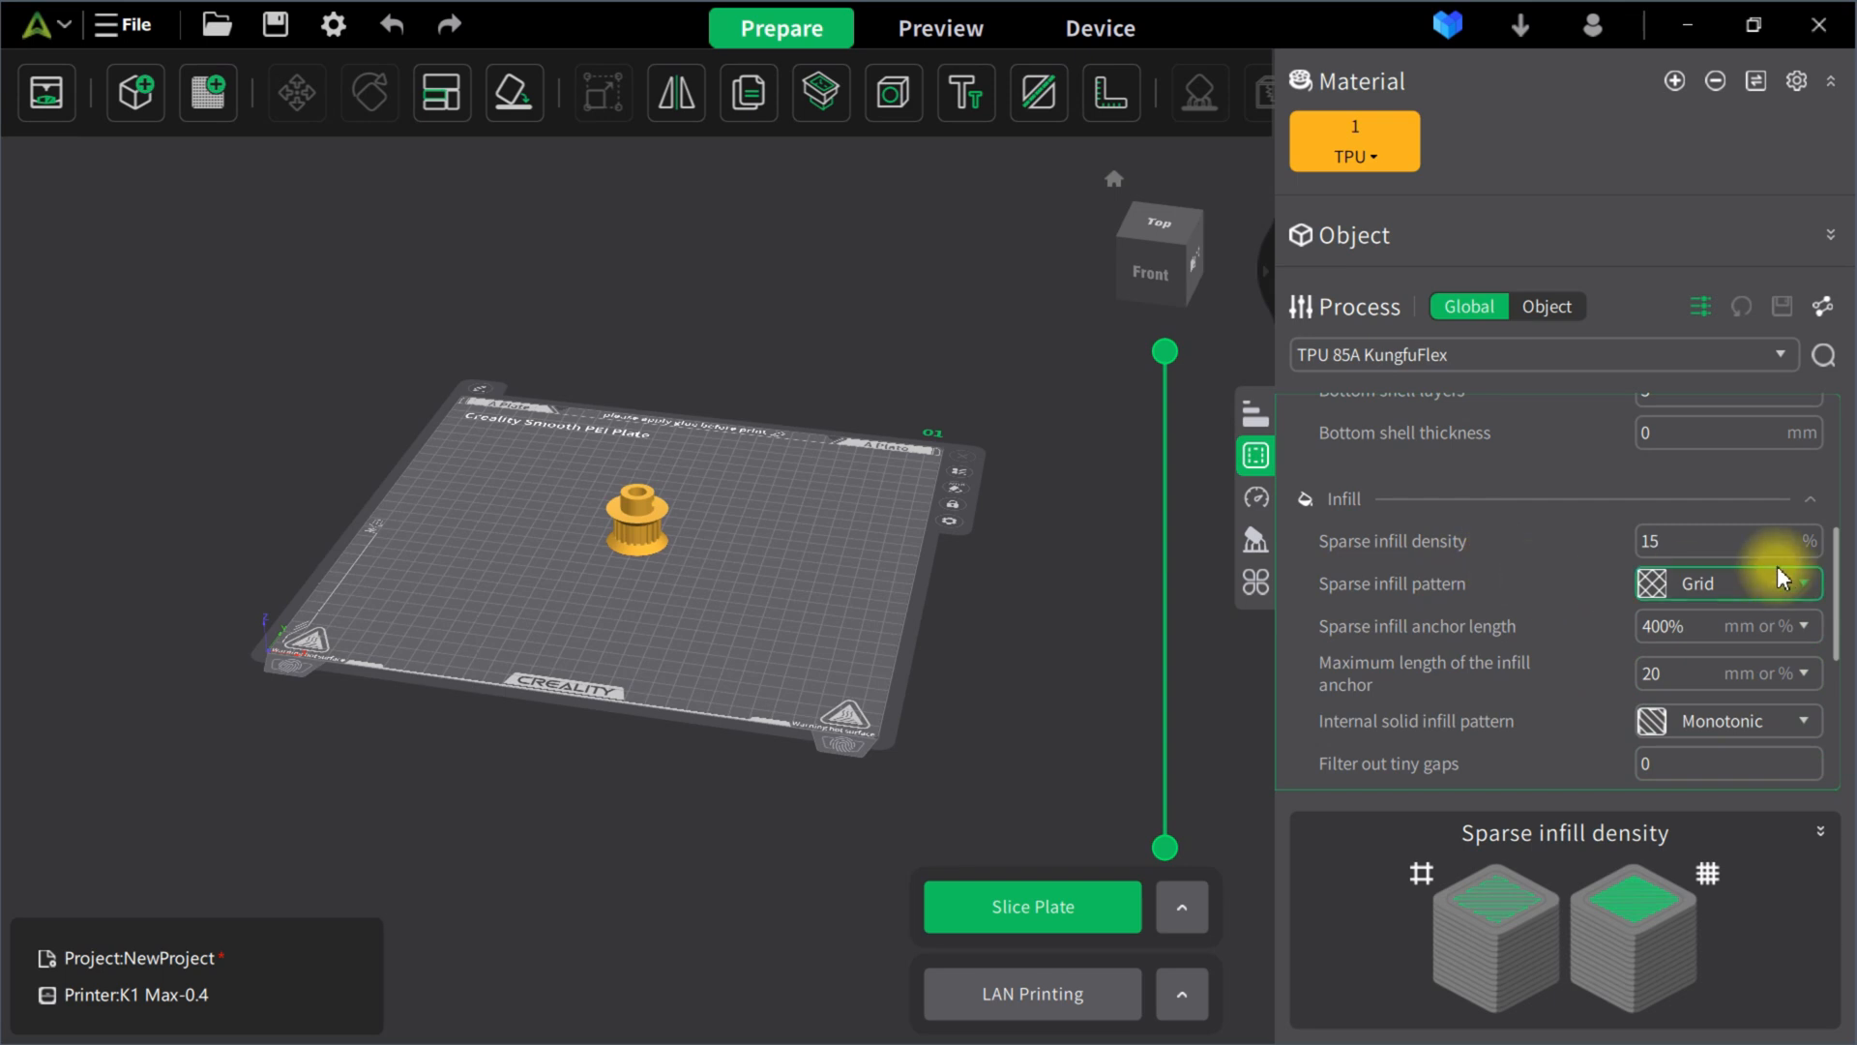
pyautogui.moveTo(1601, 534)
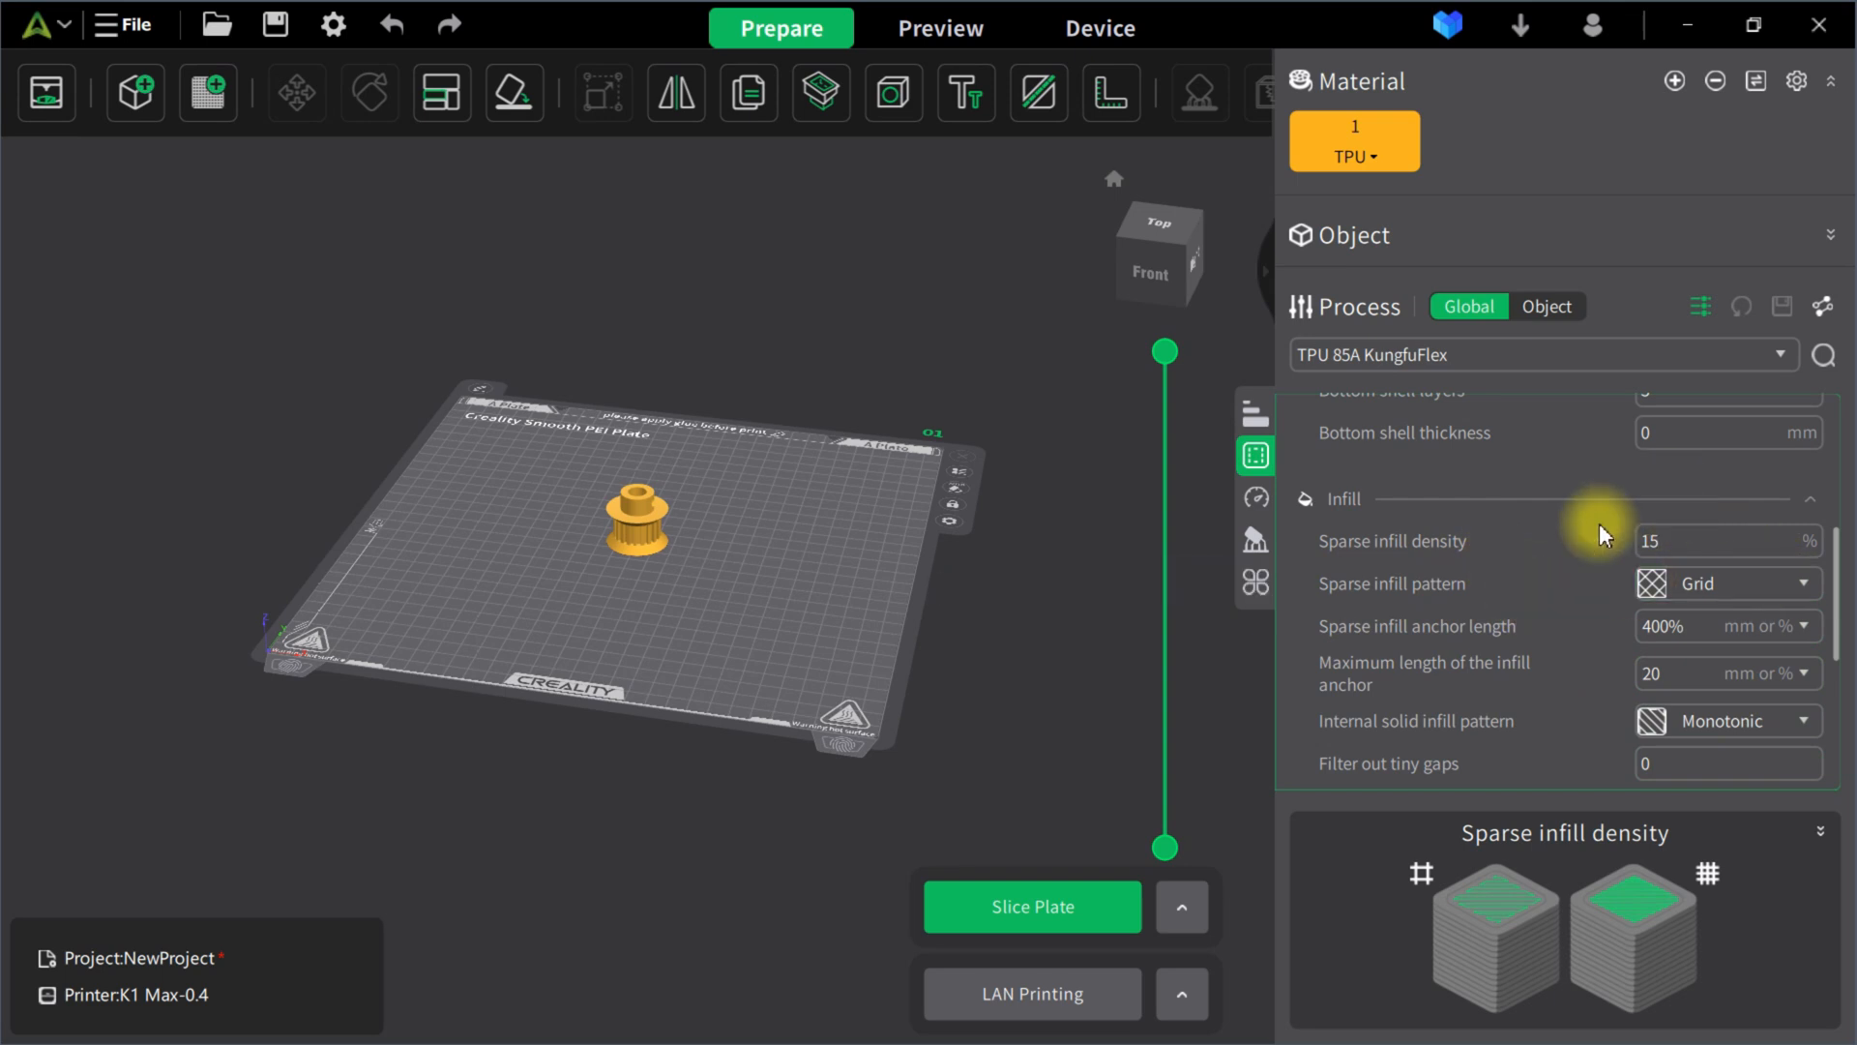
pyautogui.scroll(-3)
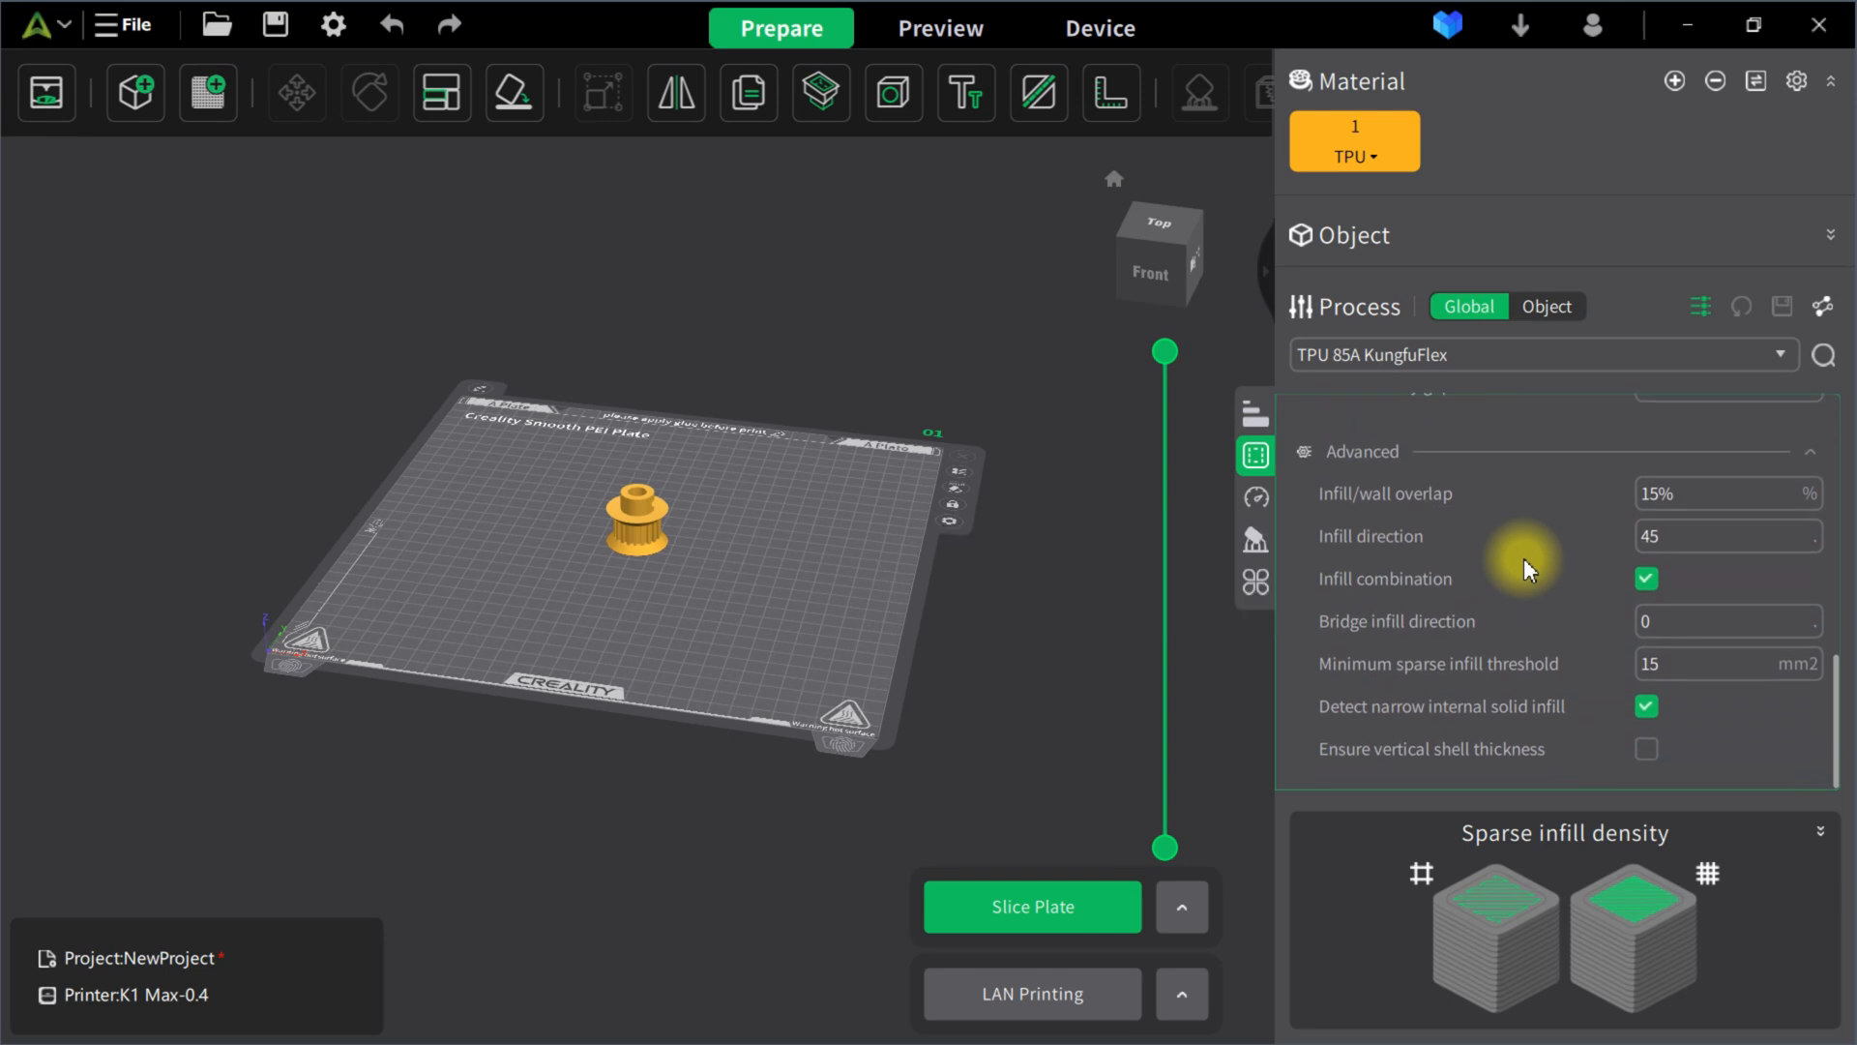
pyautogui.click(1253, 497)
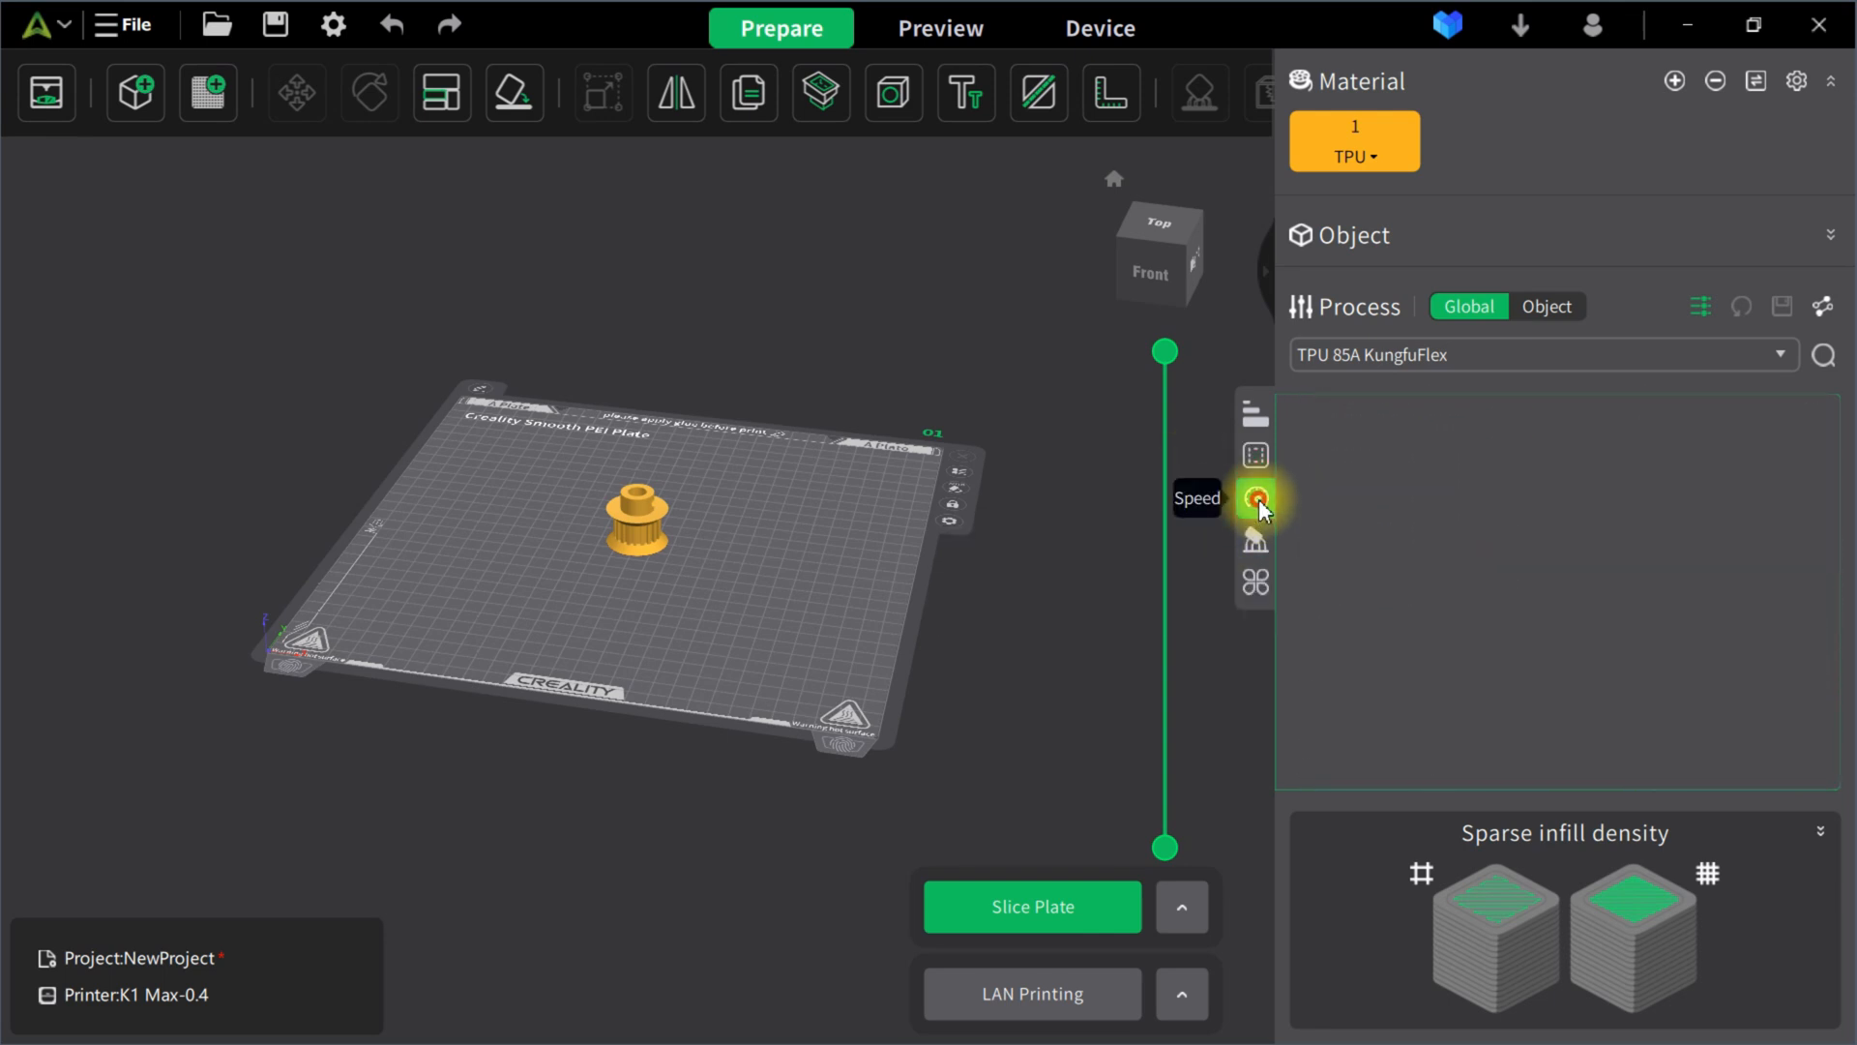
# - Review first layer, sparse infill and small perimeter speeds of the TPU KungfuFlex profile
pyautogui.click(1253, 497)
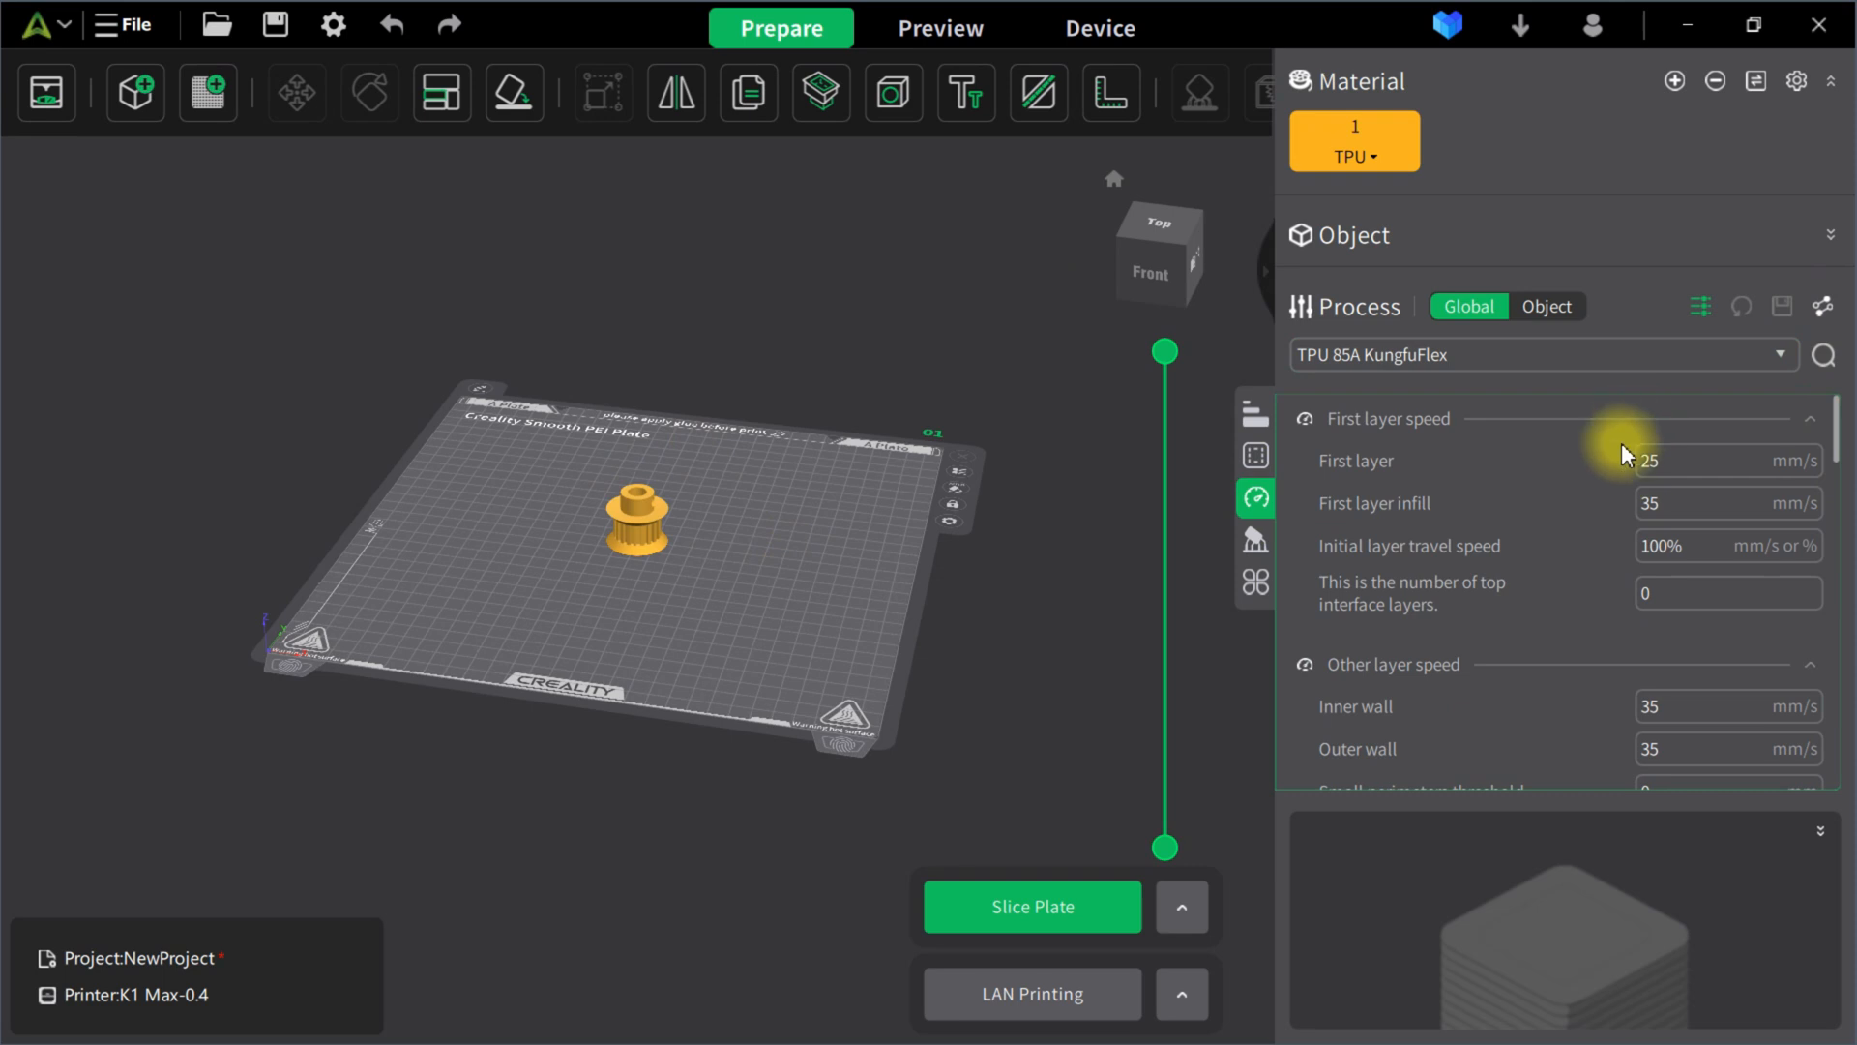
pyautogui.moveTo(1703, 414)
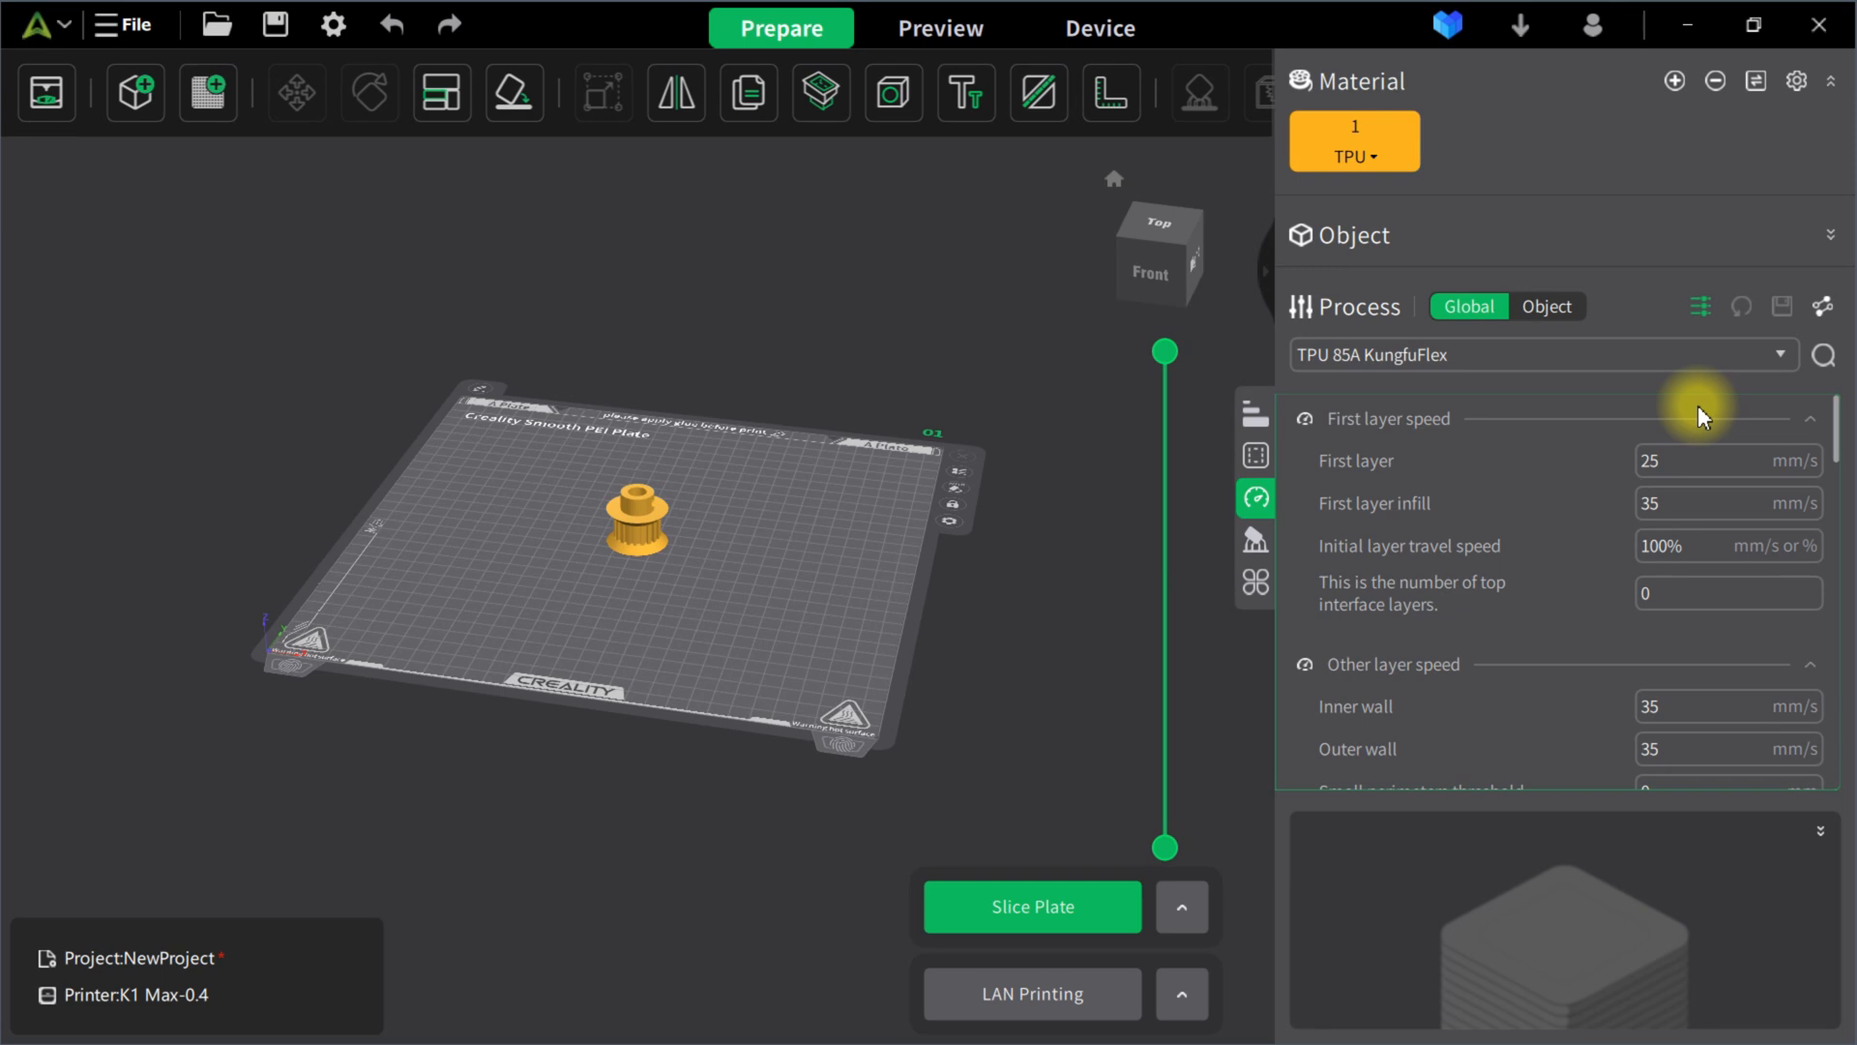
pyautogui.click(1811, 418)
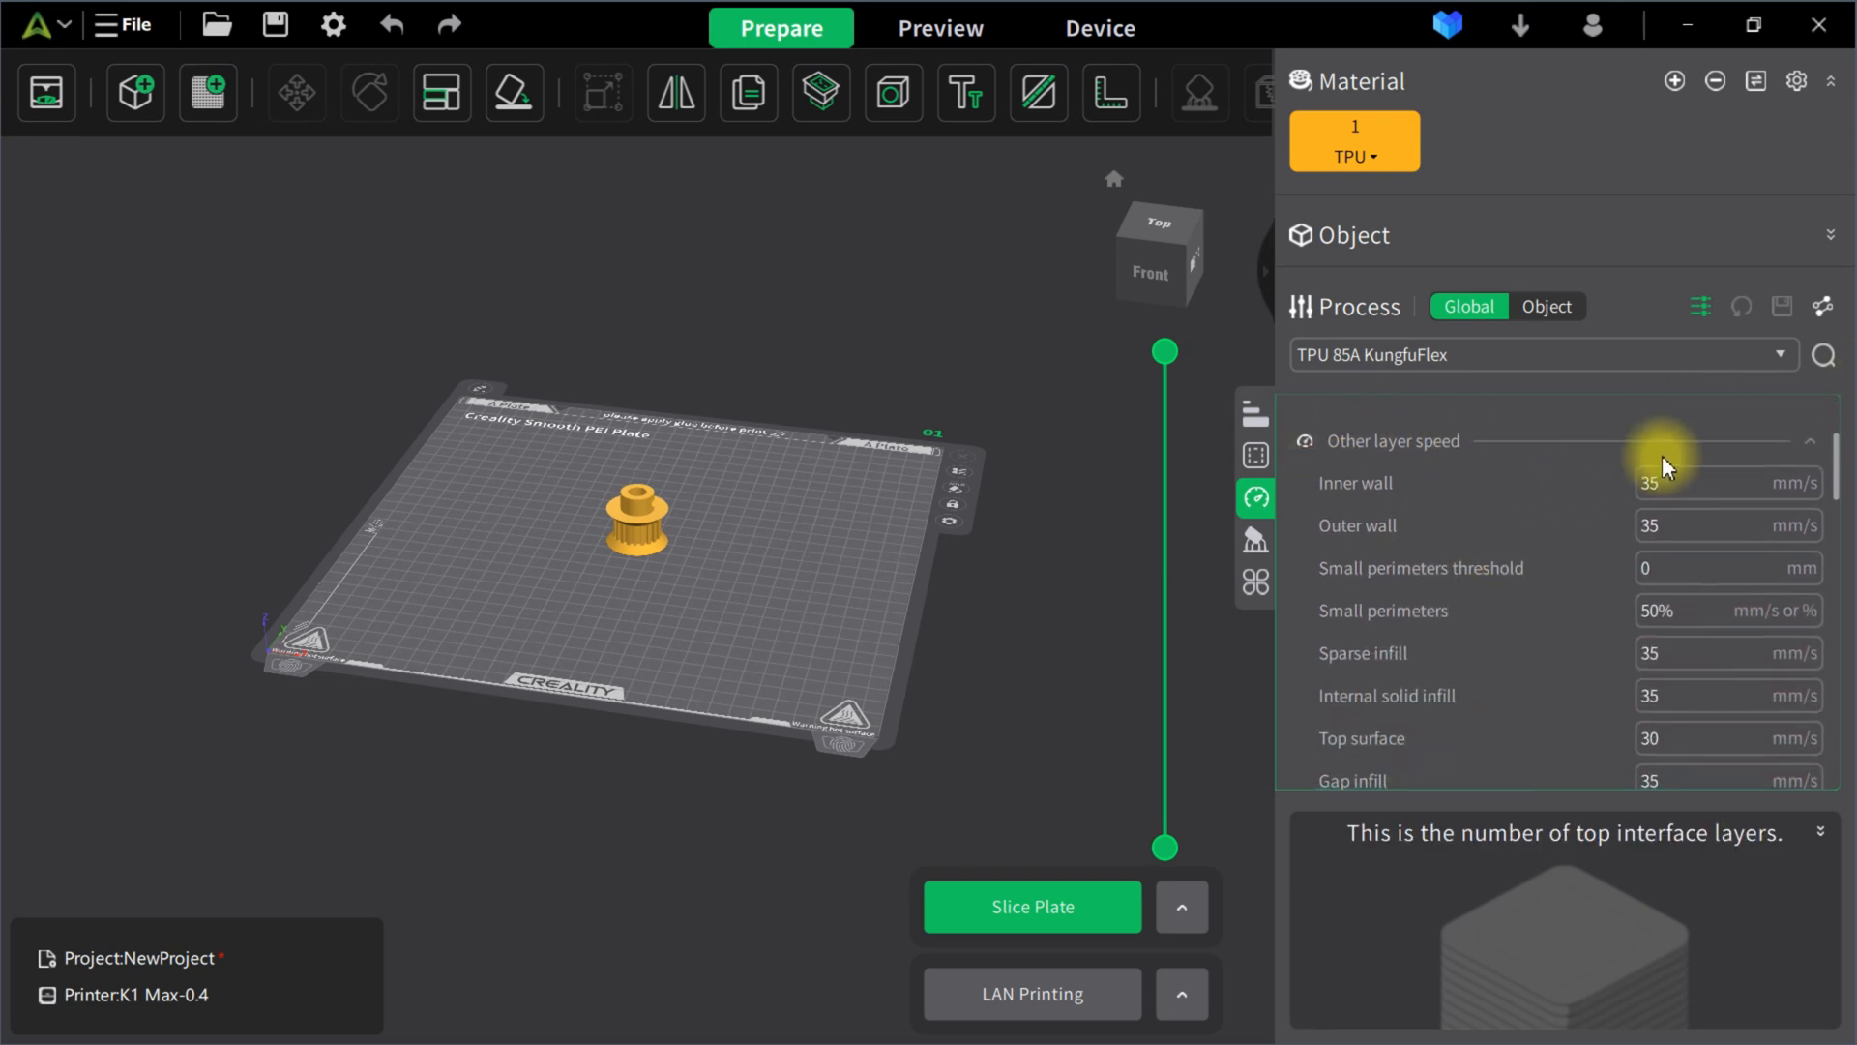
pyautogui.scroll(-3)
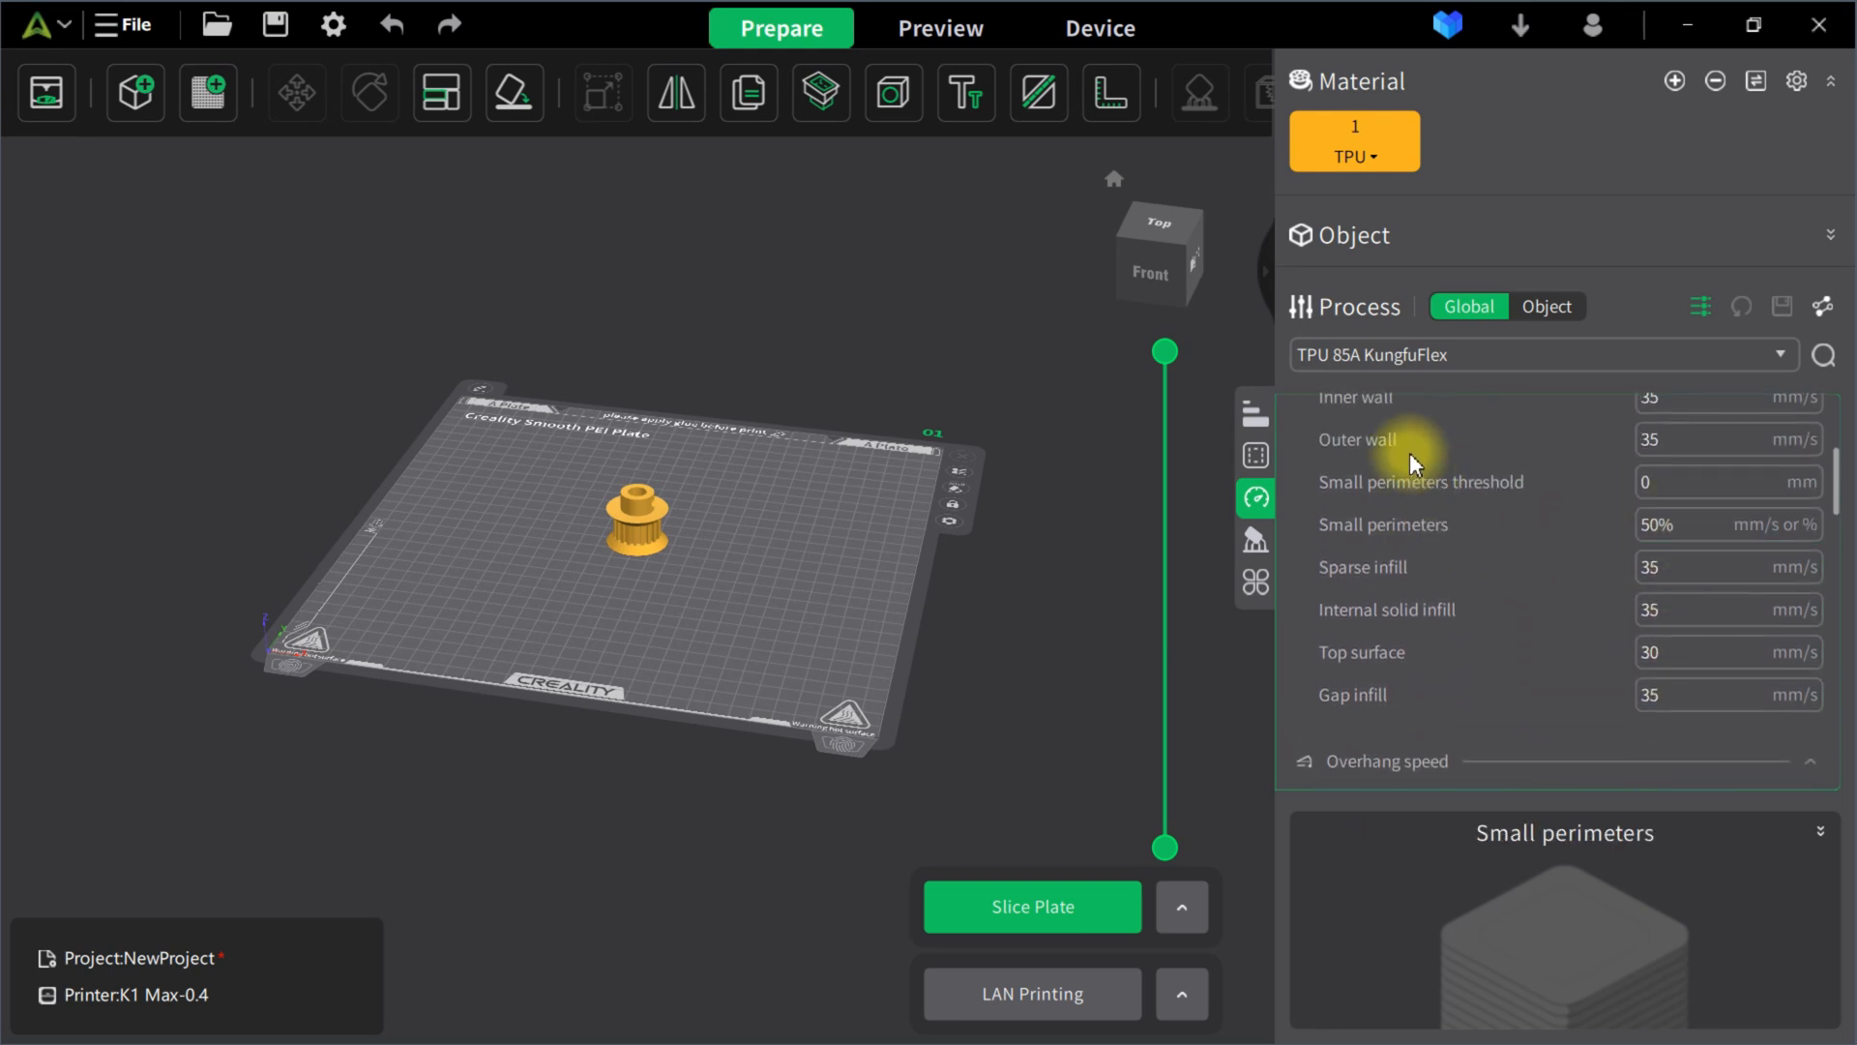
pyautogui.click(1723, 694)
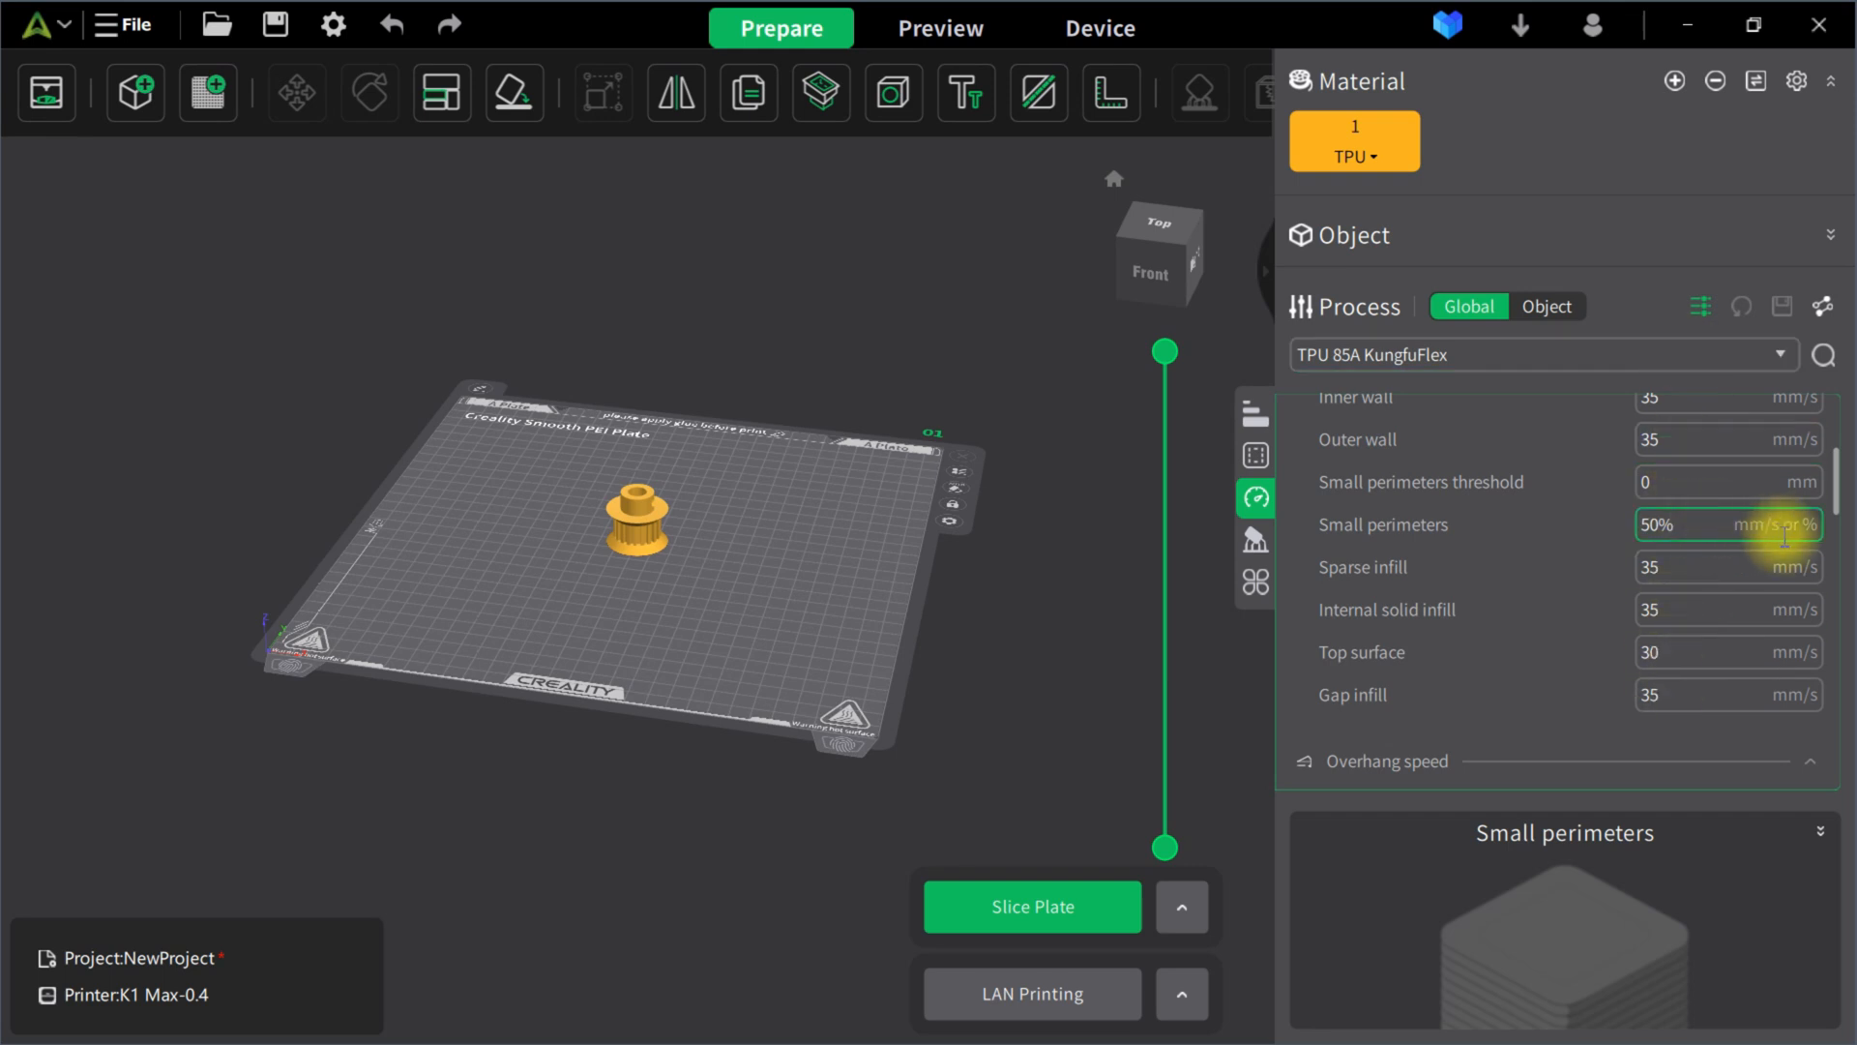
pyautogui.click(1728, 566)
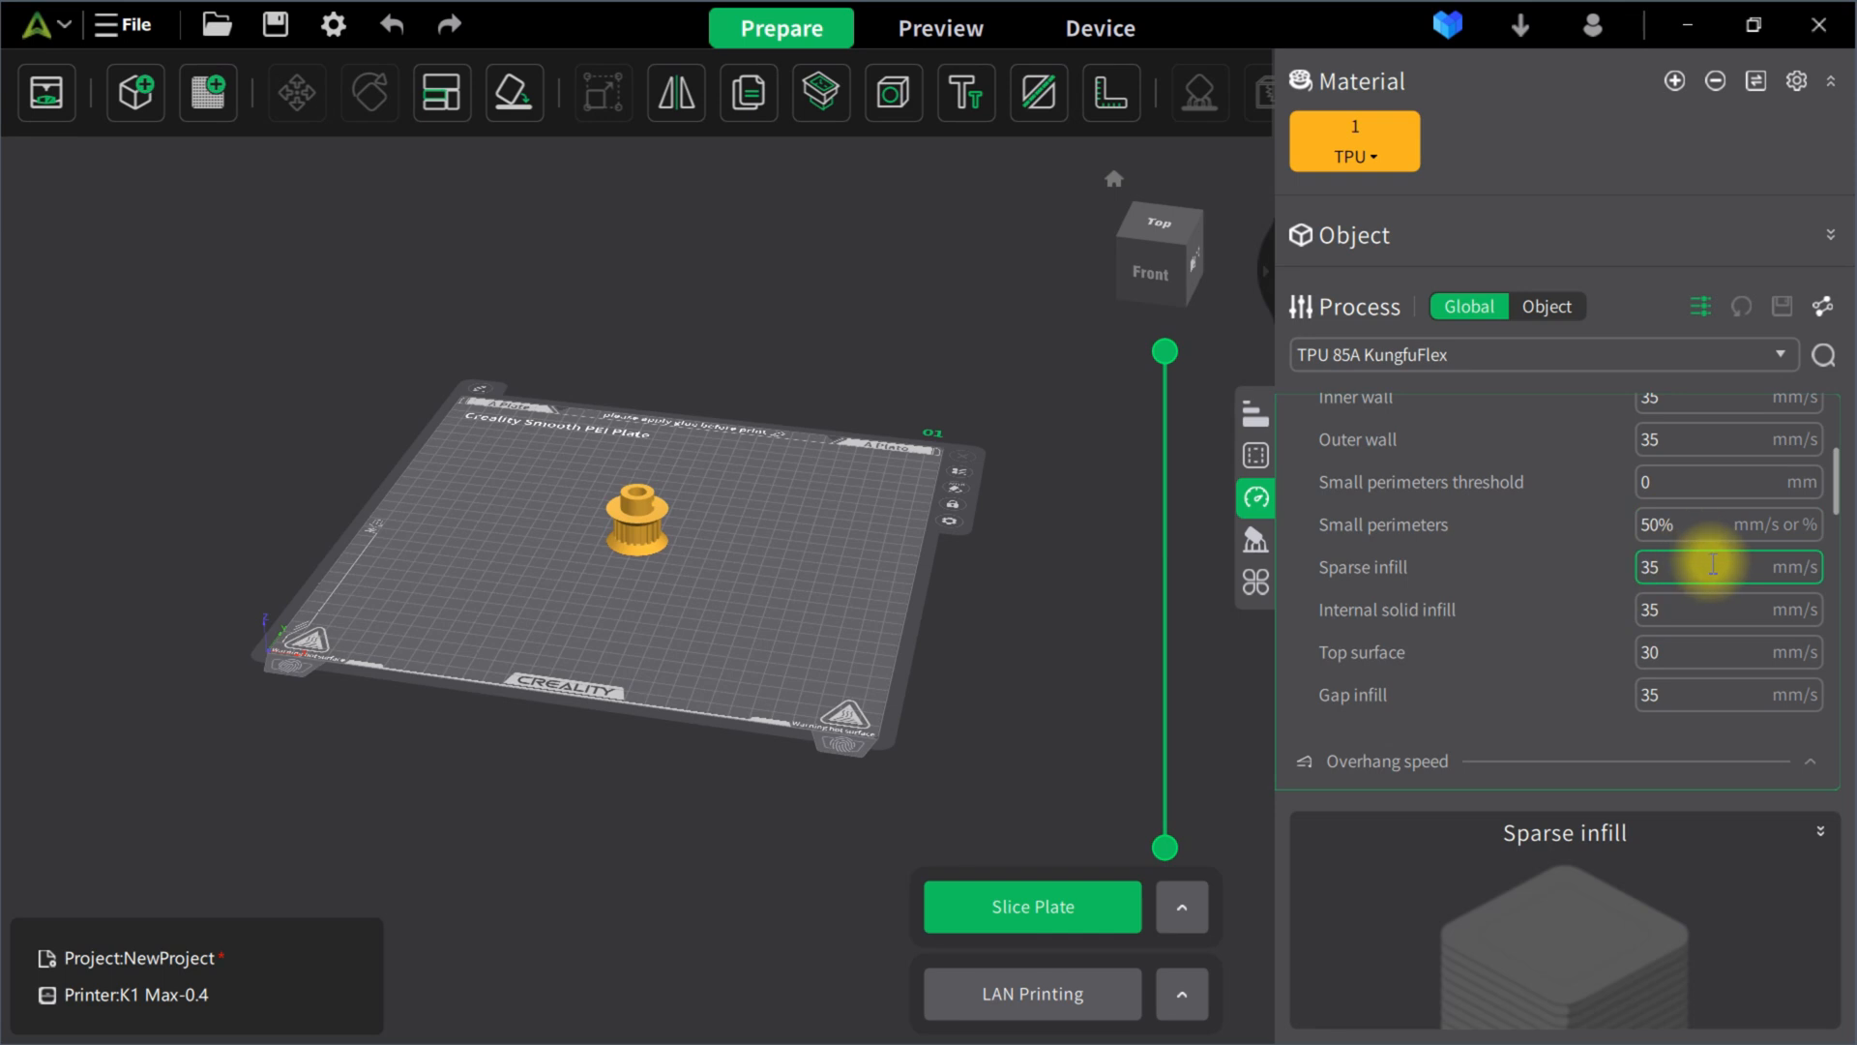
pyautogui.click(1728, 524)
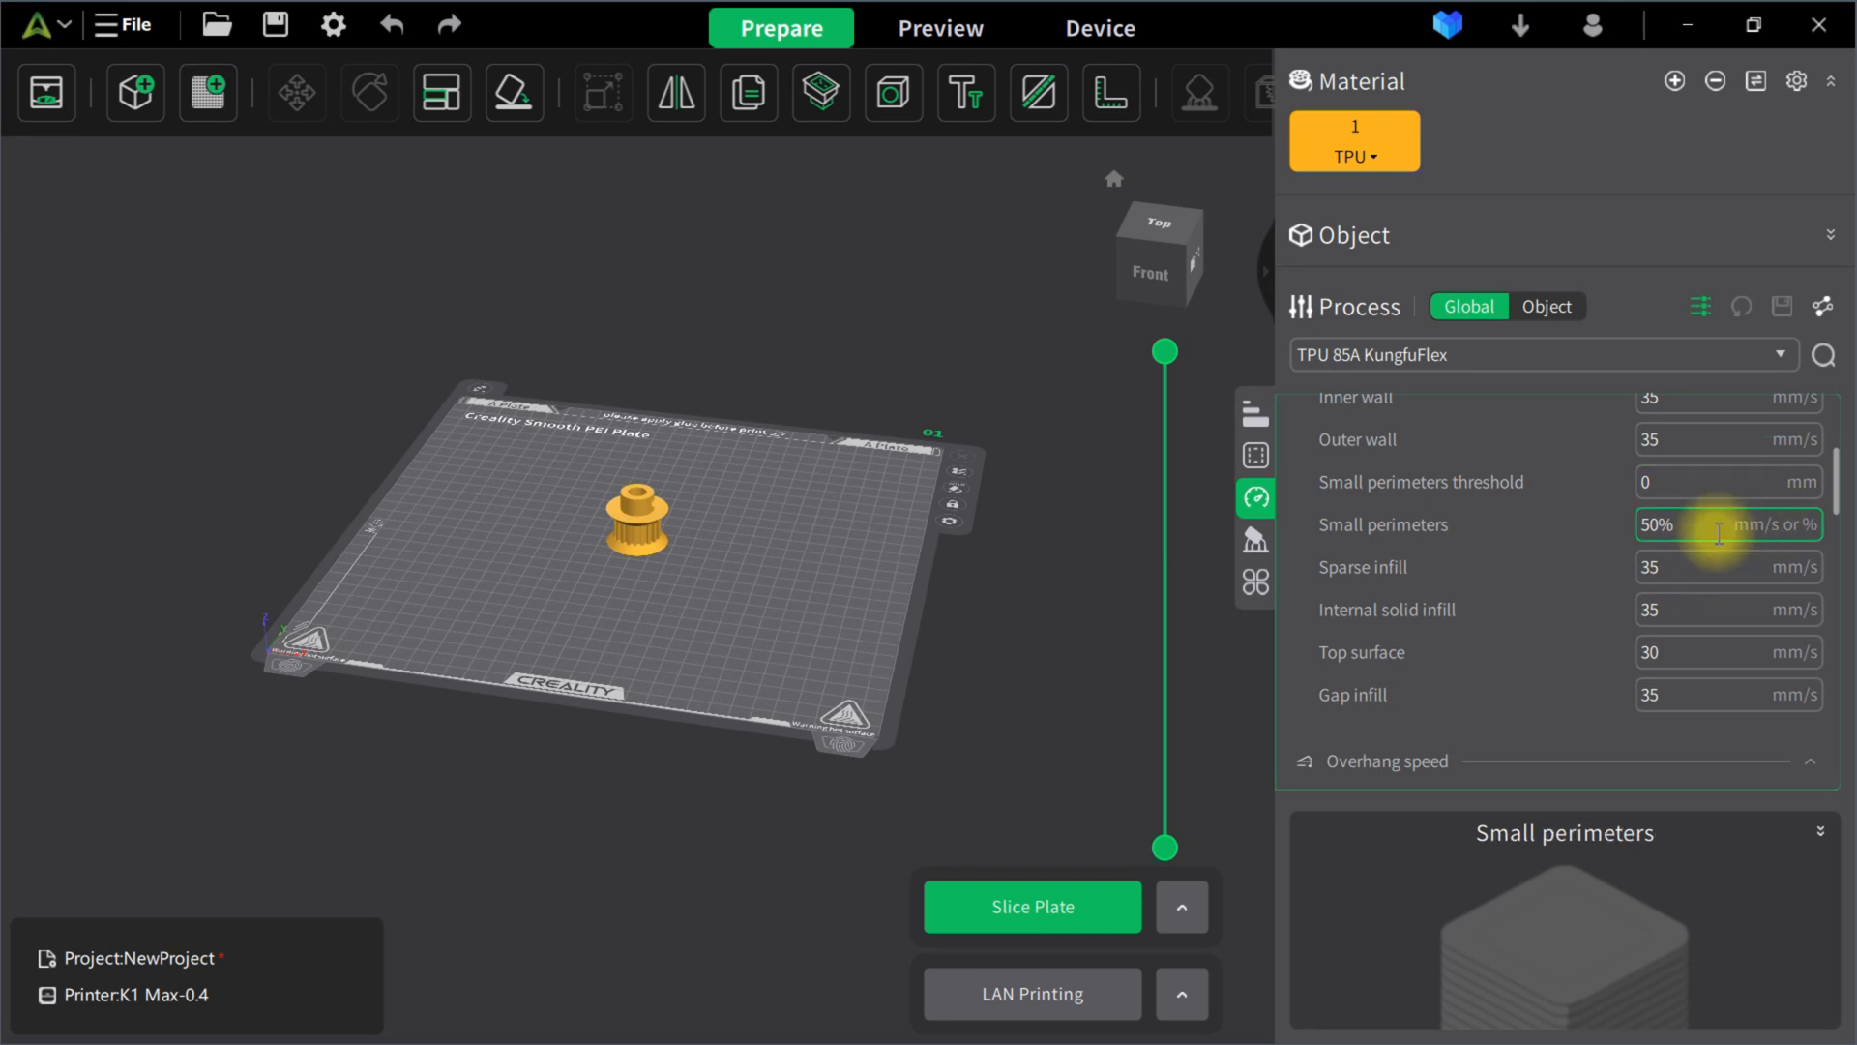
# - Review overhang, travel, acceleration and jerk values, then move to the Support settings
pyautogui.scroll(-3)
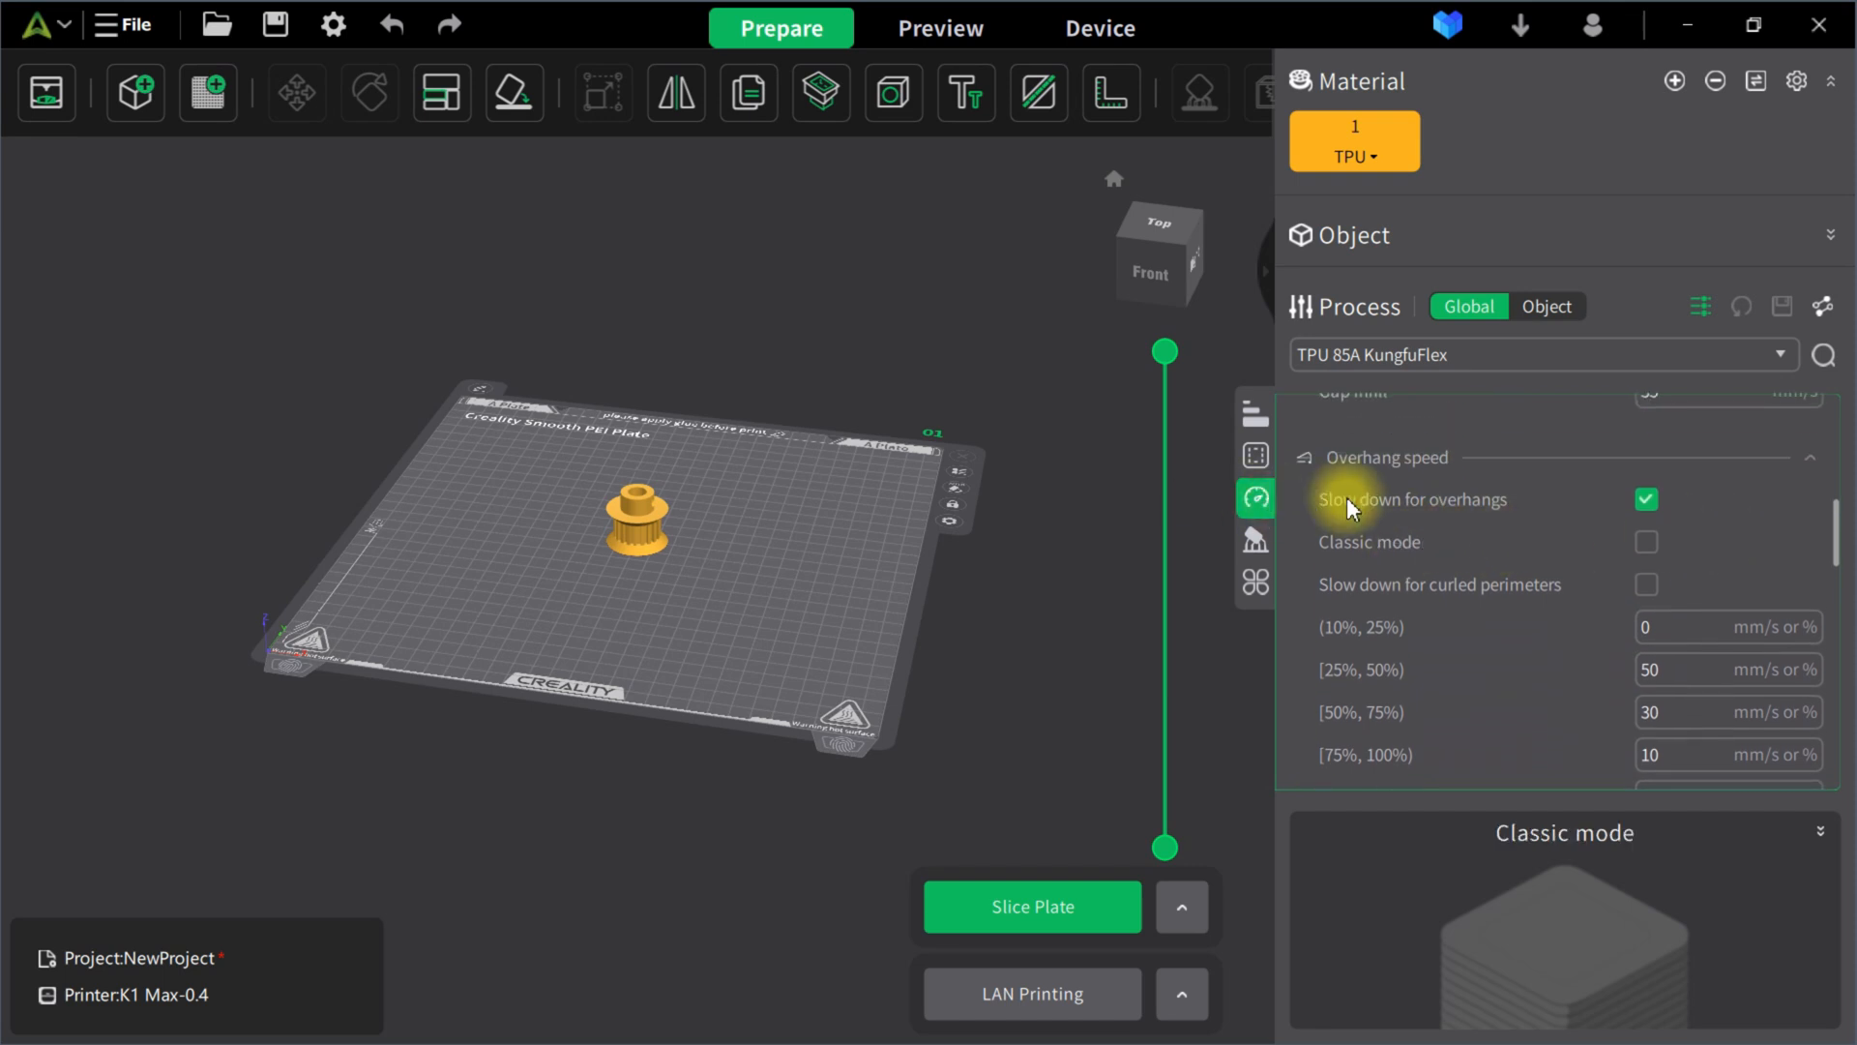
pyautogui.scroll(-3)
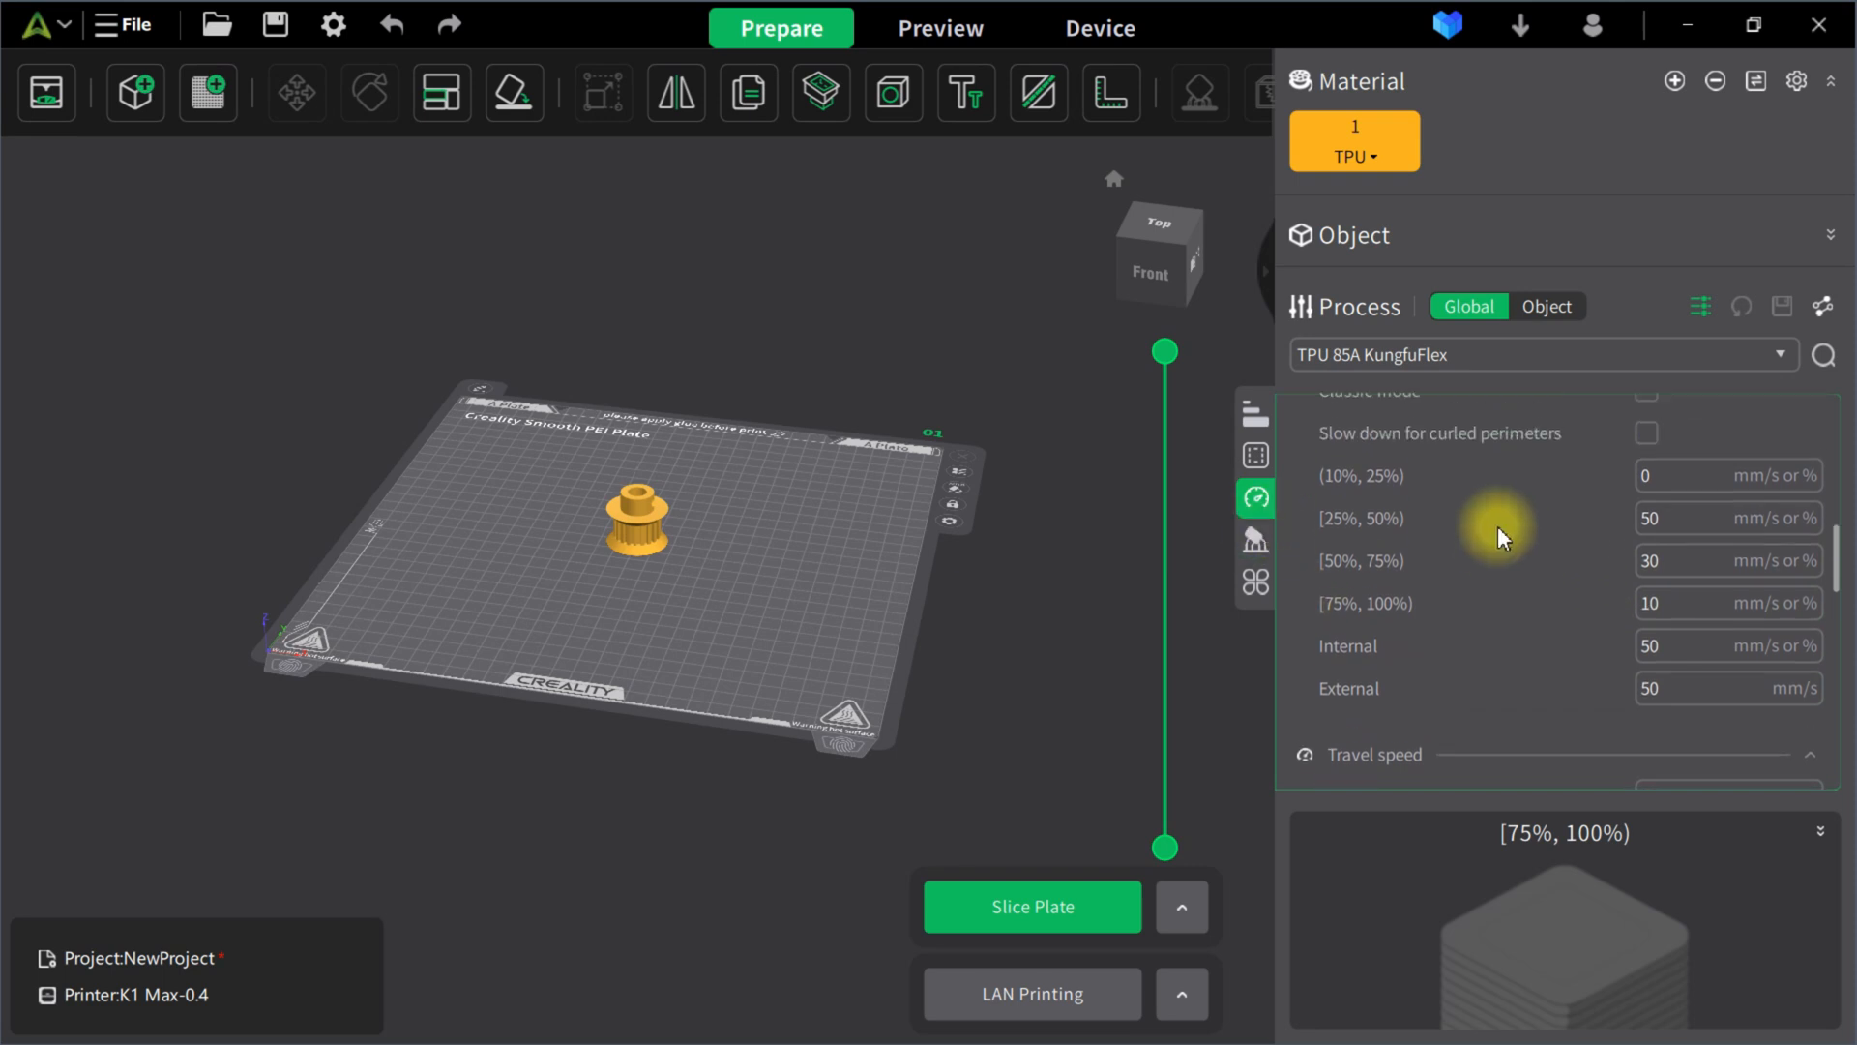
pyautogui.scroll(-3)
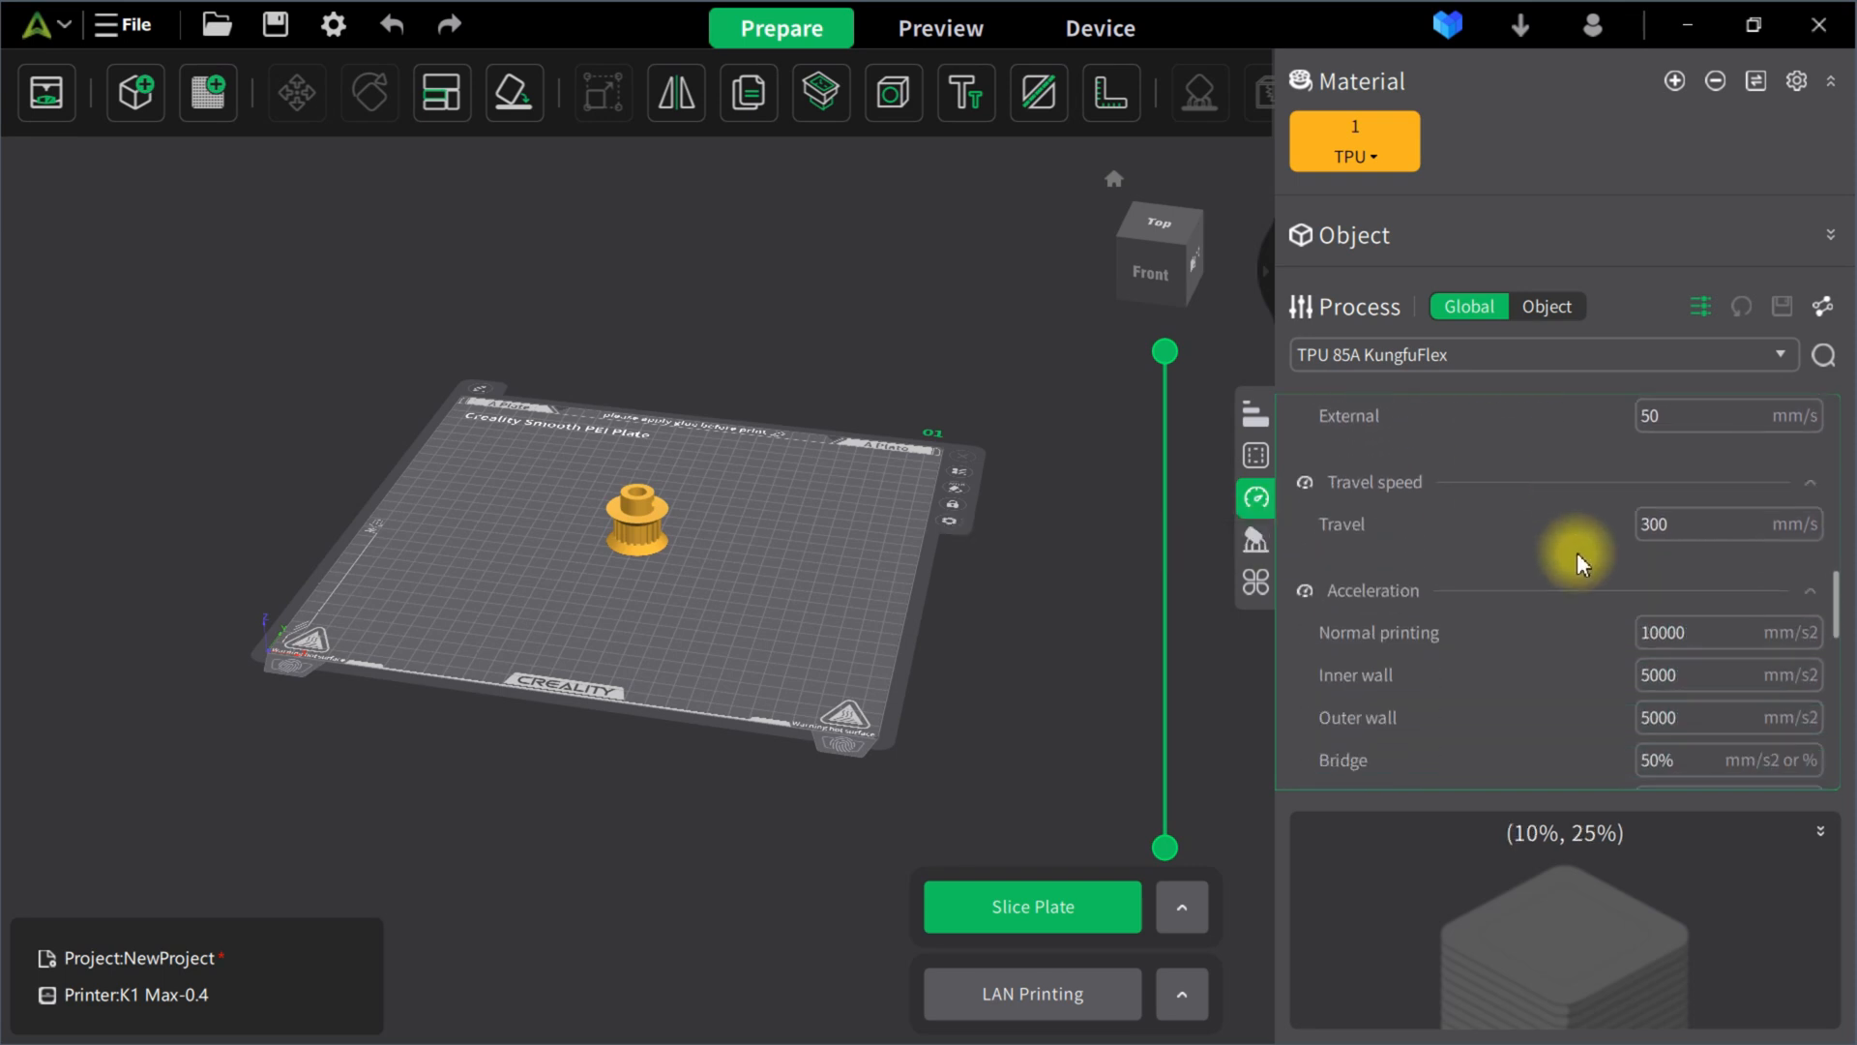
pyautogui.scroll(-3)
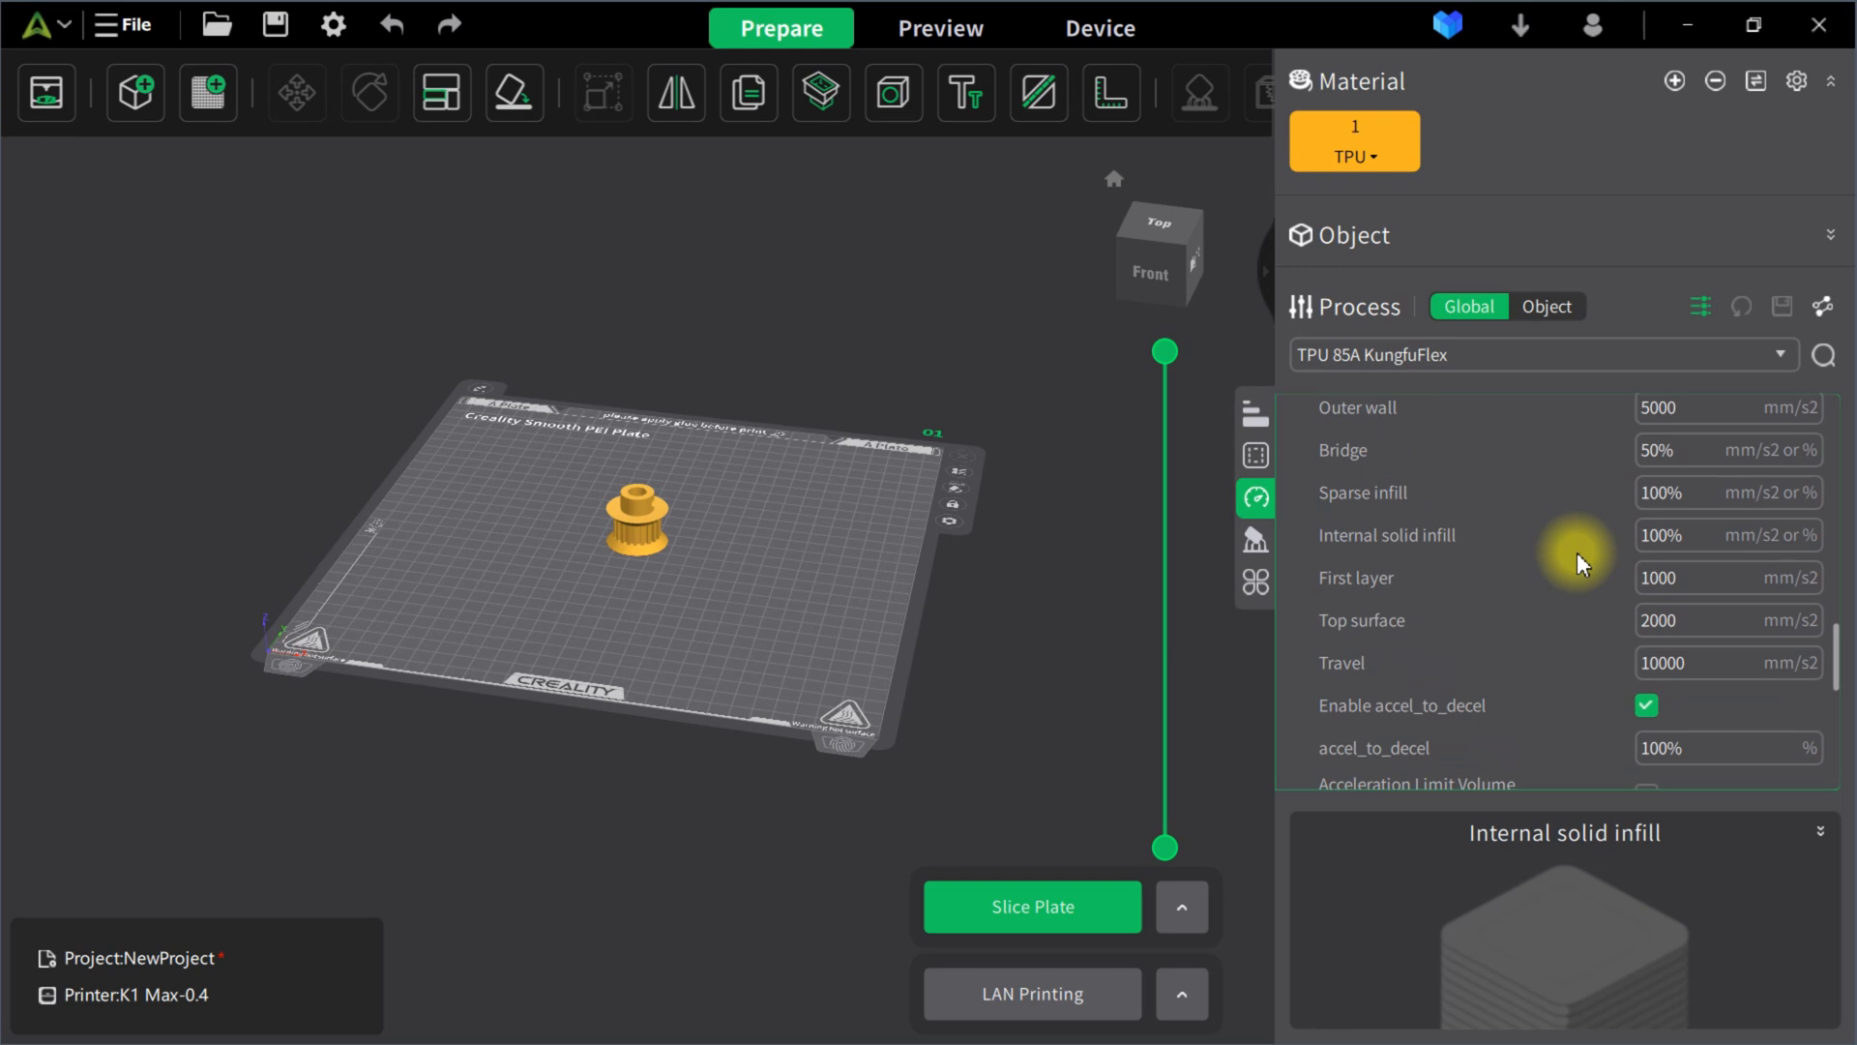
pyautogui.scroll(-3)
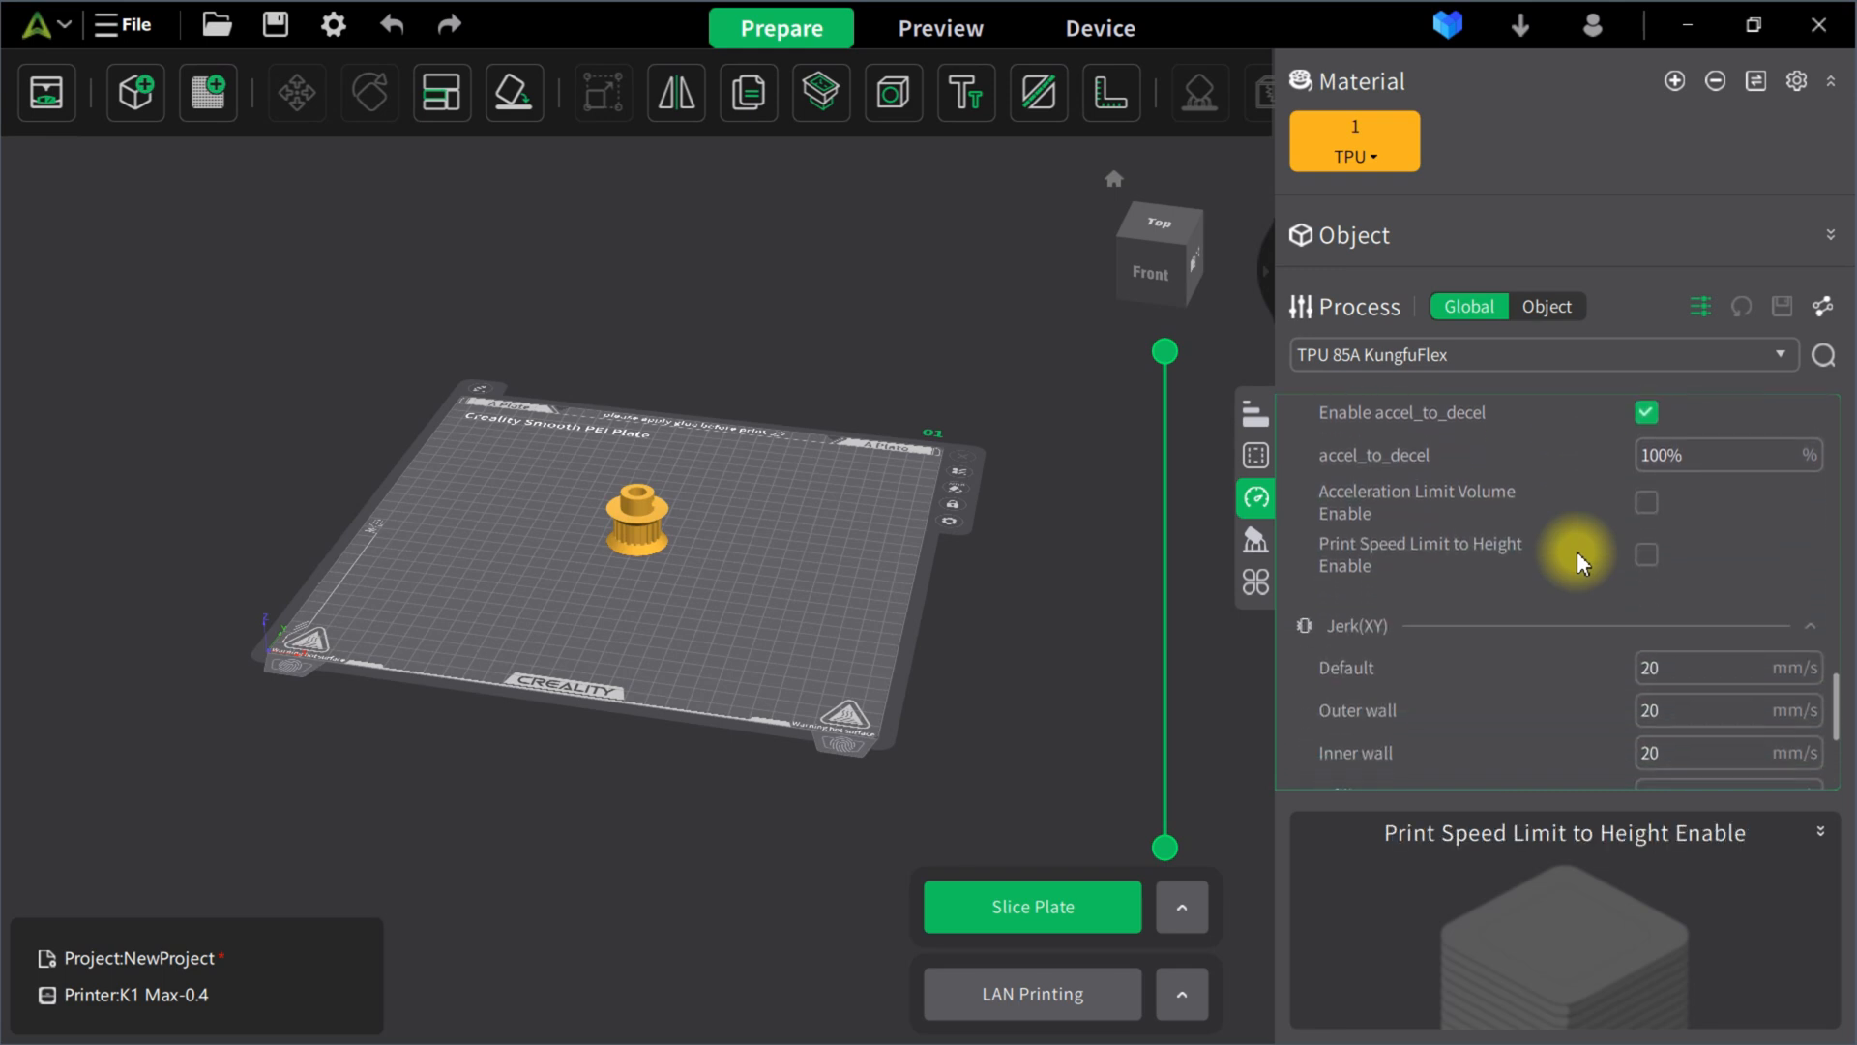
pyautogui.scroll(-3)
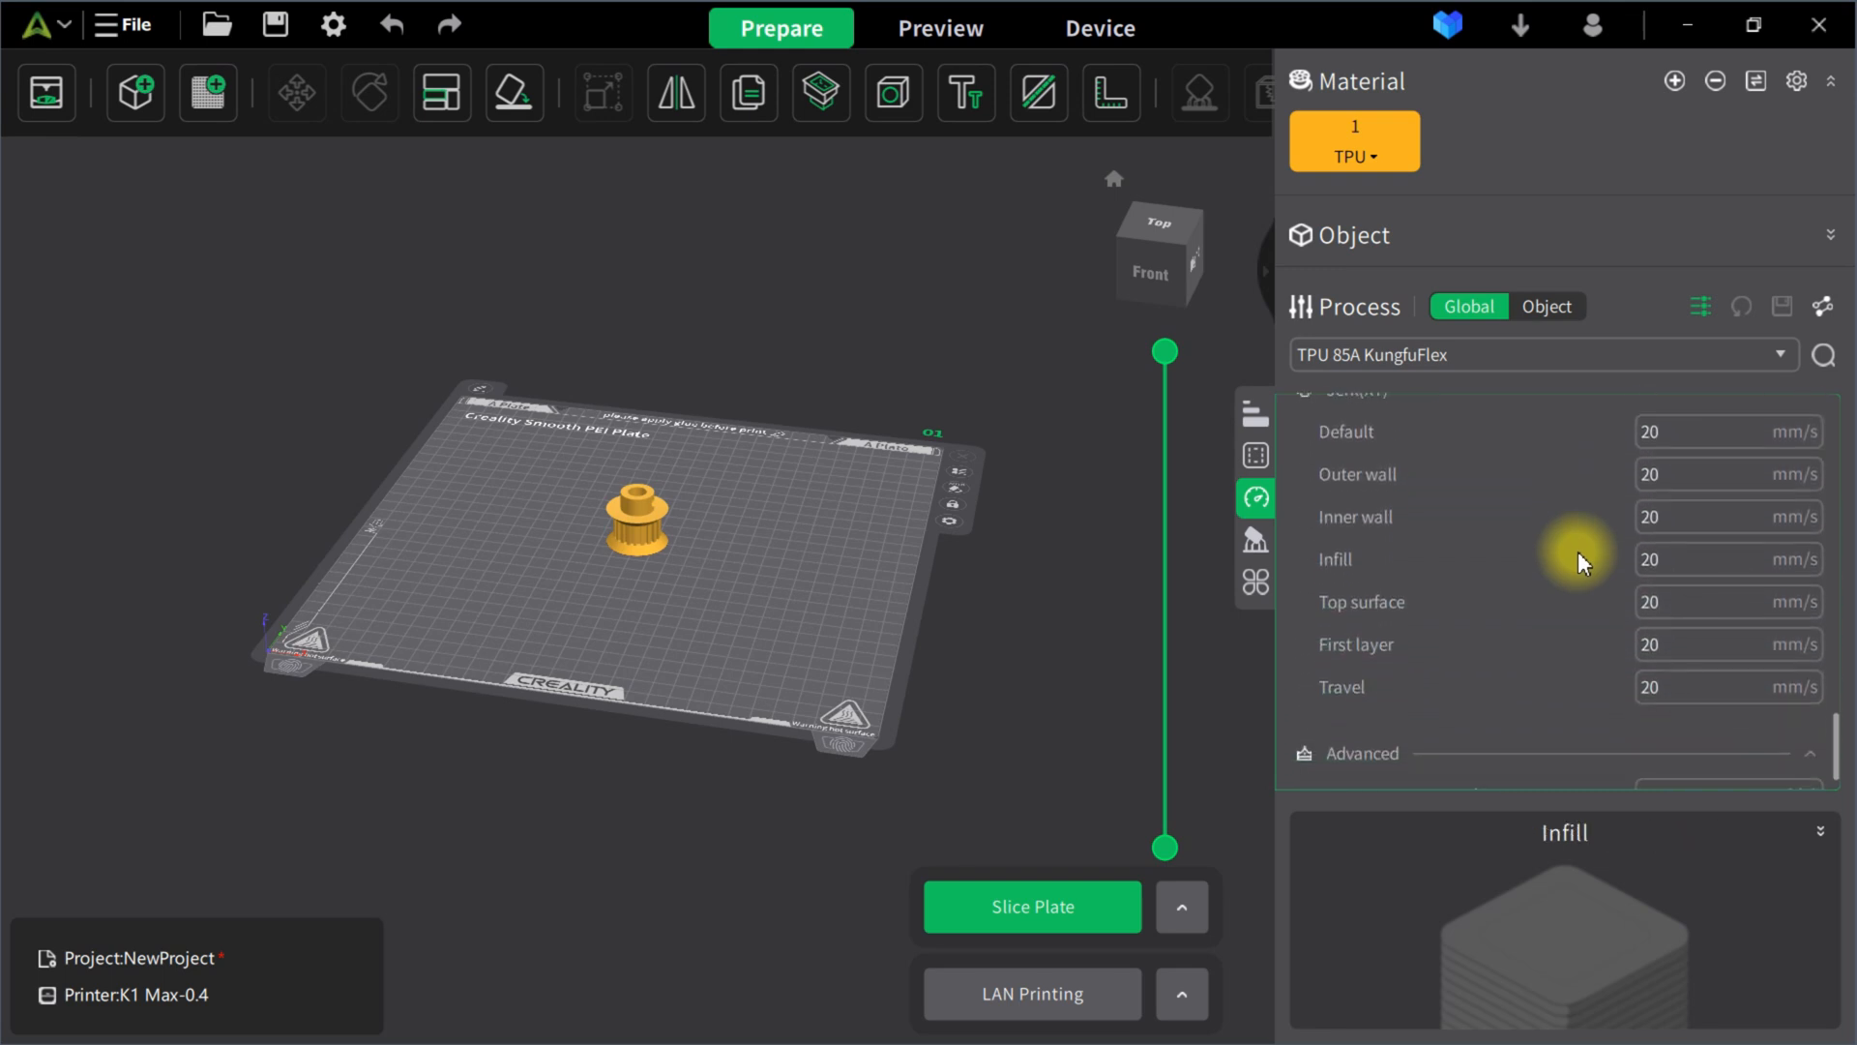
pyautogui.scroll(-3)
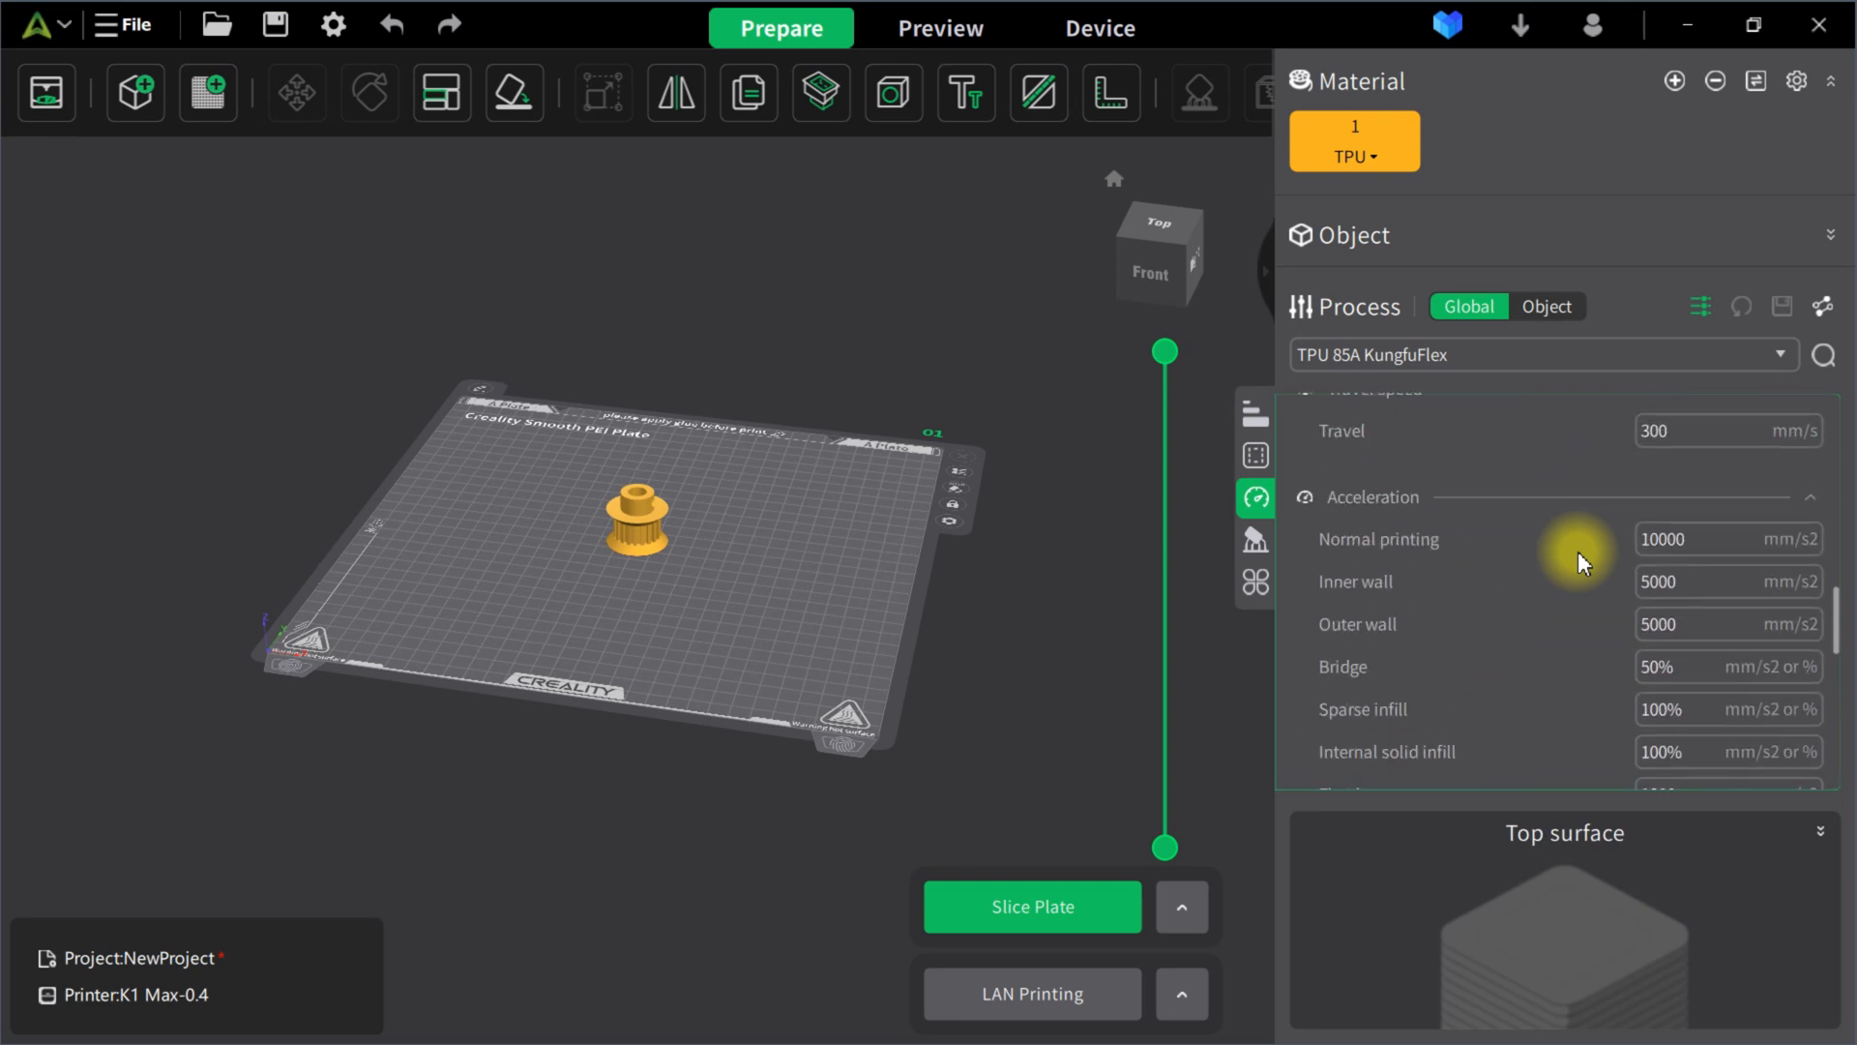
pyautogui.click(1254, 540)
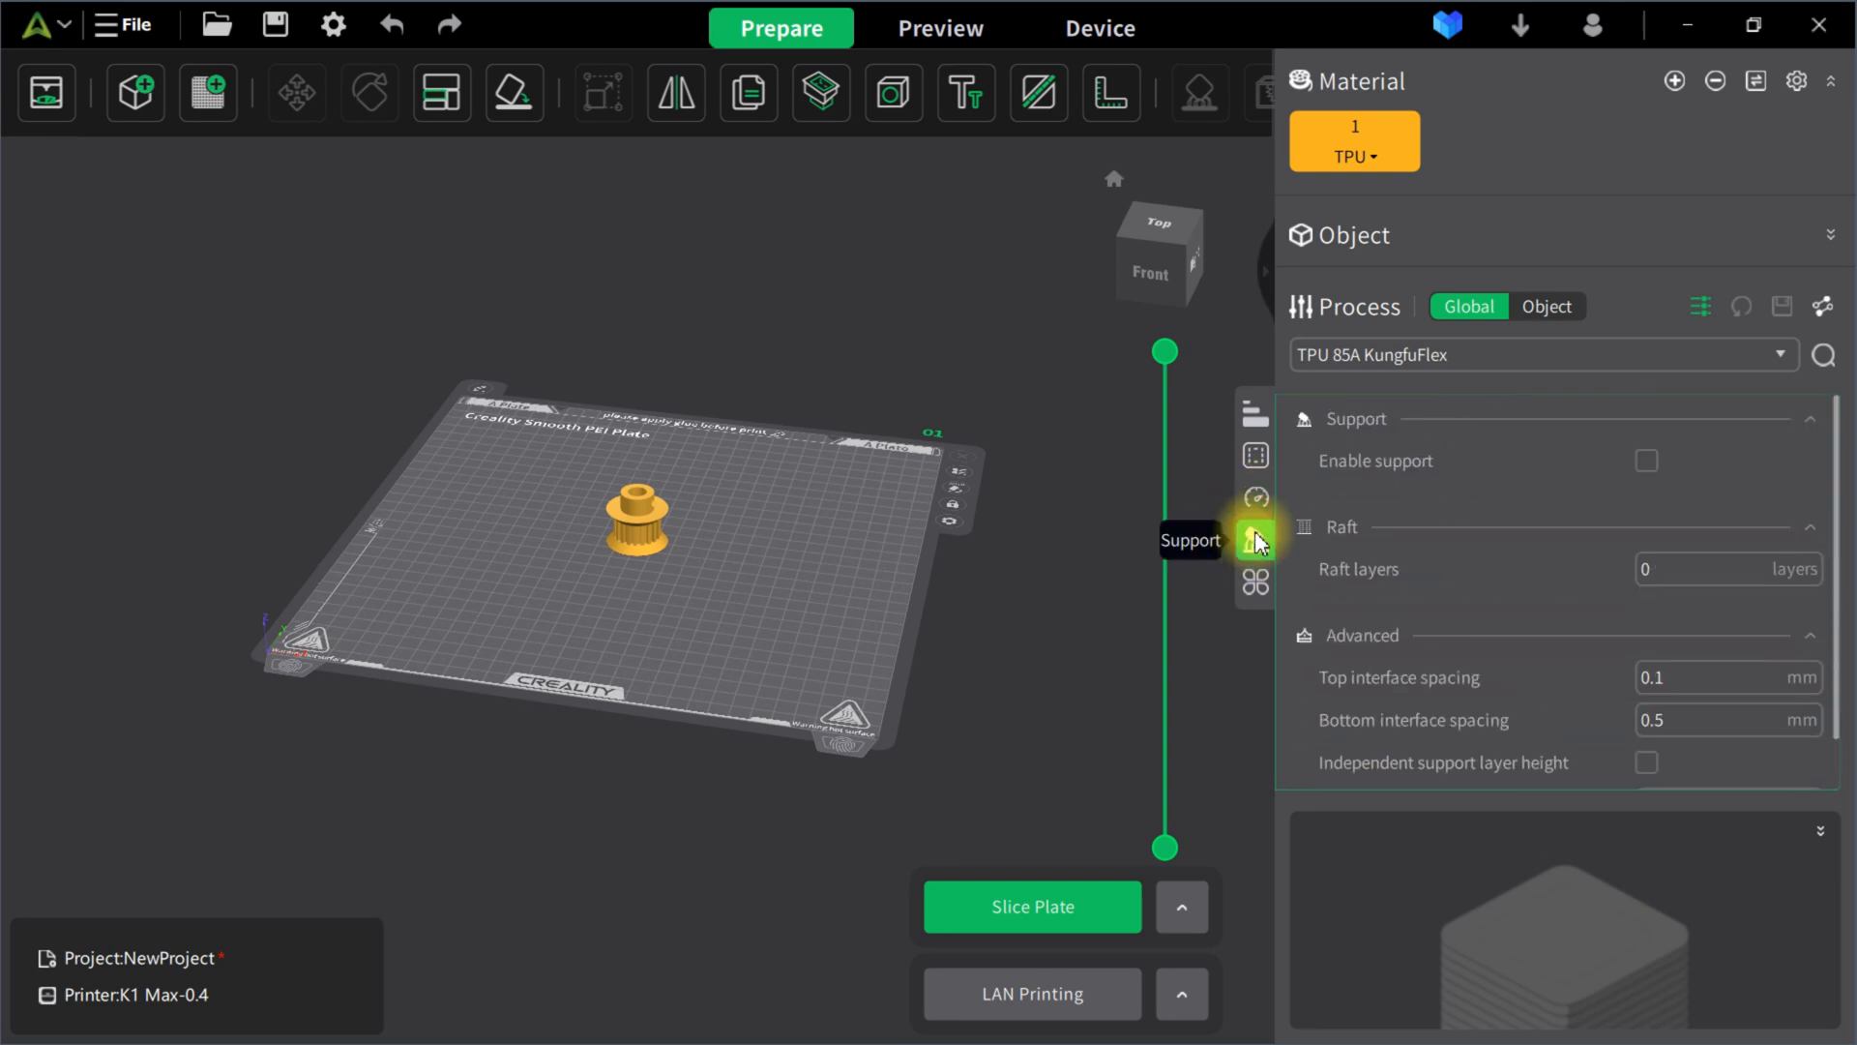
pyautogui.moveTo(1362, 568)
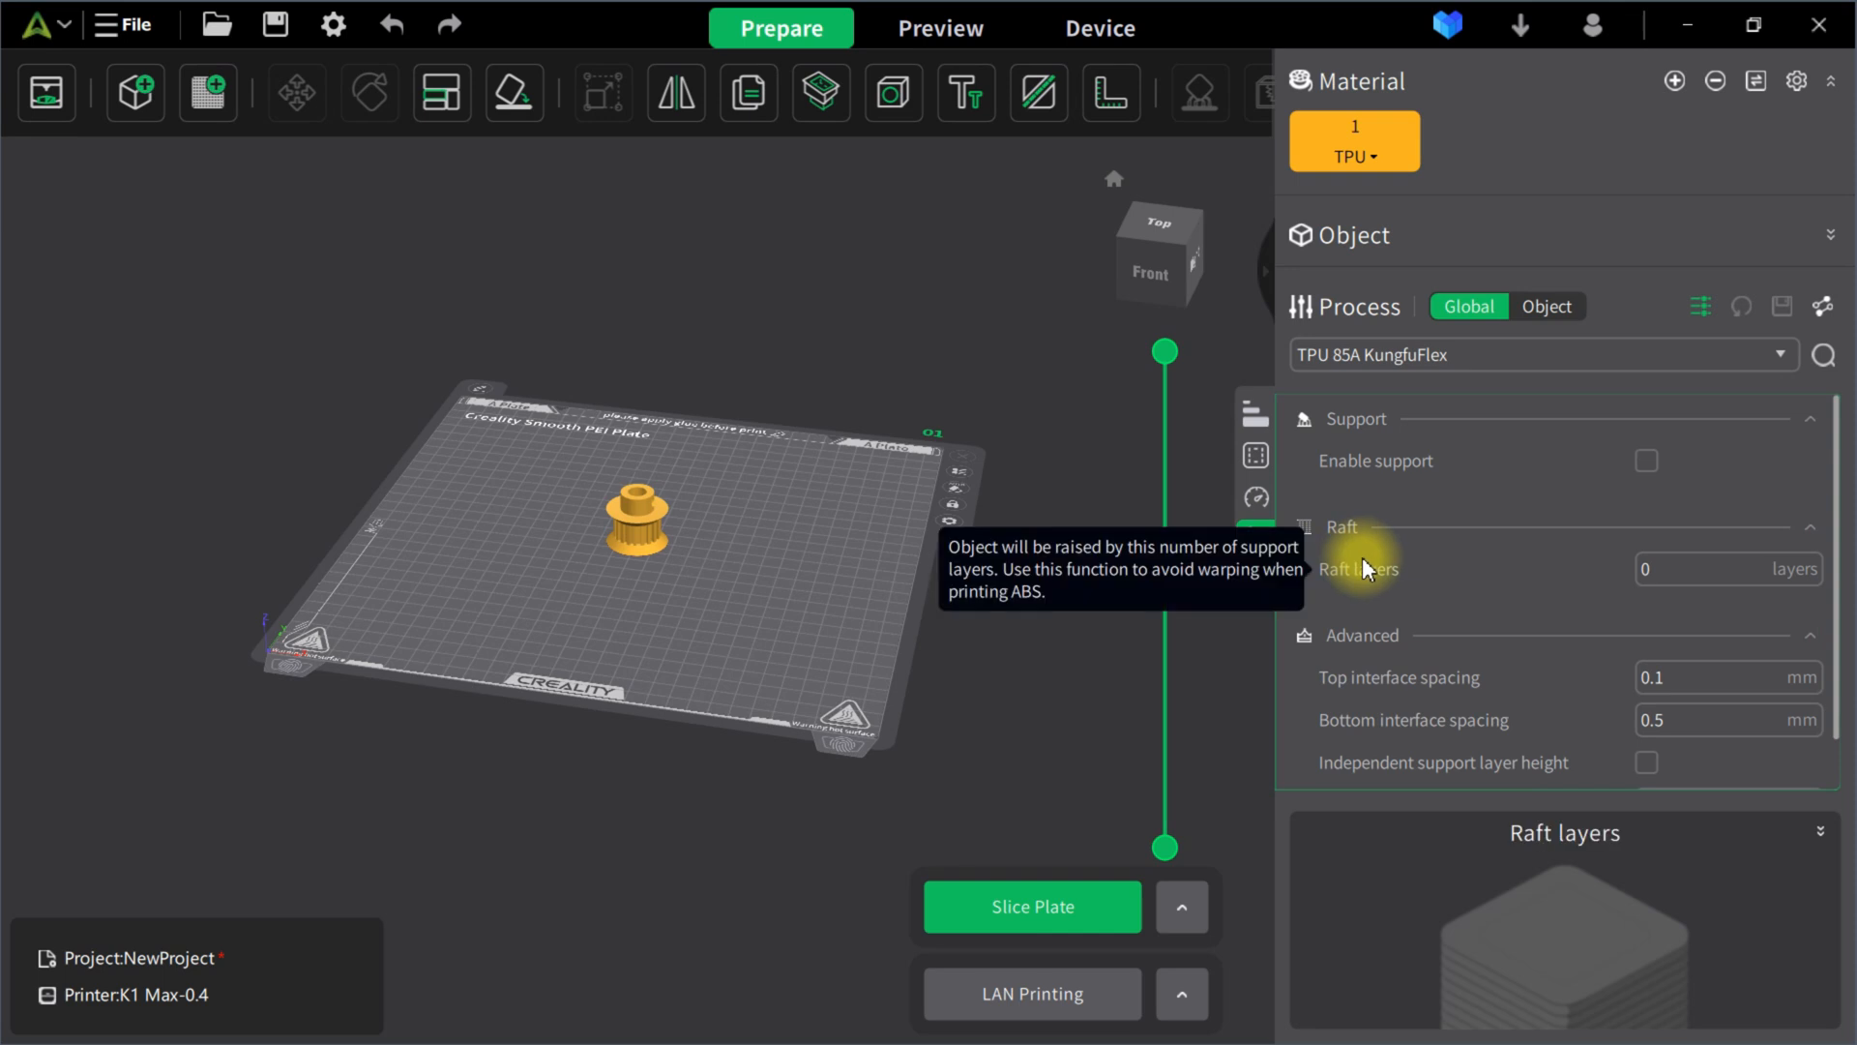
pyautogui.moveTo(1465, 628)
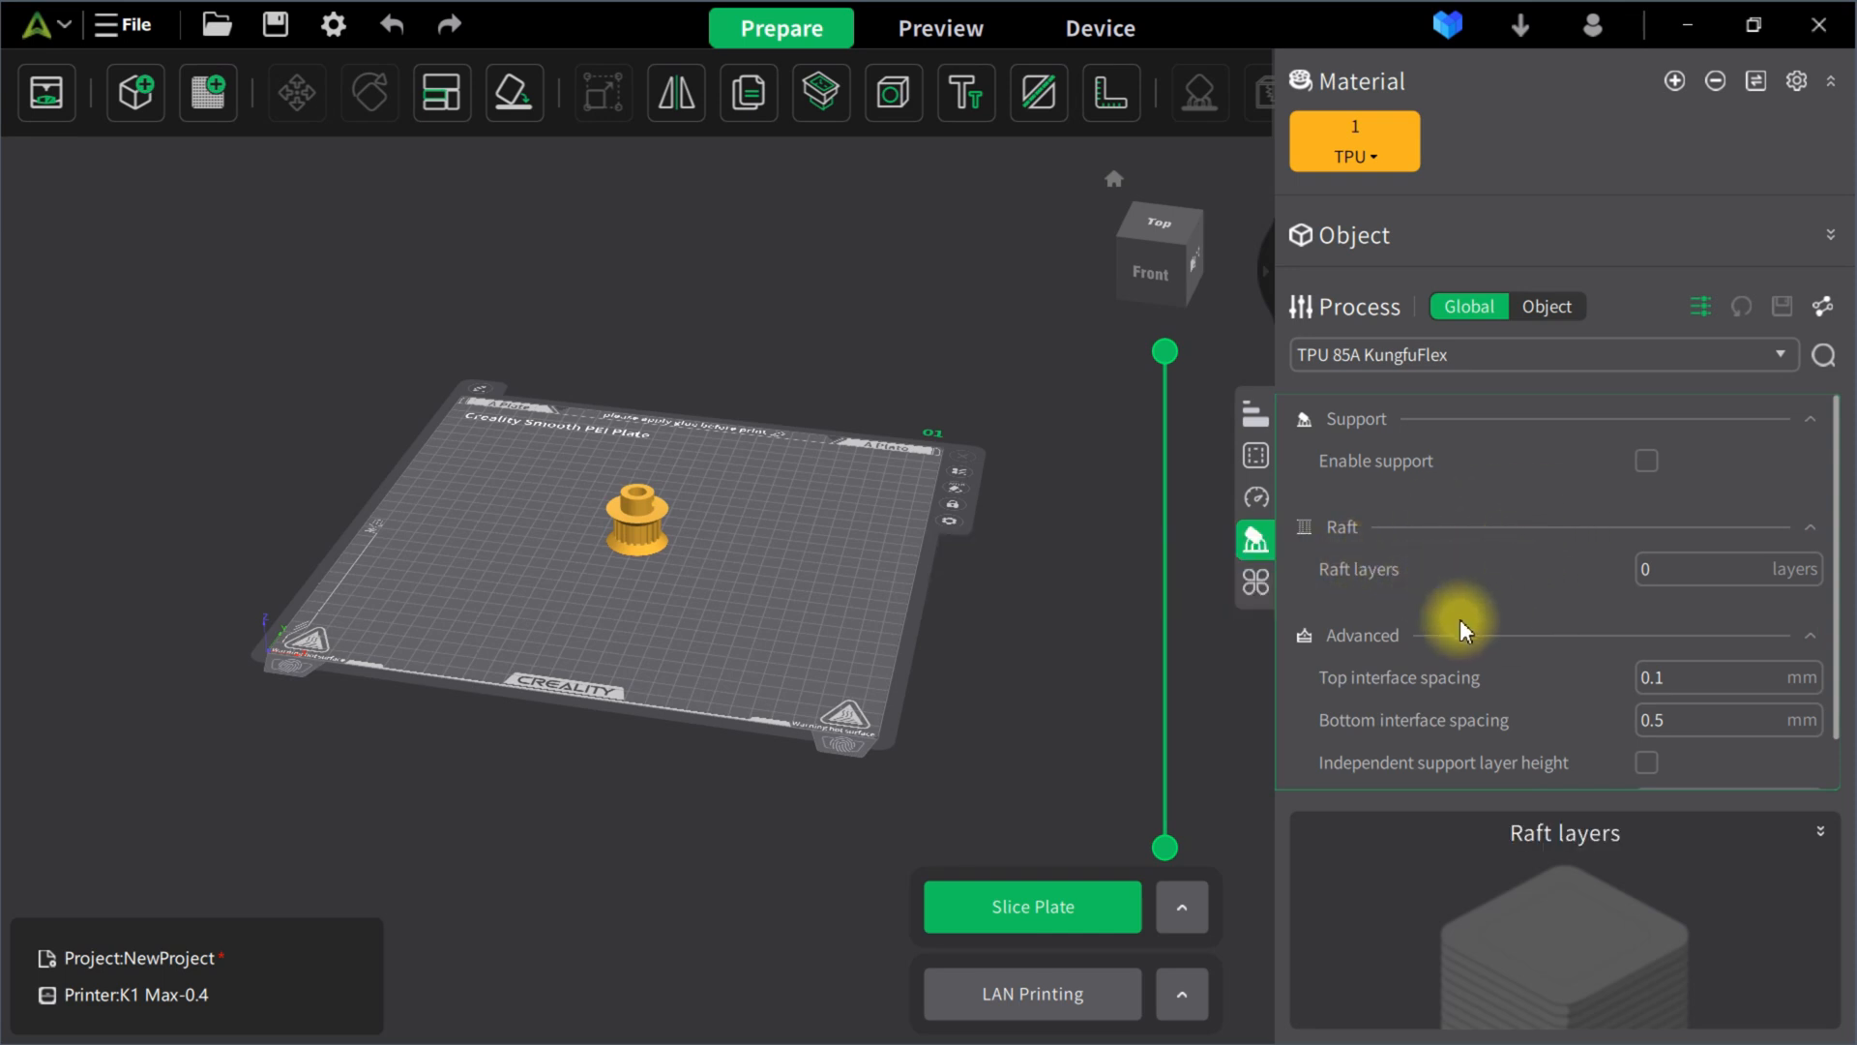
pyautogui.moveTo(1463, 592)
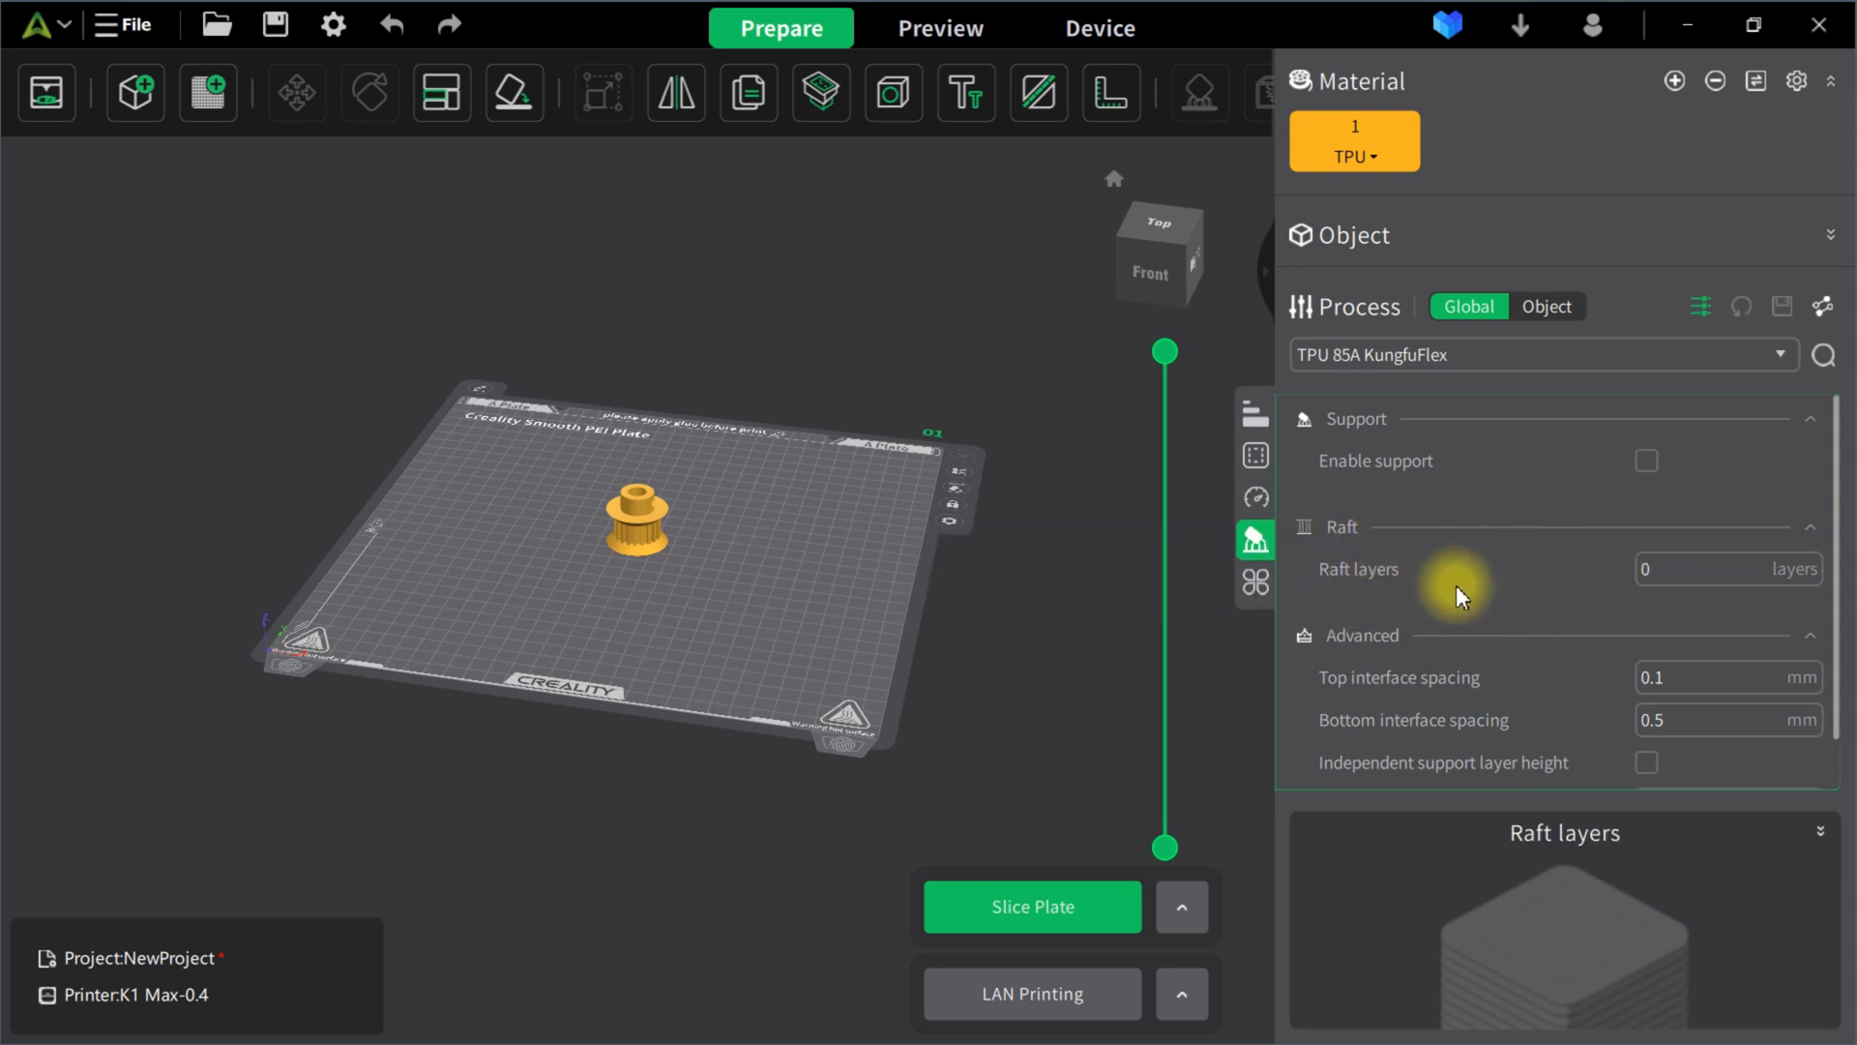
pyautogui.moveTo(1401, 607)
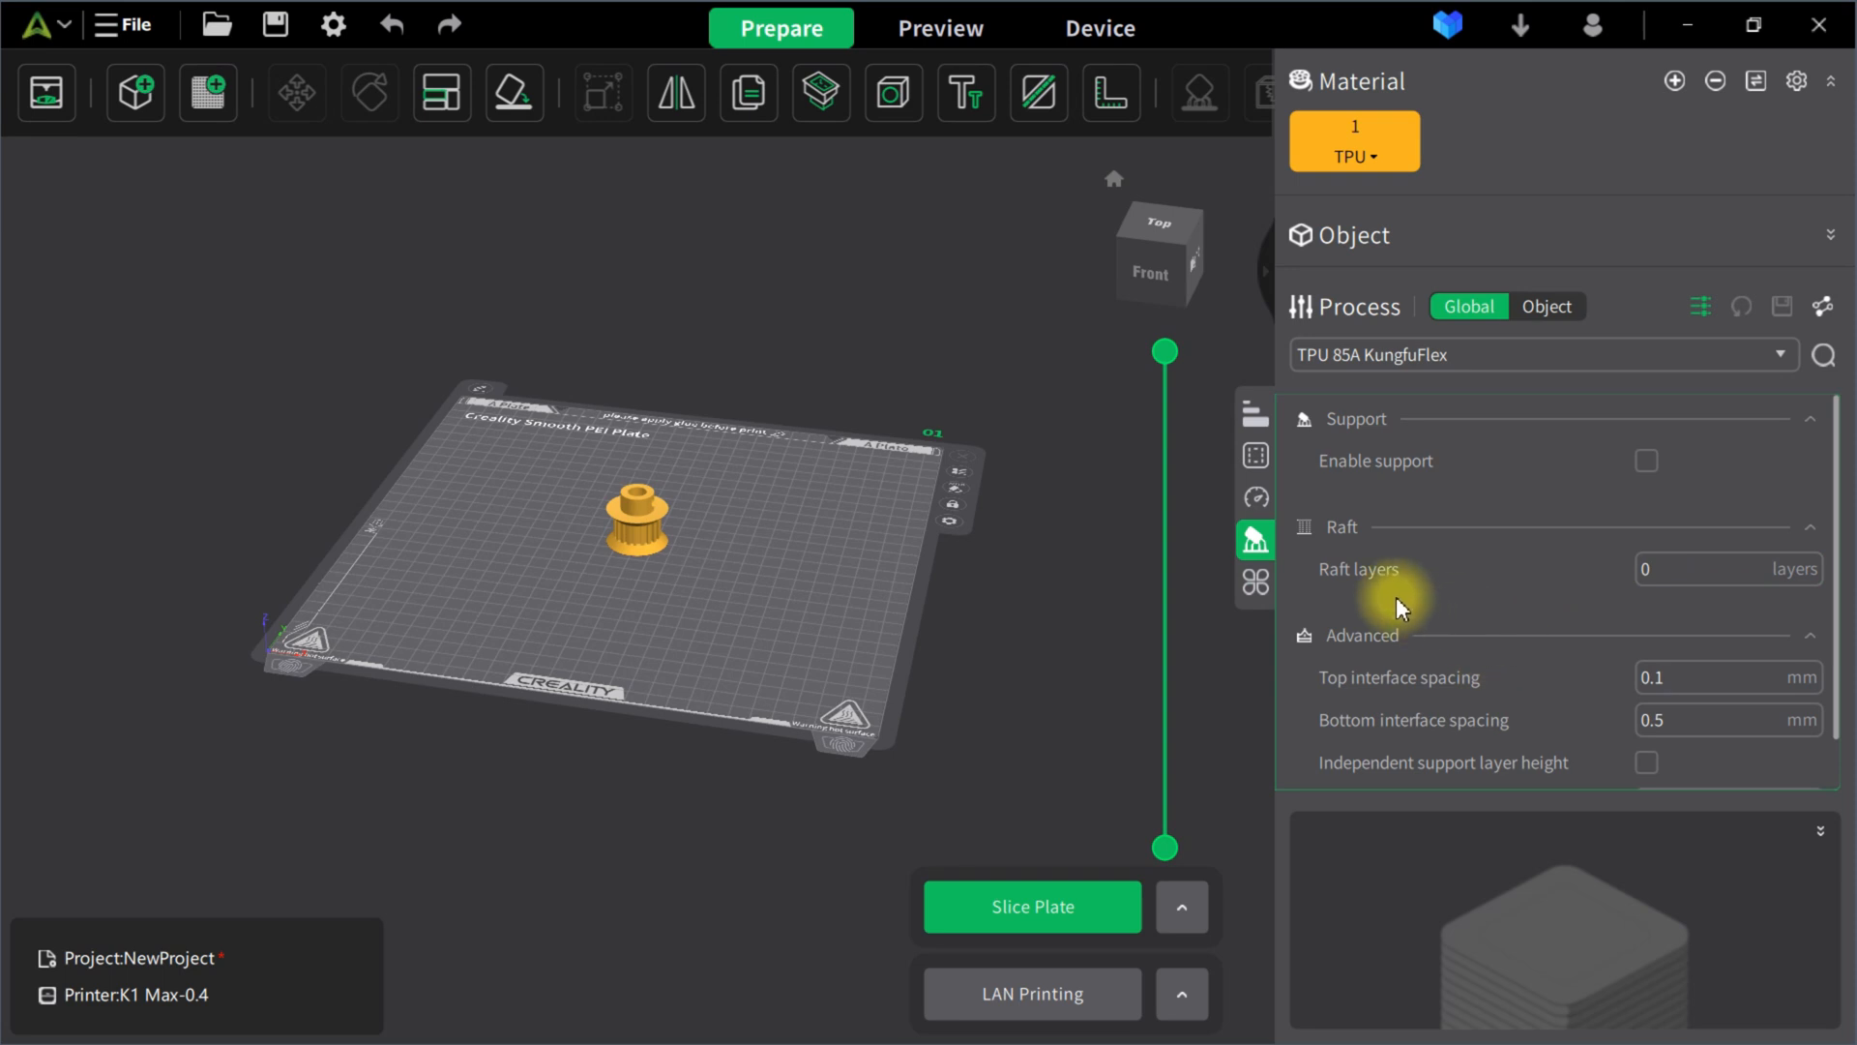
pyautogui.moveTo(1288, 601)
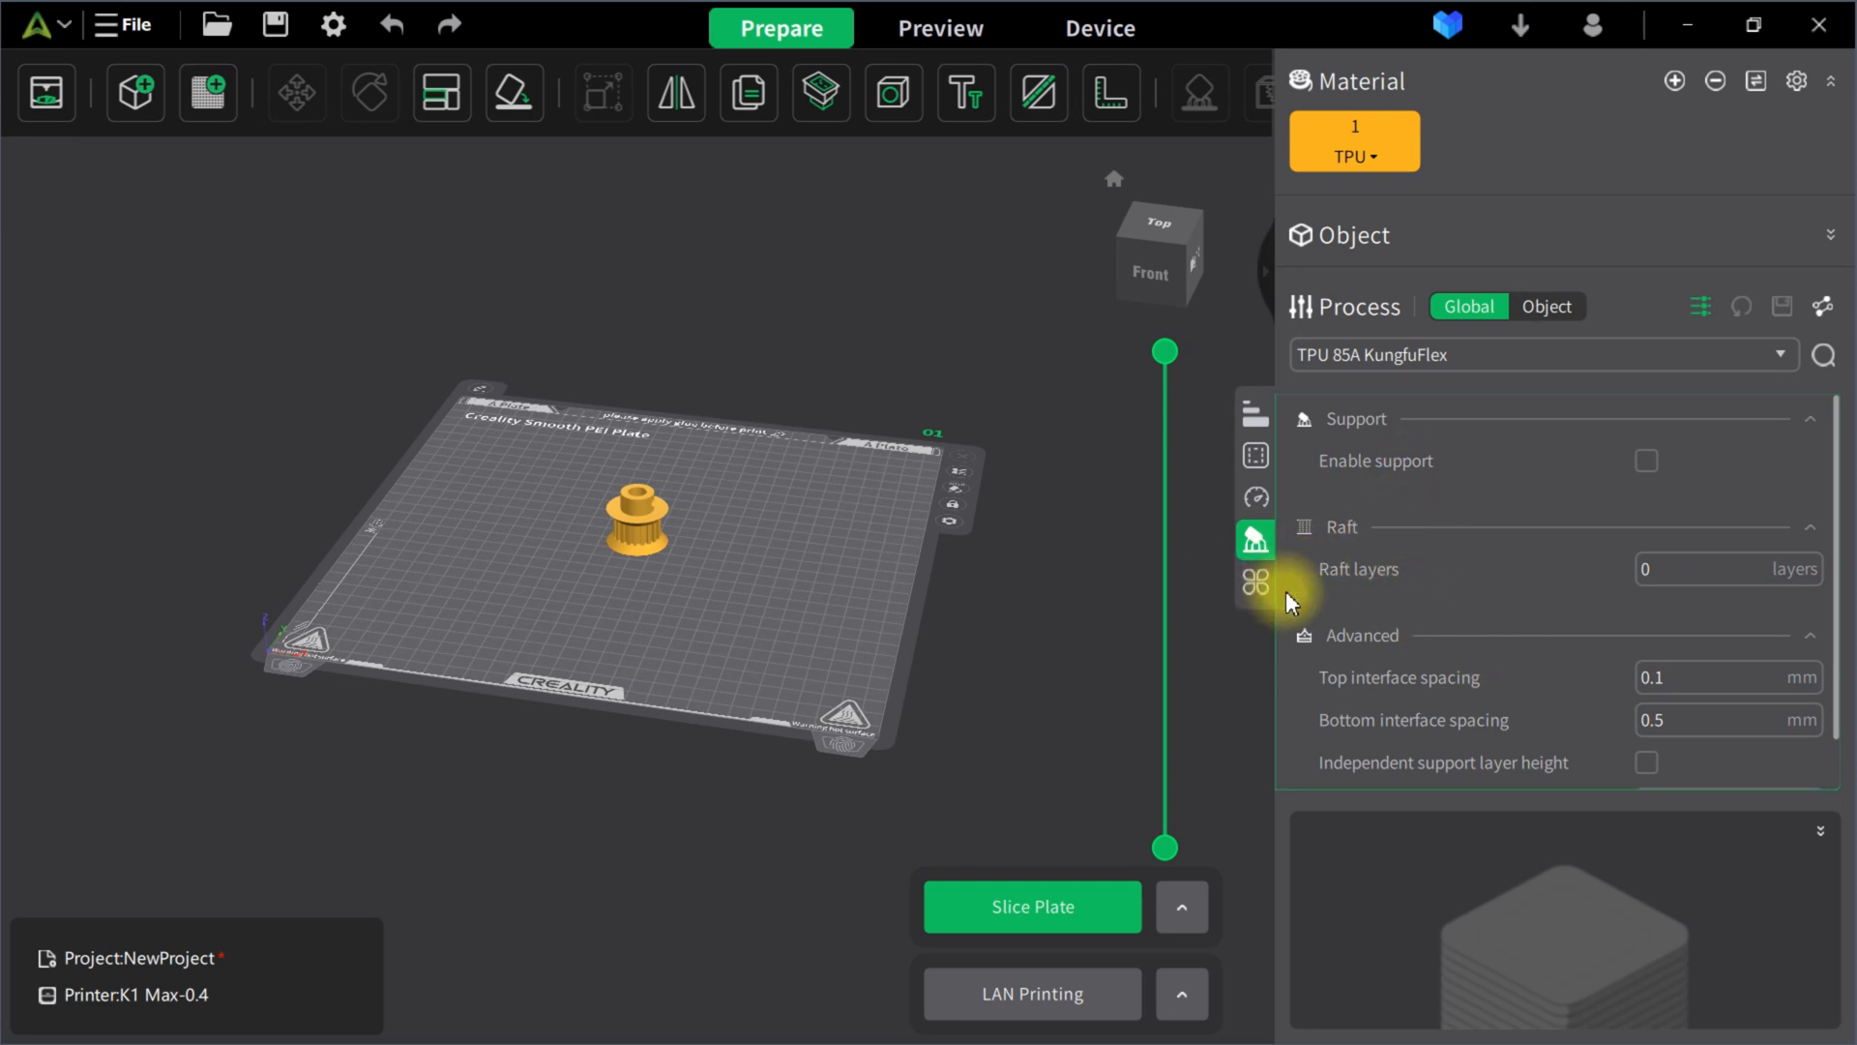
# - Review bed adhesion brim width, prime tower, special mode and G-code output settings
pyautogui.click(1256, 582)
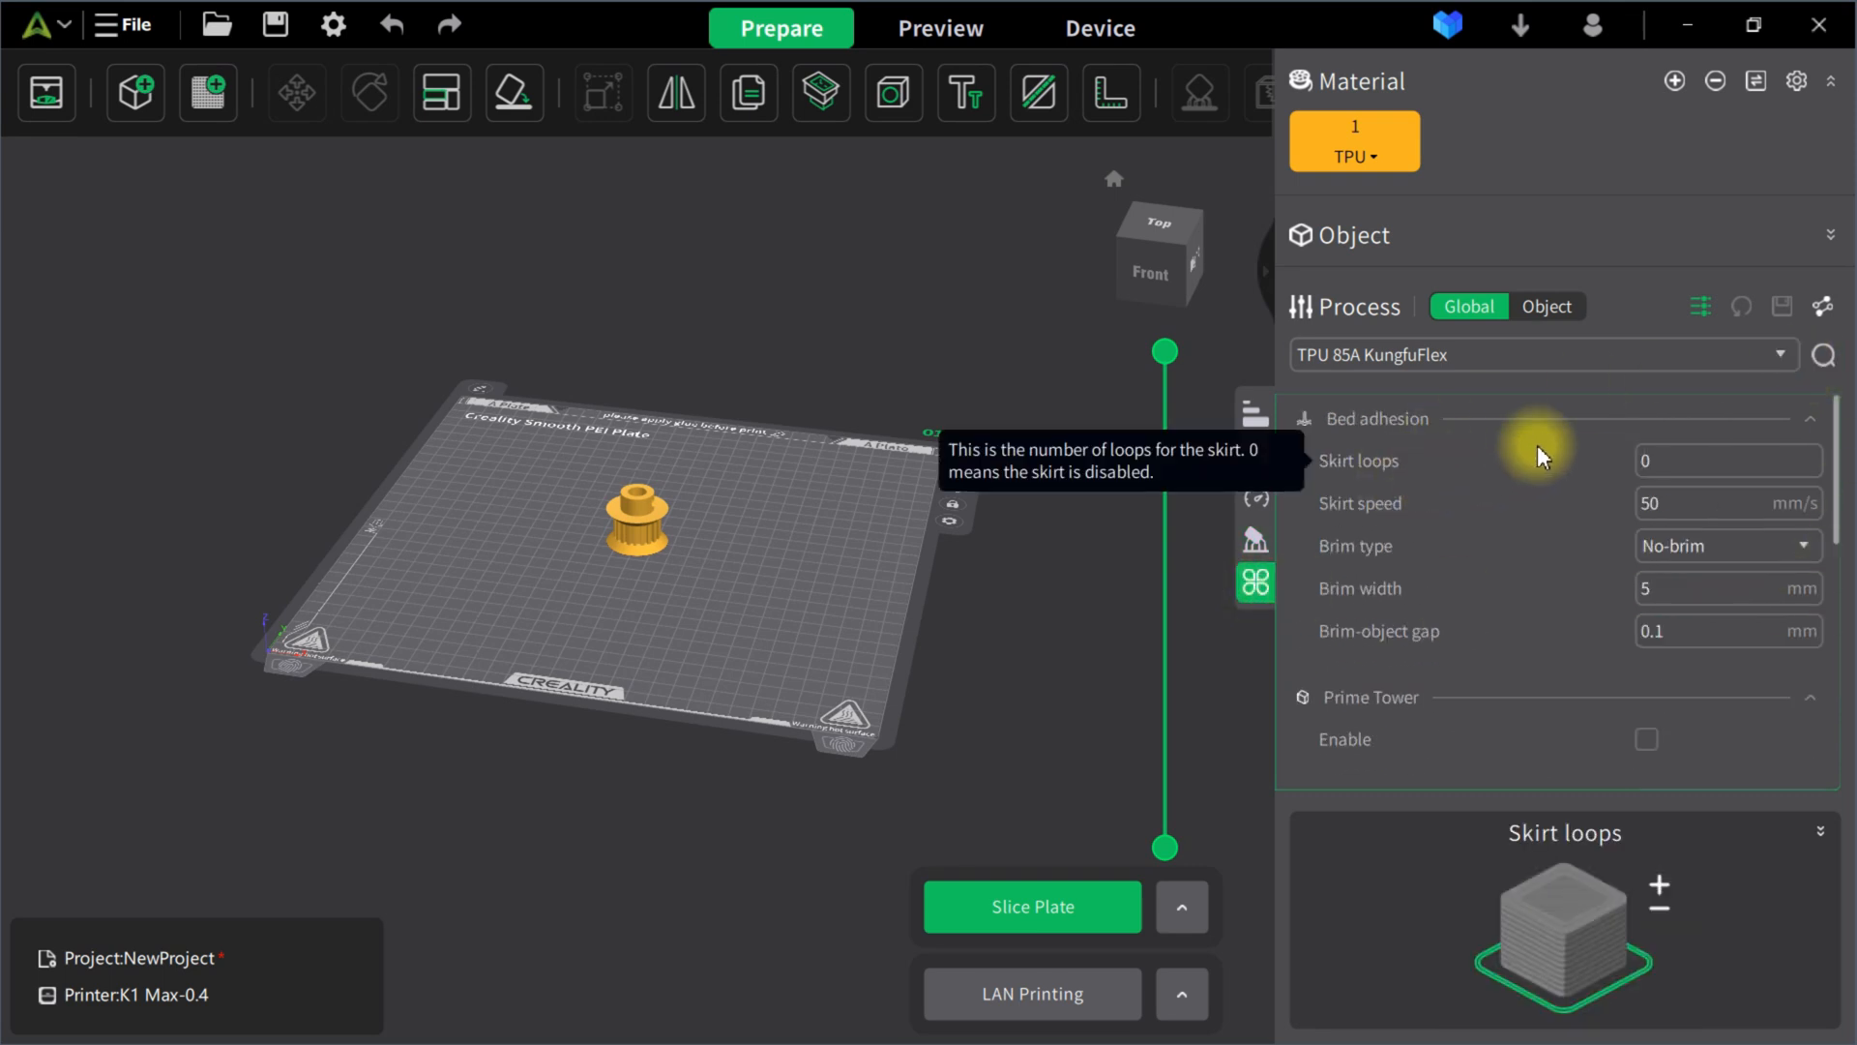
pyautogui.scroll(-3)
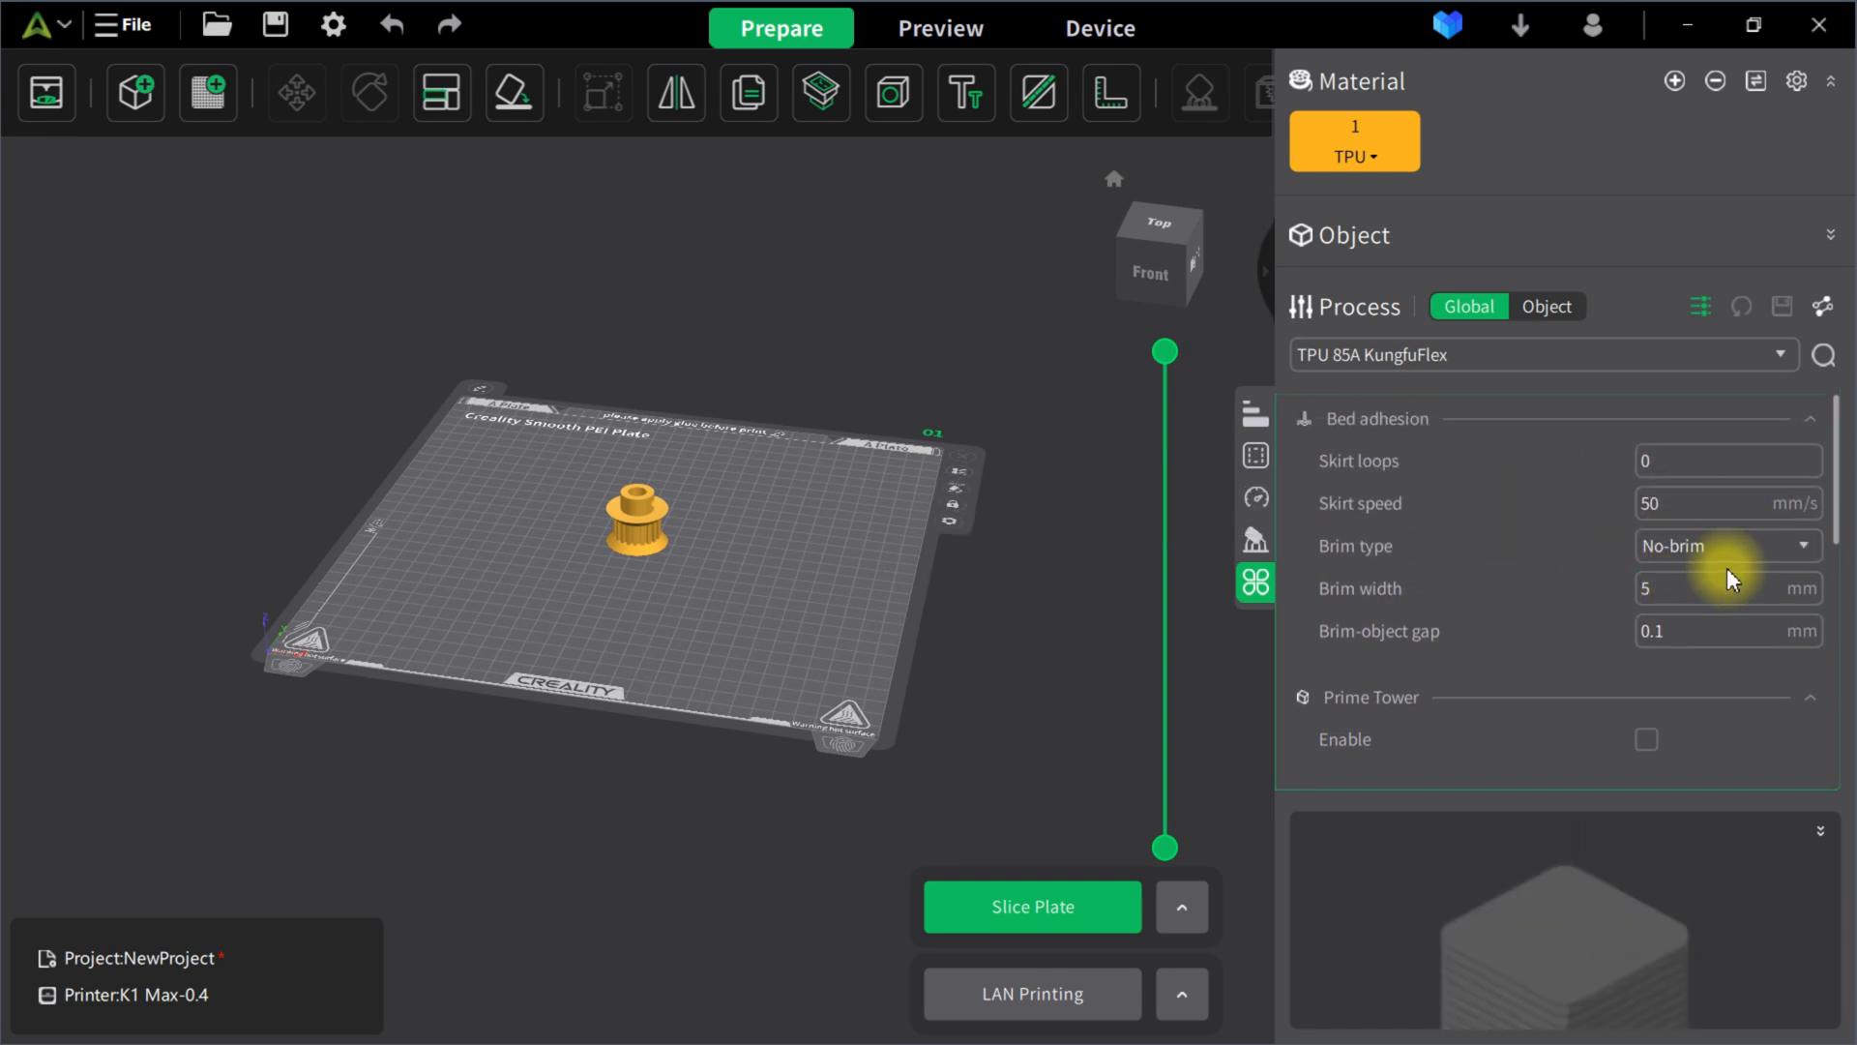
pyautogui.click(1728, 588)
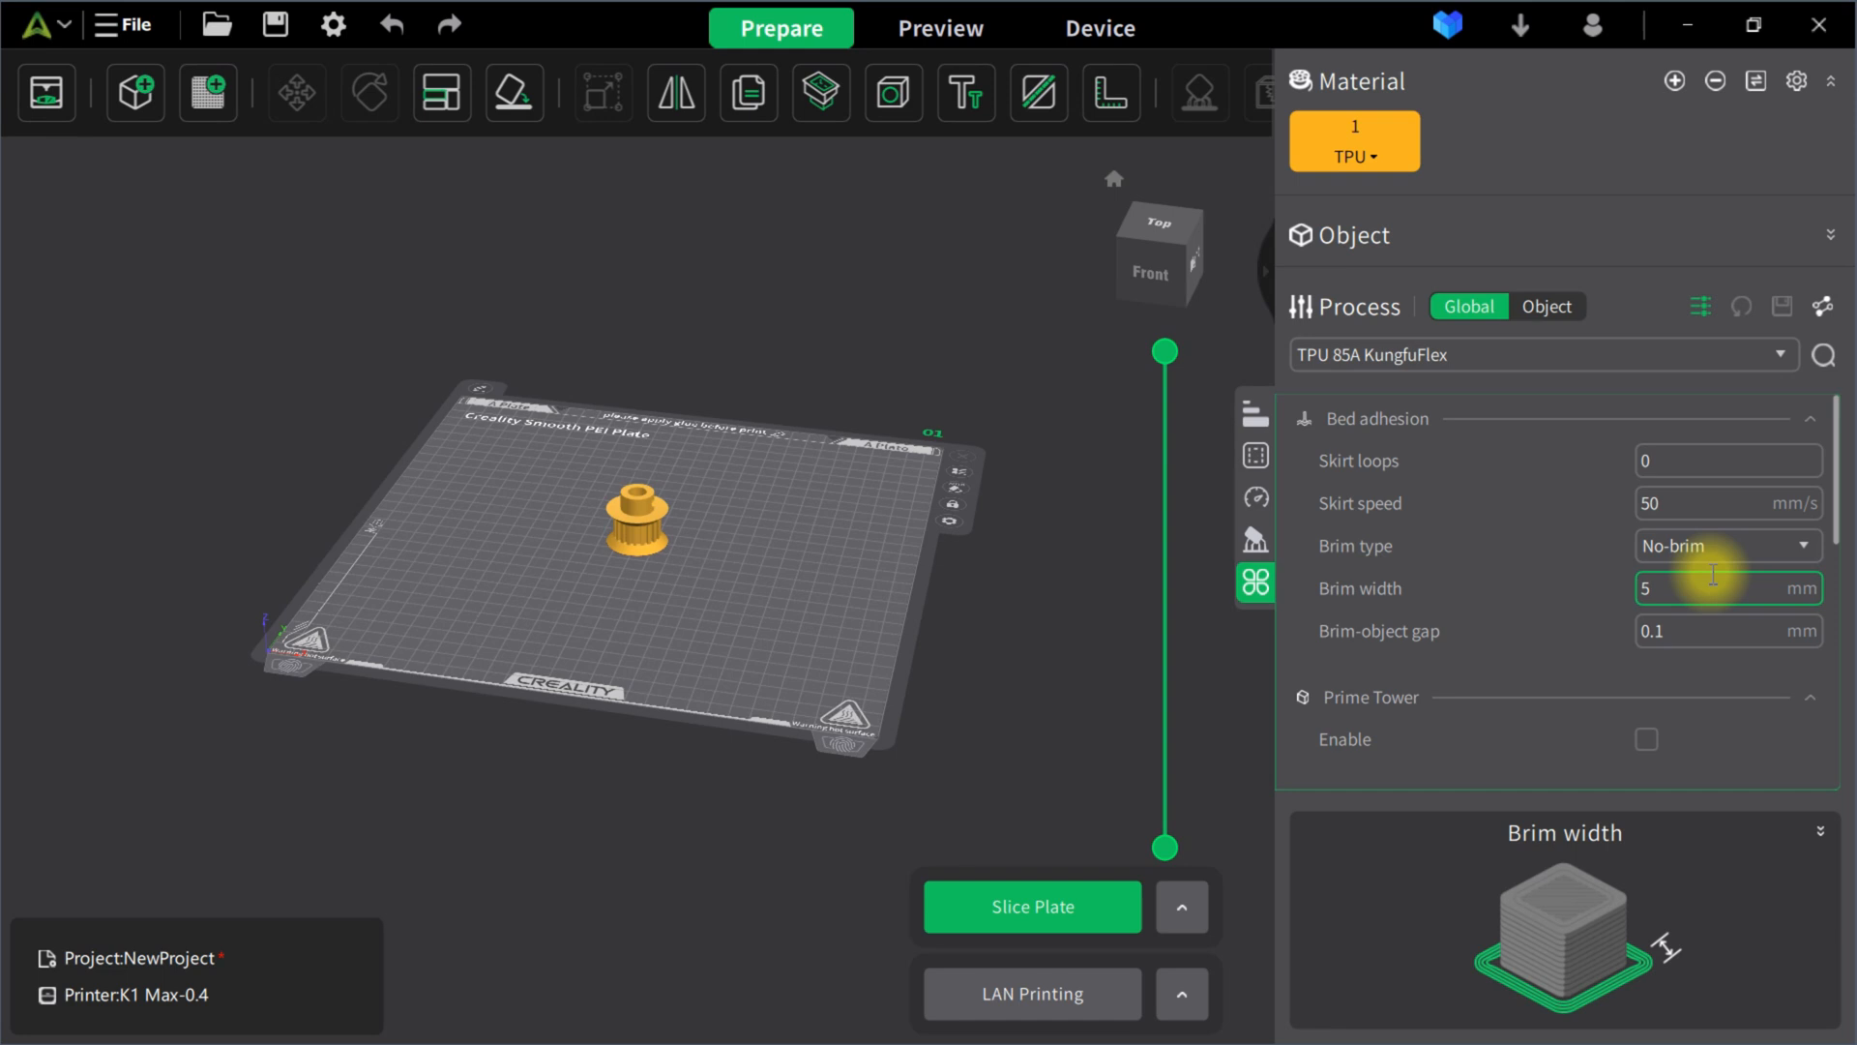
pyautogui.click(1700, 306)
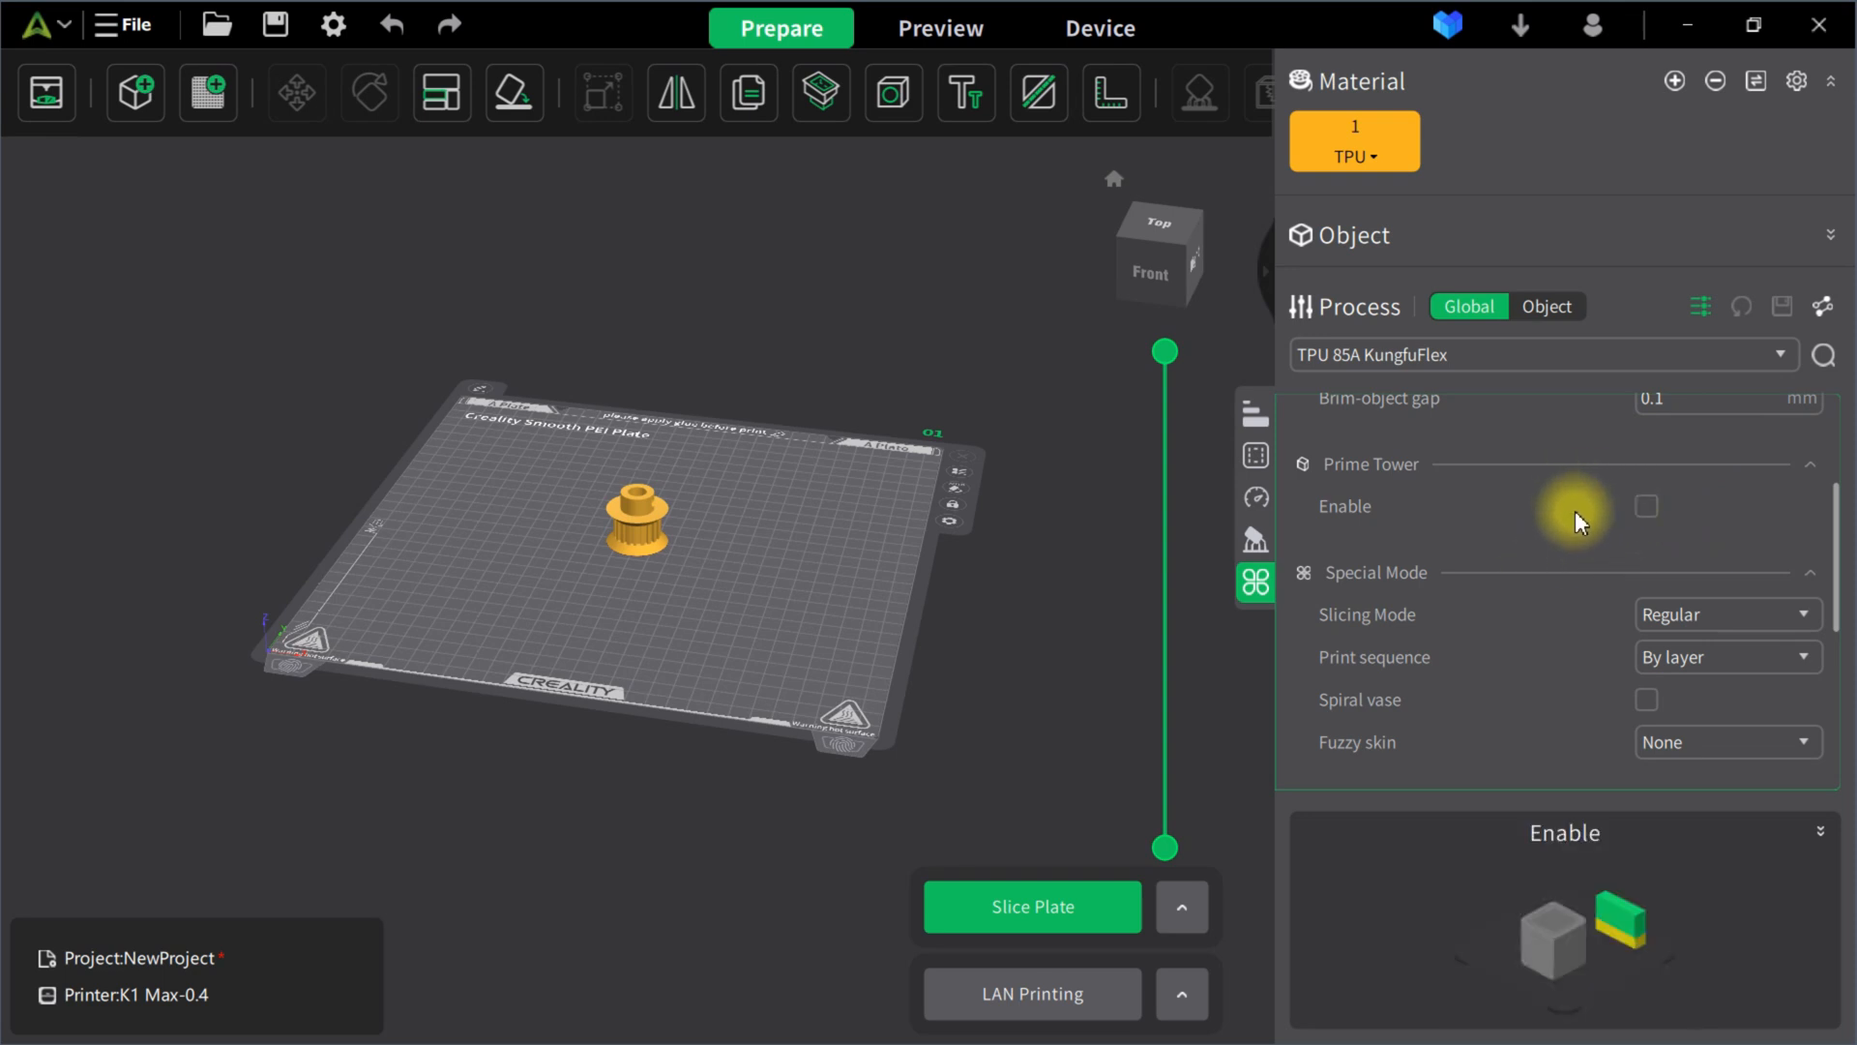
pyautogui.moveTo(1586, 514)
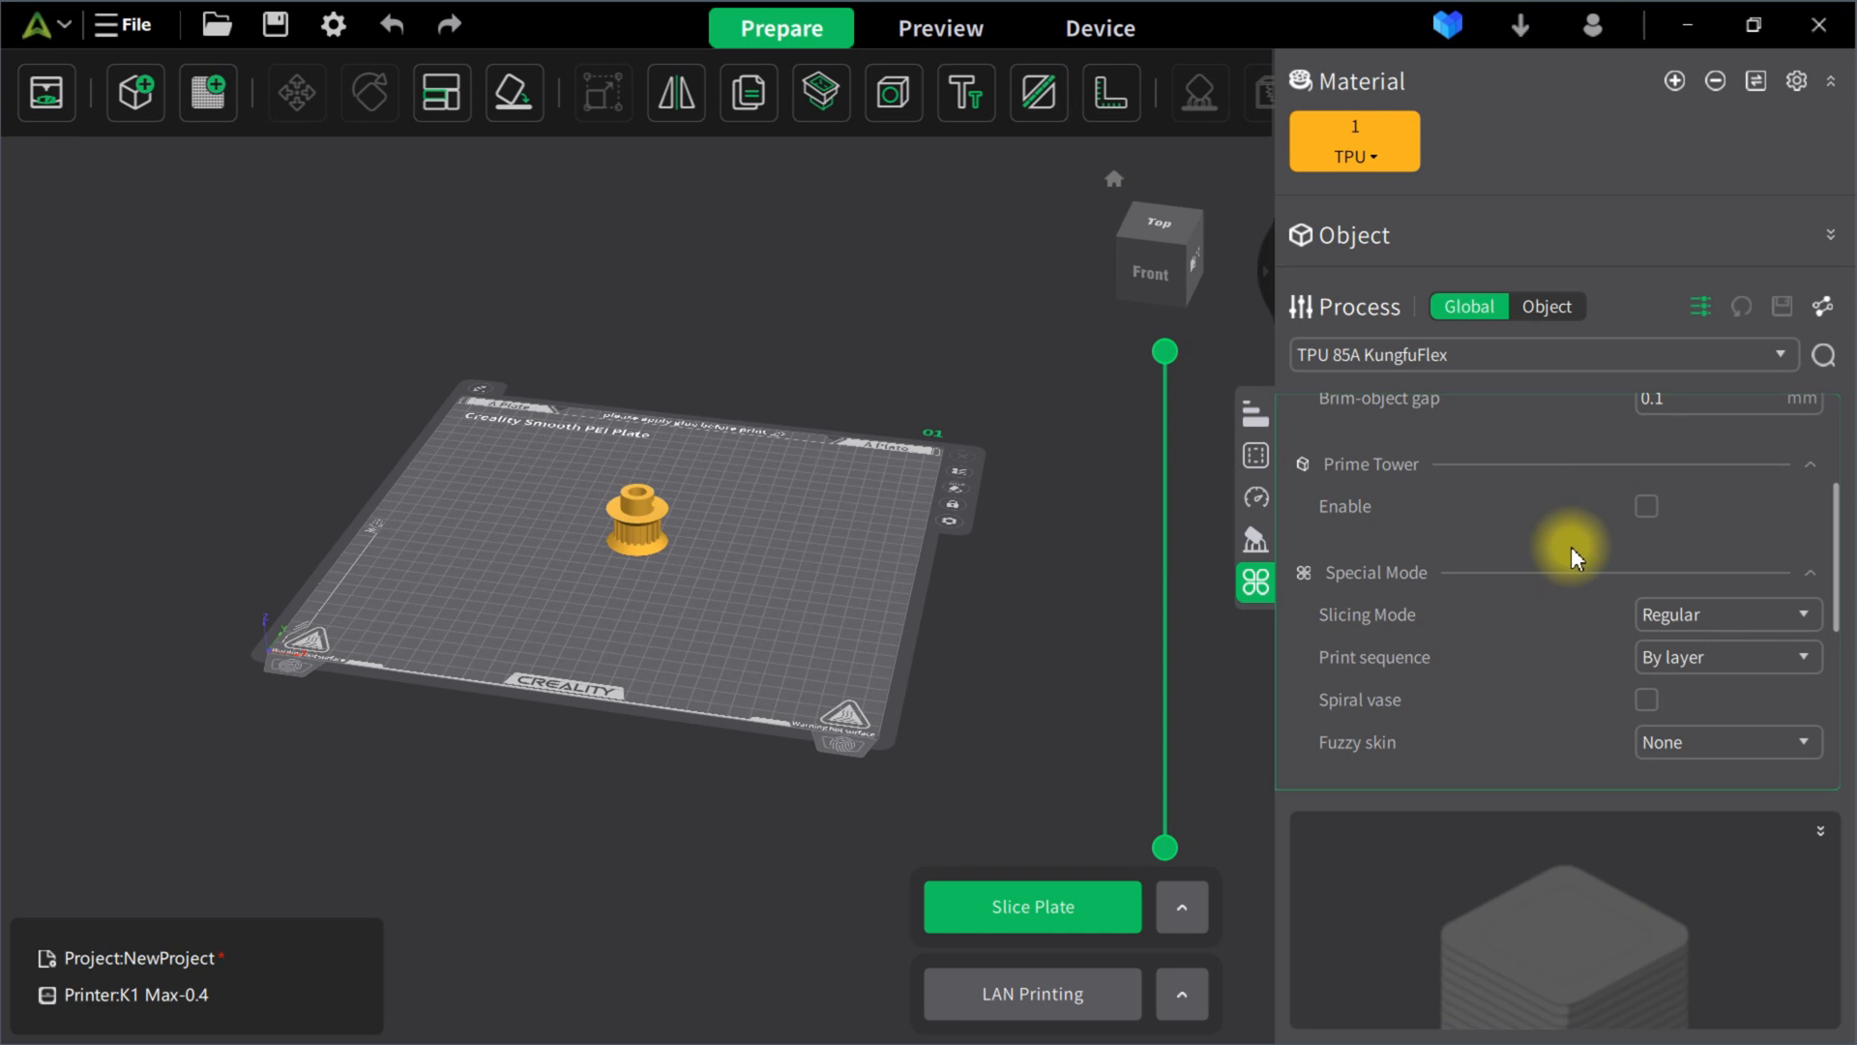
pyautogui.scroll(-3)
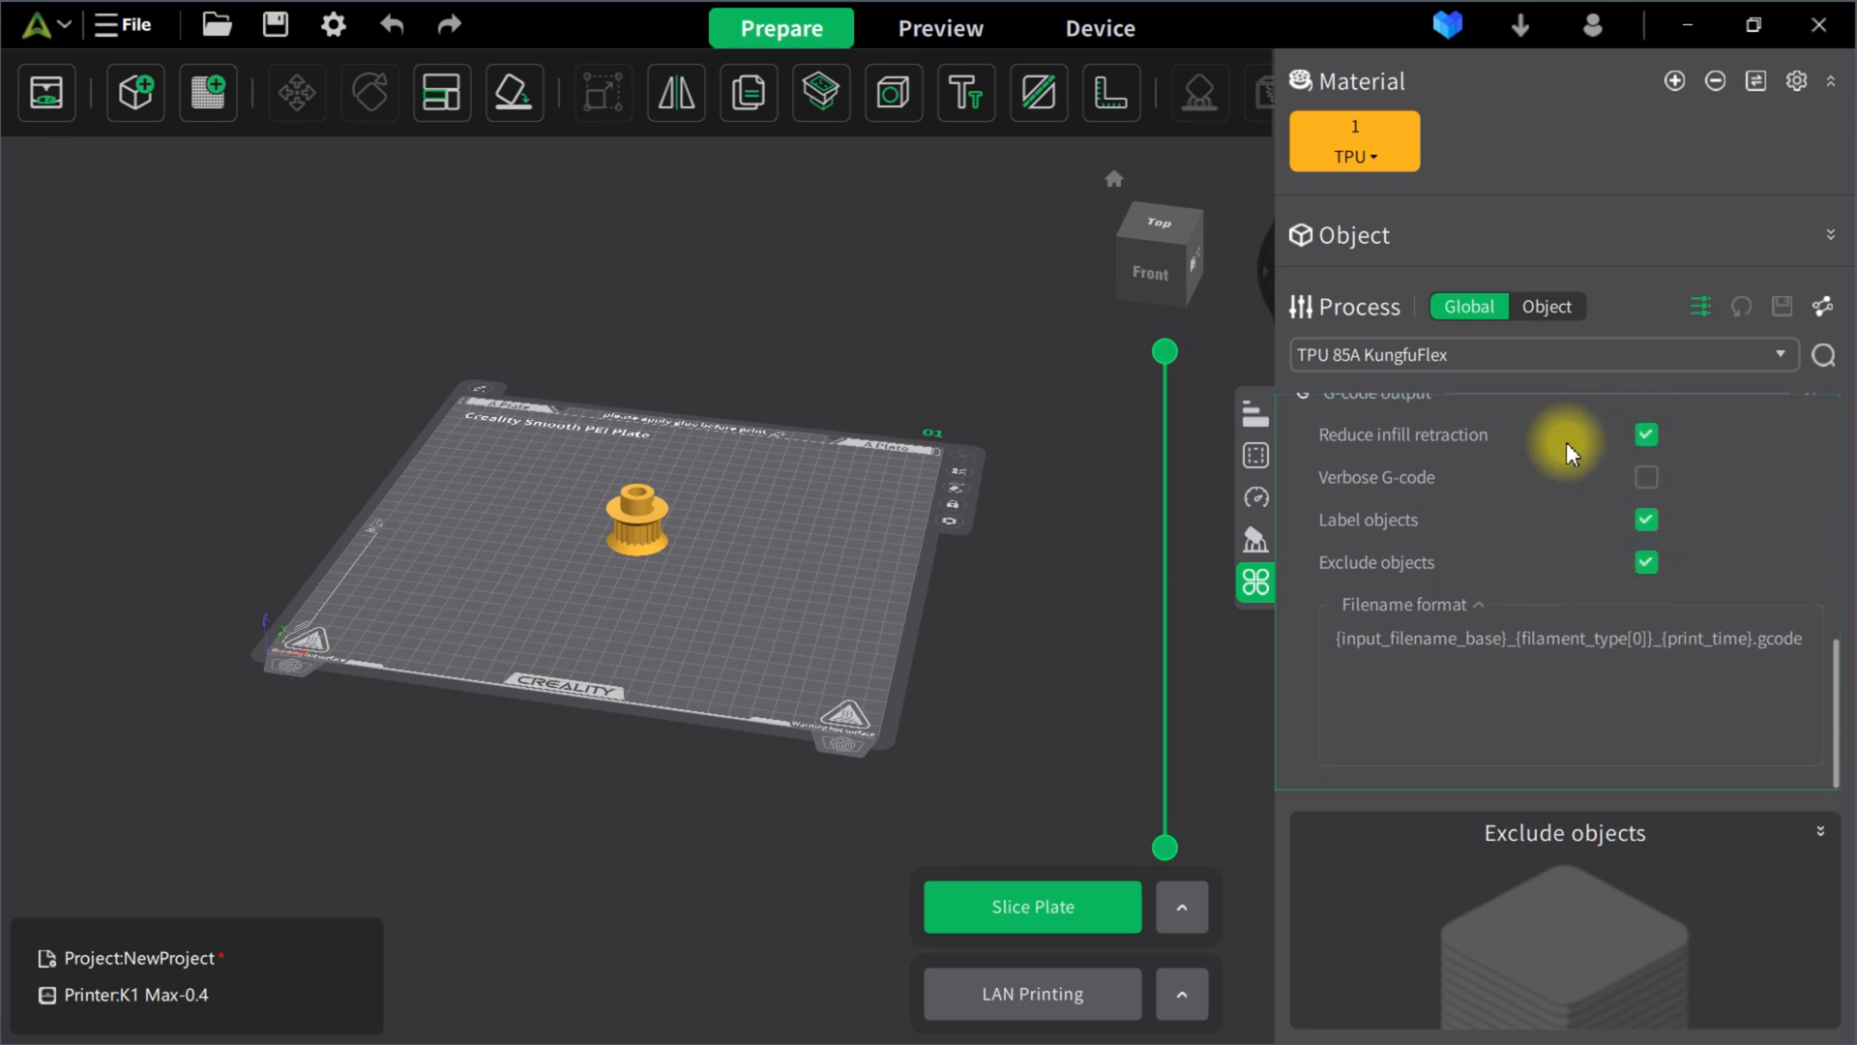
pyautogui.scroll(-3)
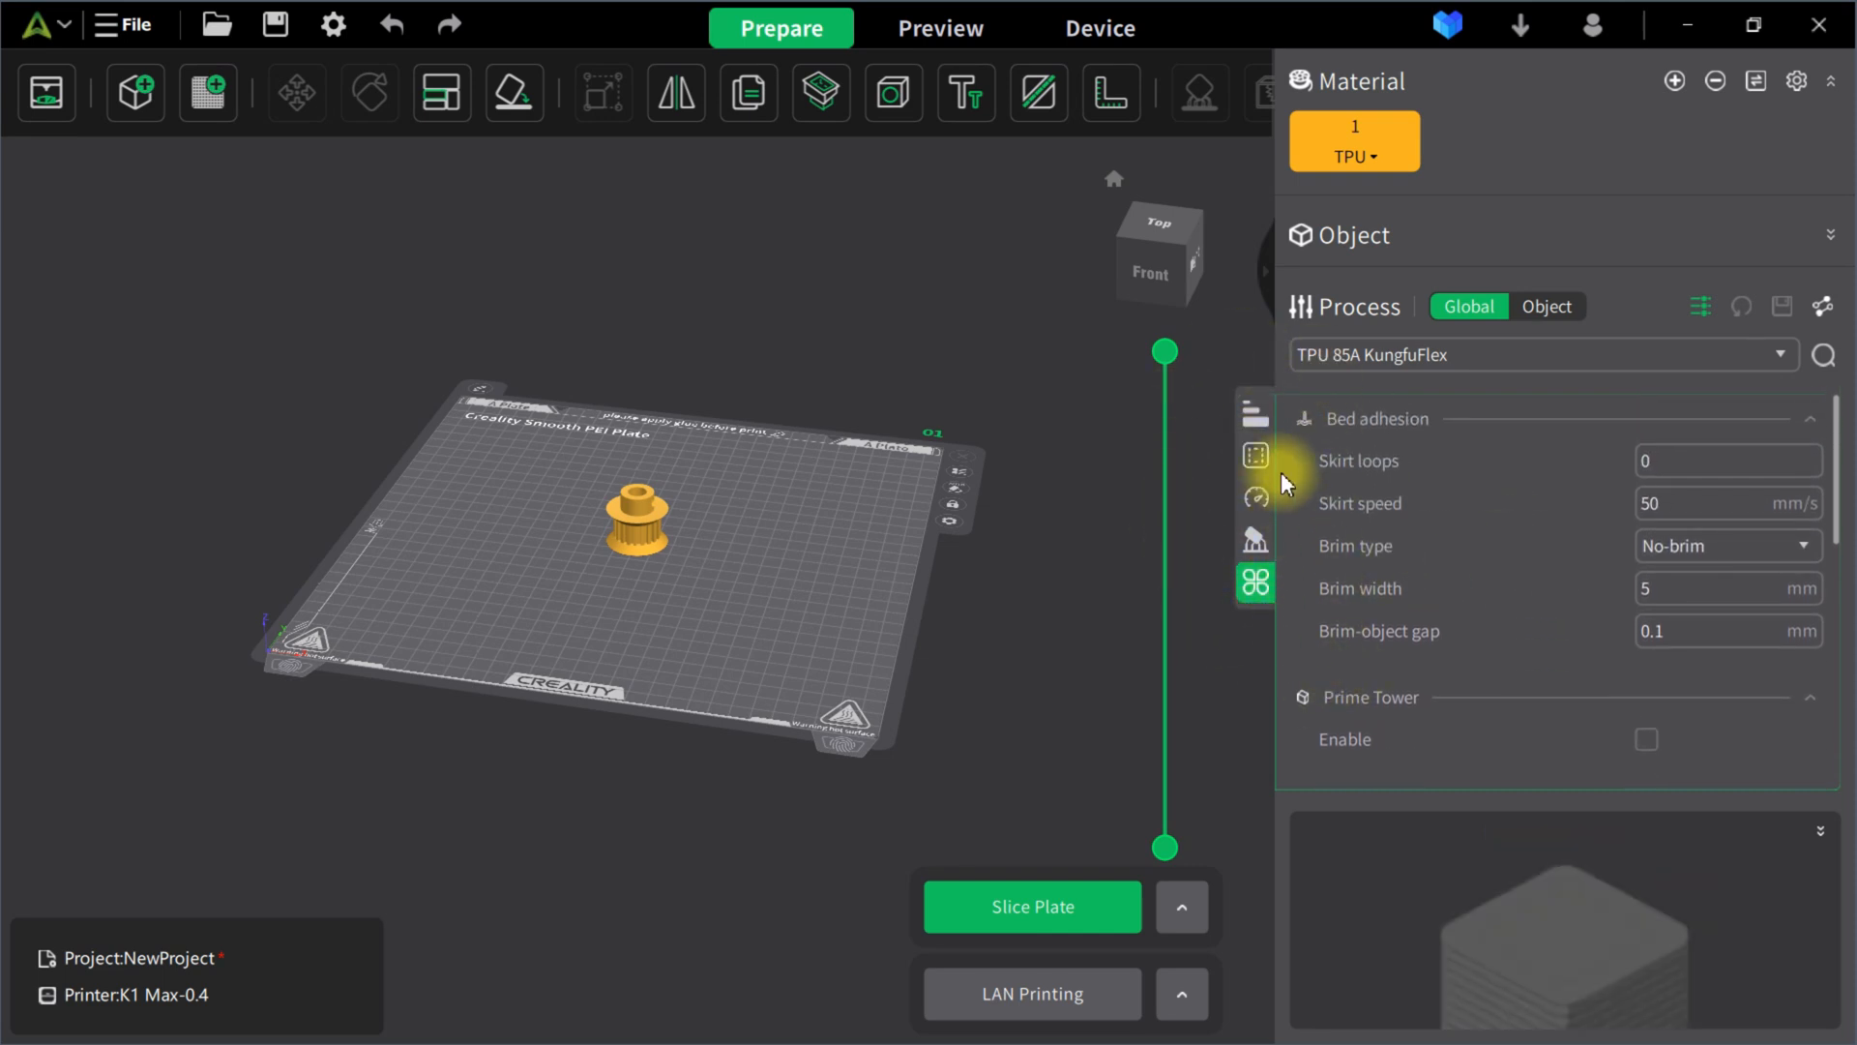
pyautogui.moveTo(1195, 410)
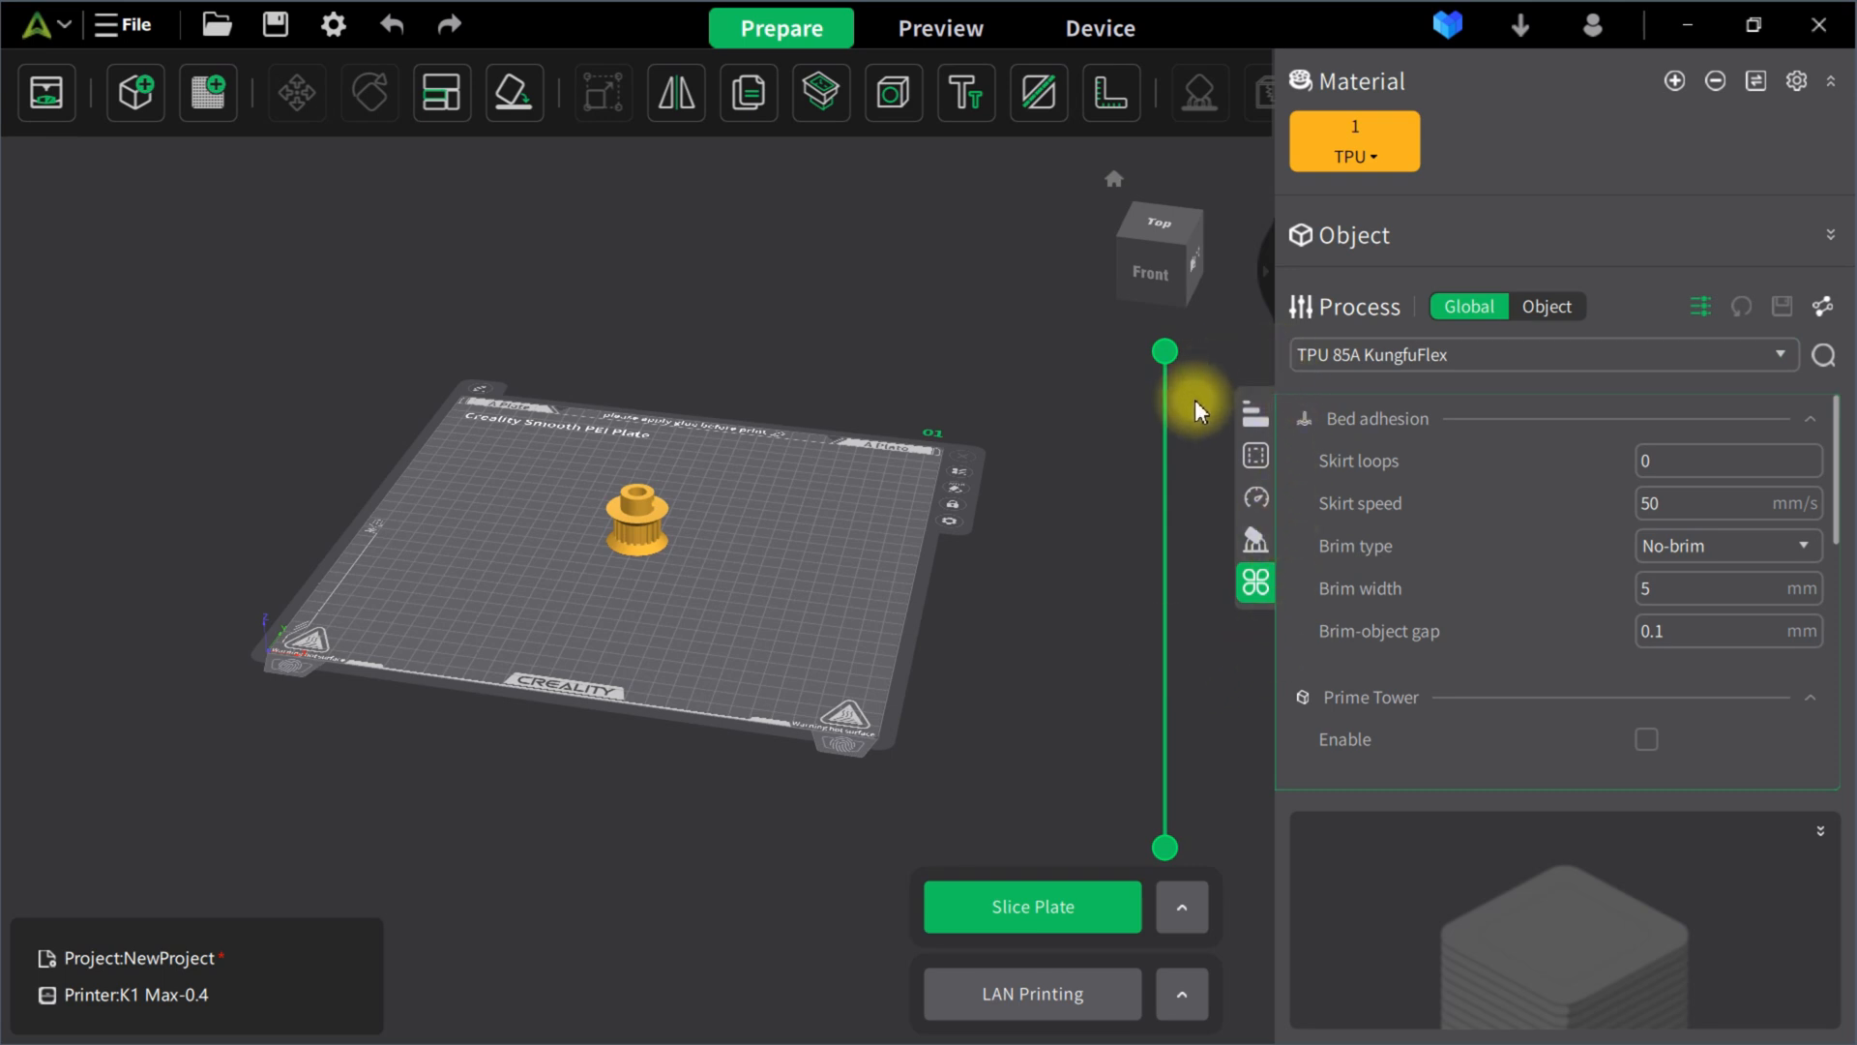
pyautogui.moveTo(1300, 497)
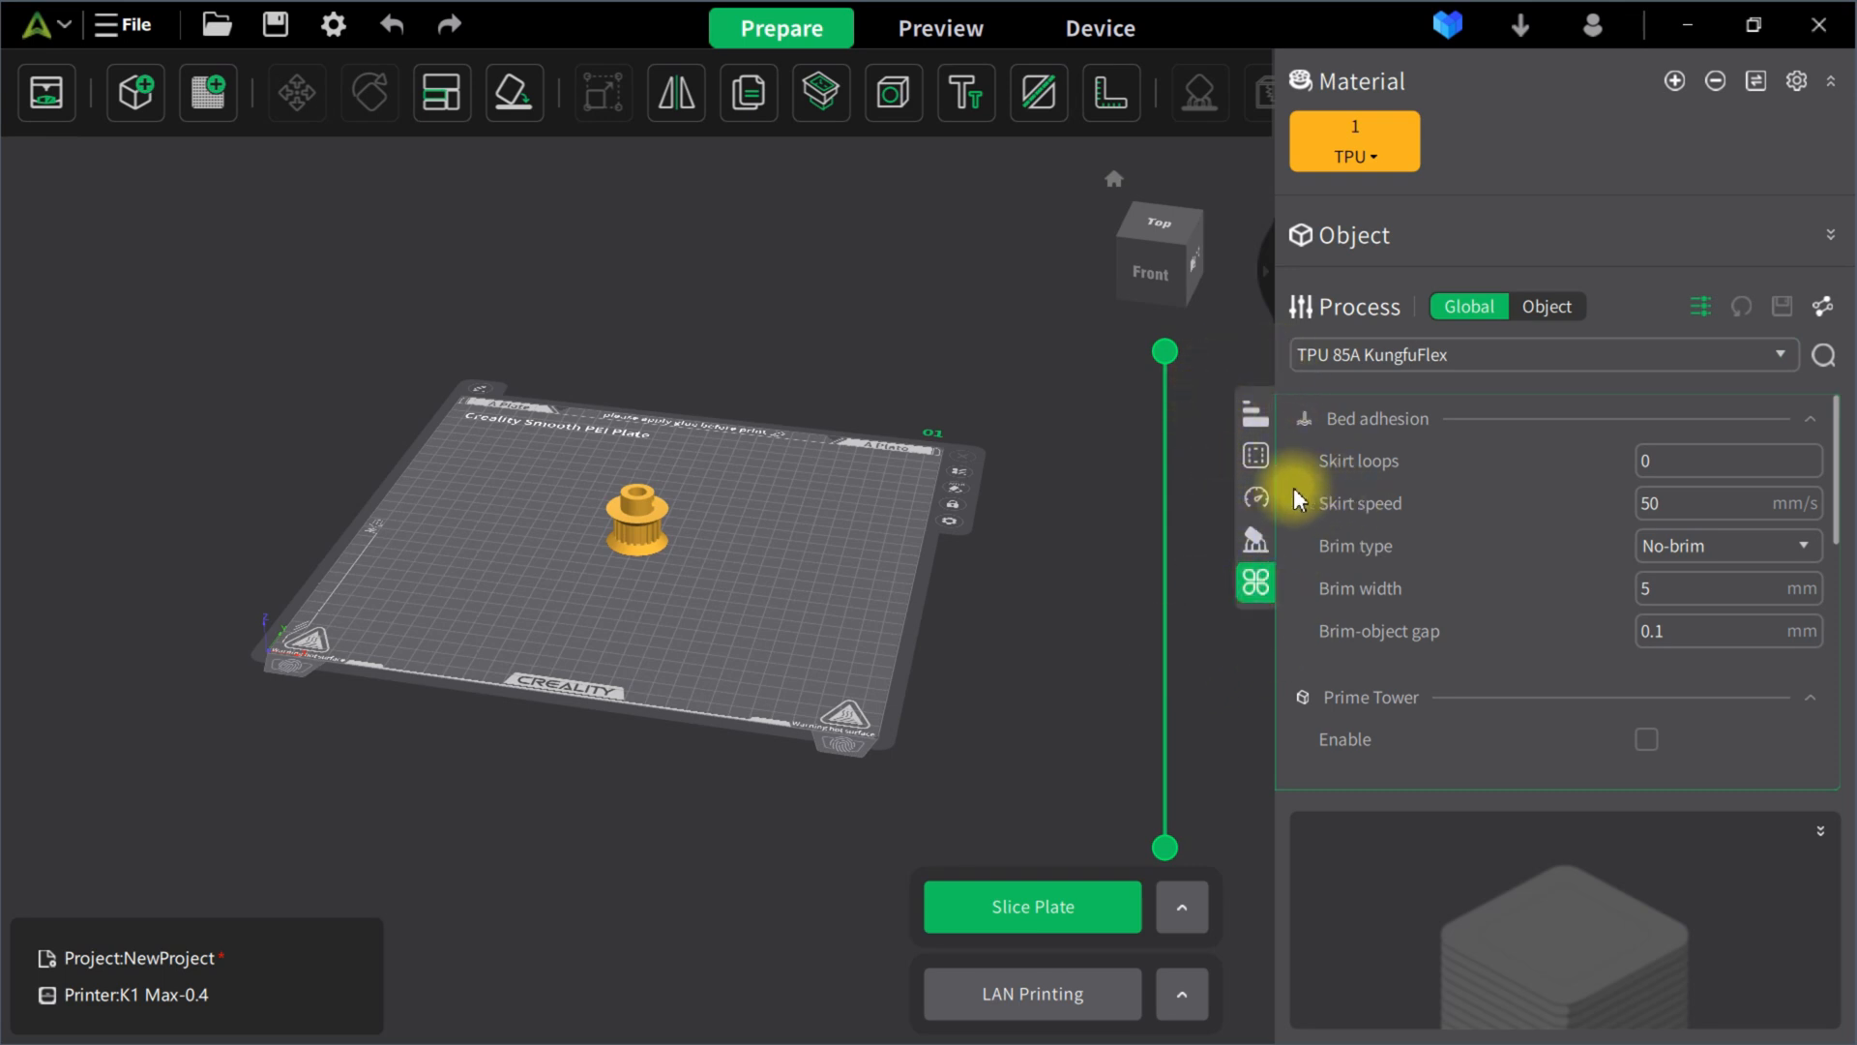
pyautogui.moveTo(1147, 720)
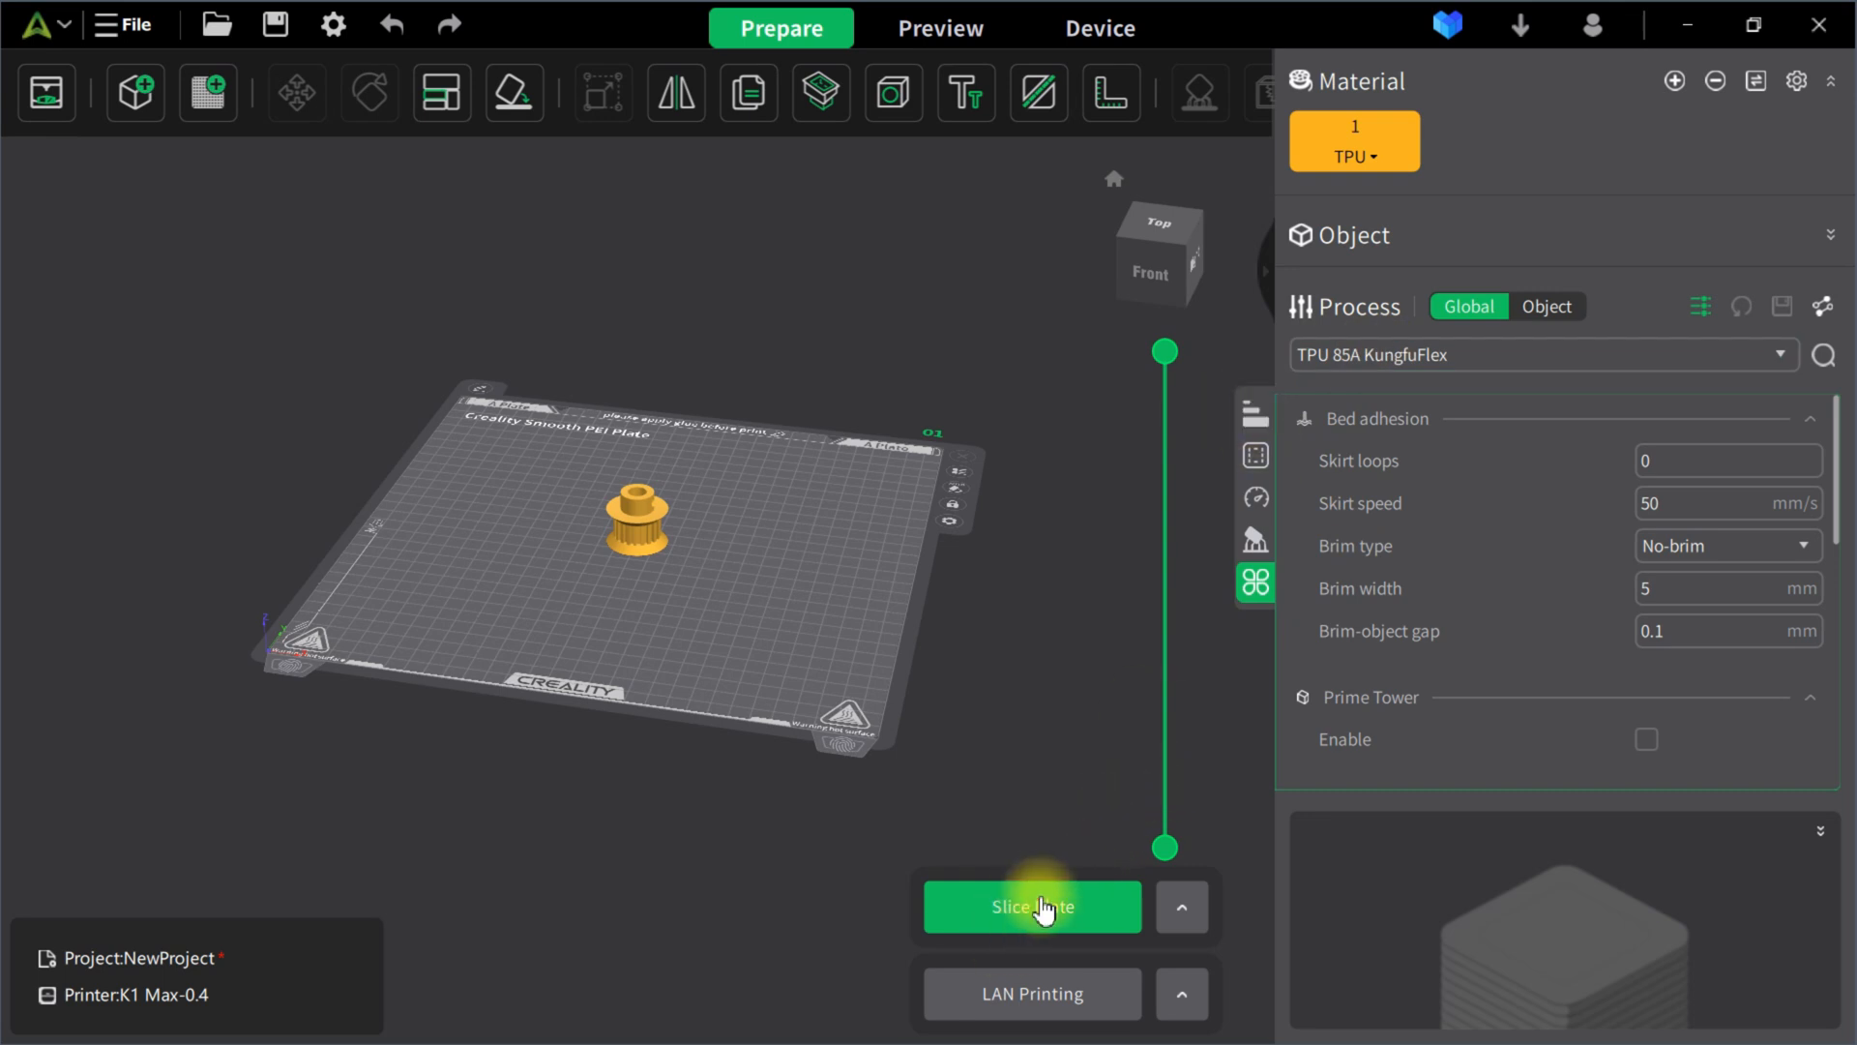
# - Slice the gear plate and tilt the G-code preview showing 41 min 8 s, 6.39 g TPU
pyautogui.click(1029, 905)
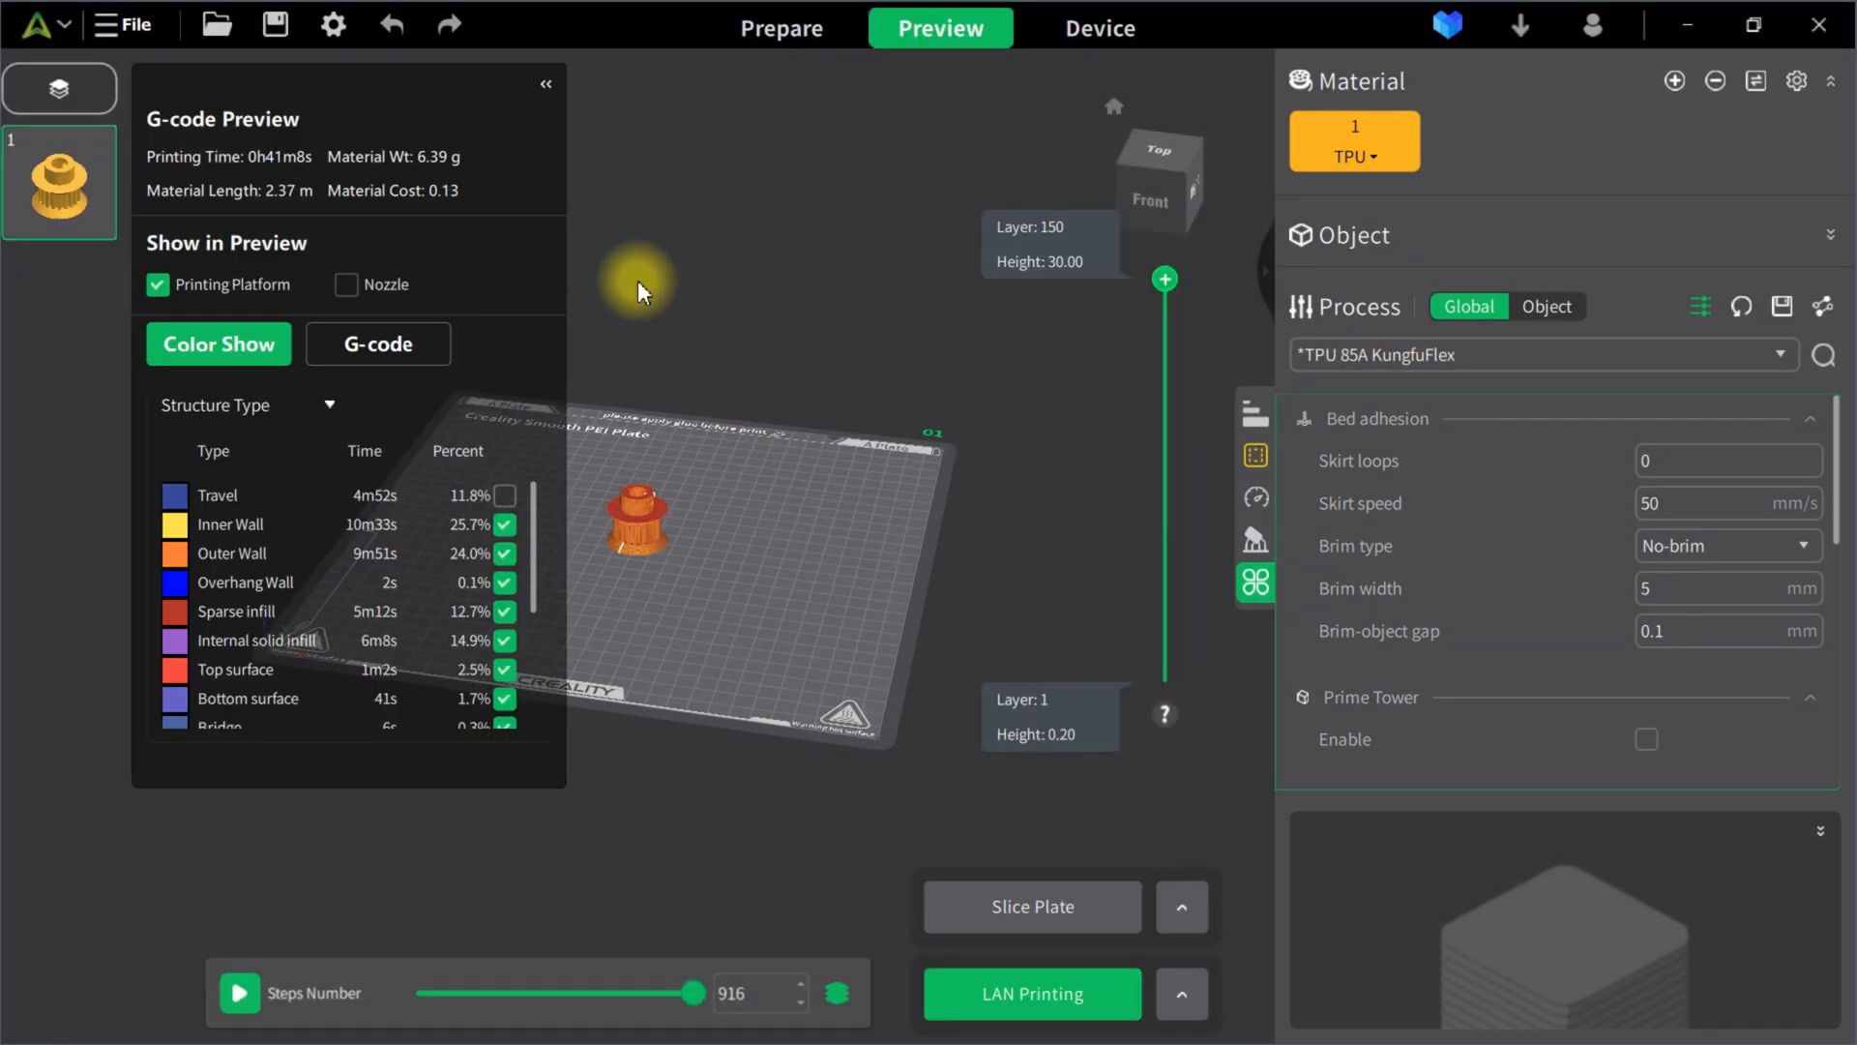
pyautogui.moveTo(290, 176)
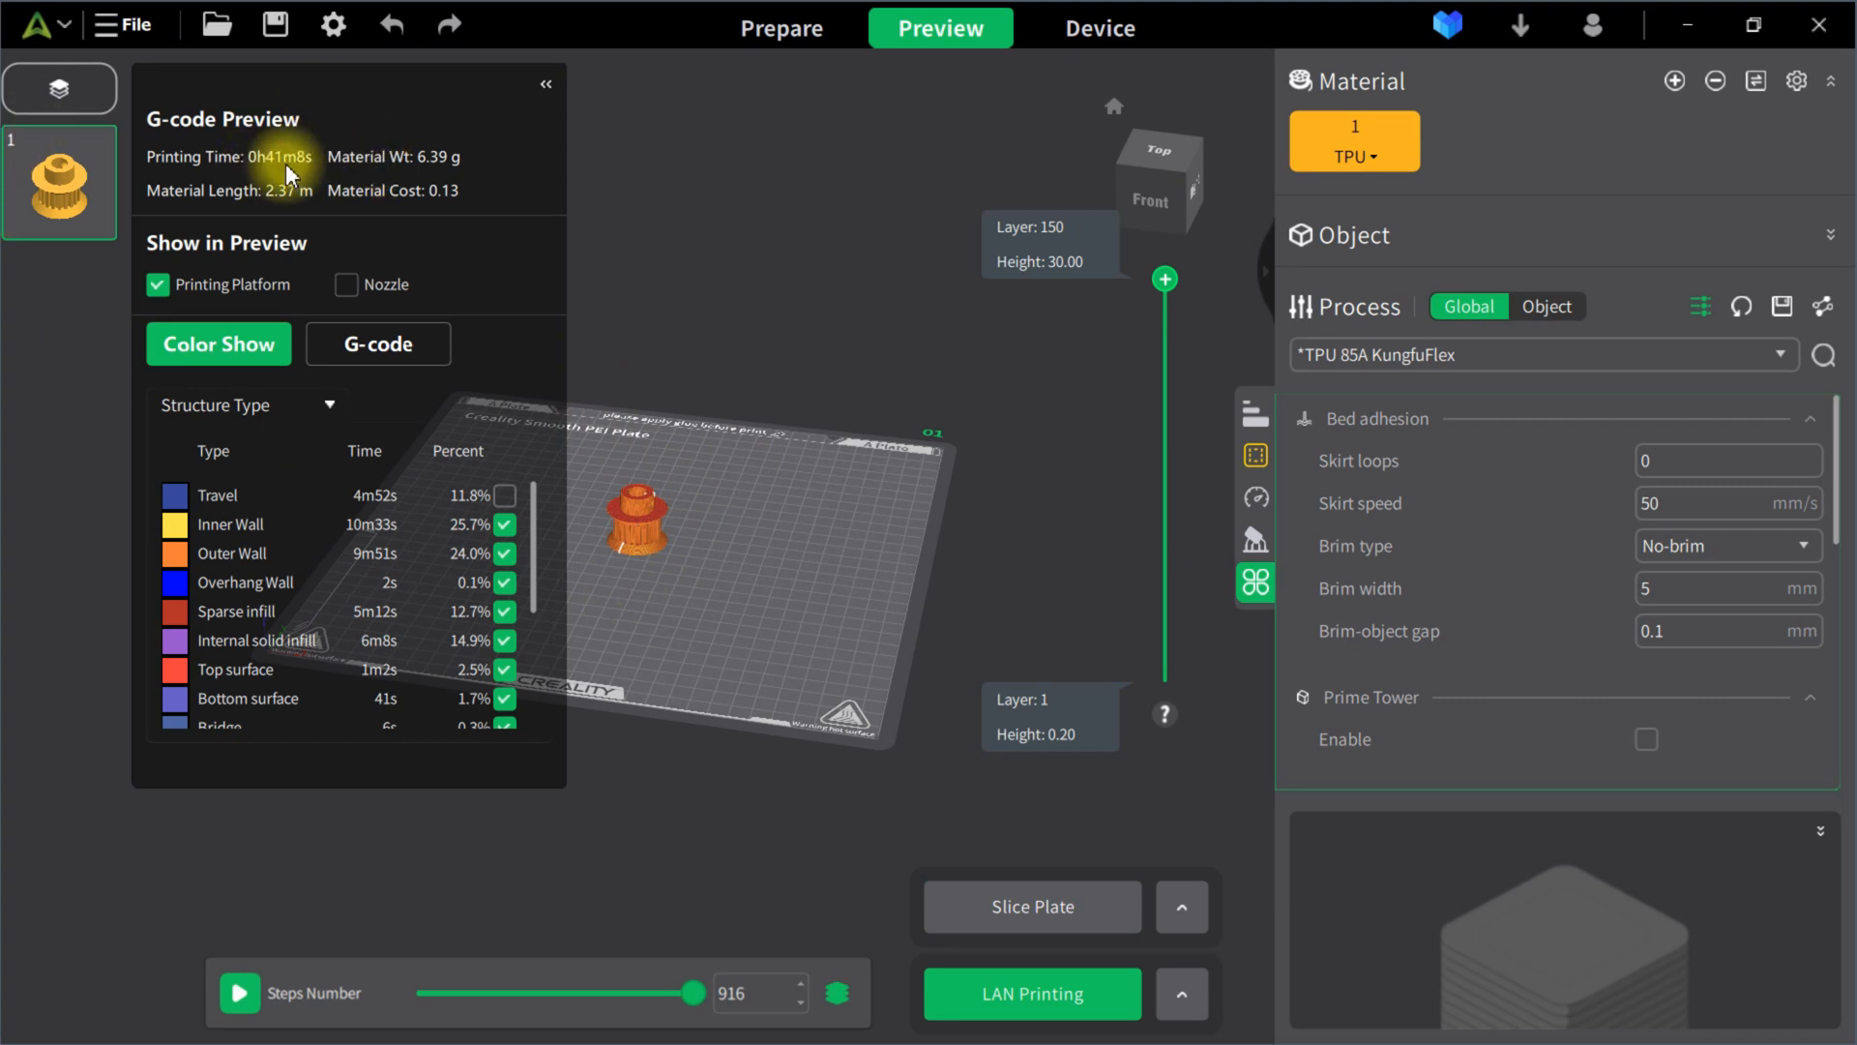
pyautogui.moveTo(625, 536)
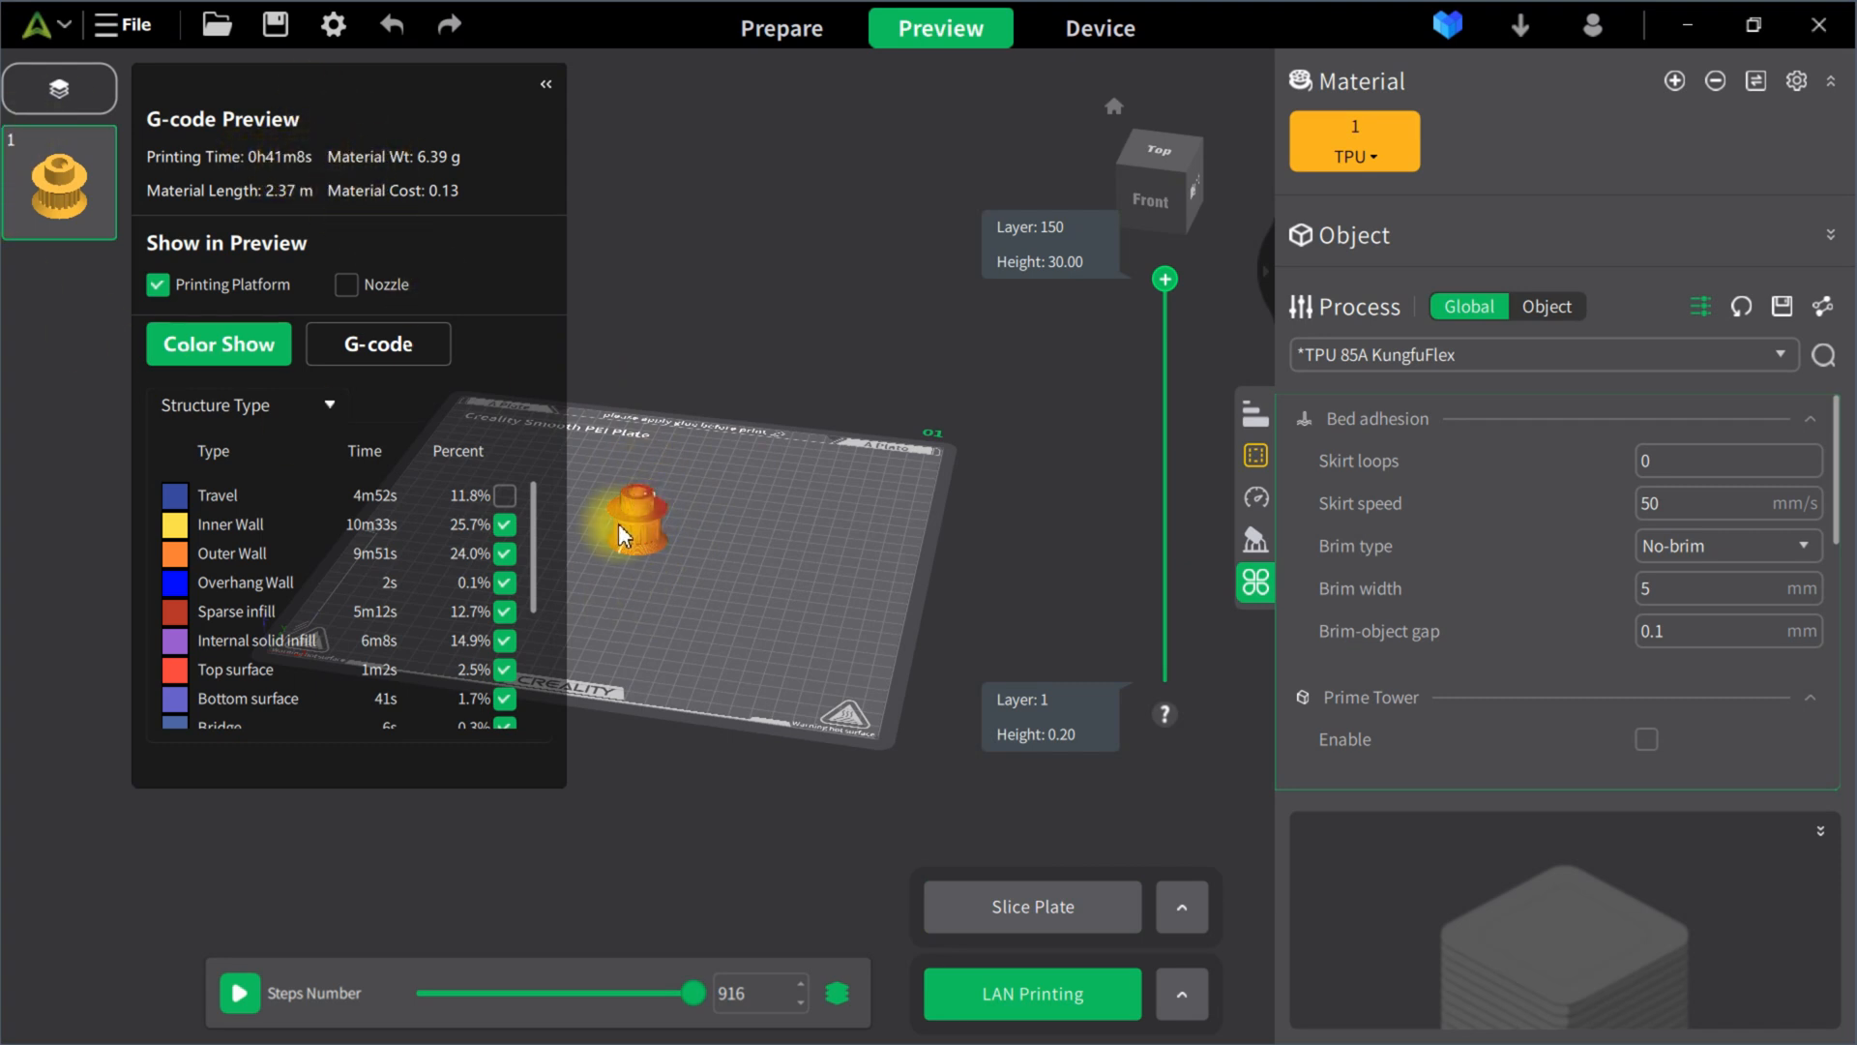
pyautogui.moveTo(721, 597)
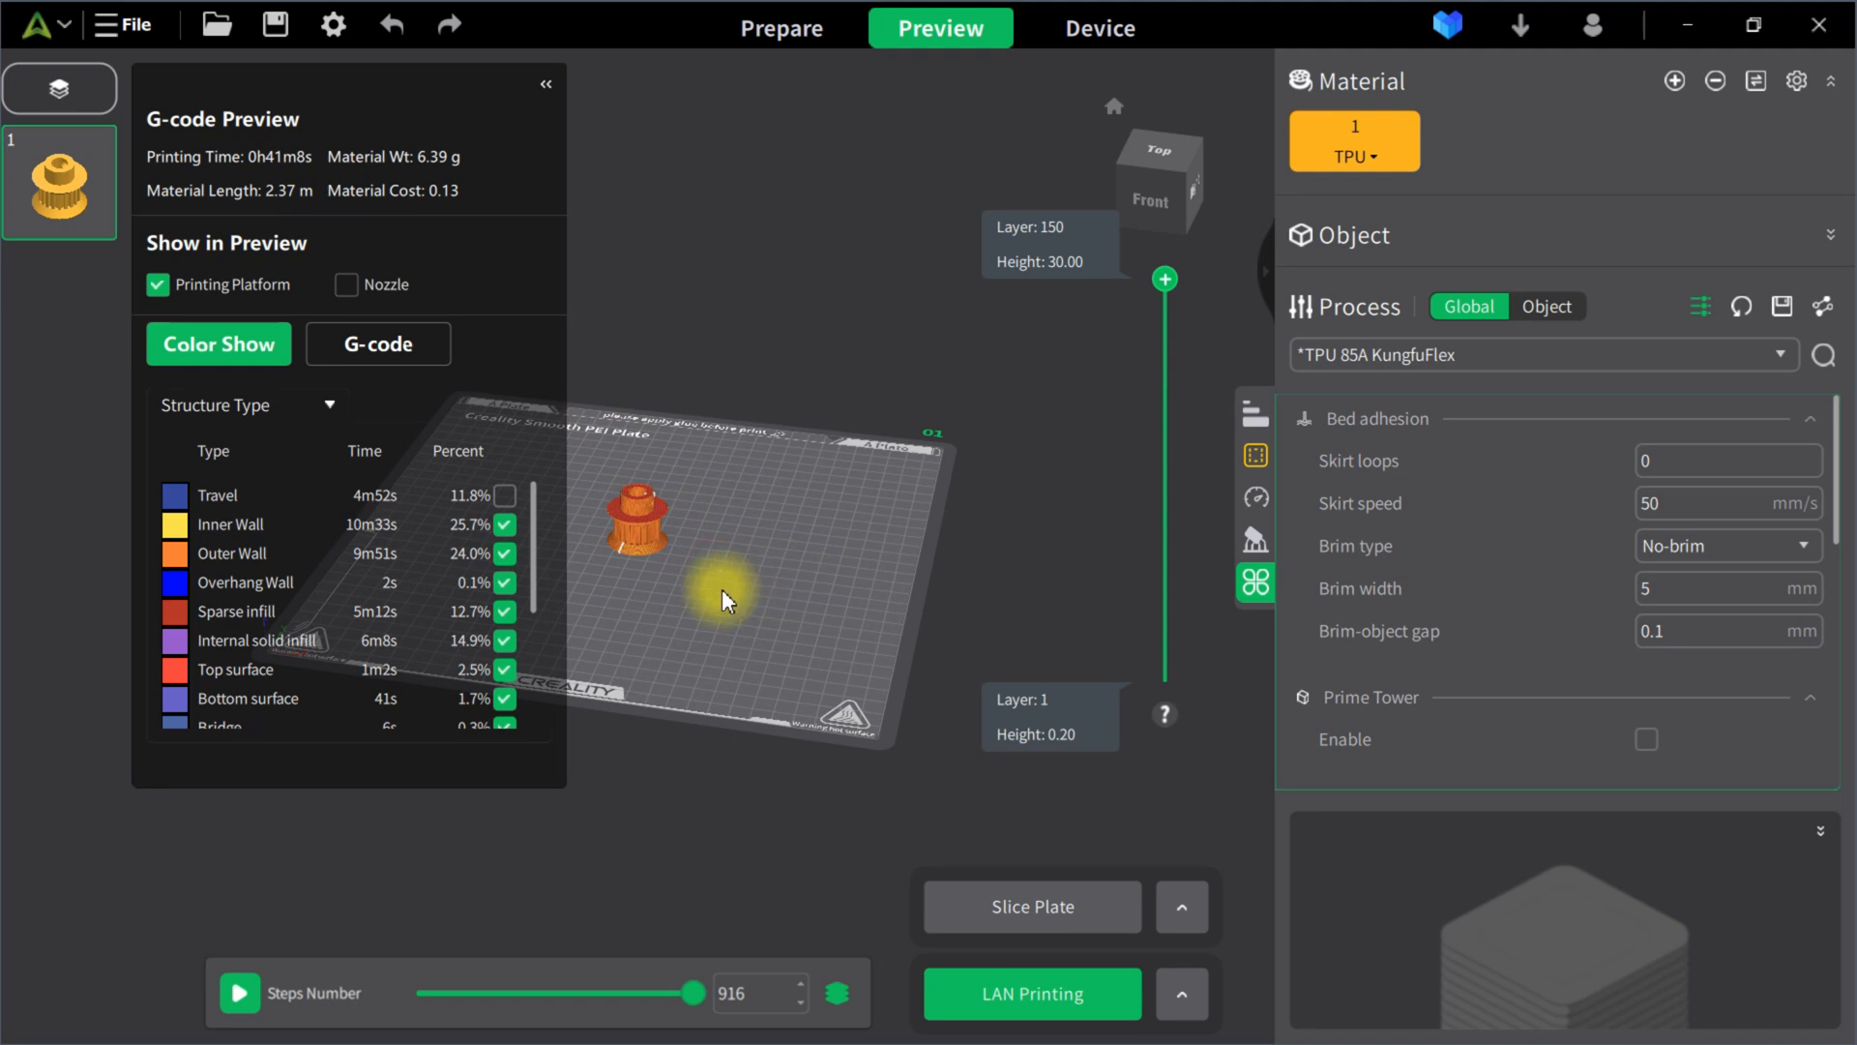
pyautogui.moveTo(722, 597); pyautogui.dragTo(782, 648)
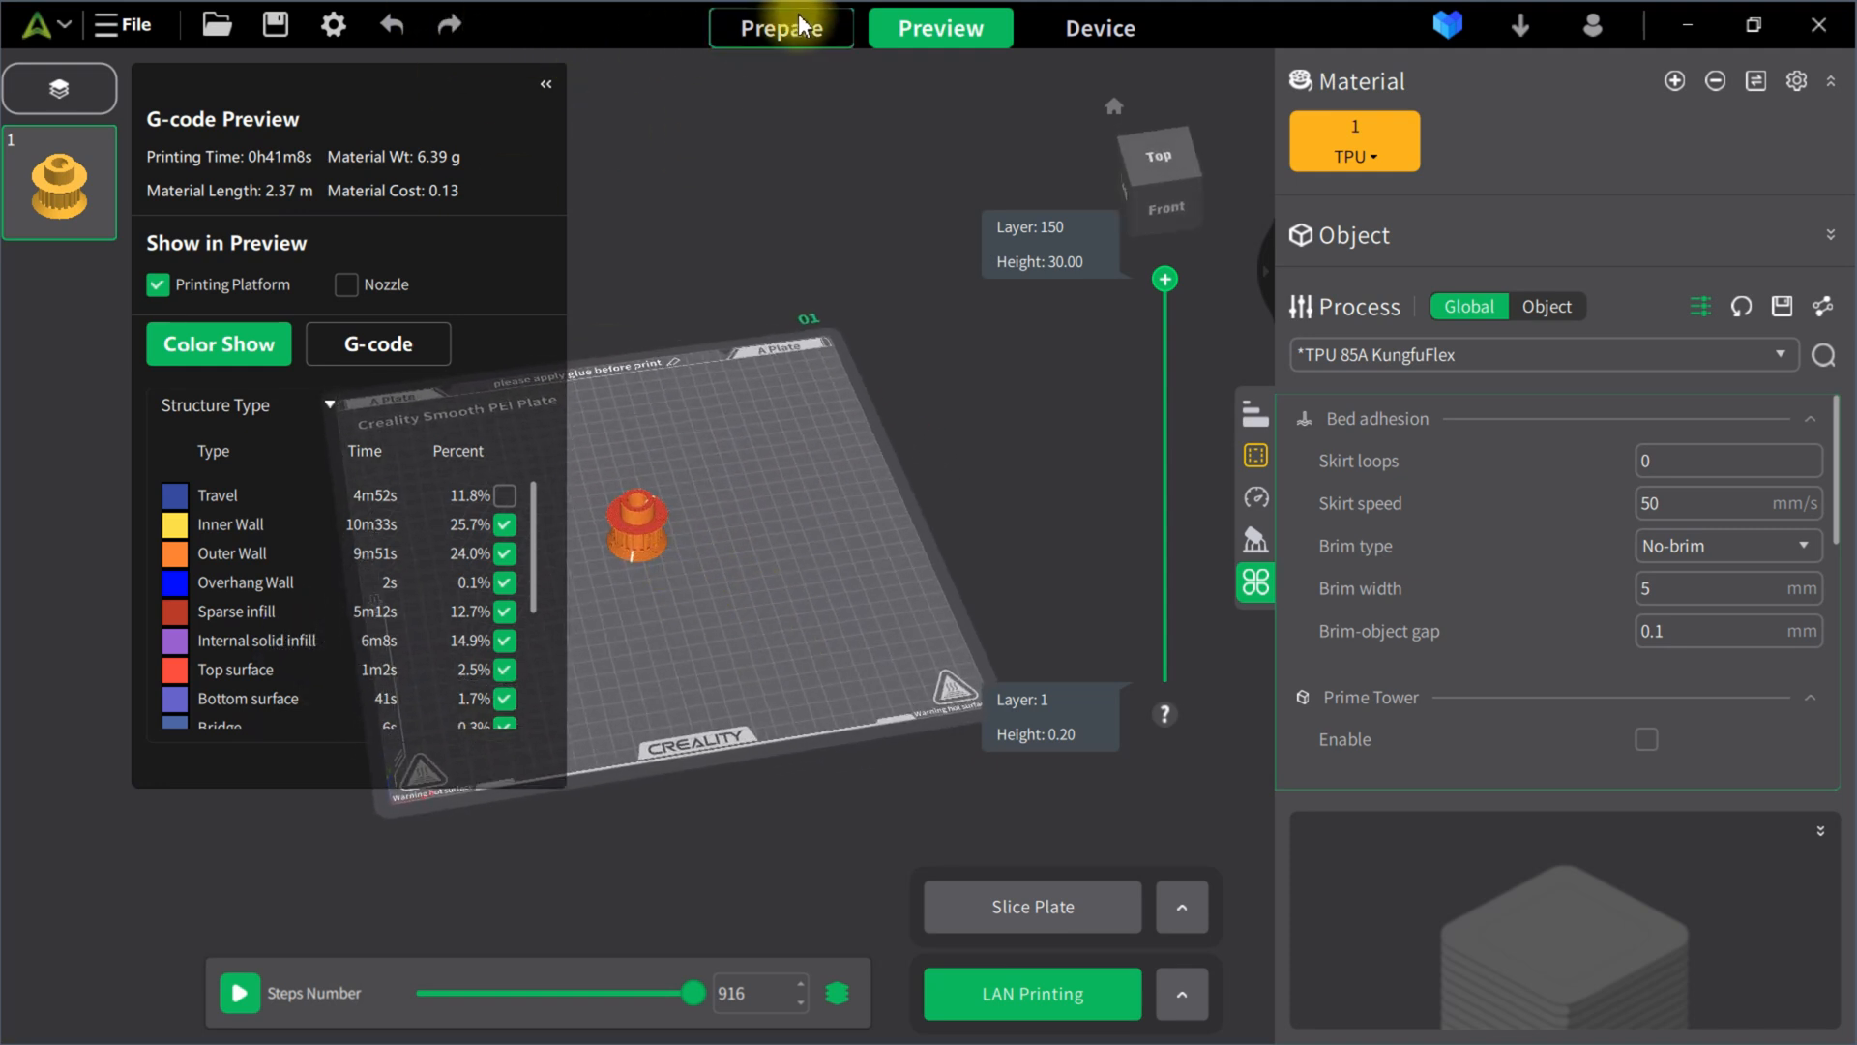
# - Return to Prepare and import 3DBenchy.stl from 3DBenchy-master, replacing the gear on the plate
pyautogui.click(780, 27)
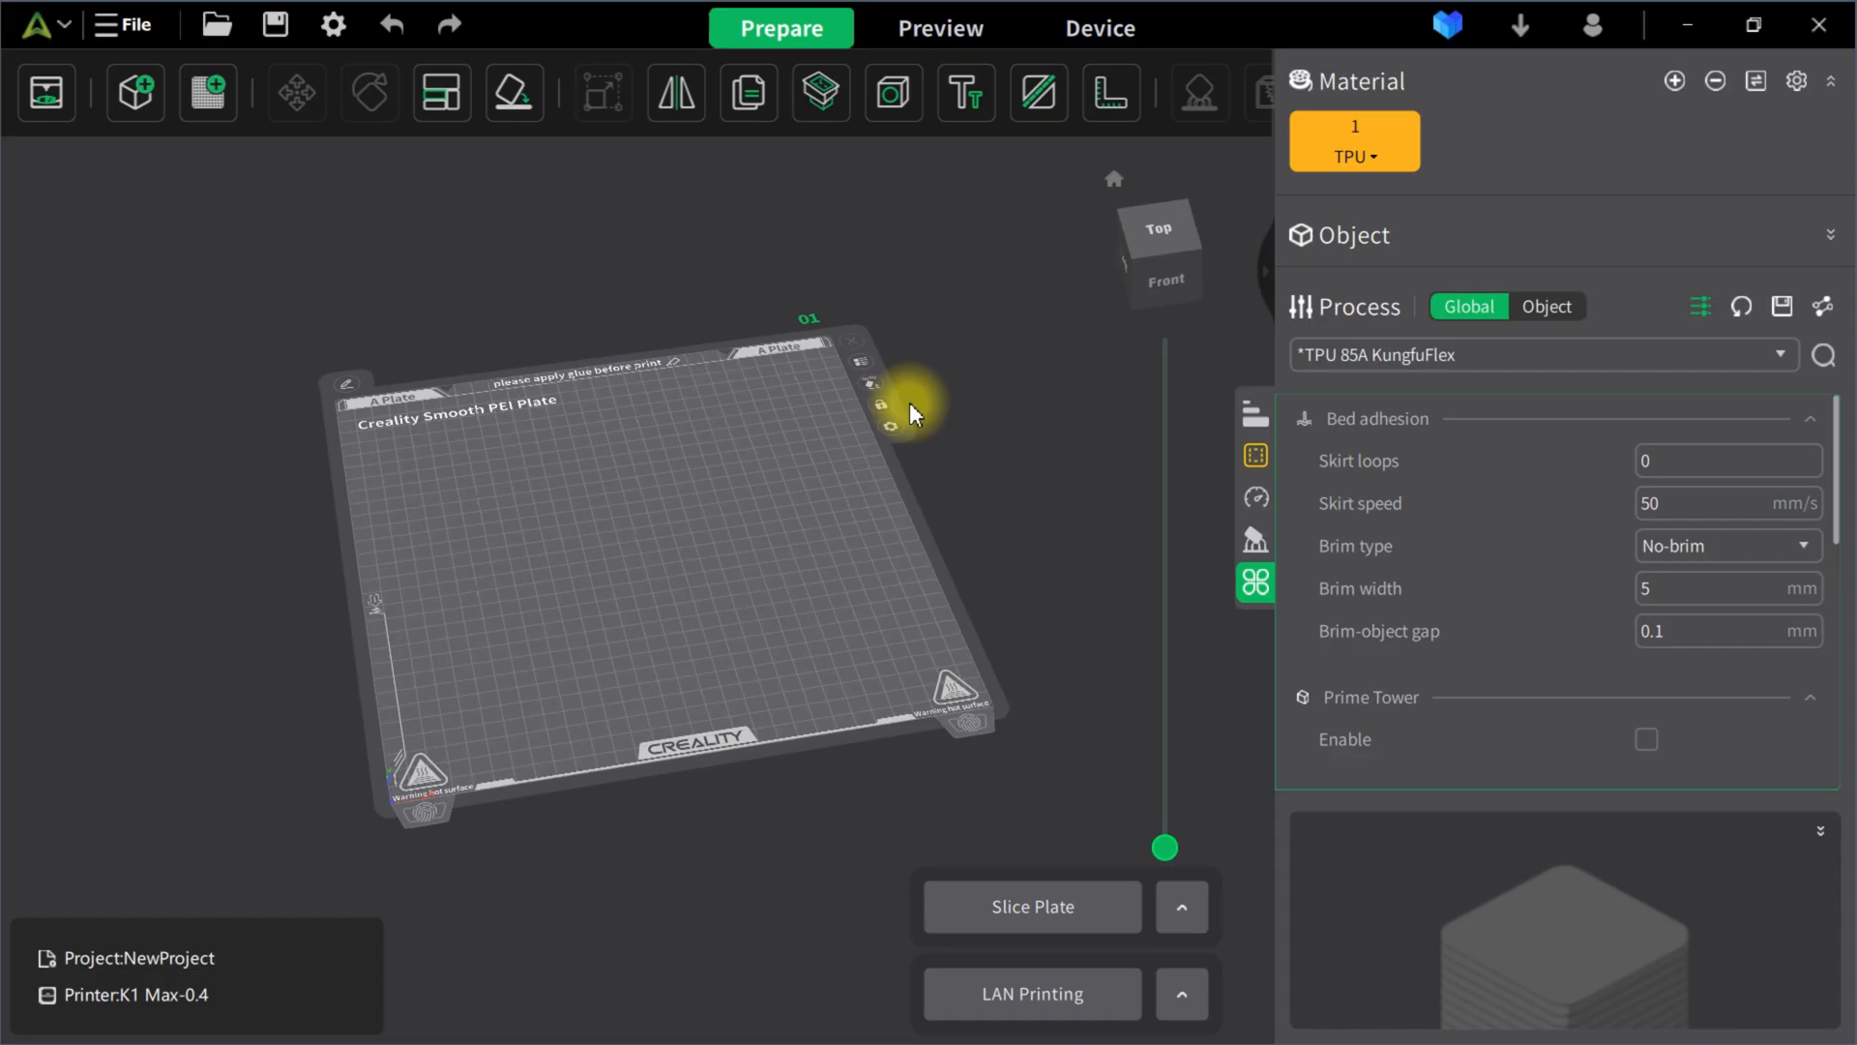
pyautogui.click(441, 92)
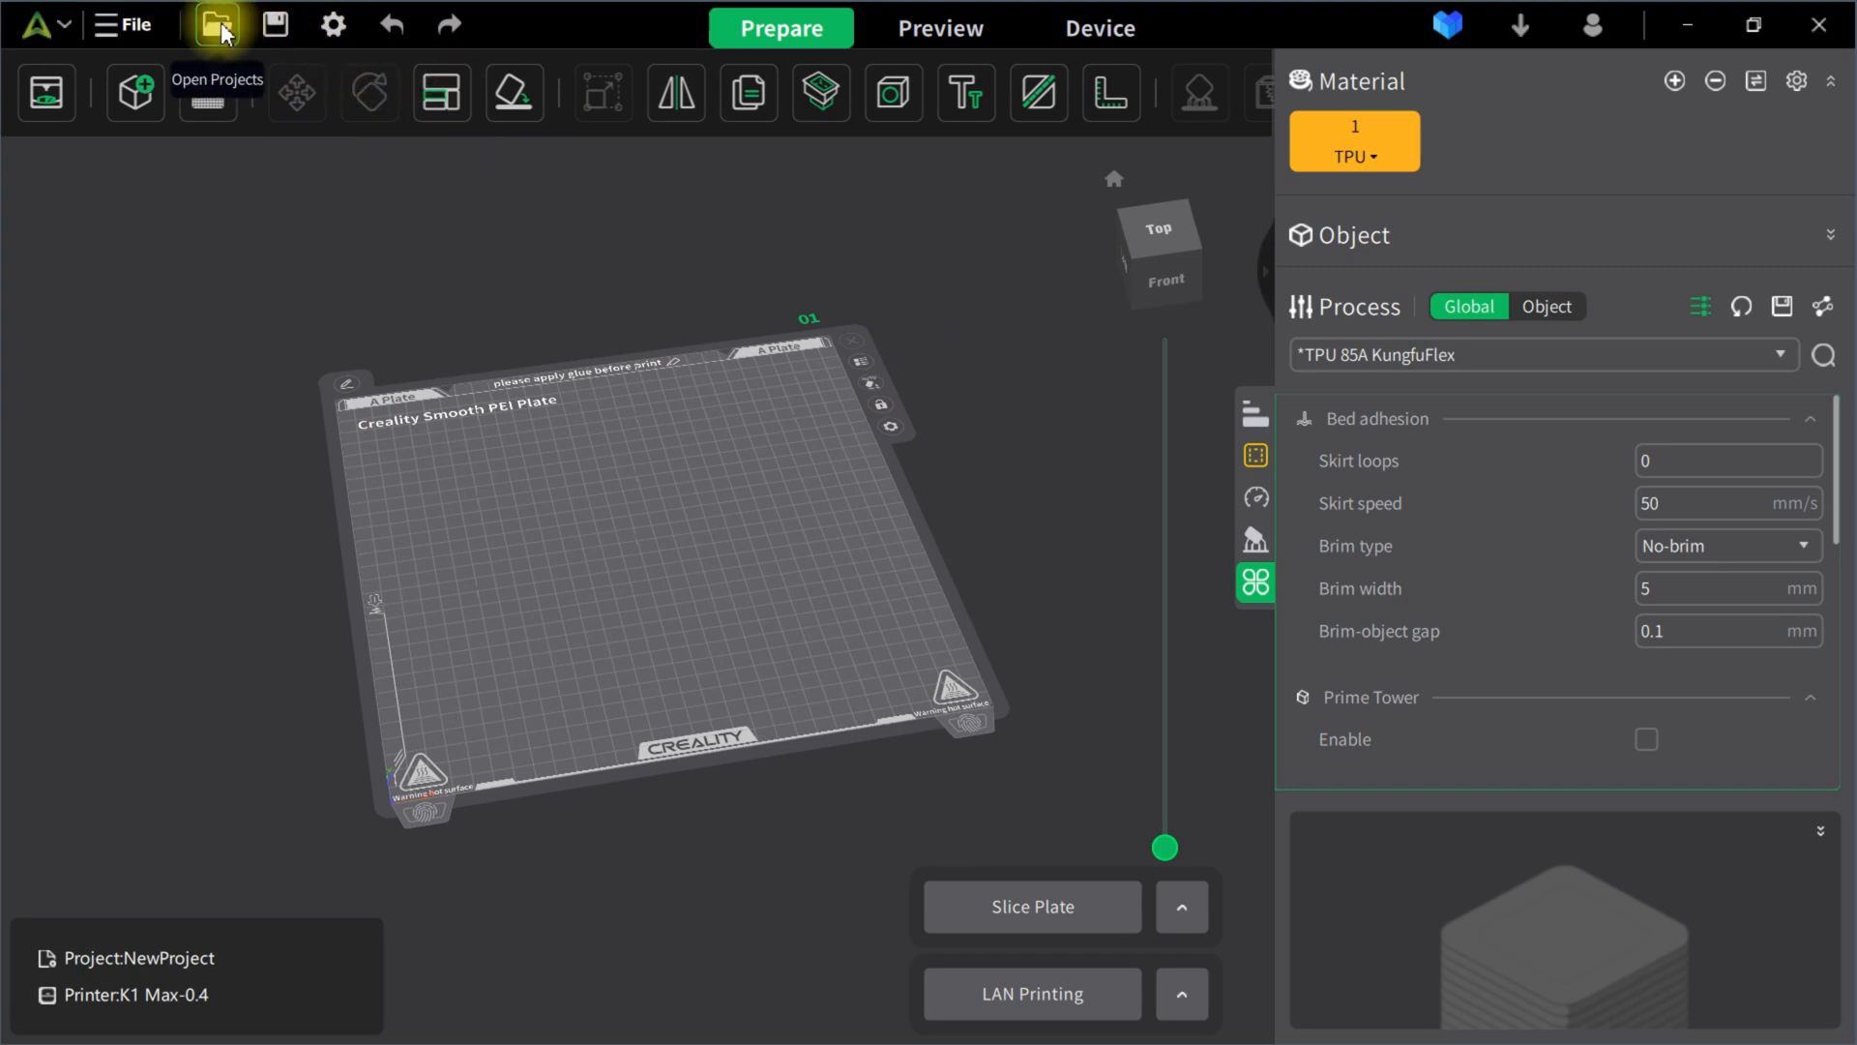
pyautogui.click(215, 25)
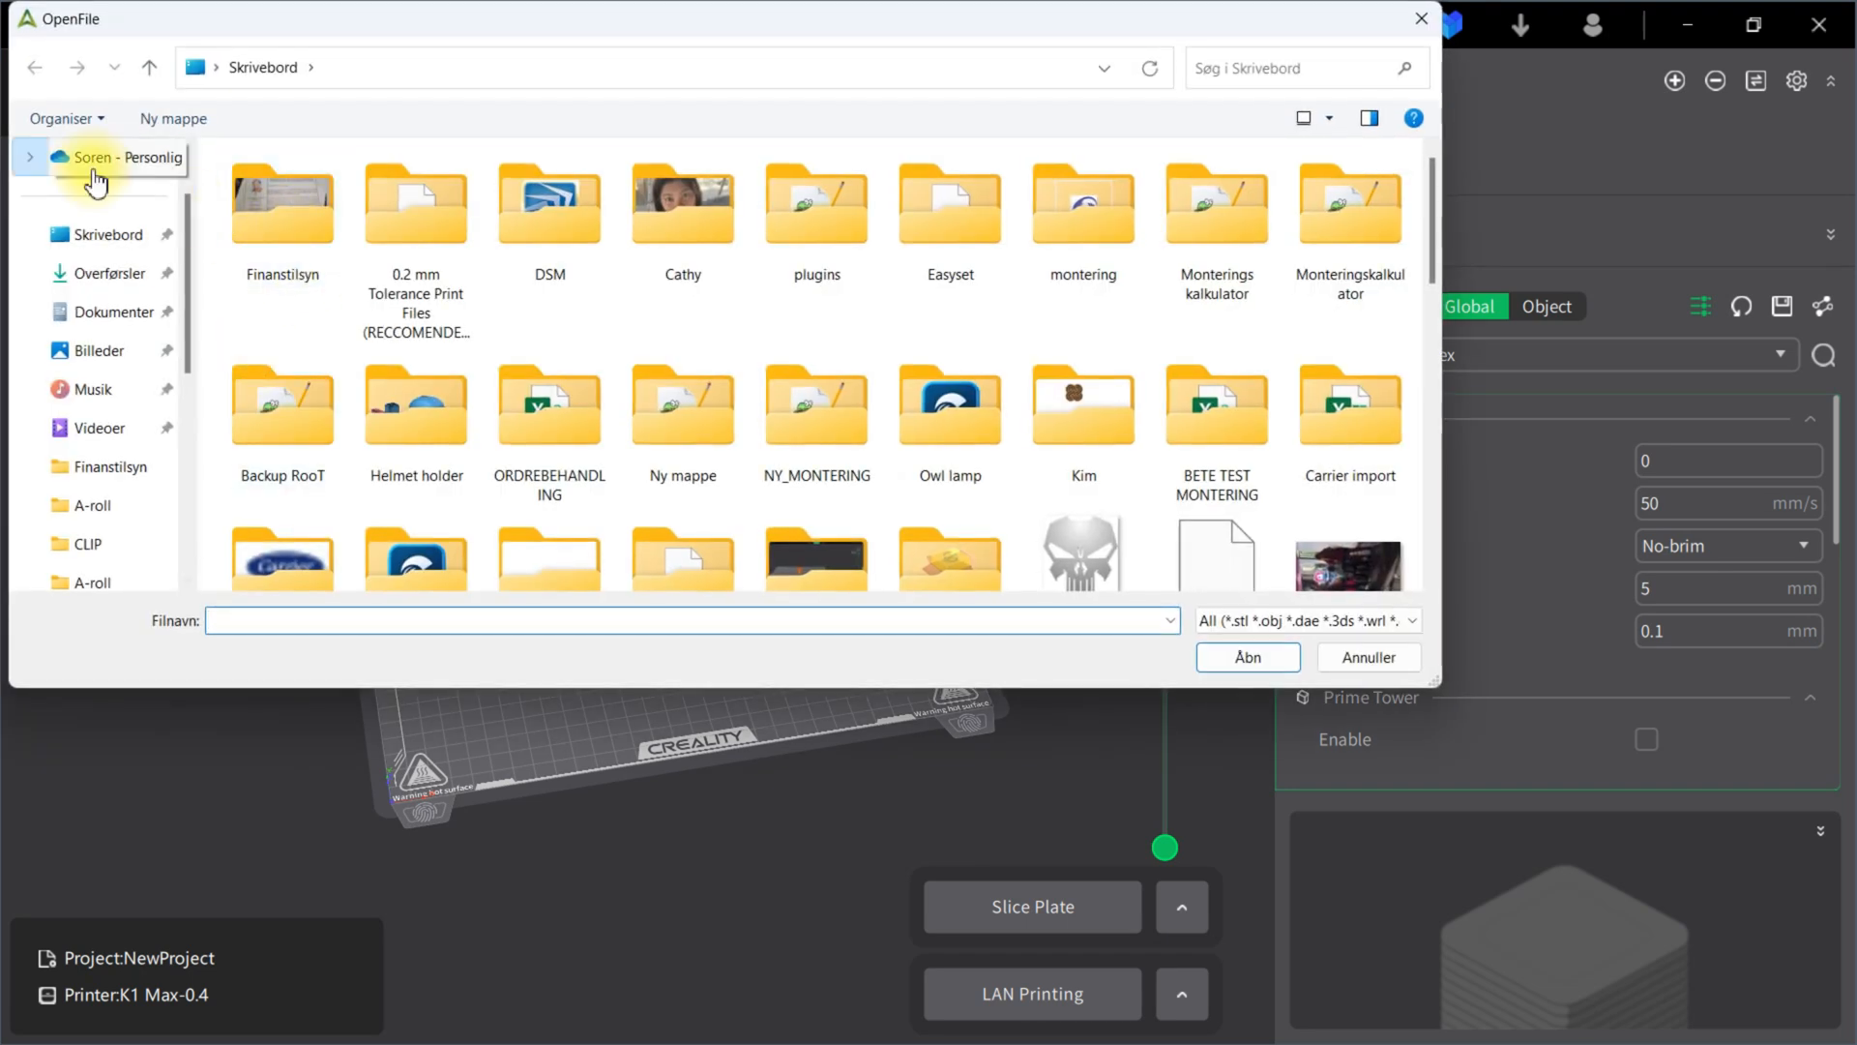
pyautogui.click(122, 157)
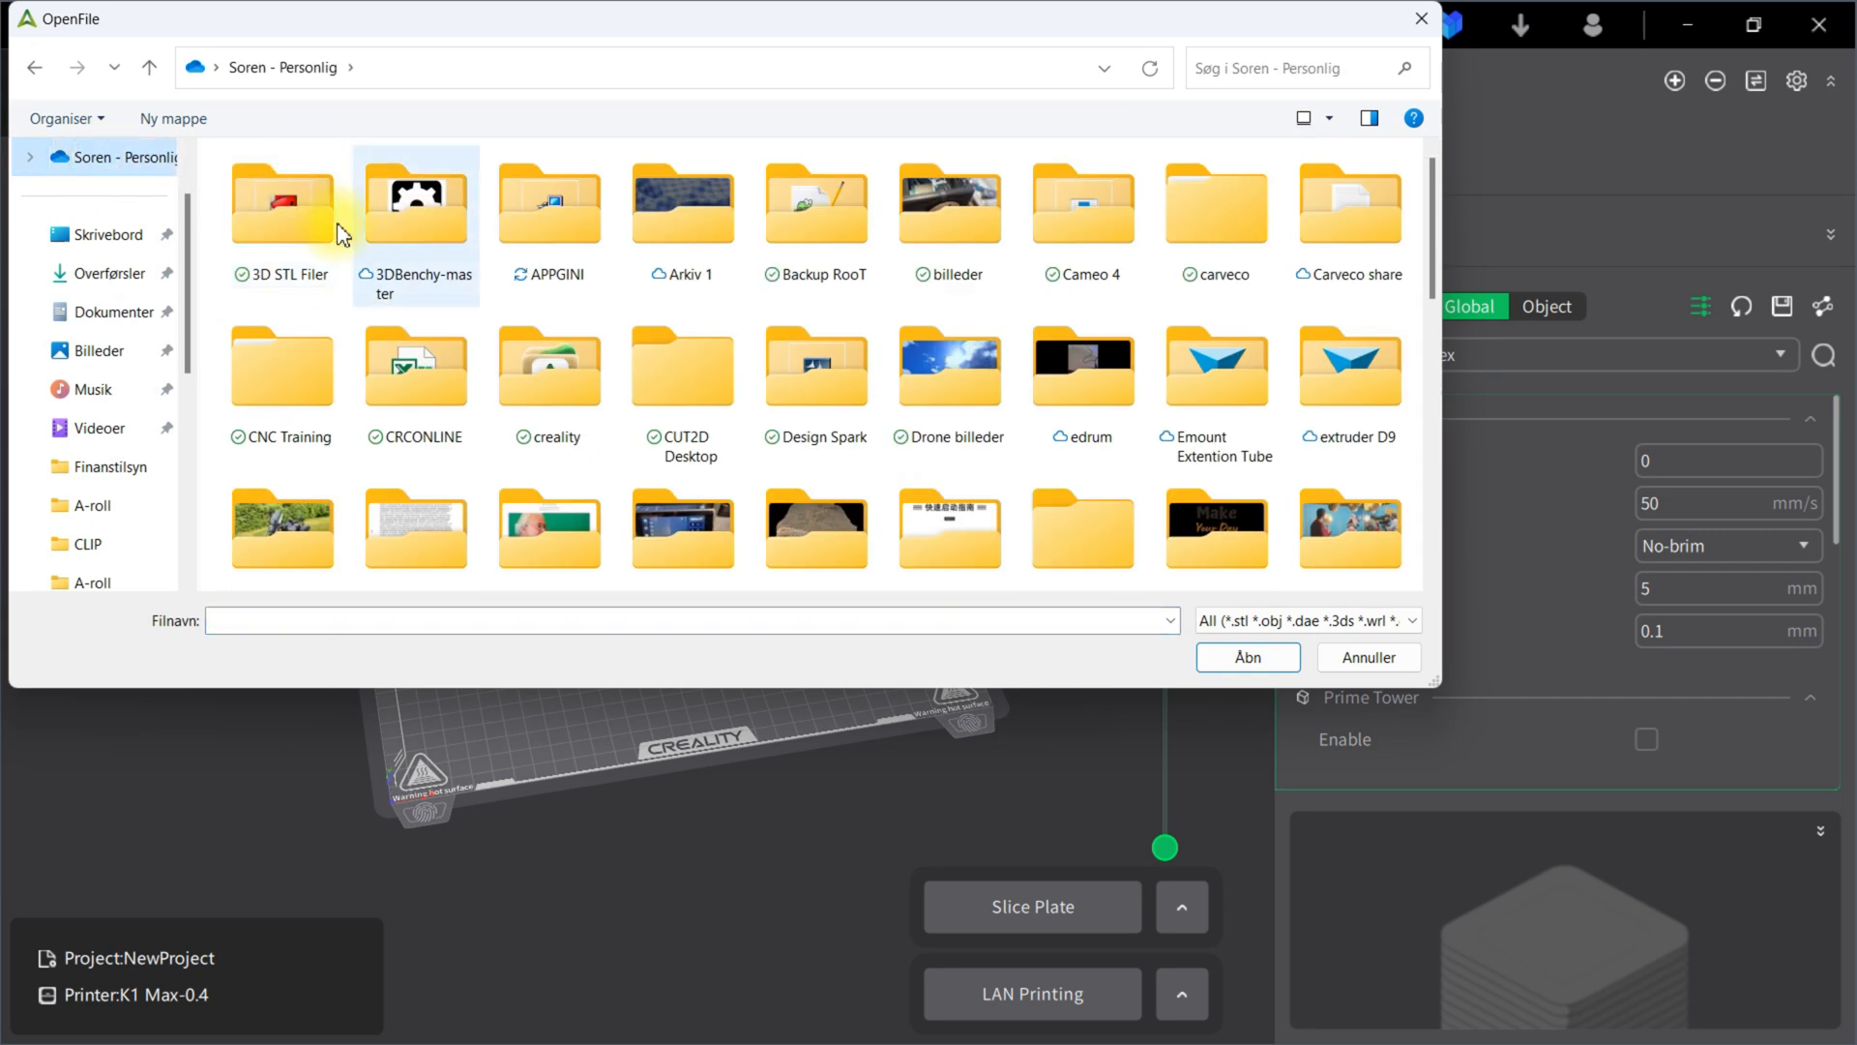
pyautogui.doubleClick(416, 197)
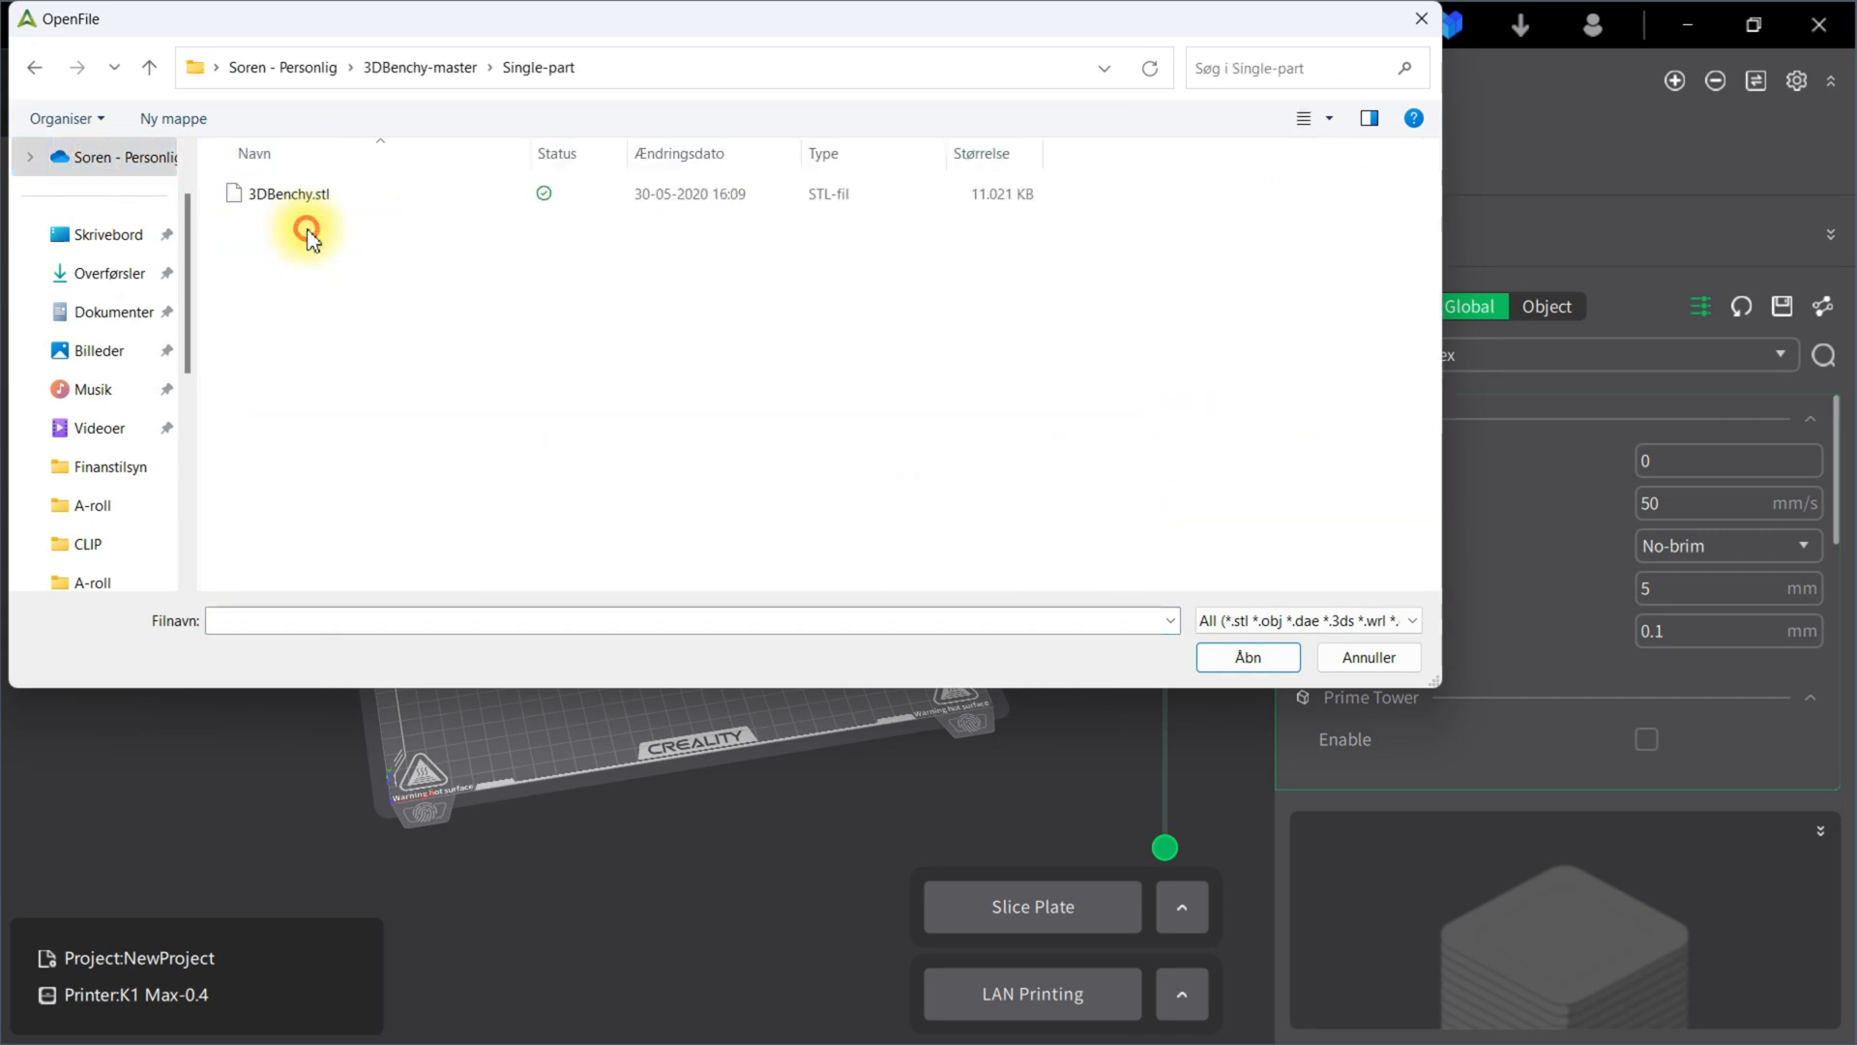
pyautogui.click(1245, 655)
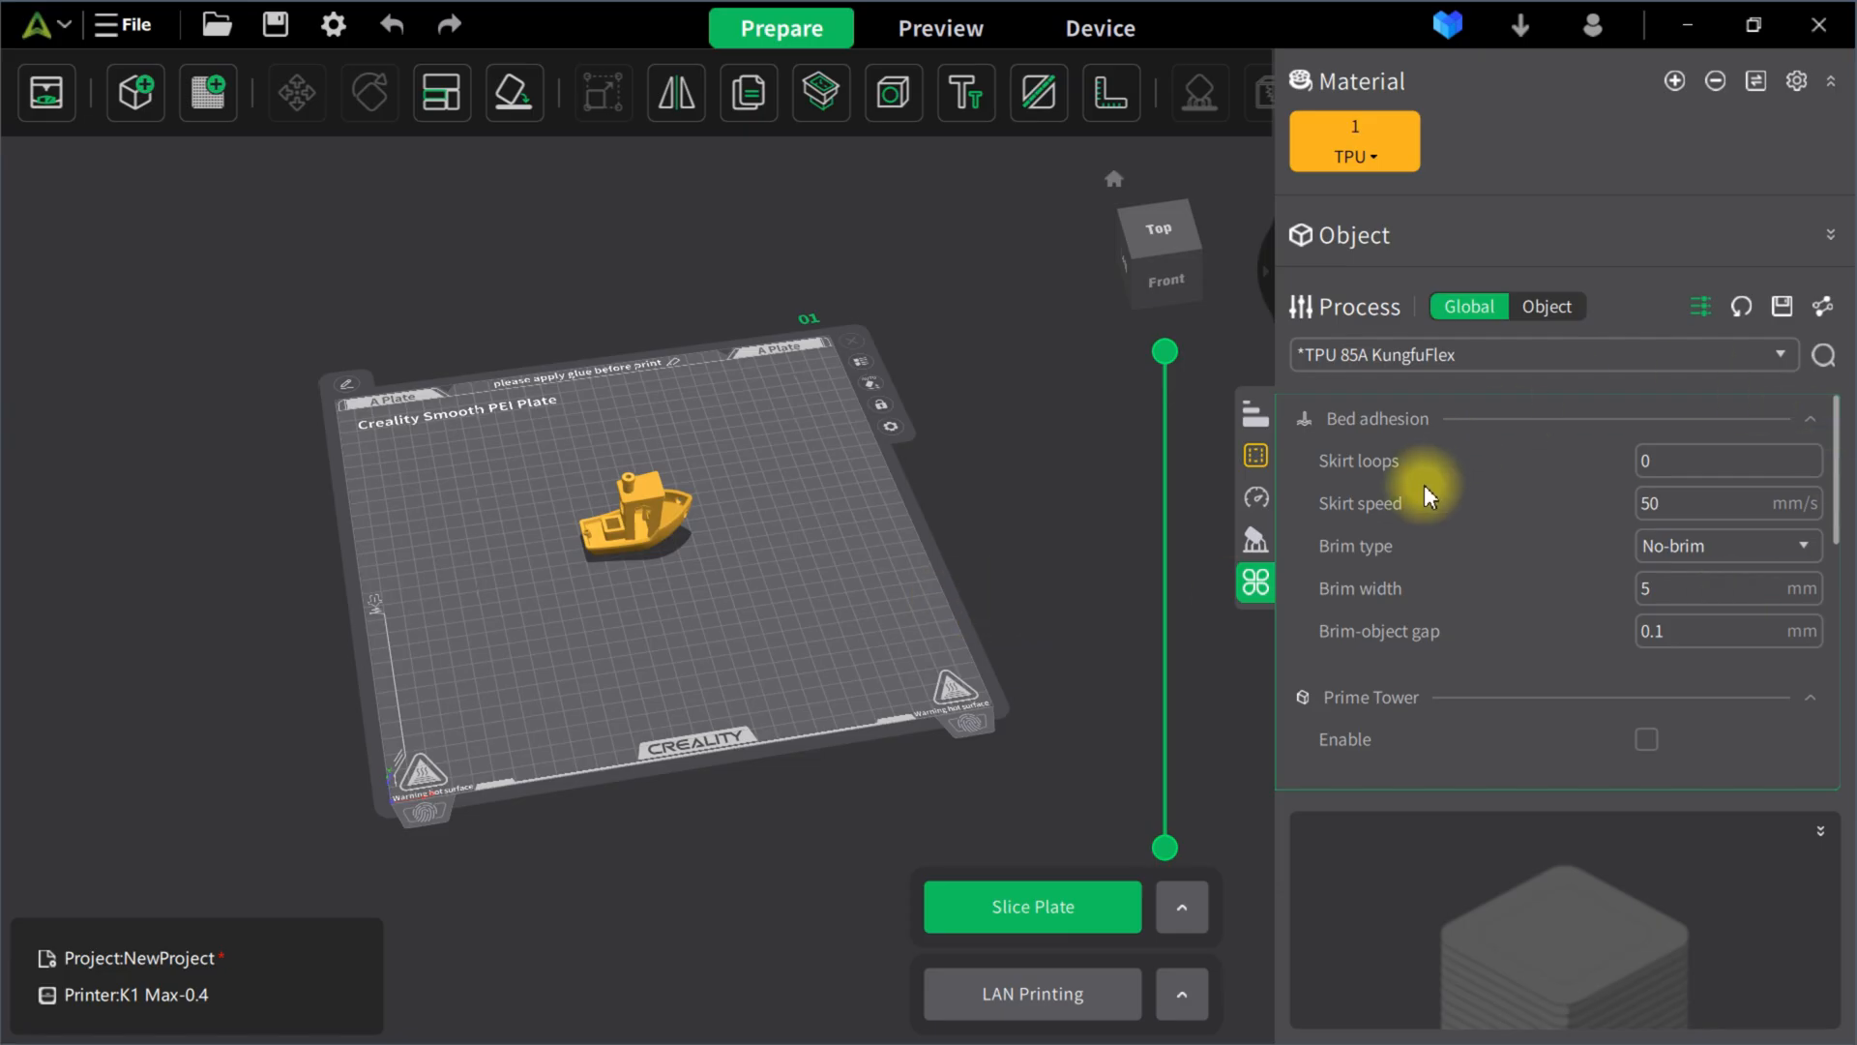
# - Set sparse infill density back to 25% under Strength for the Benchy
pyautogui.click(1254, 453)
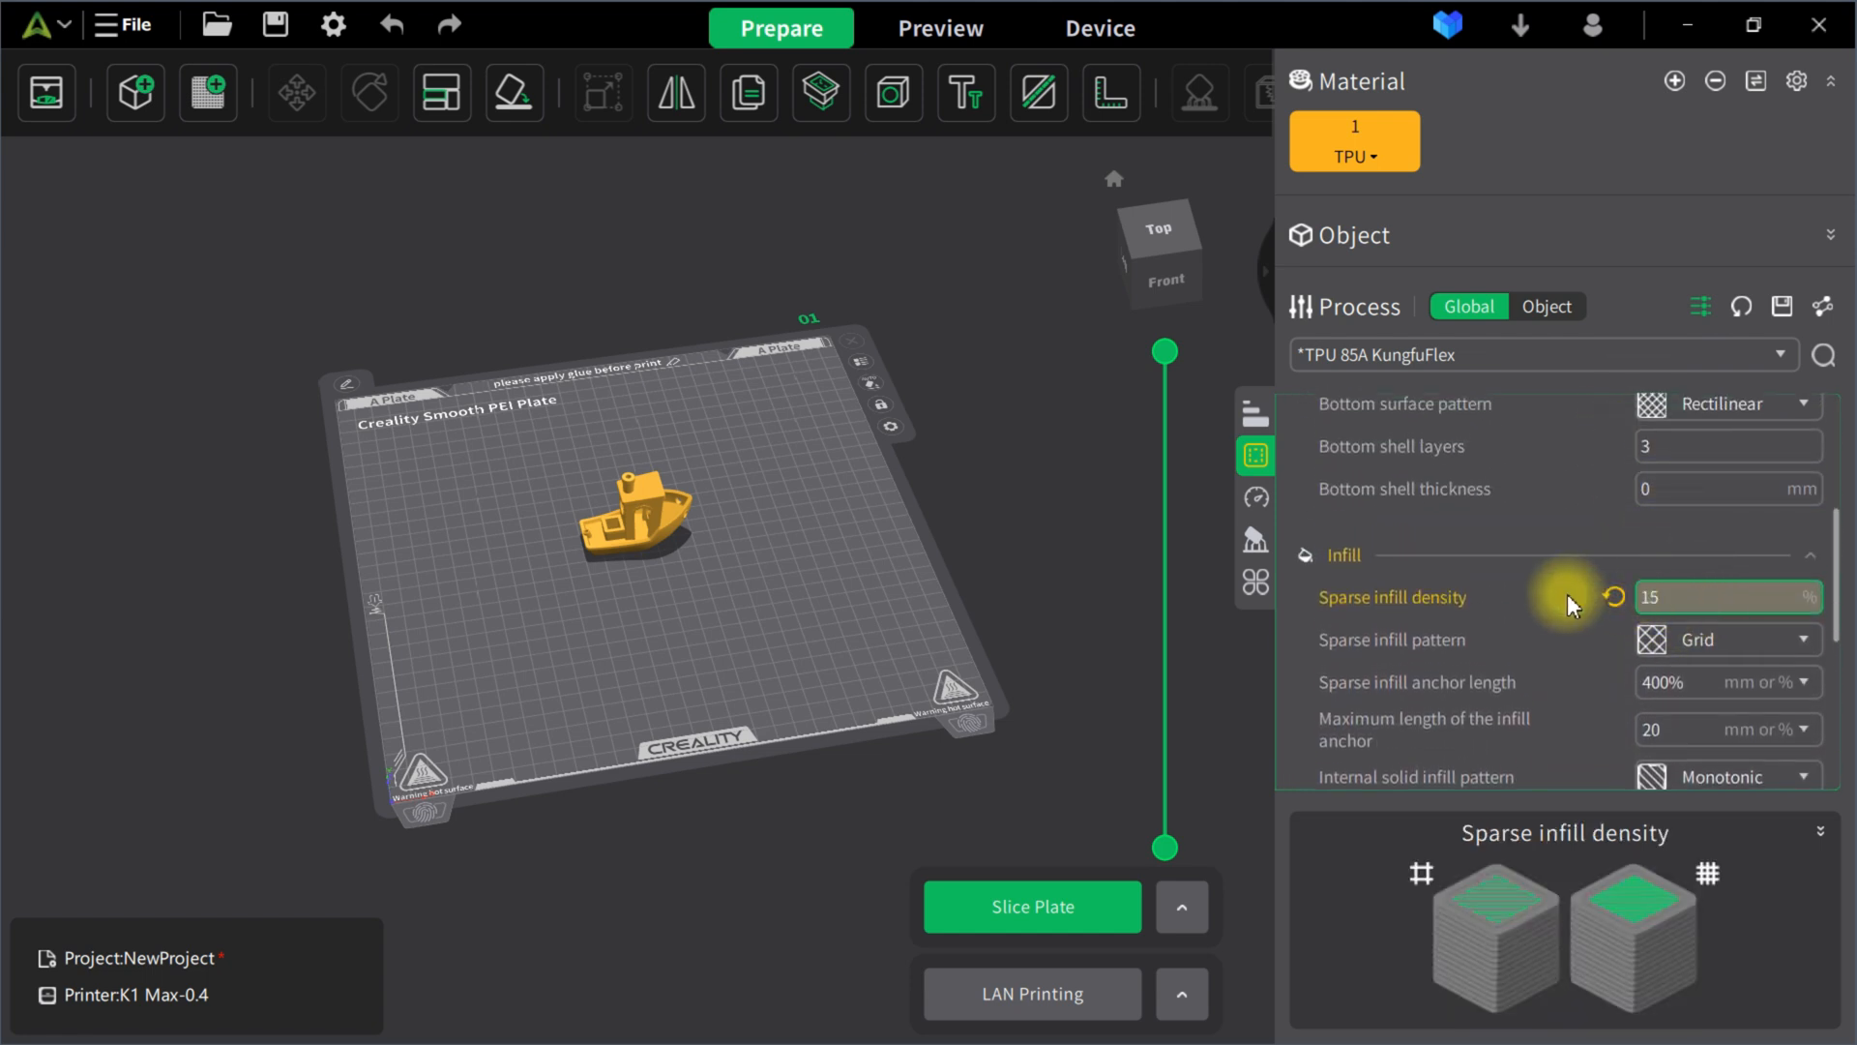
pyautogui.write('25')
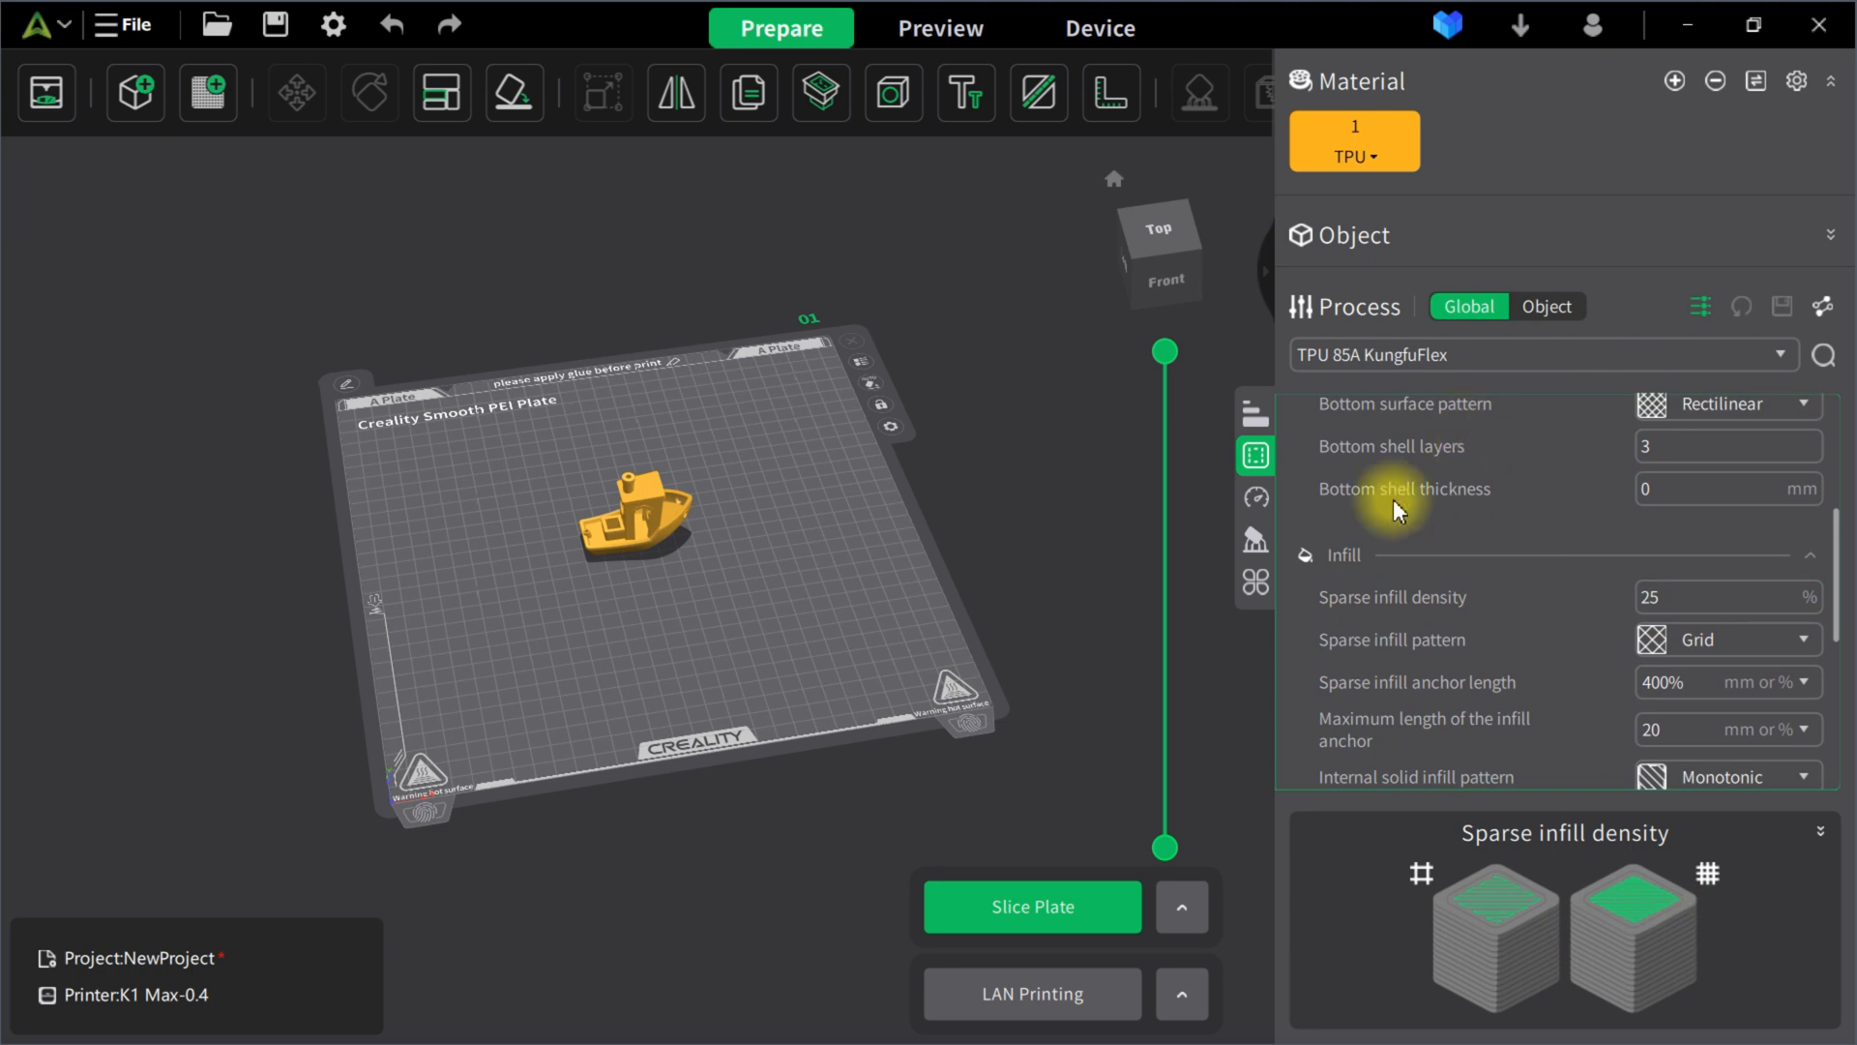
pyautogui.moveTo(1433, 408)
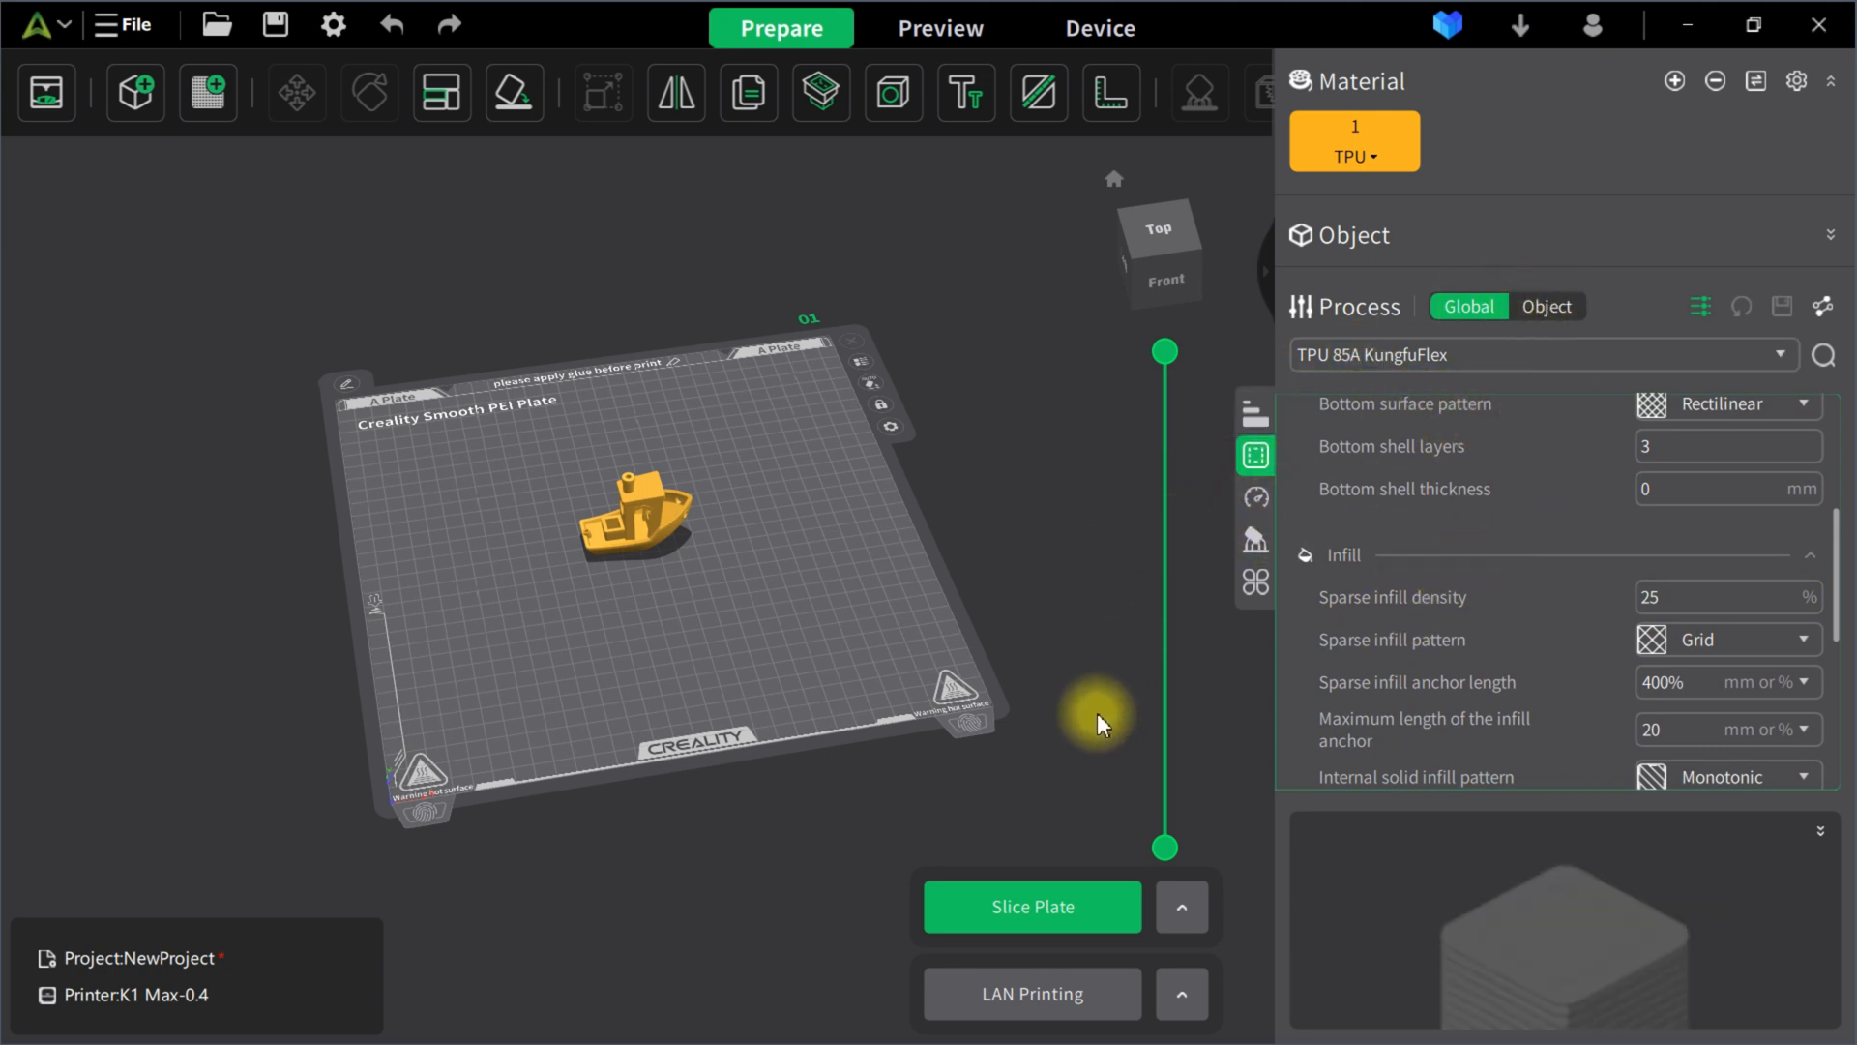
pyautogui.moveTo(1133, 710)
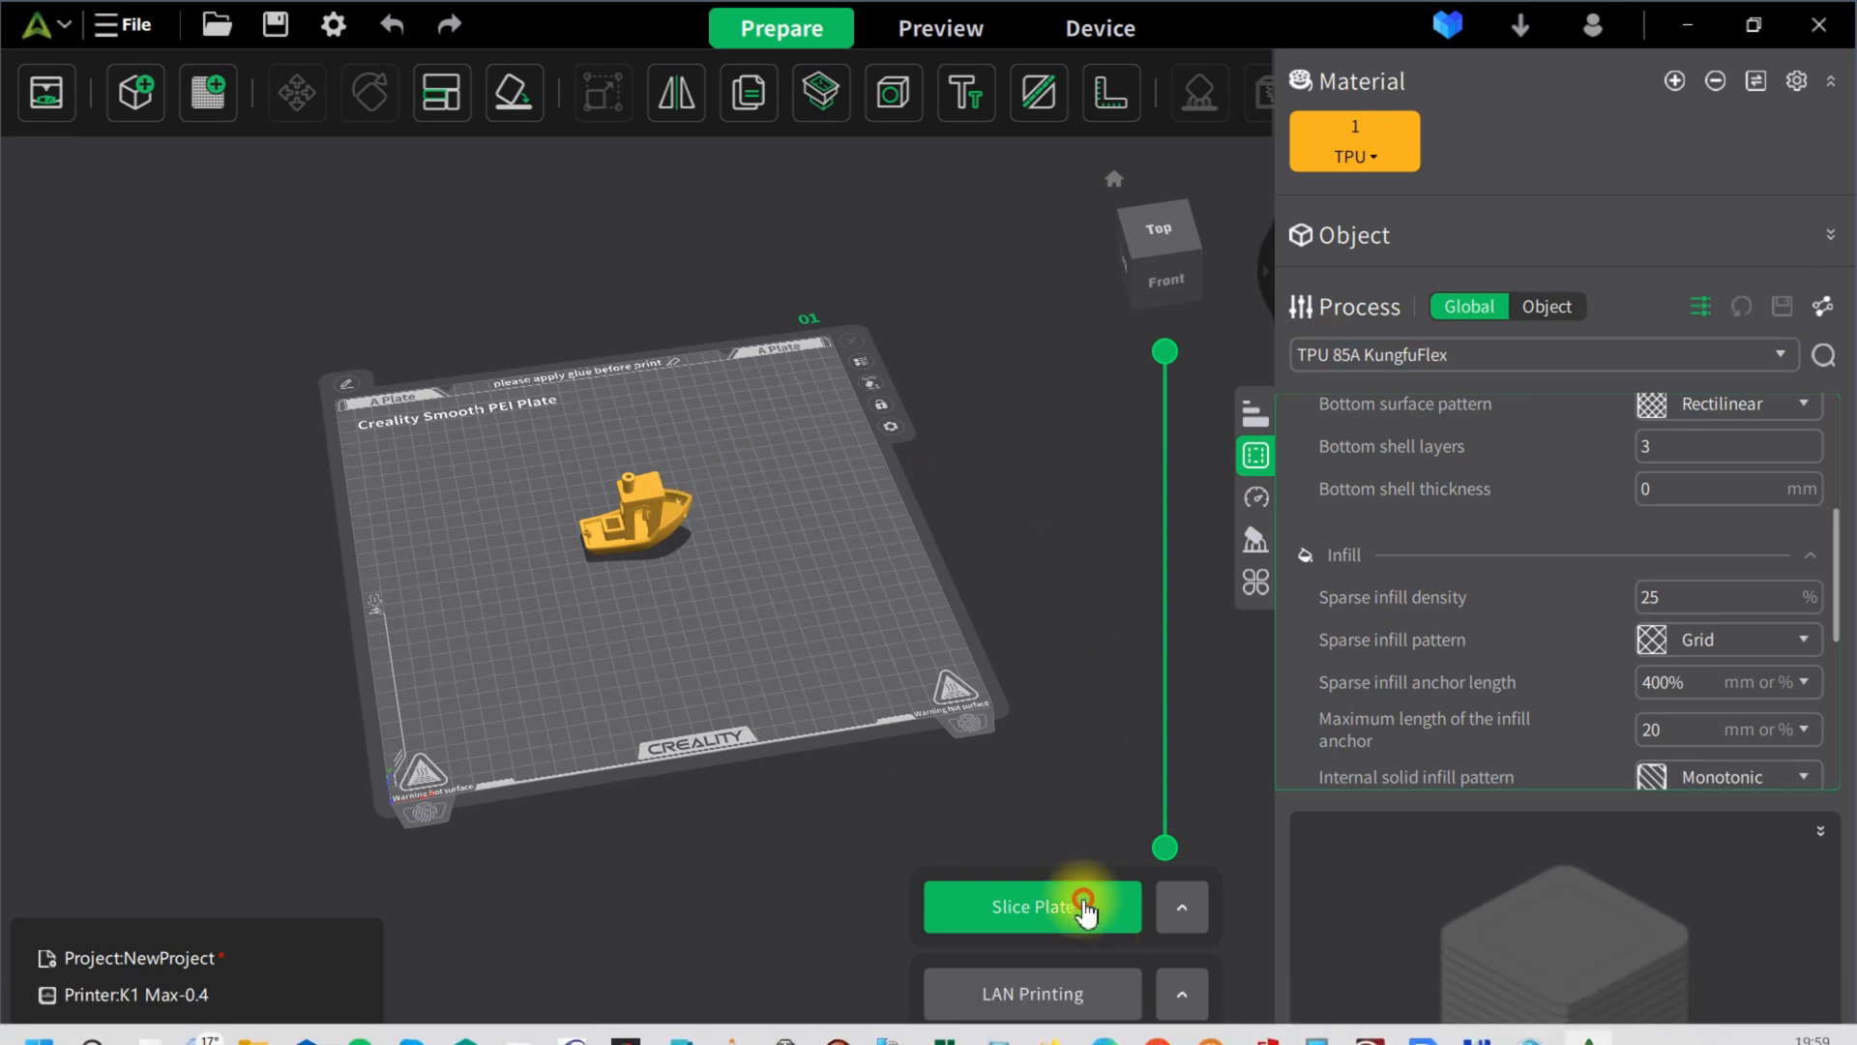
# - Slice the Benchy, yielding a G-code preview of 1 h 1 min 31 s and 10.48 g TPU
pyautogui.click(1029, 905)
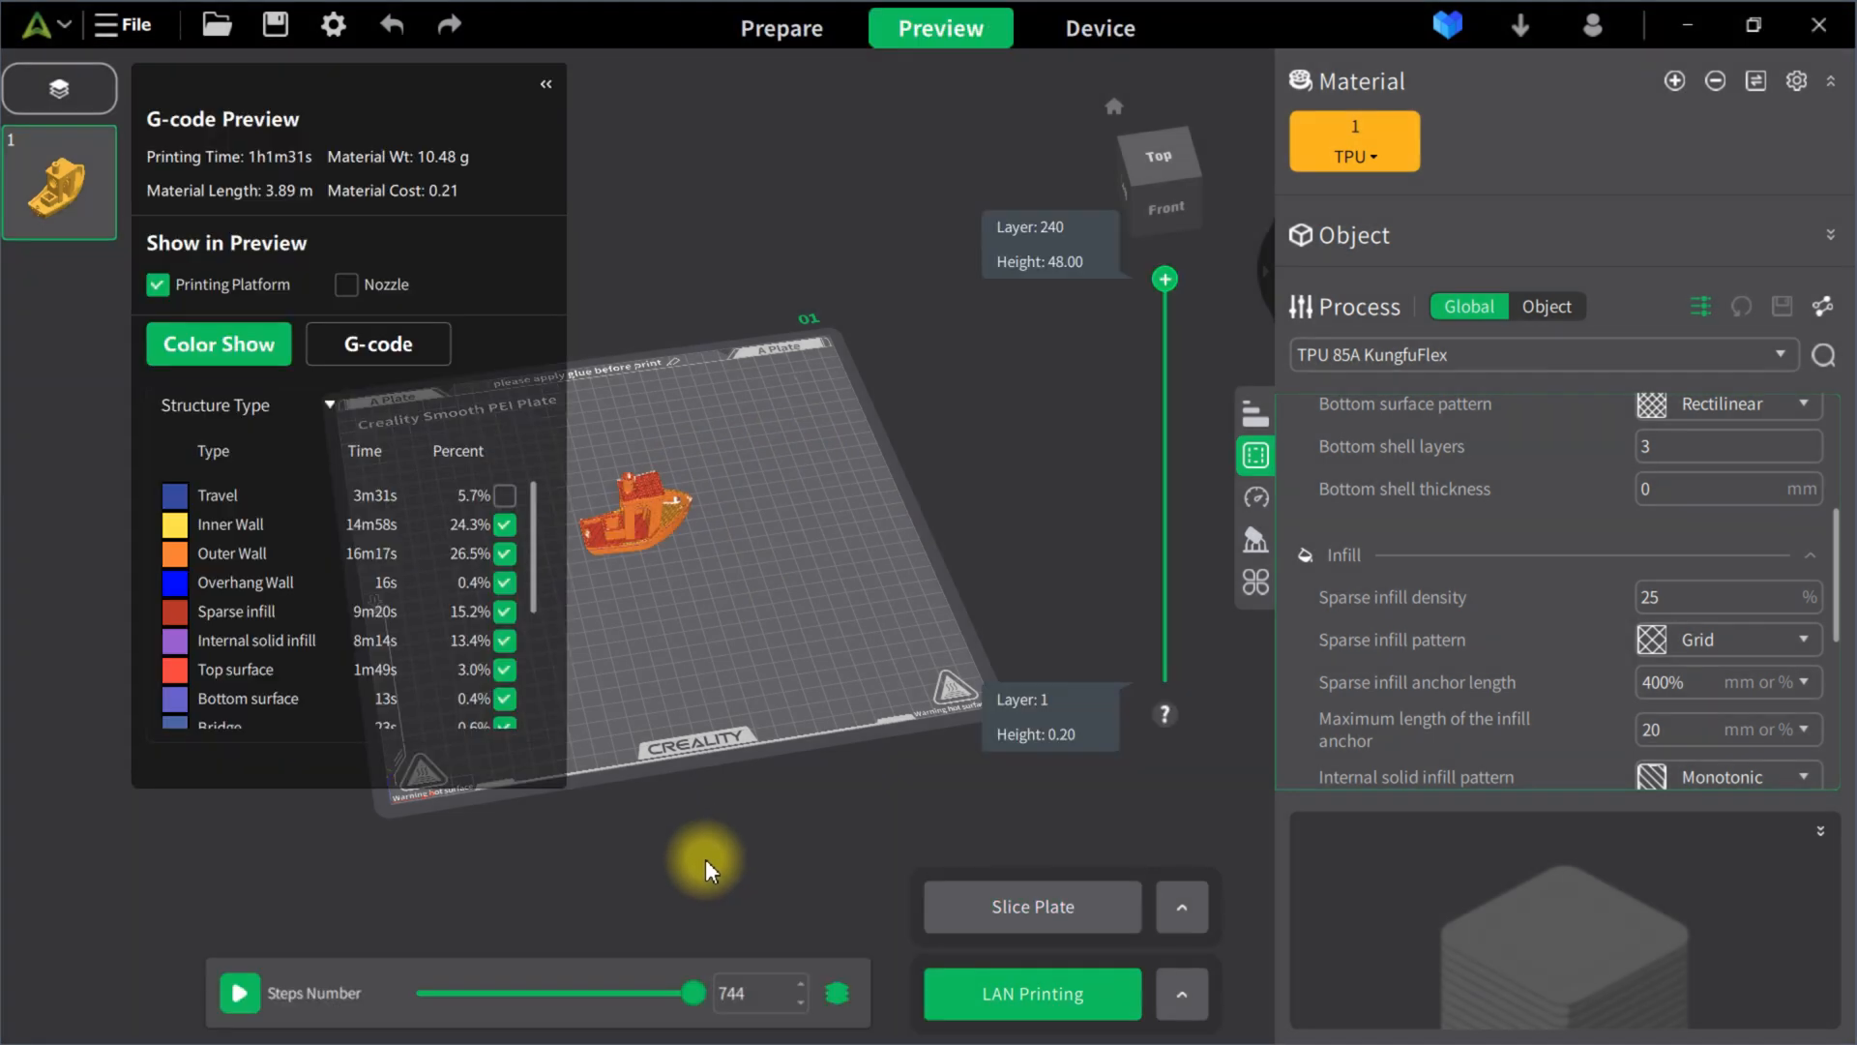
pyautogui.moveTo(563, 425)
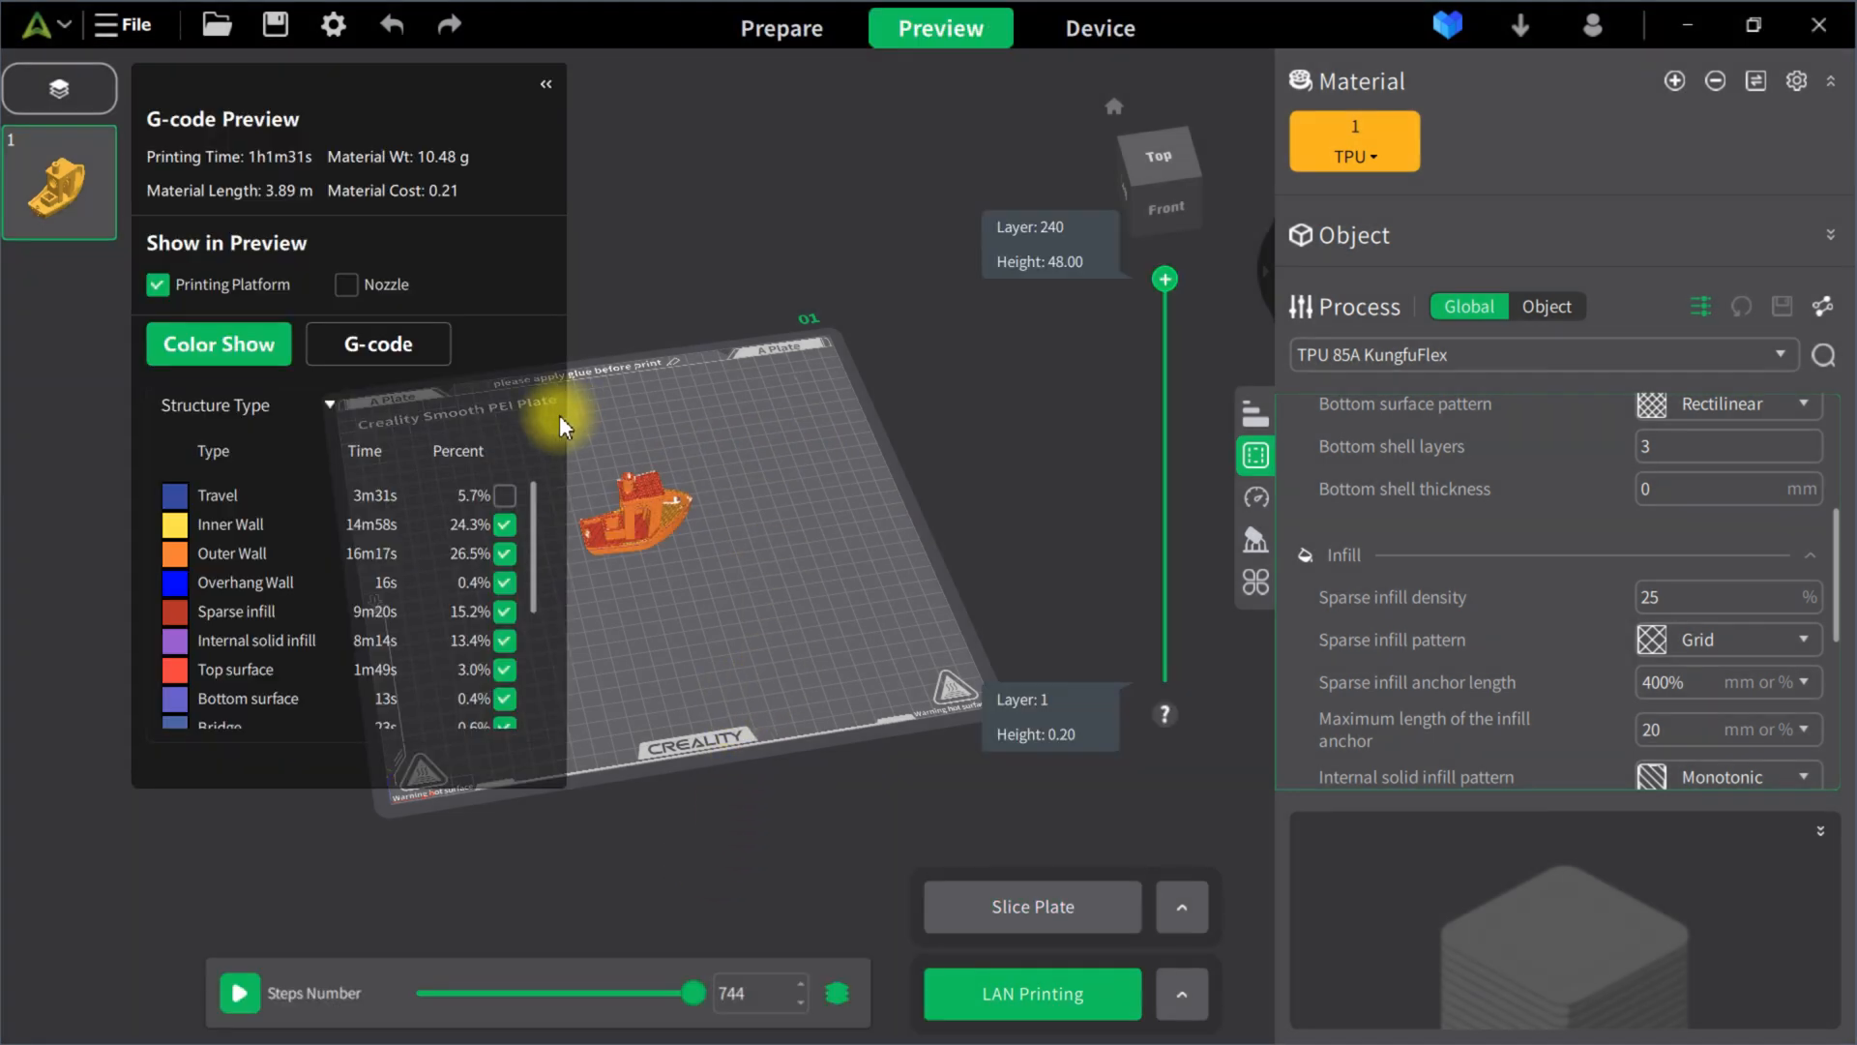
pyautogui.moveTo(888, 290)
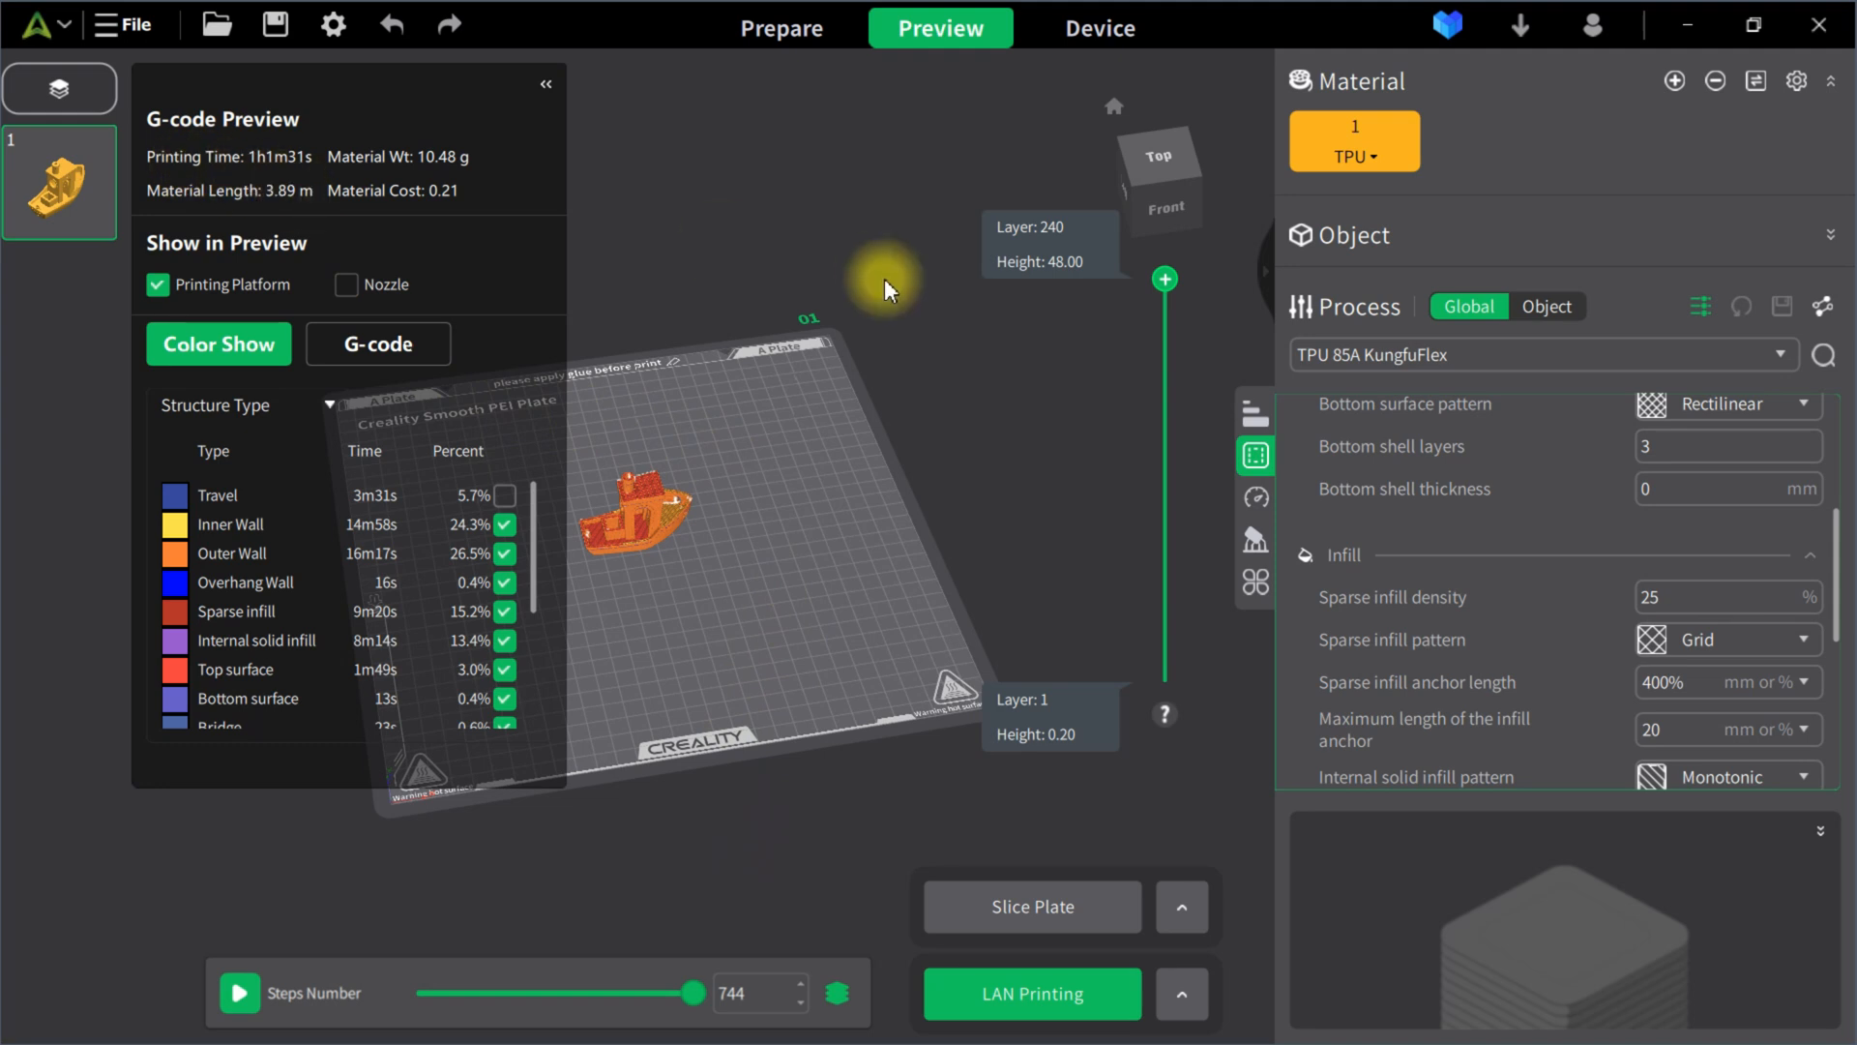
pyautogui.moveTo(683, 648)
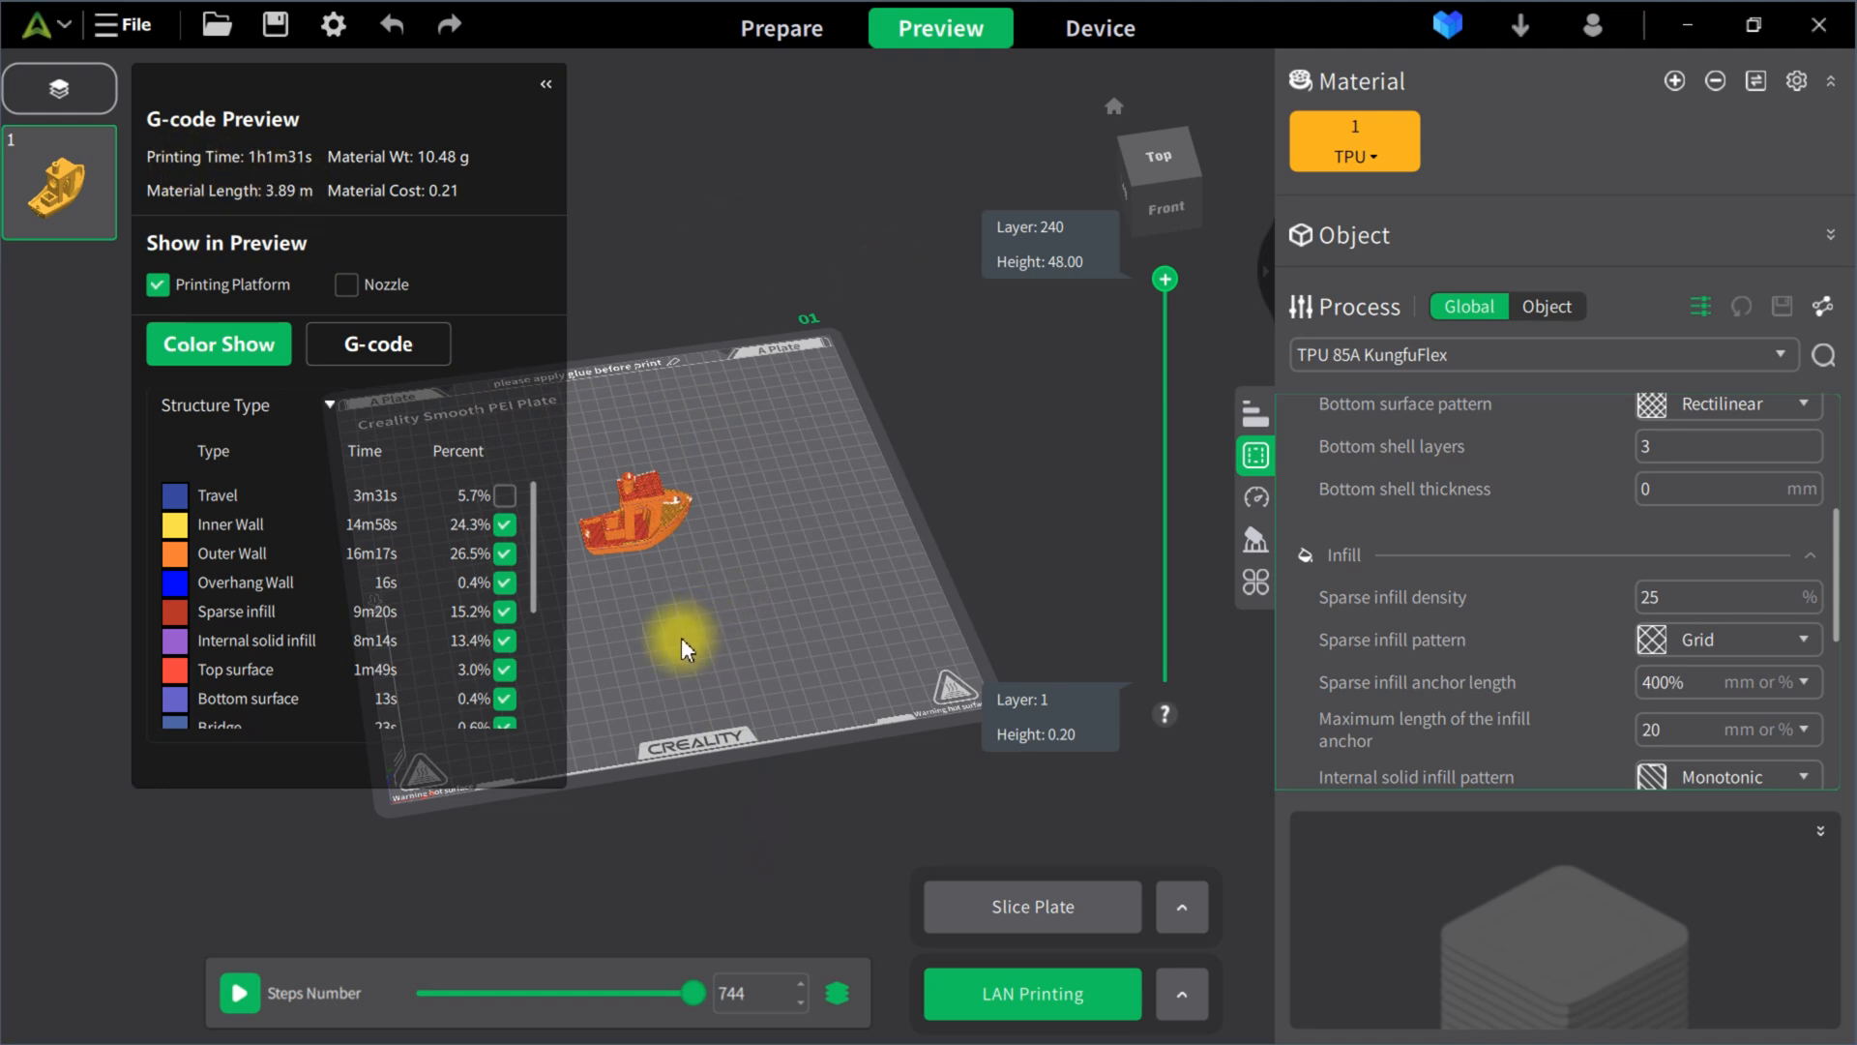
pyautogui.moveTo(701, 569)
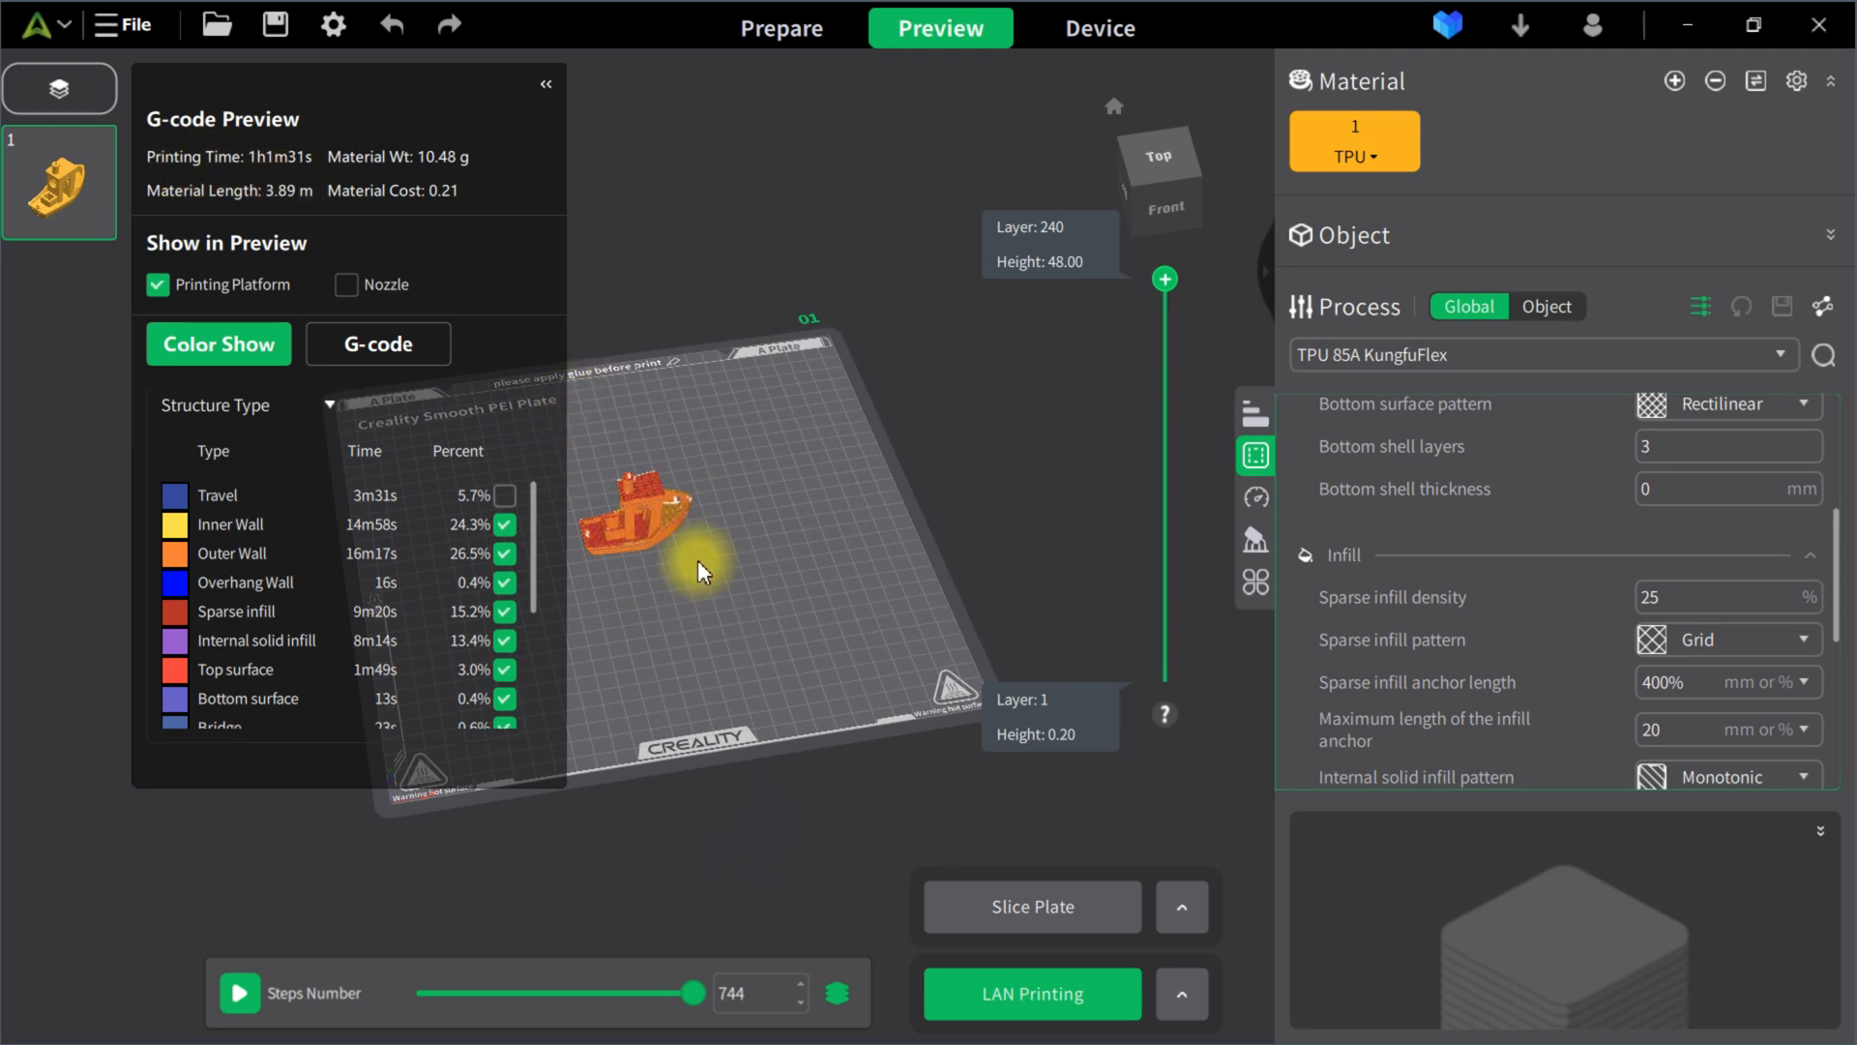
pyautogui.moveTo(729, 460)
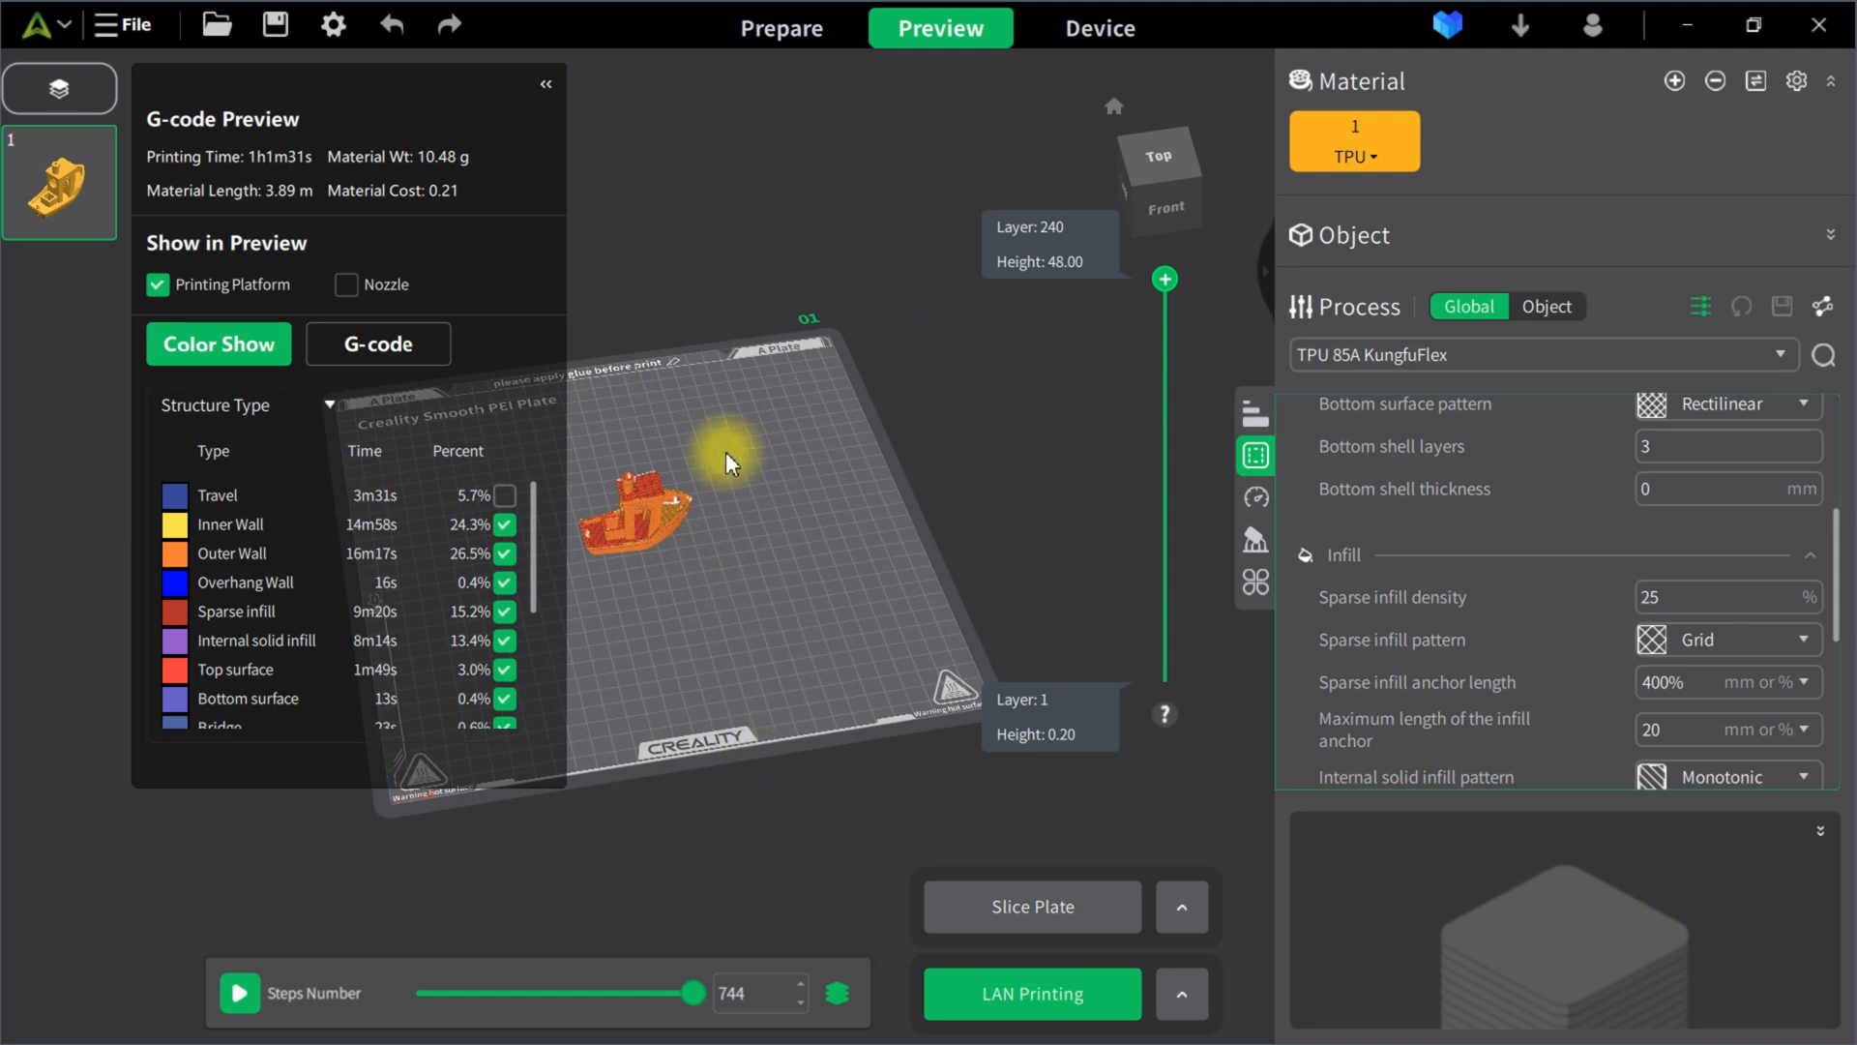
pyautogui.moveTo(797, 397)
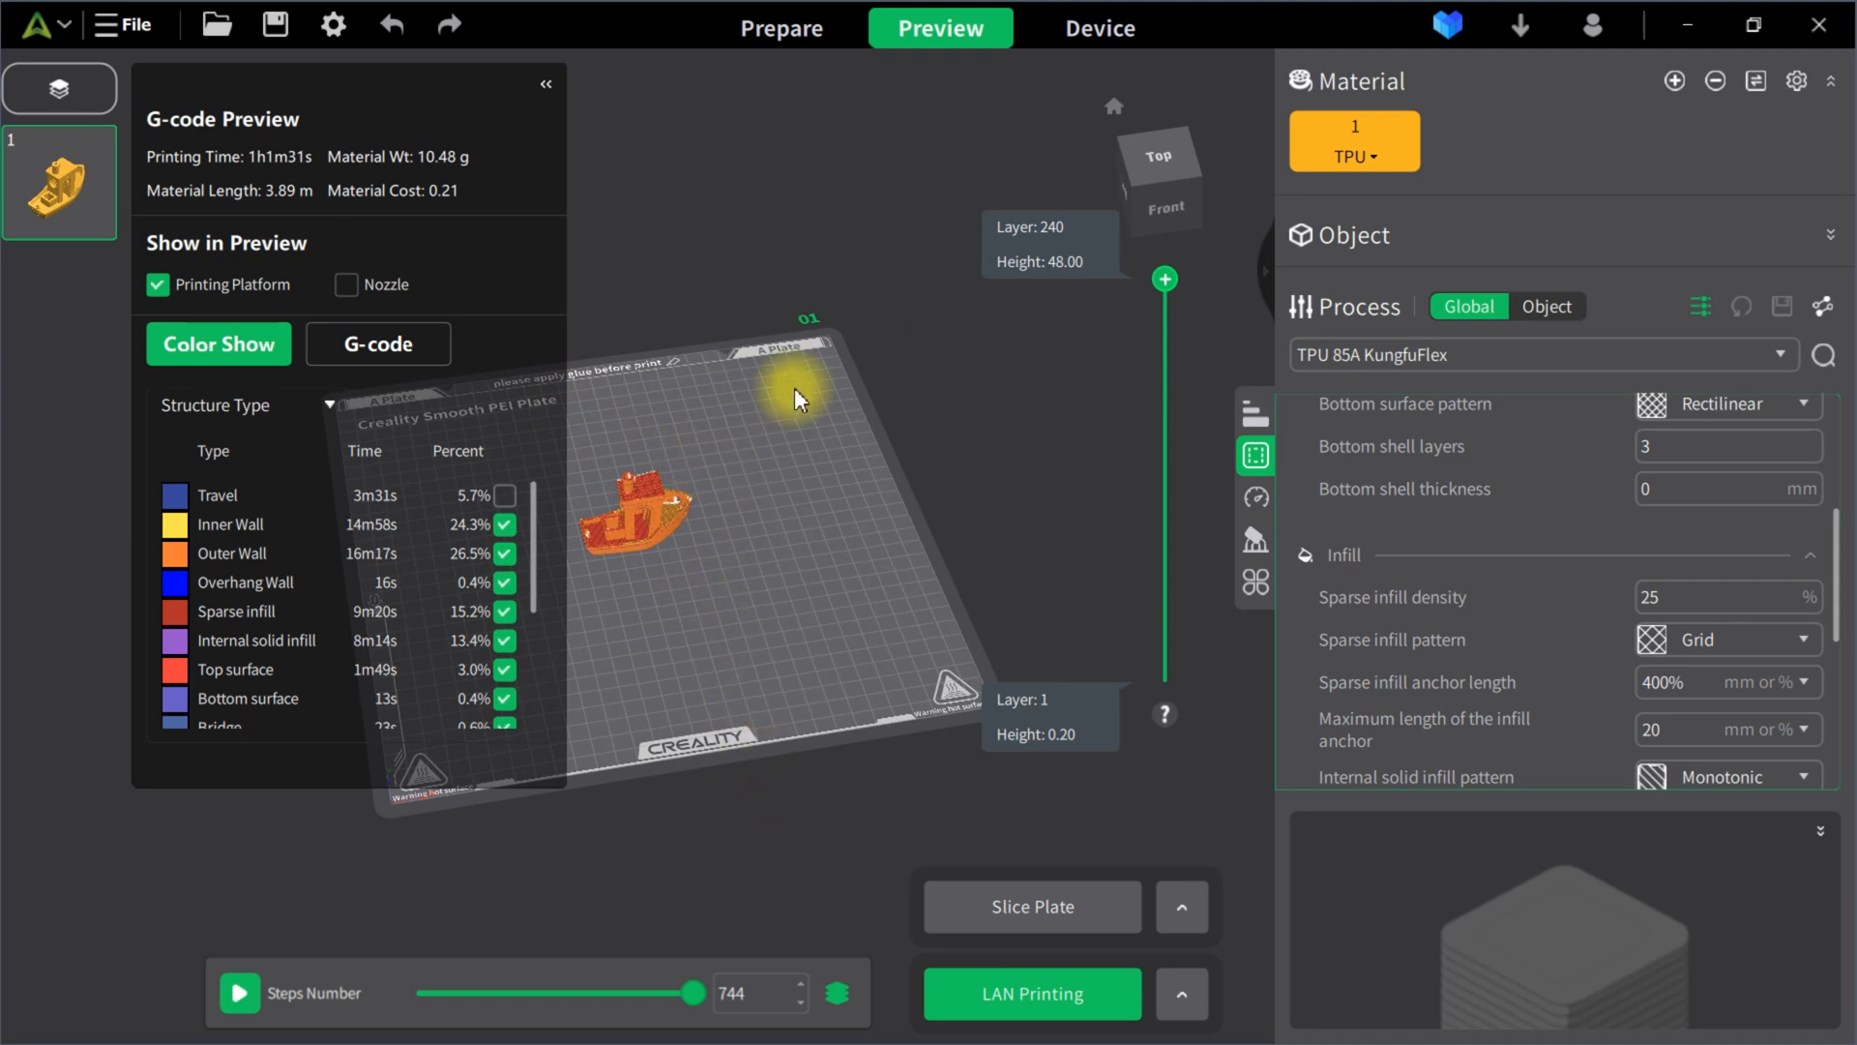